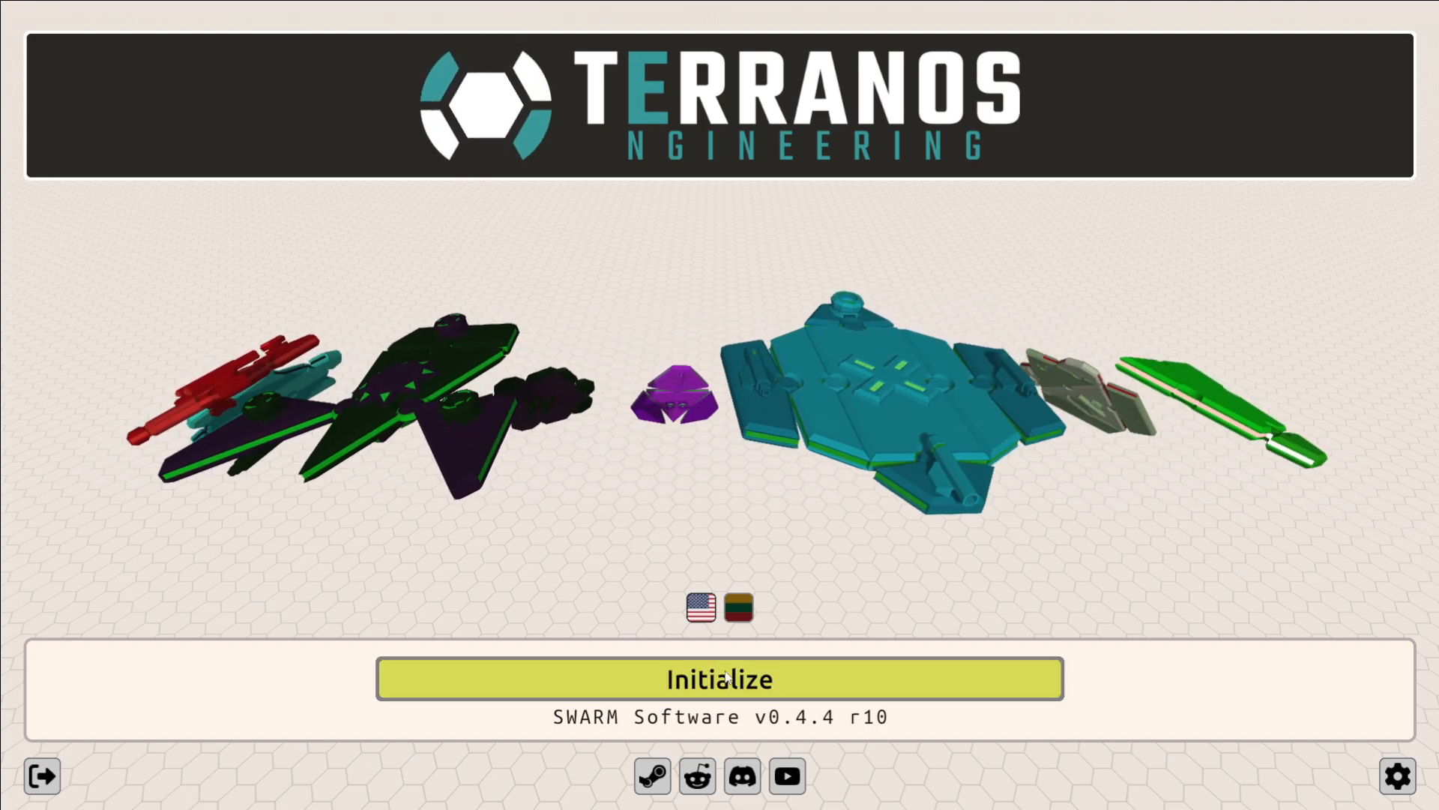
# Initialize the SWARM software and begin the orientation in the empty workshop.
pyautogui.click(718, 678)
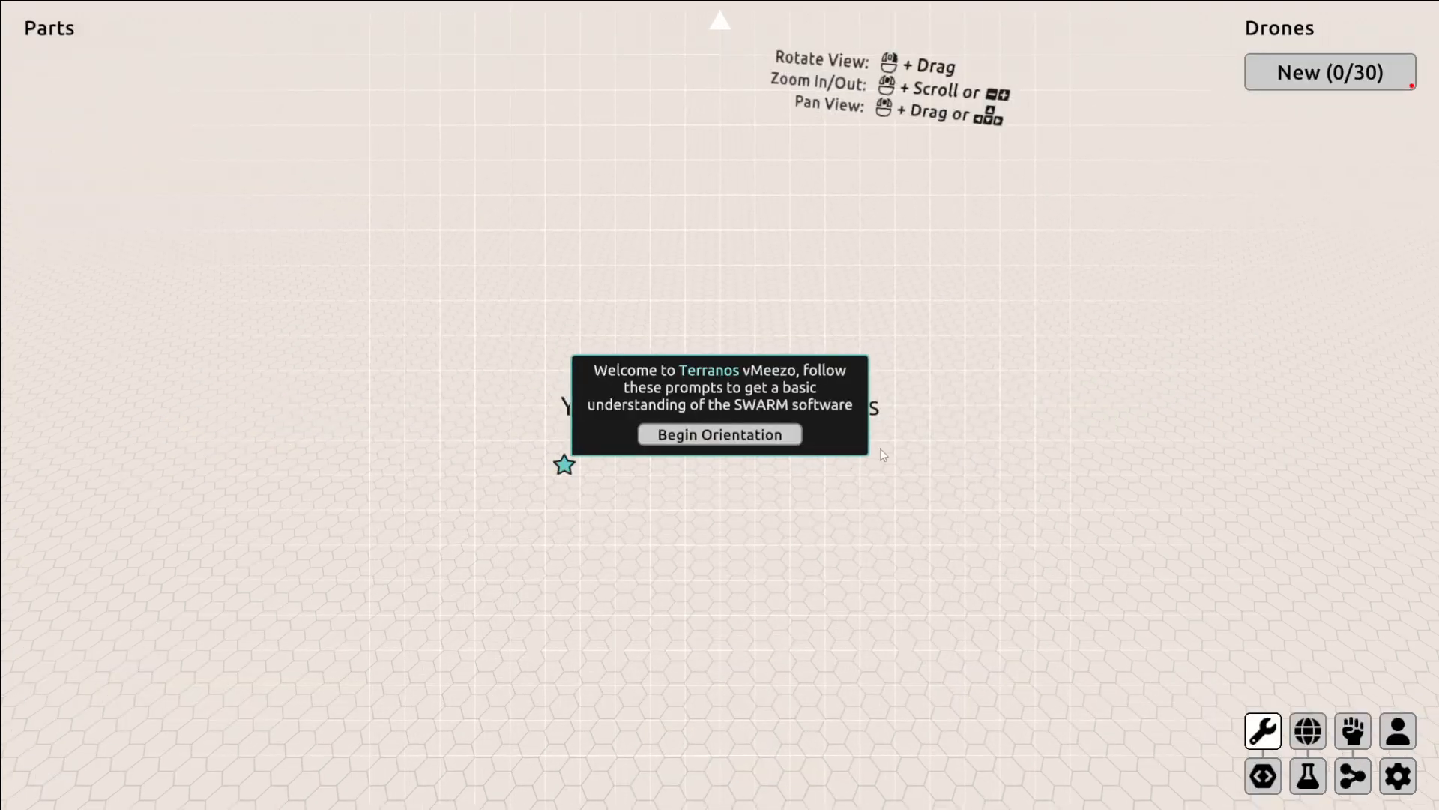
pyautogui.moveTo(881, 430)
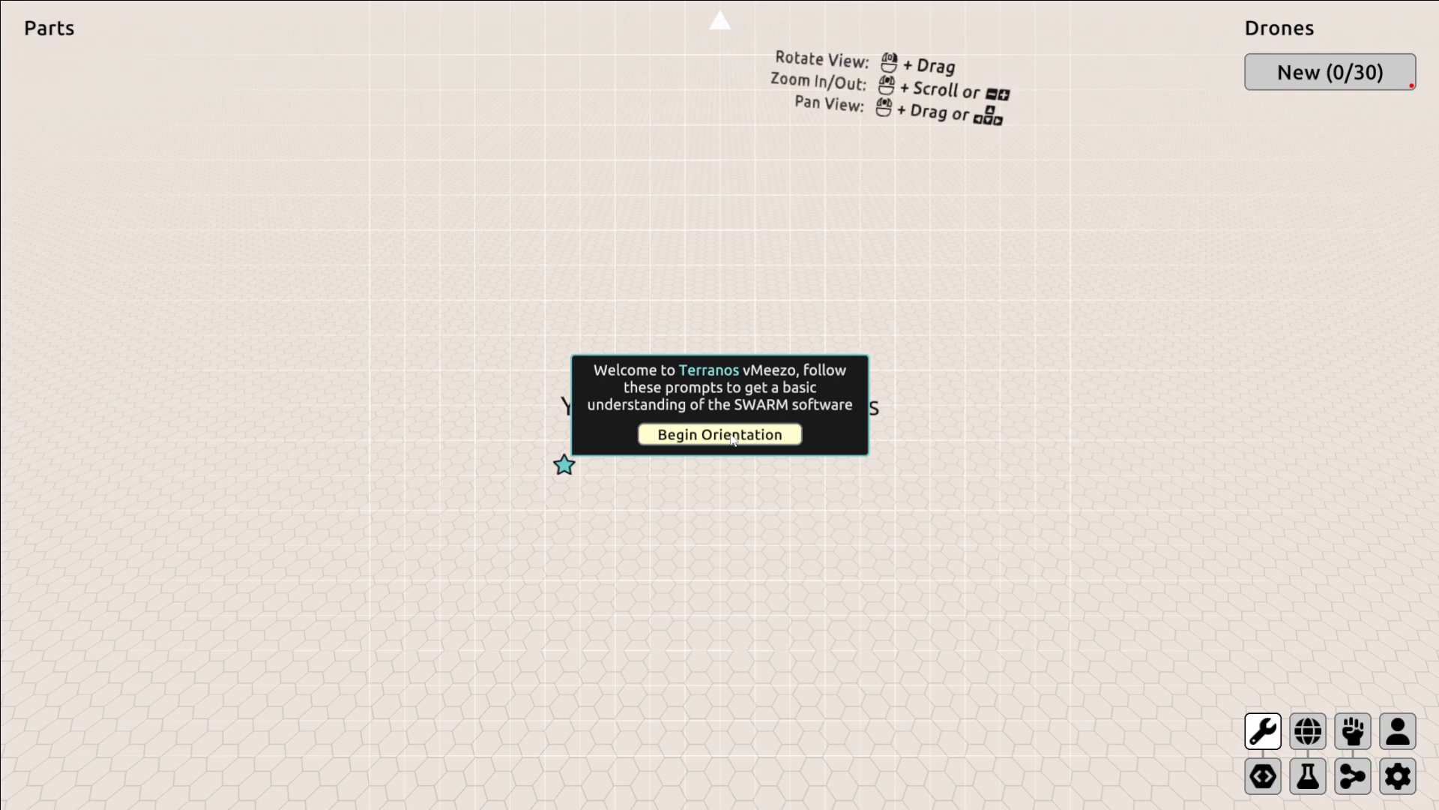
pyautogui.click(718, 433)
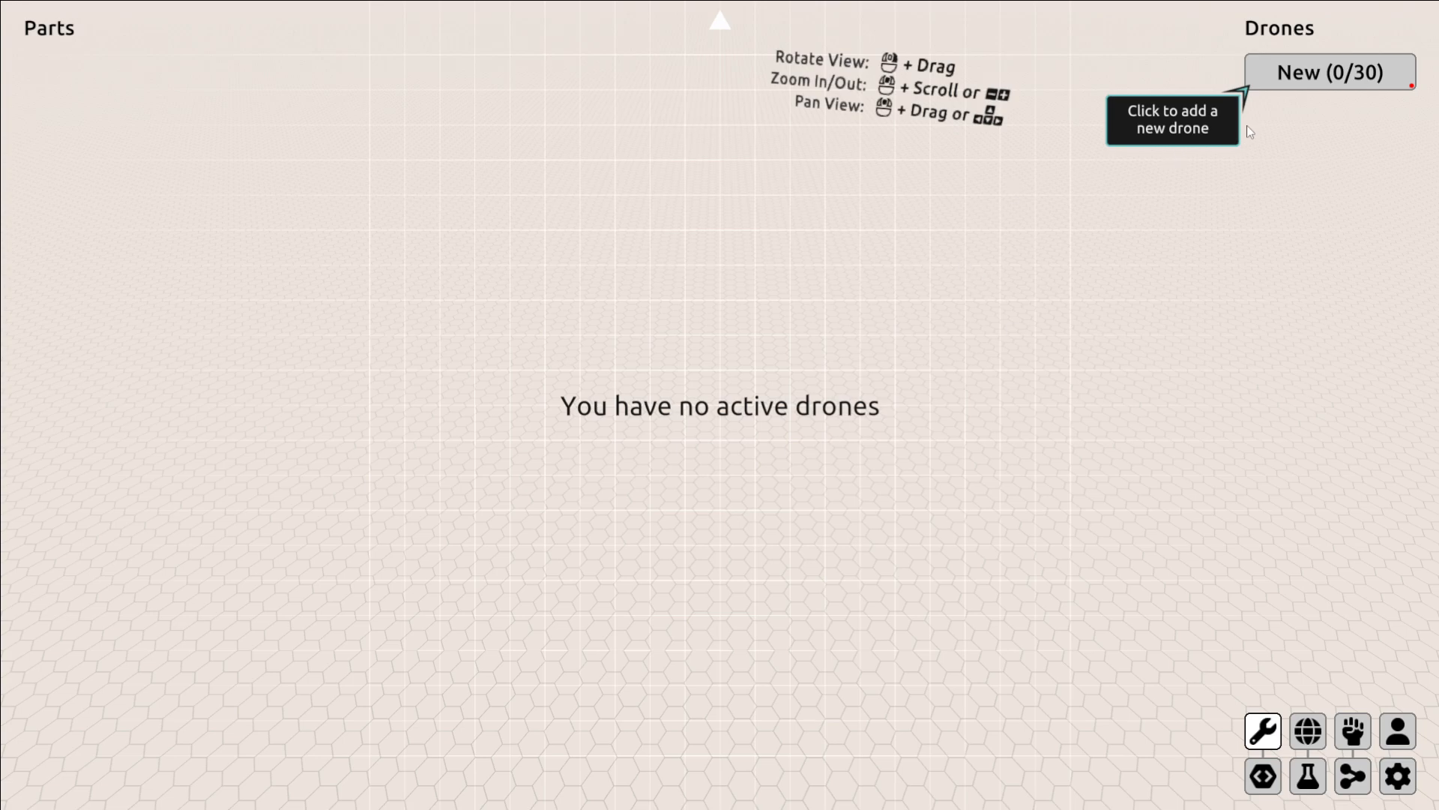
pyautogui.moveTo(1330, 72)
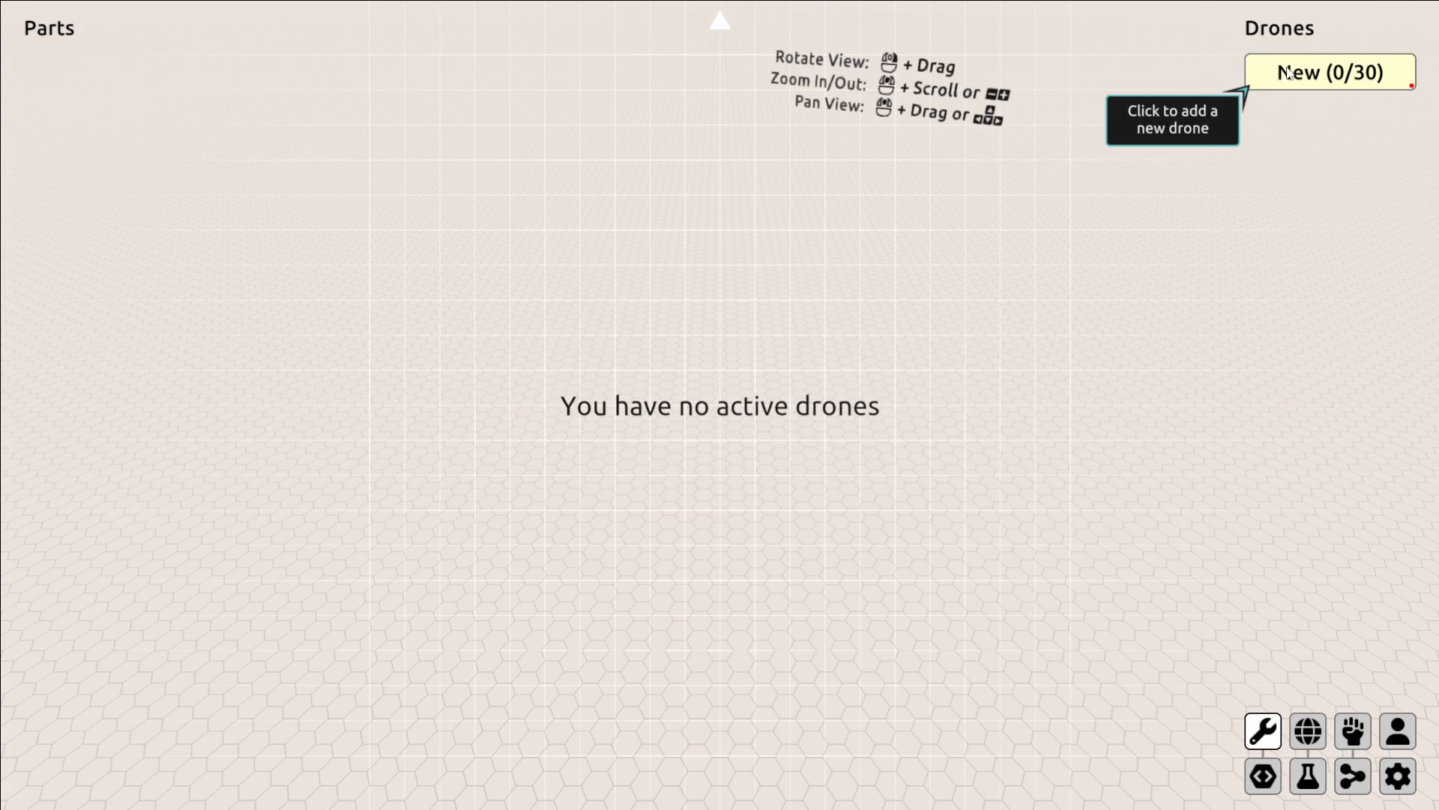
# Raise the Ambience volume in the audio settings from 10 to 26 and close settings.
pyautogui.click(1396, 776)
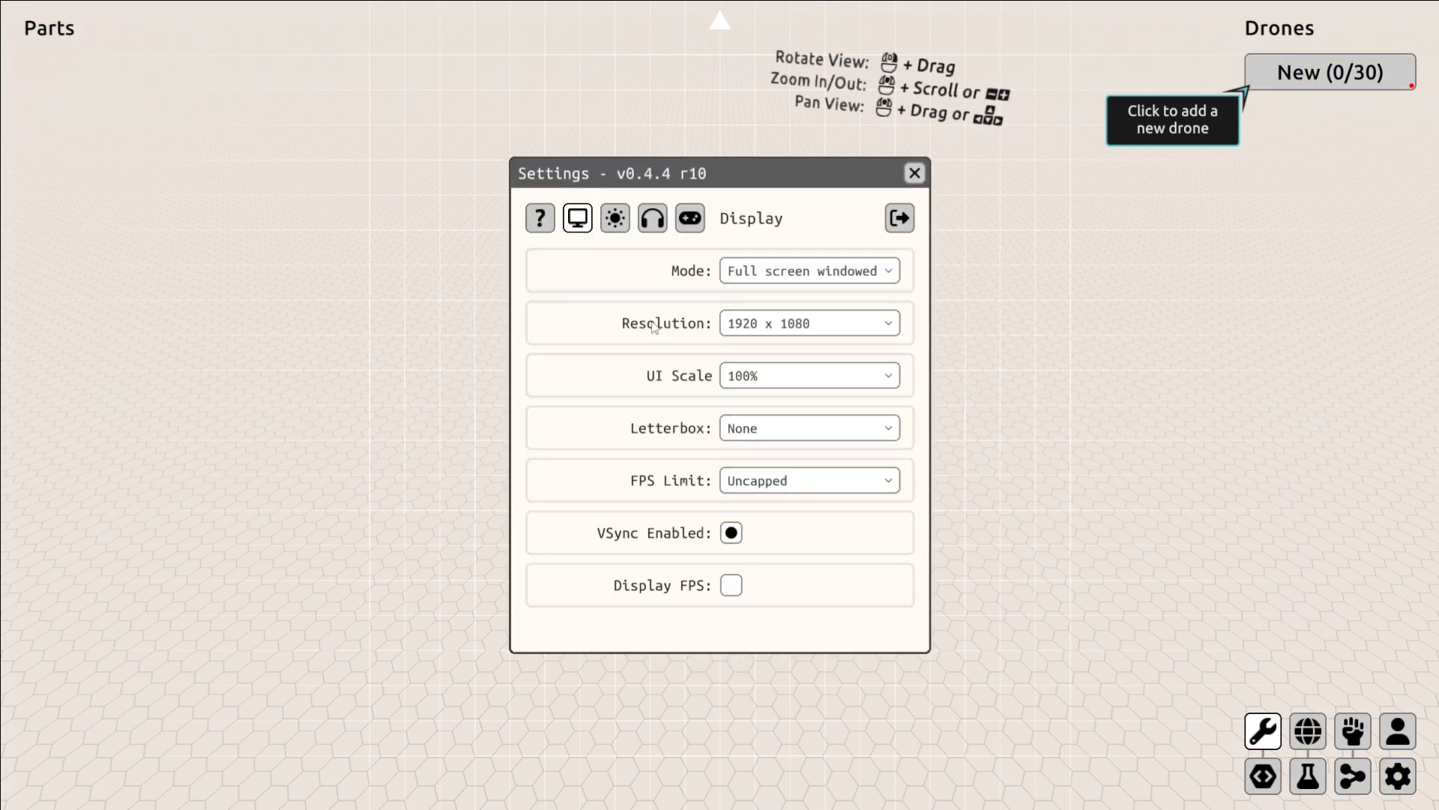
pyautogui.click(652, 217)
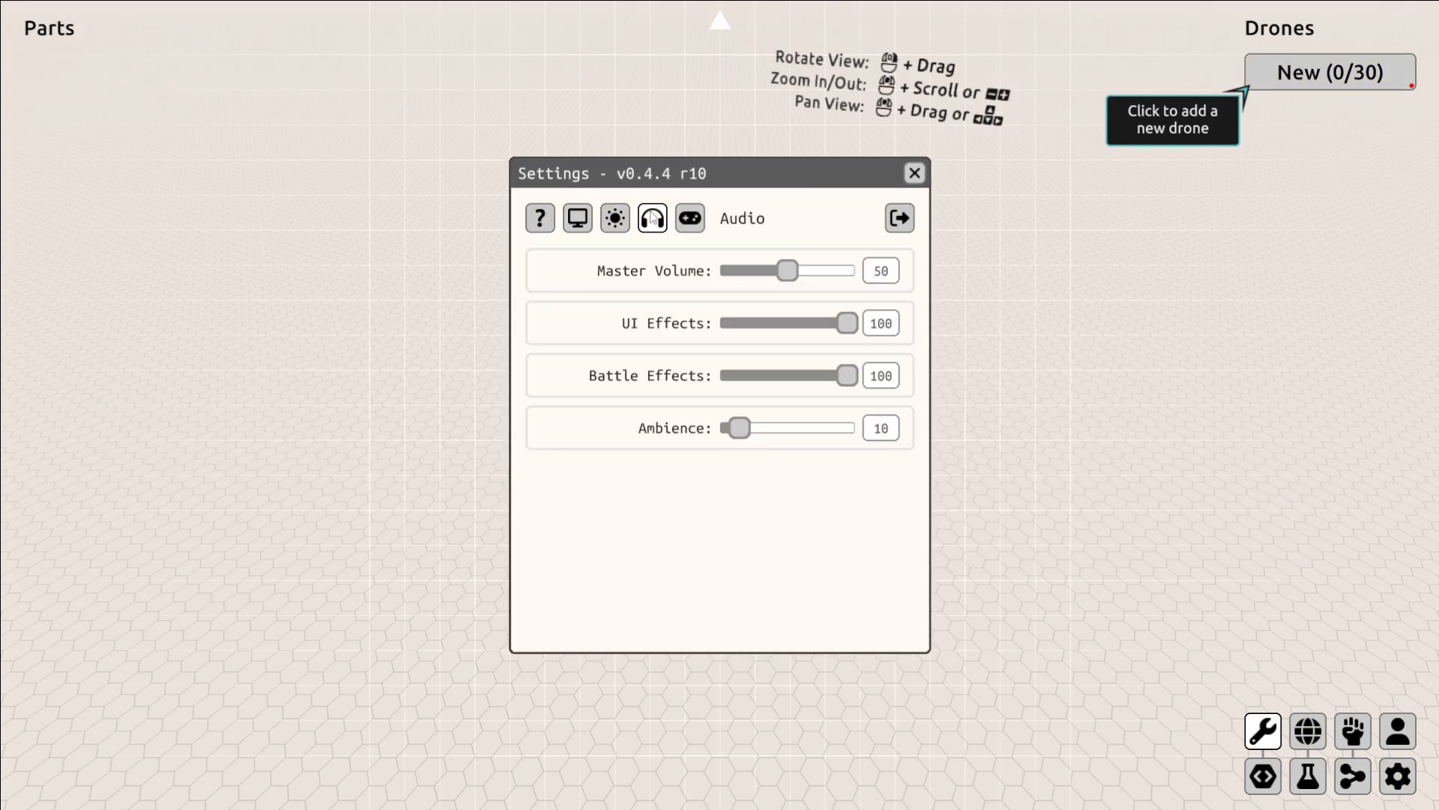
pyautogui.moveTo(743, 427); pyautogui.dragTo(738, 428)
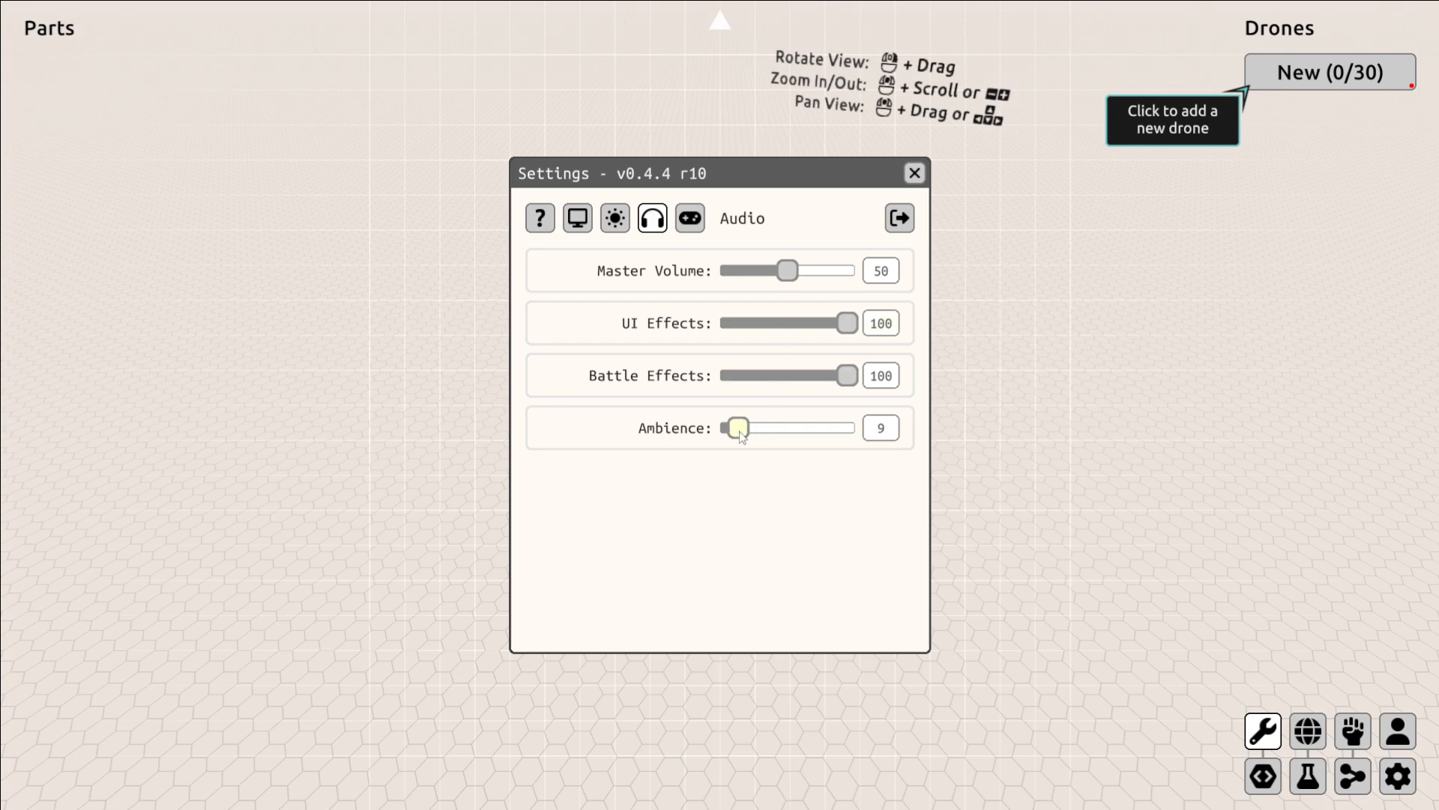
pyautogui.moveTo(738, 427); pyautogui.dragTo(753, 427)
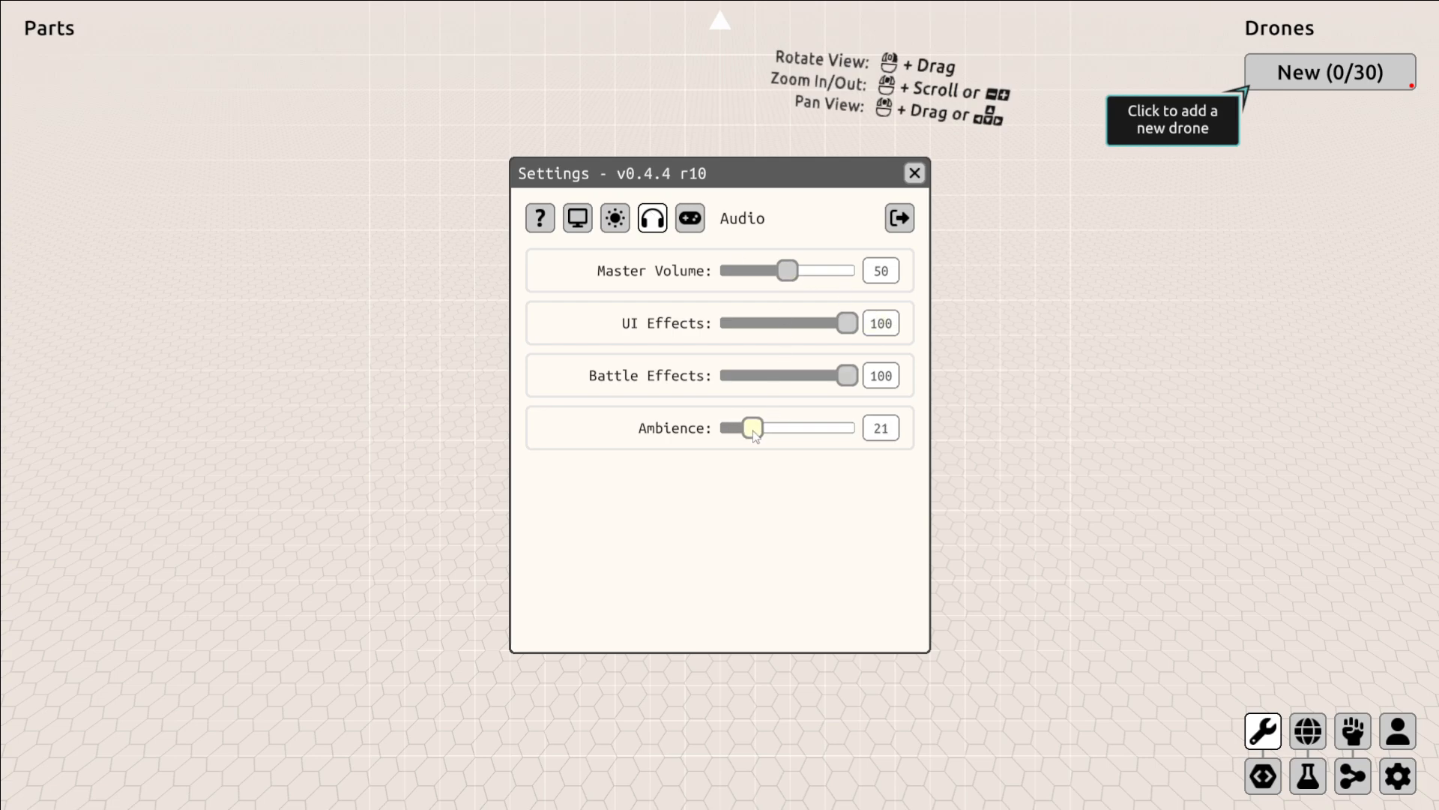
pyautogui.moveTo(753, 427); pyautogui.dragTo(757, 427)
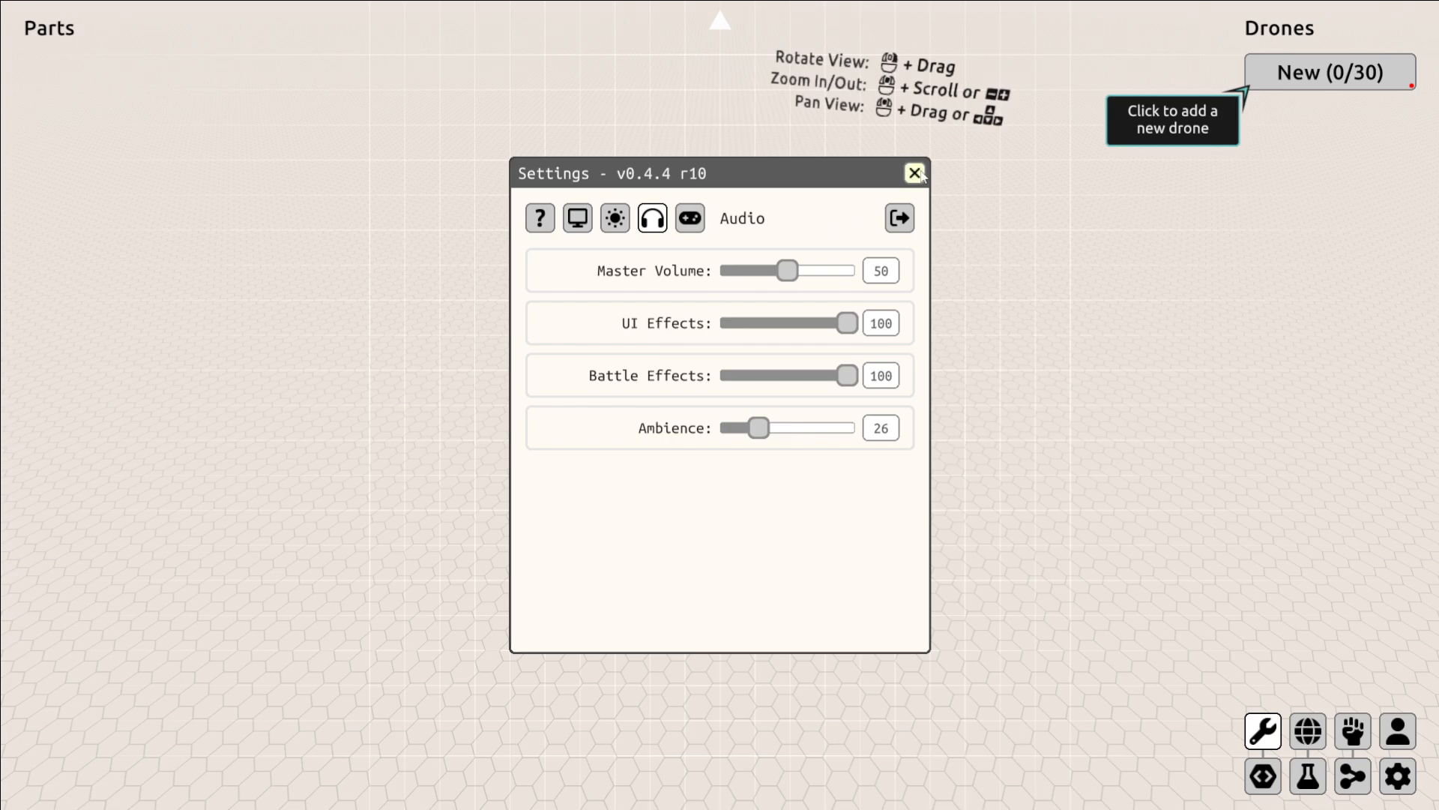
pyautogui.click(915, 173)
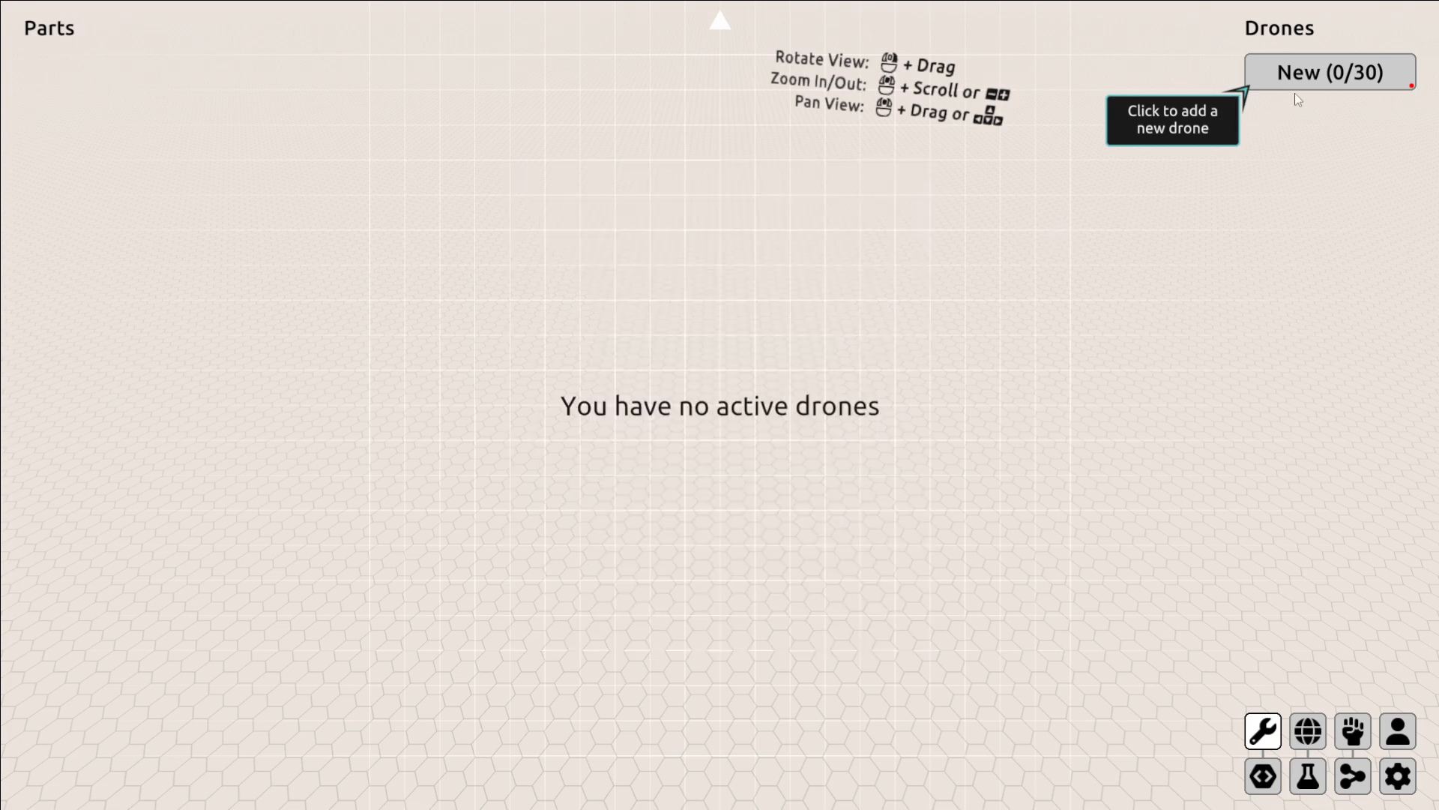
# Create a new drone named Matt.
pyautogui.click(1330, 72)
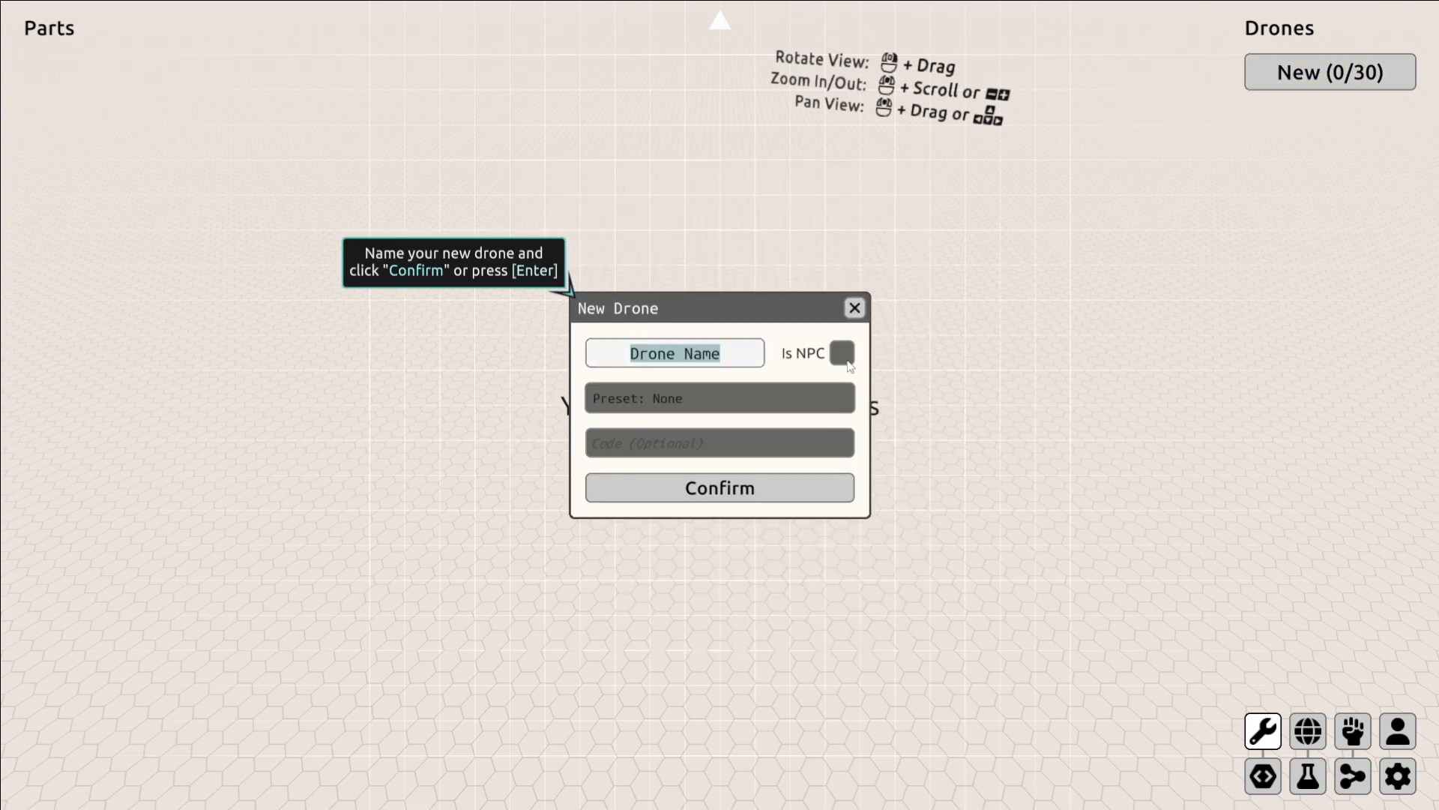
pyautogui.moveTo(1081, 402)
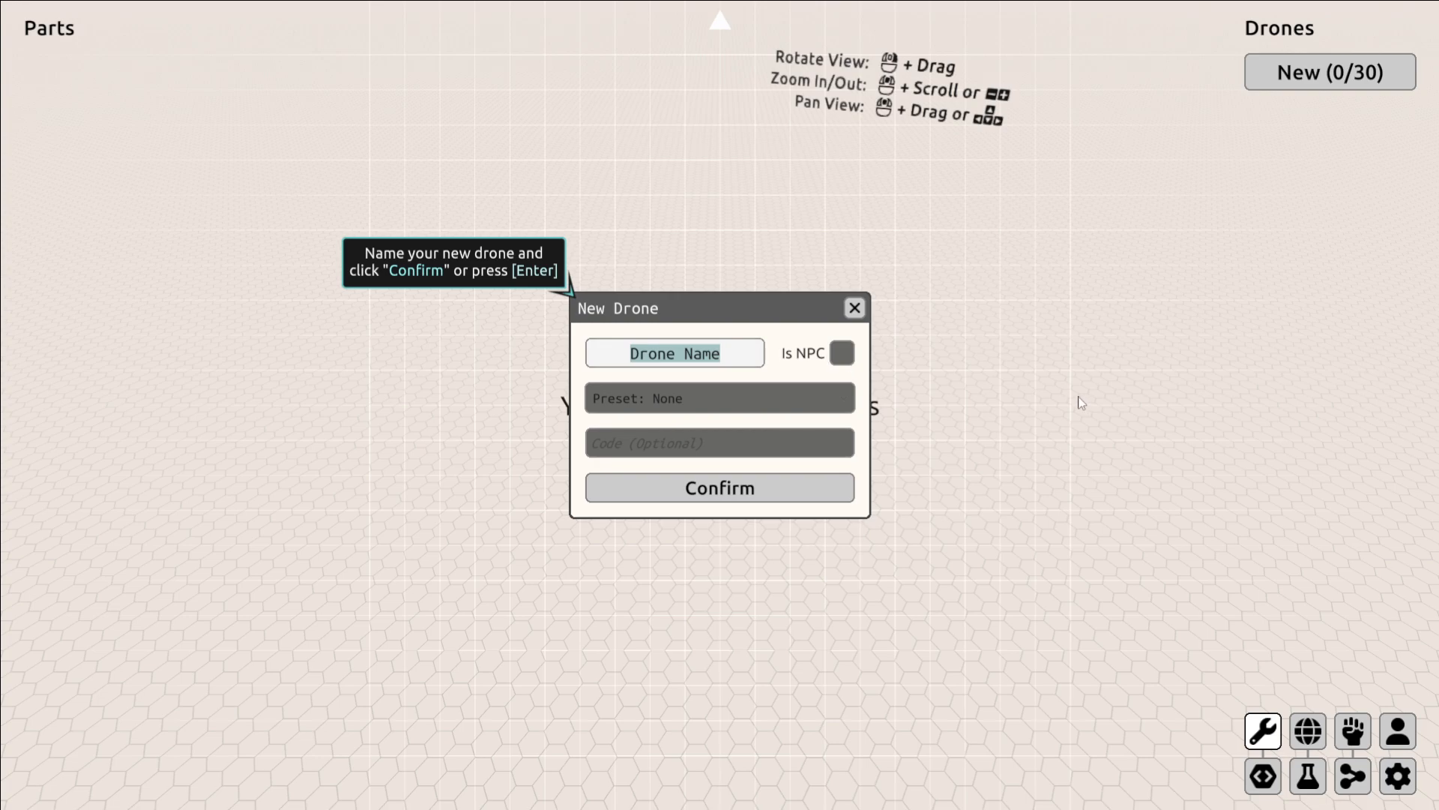
pyautogui.write('Mat')
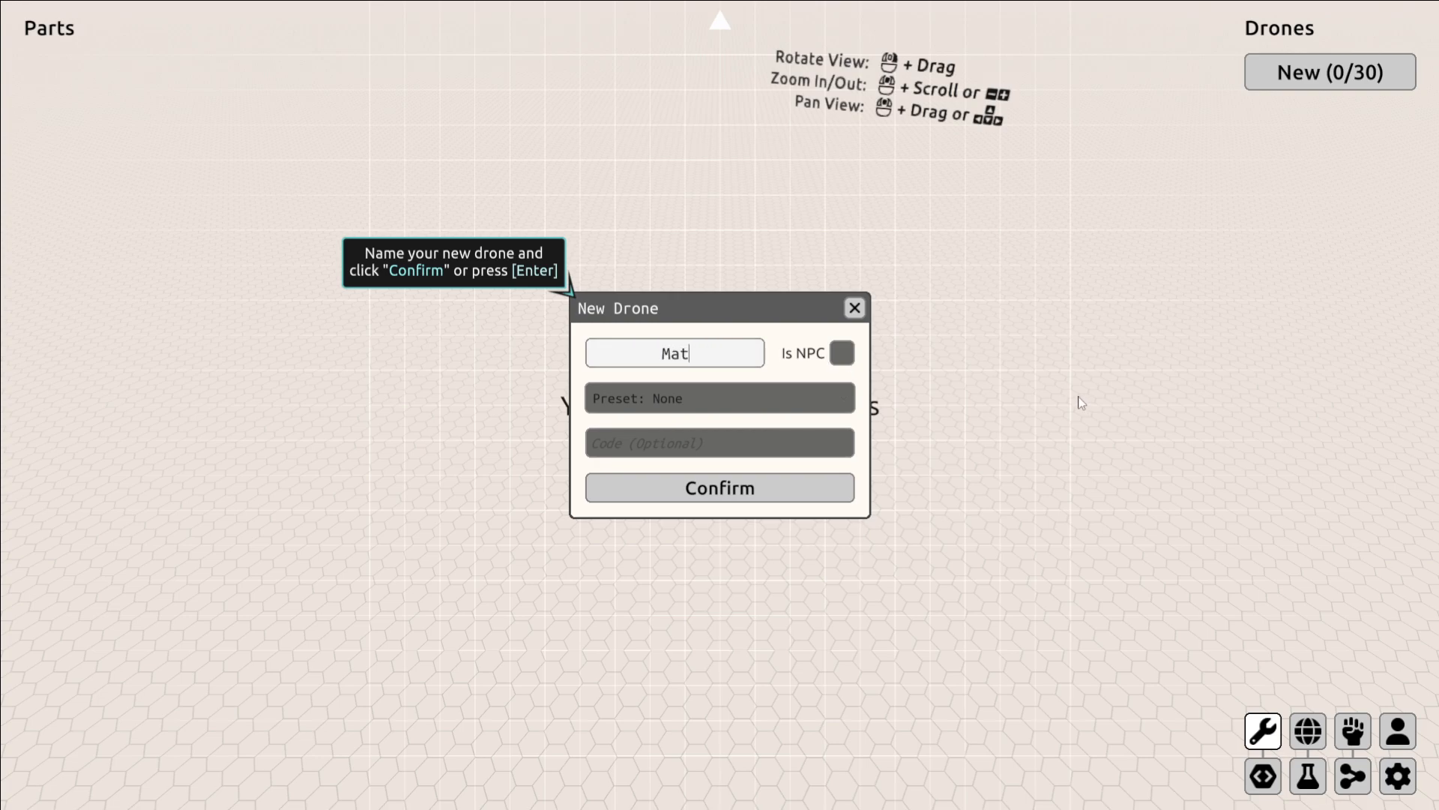
pyautogui.write('t')
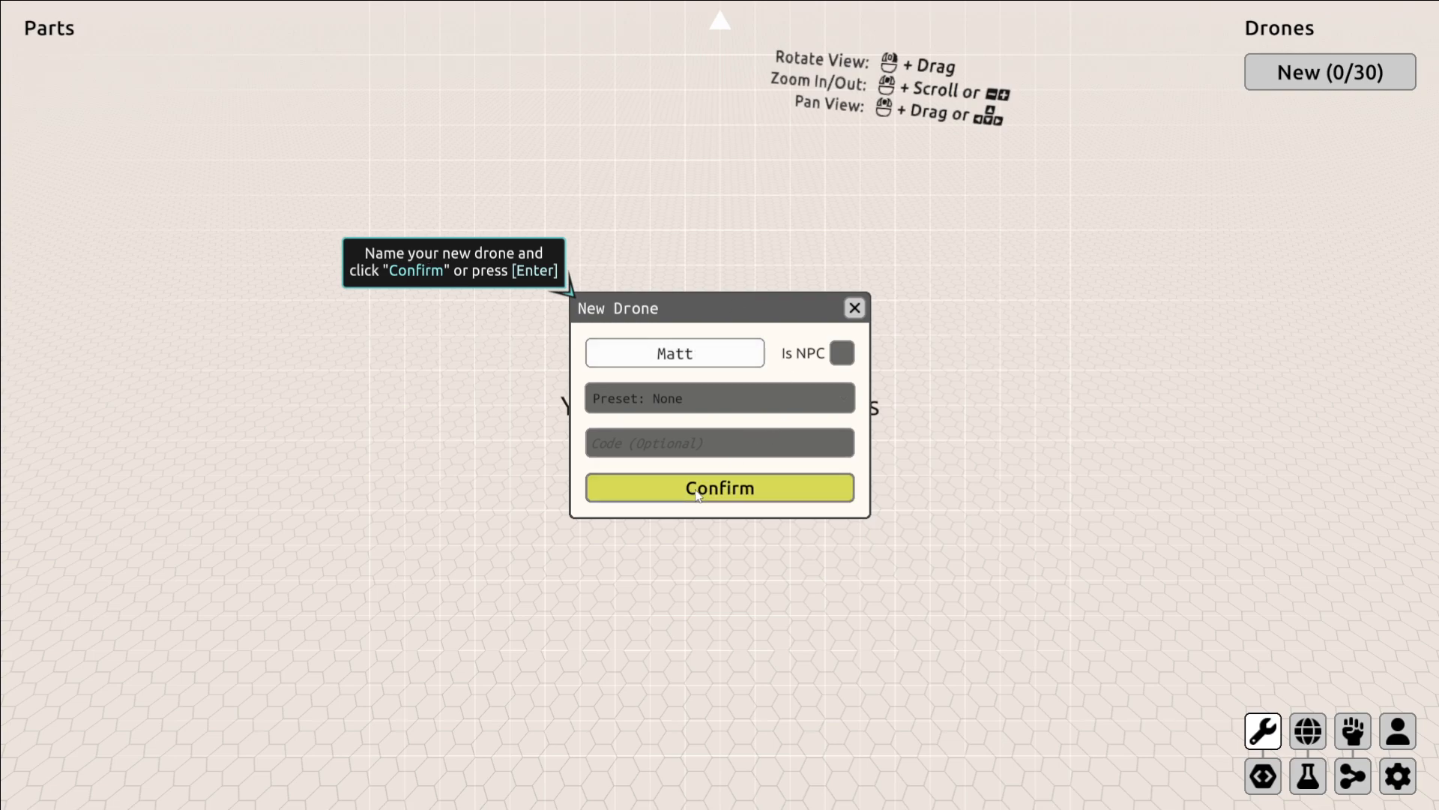
pyautogui.click(720, 487)
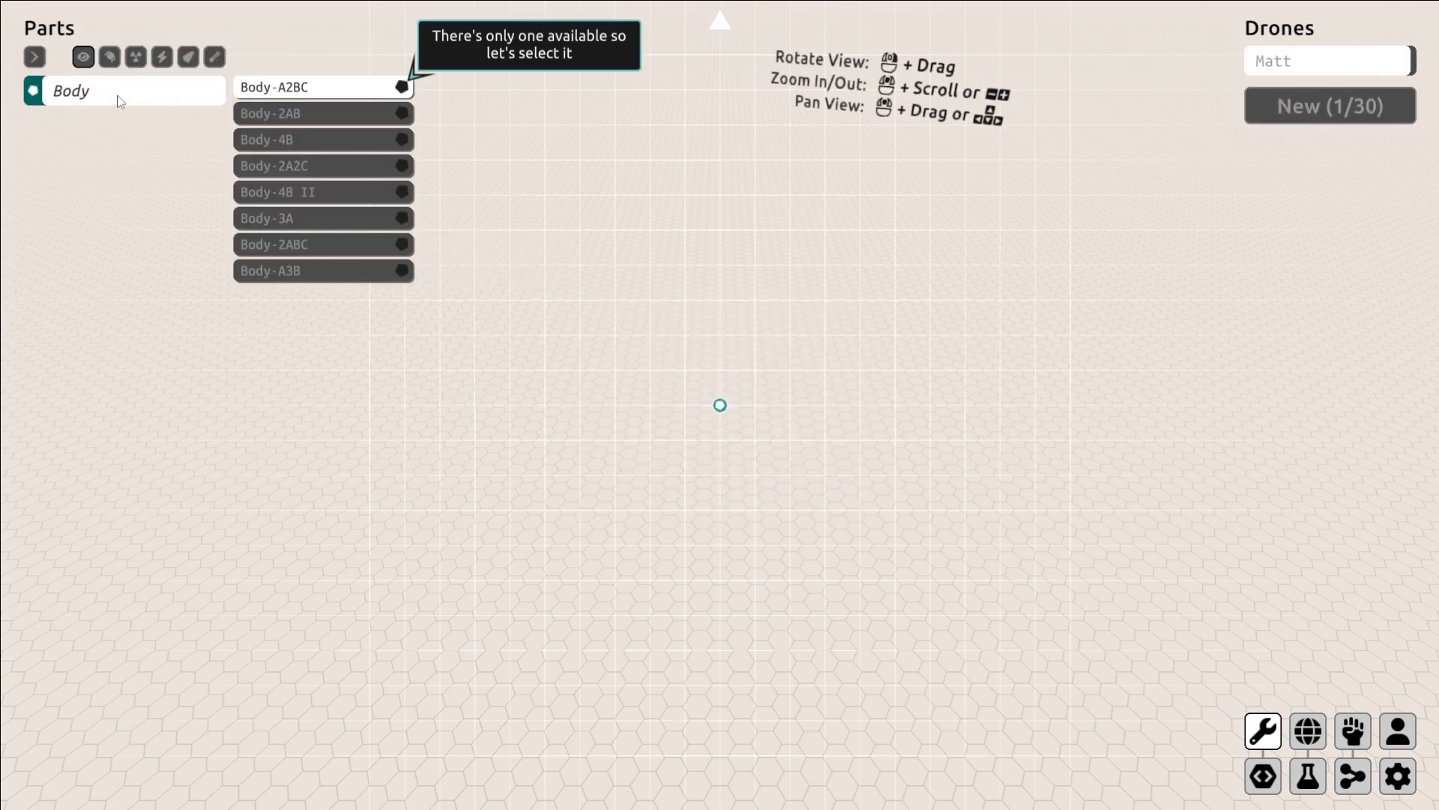
# Give Matt the A2BC body with an Engine I, Machine Gun-S I and Bullet I ammunition.
pyautogui.click(321, 87)
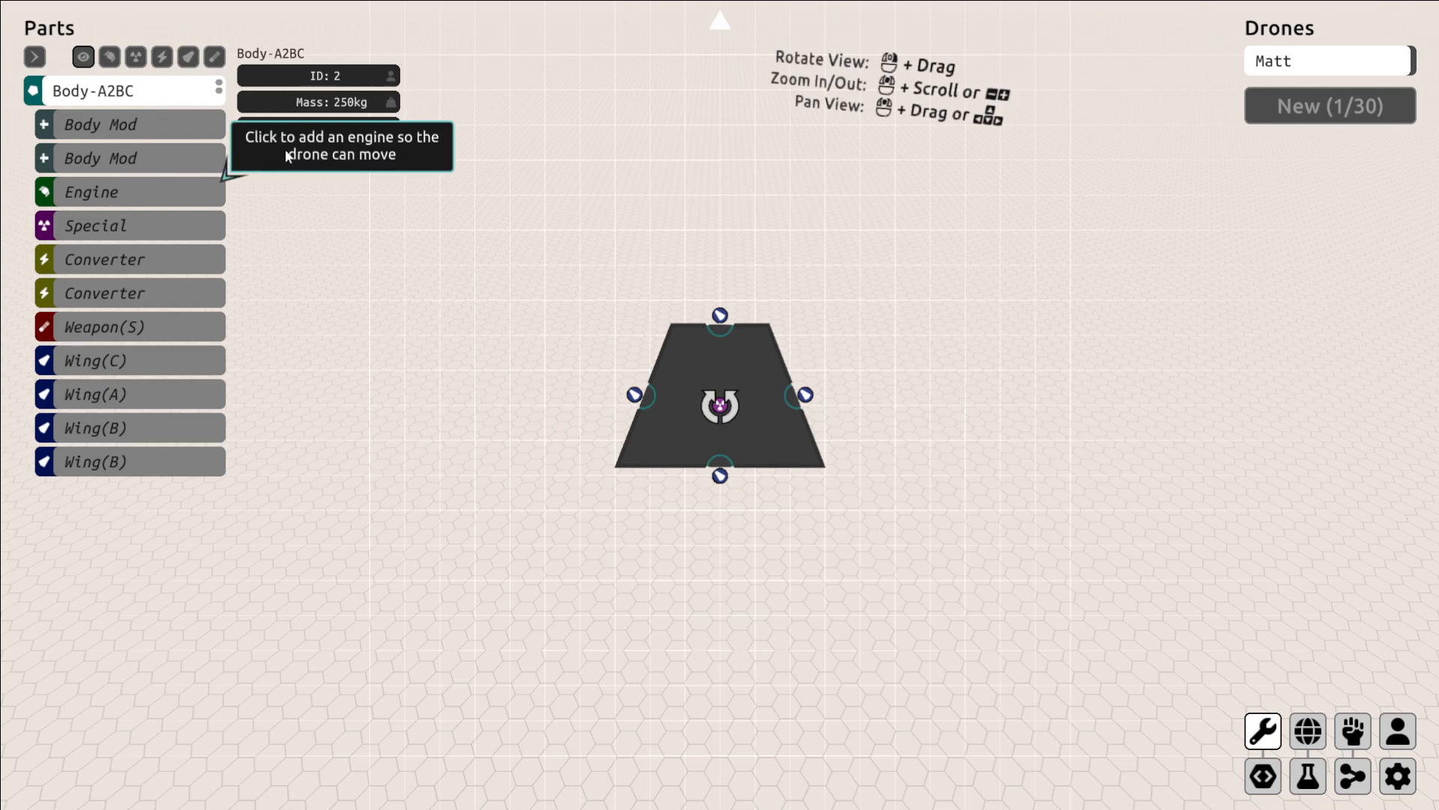
pyautogui.click(91, 192)
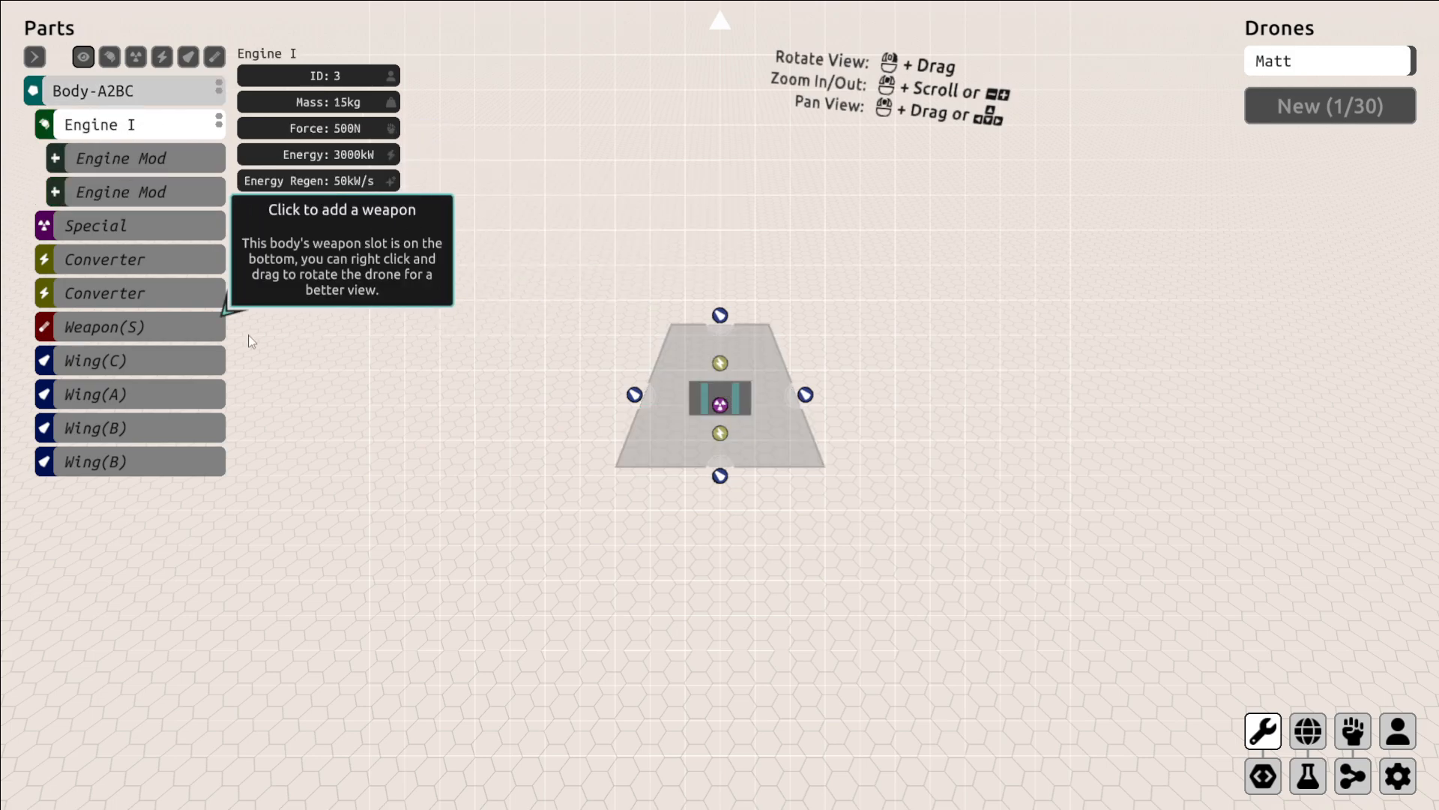
pyautogui.click(103, 325)
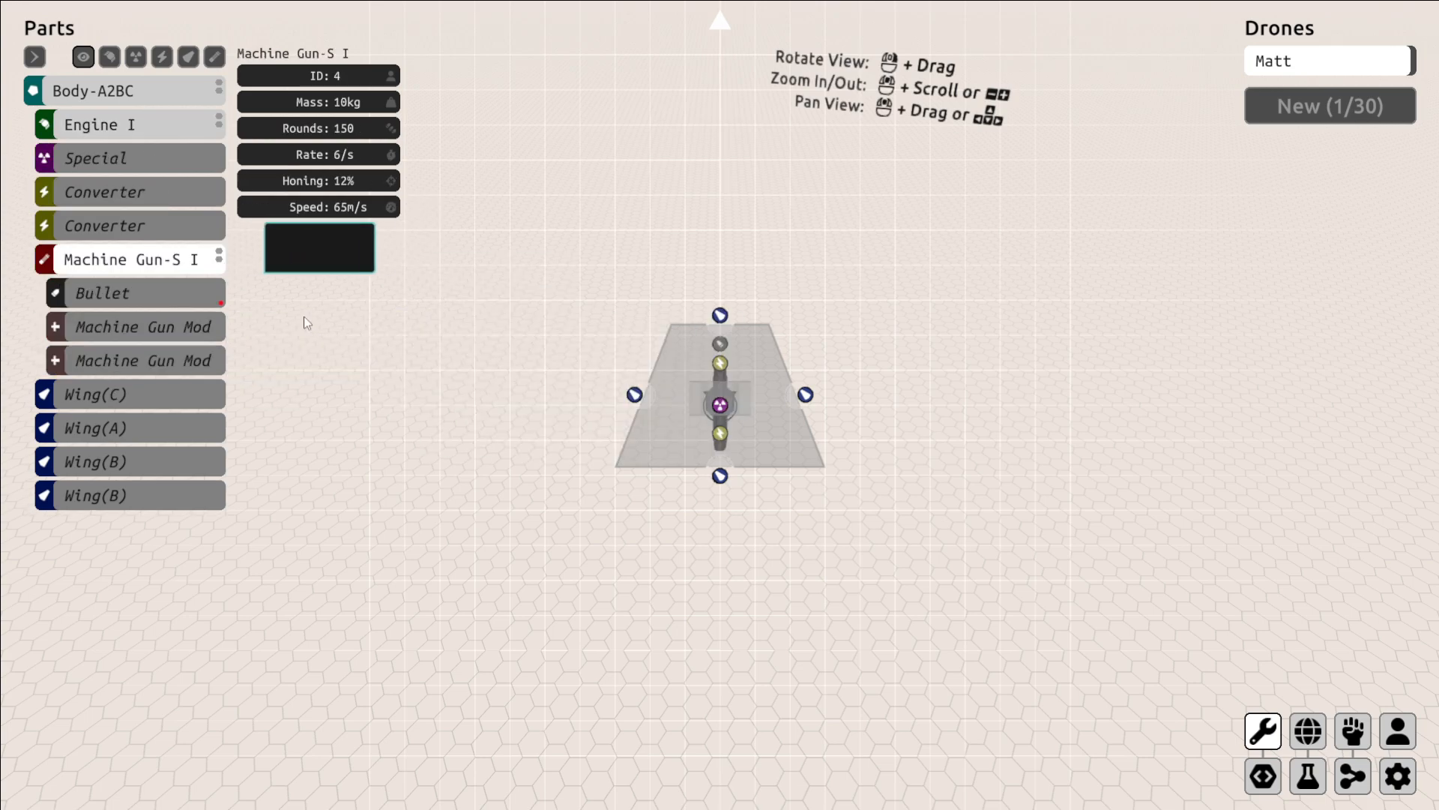
pyautogui.moveTo(102, 292)
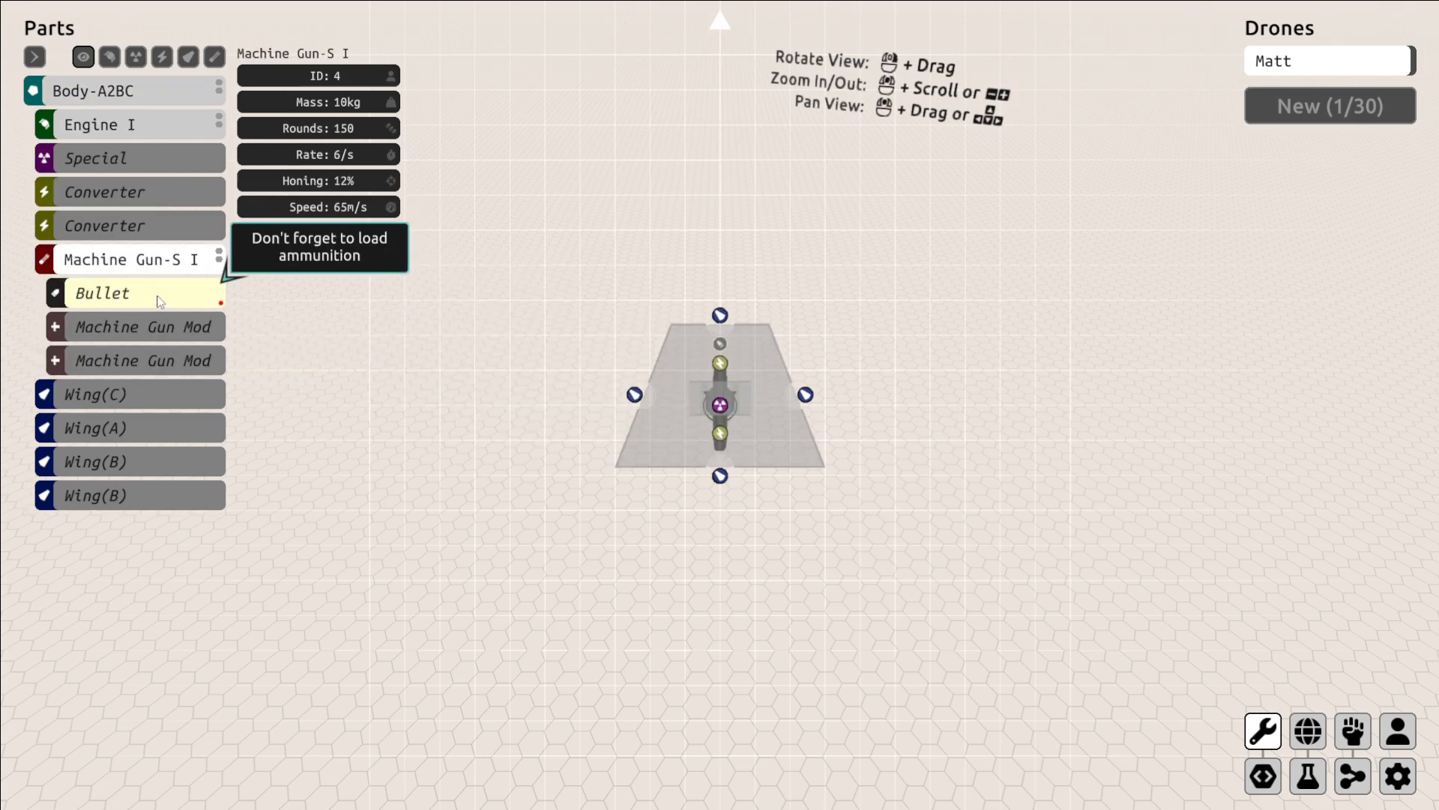
pyautogui.click(120, 292)
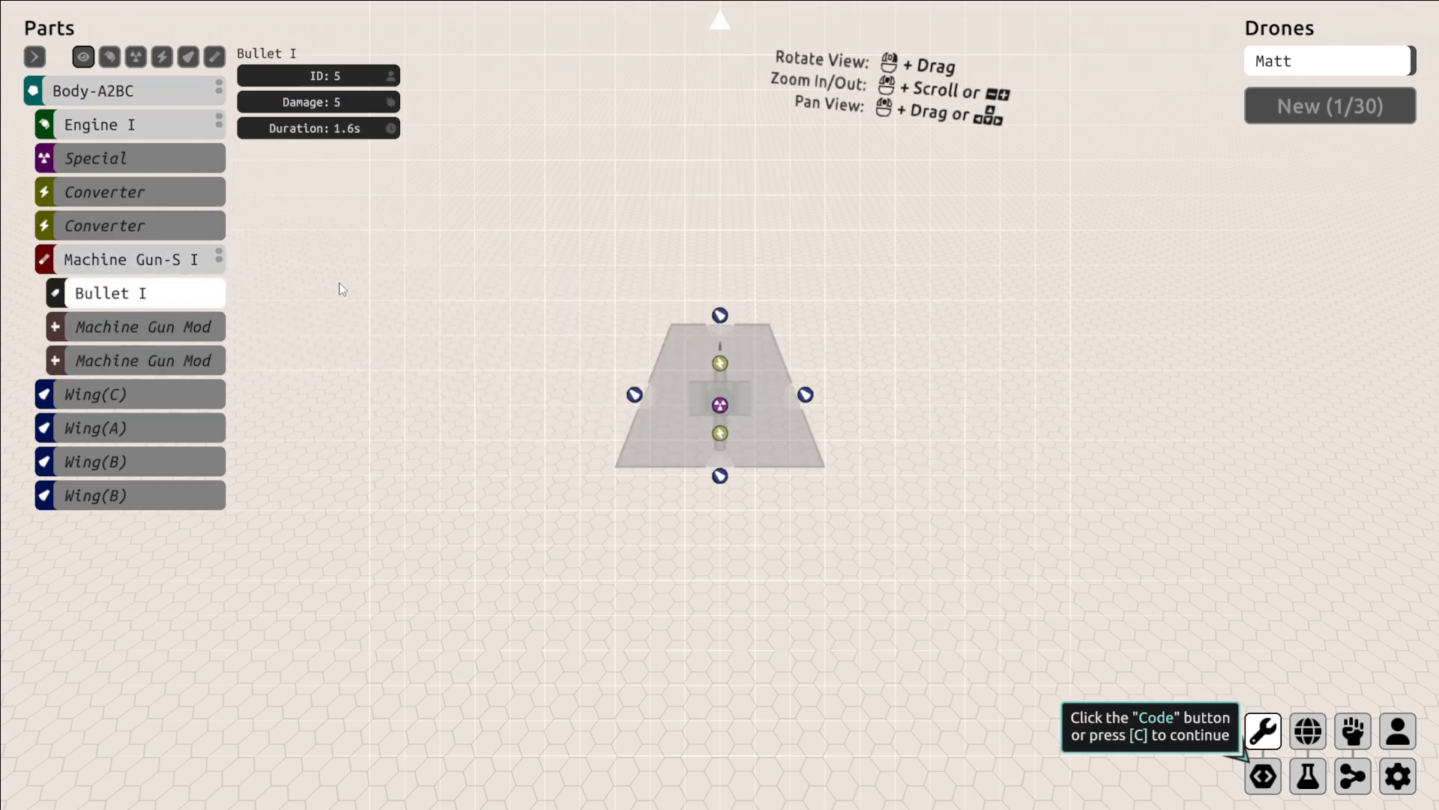
# Add Matt to the sandbox arena as fighter 1-1 and bring the camera closer.
pyautogui.click(1261, 776)
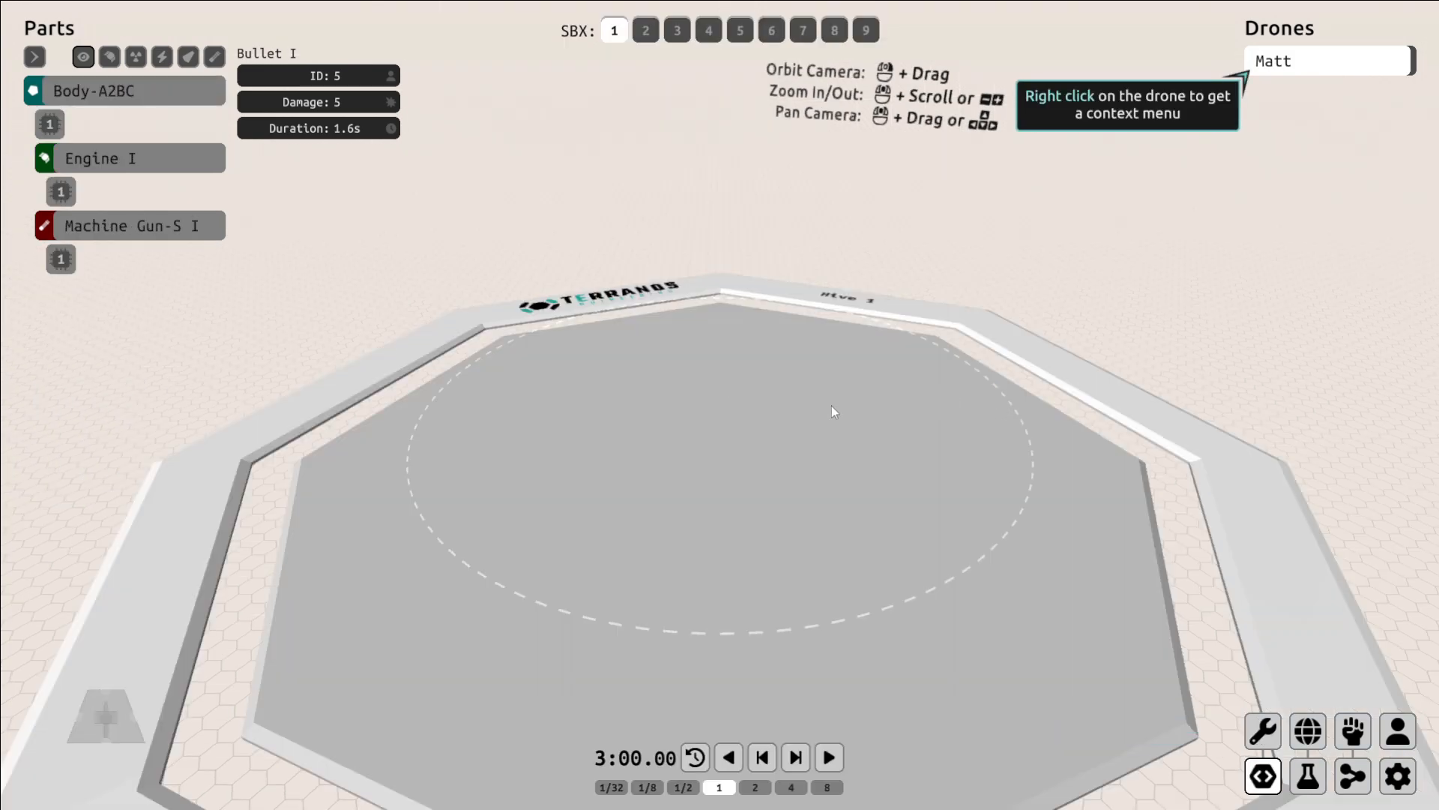
pyautogui.moveTo(1192, 192)
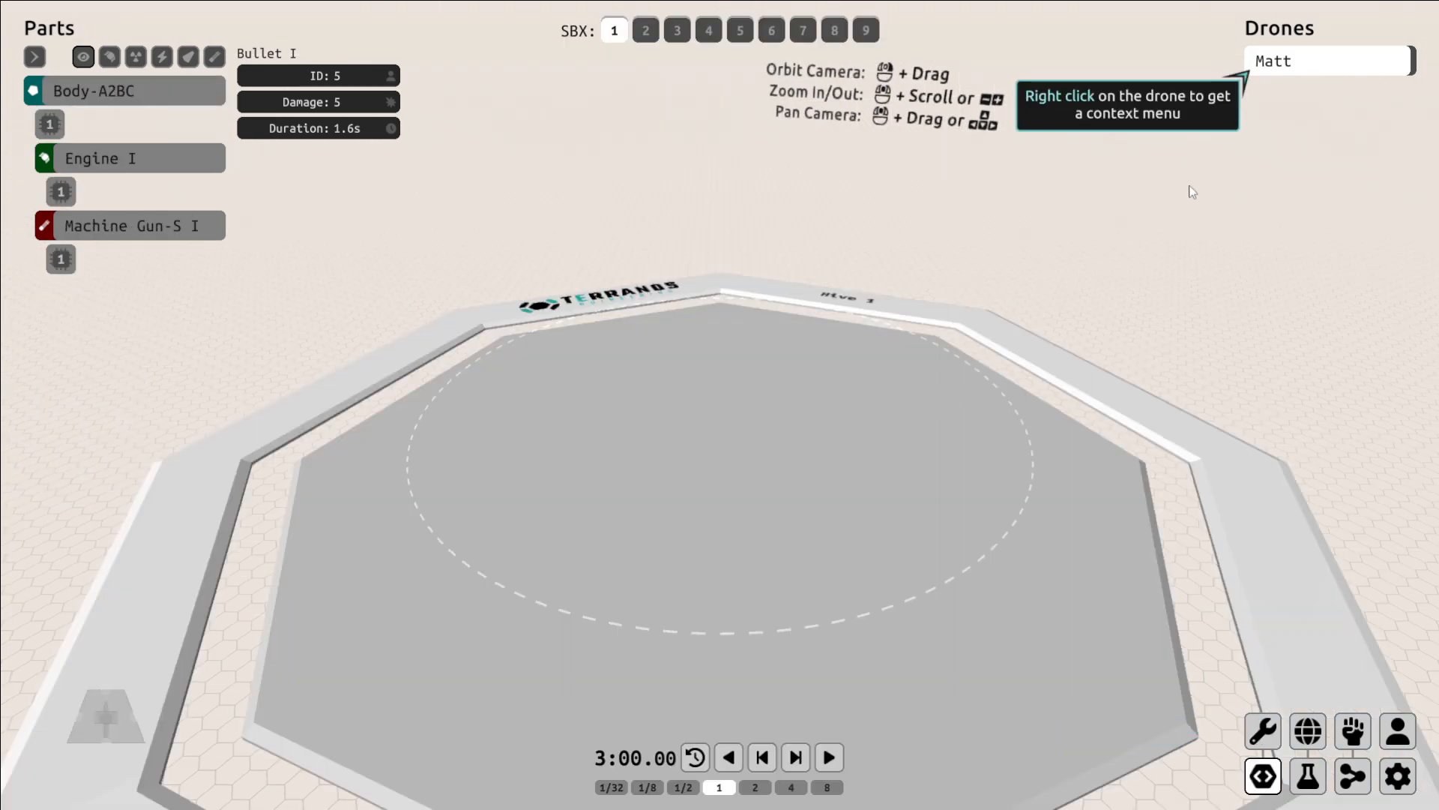
pyautogui.rightClick(1327, 60)
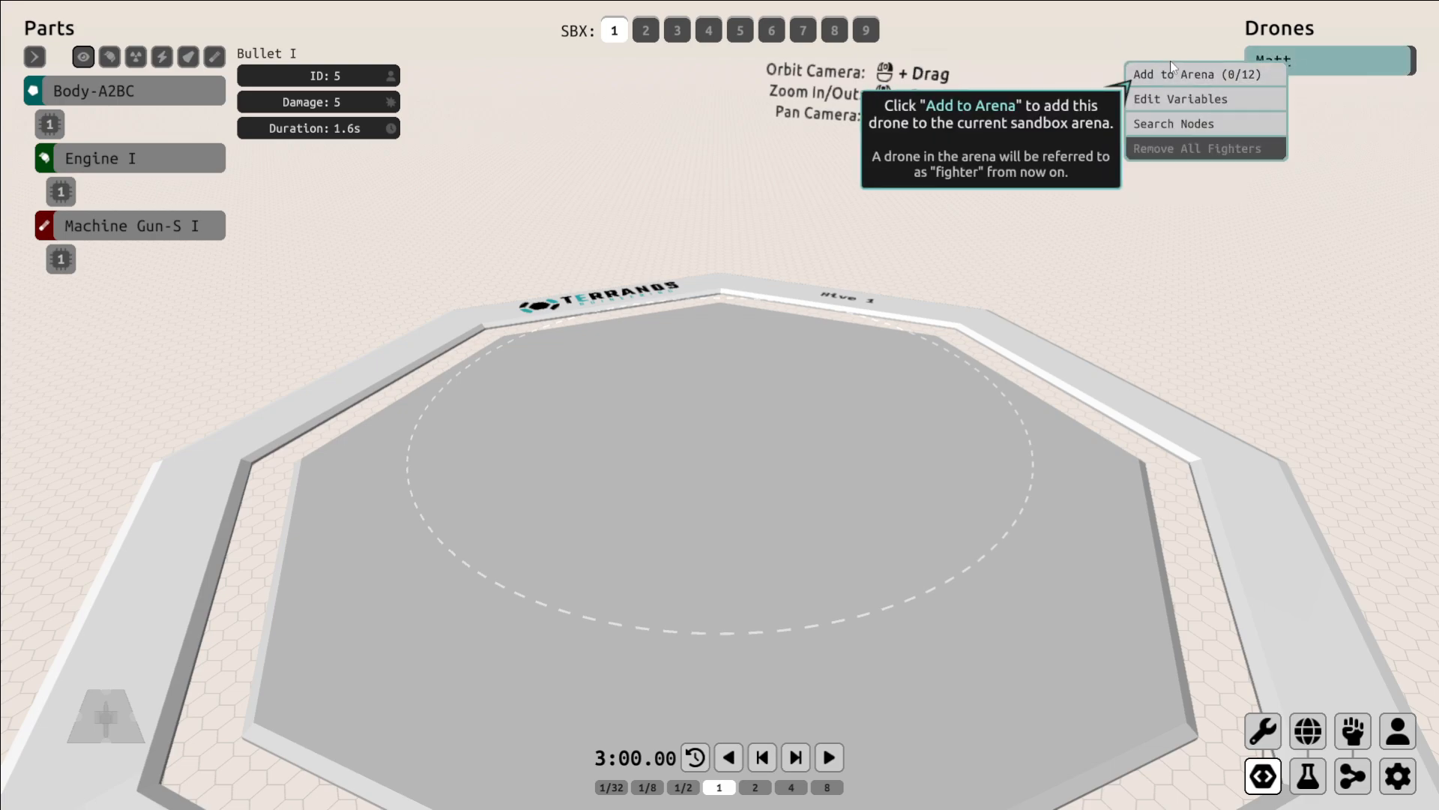
pyautogui.click(1195, 73)
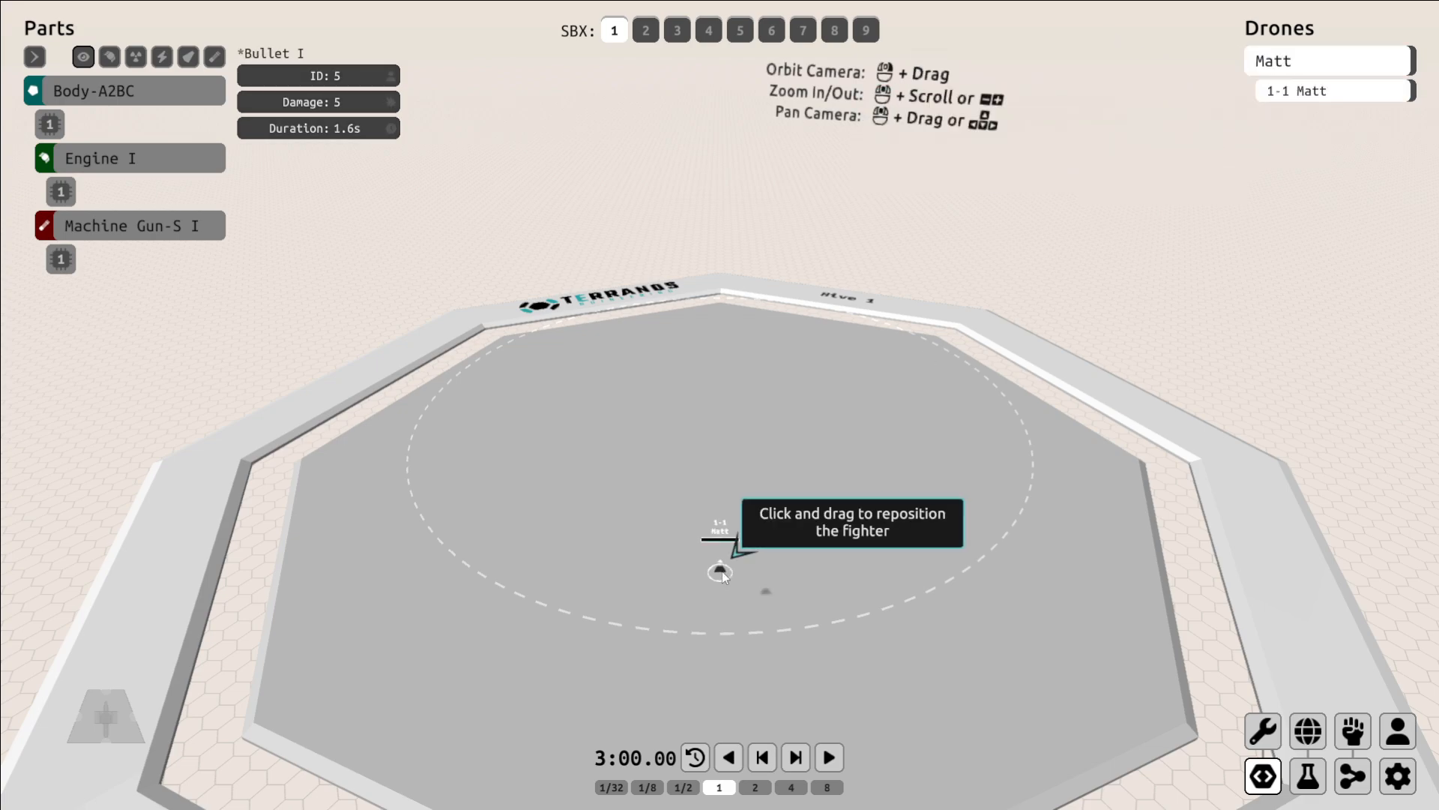
pyautogui.moveTo(721, 571); pyautogui.dragTo(737, 610)
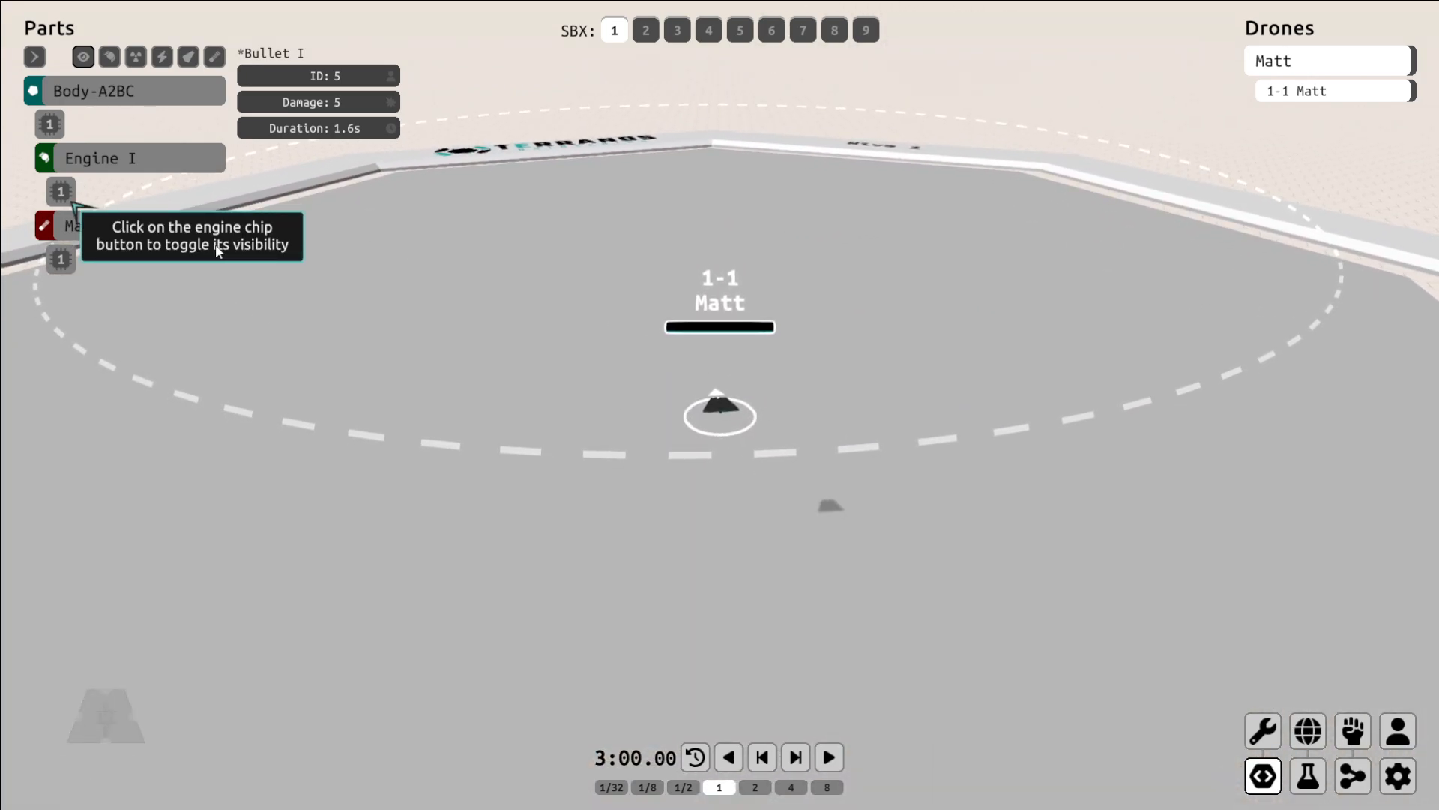
# Give the engine chip an Event linked to a Move action at 100% power and run the code.
pyautogui.click(60, 191)
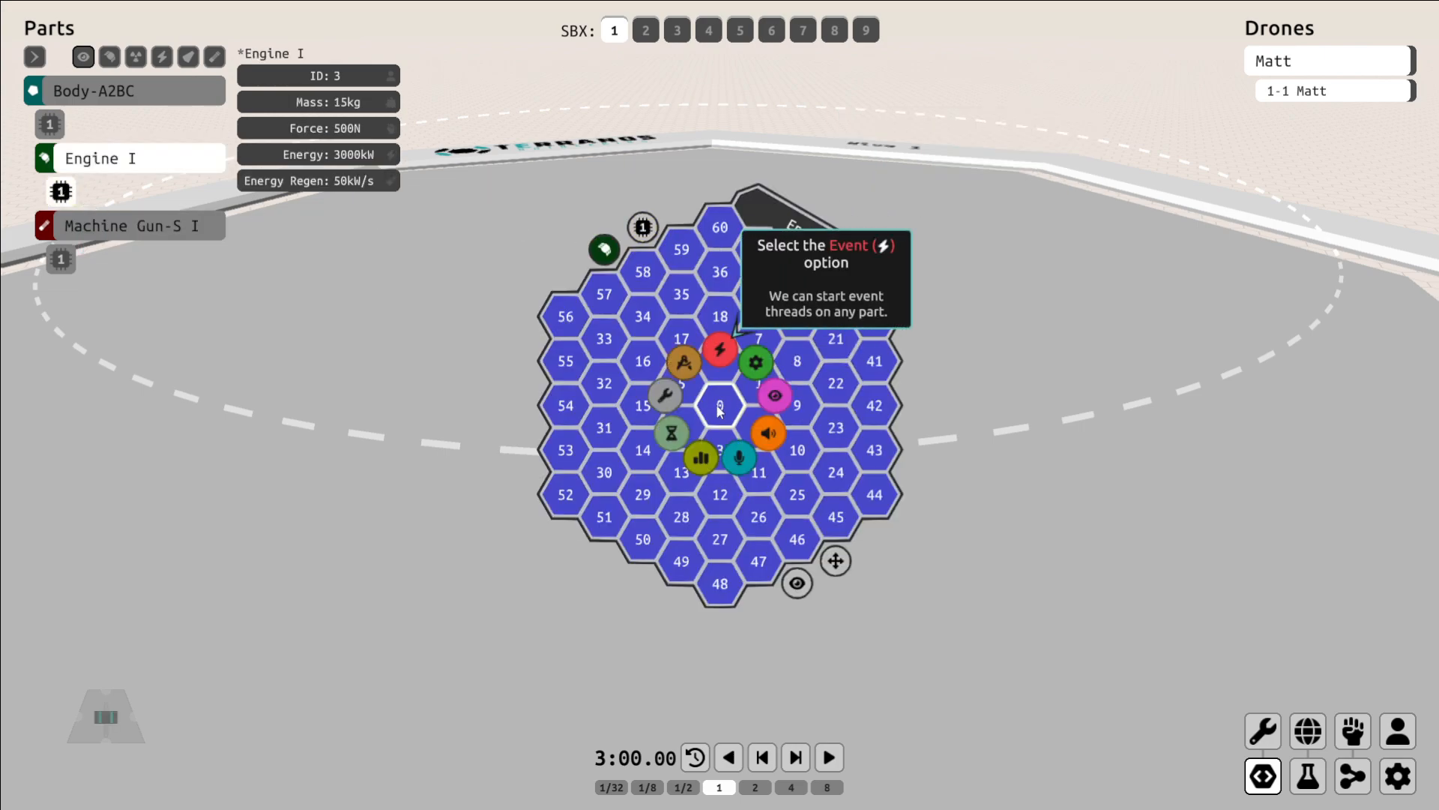
pyautogui.click(720, 349)
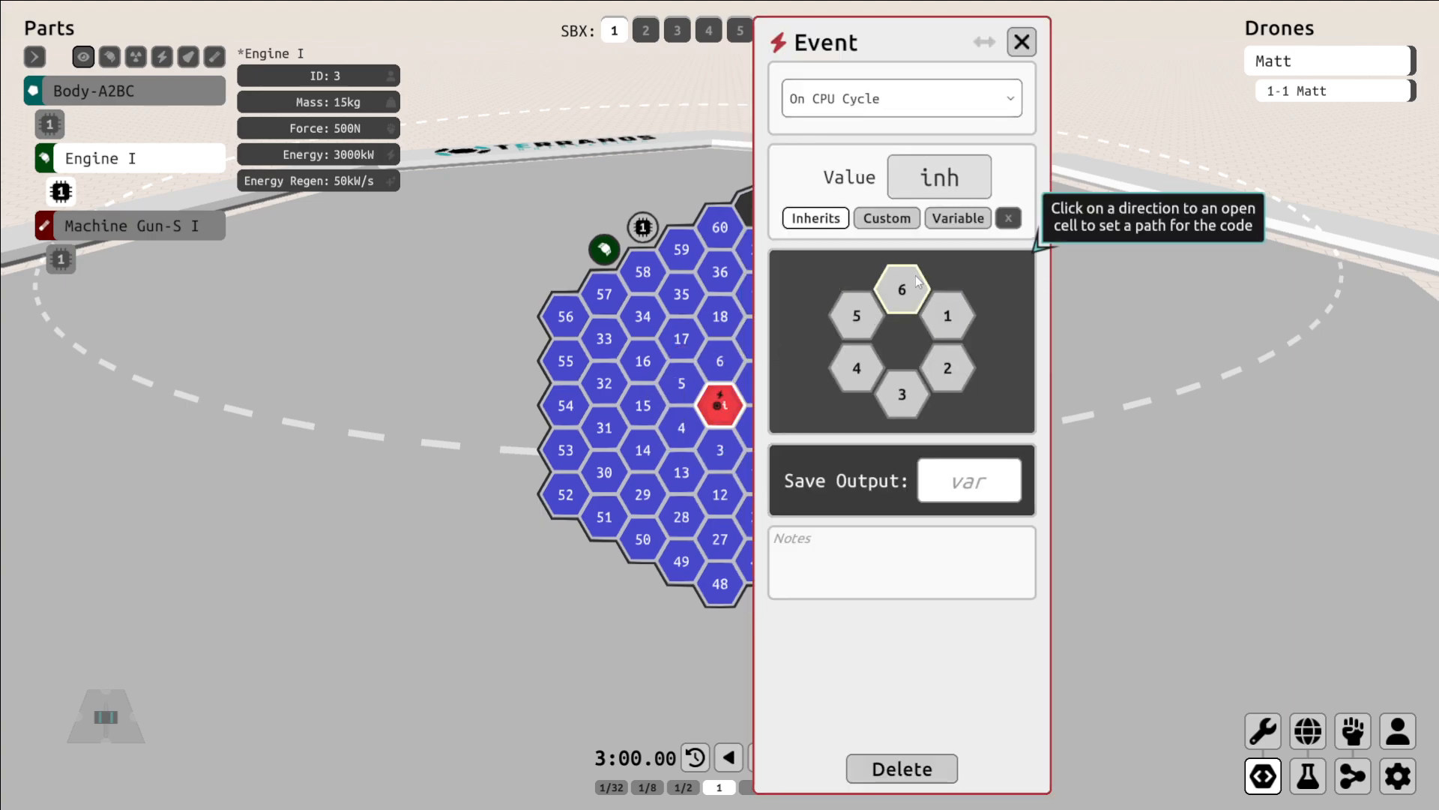
pyautogui.moveTo(947, 314)
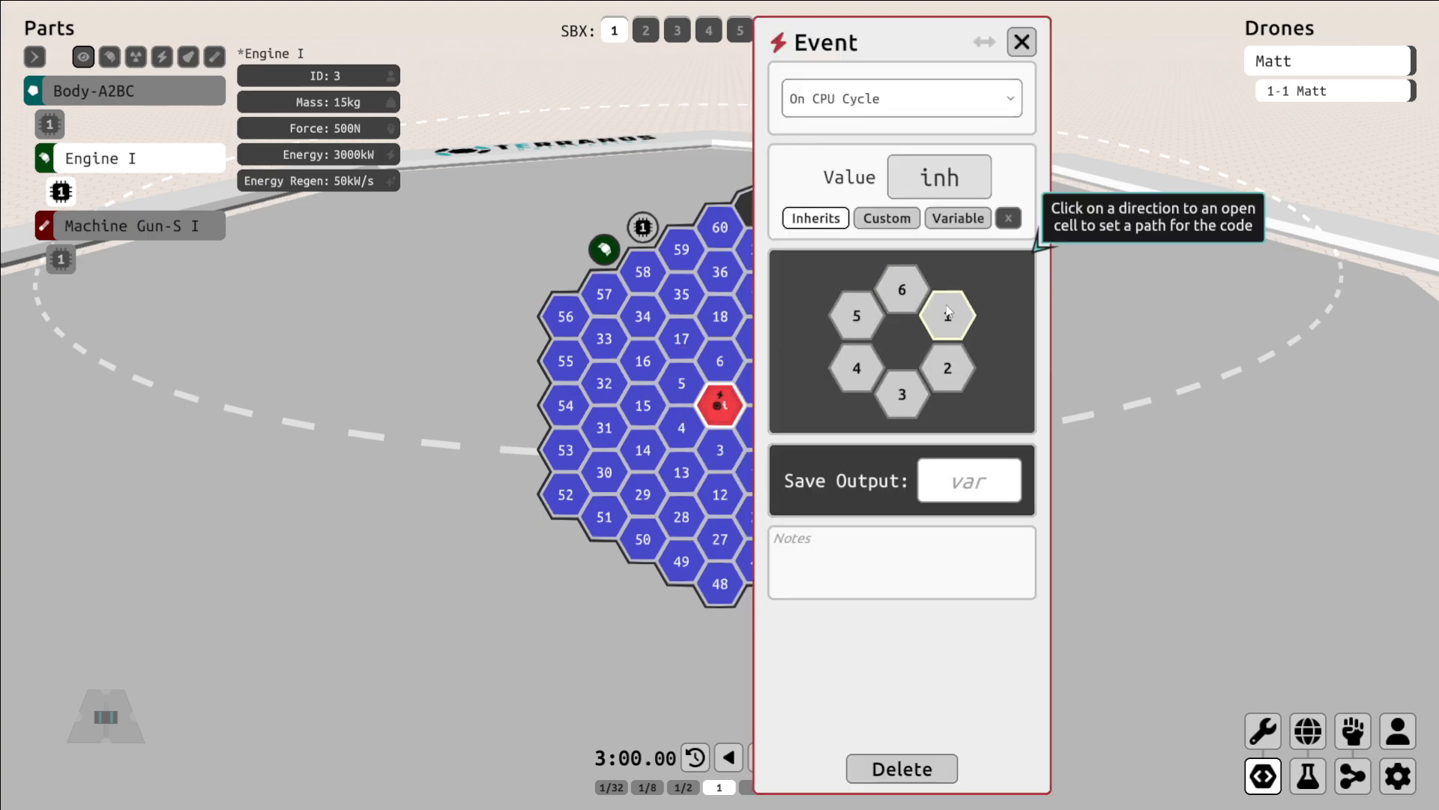
pyautogui.click(1019, 42)
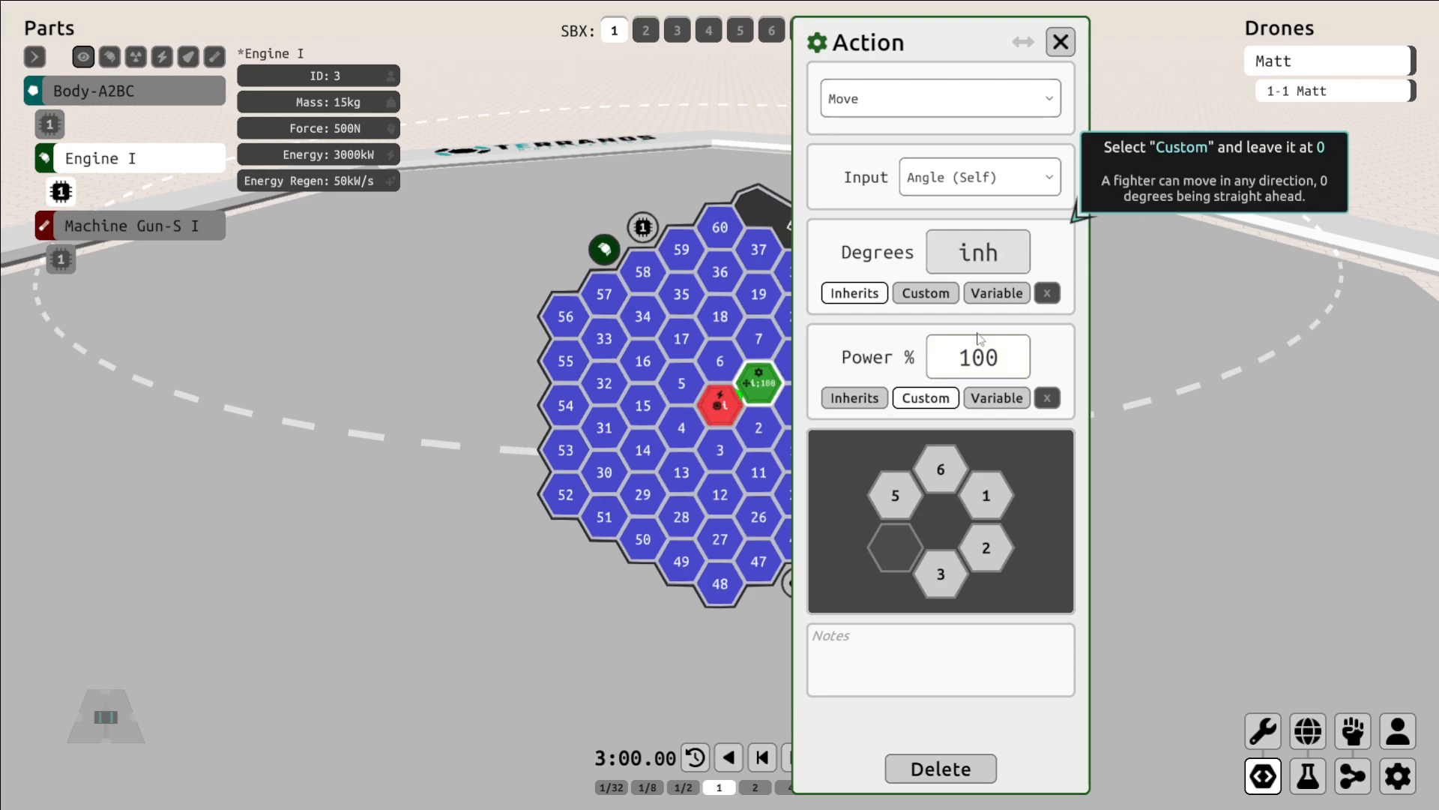
pyautogui.click(925, 292)
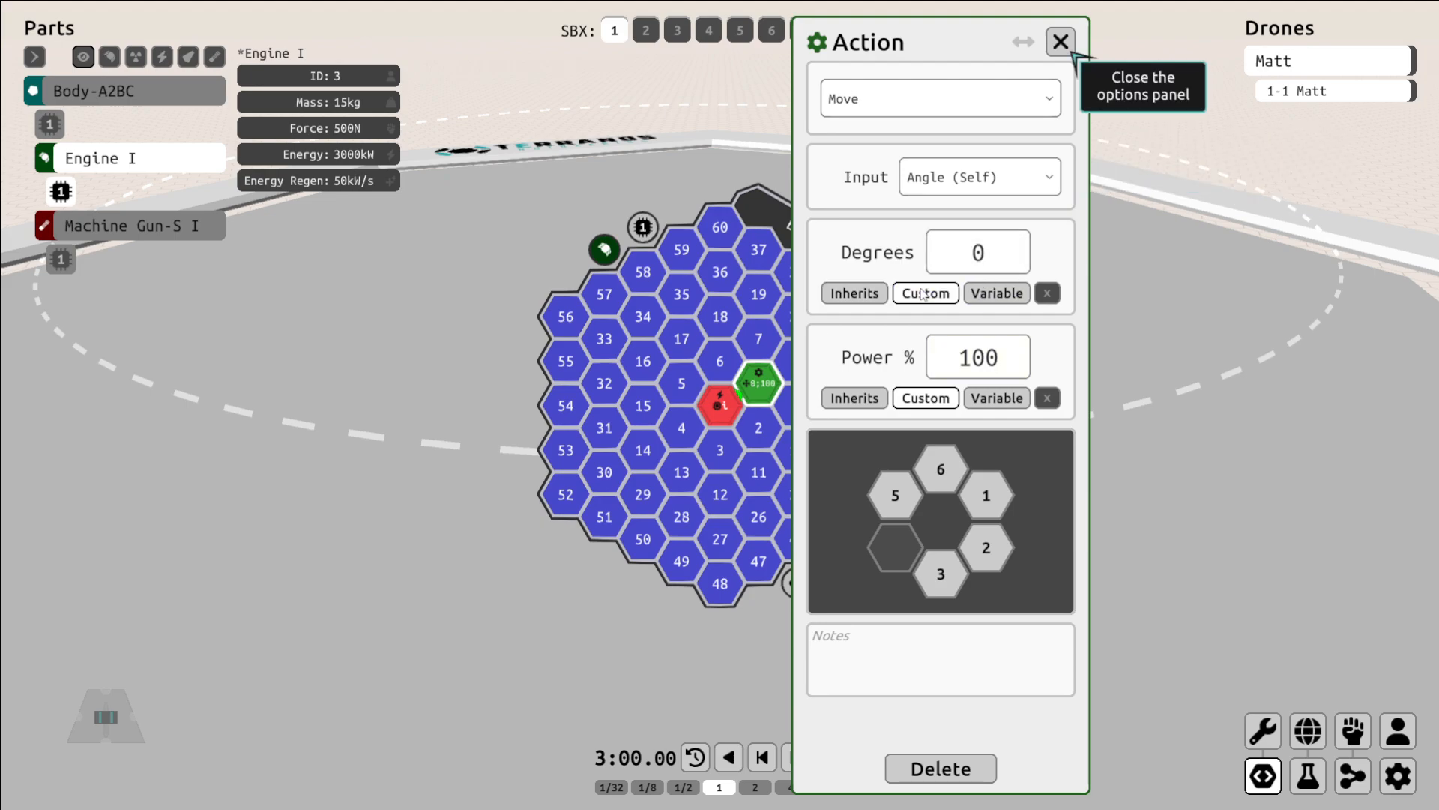
pyautogui.click(1060, 42)
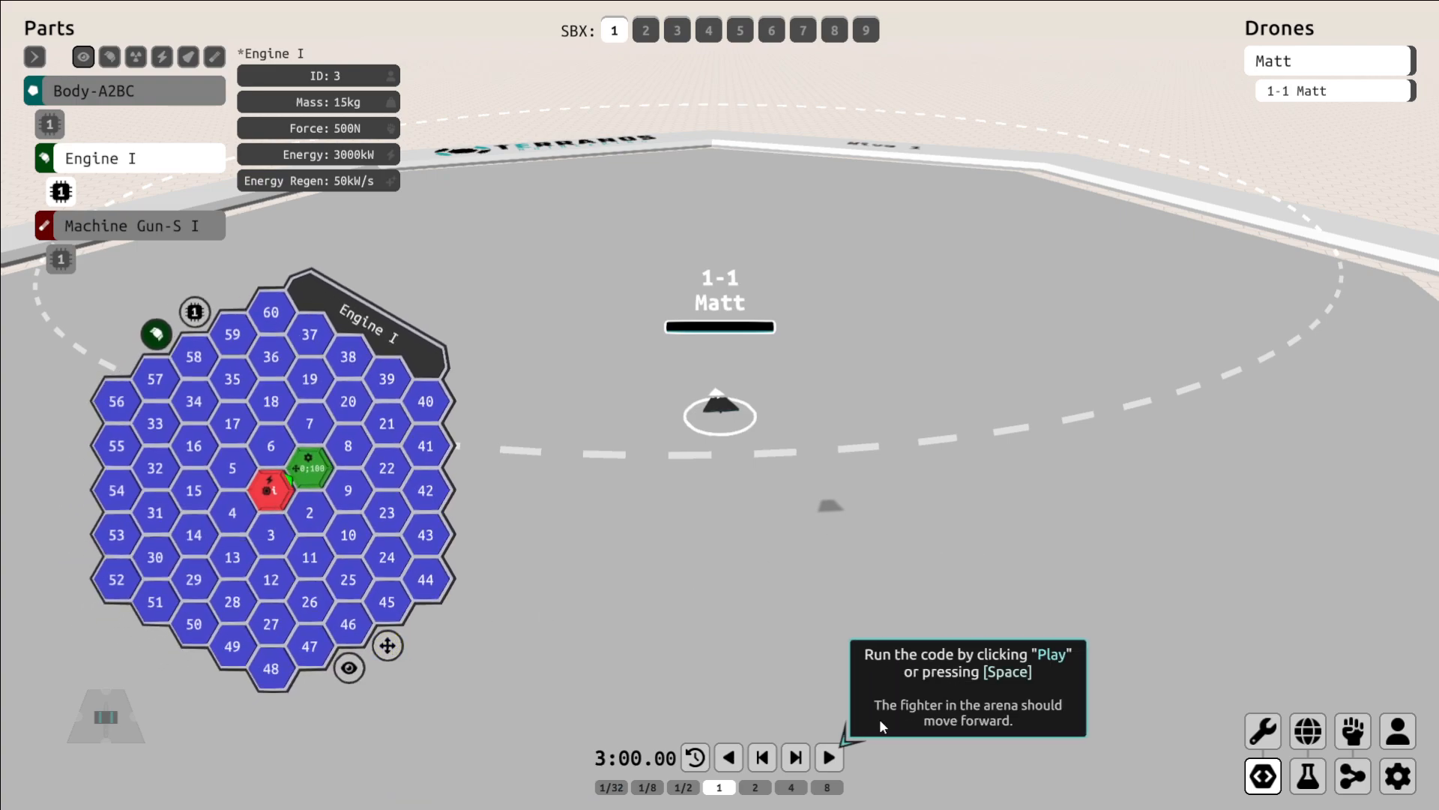
pyautogui.click(828, 757)
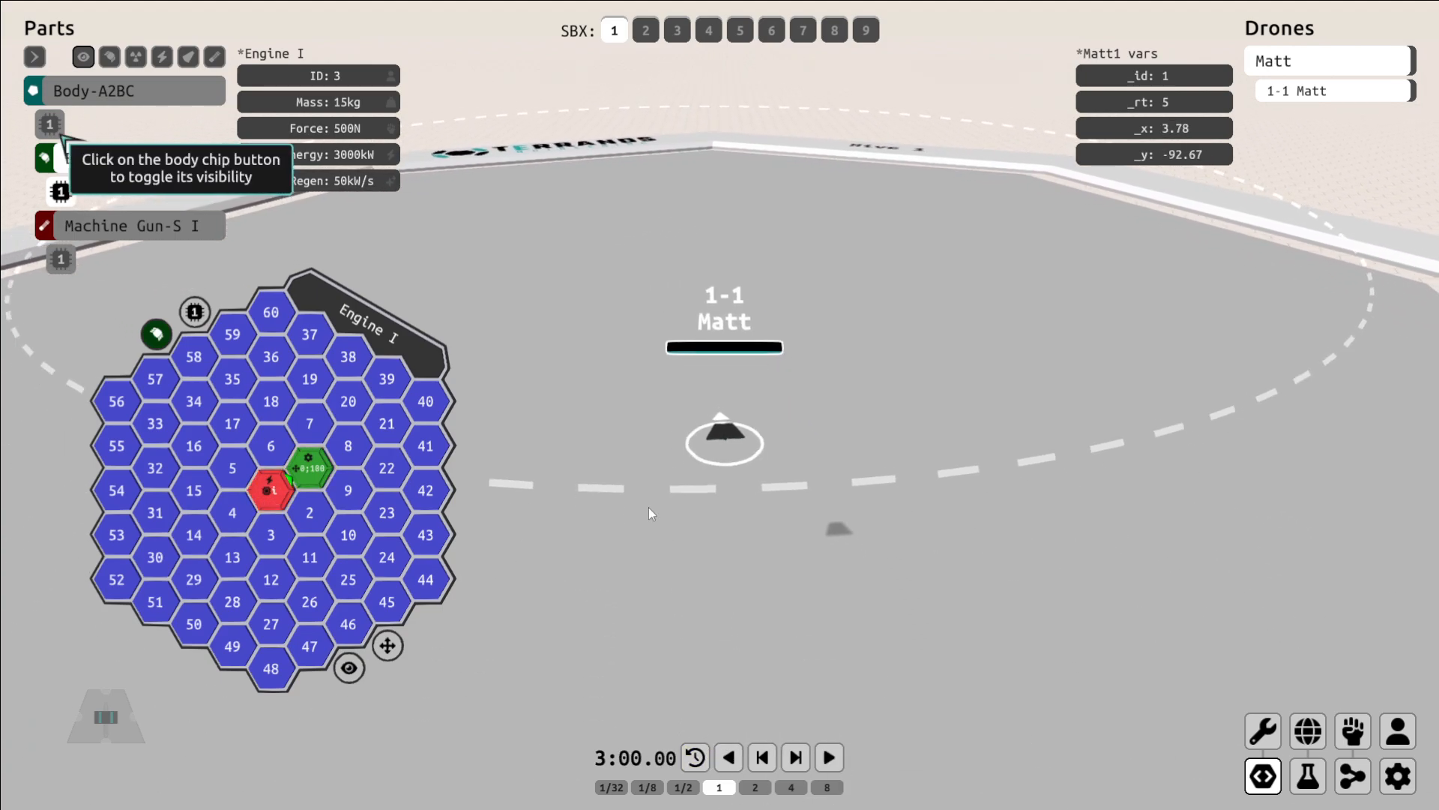
# Add an Event node on the body chip with a code path to a new Read node.
pyautogui.click(48, 125)
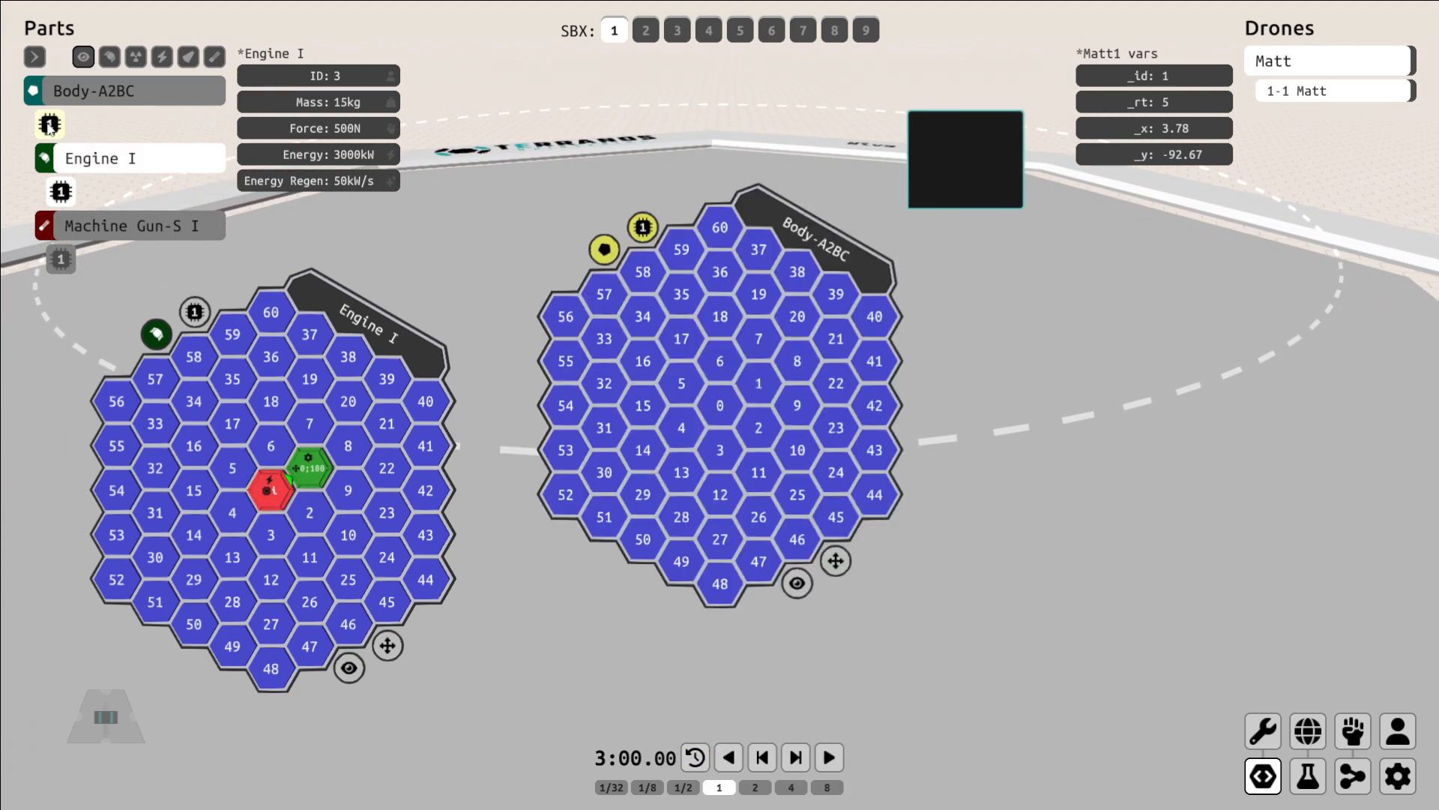
pyautogui.click(681, 294)
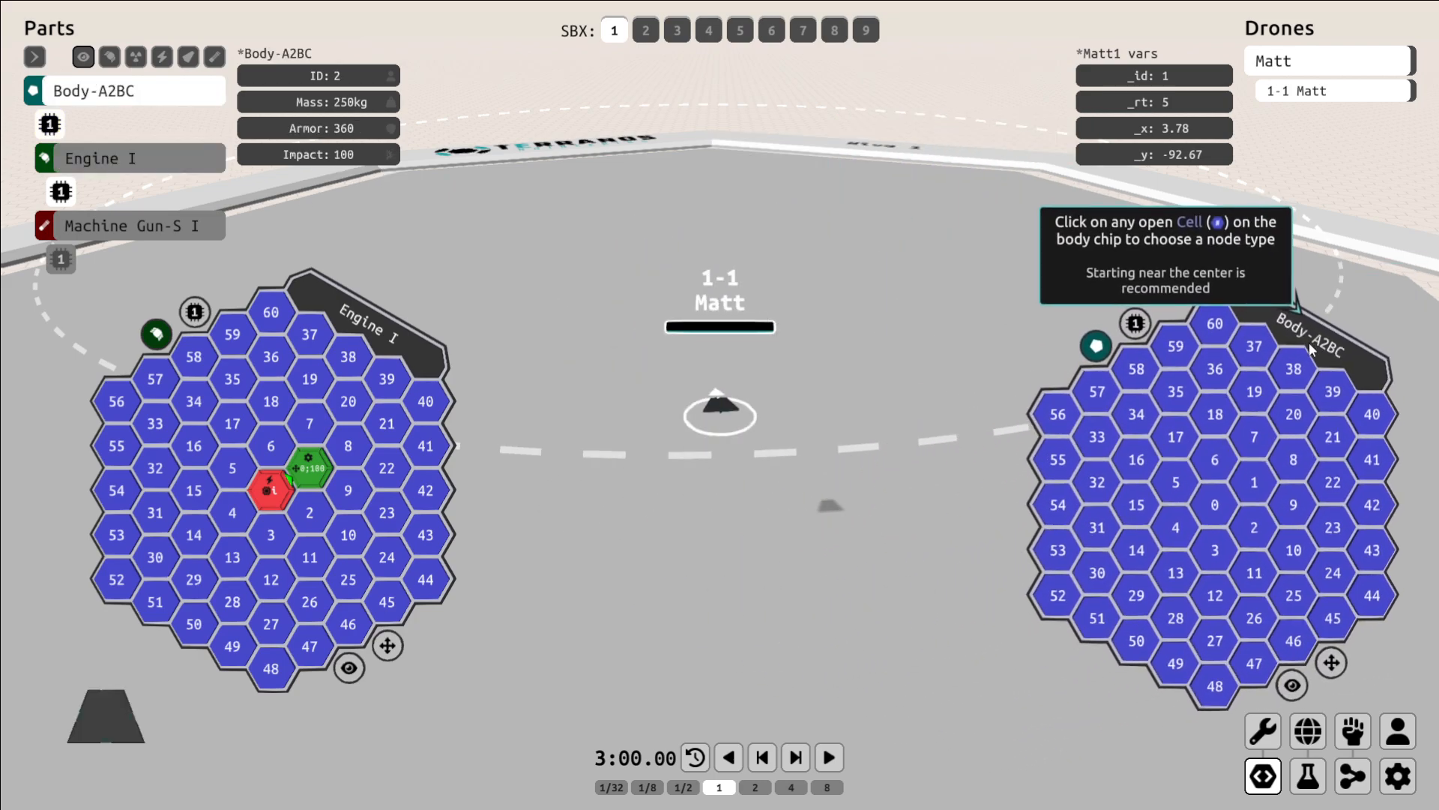
pyautogui.click(1213, 479)
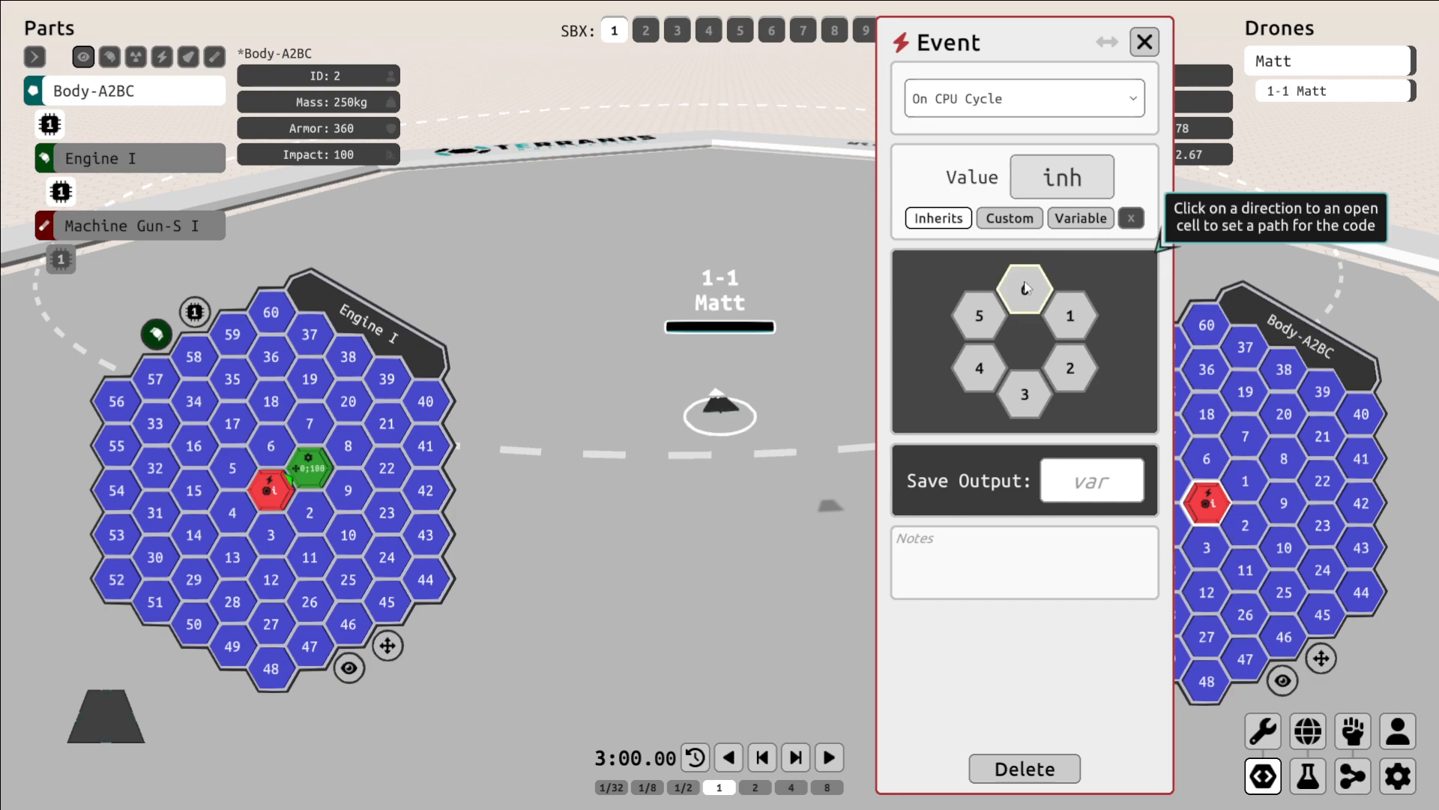
pyautogui.click(1144, 42)
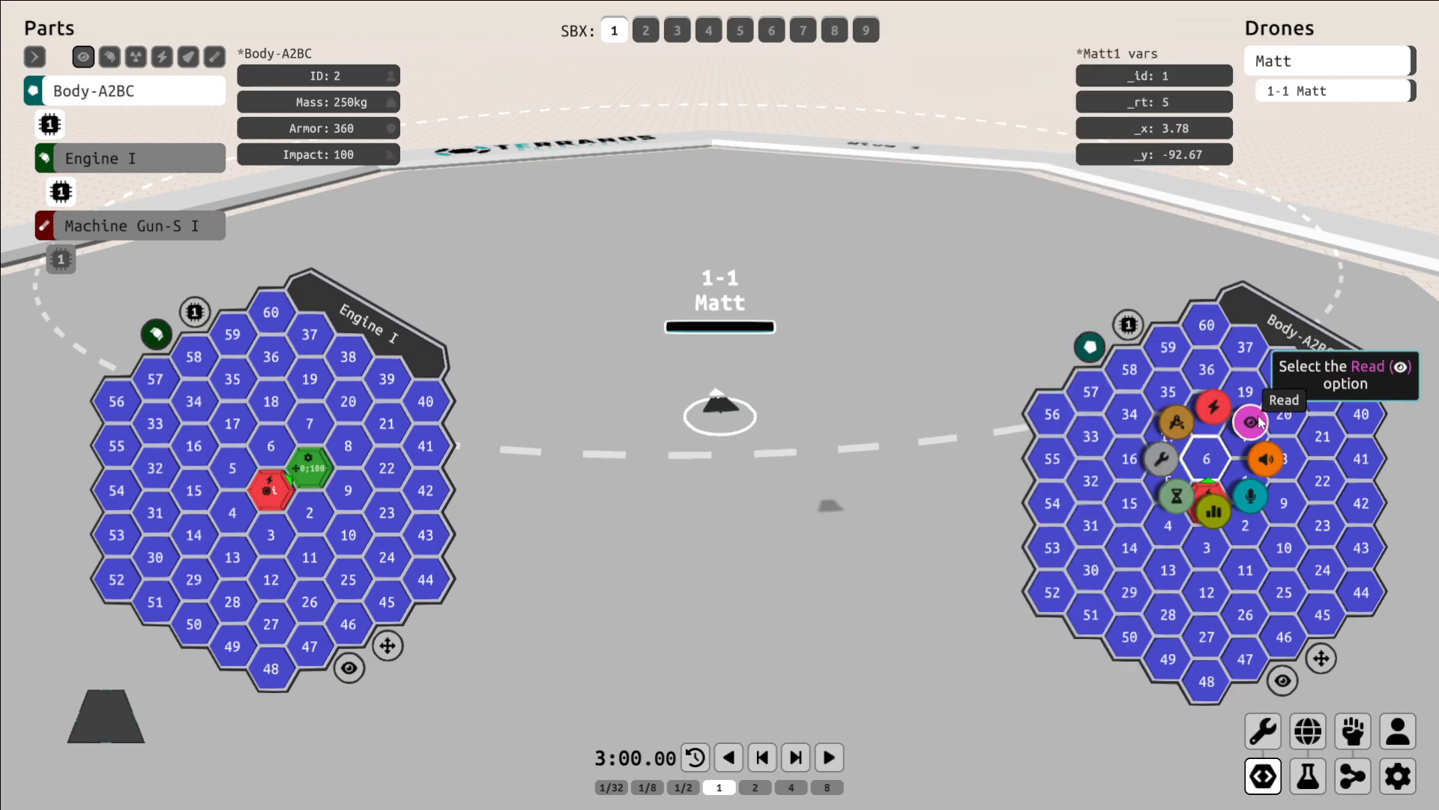
pyautogui.click(1251, 421)
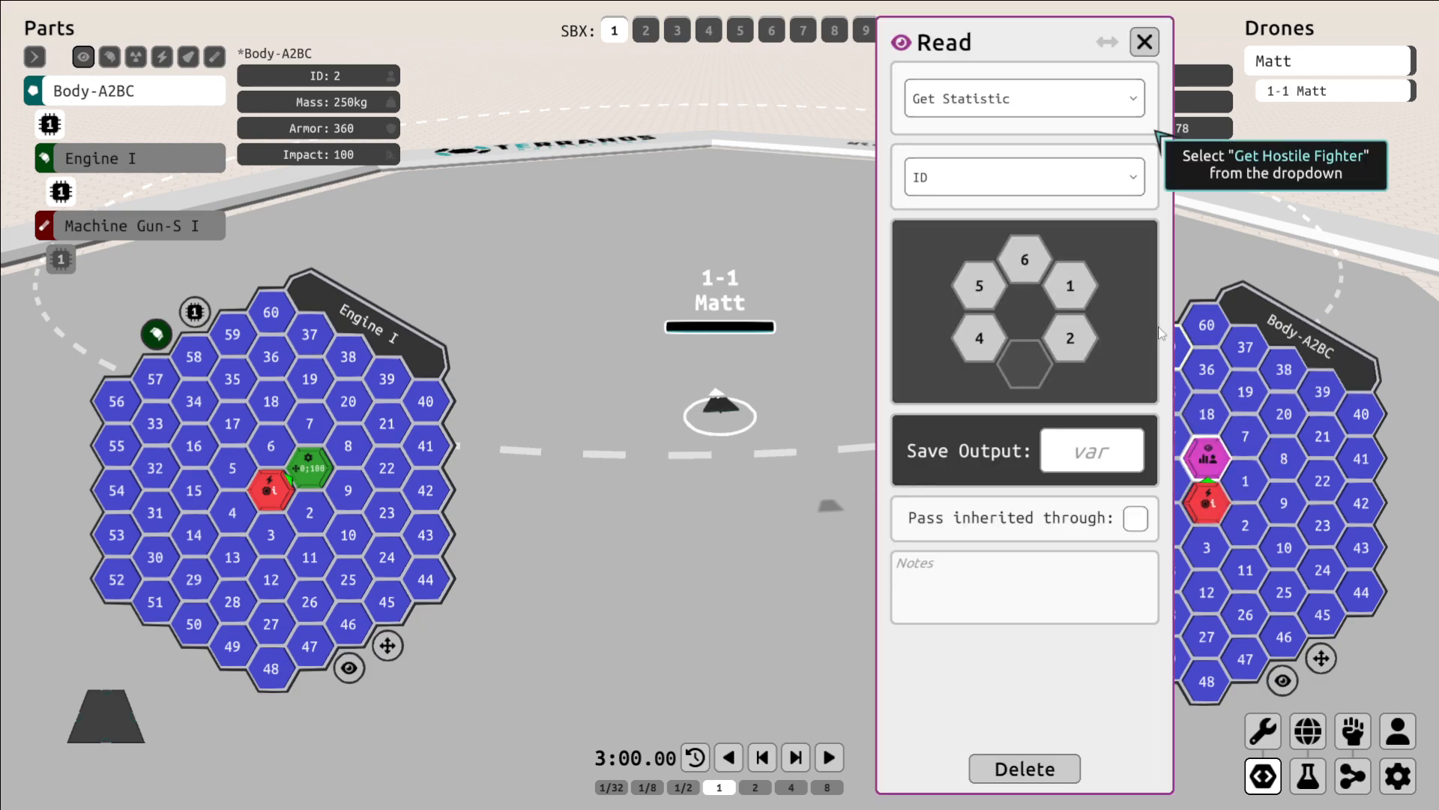
# Make the Read node store the nearest hostile fighter's Angle in variable Potat.
pyautogui.click(1022, 98)
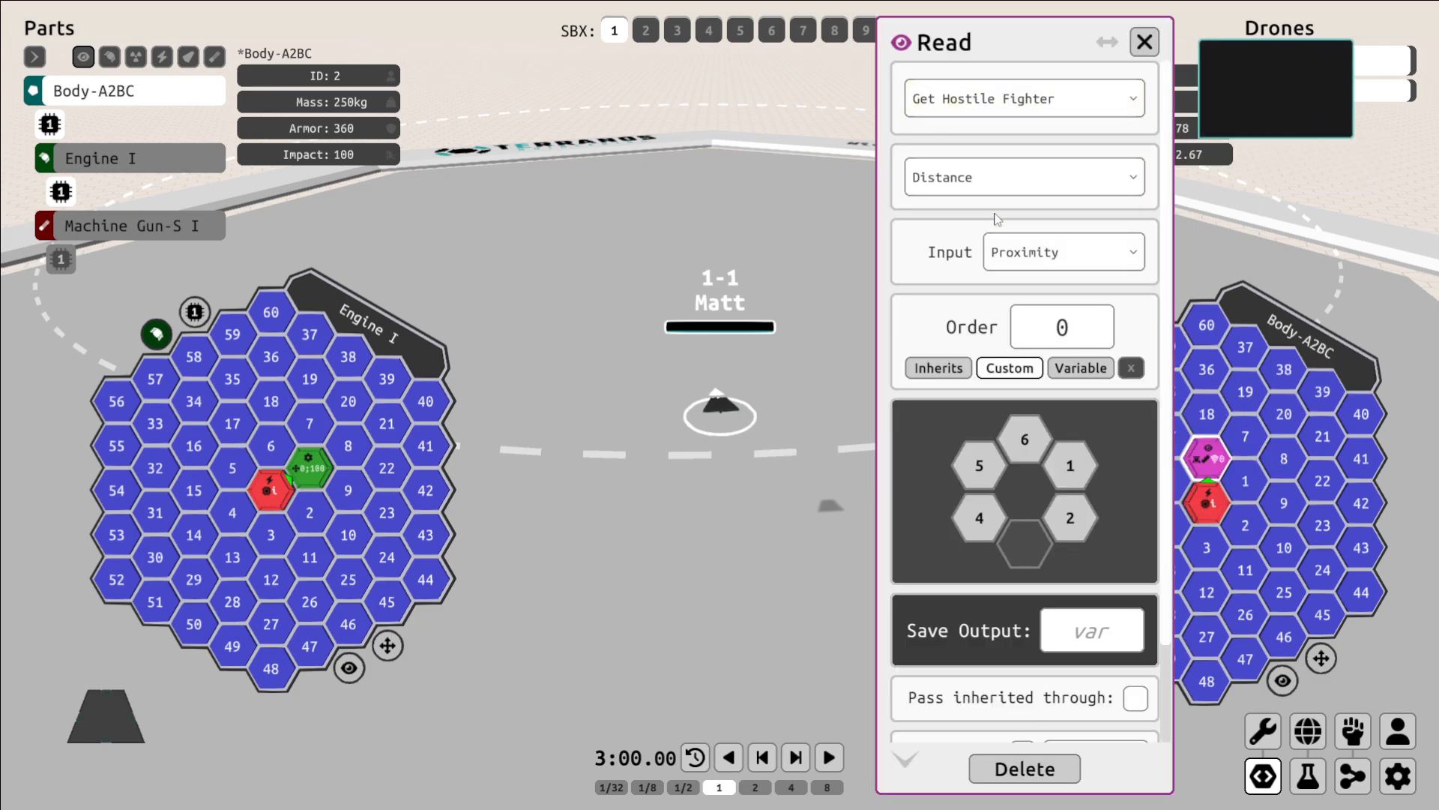
pyautogui.click(1022, 177)
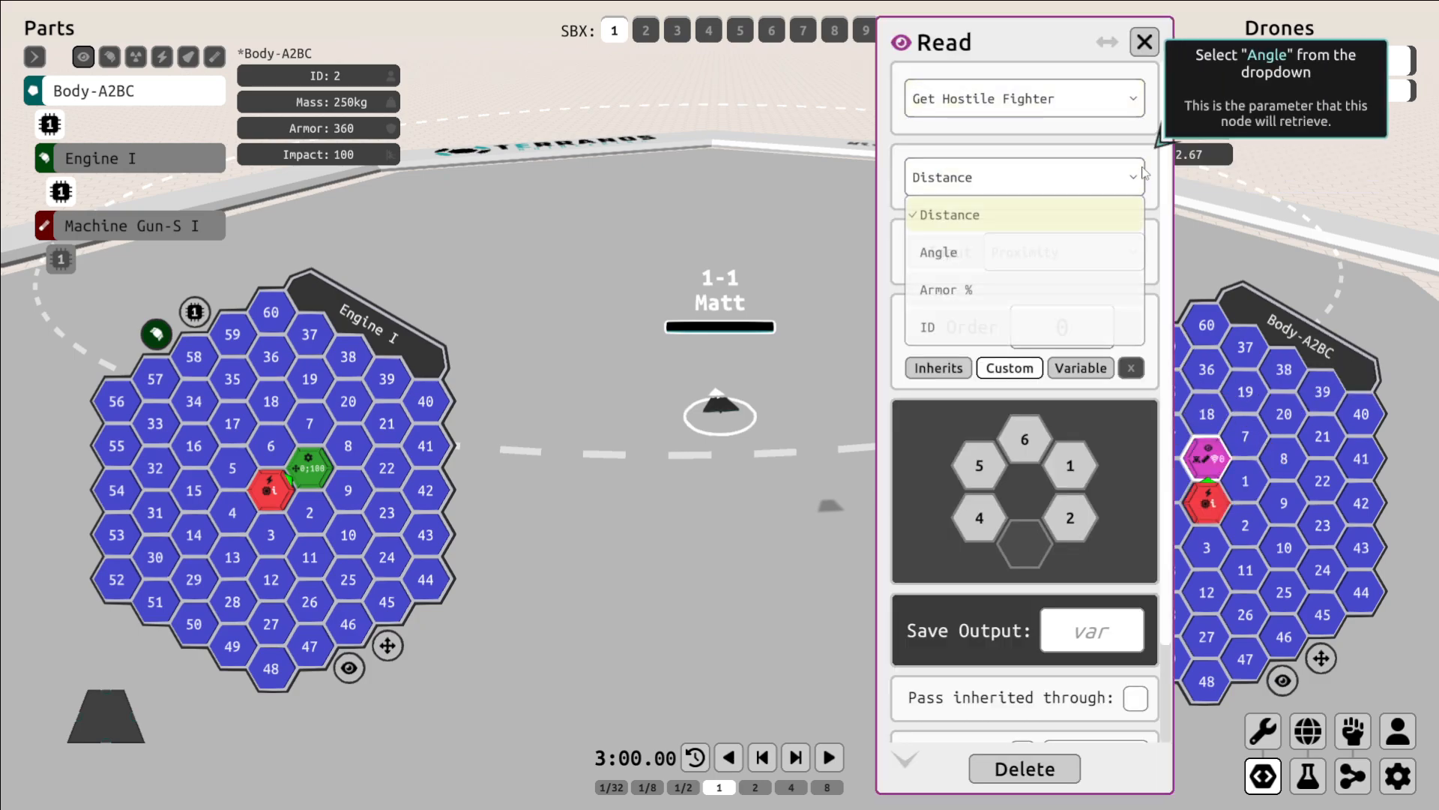
pyautogui.click(940, 252)
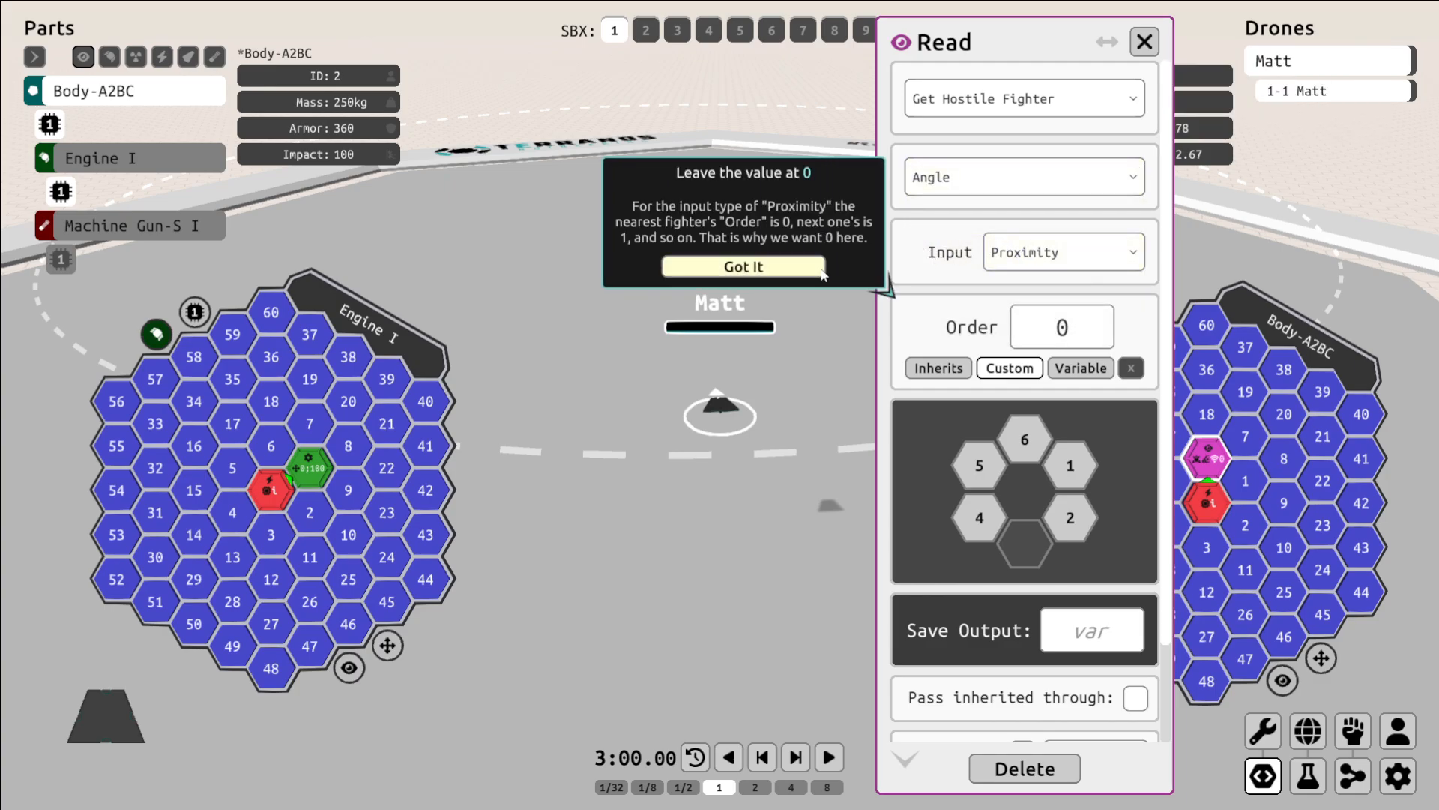
pyautogui.moveTo(799, 272)
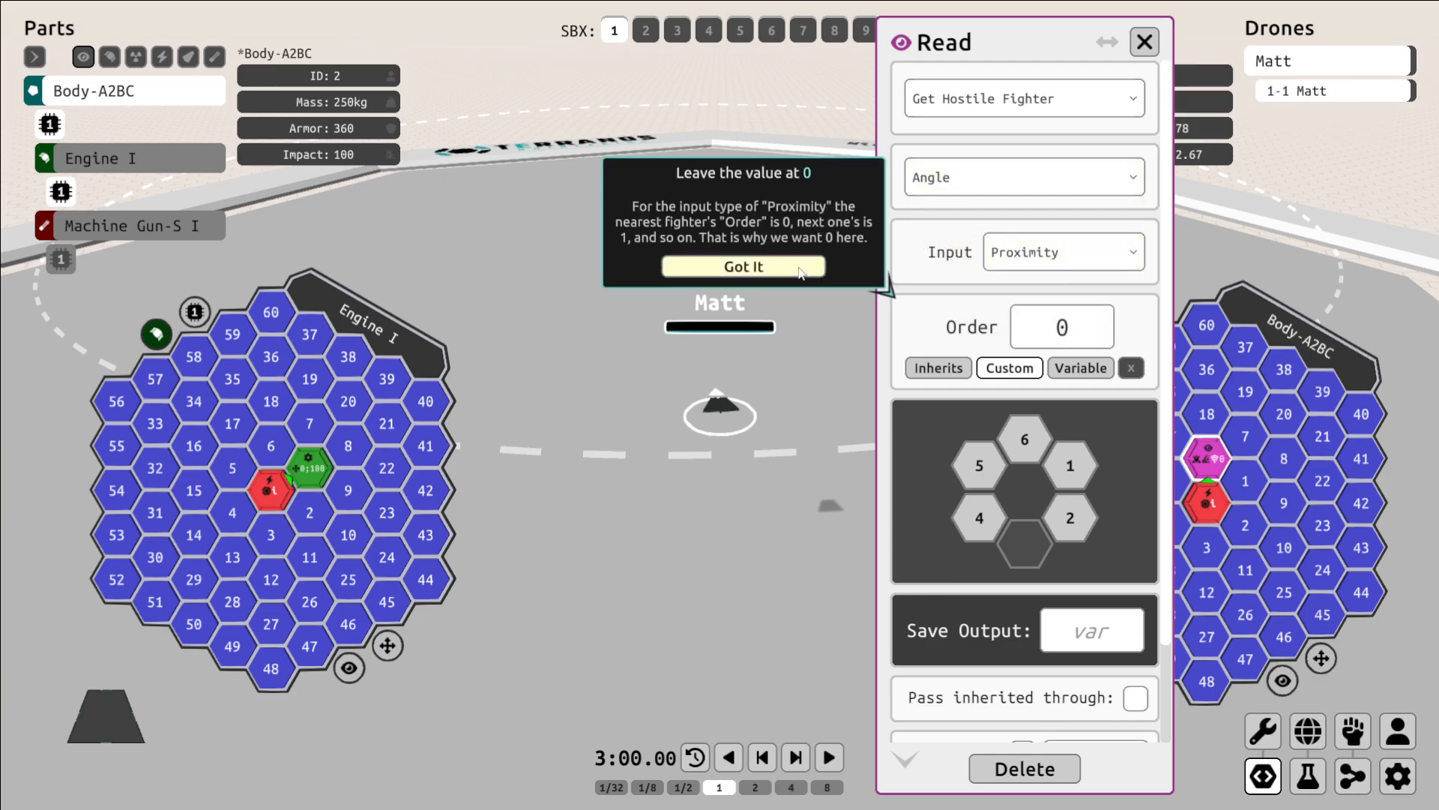
pyautogui.click(744, 266)
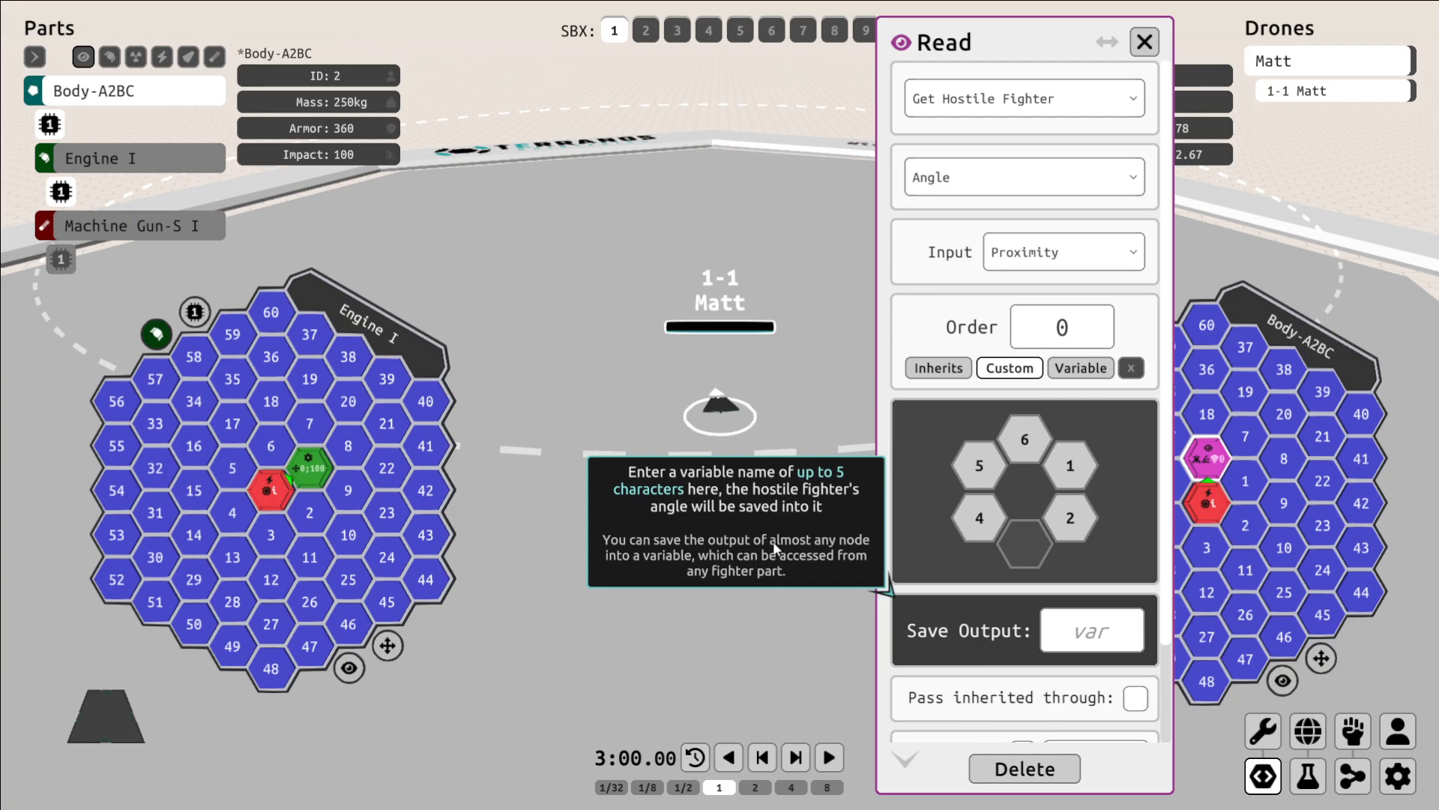
pyautogui.moveTo(764, 541)
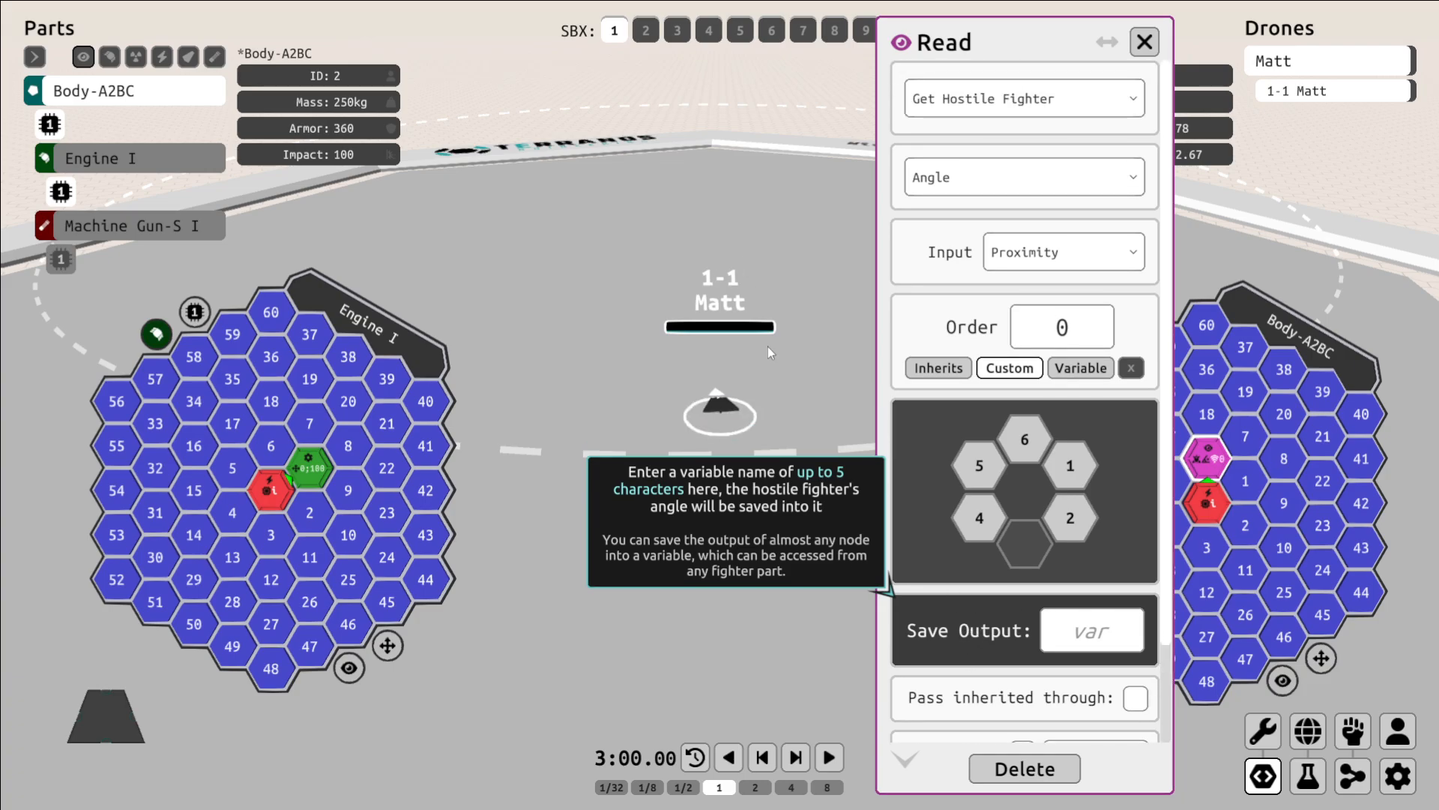
pyautogui.click(1093, 632)
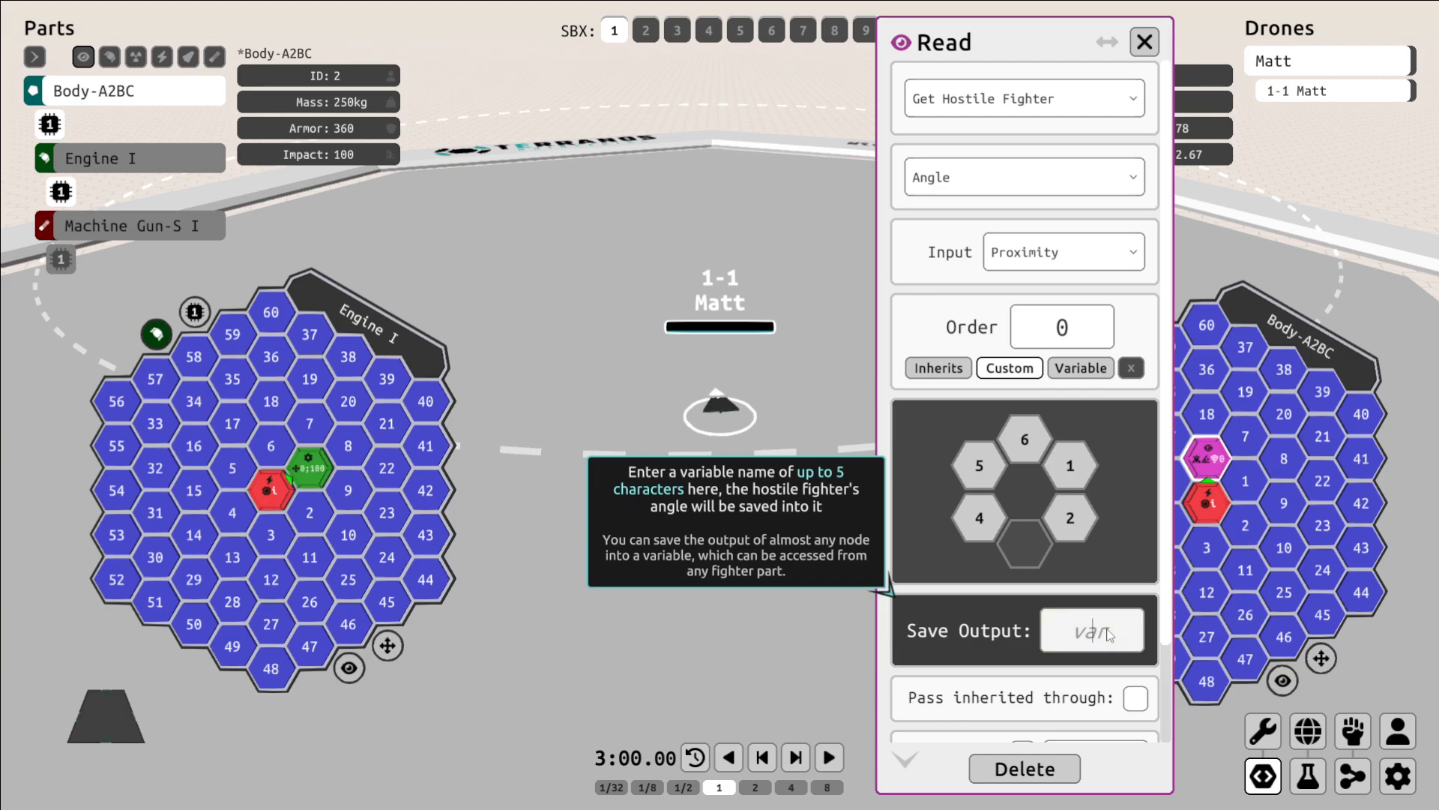
pyautogui.write('Potat')
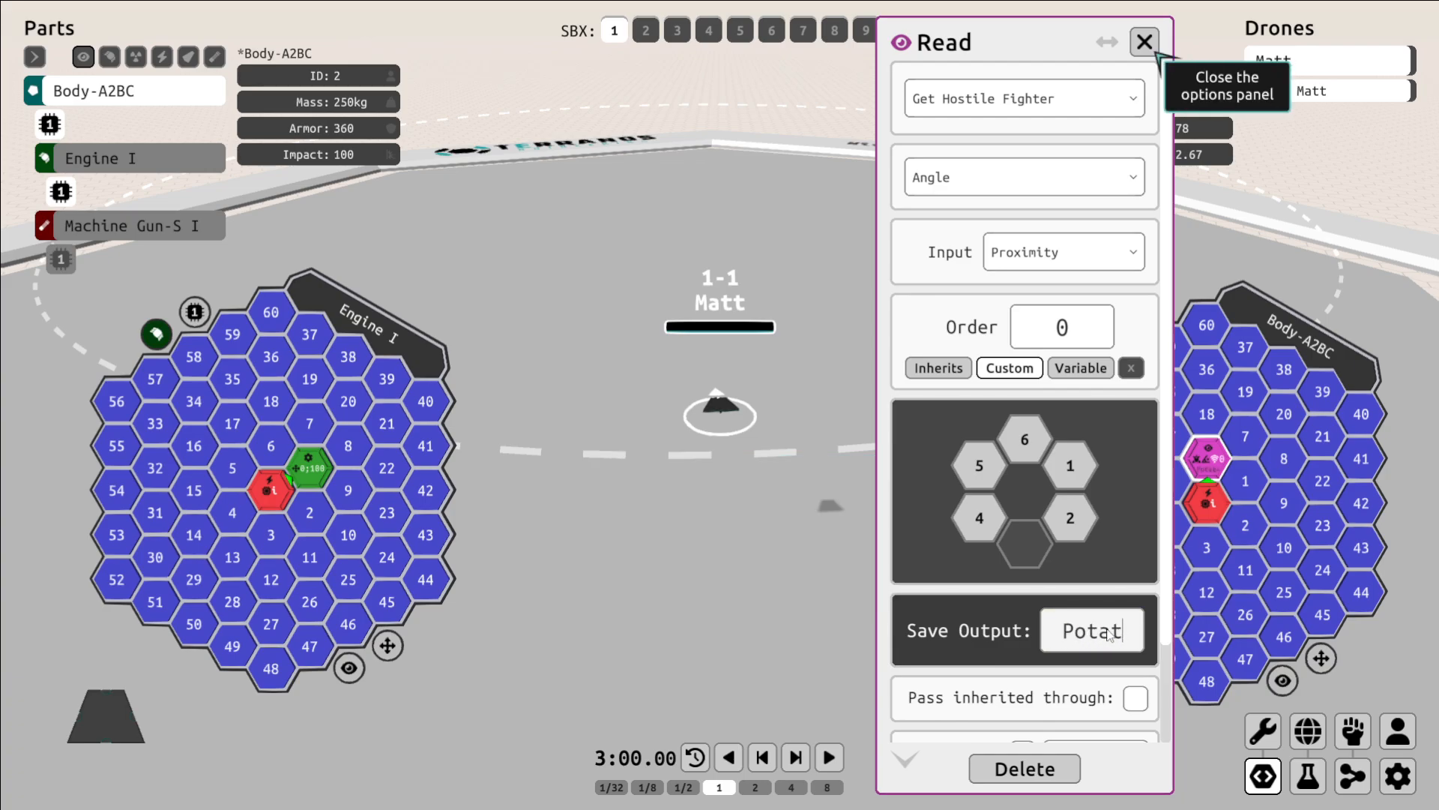
pyautogui.click(1144, 42)
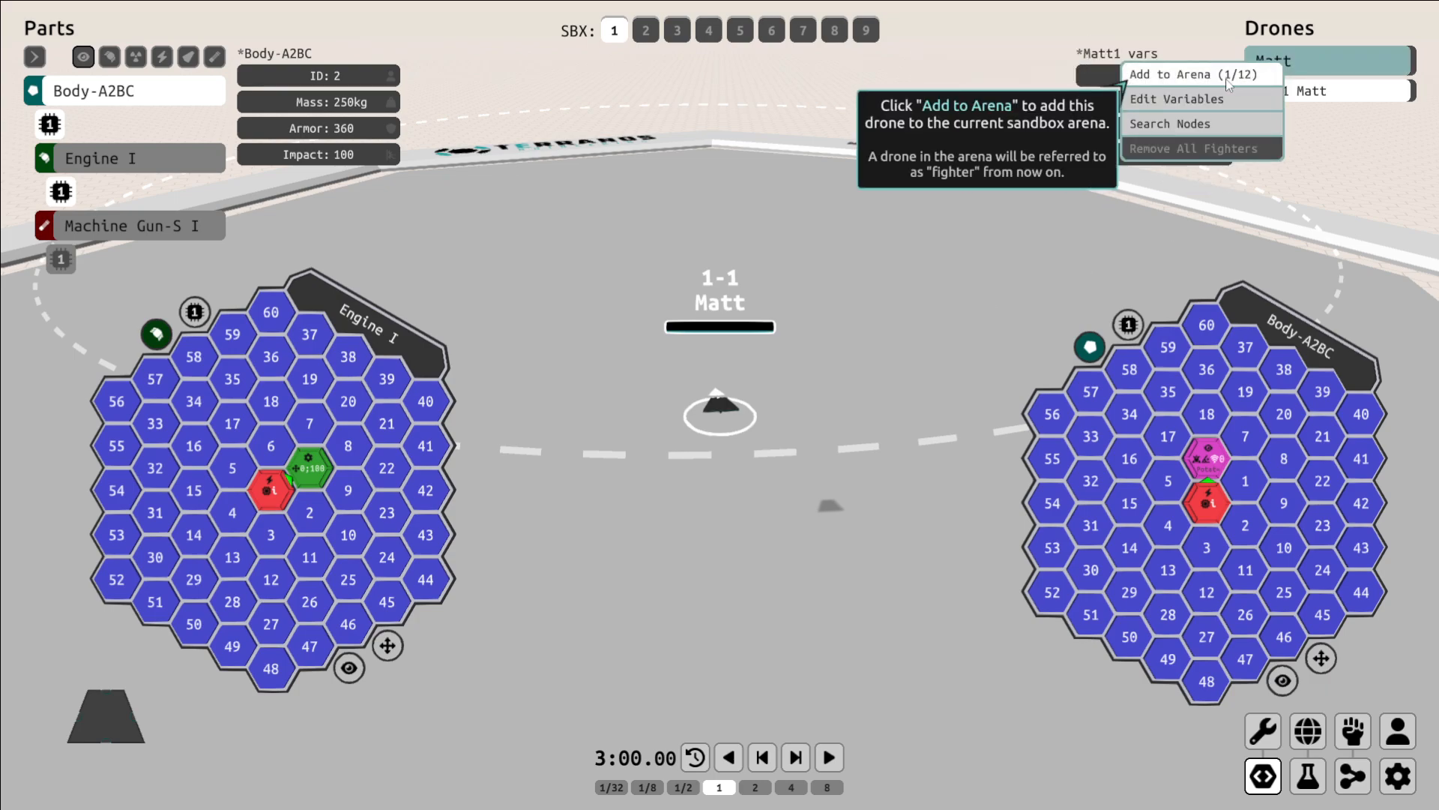
# Add a second Matt fighter on team 2 and step forward twice so Potat reads -1.72.
pyautogui.click(1190, 75)
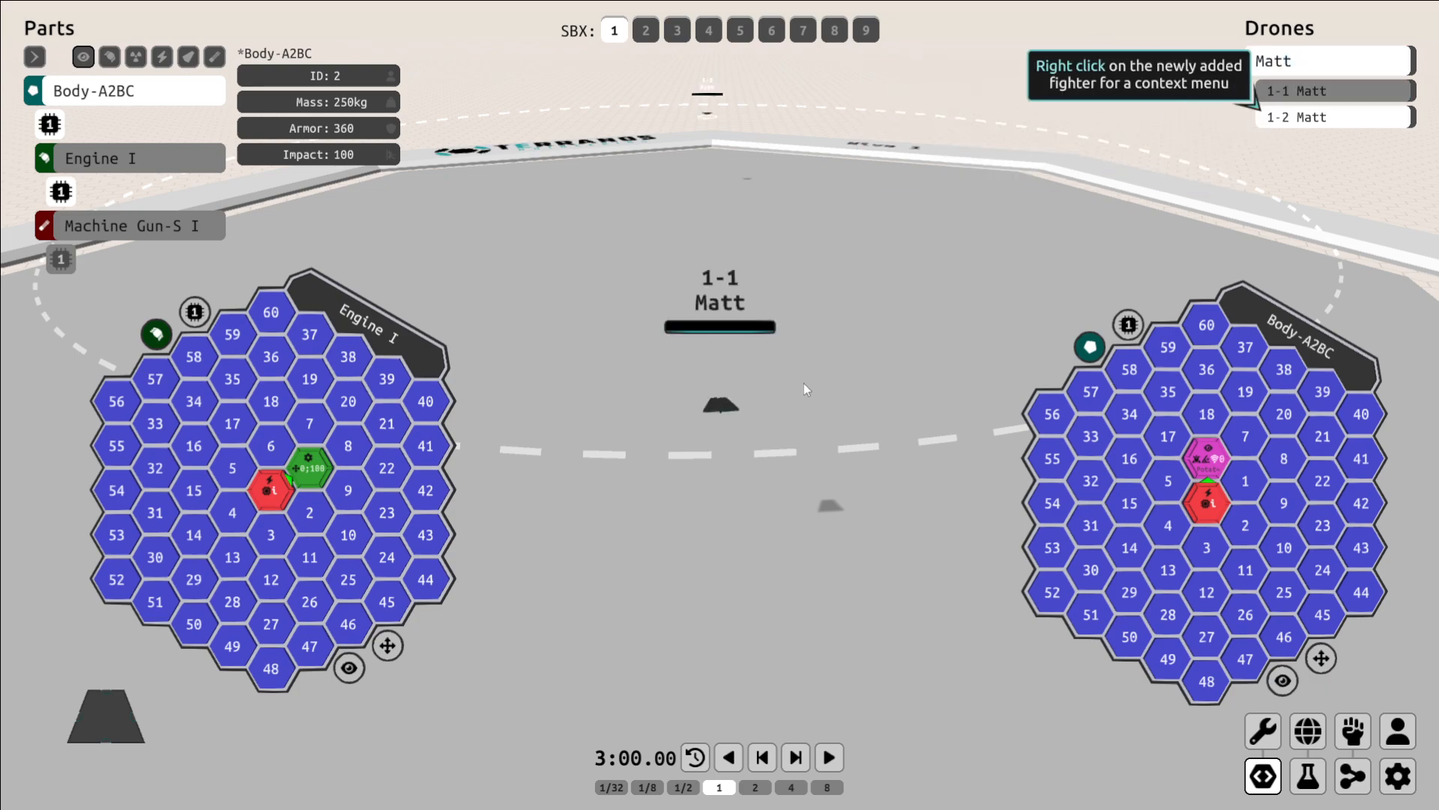
pyautogui.click(734, 437)
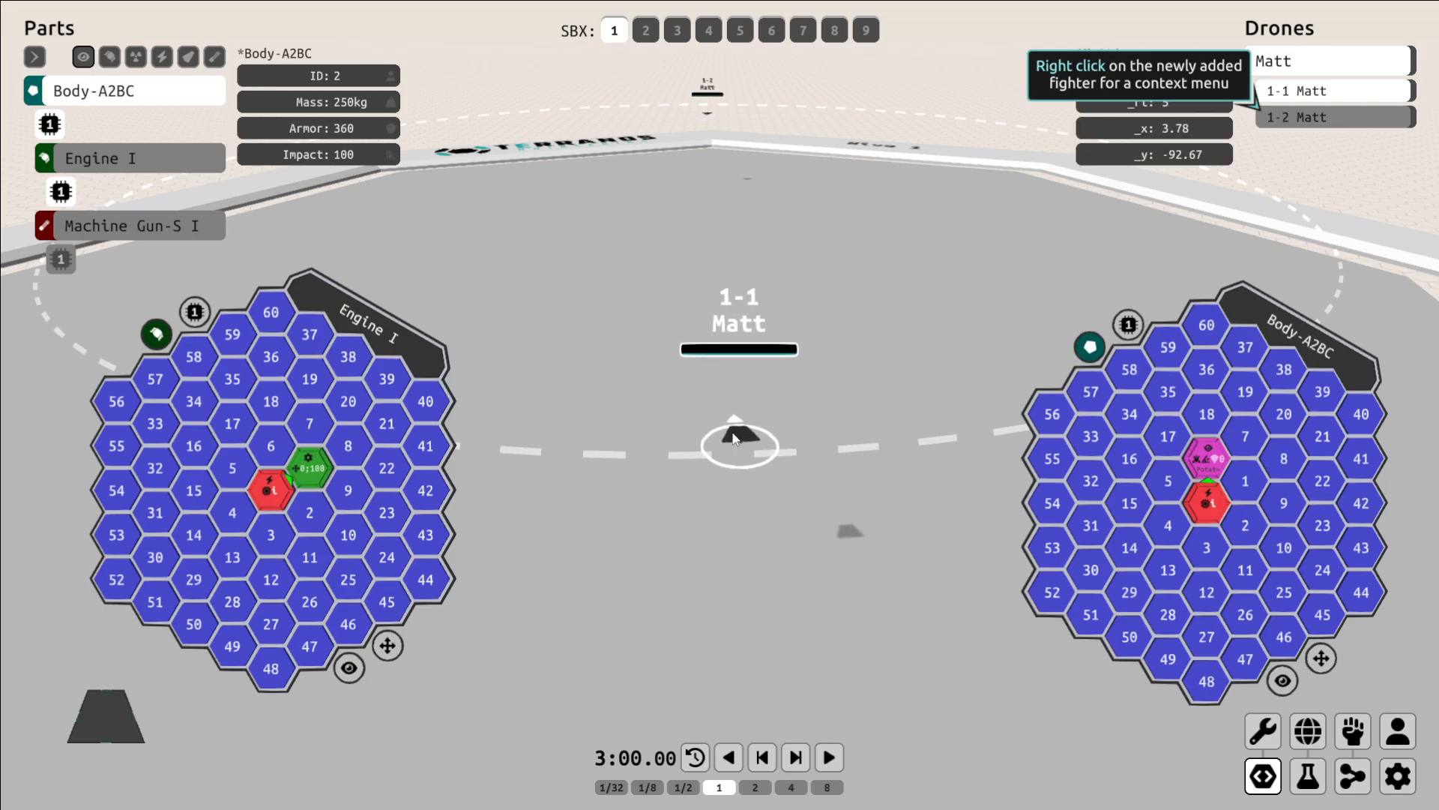
pyautogui.press('s')
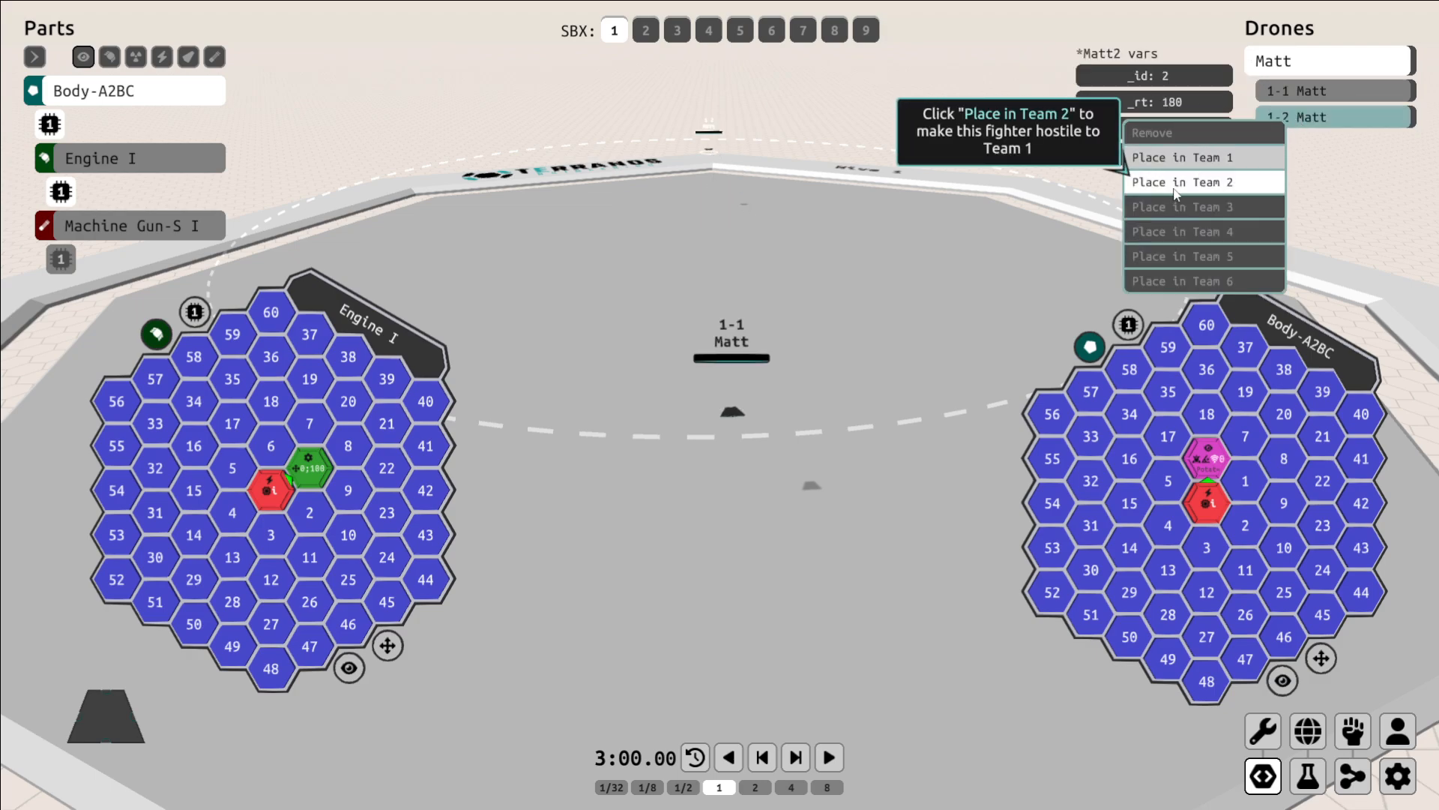
pyautogui.click(1177, 181)
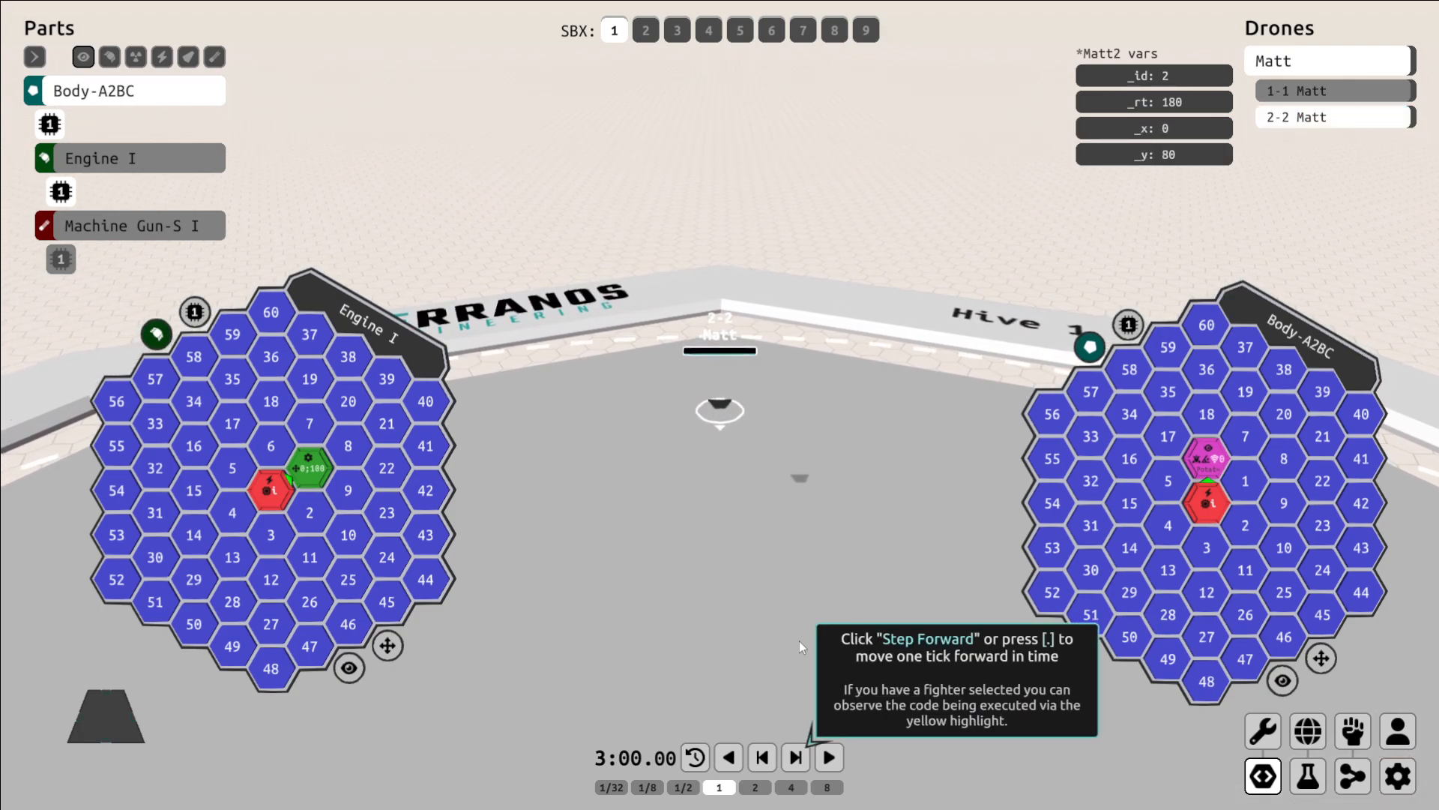
pyautogui.click(794, 757)
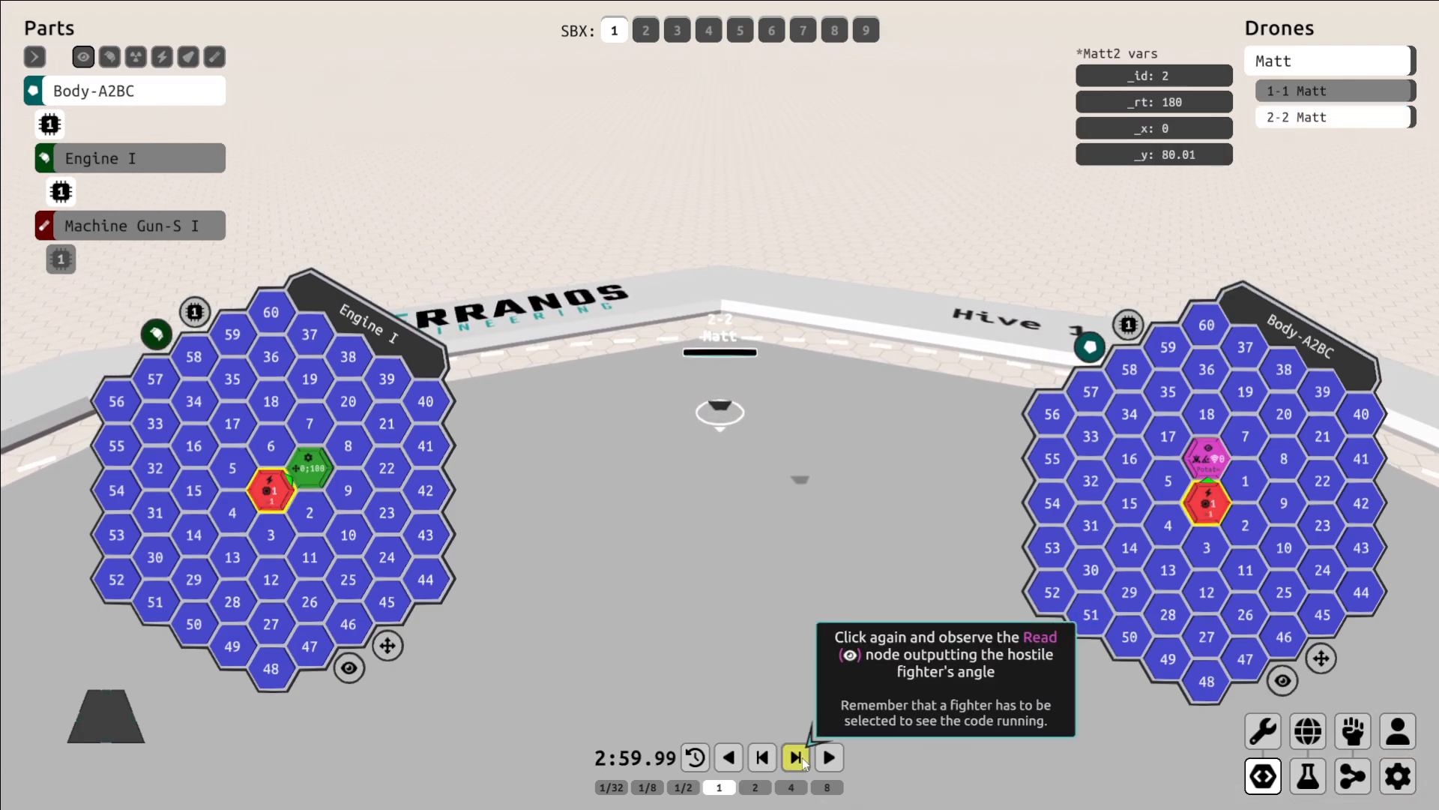
pyautogui.click(793, 757)
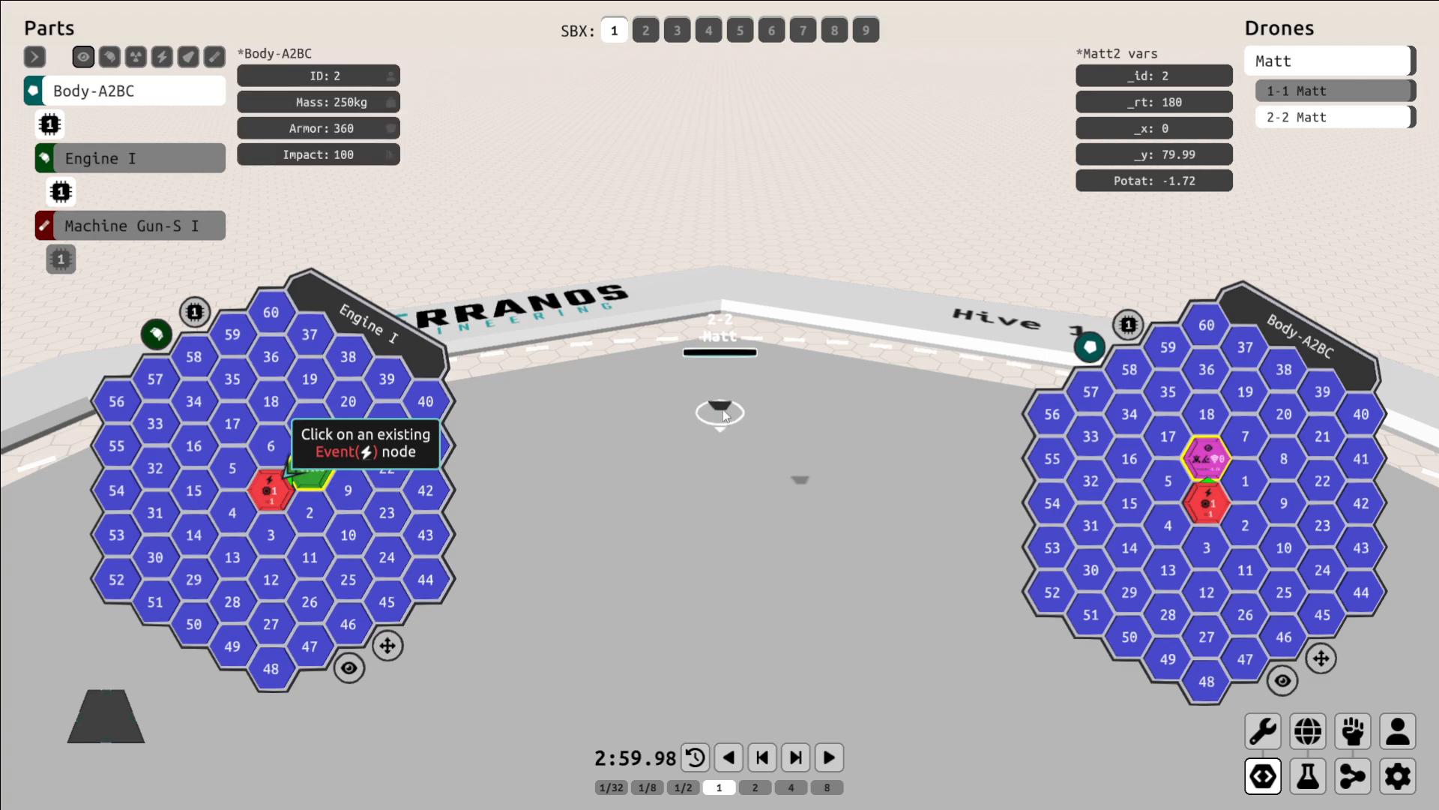
pyautogui.moveTo(724, 411)
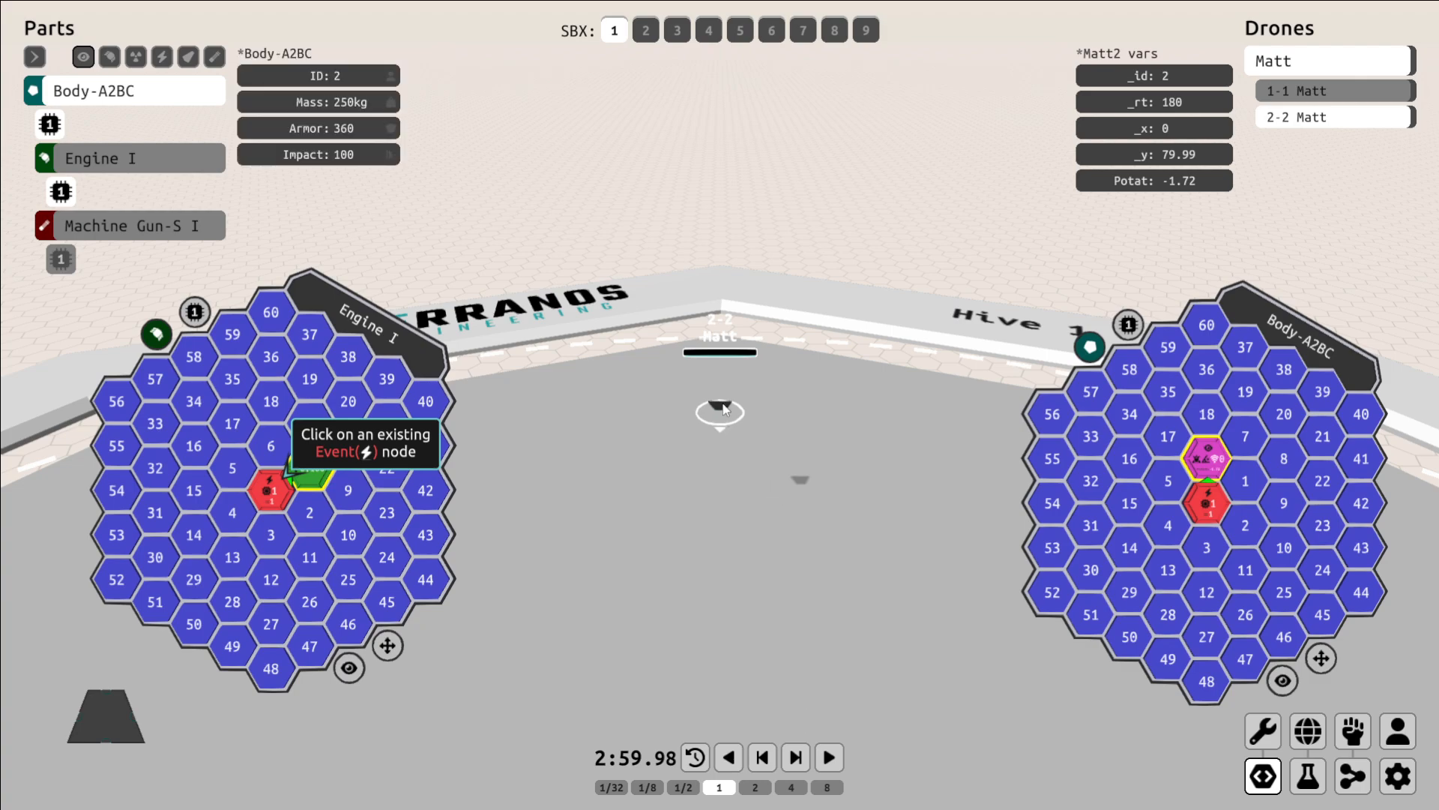
# Add a second code path from the engine's event to a new Modify node.
pyautogui.click(272, 489)
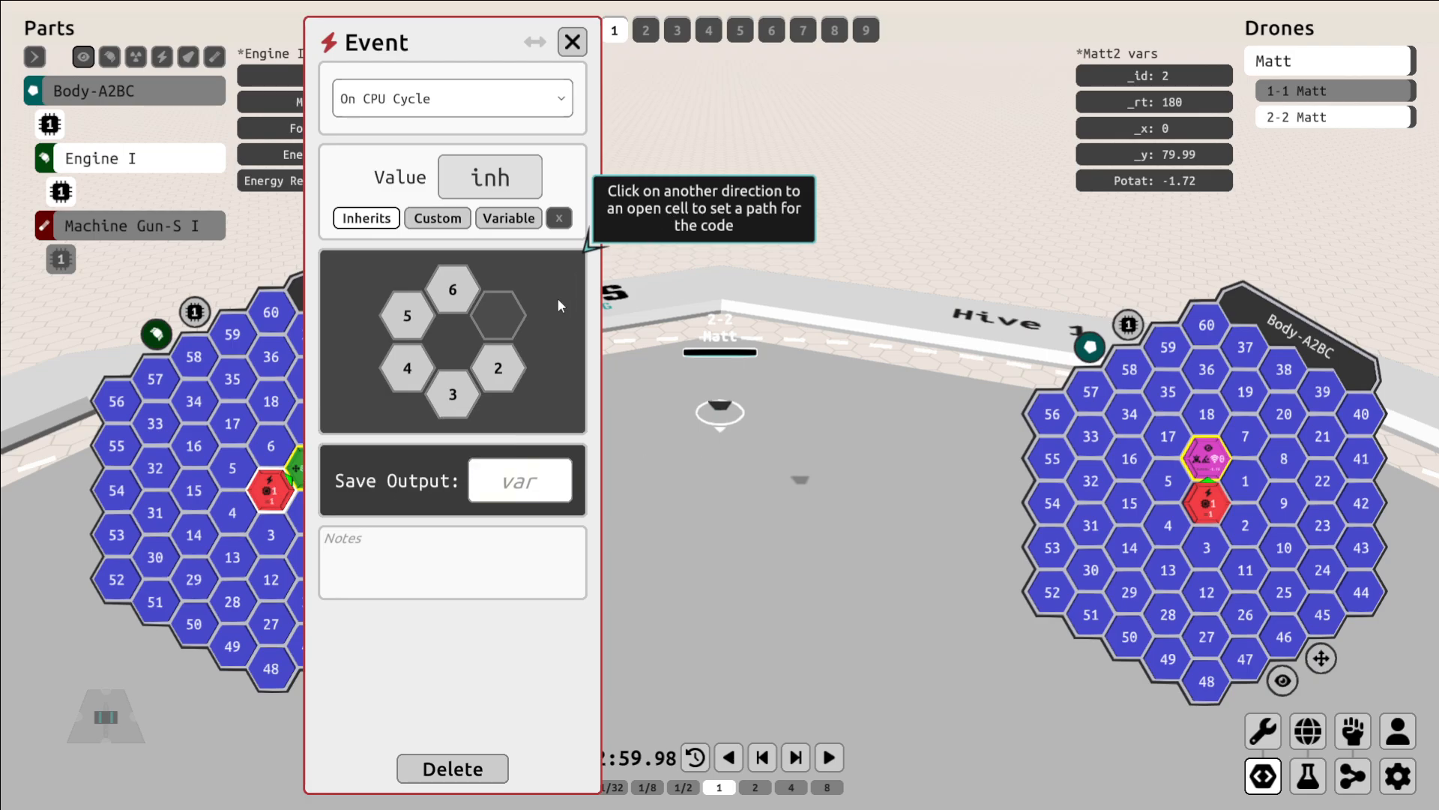
pyautogui.click(496, 369)
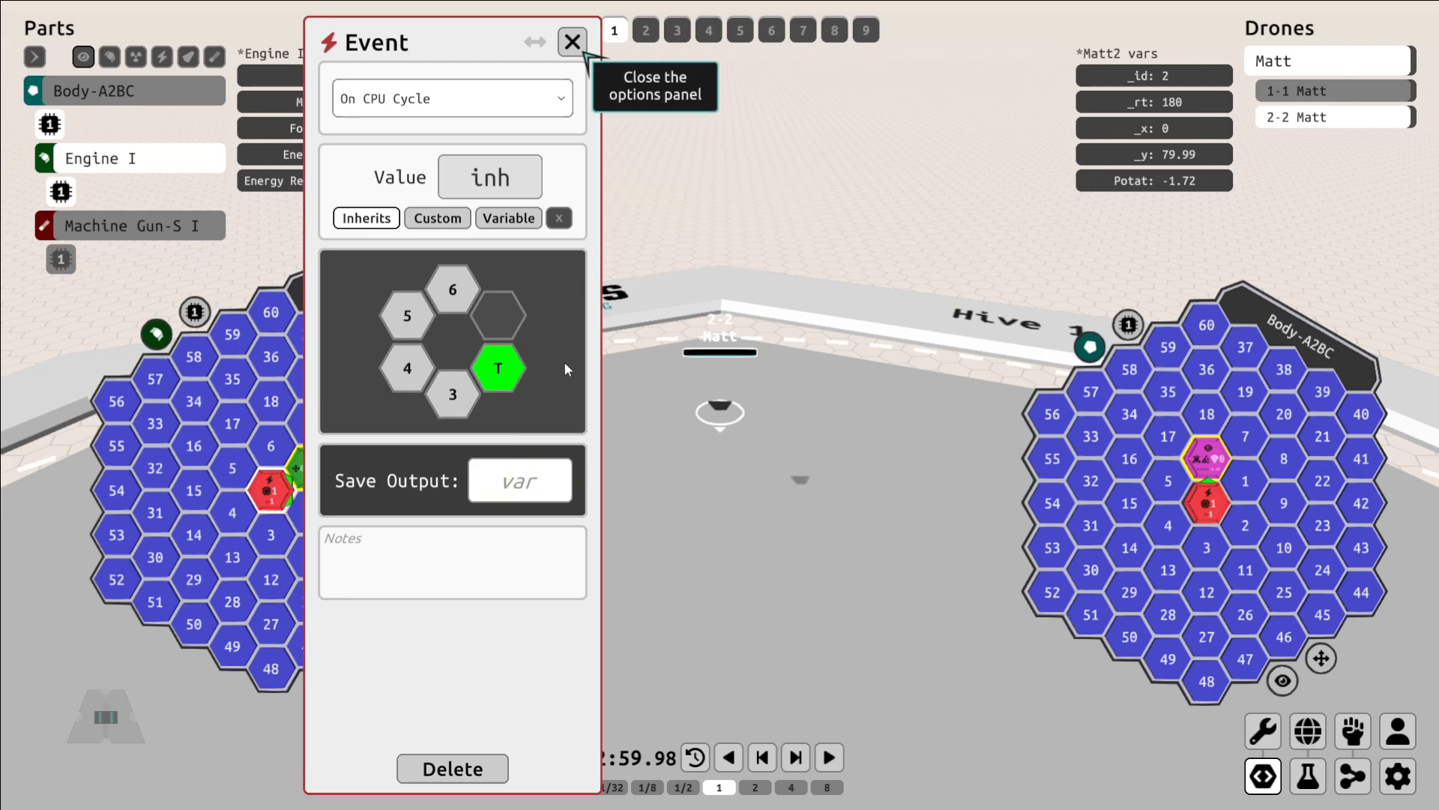
pyautogui.click(572, 42)
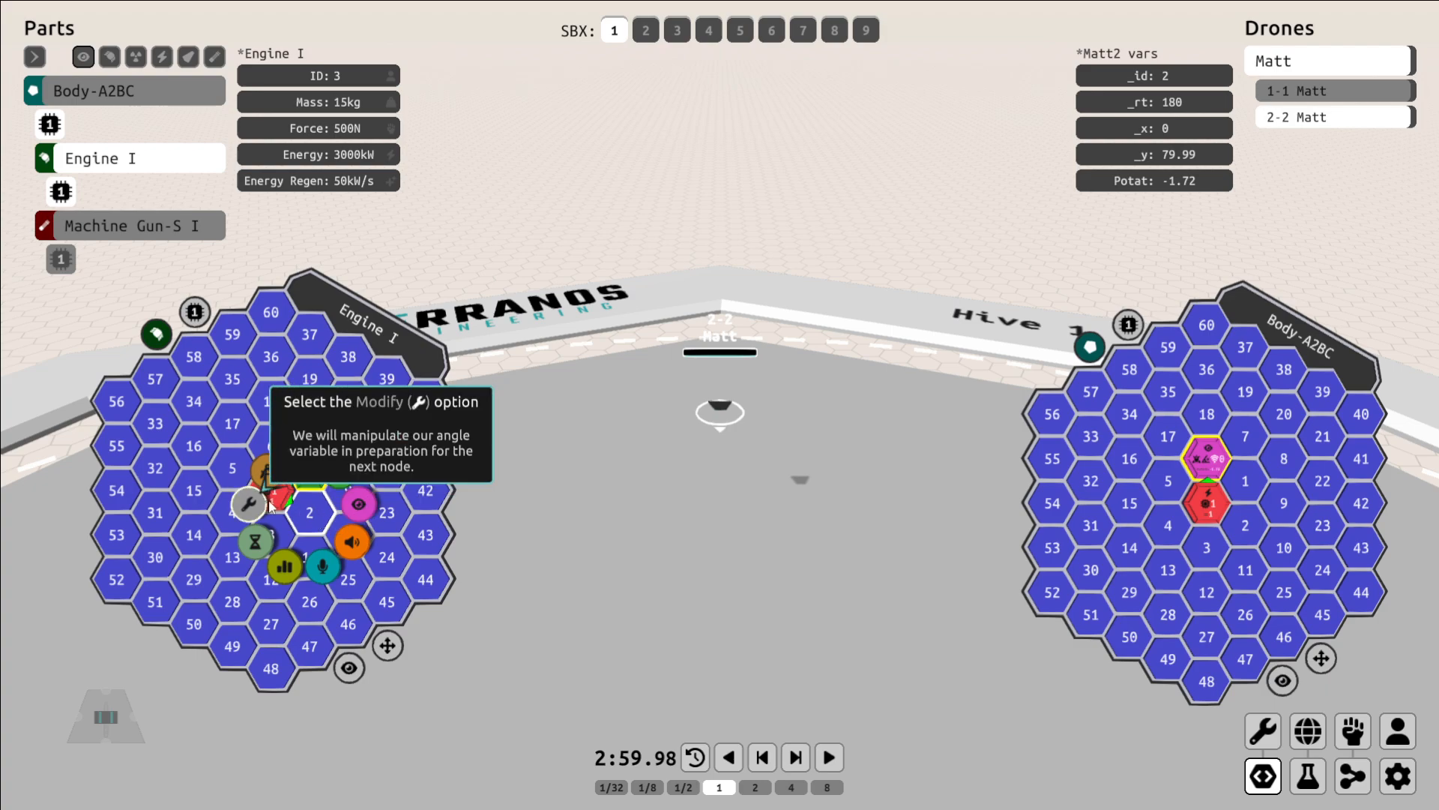
pyautogui.click(250, 504)
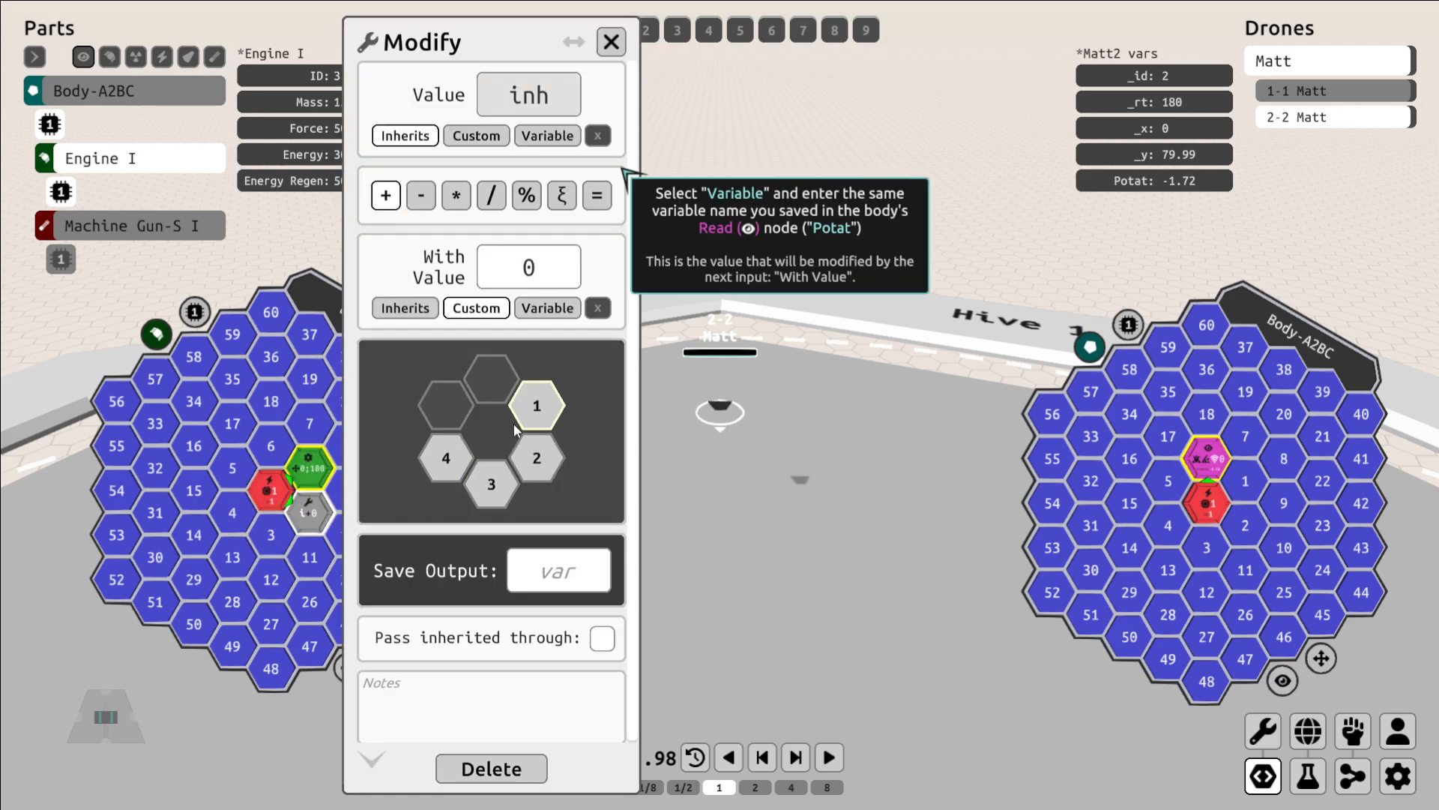
# Make the Modify node multiply variable Potat by 5 and route it to direction 1.
pyautogui.click(475, 135)
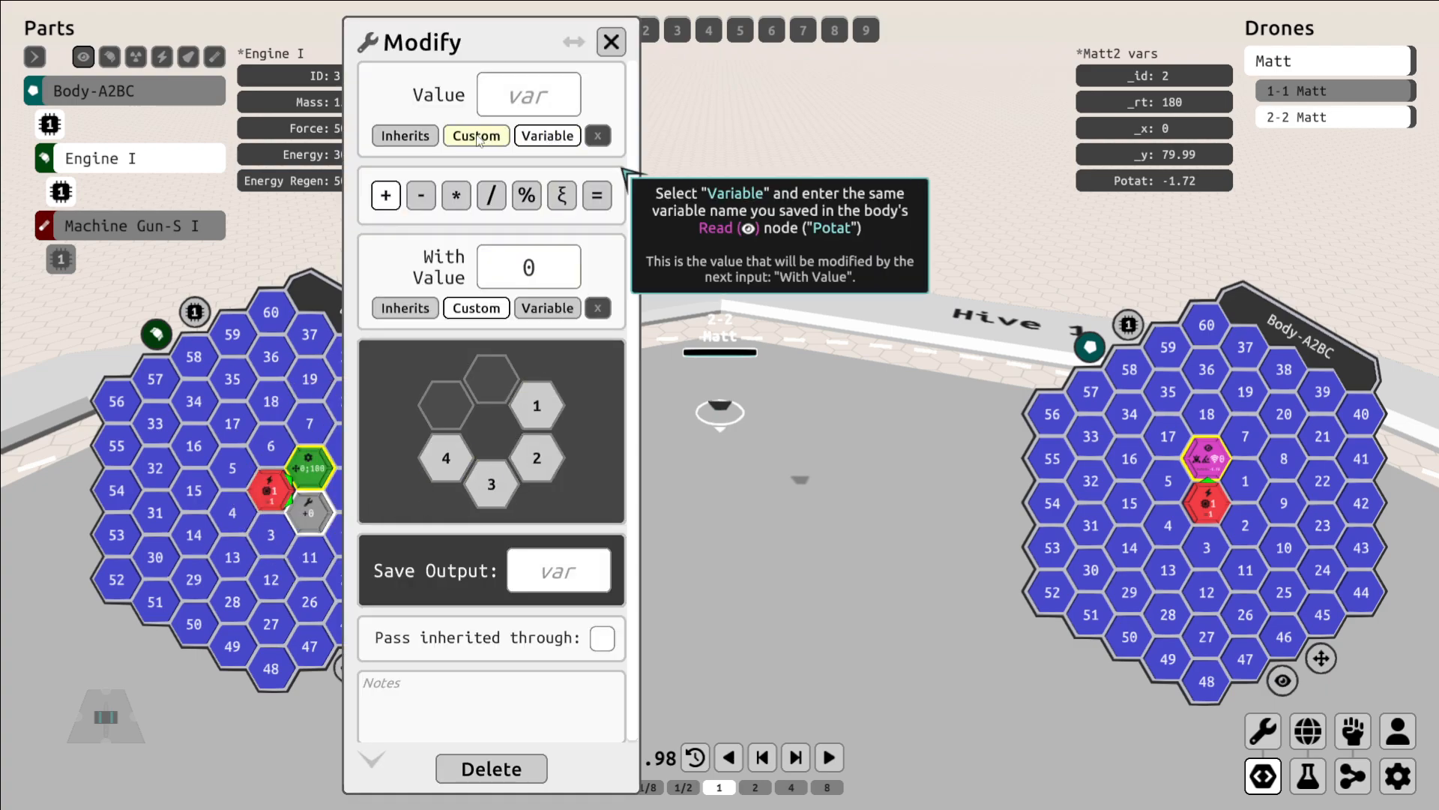
pyautogui.click(546, 135)
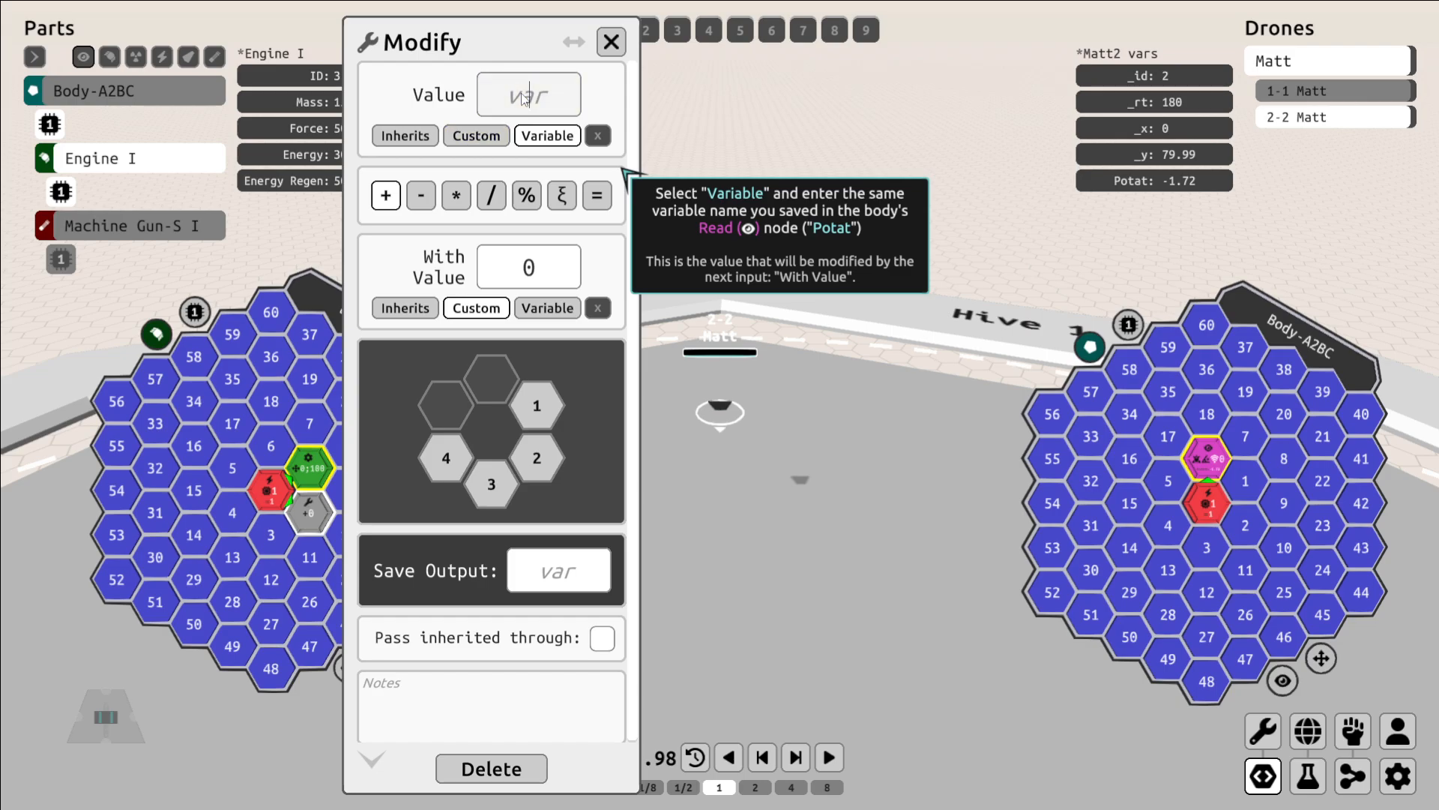
pyautogui.write('Potat')
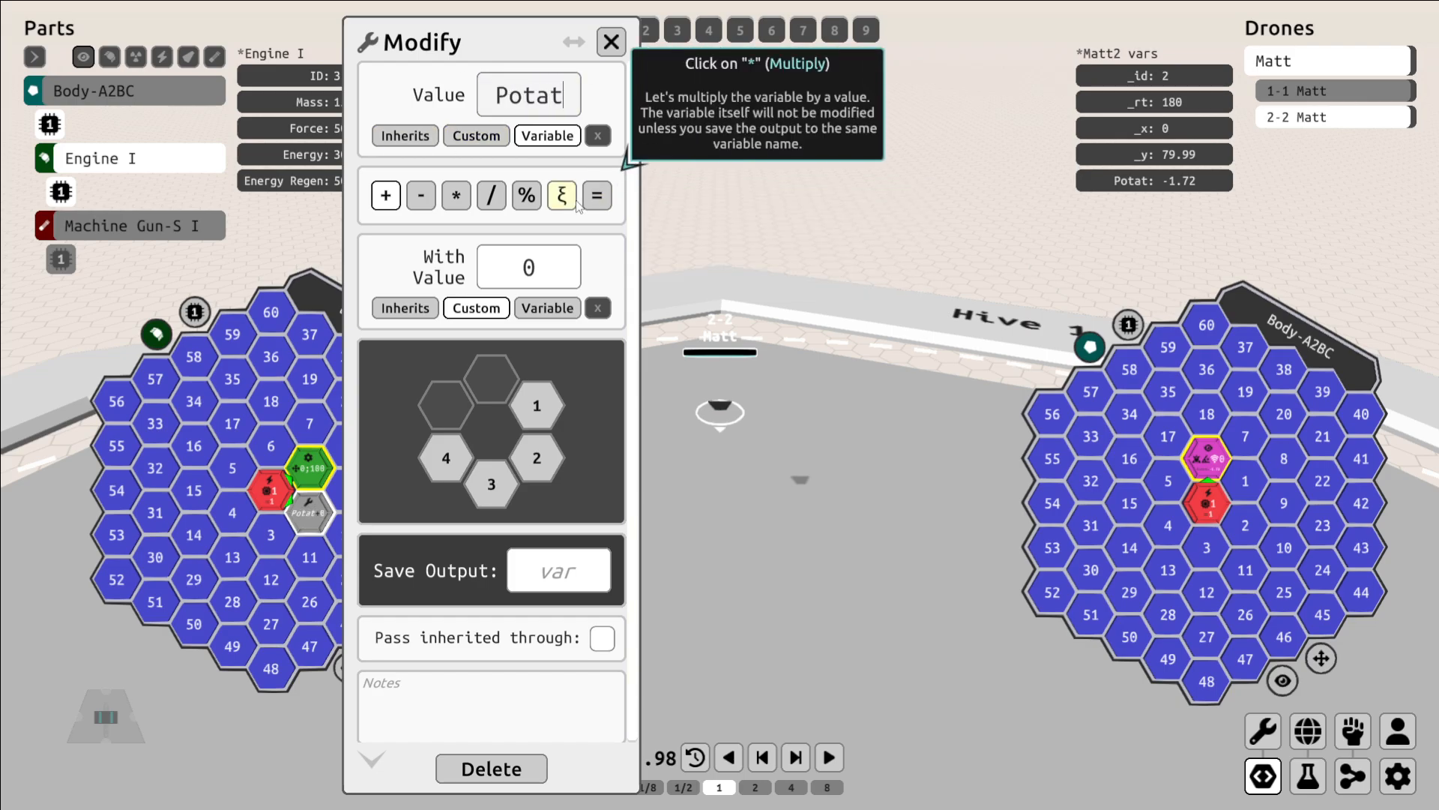
pyautogui.click(456, 195)
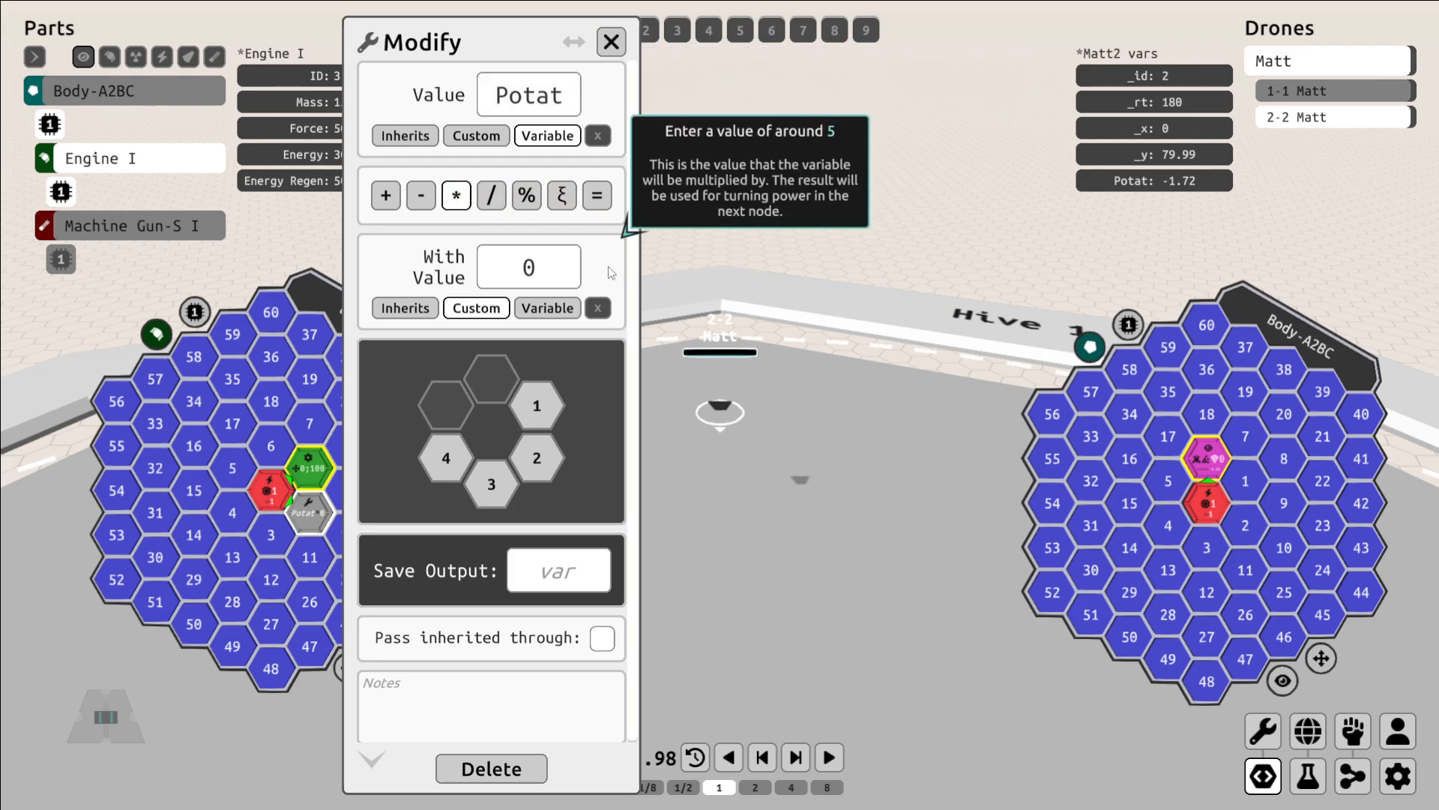
pyautogui.write('5')
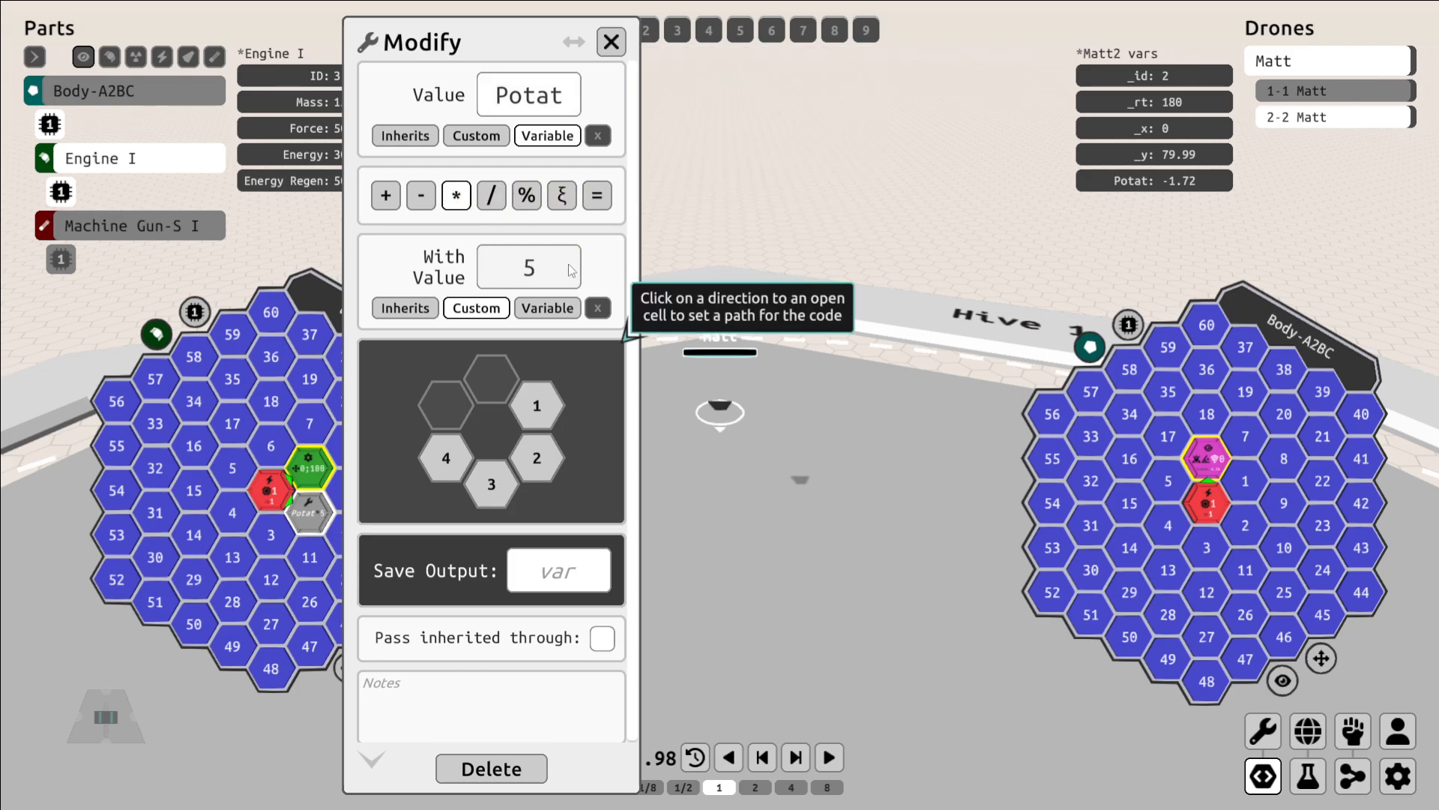
pyautogui.click(537, 406)
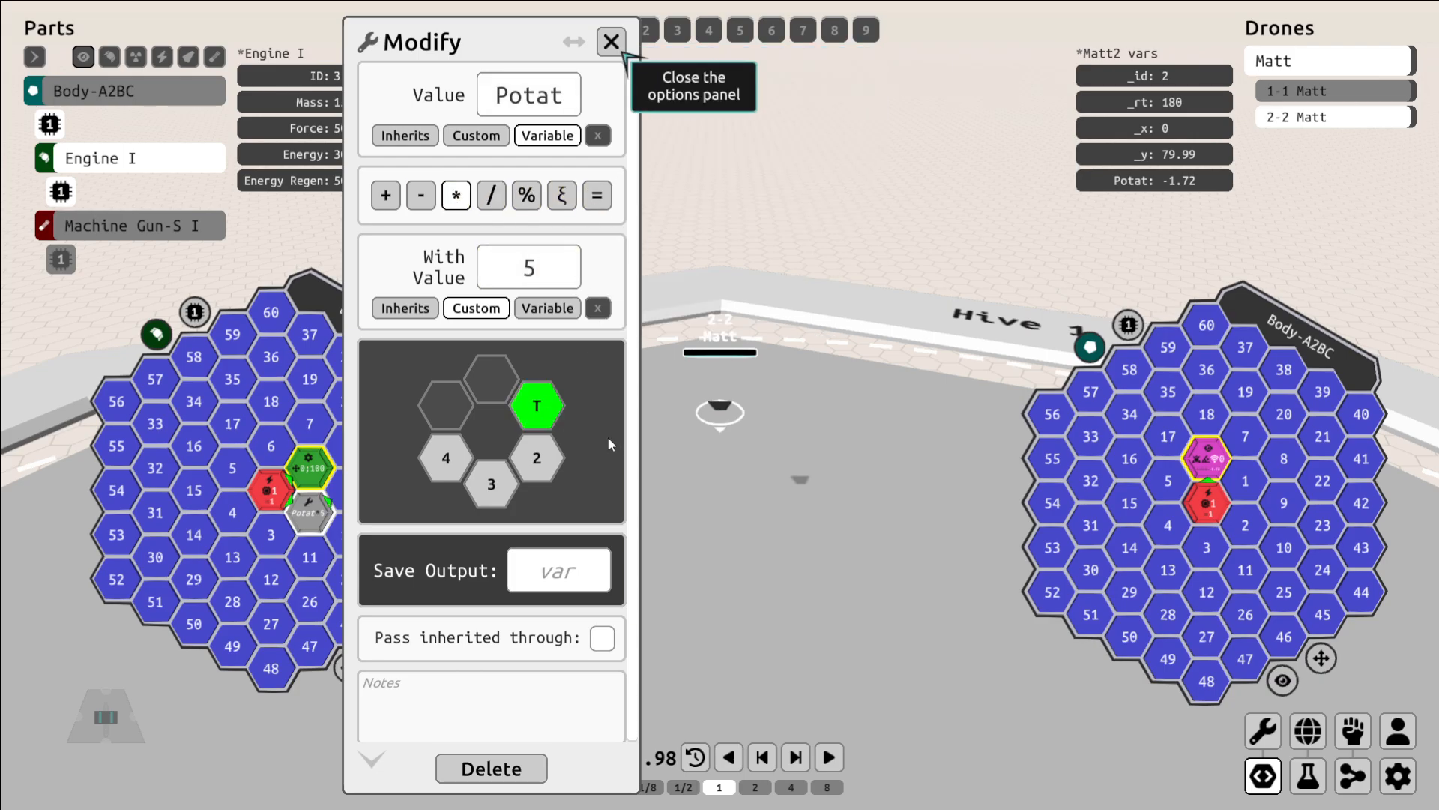
# Set the engine action to Turn by the Potat variable direction with inherited power.
pyautogui.click(610, 42)
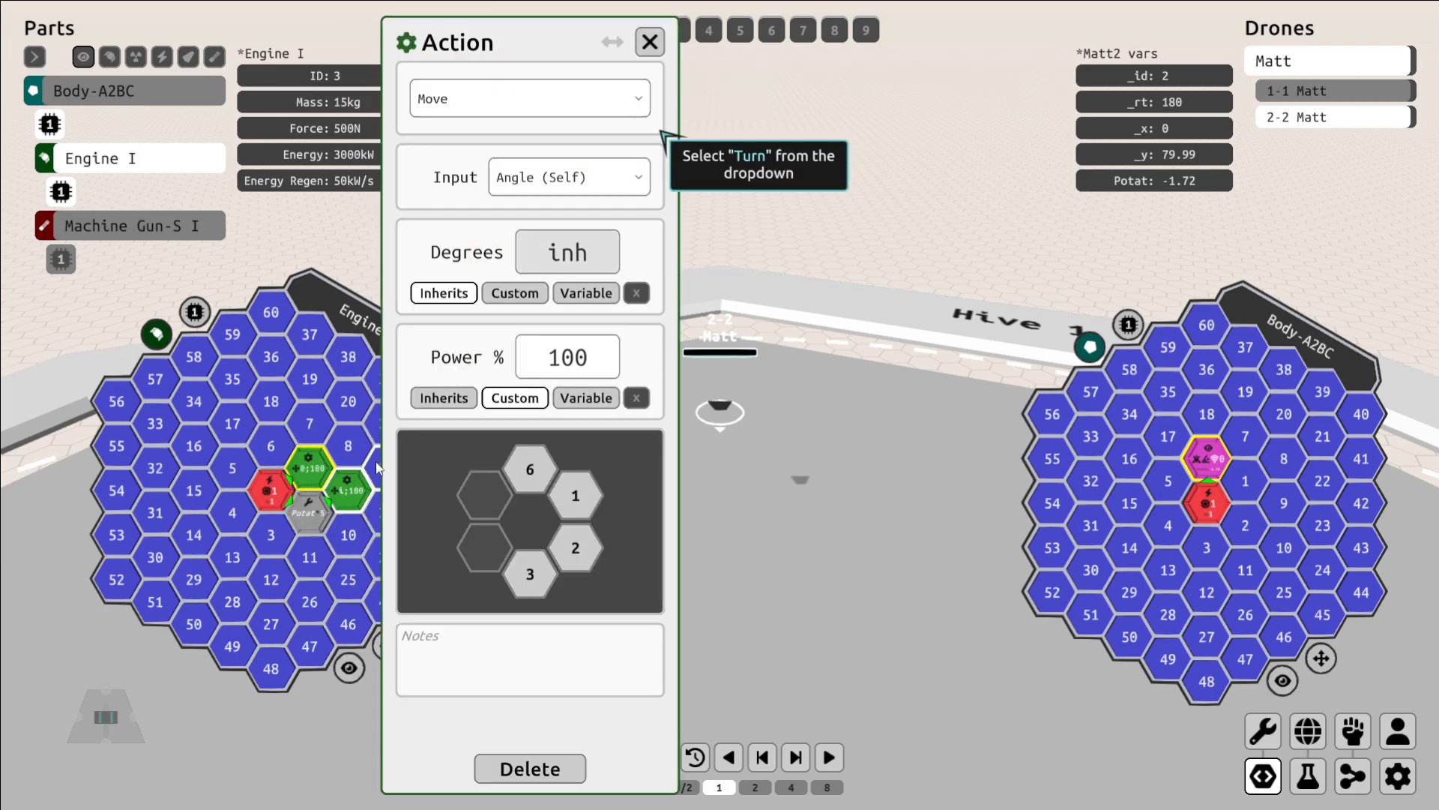
pyautogui.click(527, 99)
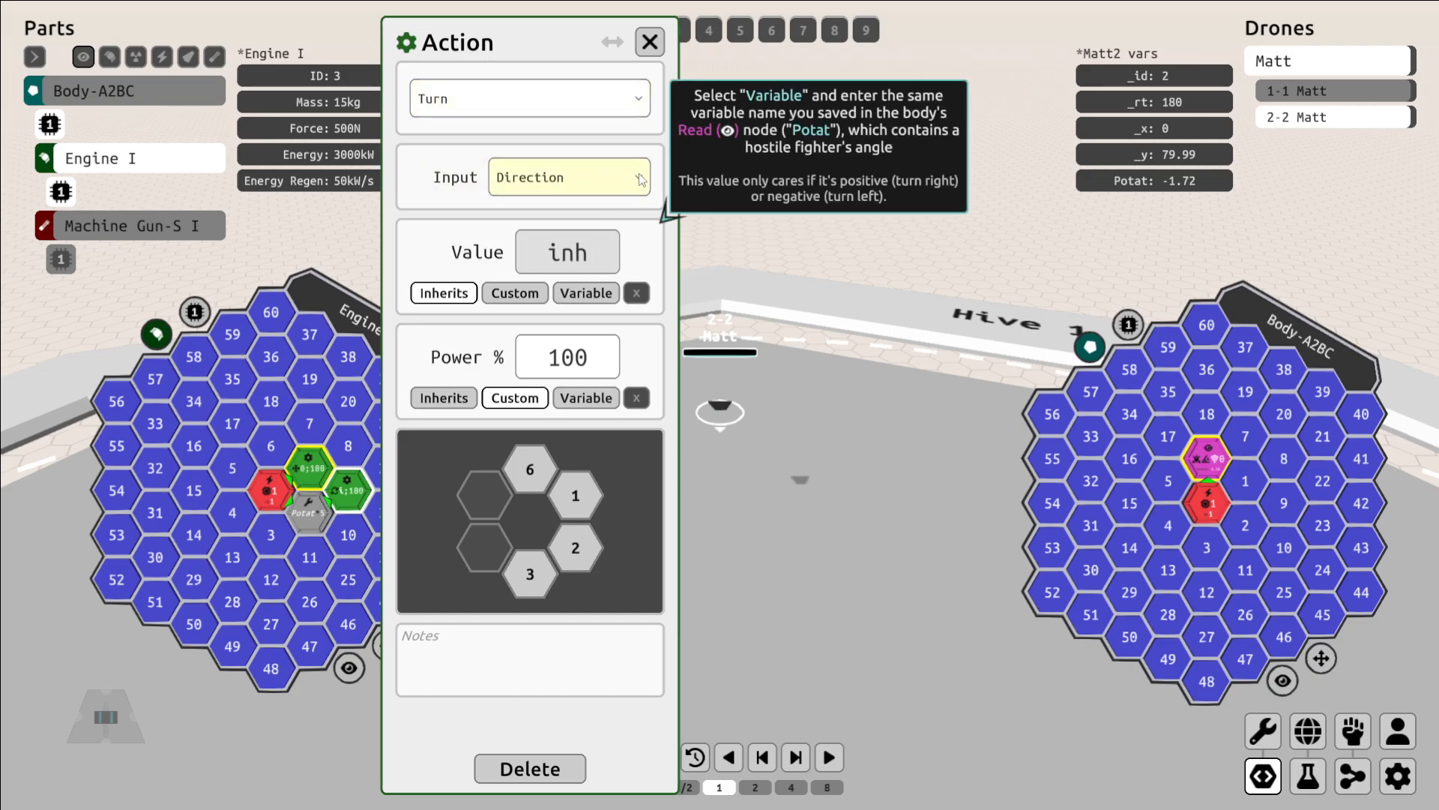
pyautogui.click(585, 292)
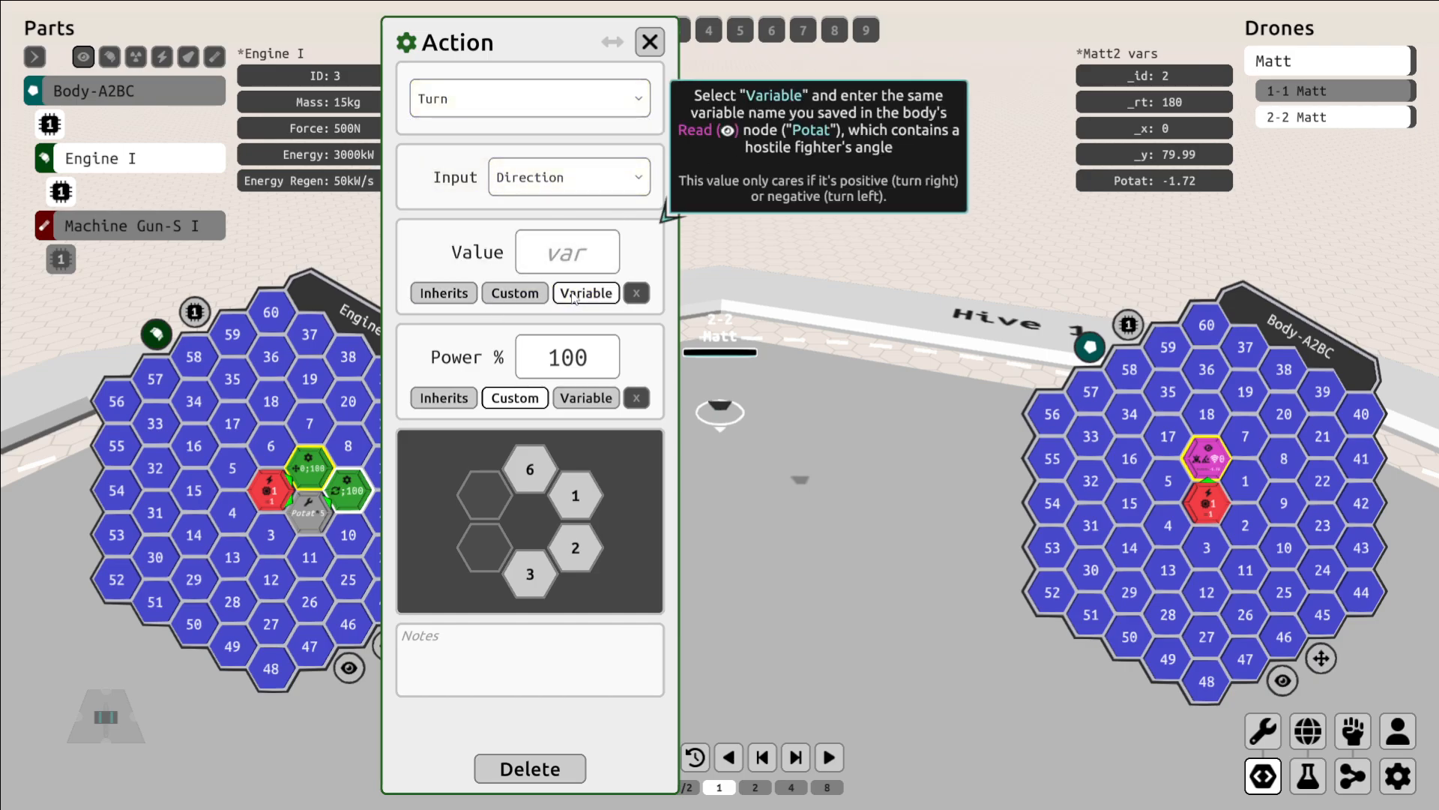
pyautogui.write('Potat')
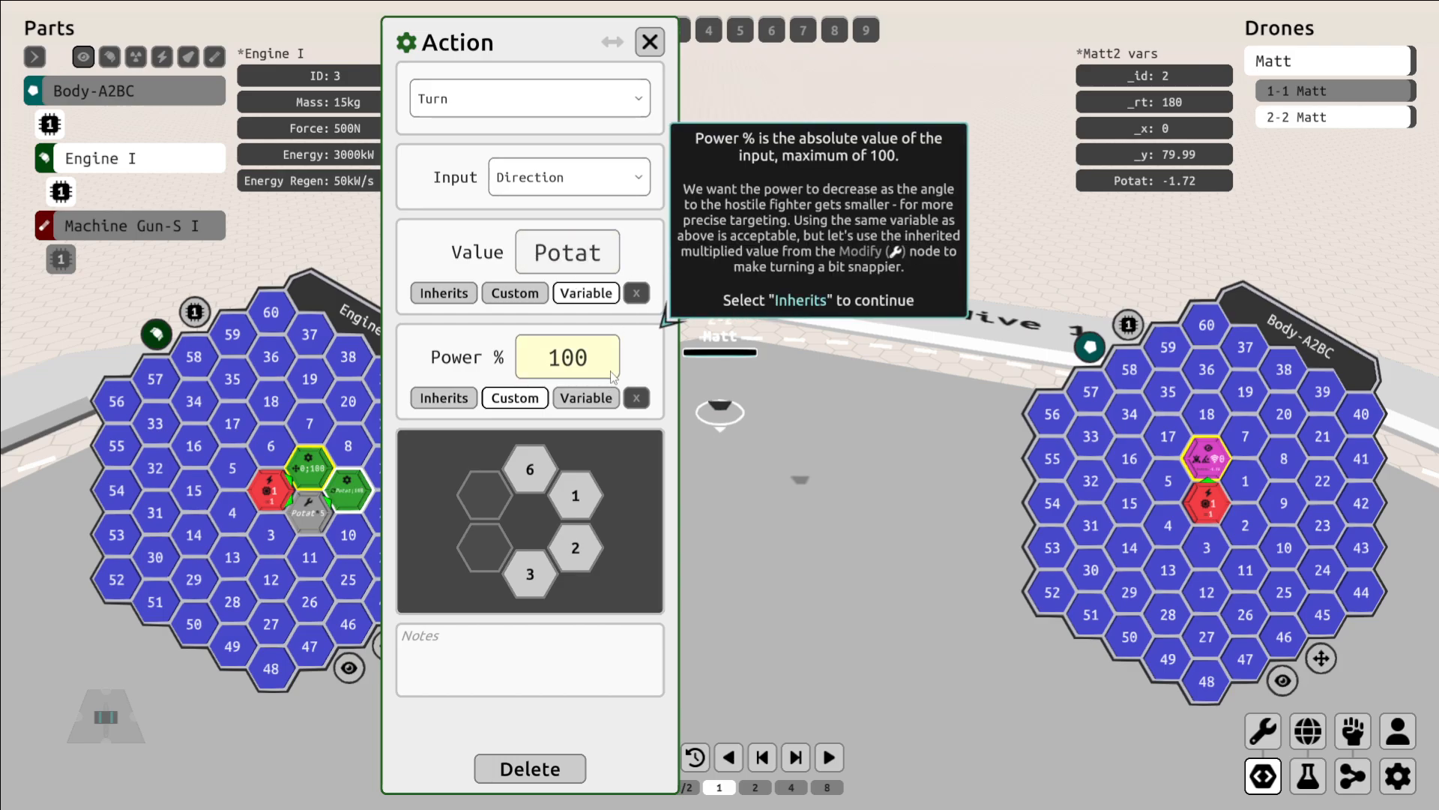
pyautogui.click(566, 357)
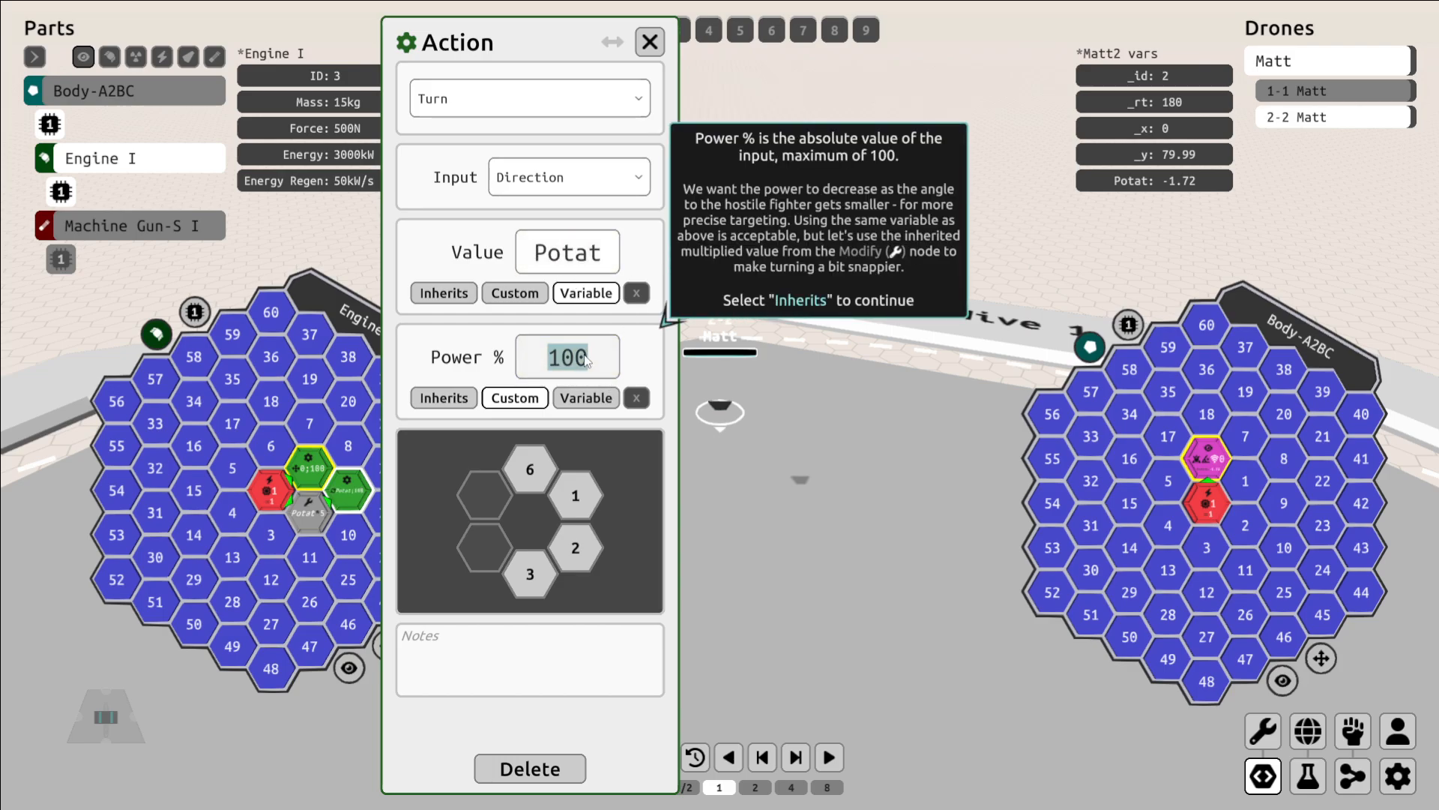
pyautogui.click(444, 398)
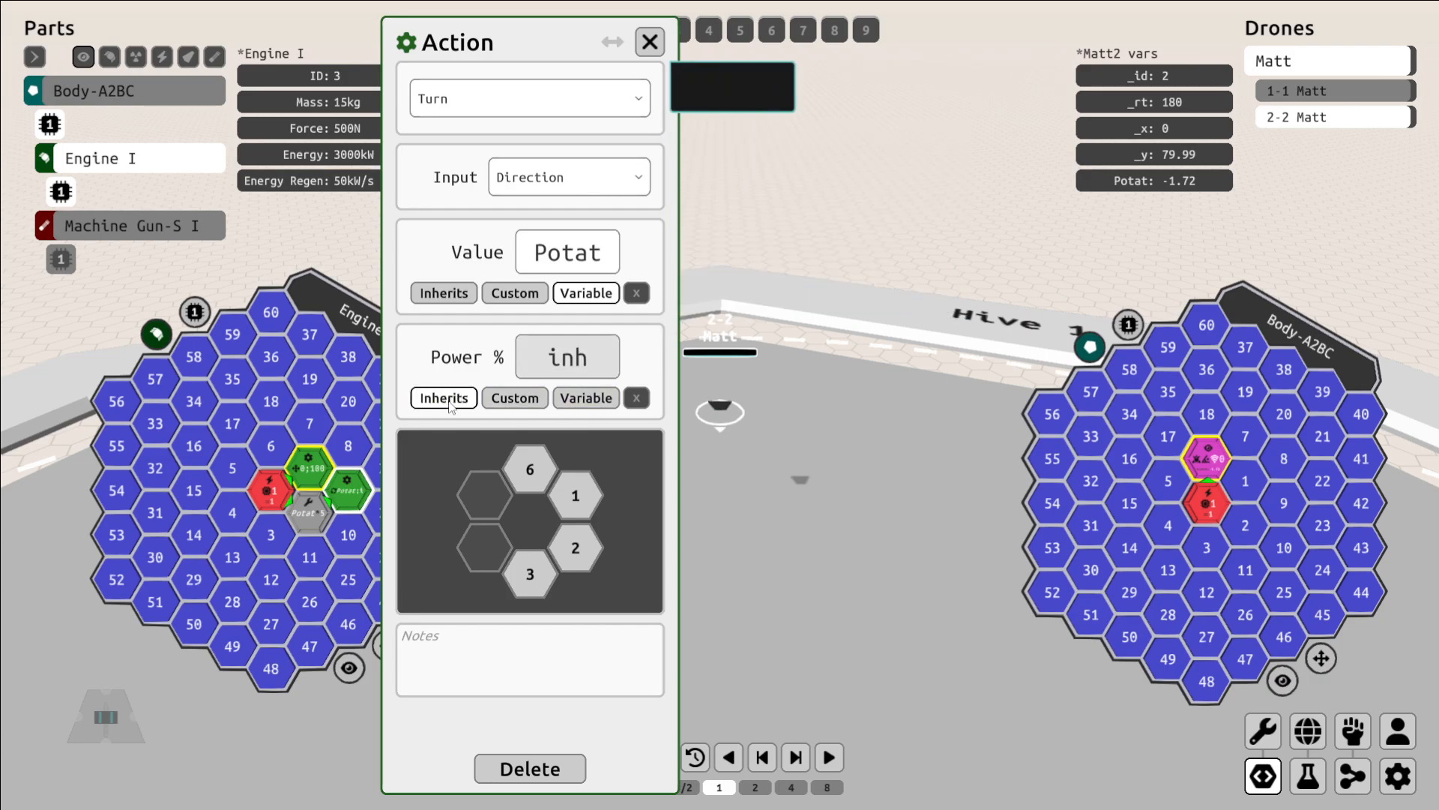
pyautogui.click(650, 42)
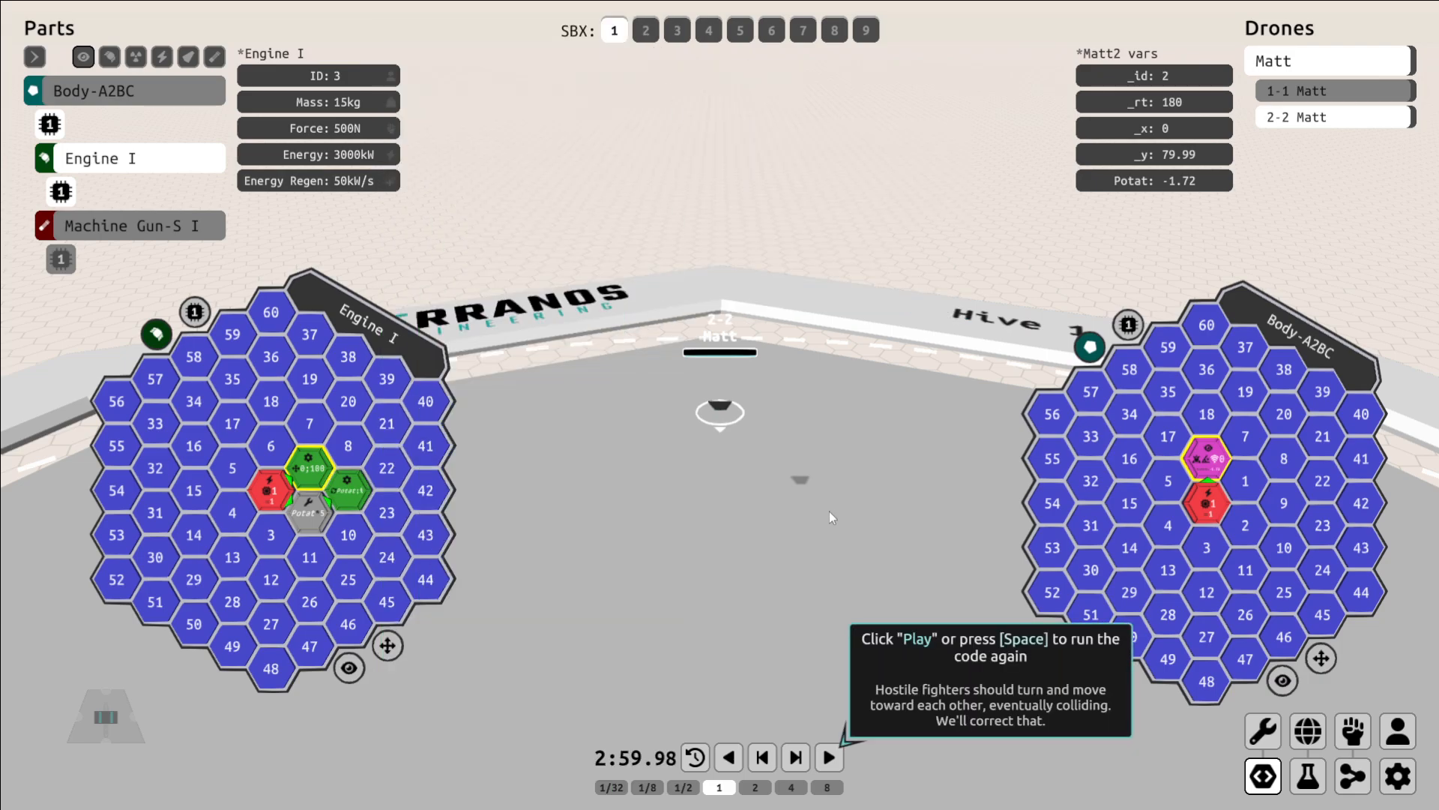
# Run the code so both fighters move in the arena, then pause it.
pyautogui.click(827, 757)
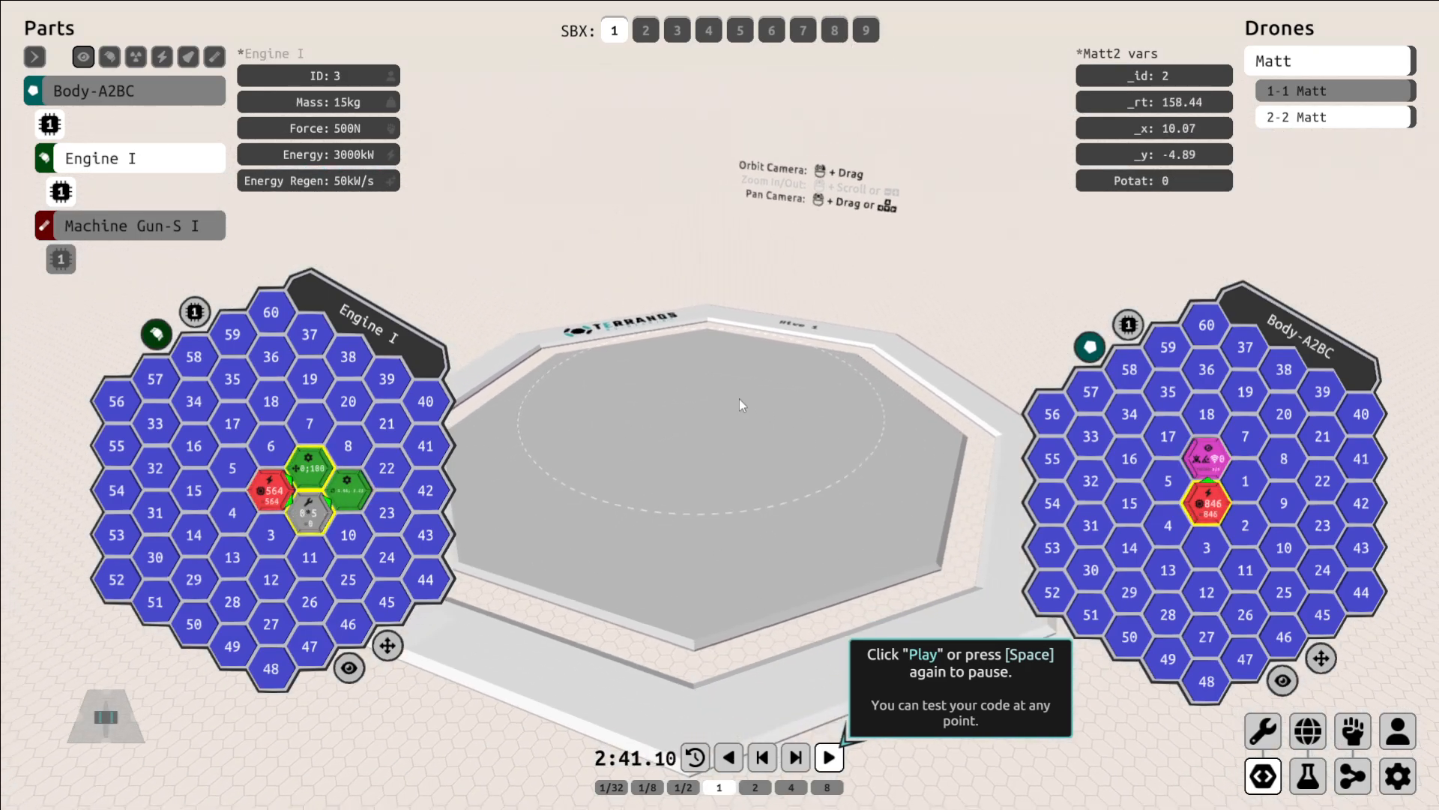
pyautogui.click(828, 758)
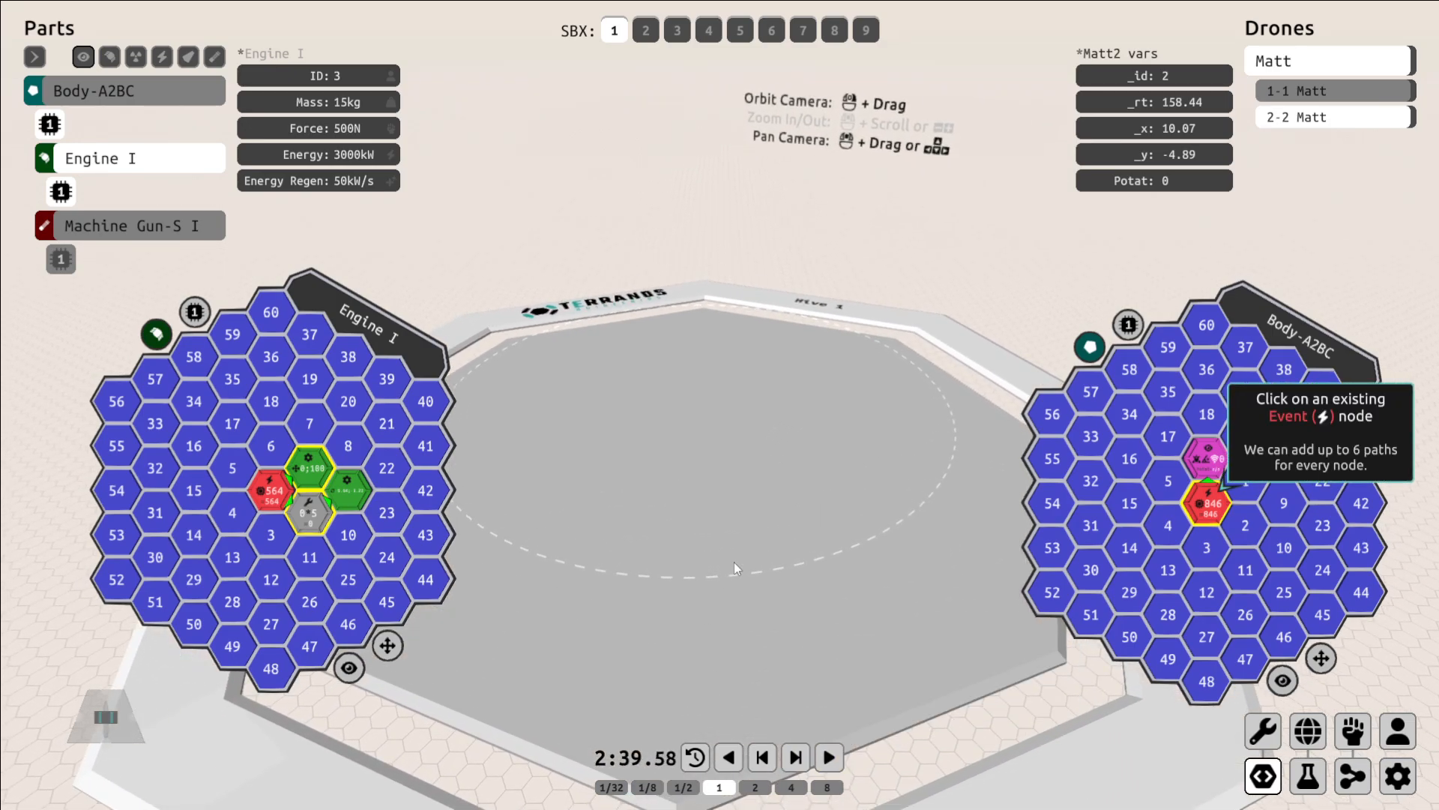
# Add a Read node on a second path out of the body chip's event node.
pyautogui.click(1207, 504)
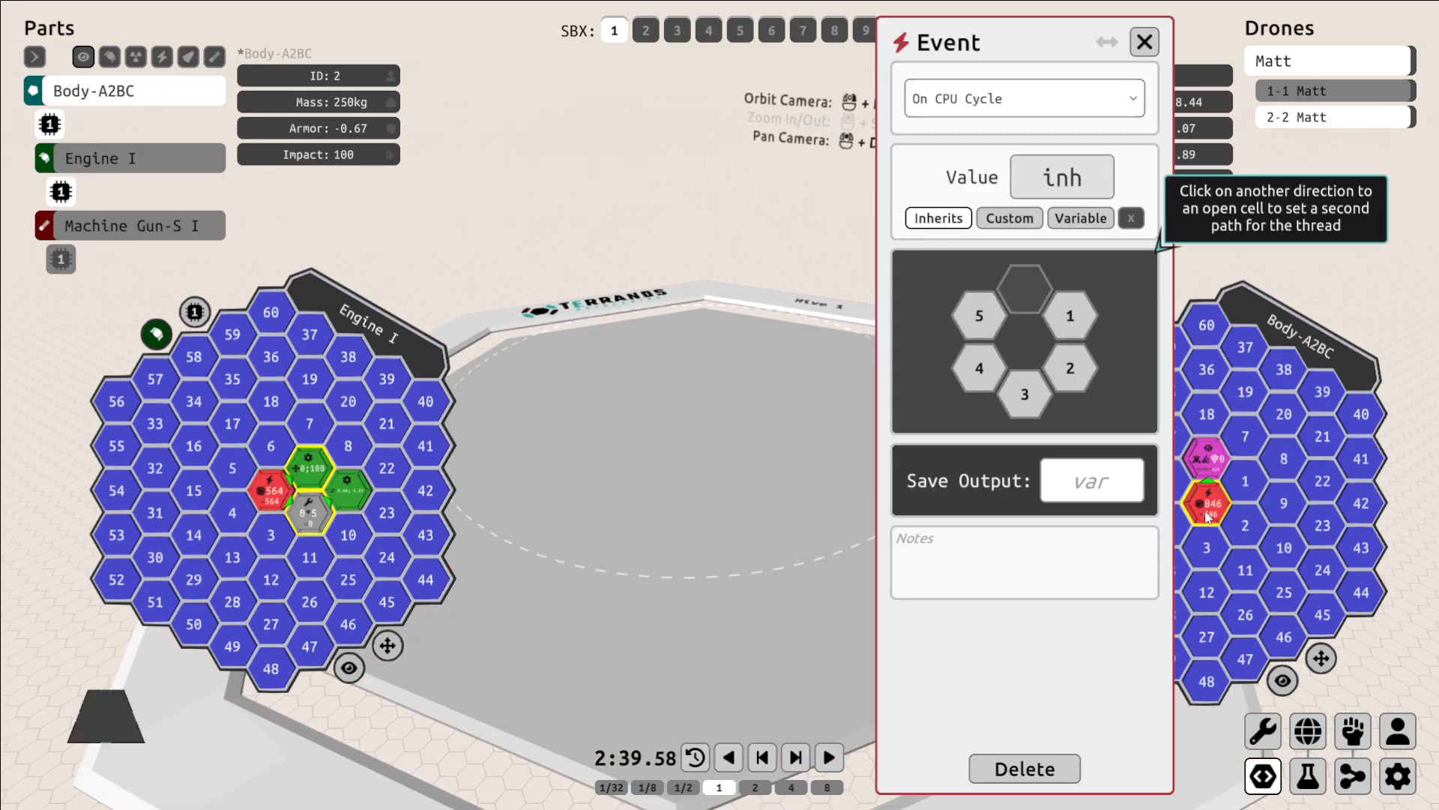
pyautogui.click(1068, 315)
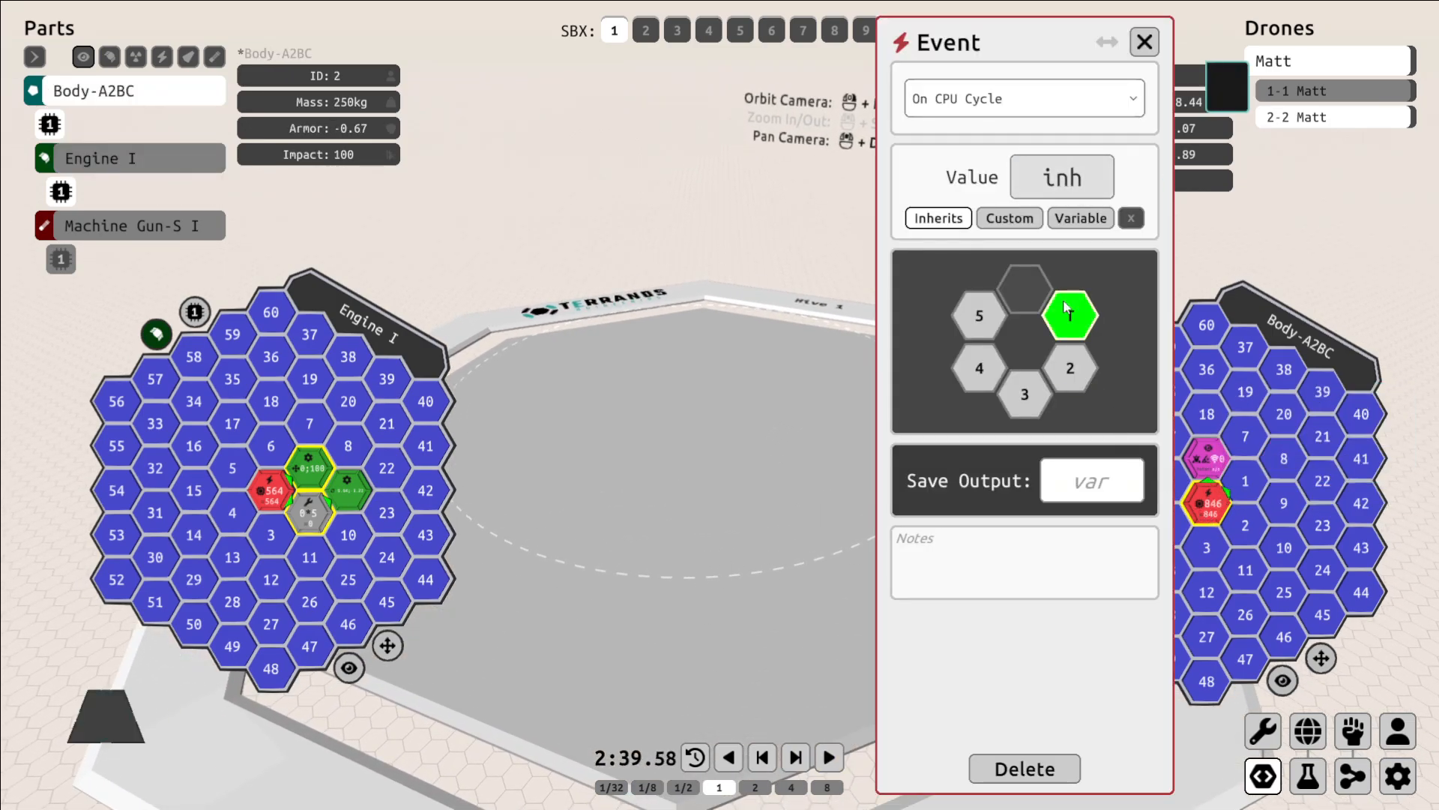
pyautogui.click(1144, 42)
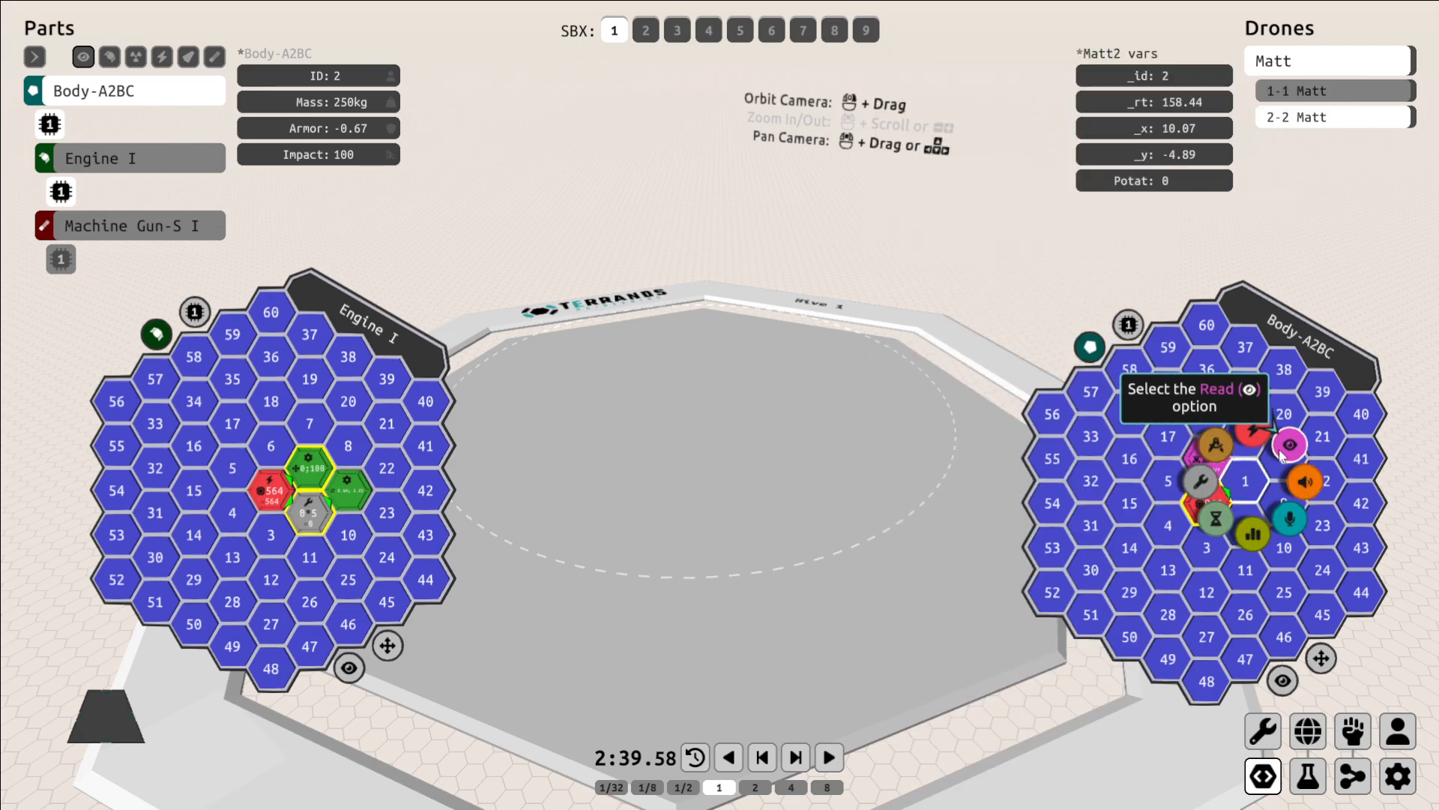
pyautogui.click(1290, 446)
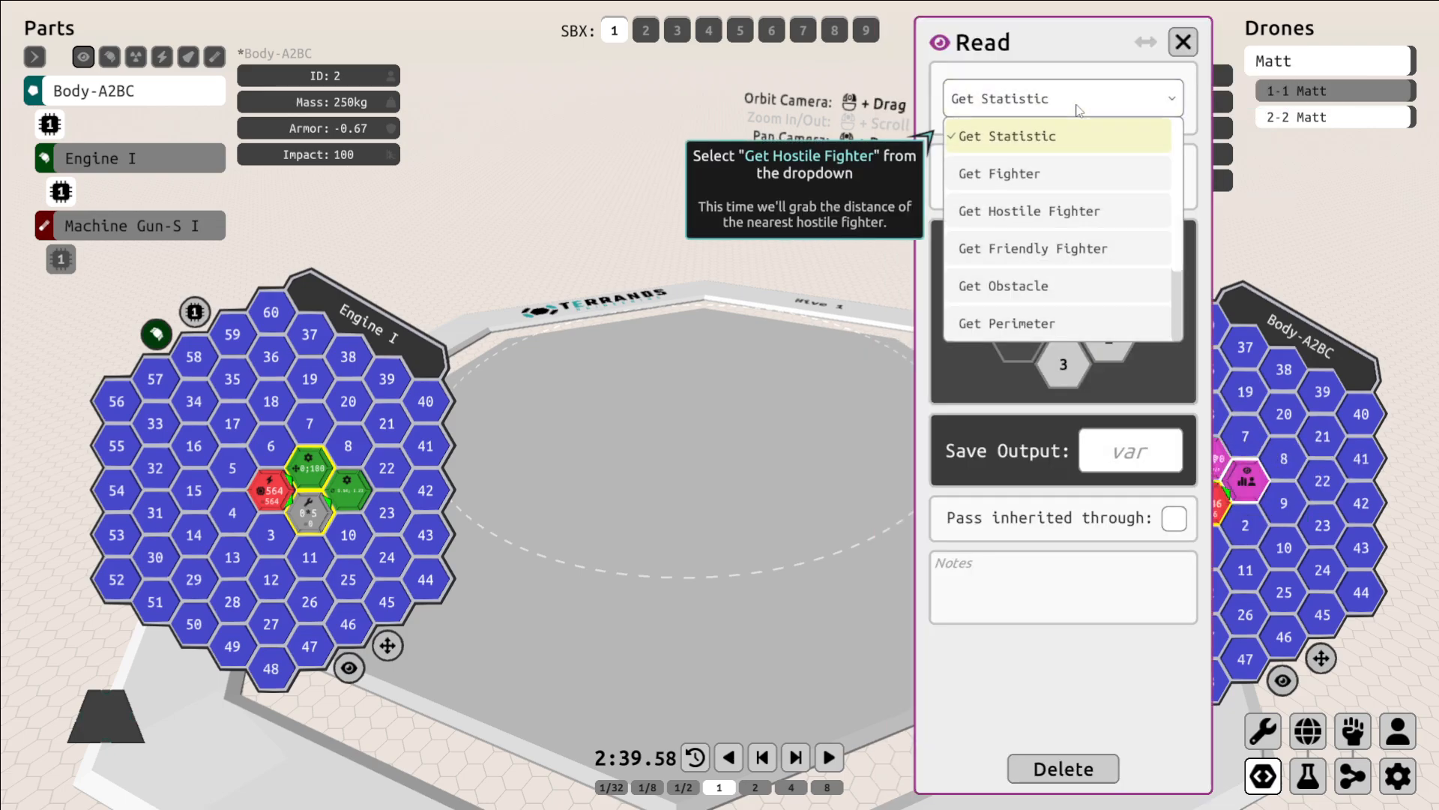
# Set the Read node to the nearest hostile fighter's distance, routed toward direction 3.
pyautogui.click(1028, 210)
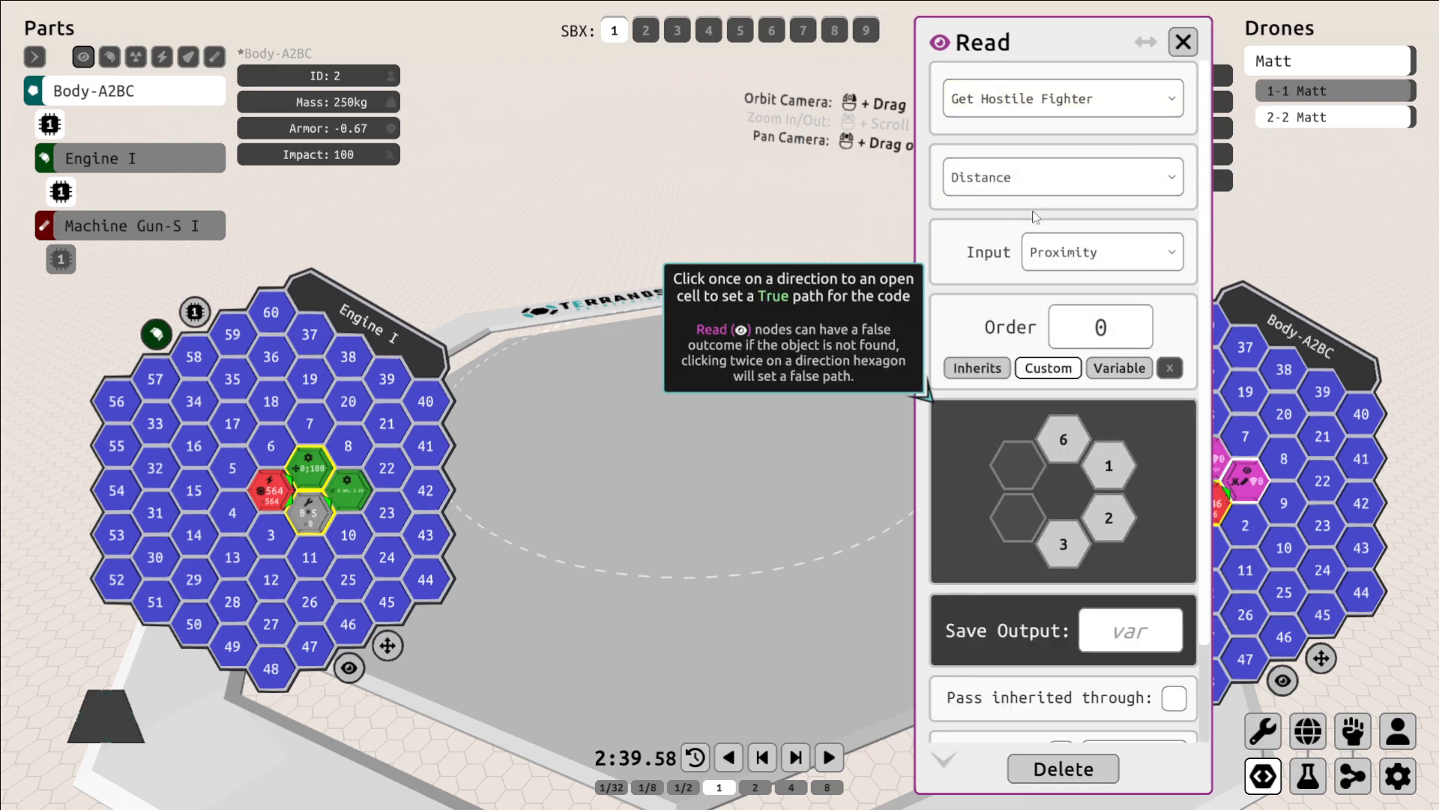
pyautogui.moveTo(946, 342)
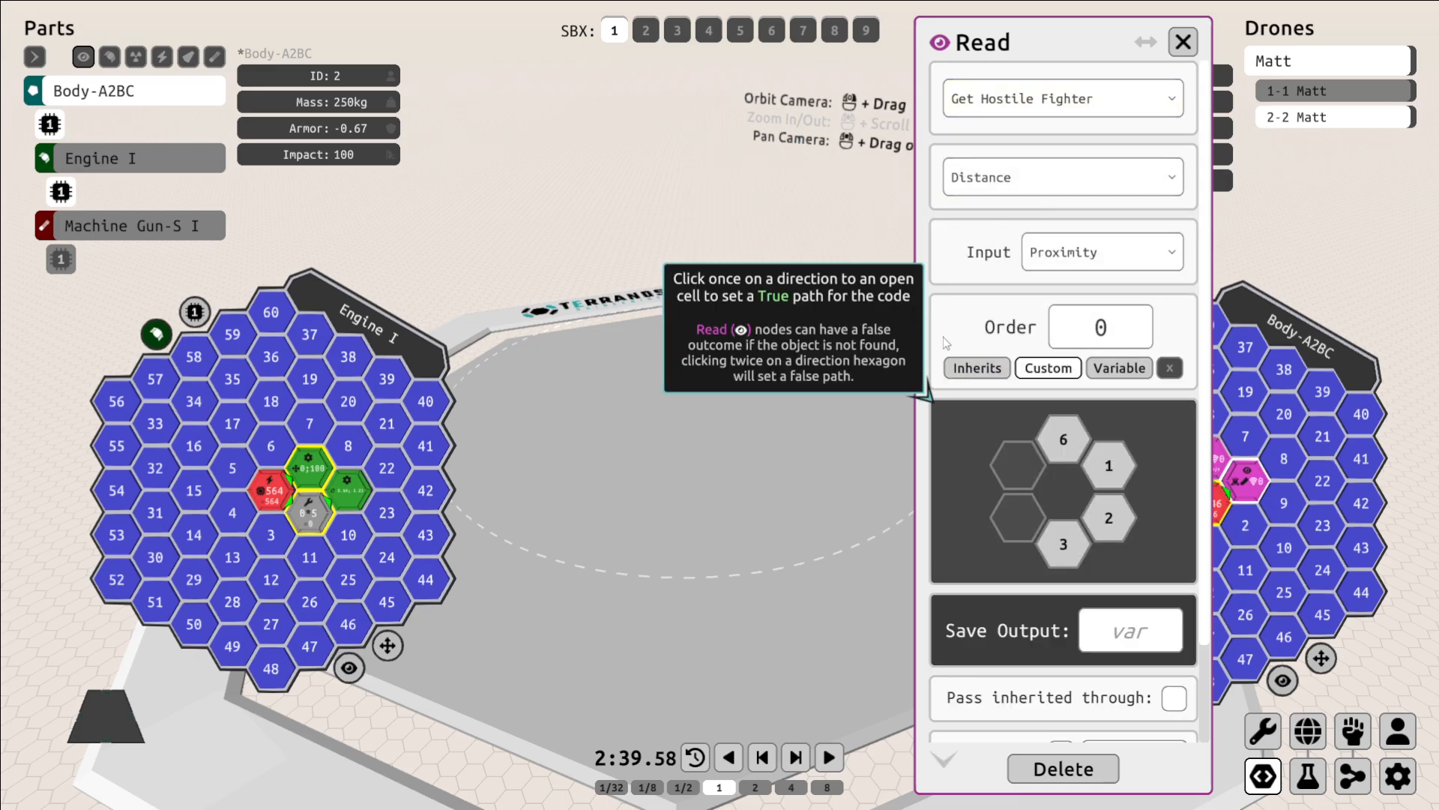
pyautogui.click(1062, 545)
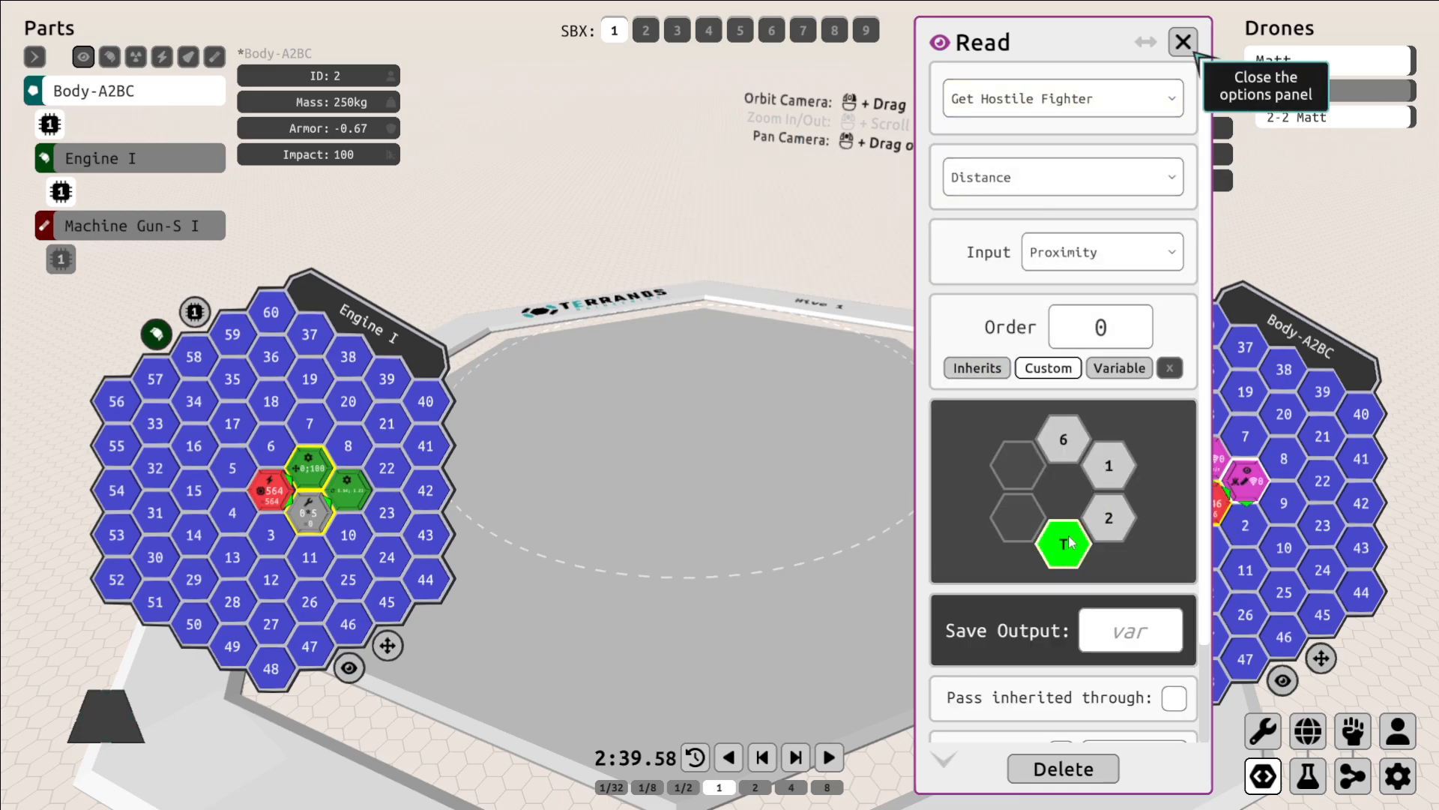
pyautogui.click(1183, 42)
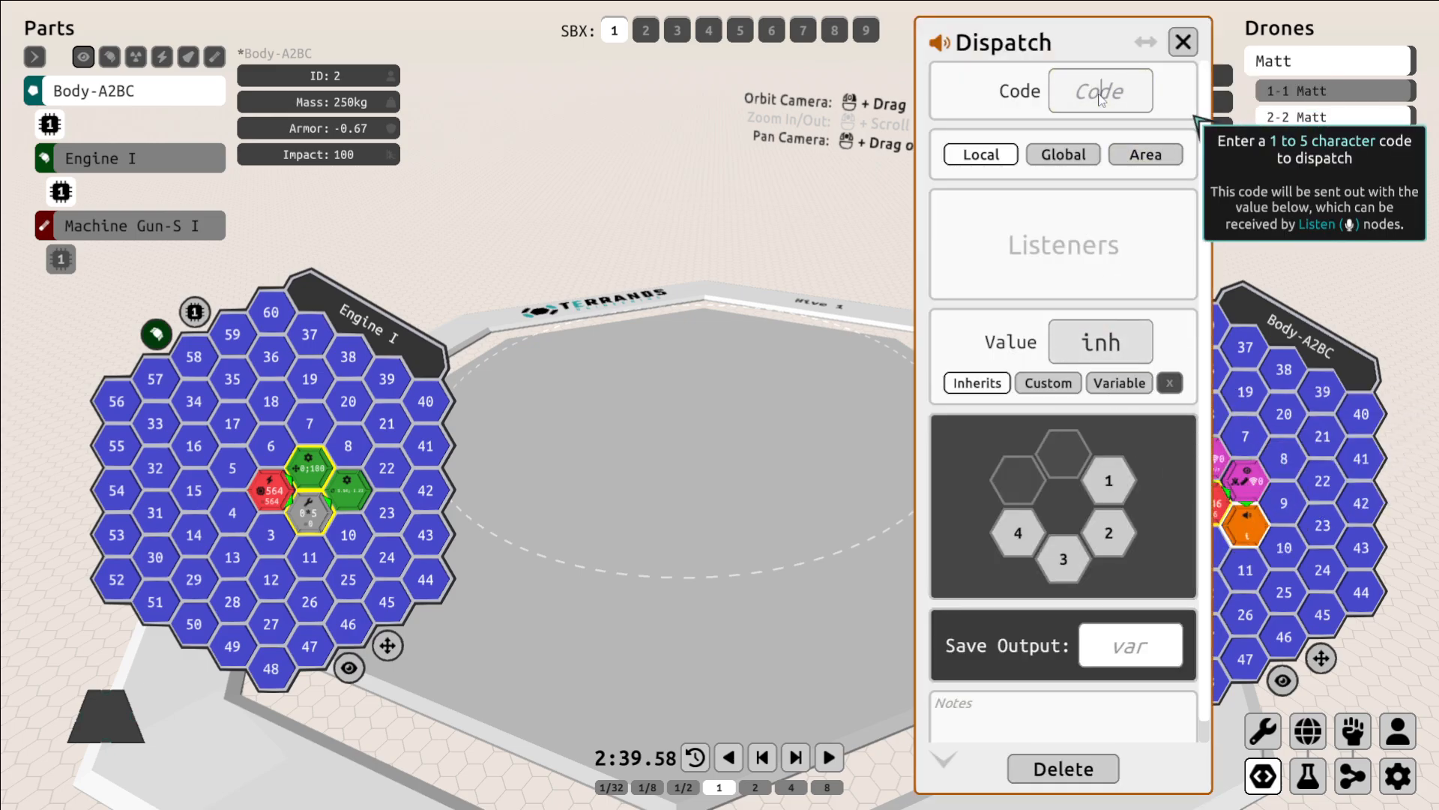
# Give the body chip's Dispatch node a code typed as 'gs' then 'far'.
pyautogui.write('gs')
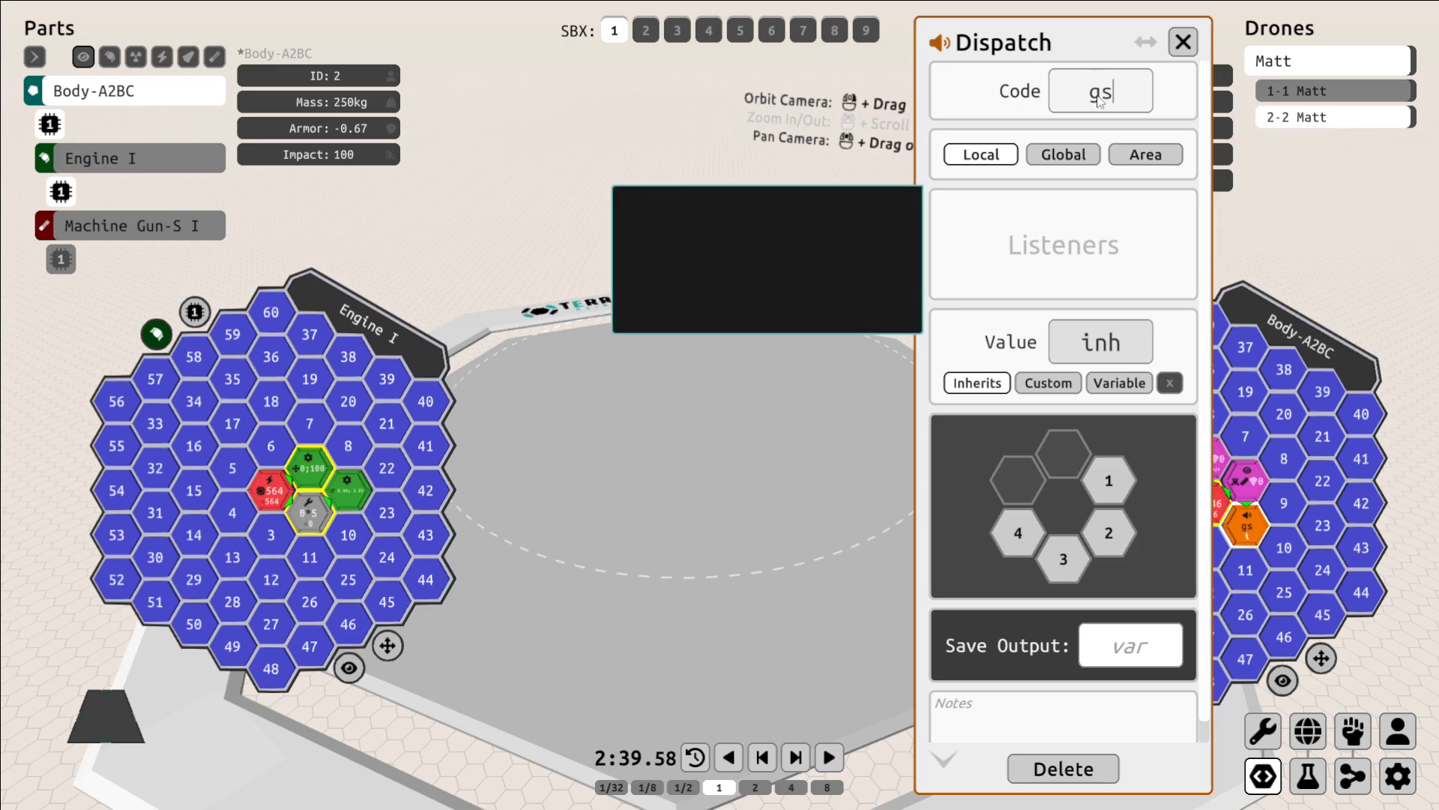
pyautogui.write('far')
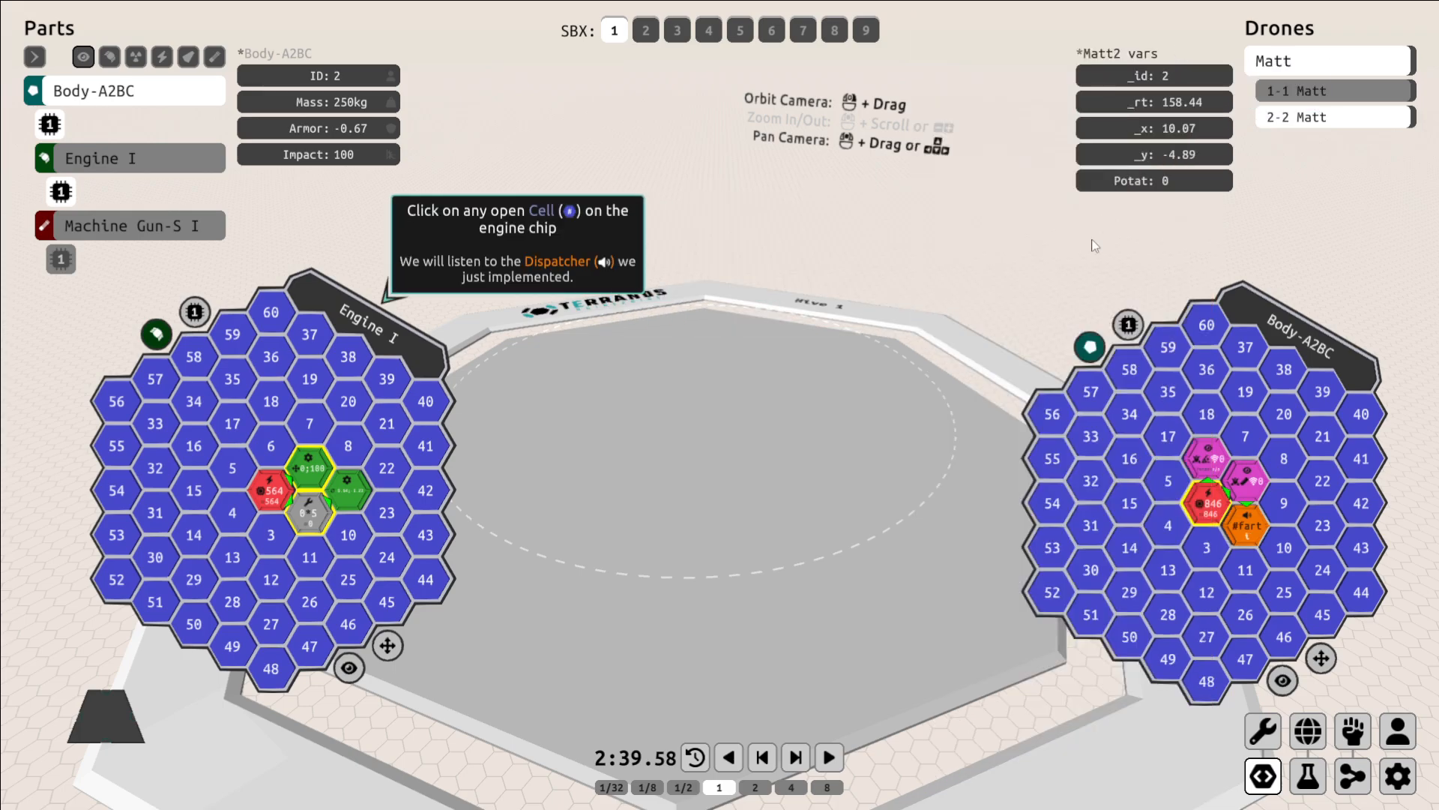
pyautogui.moveTo(1000, 481)
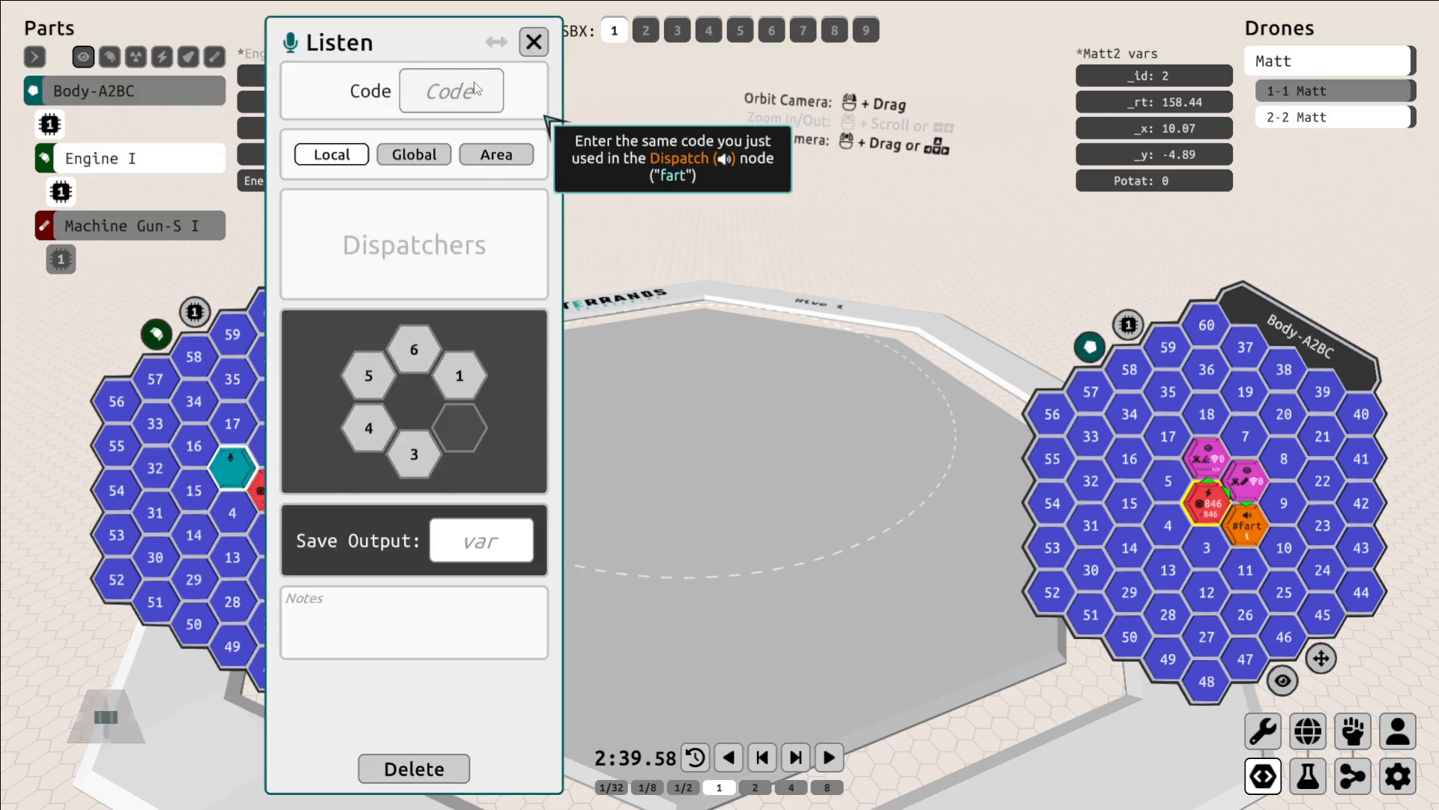
# Set the engine chip's Listen node to code 'fart', global scope, output toward direction 3.
pyautogui.write('fart')
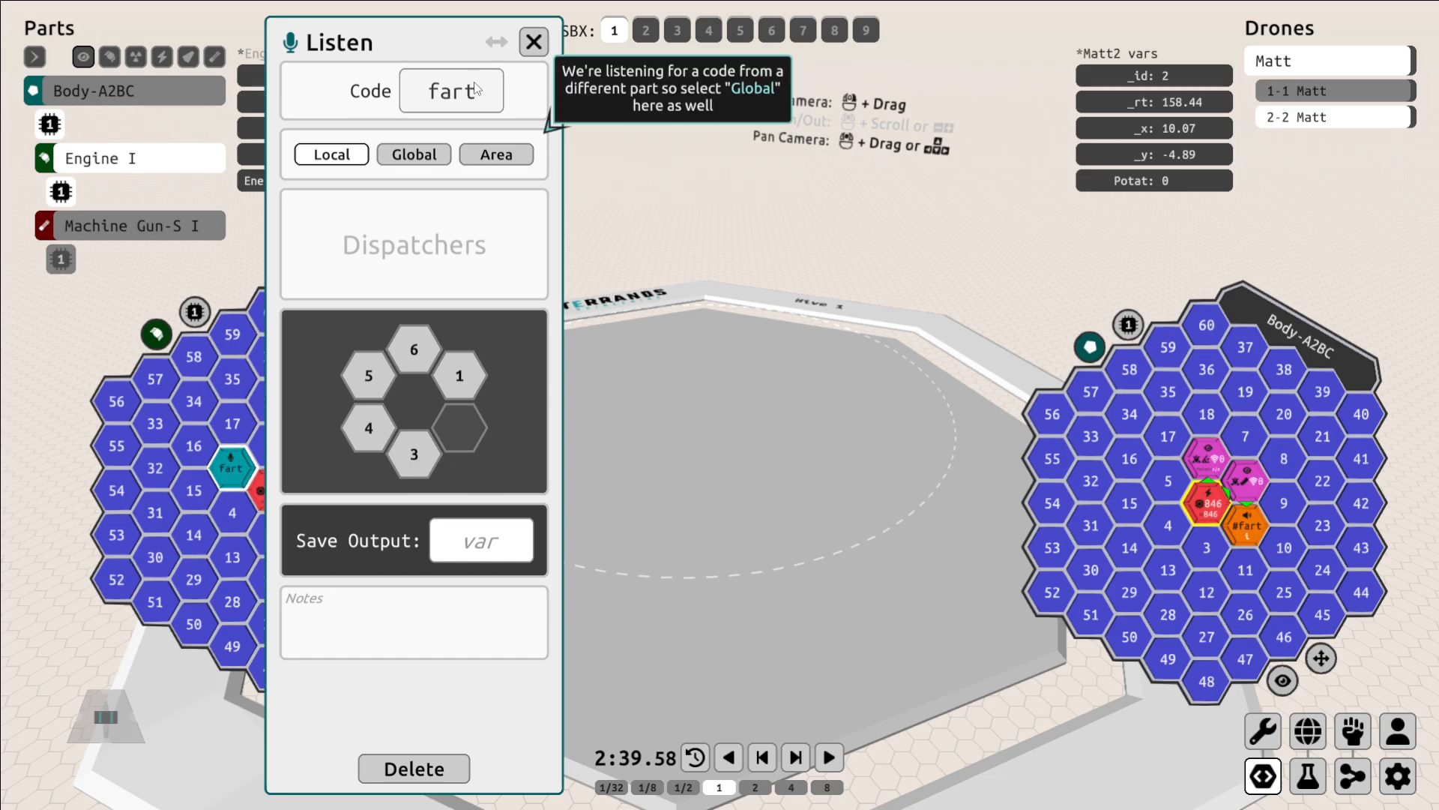
pyautogui.click(414, 153)
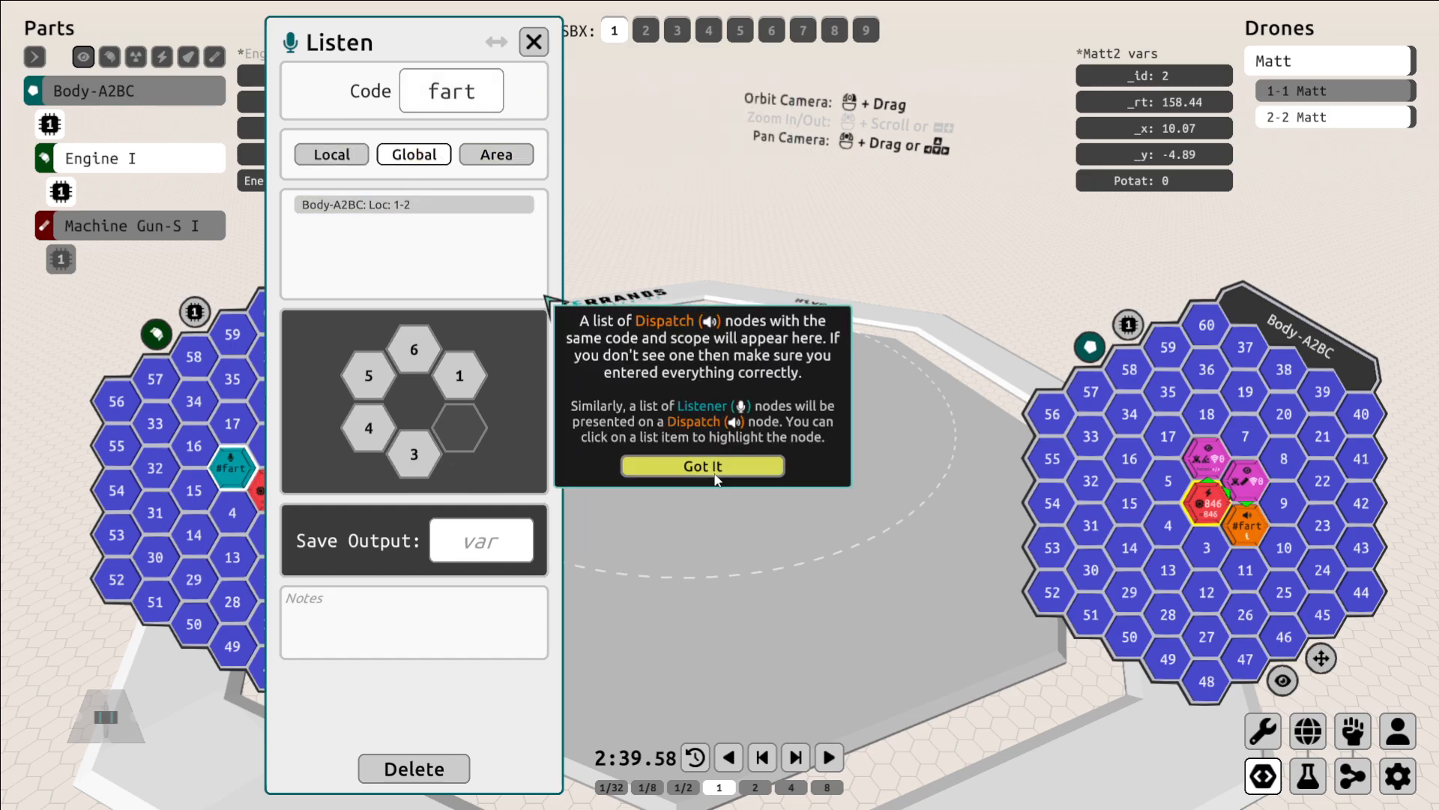
pyautogui.click(701, 466)
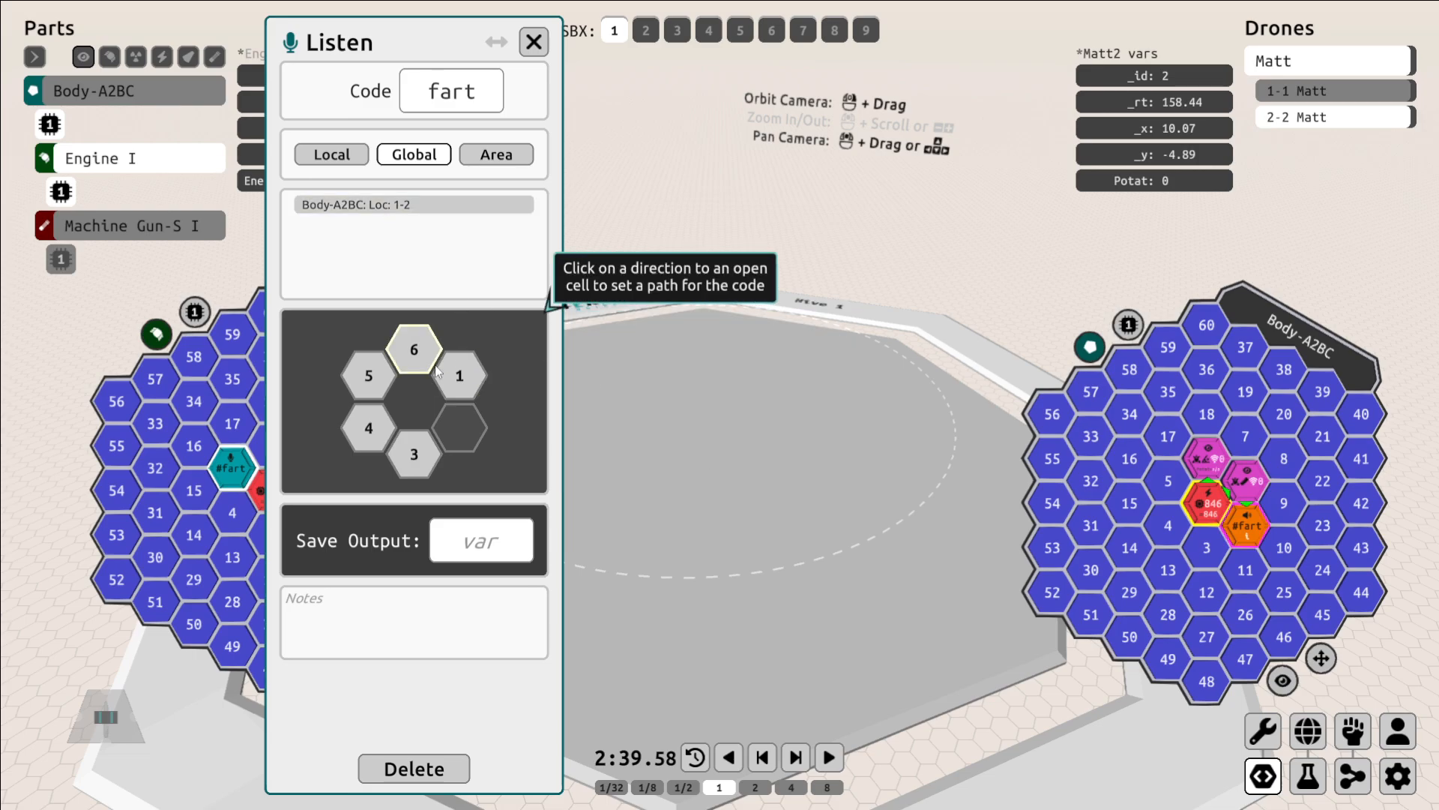
pyautogui.click(414, 455)
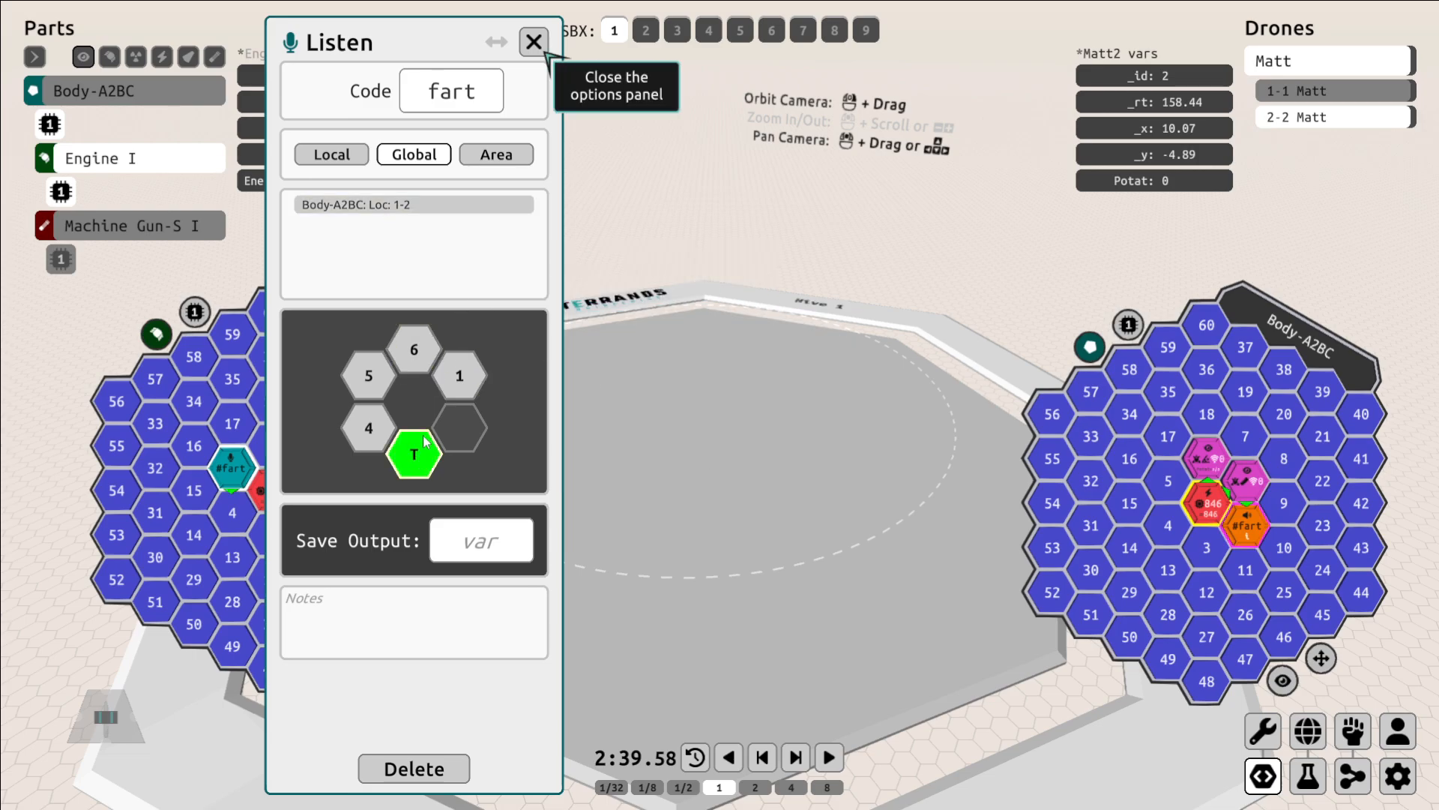
# Add a Compare node after the Listen node testing greater-than 50 with a true direction.
pyautogui.click(534, 42)
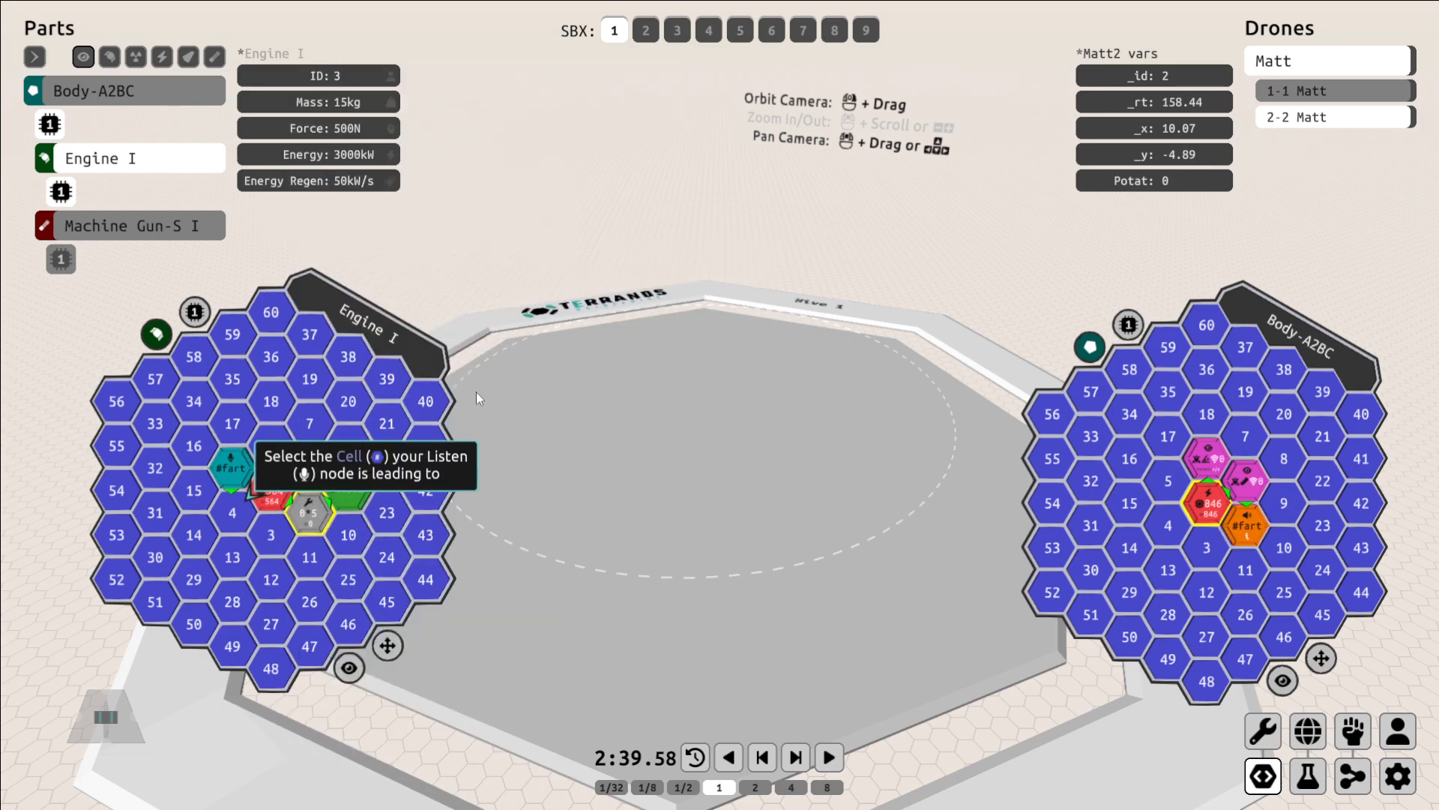
pyautogui.click(308, 513)
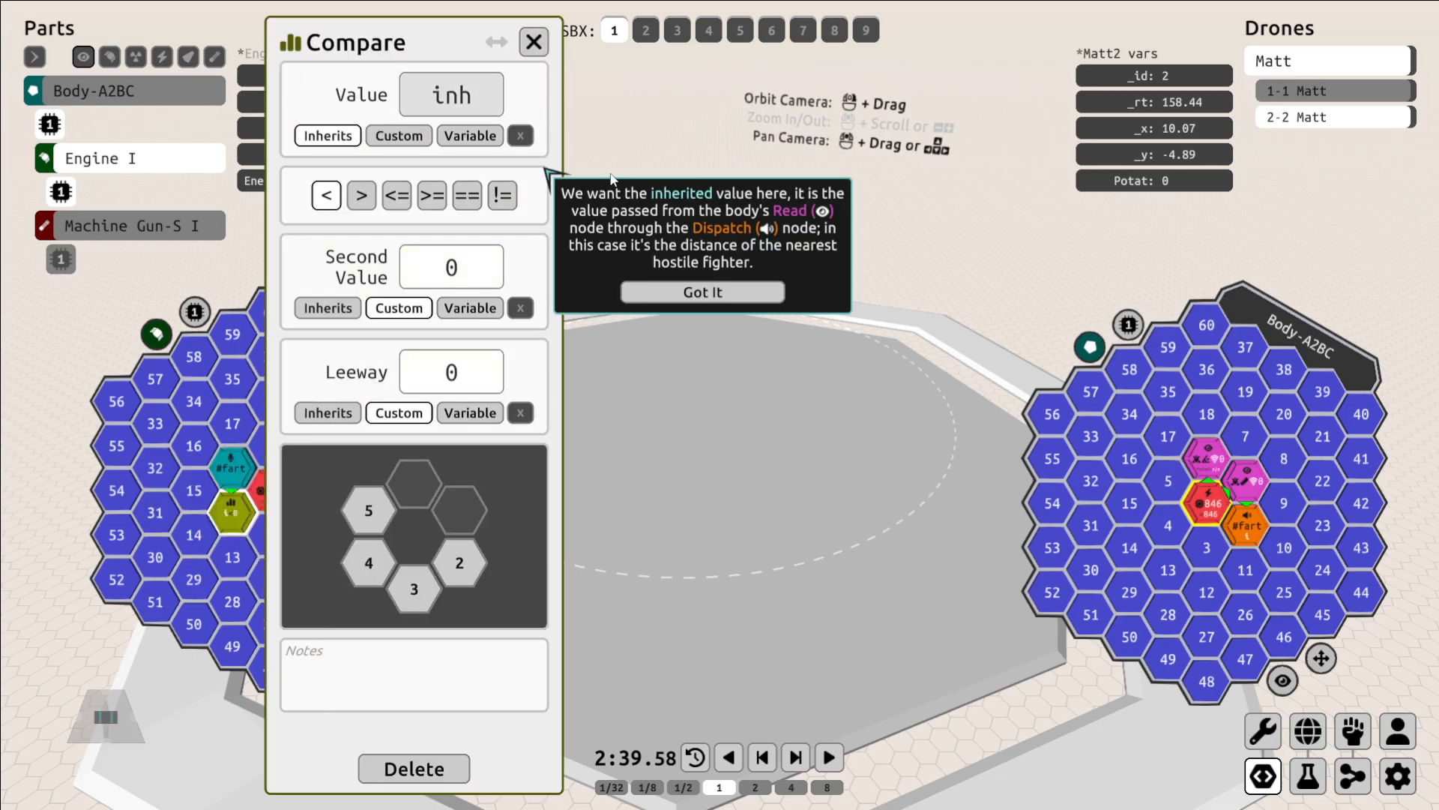
pyautogui.moveTo(771, 309)
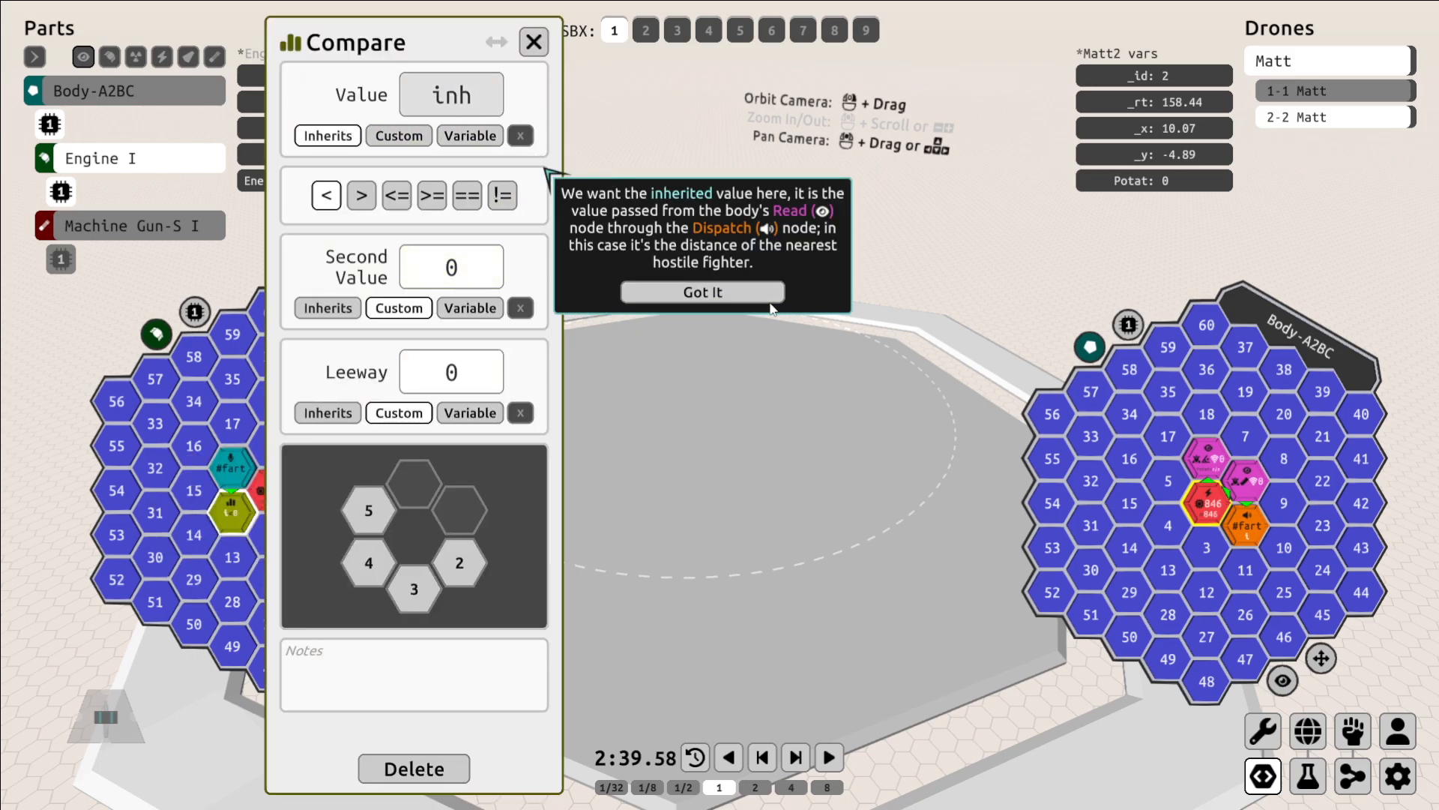
pyautogui.click(701, 291)
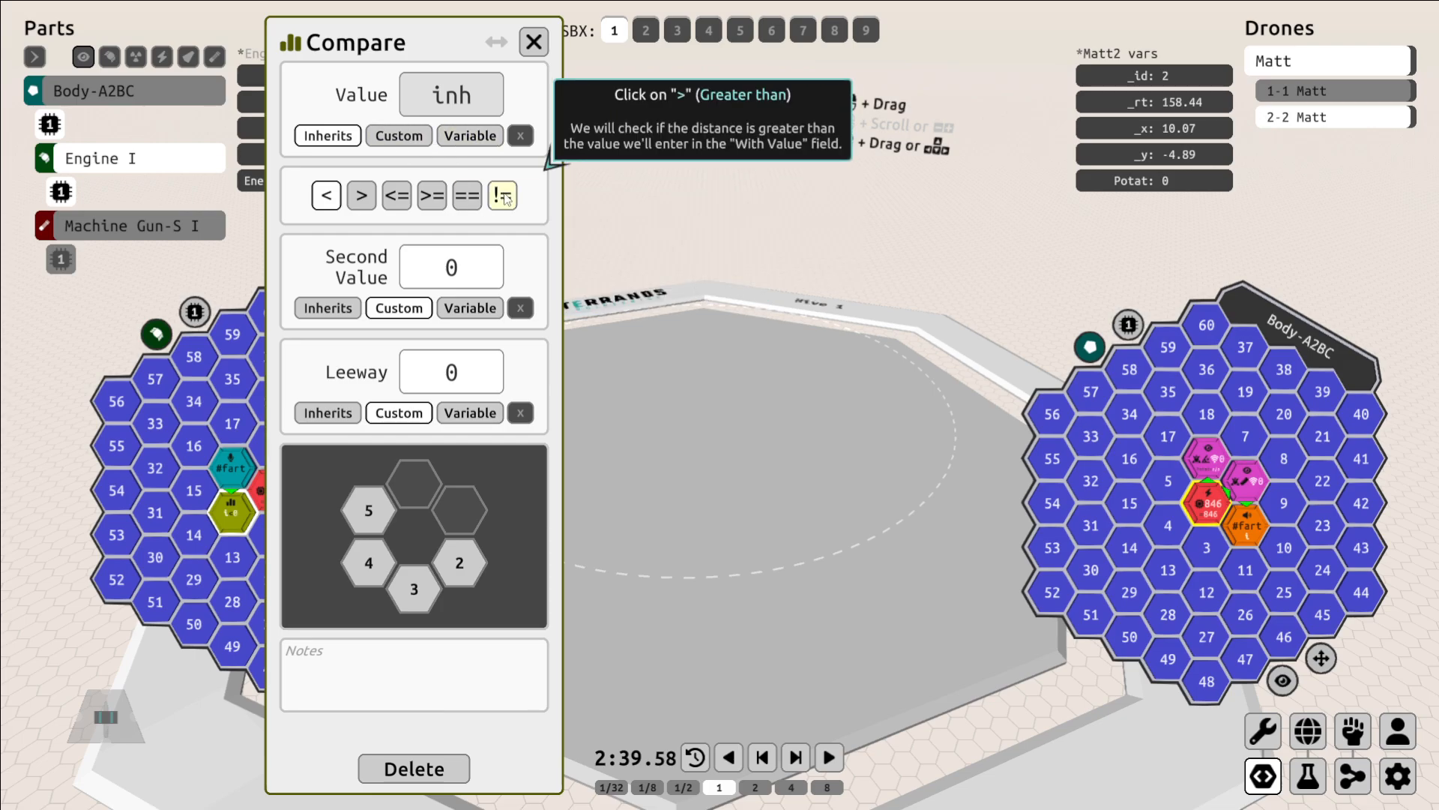
pyautogui.click(361, 195)
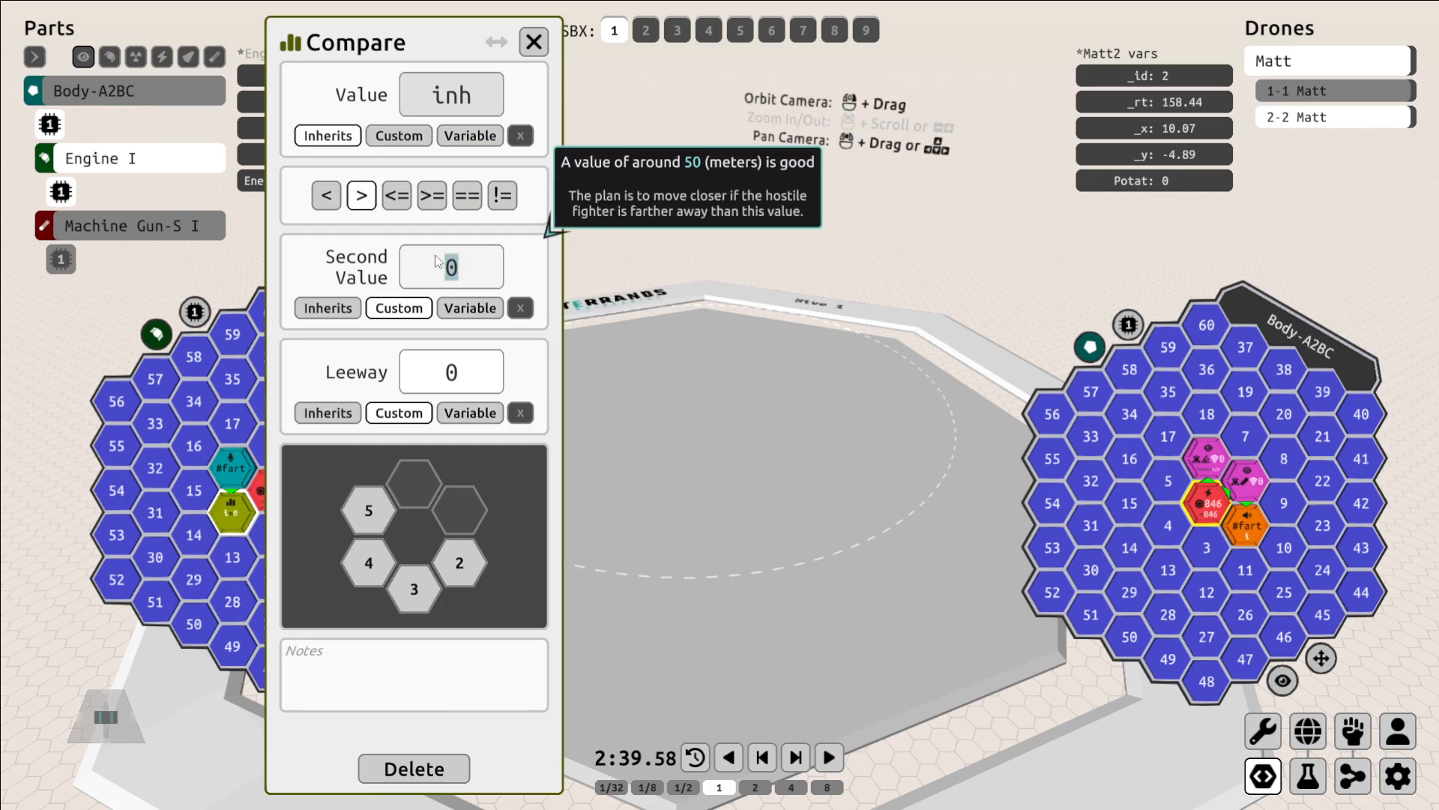
pyautogui.write('50')
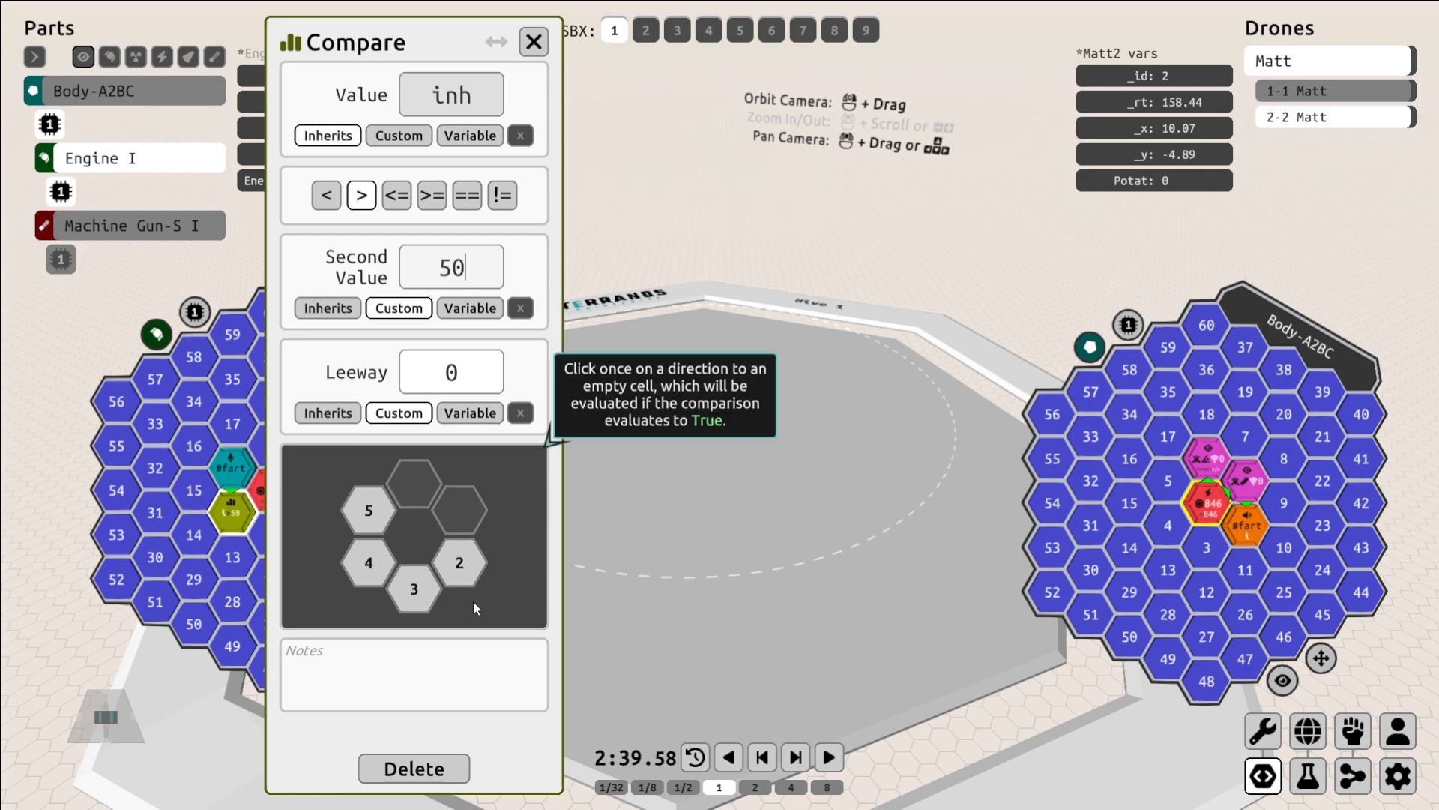
pyautogui.click(534, 42)
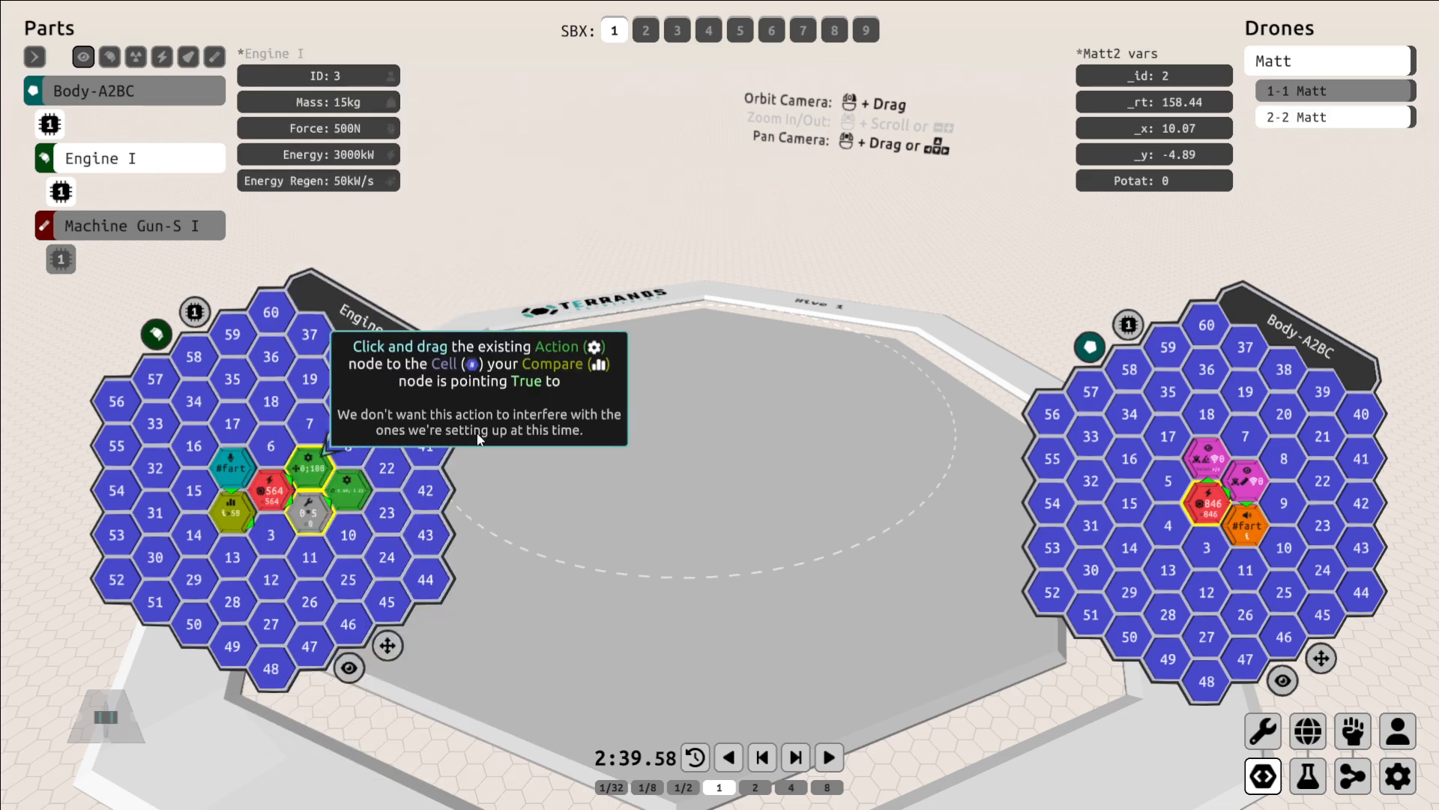
pyautogui.moveTo(410, 440)
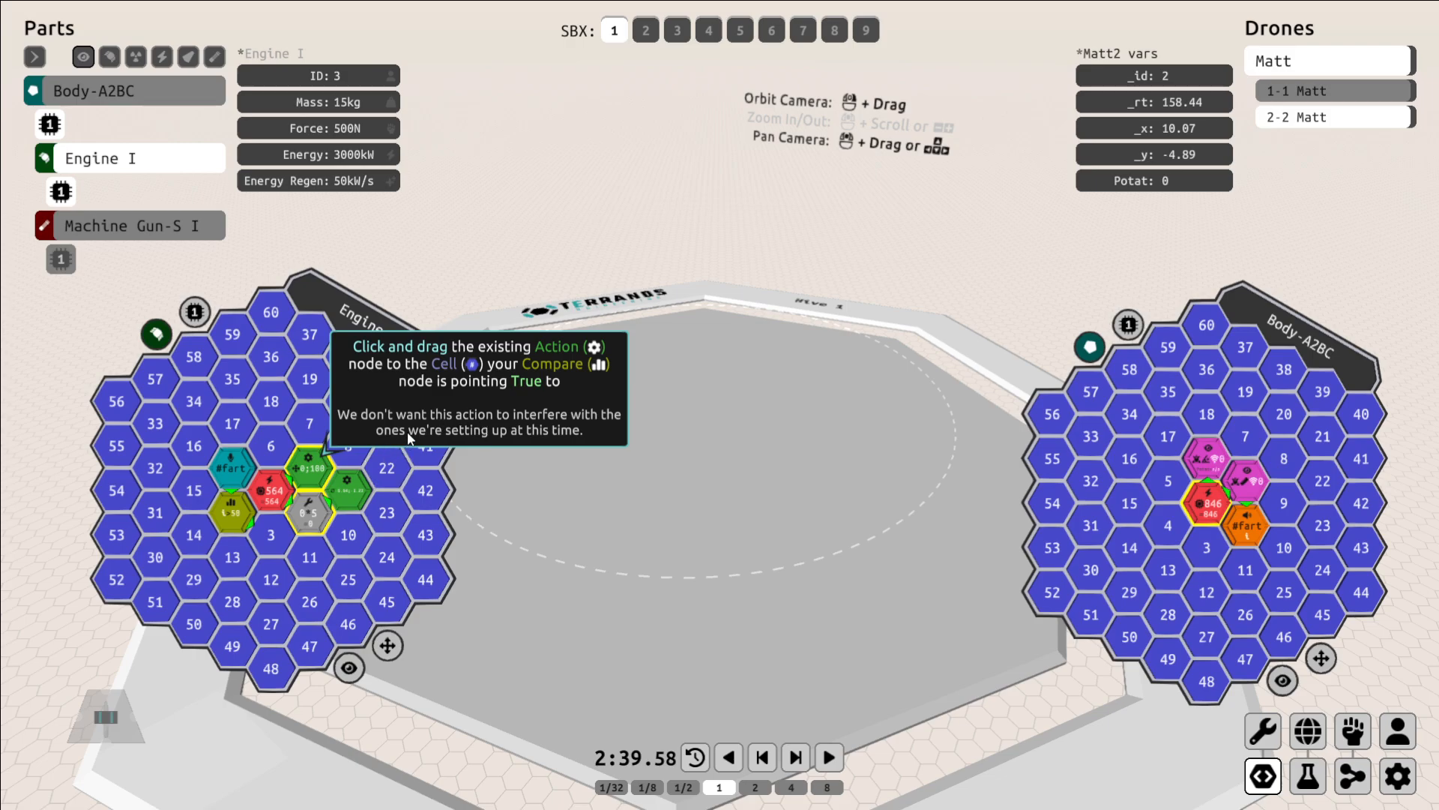
# Move the existing Move action to the true cell and add a Move action at 0 power on false.
pyautogui.moveTo(347, 481); pyautogui.dragTo(268, 534)
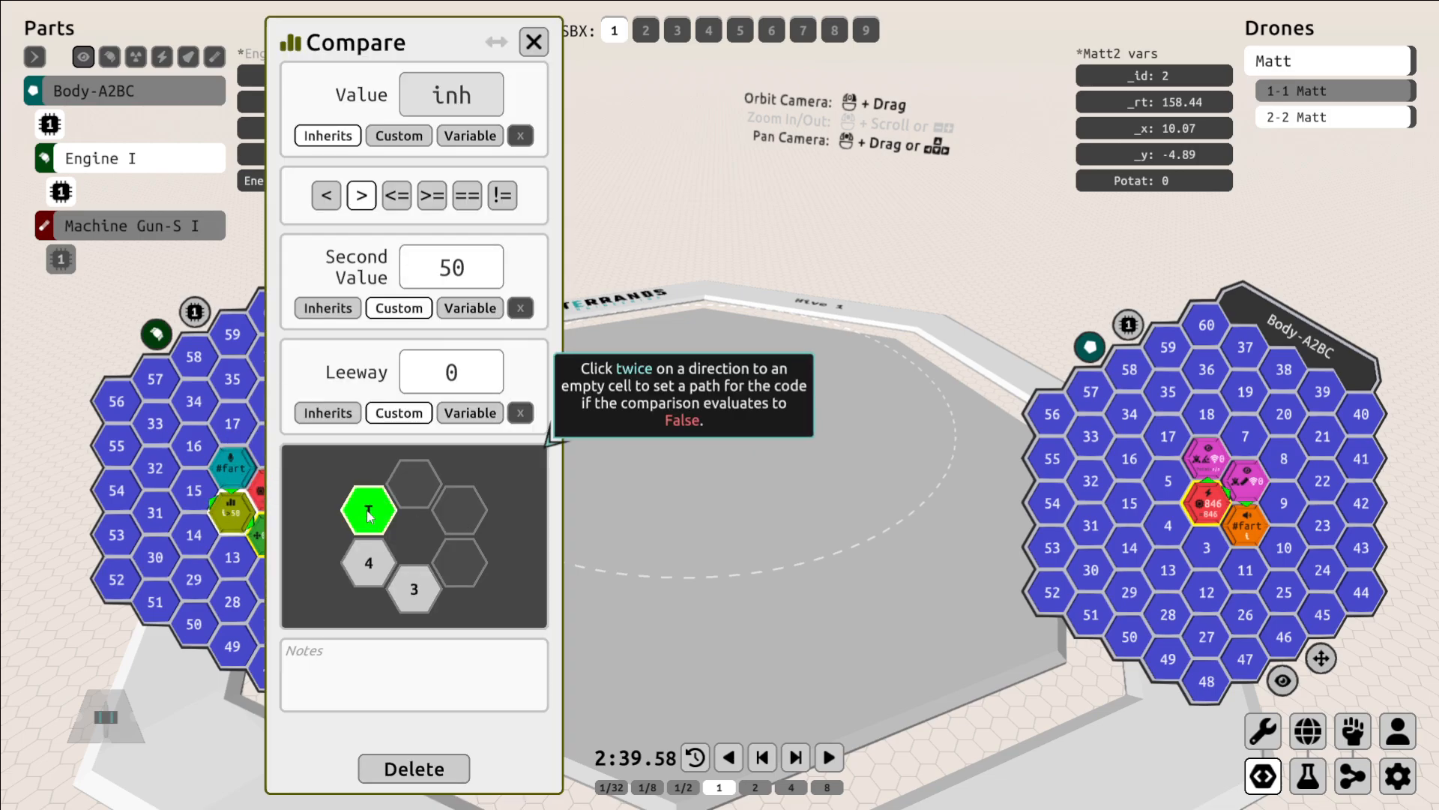
pyautogui.click(533, 42)
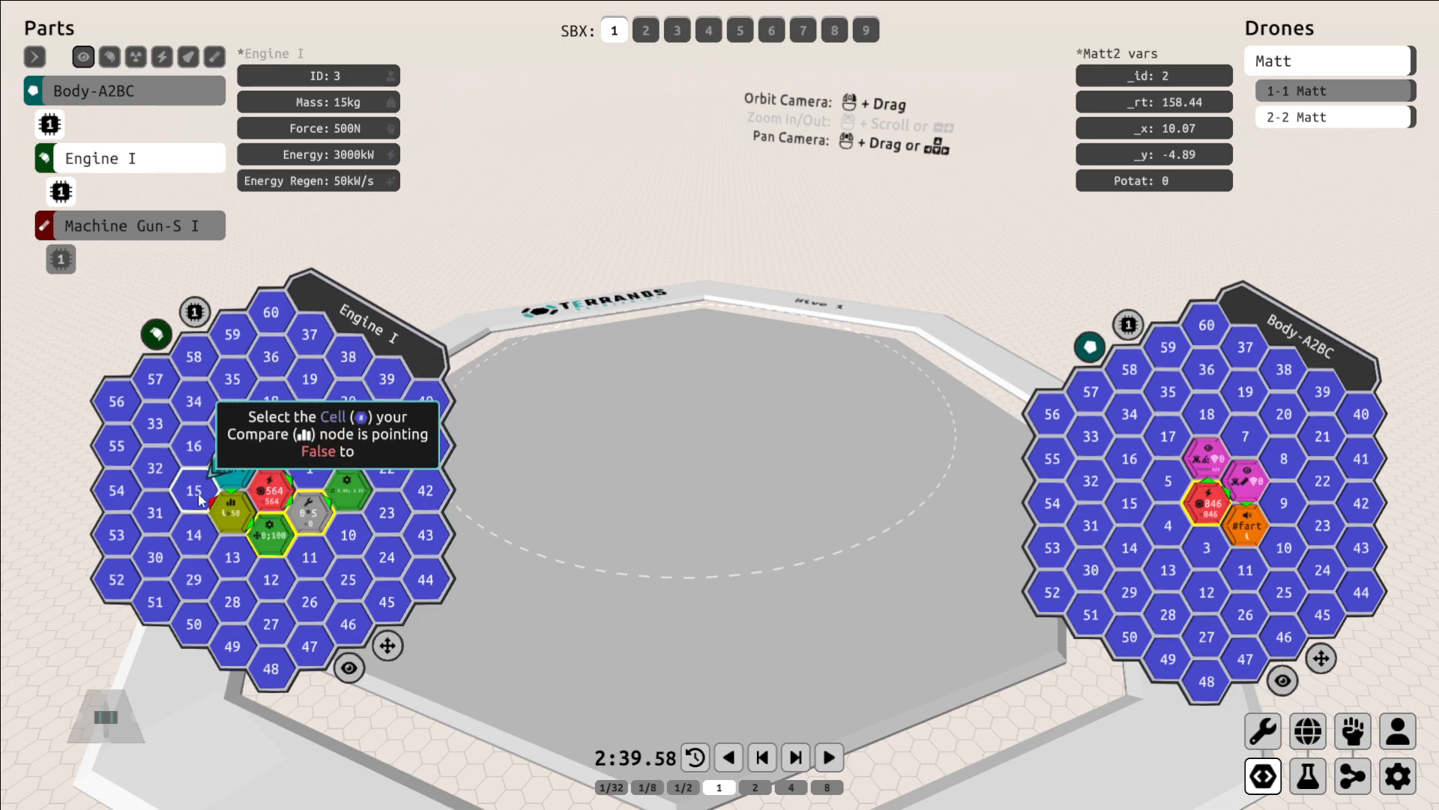
pyautogui.click(194, 492)
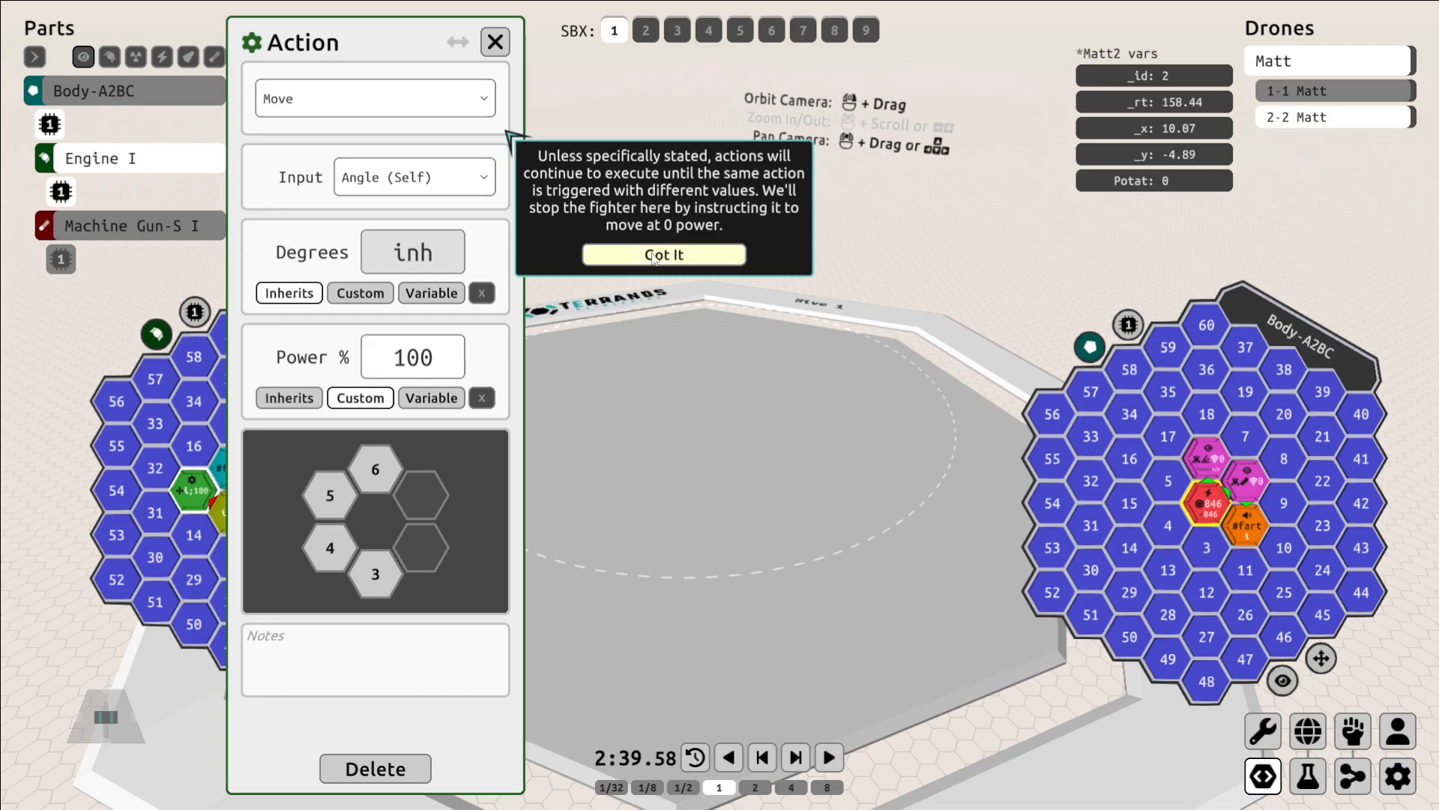
pyautogui.click(663, 255)
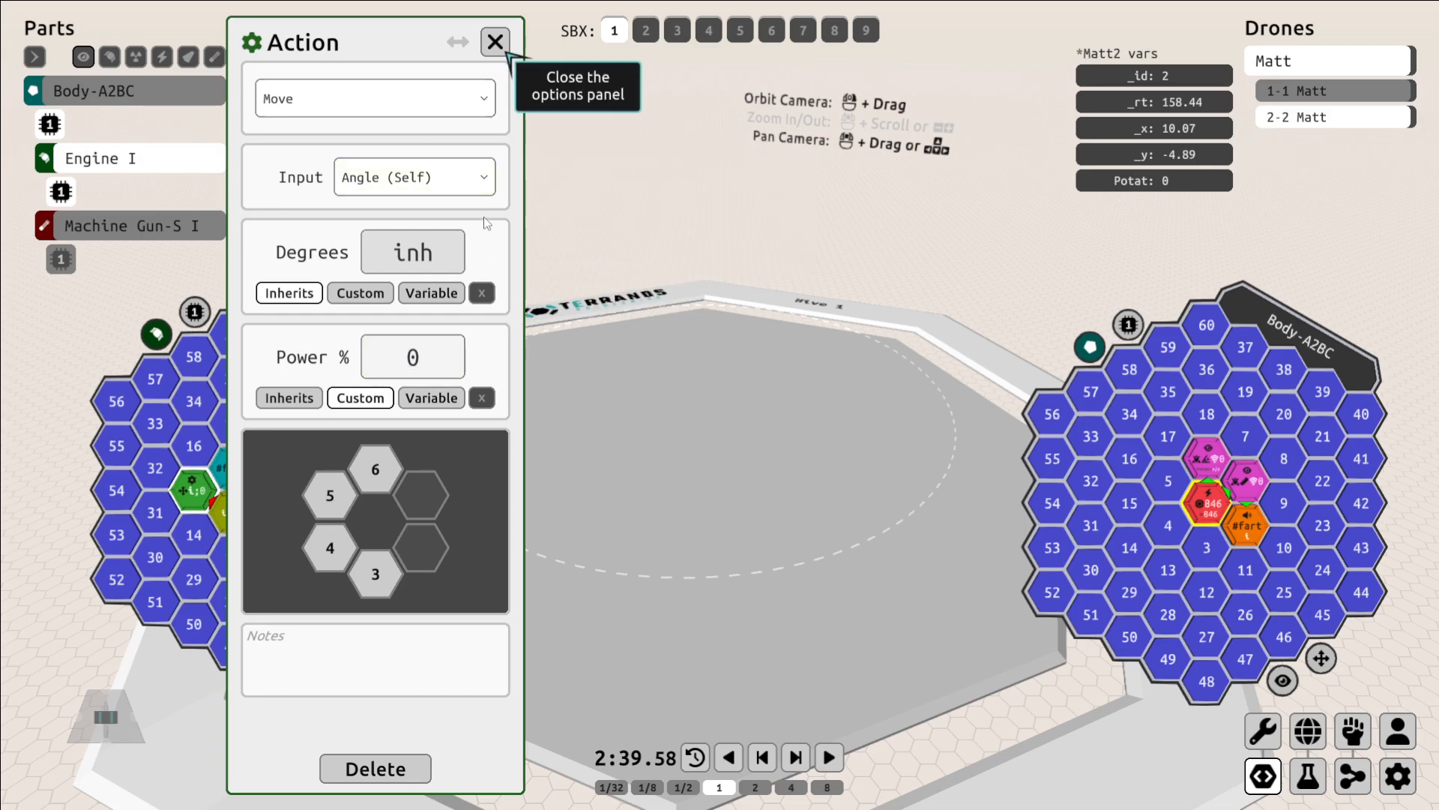
pyautogui.click(495, 42)
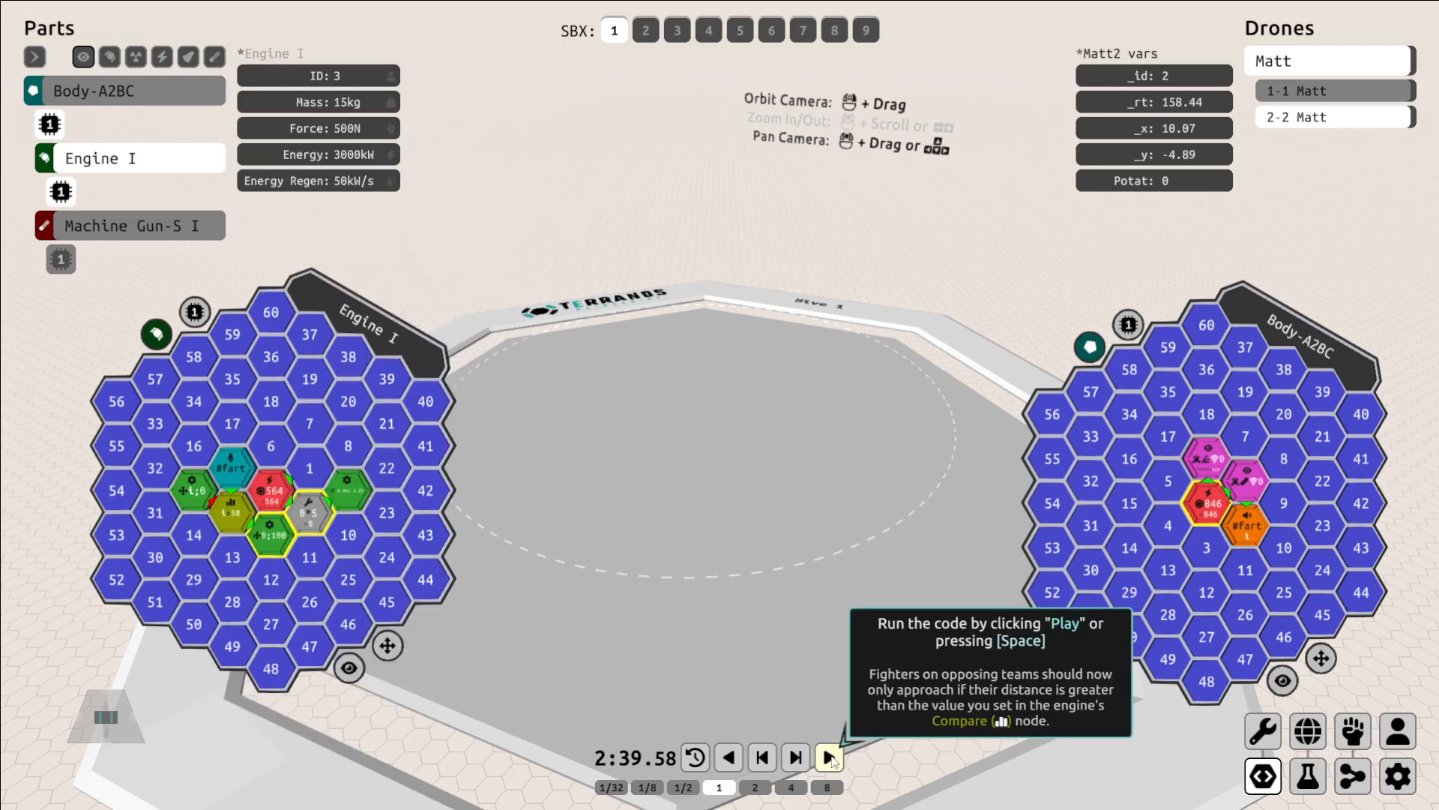
# Run the drone code, then add a Listen node on the machine gun chip with its output direction.
pyautogui.click(828, 757)
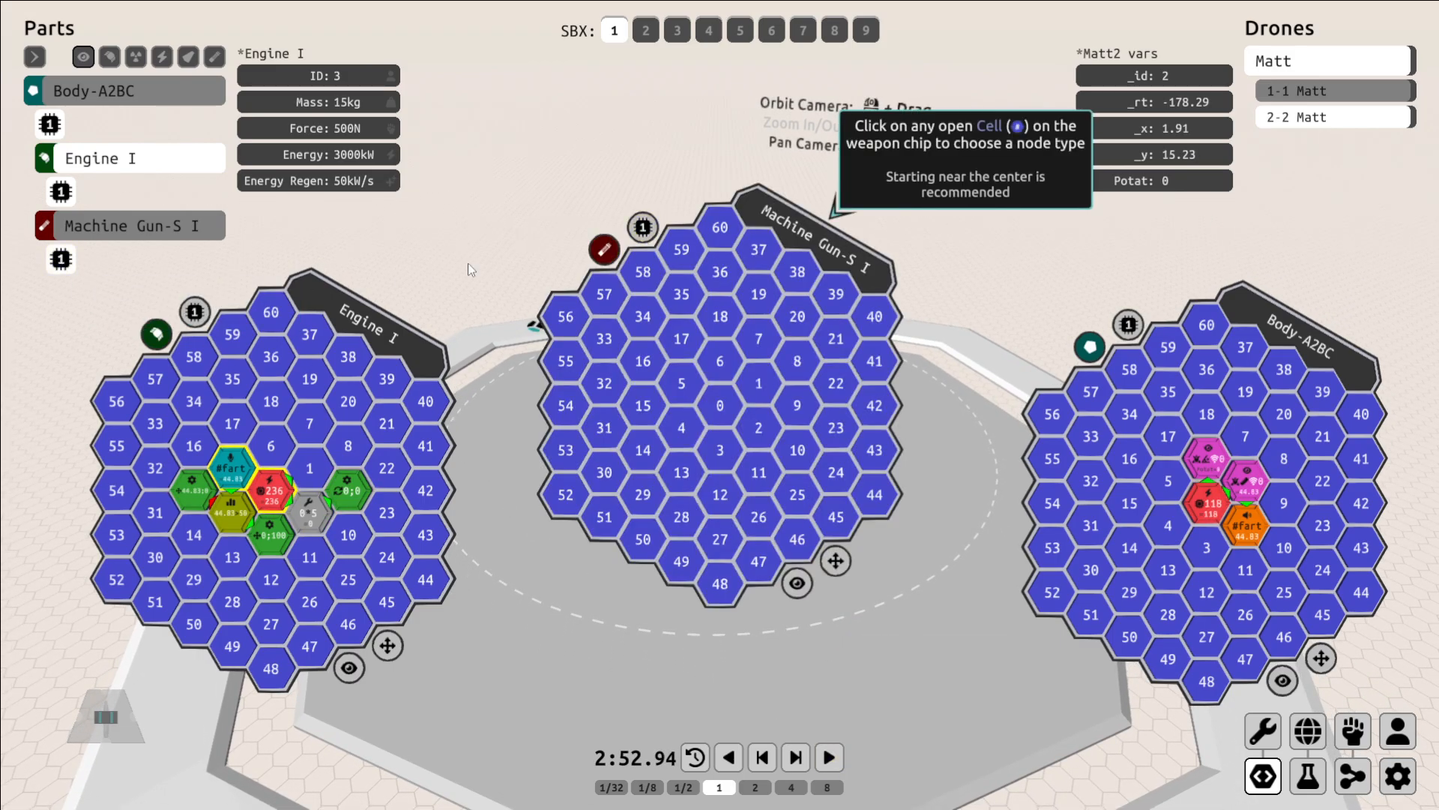
pyautogui.click(719, 227)
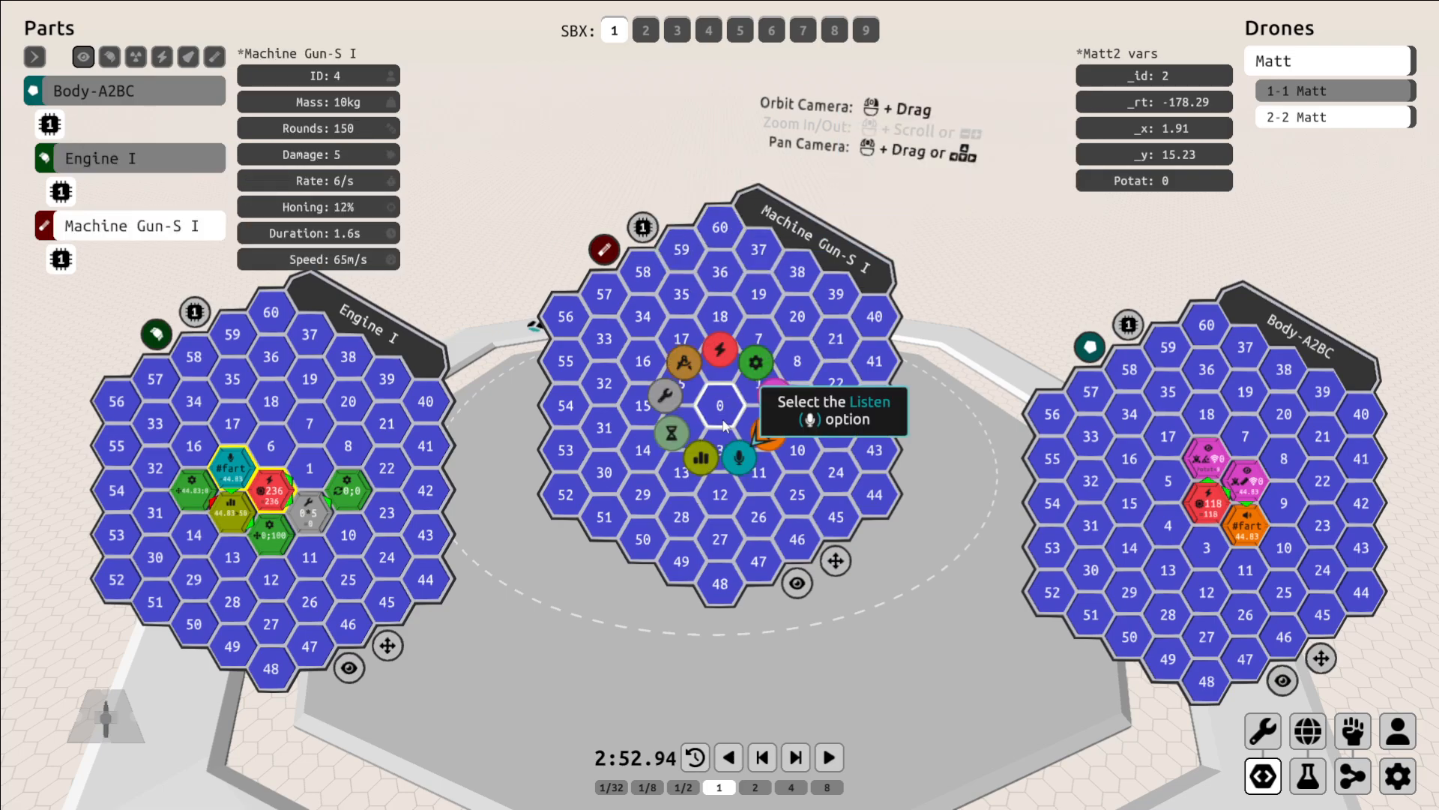
pyautogui.click(739, 459)
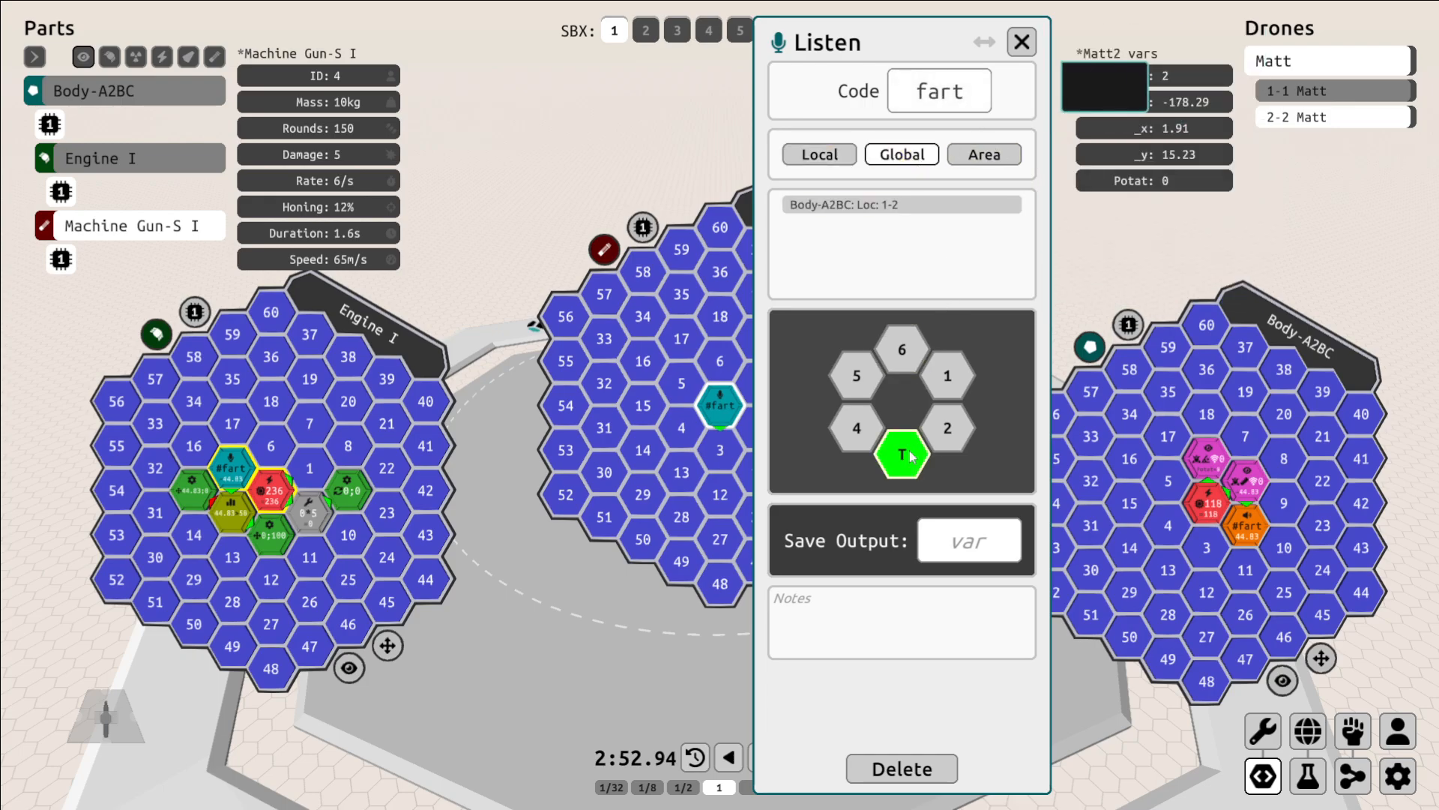
pyautogui.click(1021, 42)
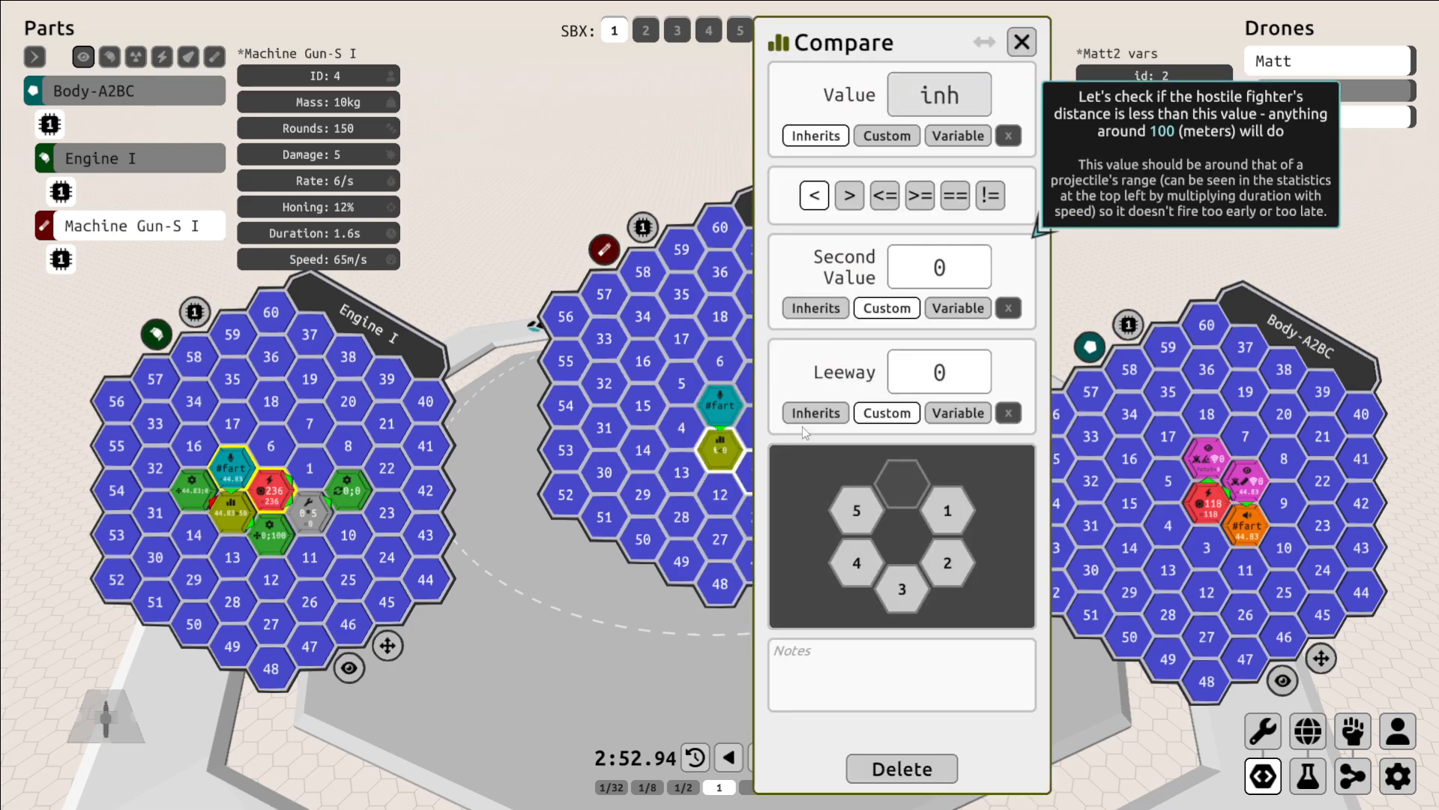
# Add a Compare node checking distance less than 100 with its true direction set.
pyautogui.click(937, 267)
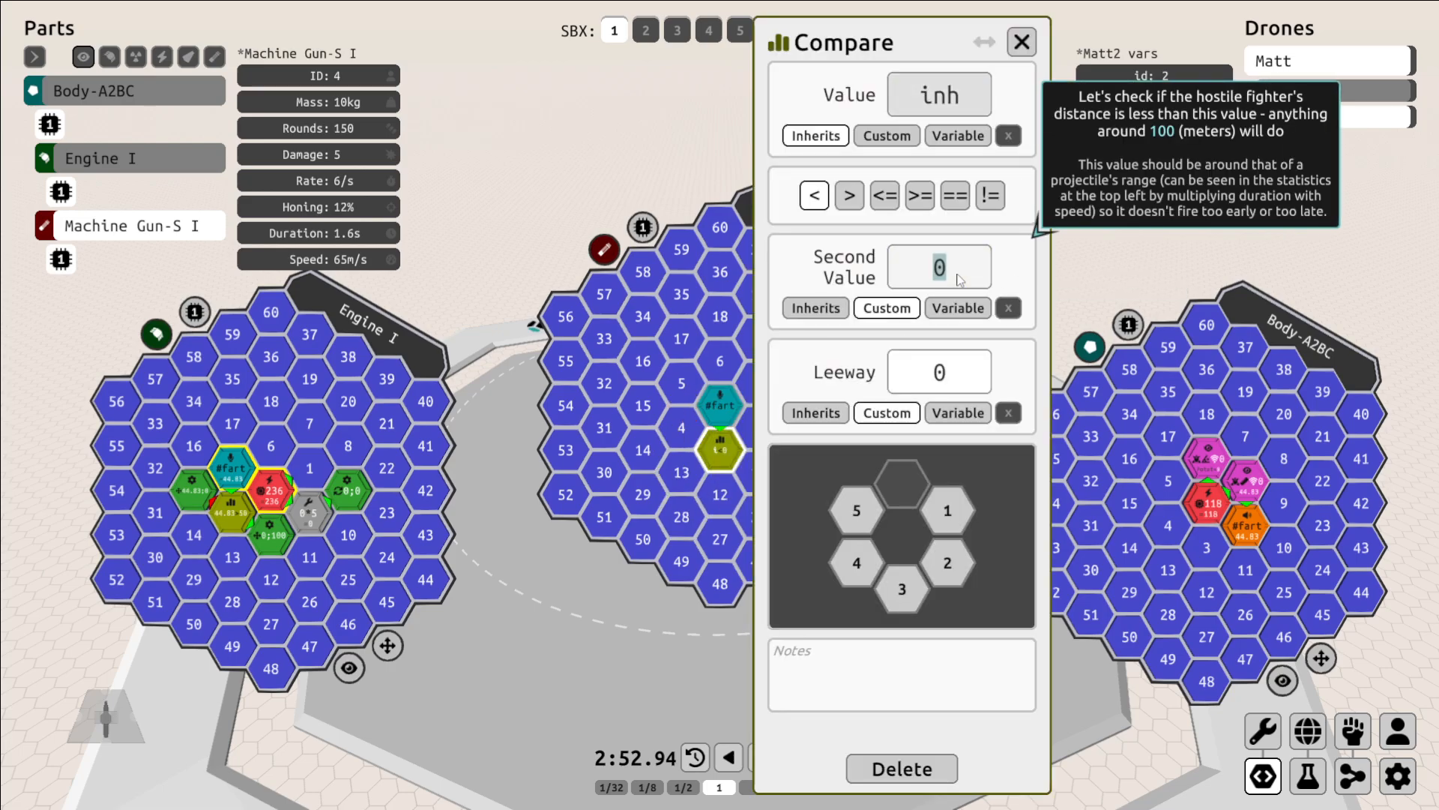
pyautogui.write('100')
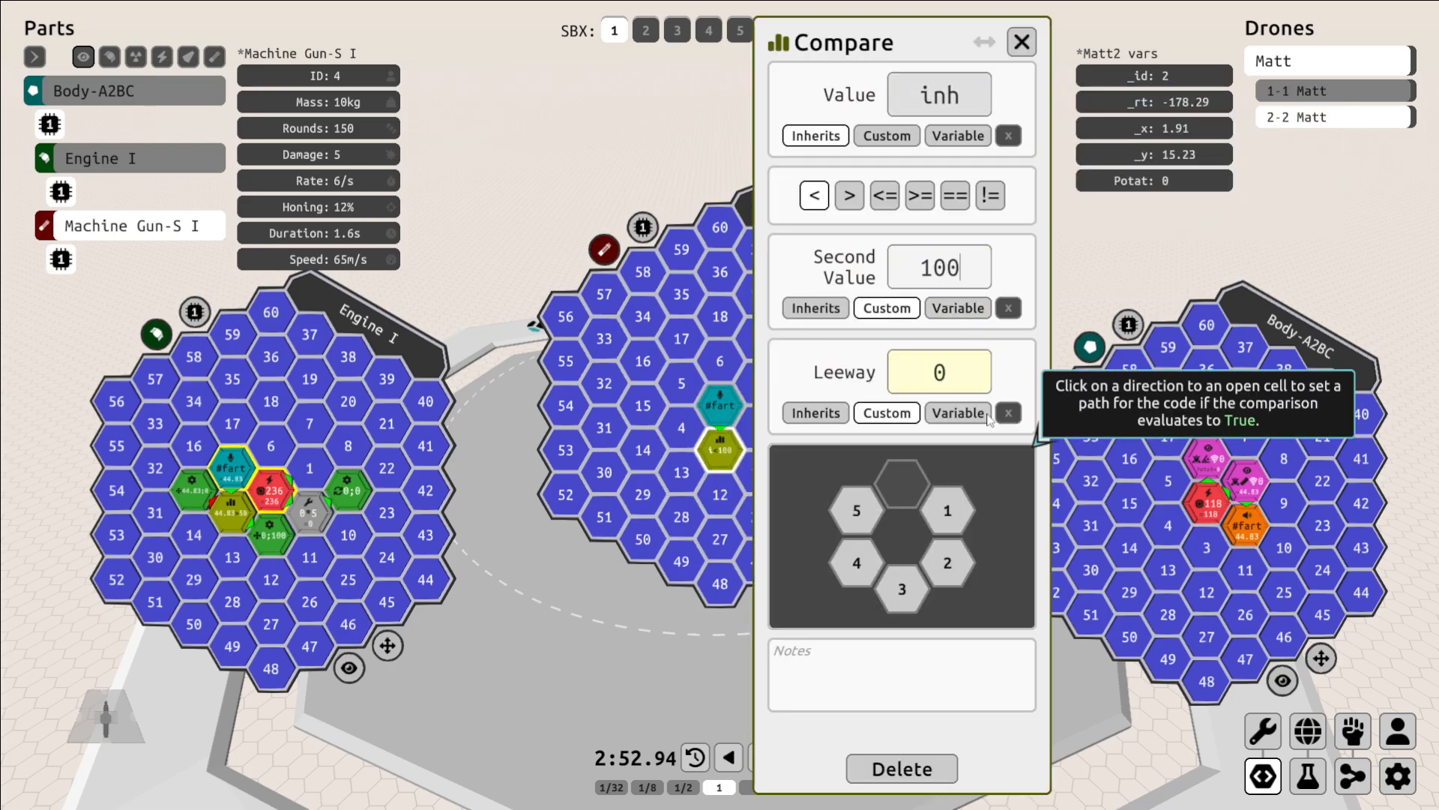
pyautogui.click(946, 562)
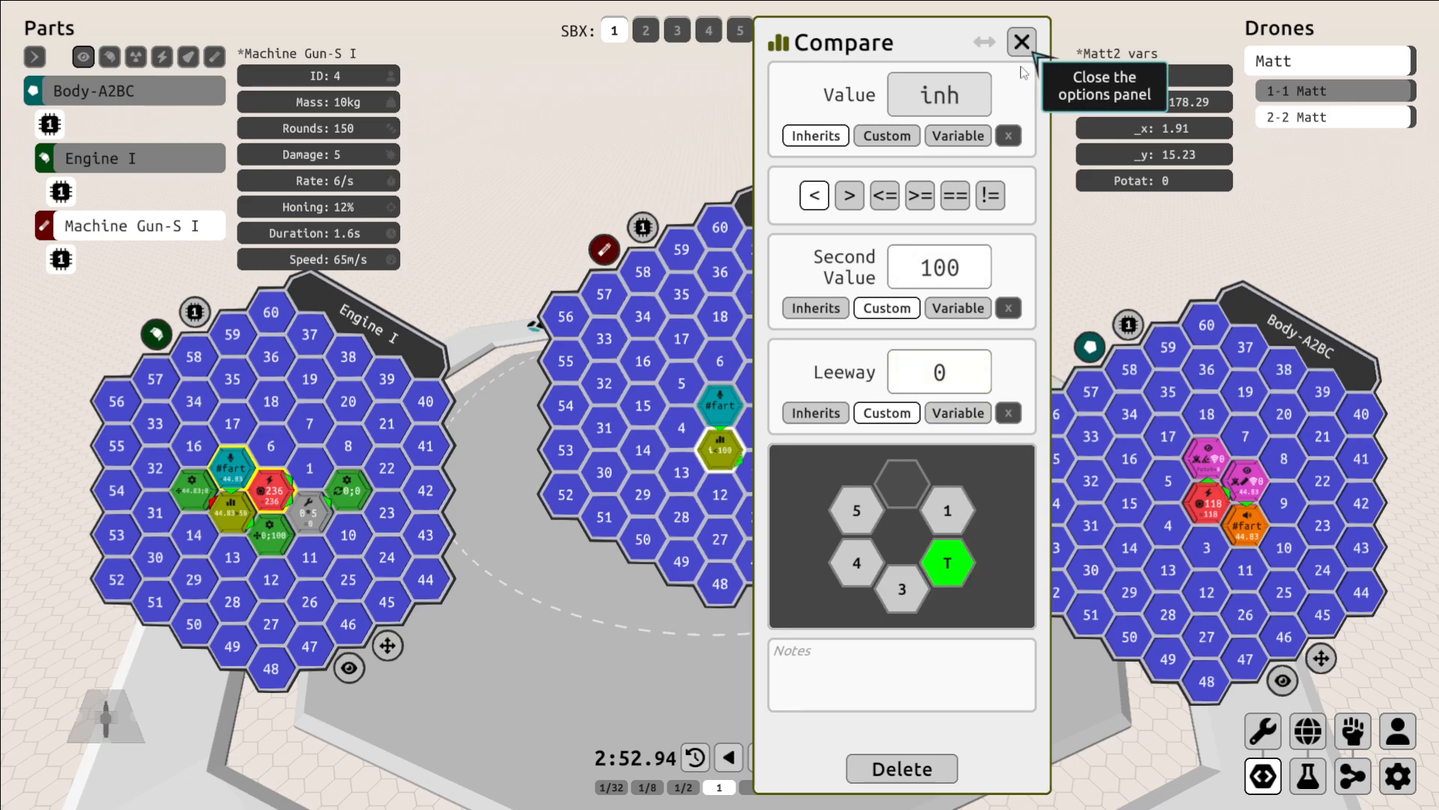
pyautogui.click(1020, 42)
pyautogui.write('far')
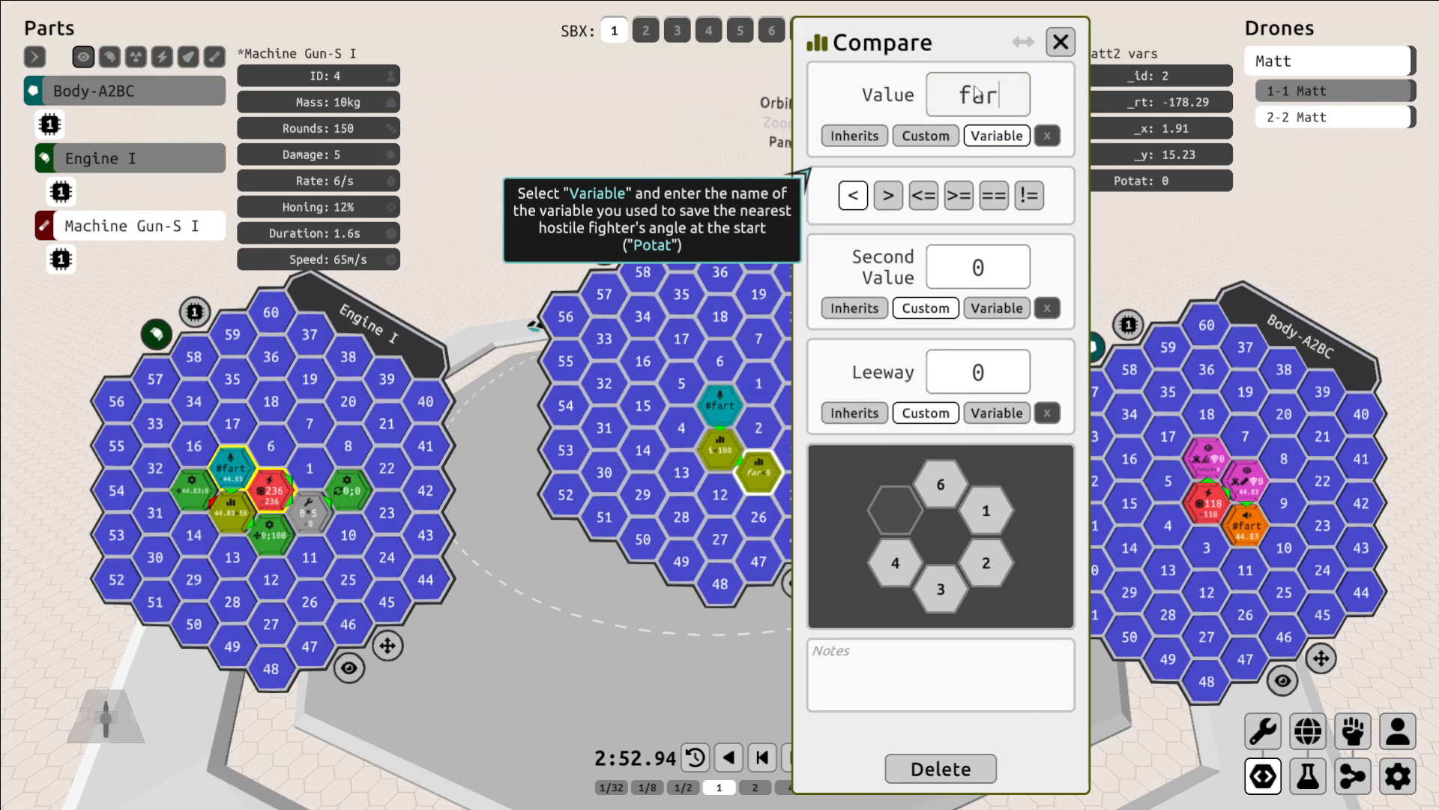
# Add a Compare node for Potat equal within leeway 5, followed by a Fire action node.
pyautogui.write('Potat')
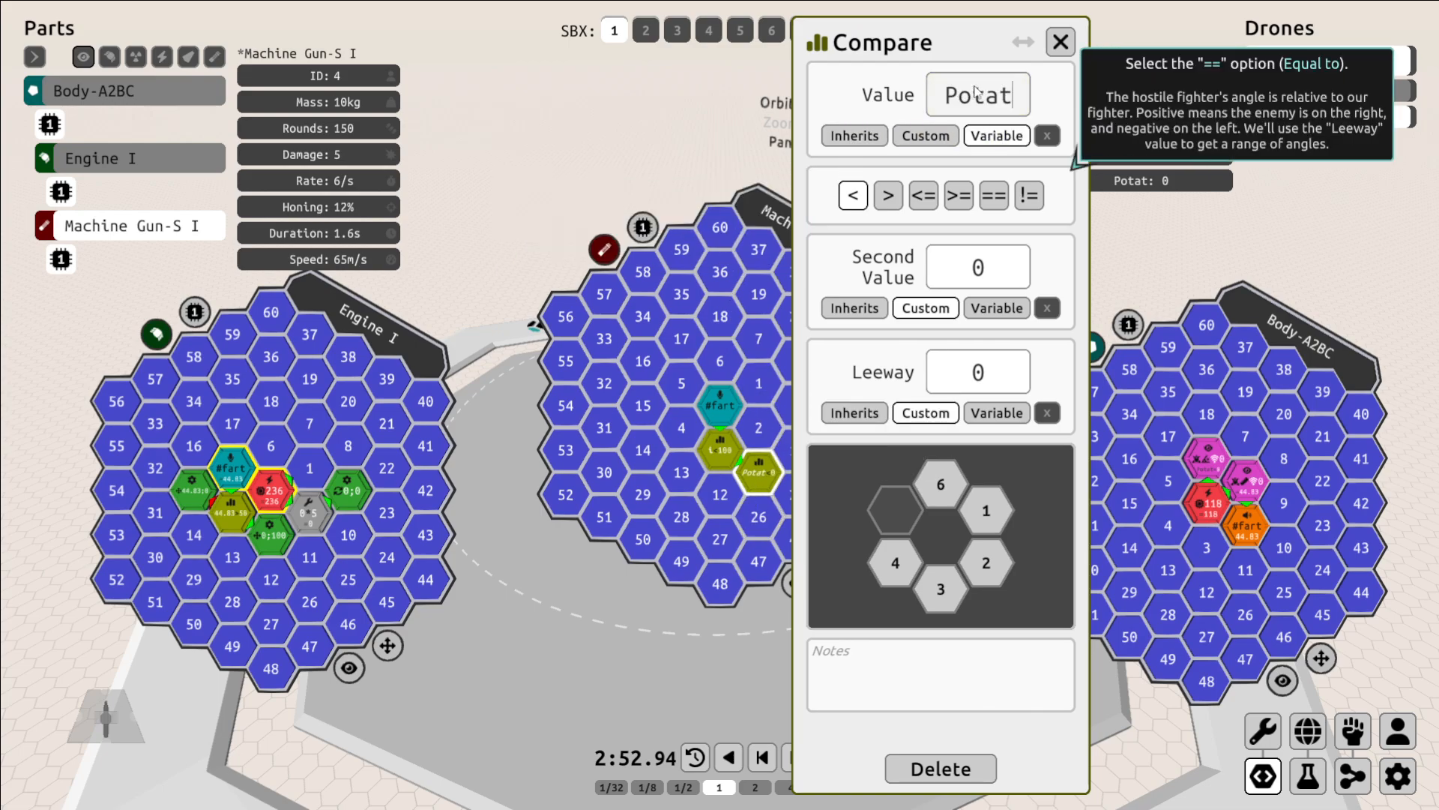
pyautogui.click(993, 195)
pyautogui.write('5')
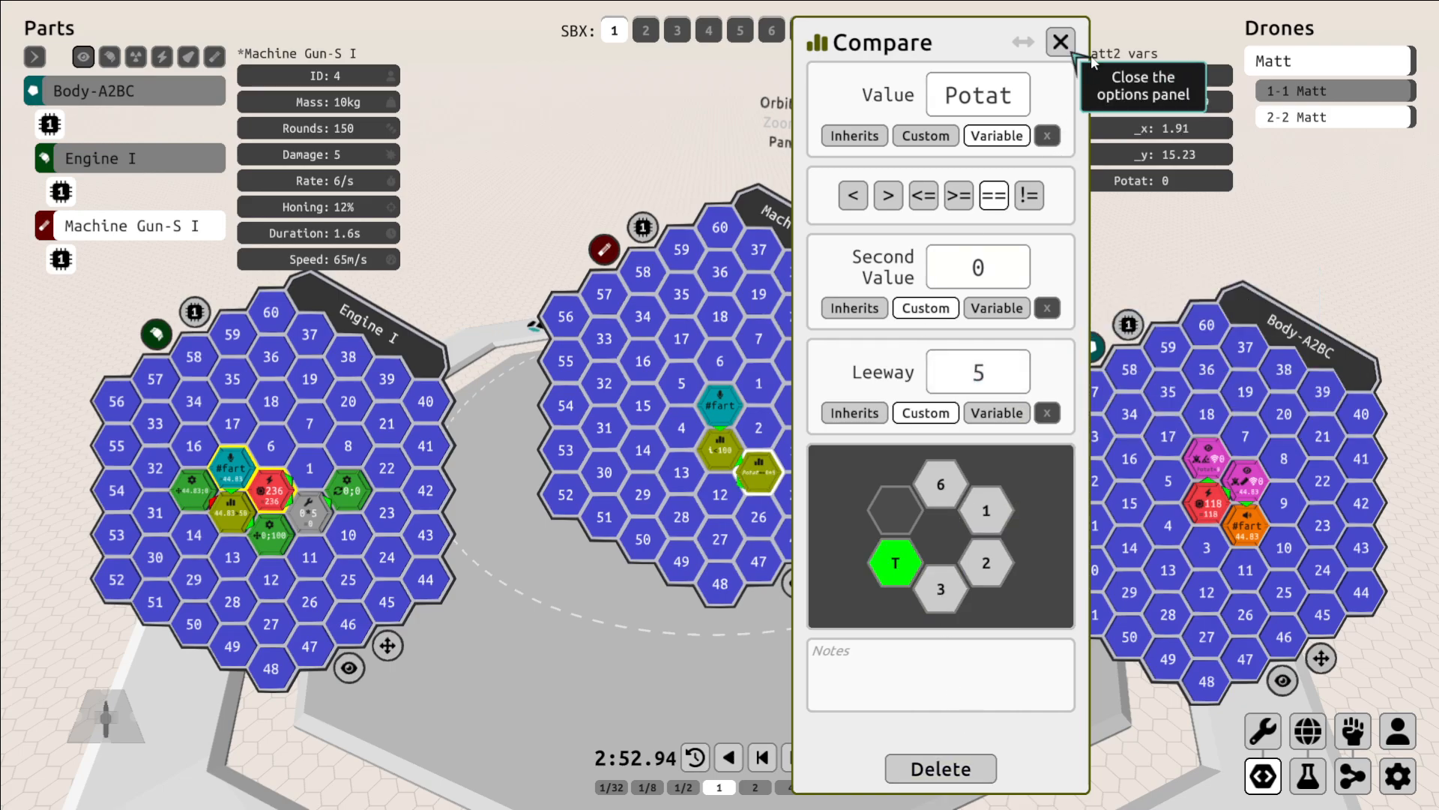
pyautogui.click(1060, 42)
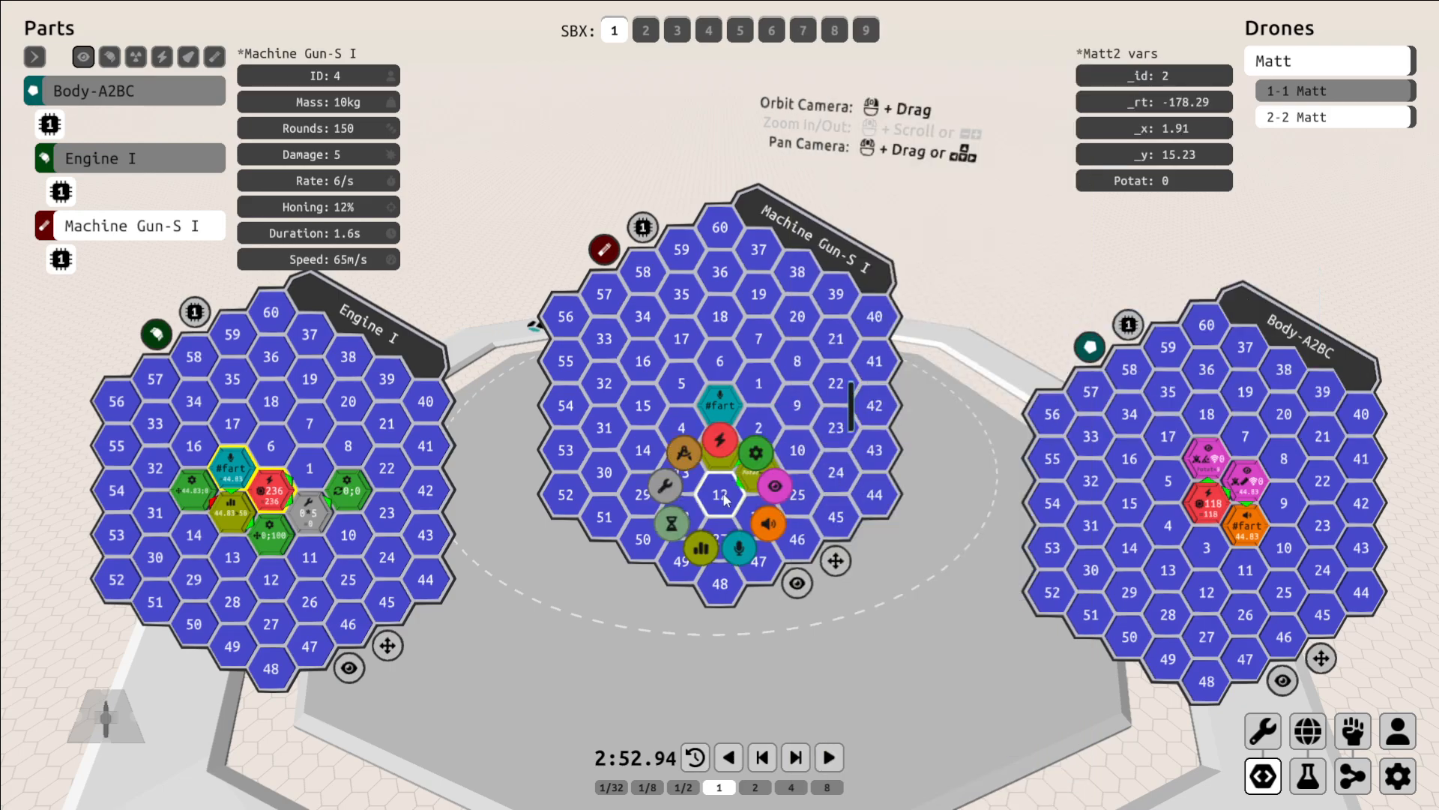
pyautogui.click(722, 498)
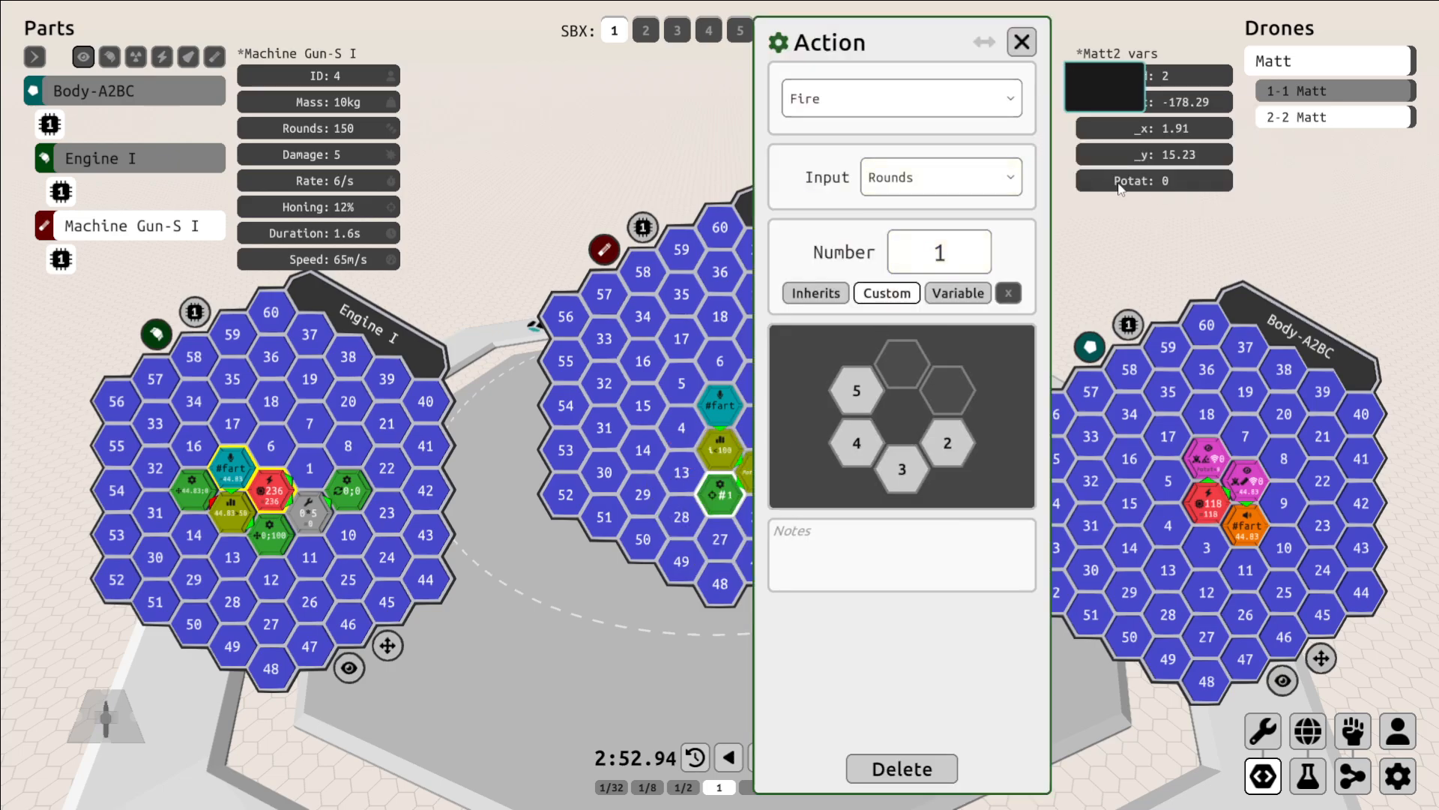
pyautogui.click(1020, 42)
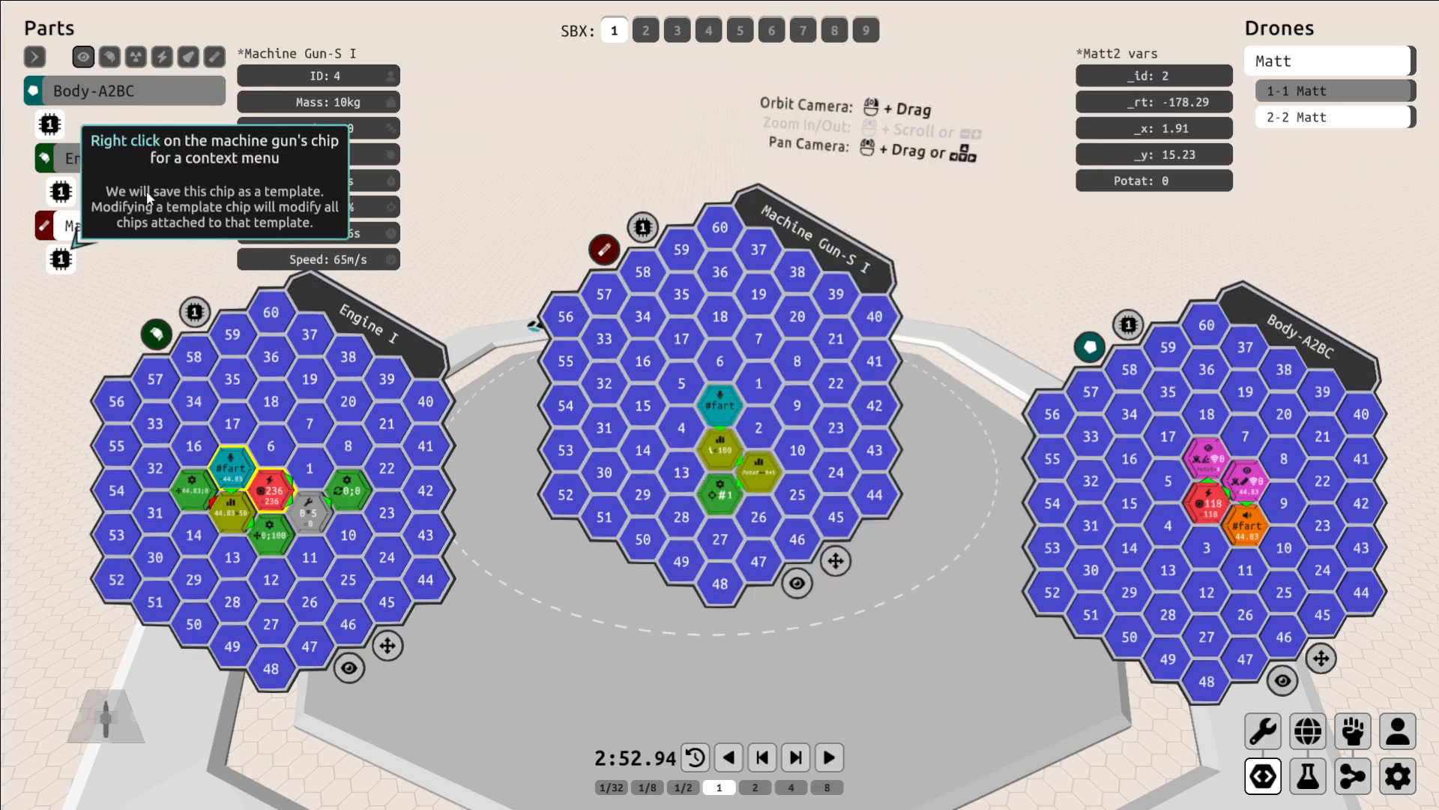
# Save the machine gun chip as a named template and head to the Alpha 1 target.
pyautogui.rightClick(60, 258)
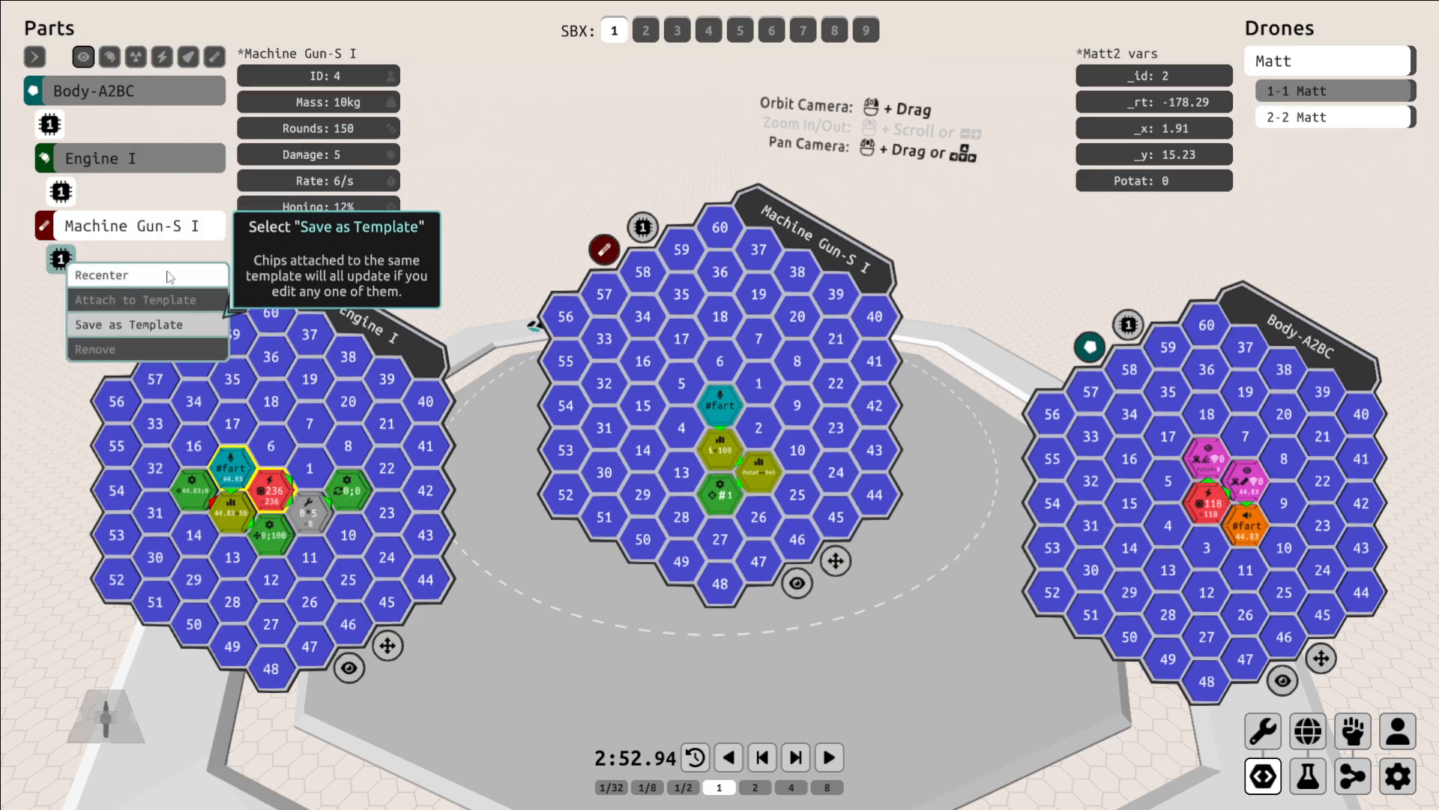
pyautogui.click(133, 324)
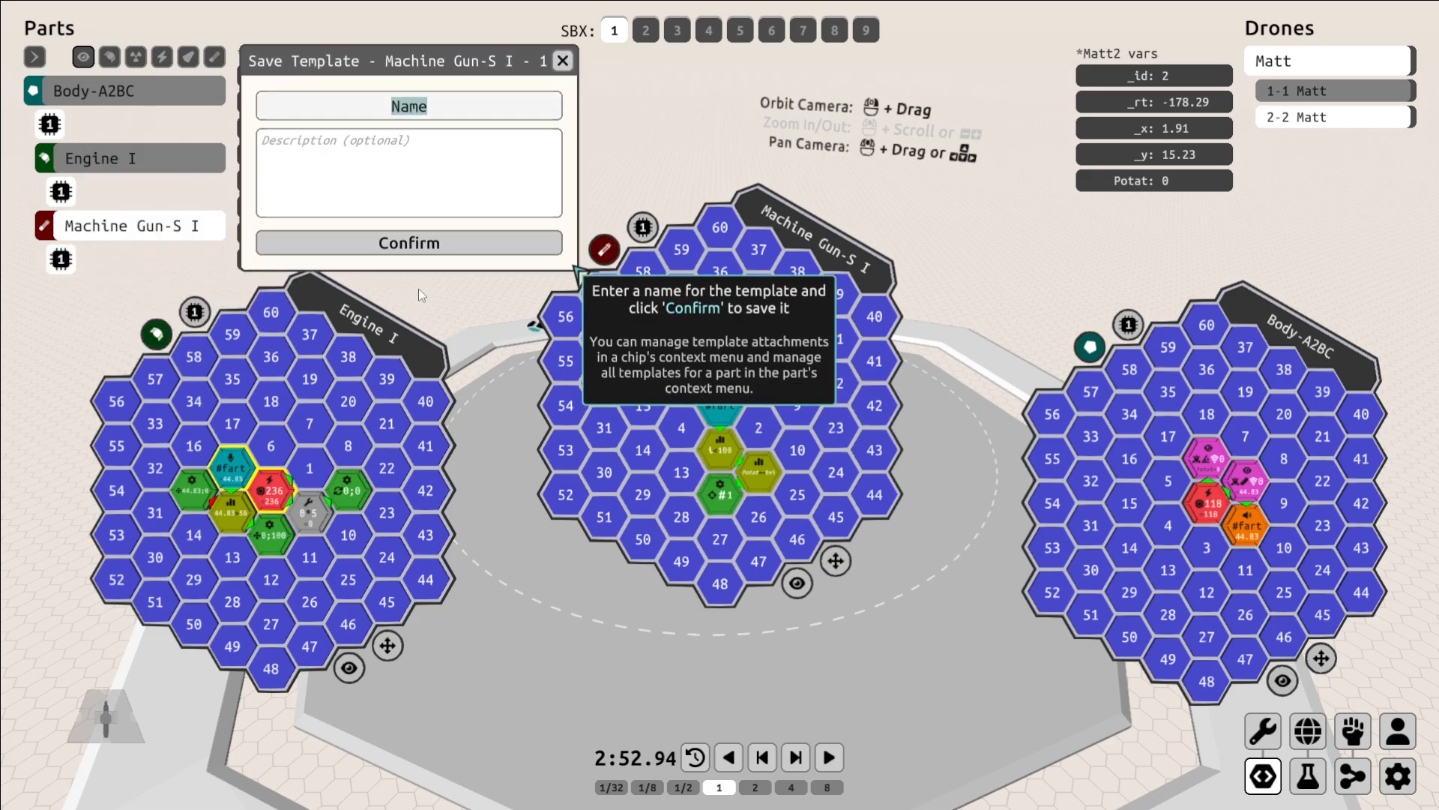
pyautogui.click(408, 174)
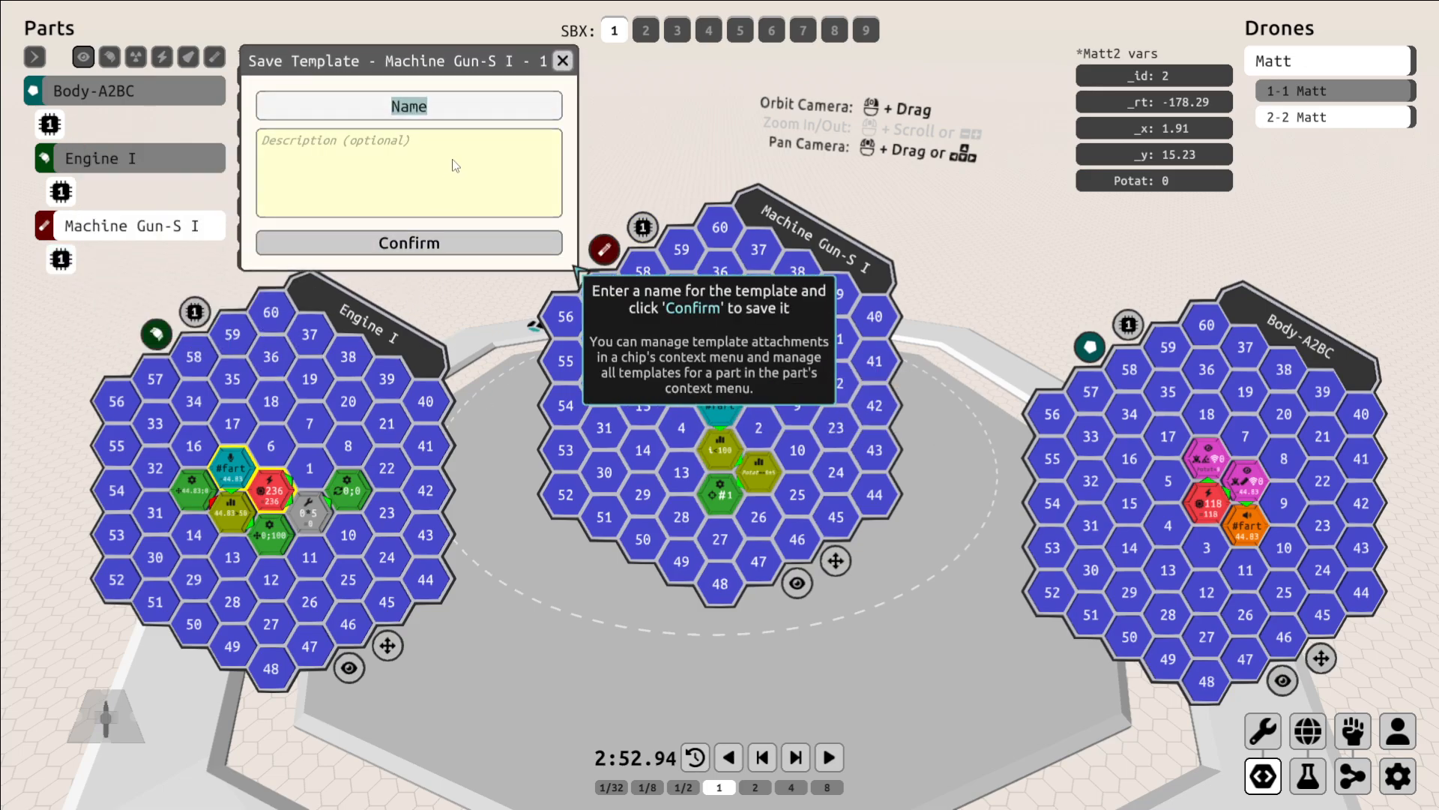
pyautogui.click(408, 242)
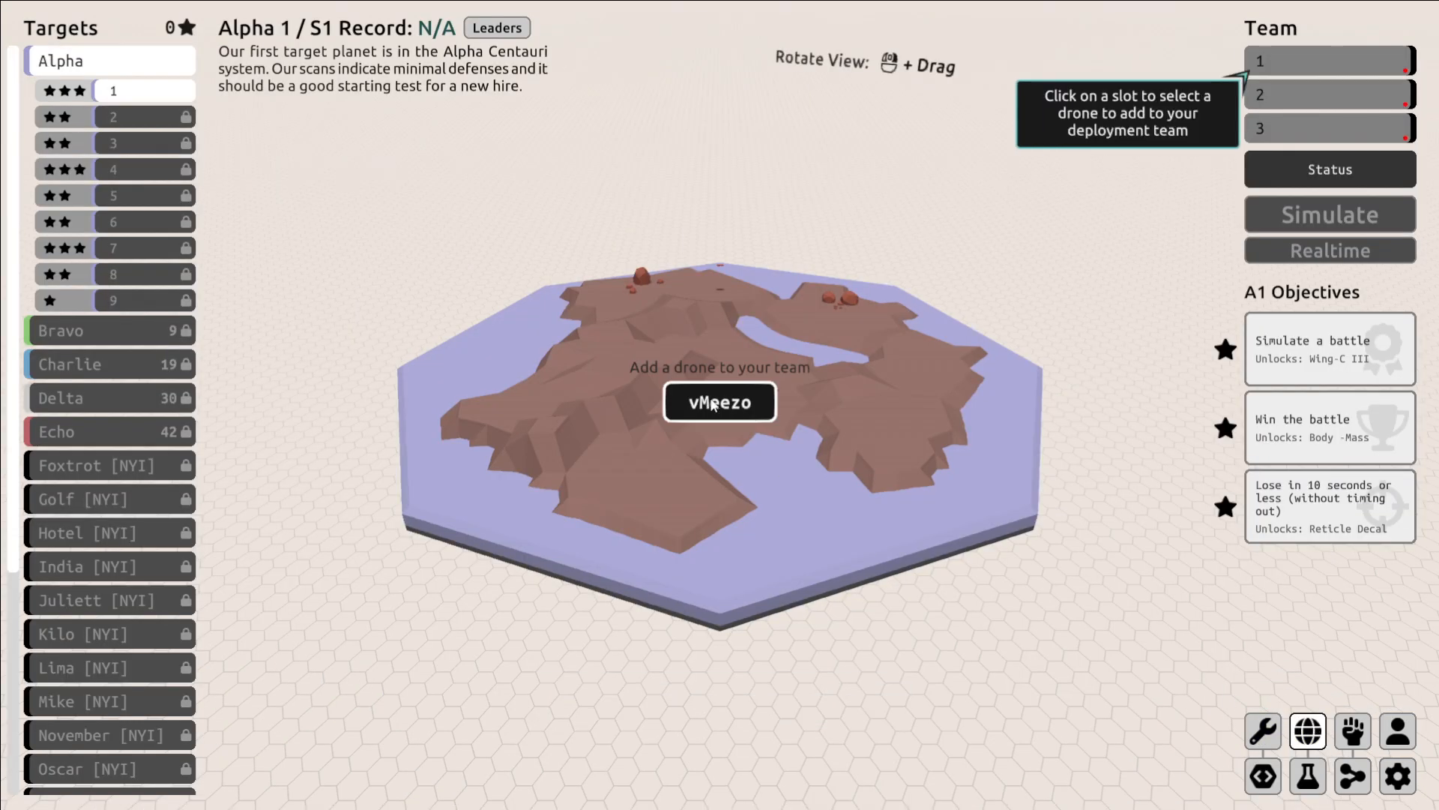
# Fill a team slot with the Matt drone and start the Alpha 1 battle simulation.
pyautogui.click(1327, 60)
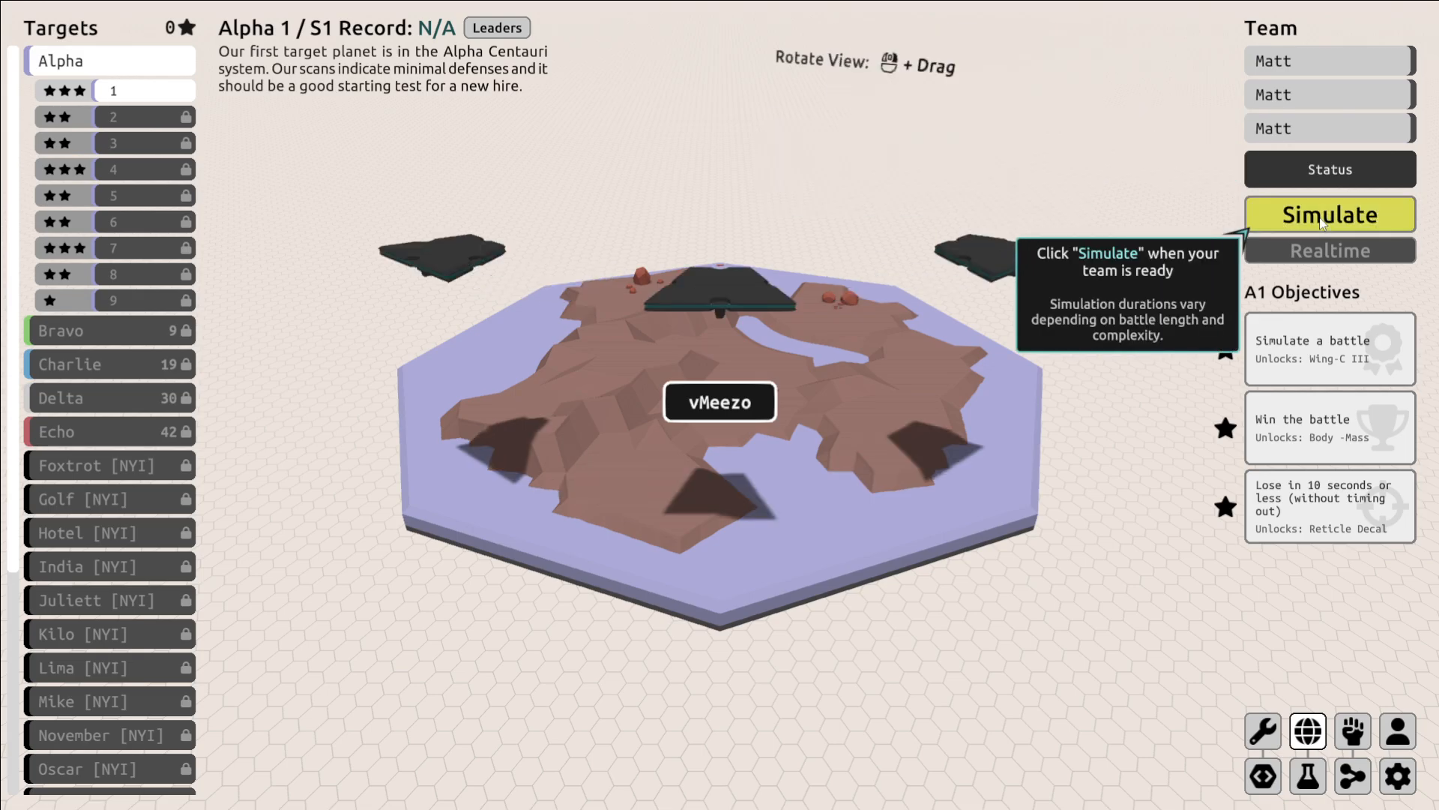
pyautogui.click(1329, 215)
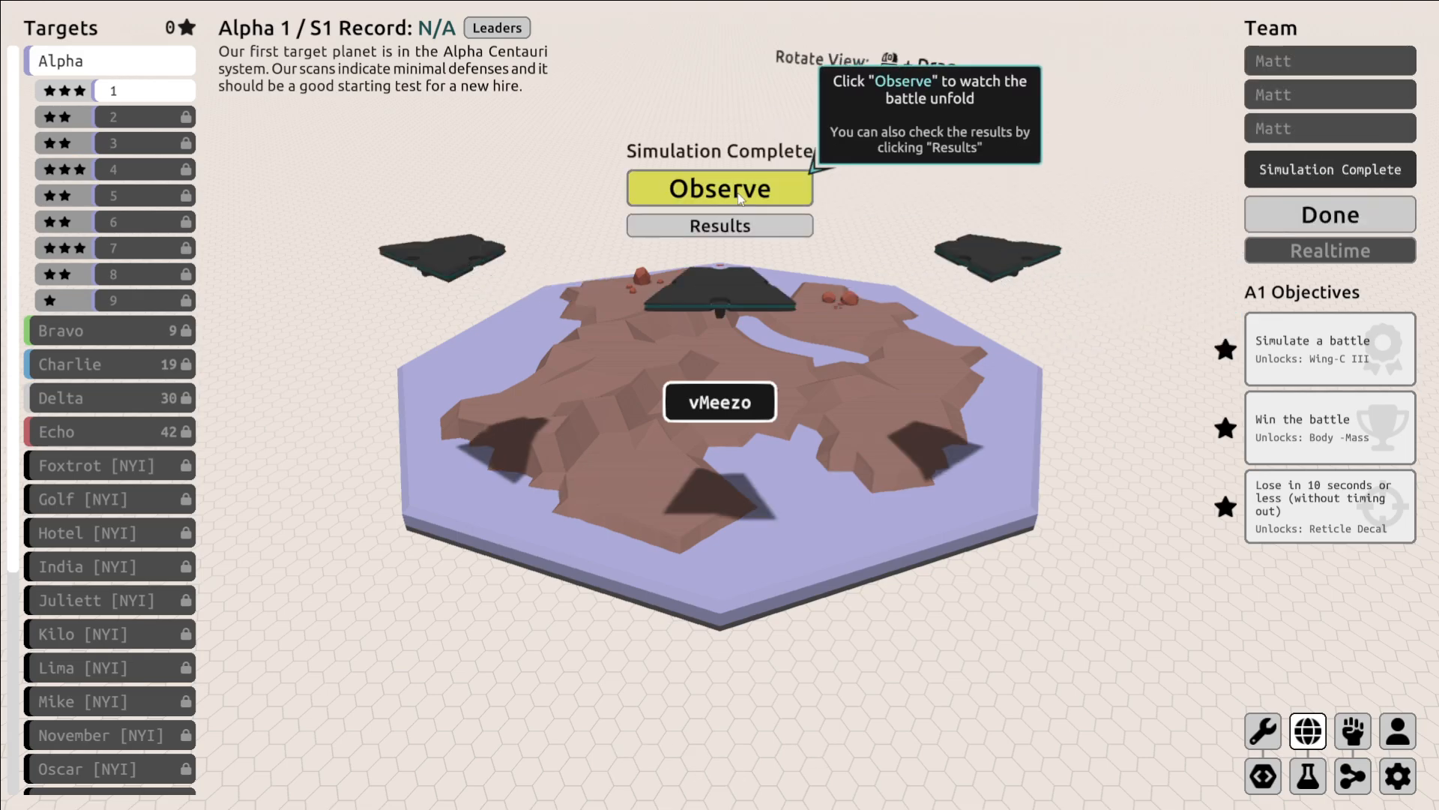
pyautogui.click(720, 189)
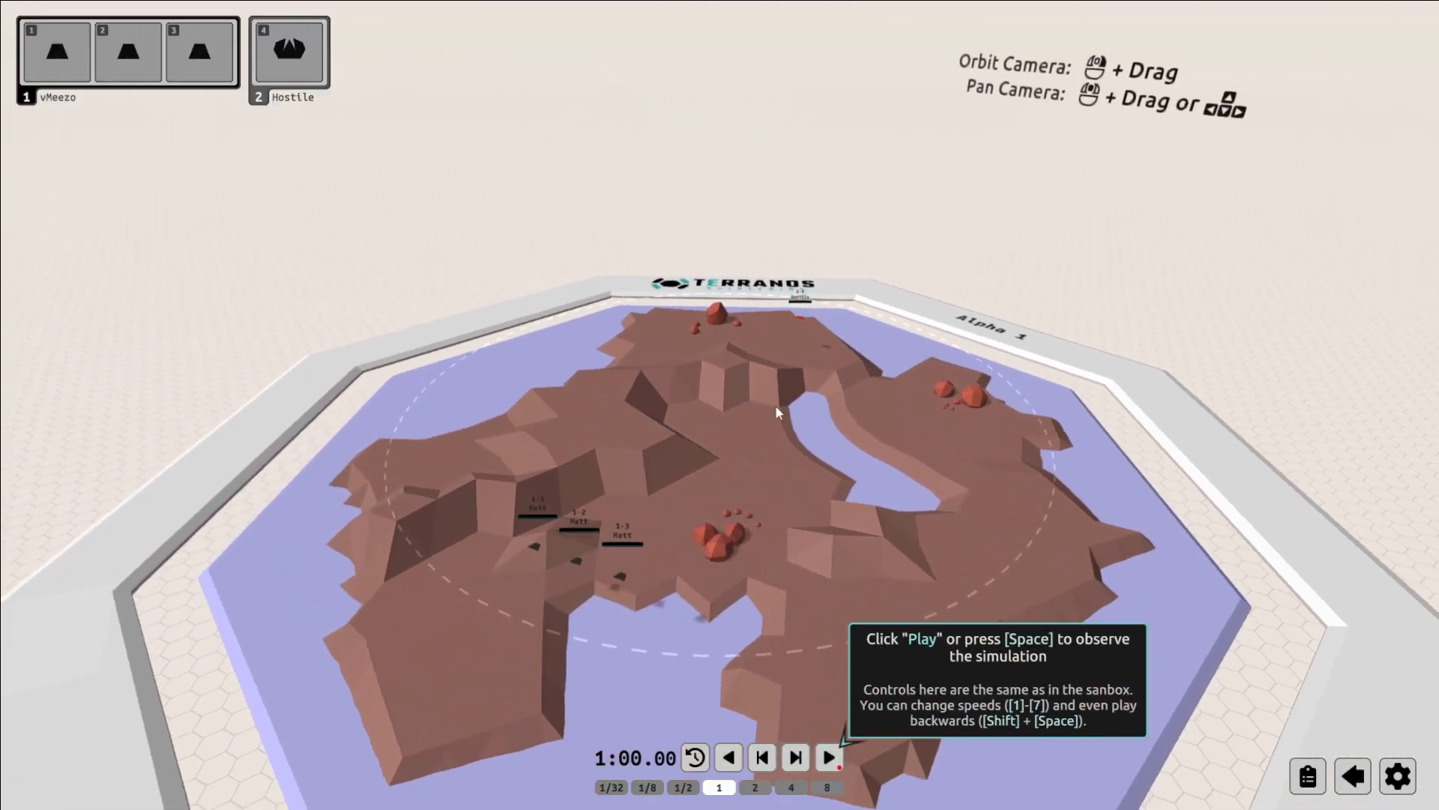
pyautogui.click(826, 755)
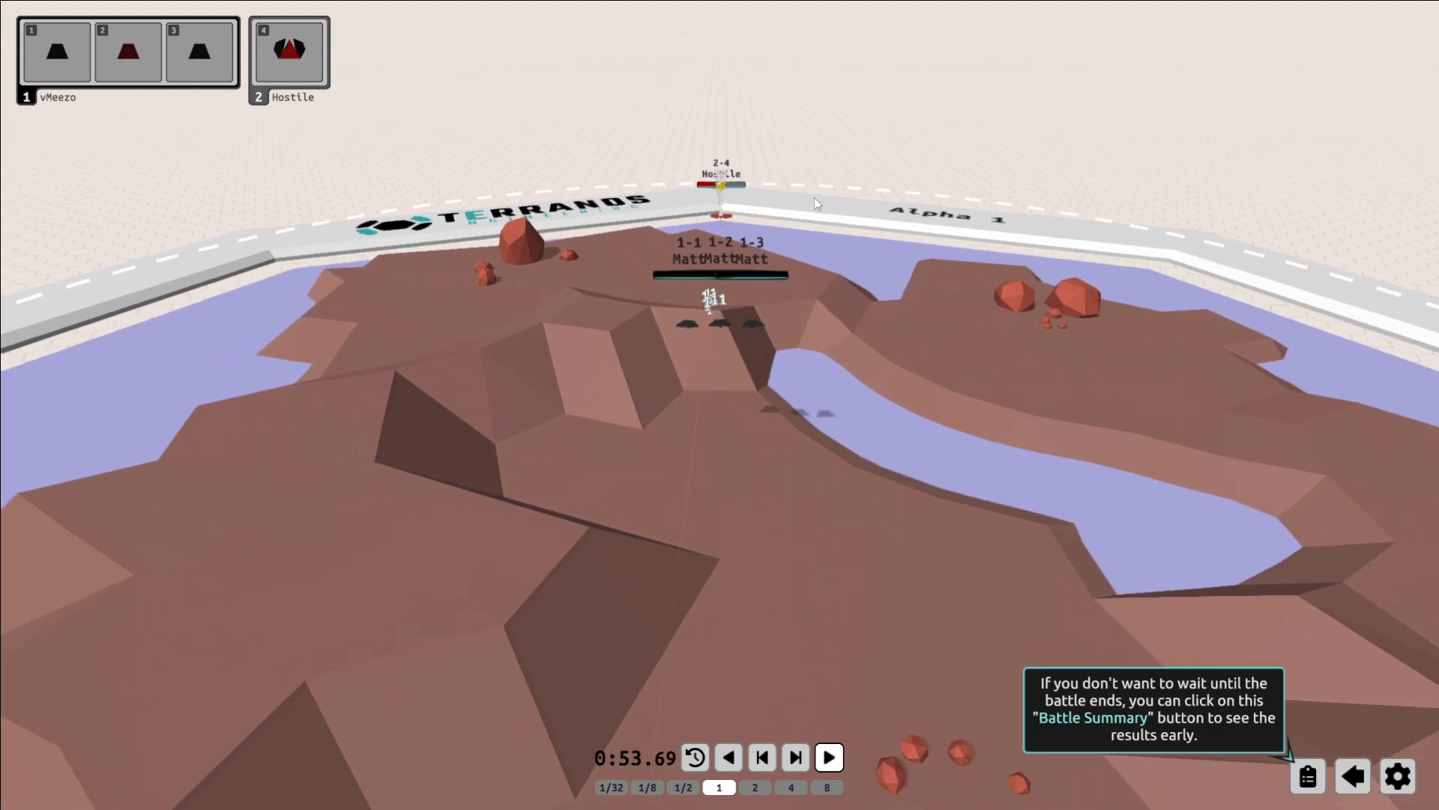
# Show the victorious battle summary early and end the simulation back to missions.
pyautogui.click(1306, 775)
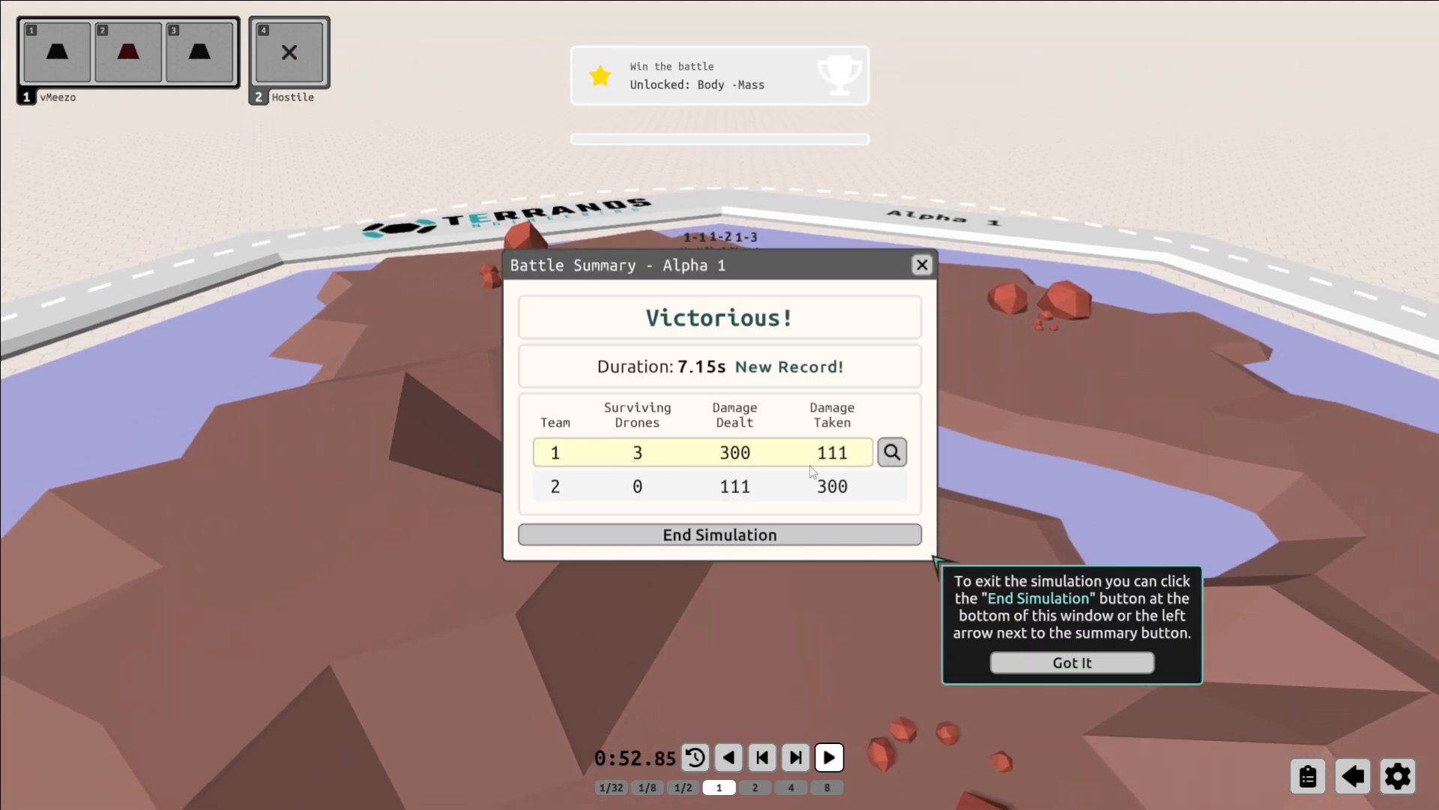
pyautogui.click(719, 534)
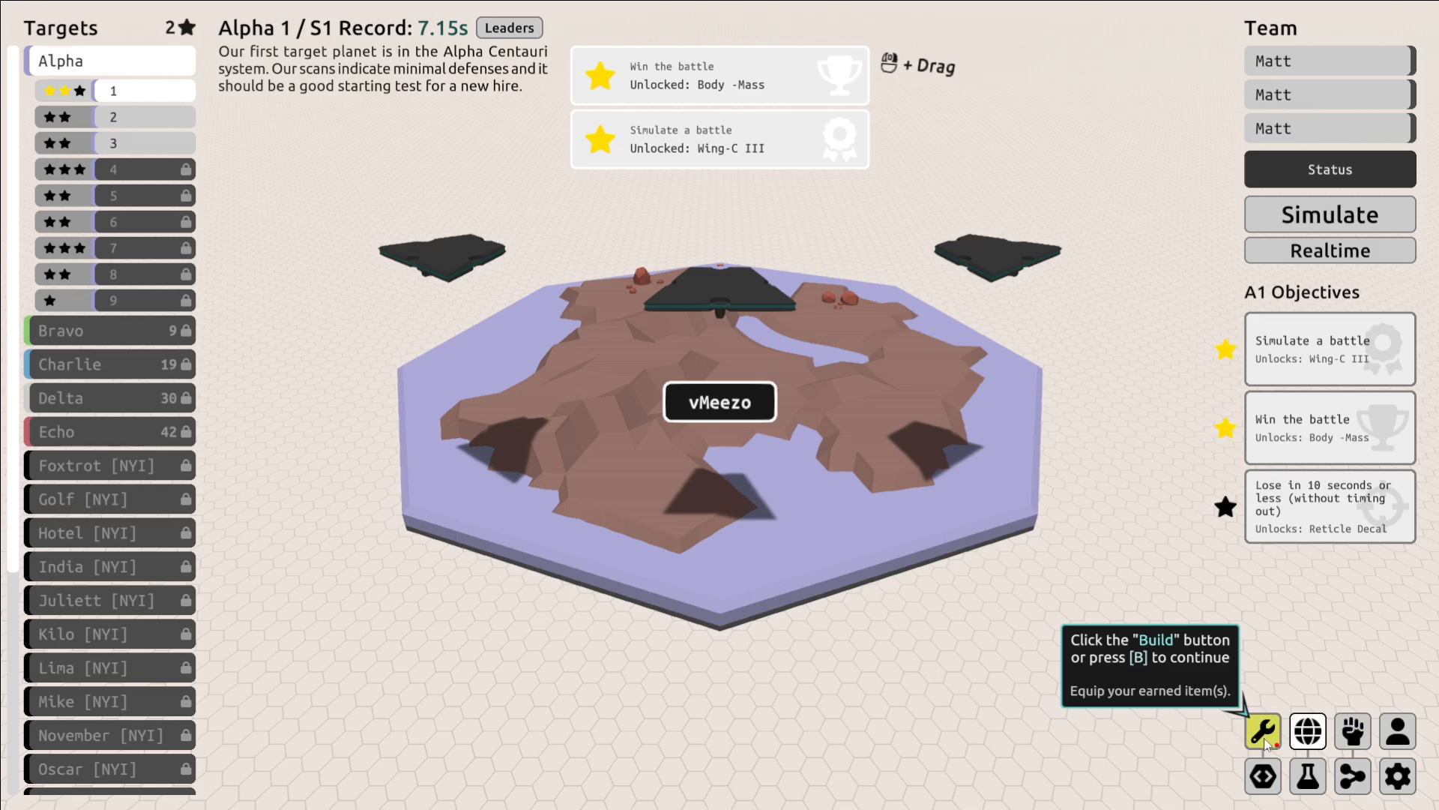
# Fit Wing-C III into the empty wing slot, then select the Alpha 2 mission for deployment.
pyautogui.click(1263, 730)
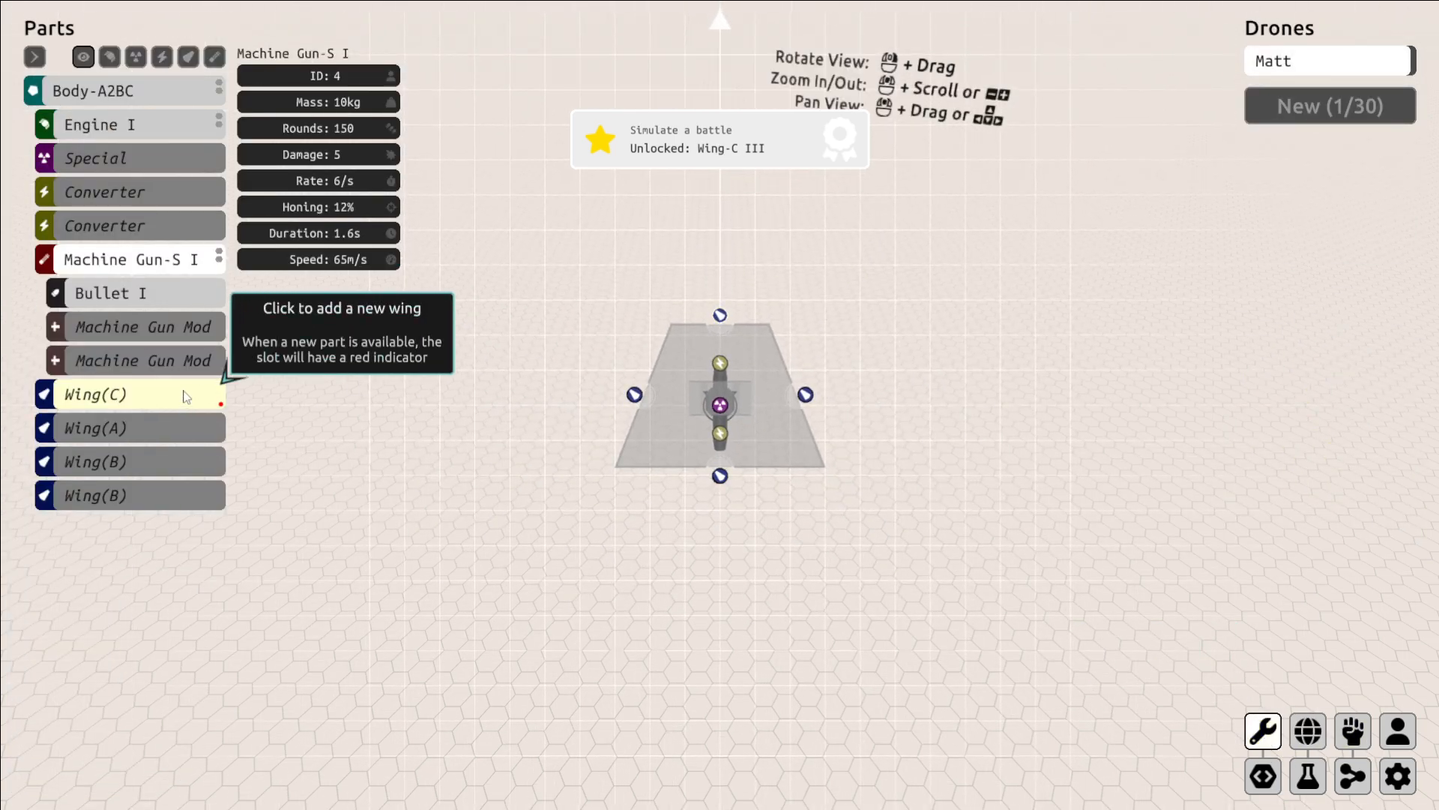
pyautogui.click(94, 395)
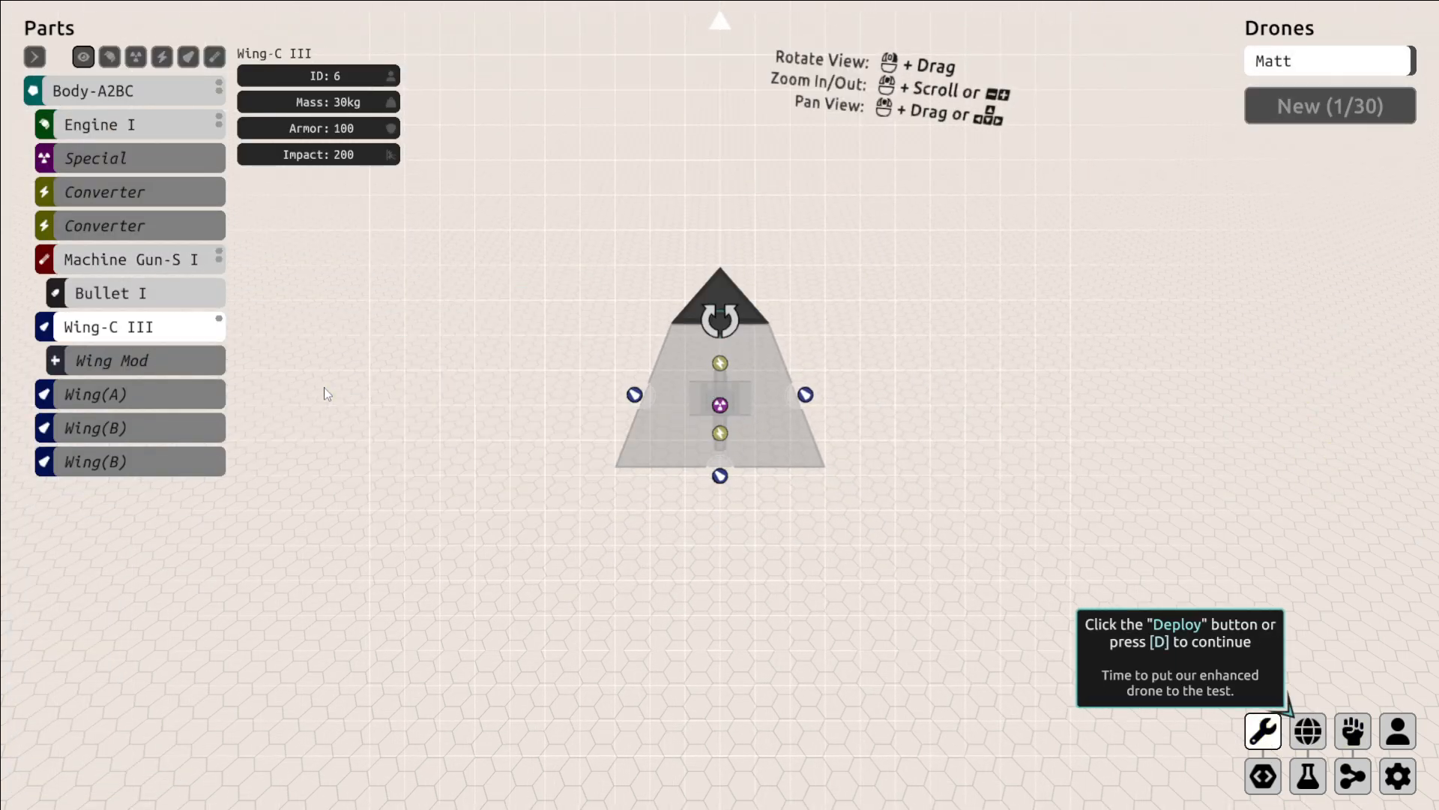
pyautogui.moveTo(1308, 732)
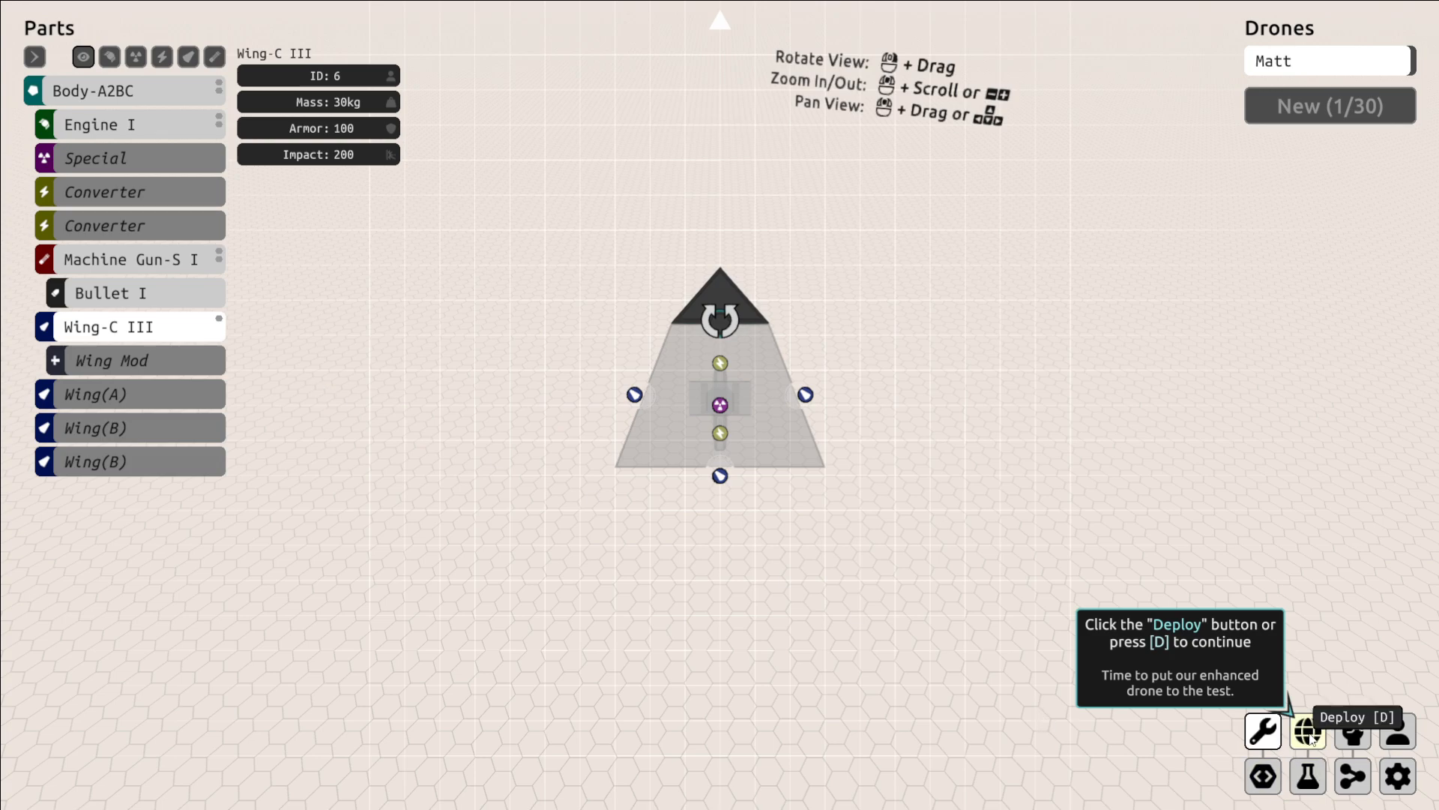
pyautogui.click(1308, 730)
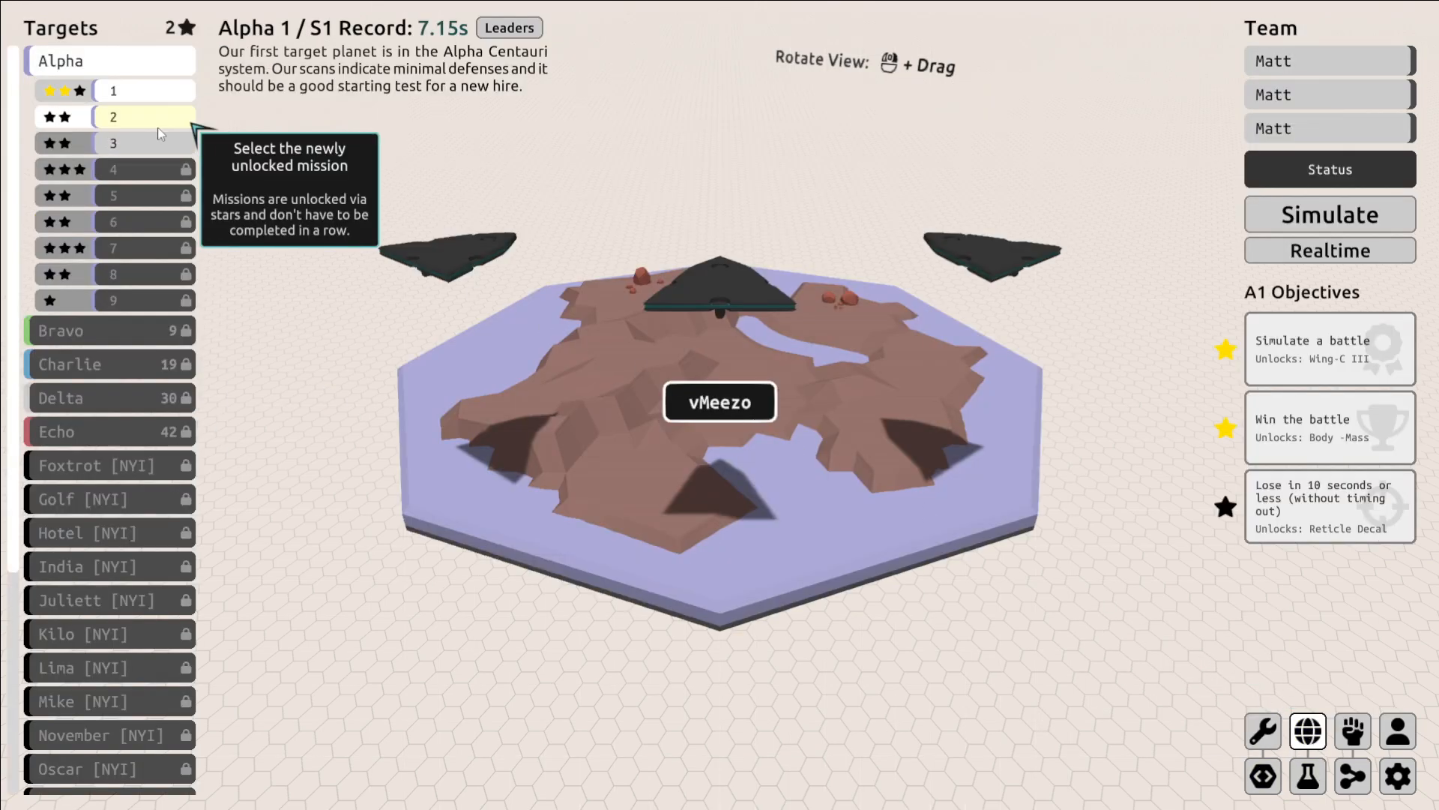
pyautogui.click(144, 117)
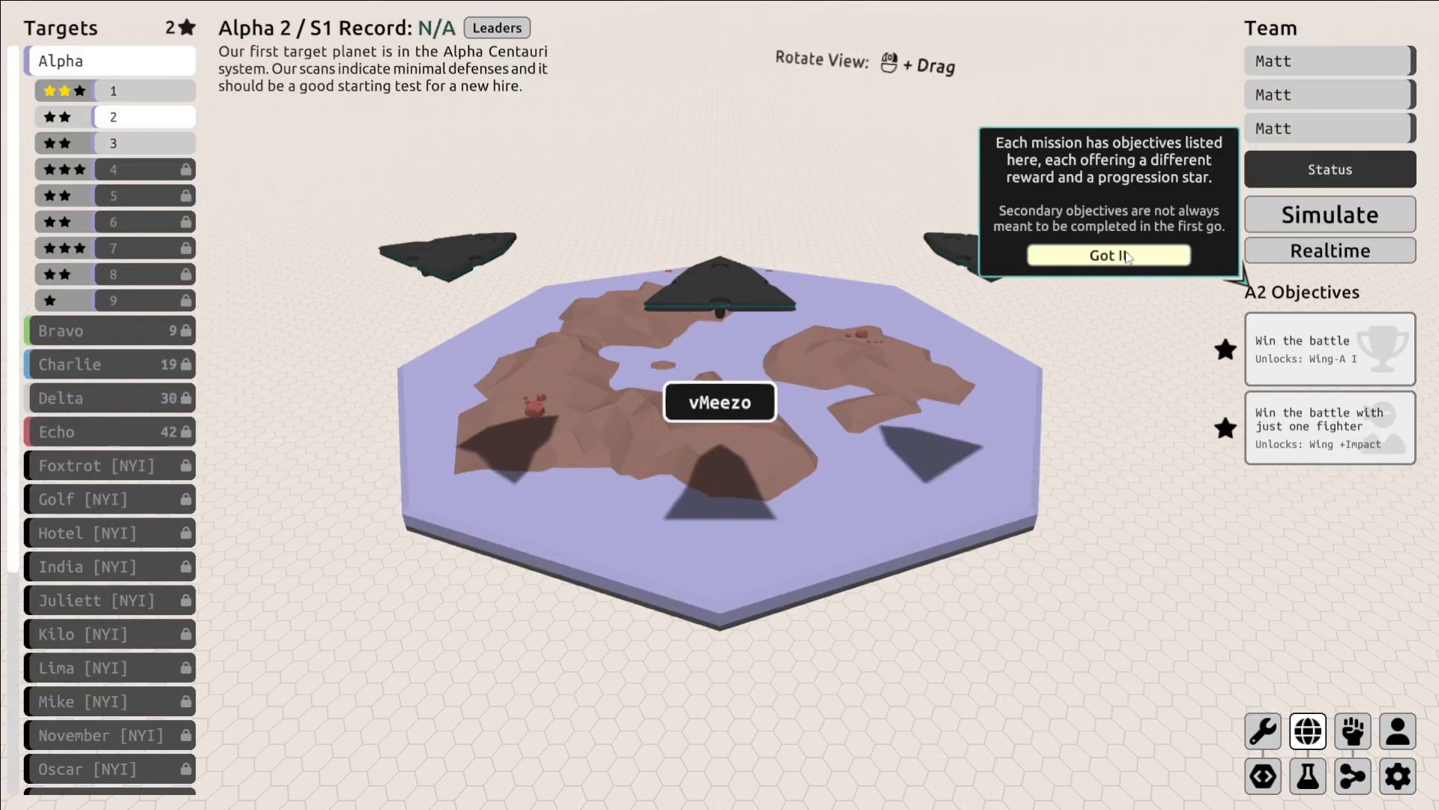
pyautogui.click(1108, 255)
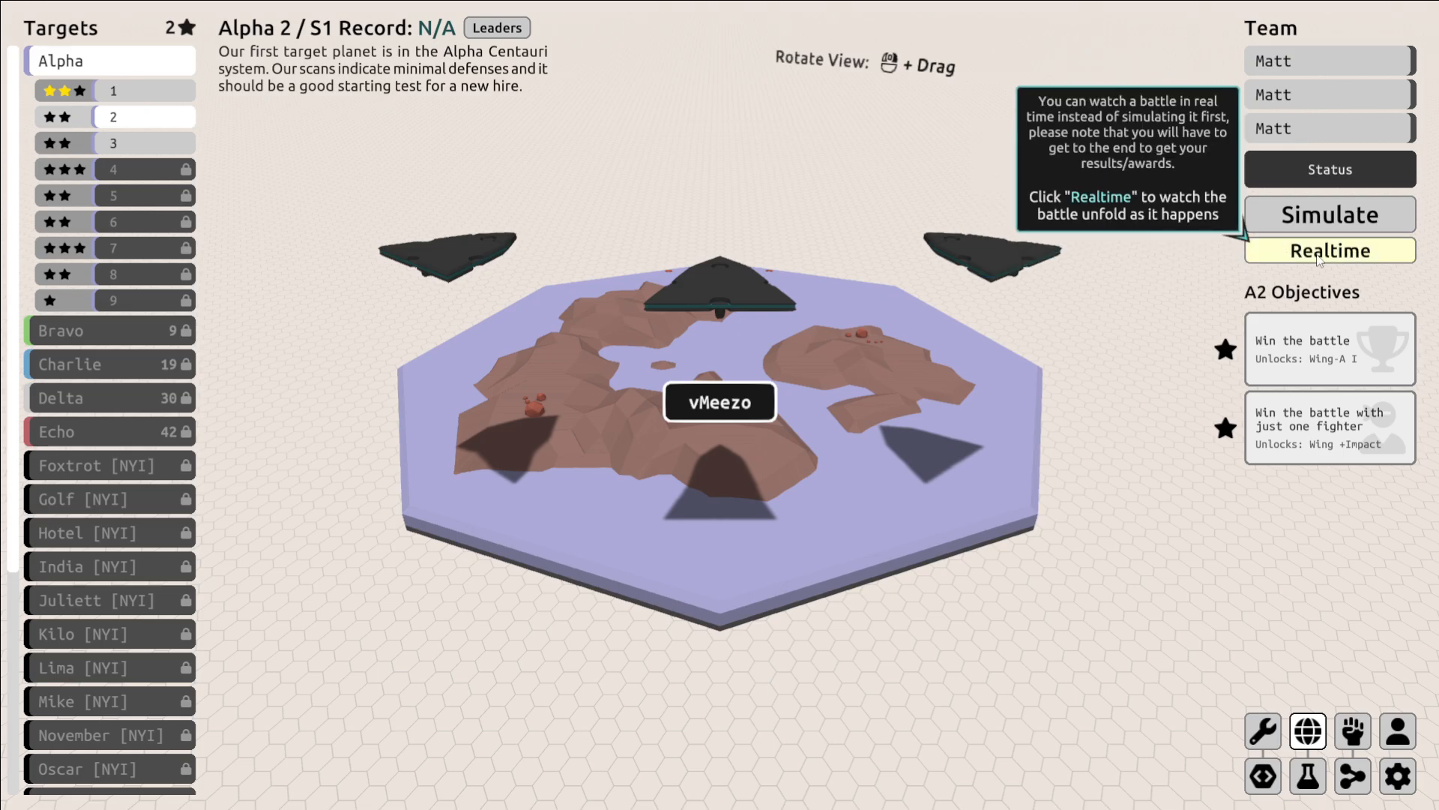
# Watch the Alpha 2 battle in real time past orientation until the winning summary, then close it.
pyautogui.click(1329, 250)
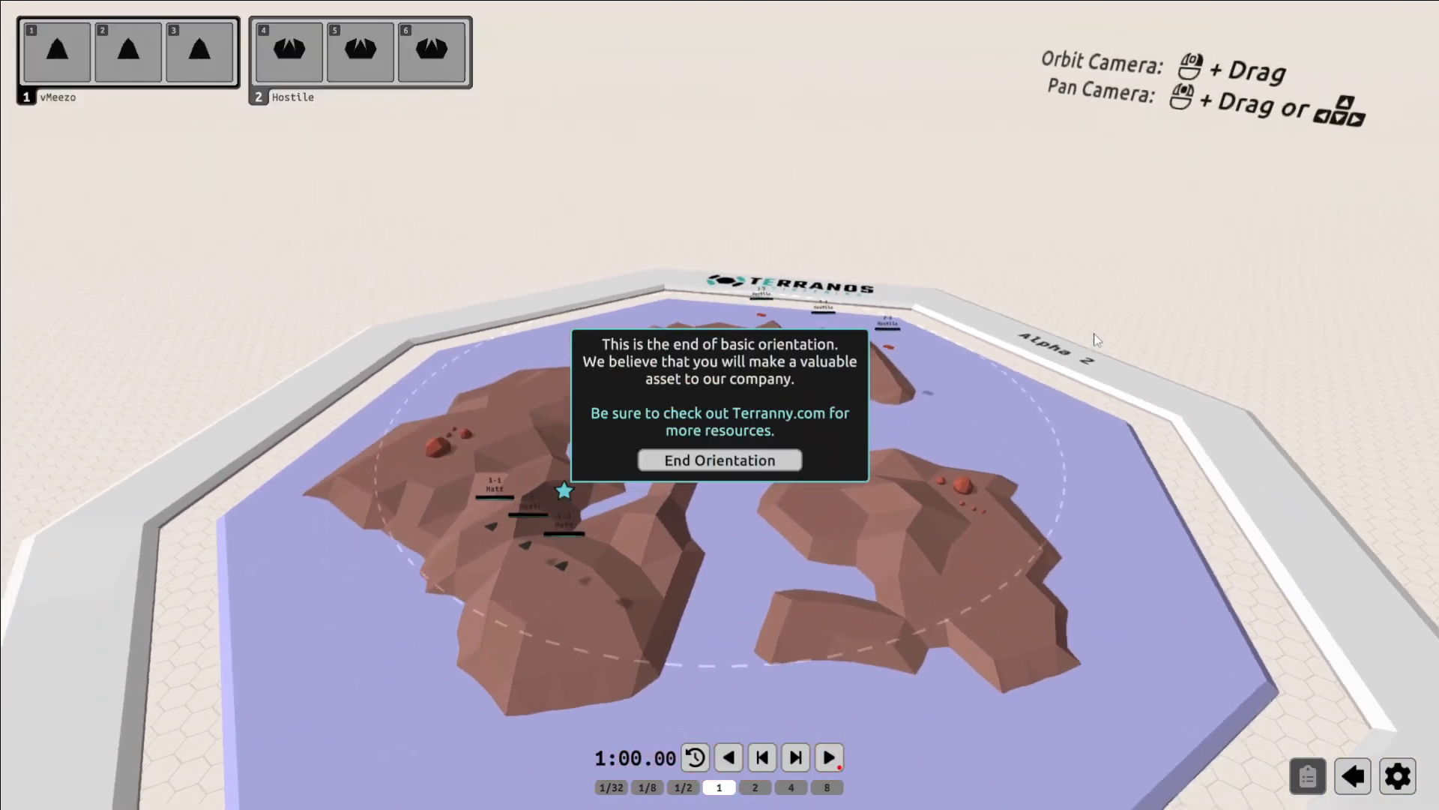
pyautogui.click(718, 460)
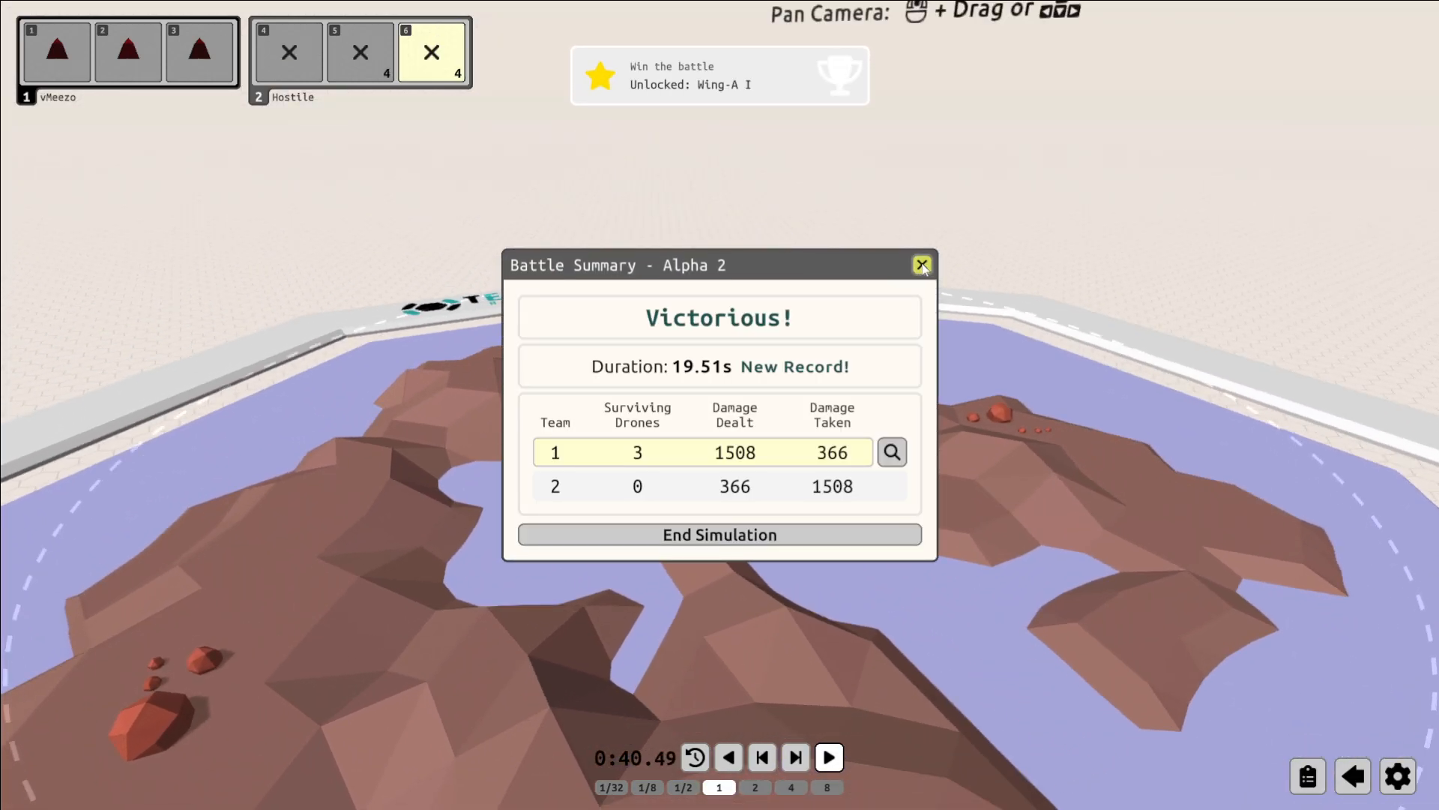
pyautogui.click(921, 265)
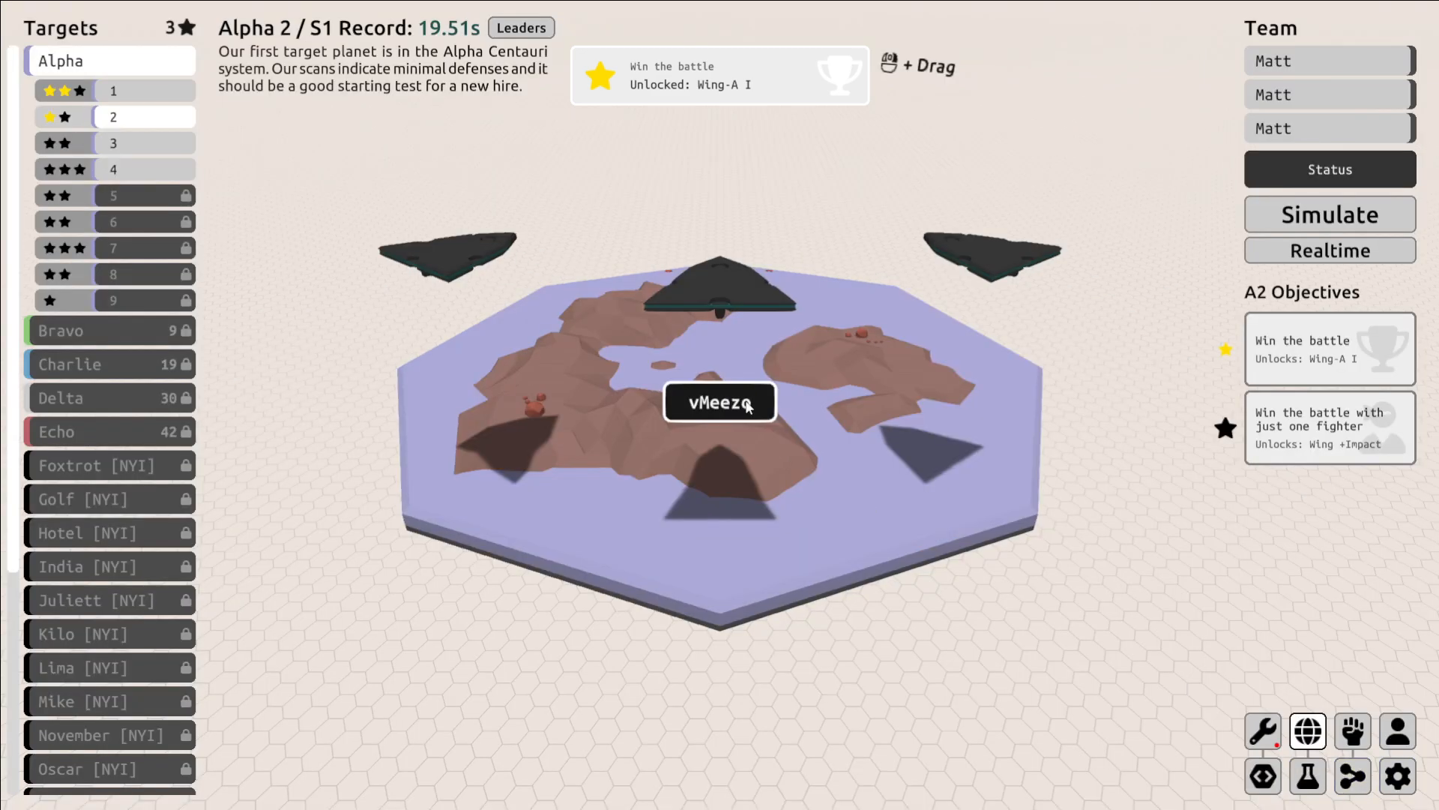
# Select the Alpha 3 mission to show its two objectives.
pyautogui.click(113, 143)
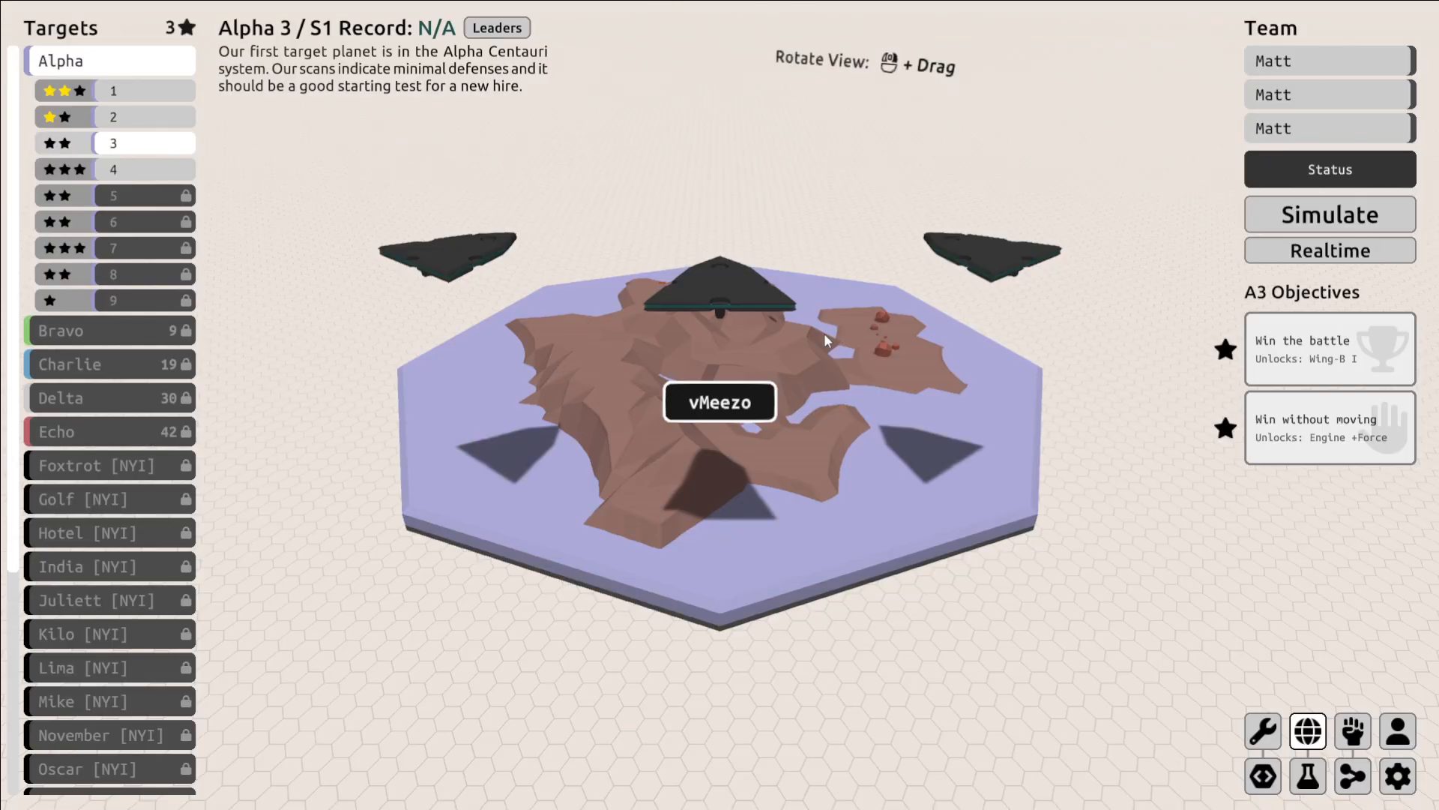
pyautogui.moveTo(1134, 63)
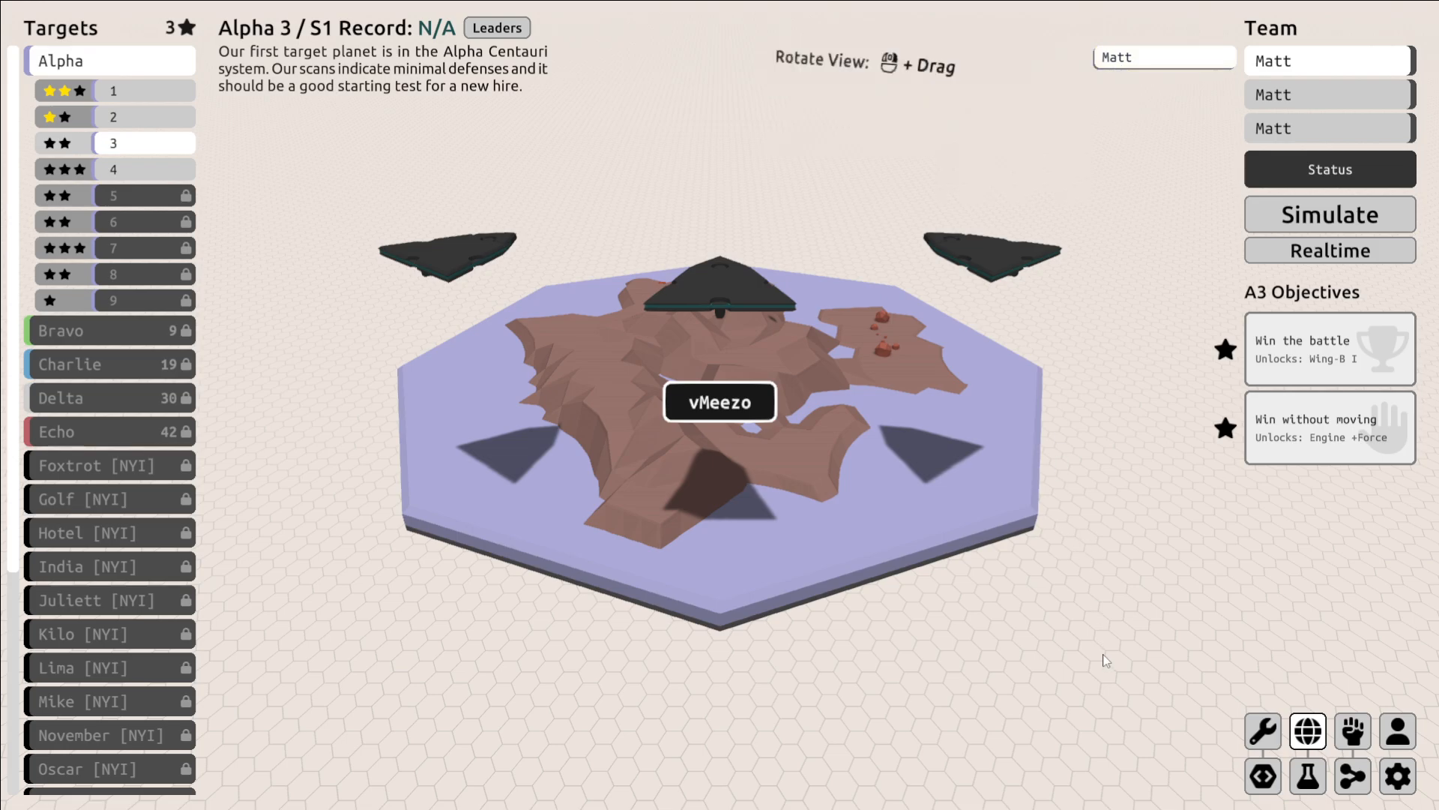
# Fit Body -Mass mods into the Matt drone's body mod slots.
pyautogui.click(1262, 731)
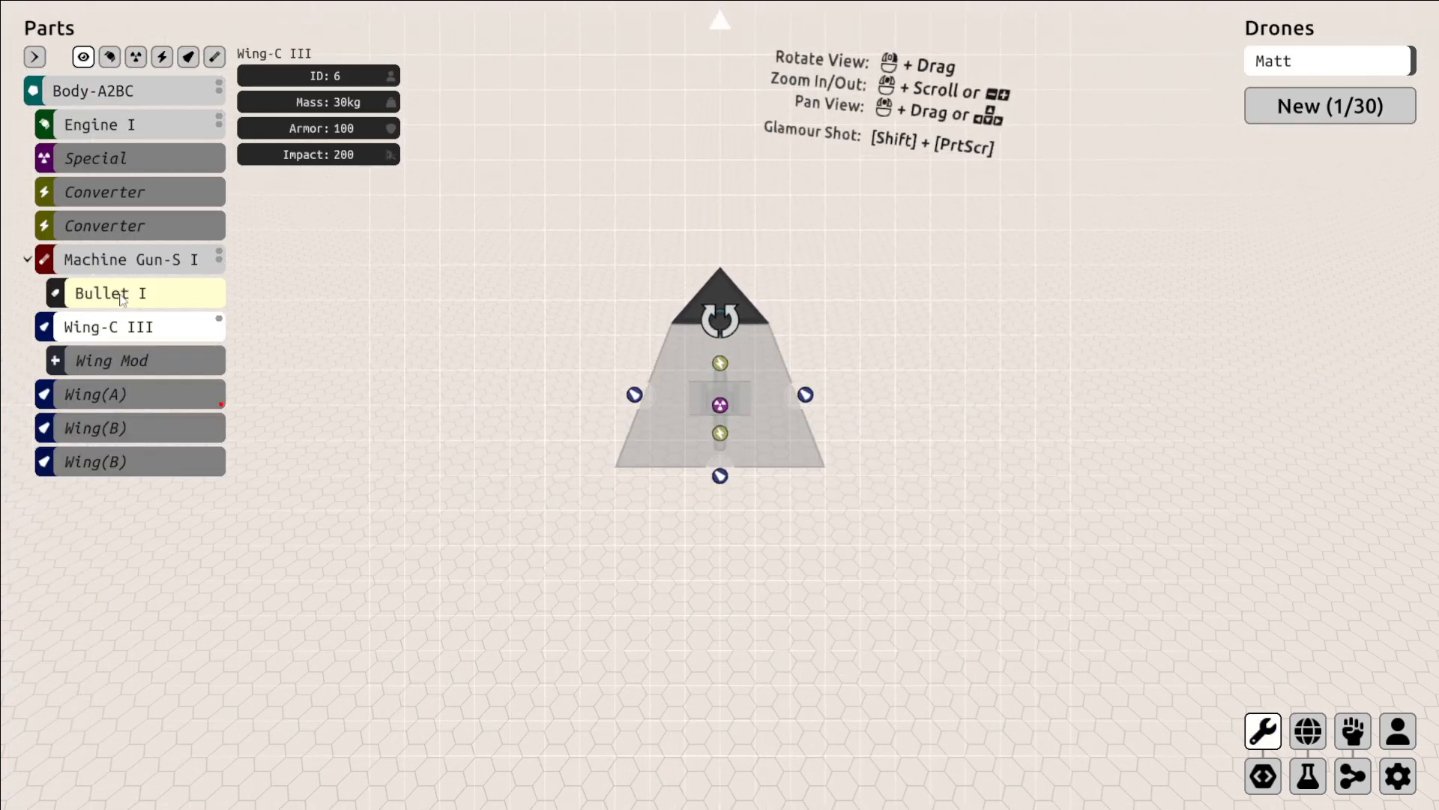
pyautogui.click(109, 360)
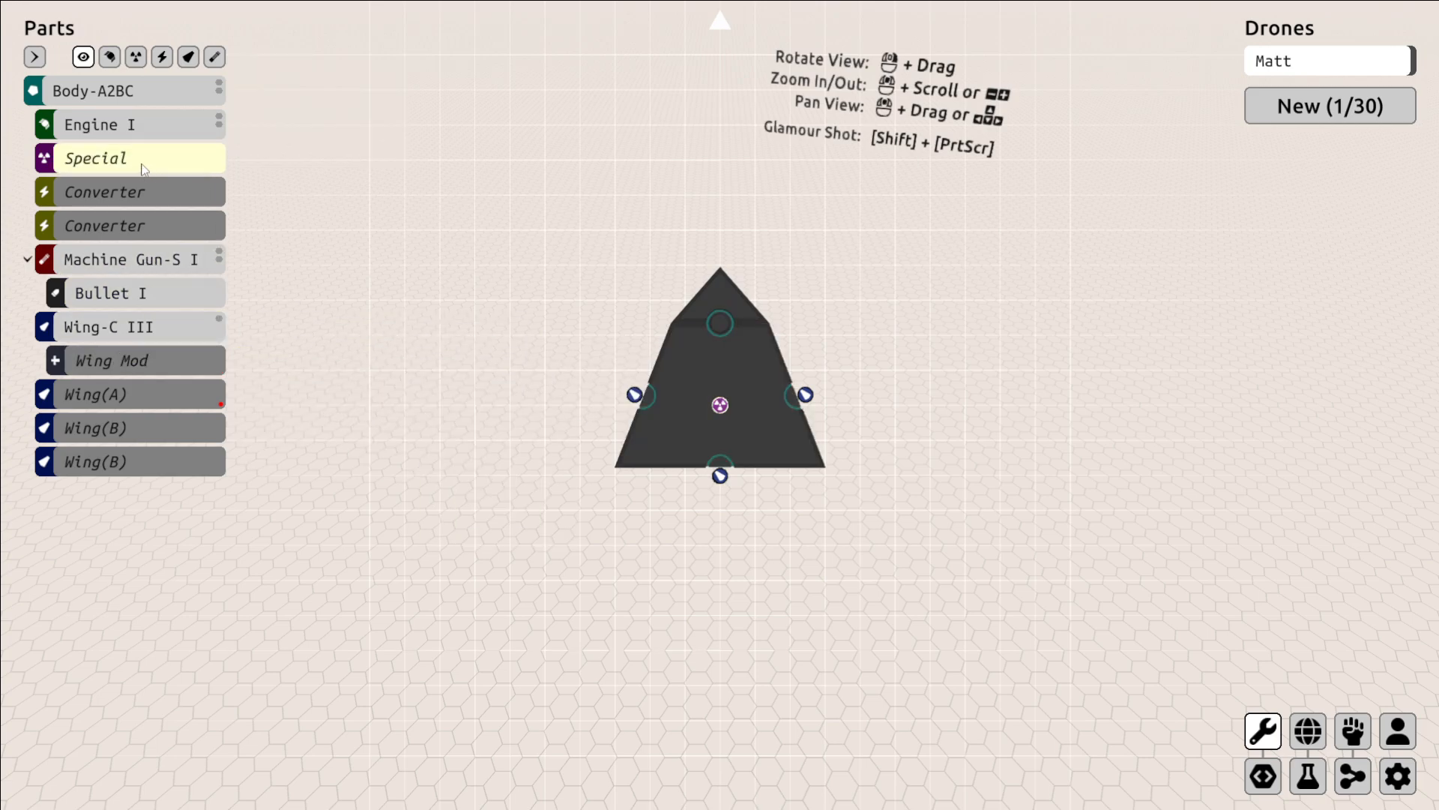
pyautogui.click(105, 225)
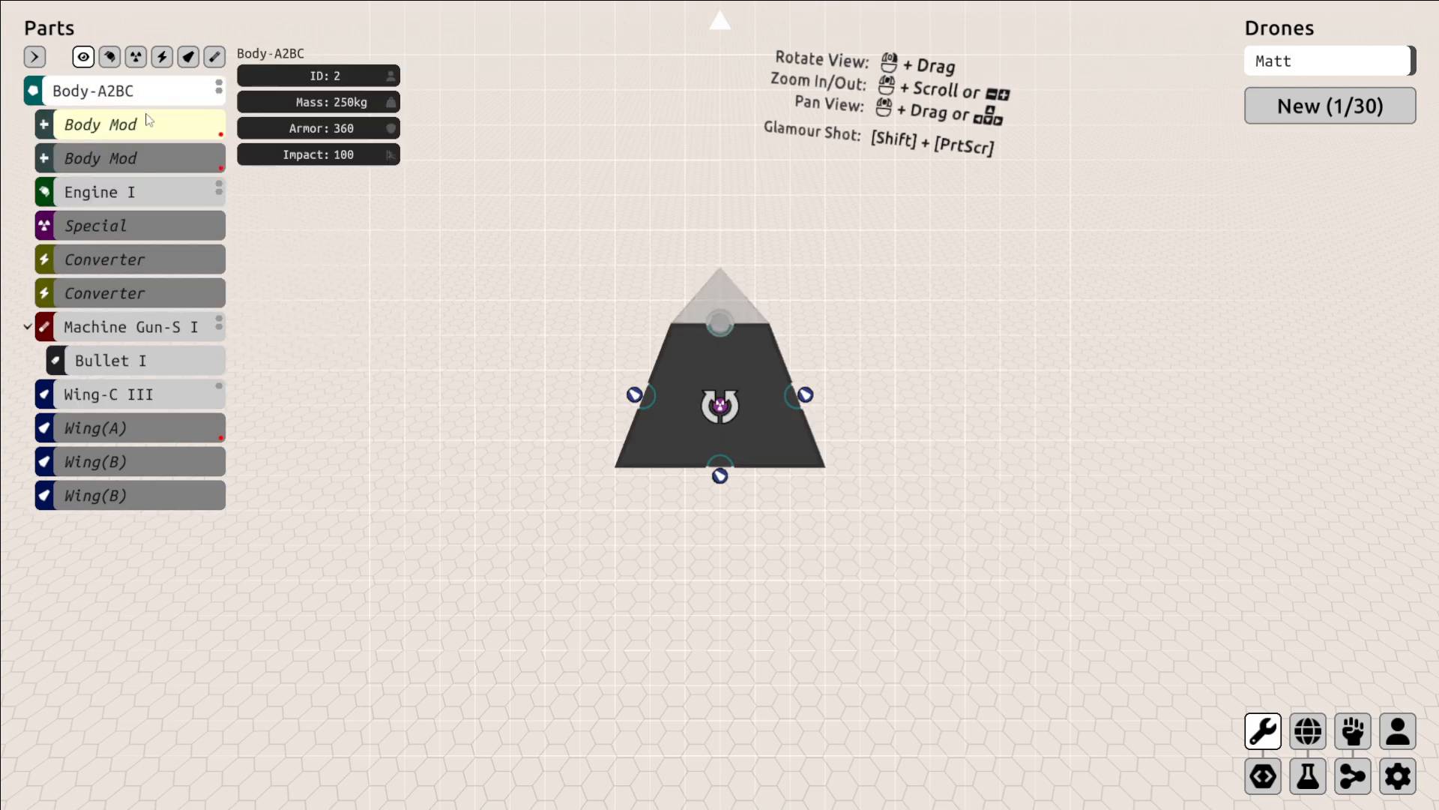
pyautogui.click(110, 124)
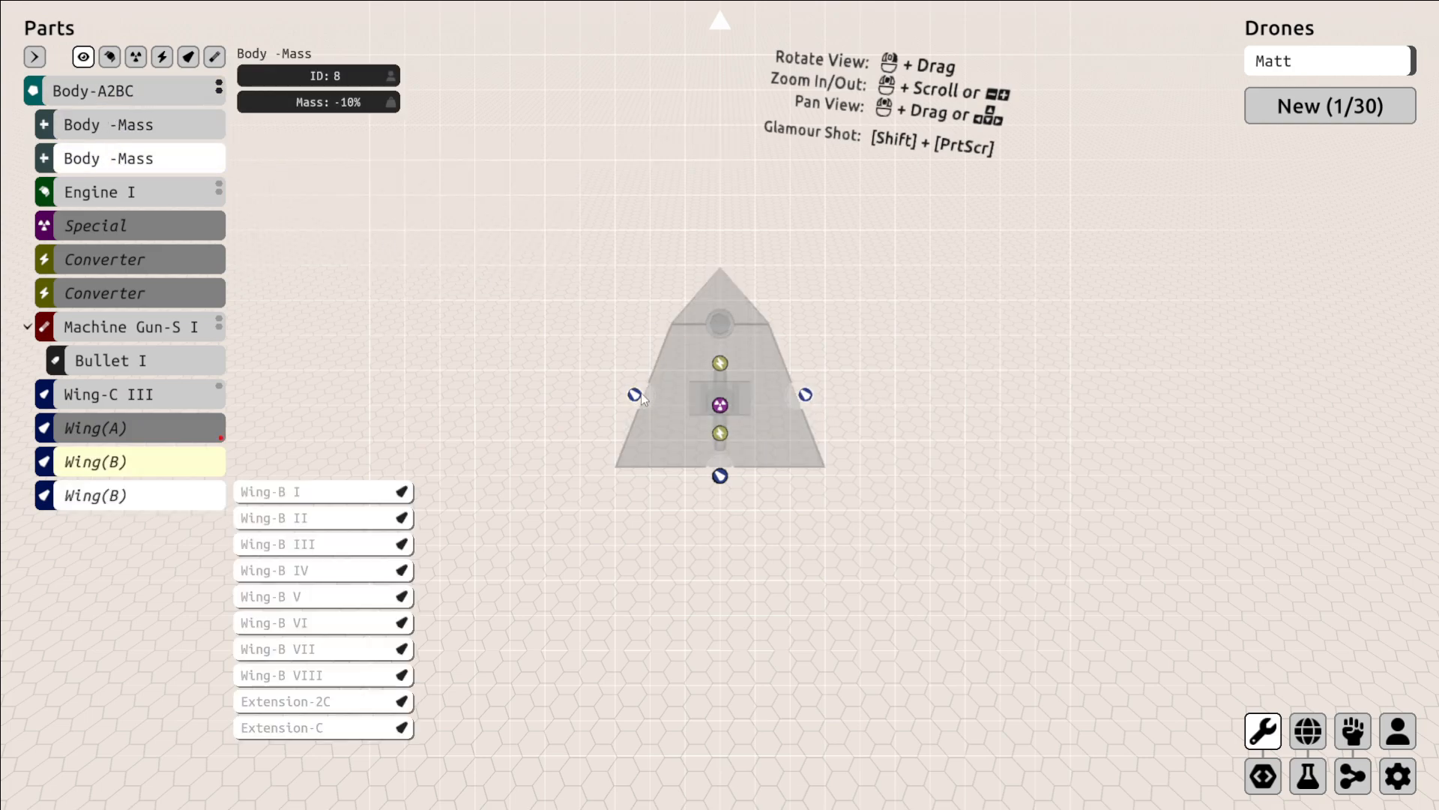
# Add a Wing-A I carrying a Machine Gun-A I loaded with Bullet I.
pyautogui.click(108, 395)
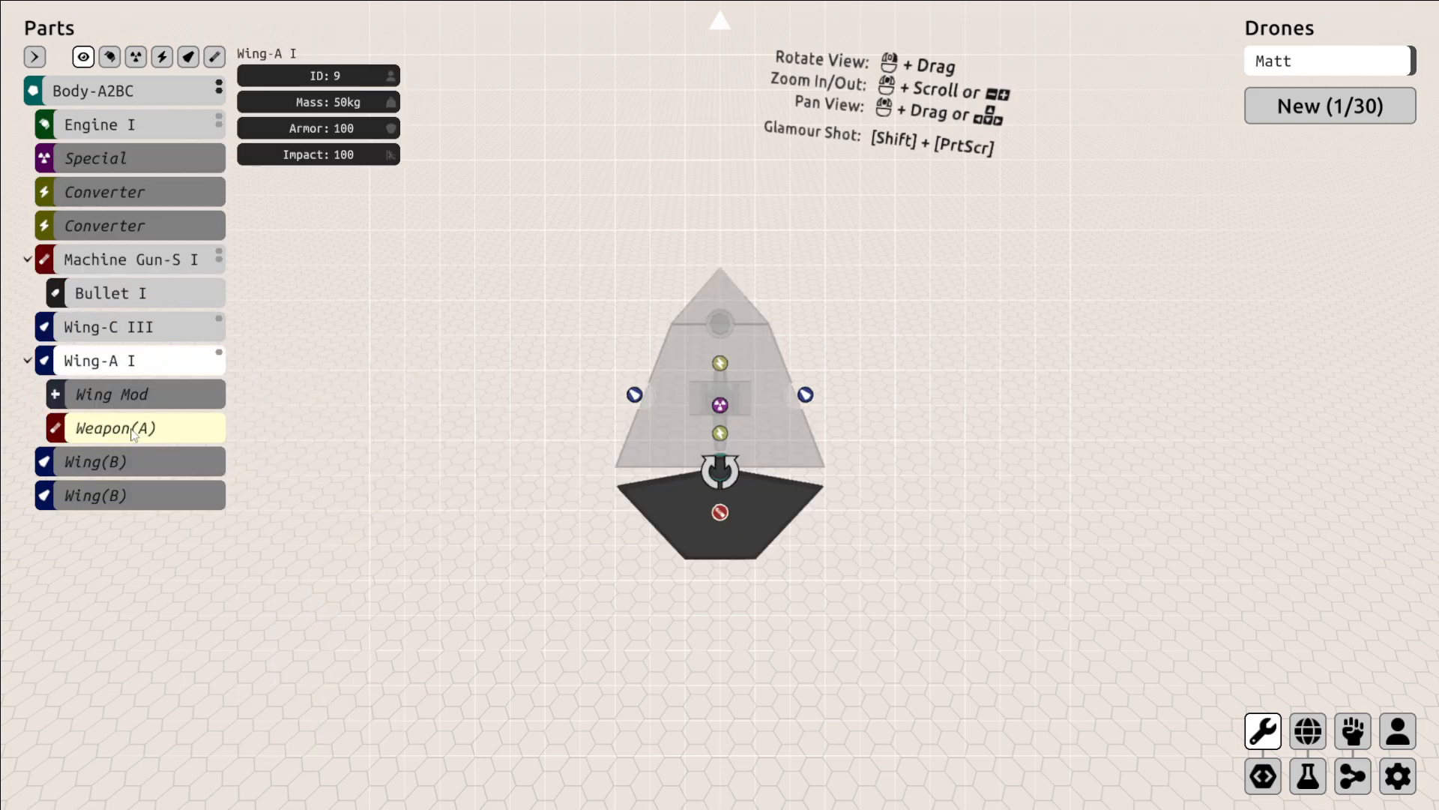
pyautogui.click(115, 427)
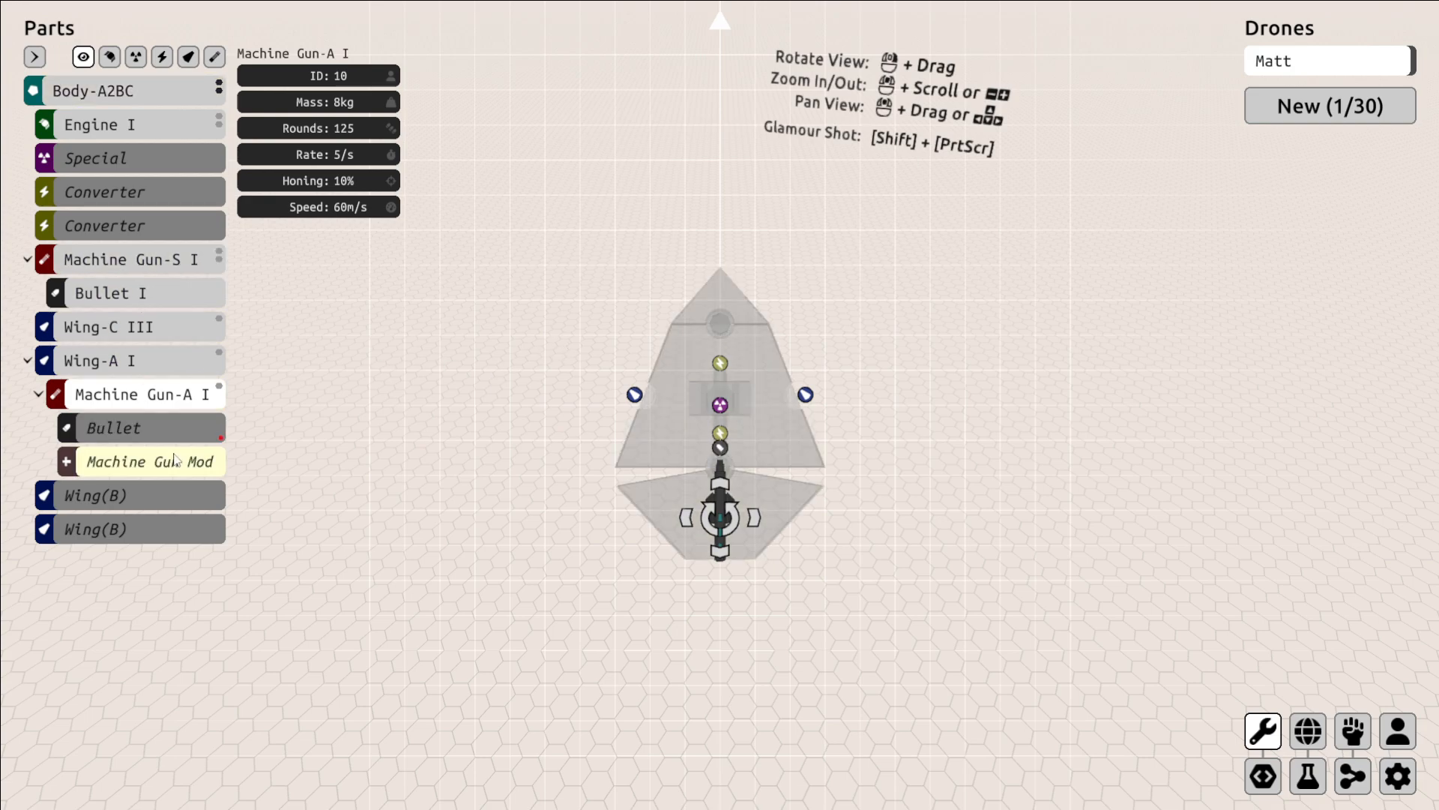
pyautogui.click(114, 427)
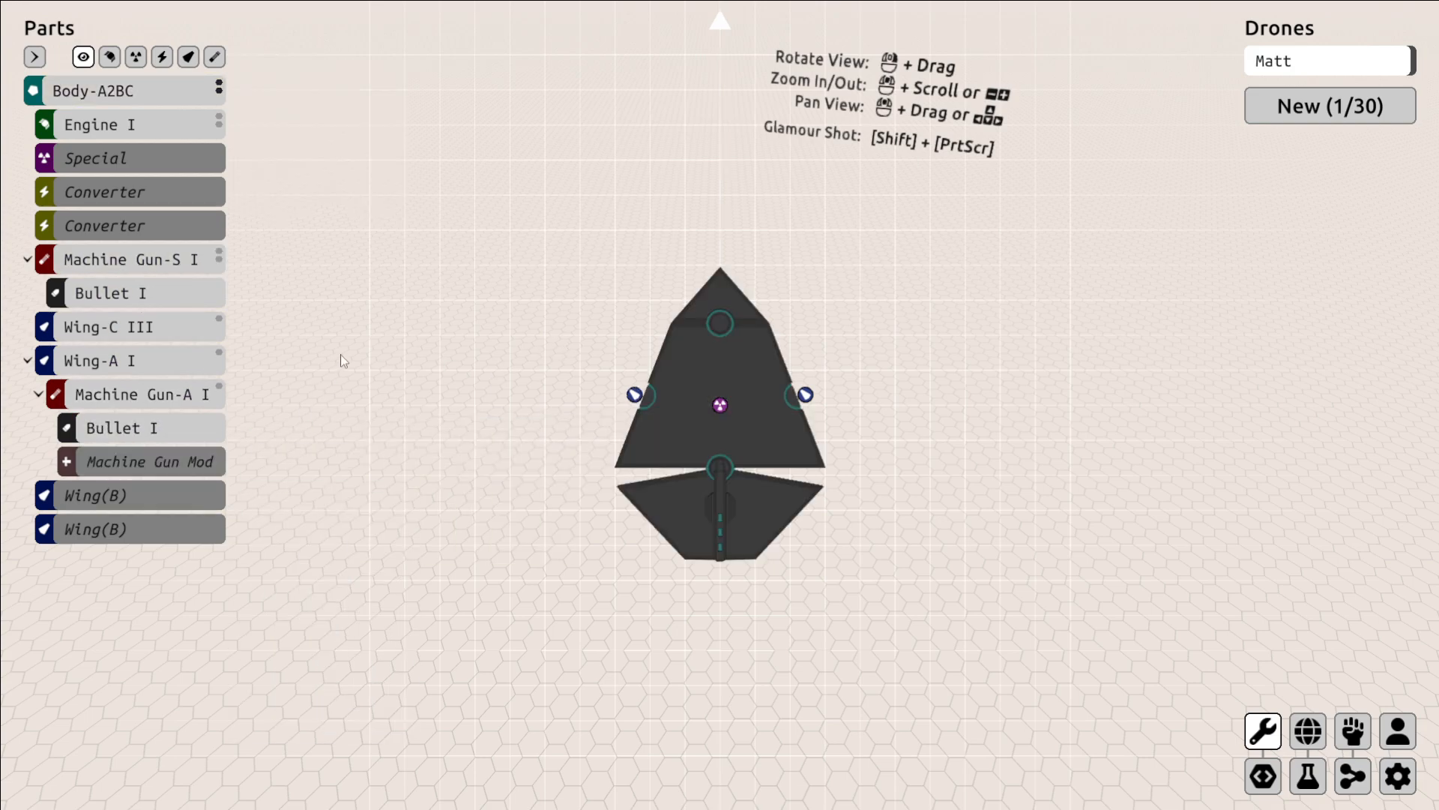
pyautogui.moveTo(991, 513)
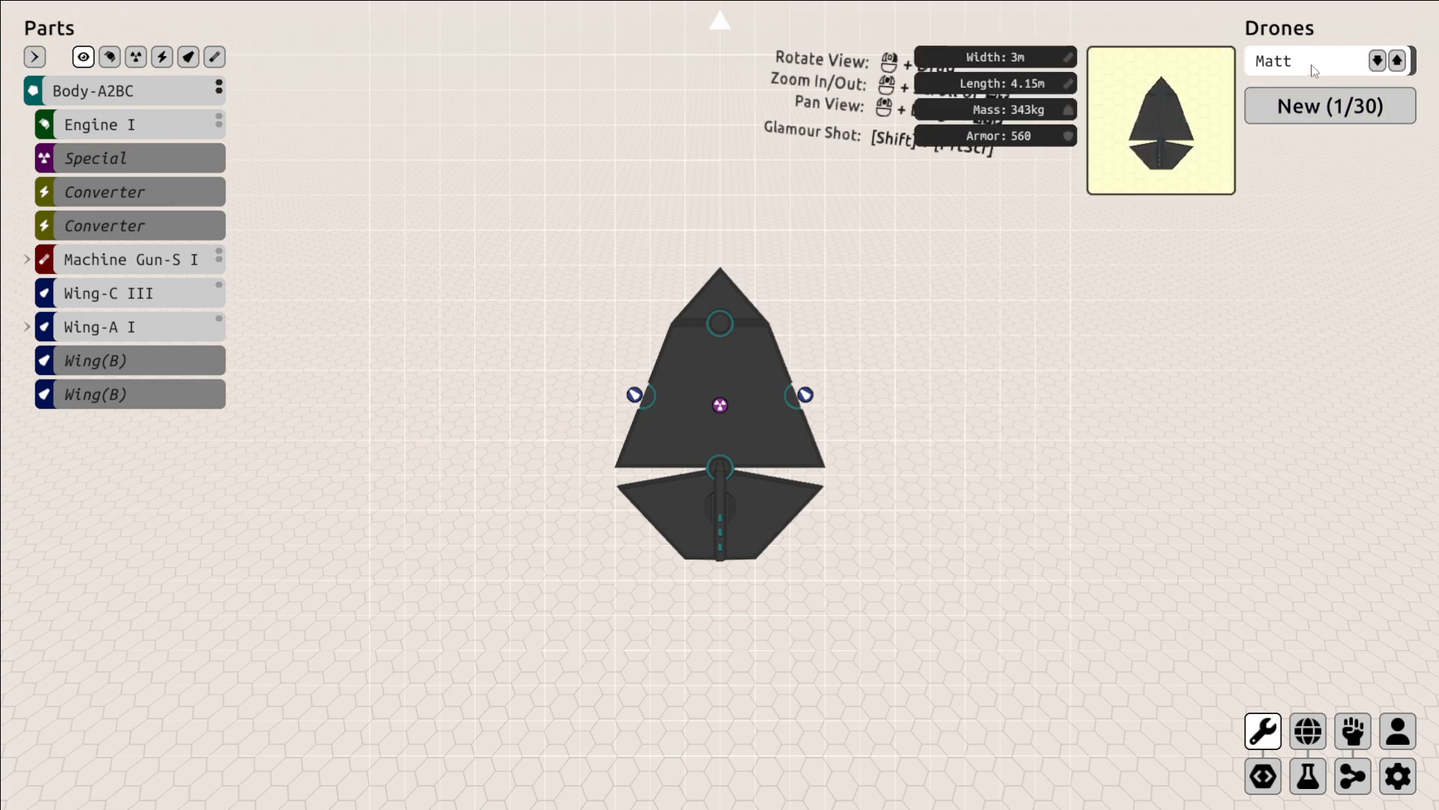
# Run the Alpha 3 battle to a 13.34s victory and end the simulation.
pyautogui.click(1376, 60)
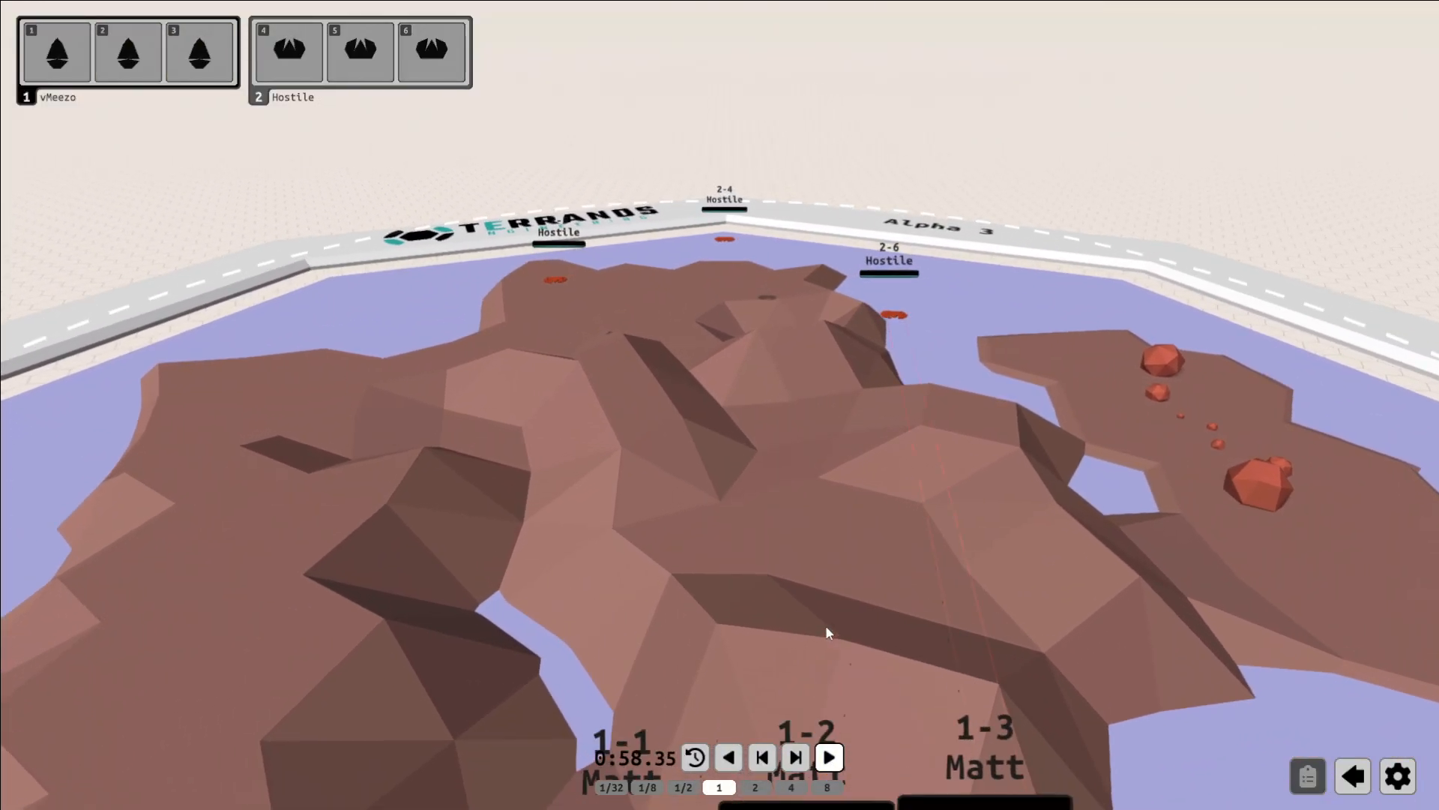
pyautogui.click(827, 756)
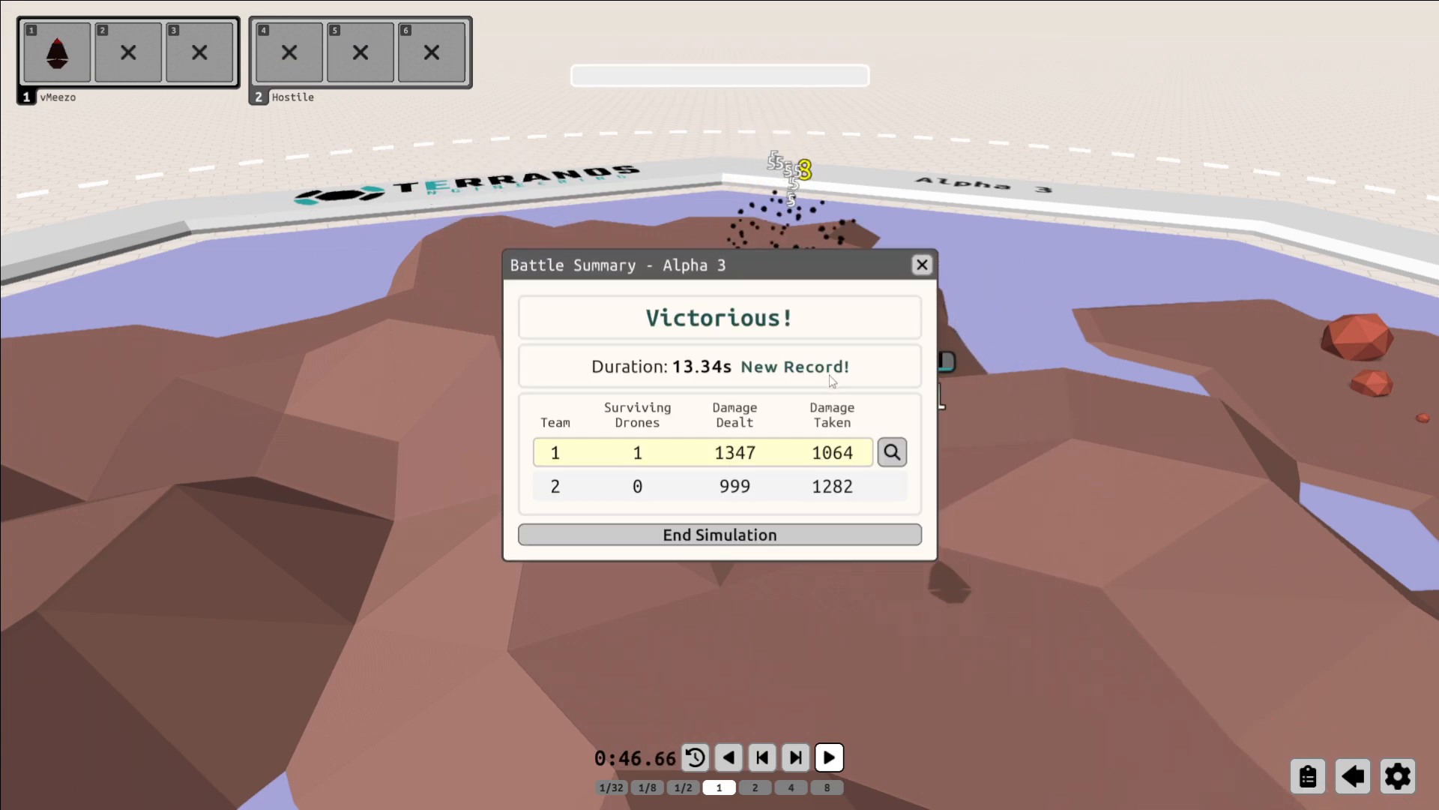
pyautogui.click(718, 534)
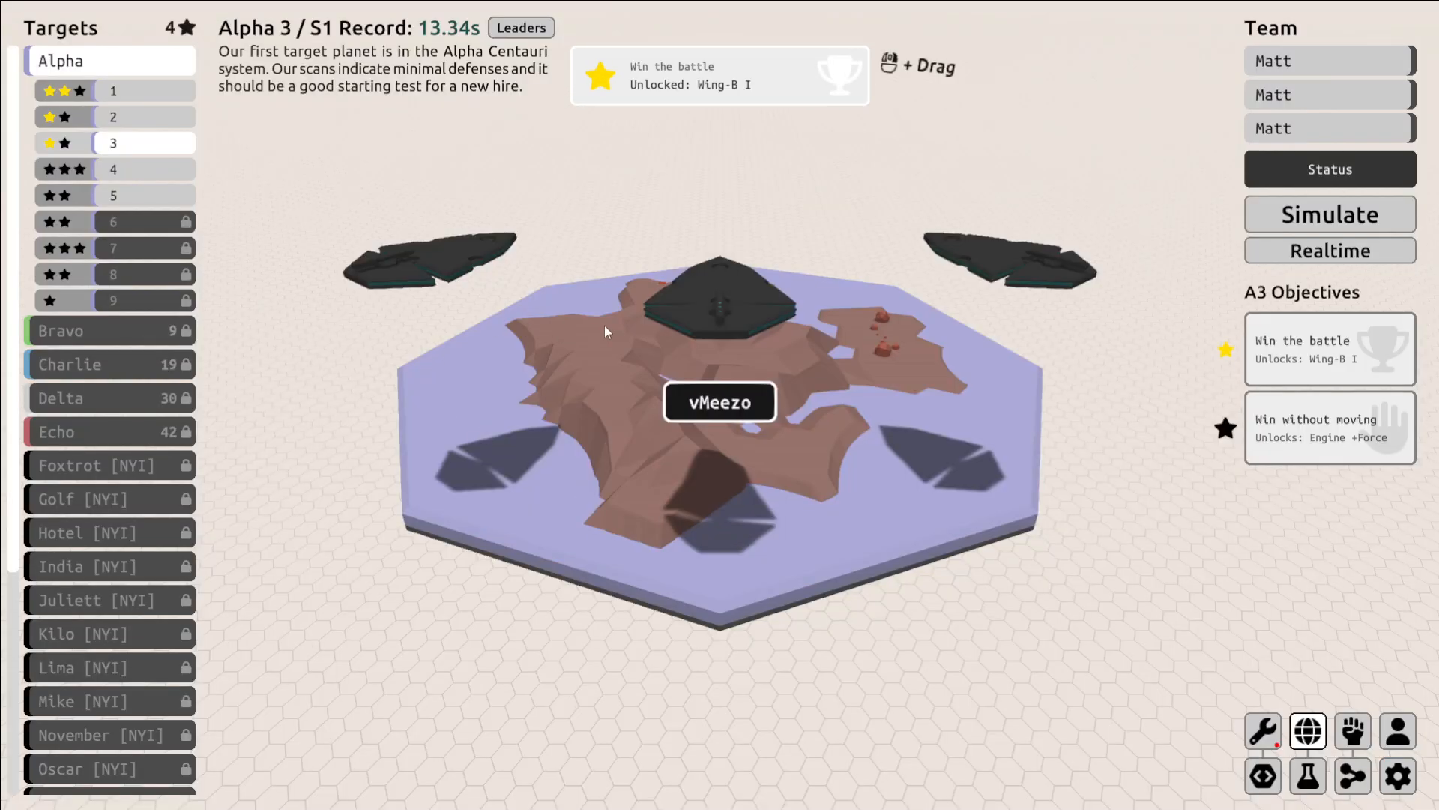
# Simulate and watch the Alpha 4 battle, then return to the mission overview.
pyautogui.click(144, 169)
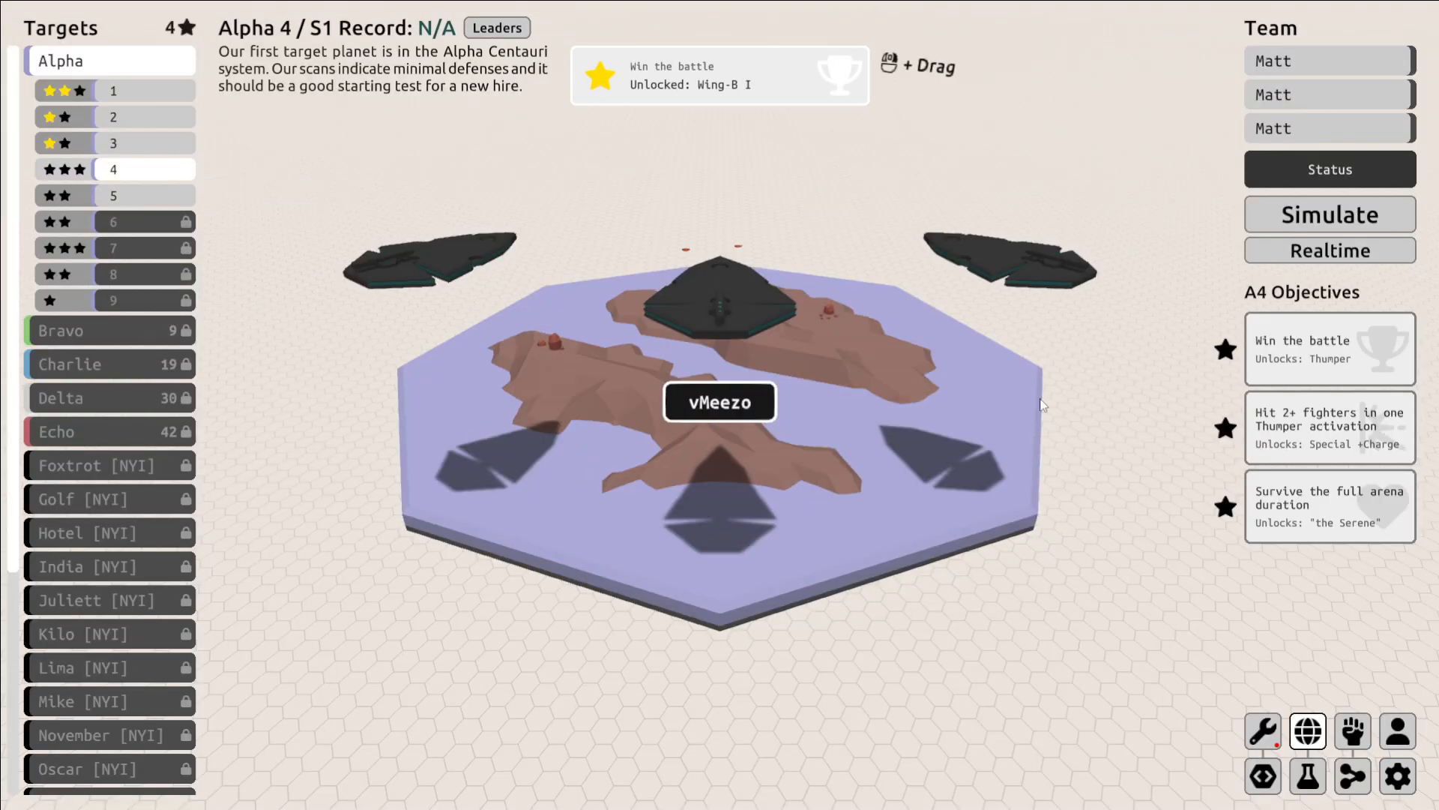
pyautogui.click(1328, 214)
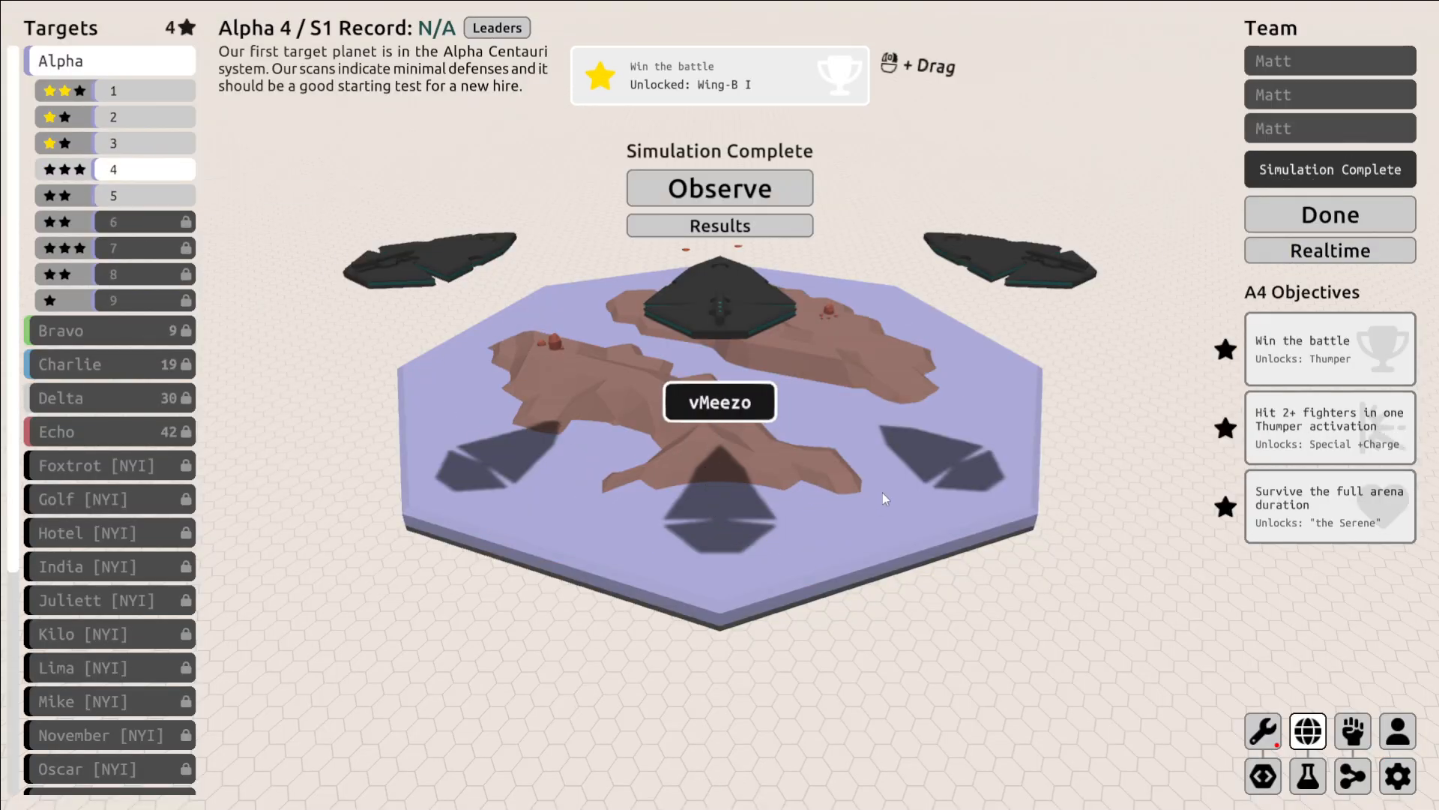
pyautogui.click(718, 189)
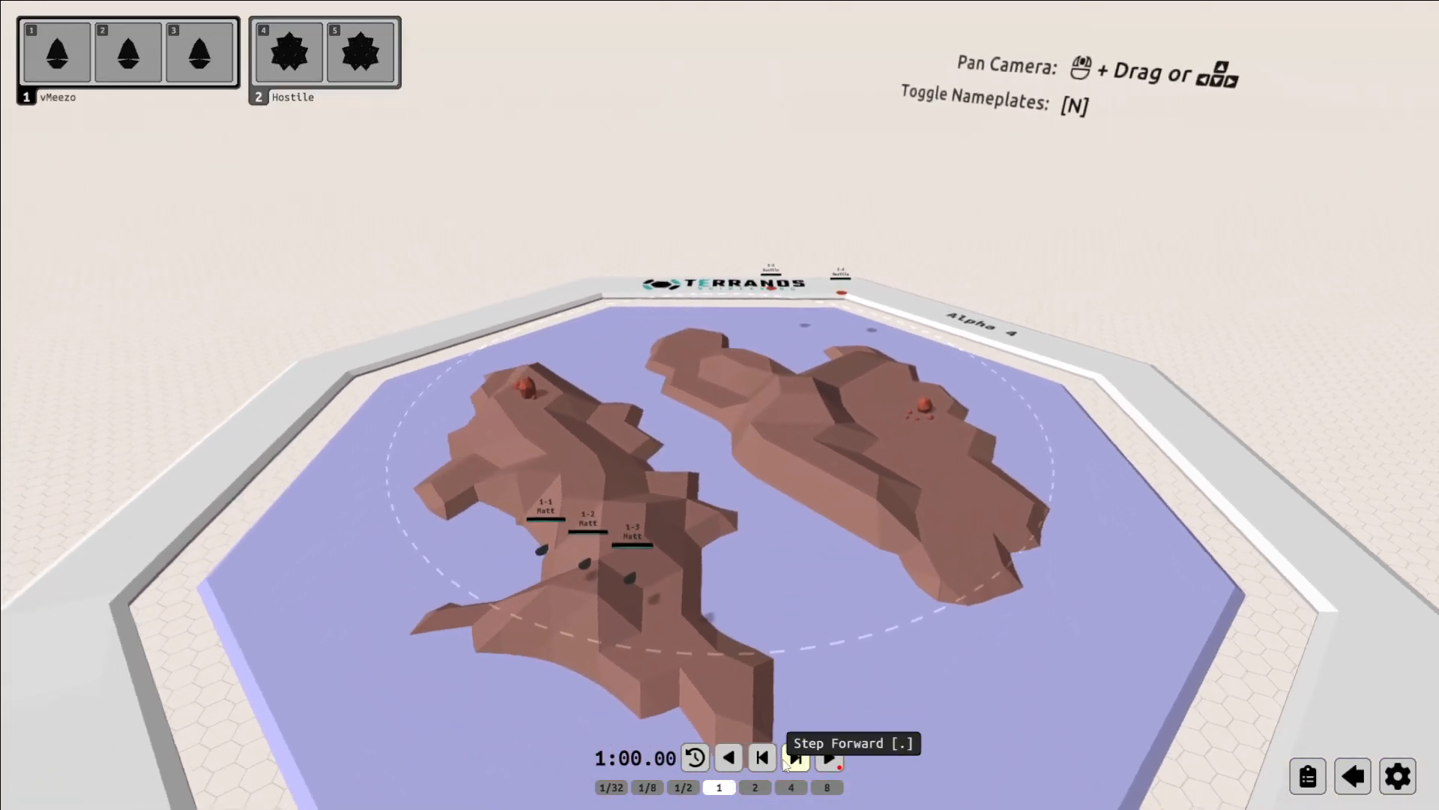
pyautogui.click(795, 755)
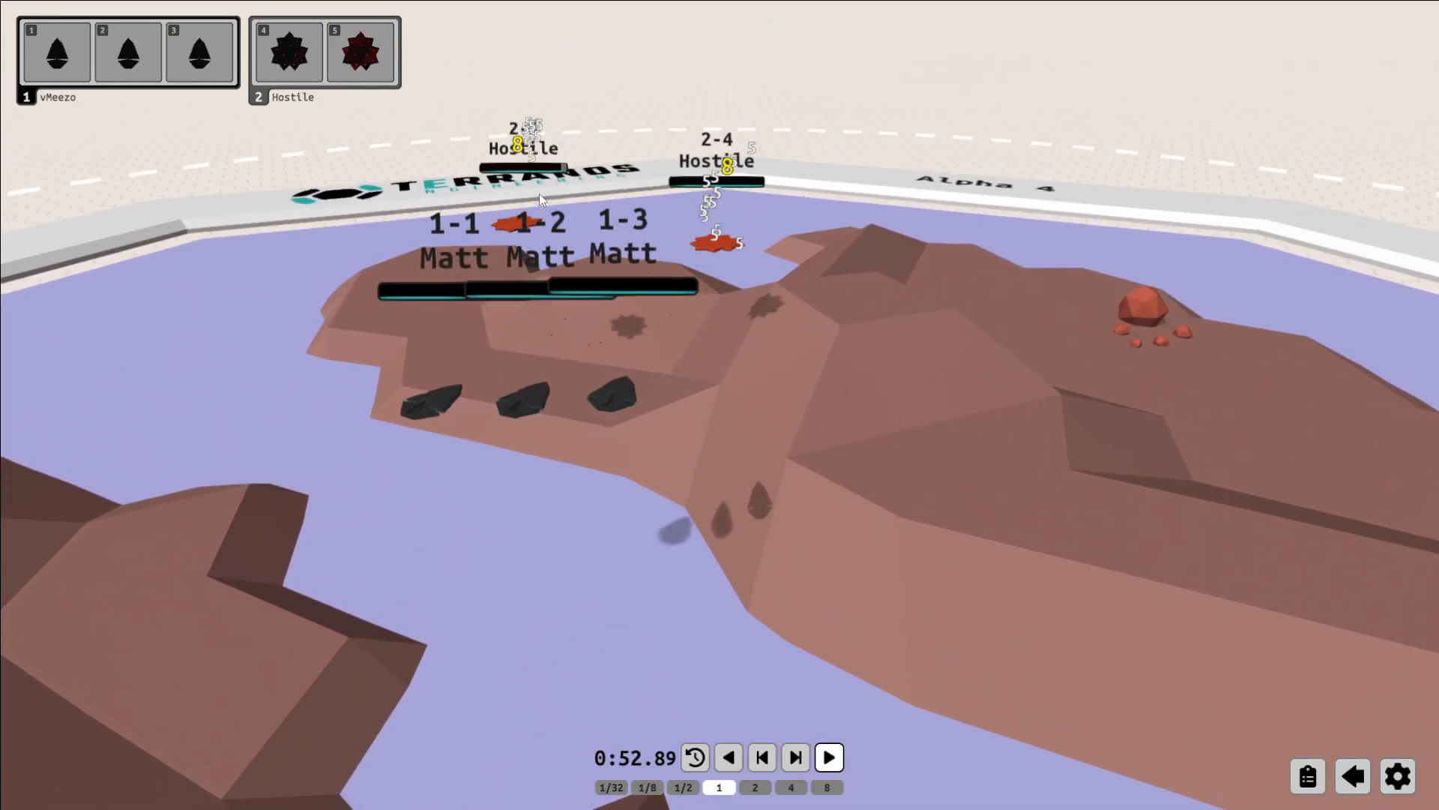
pyautogui.click(200, 51)
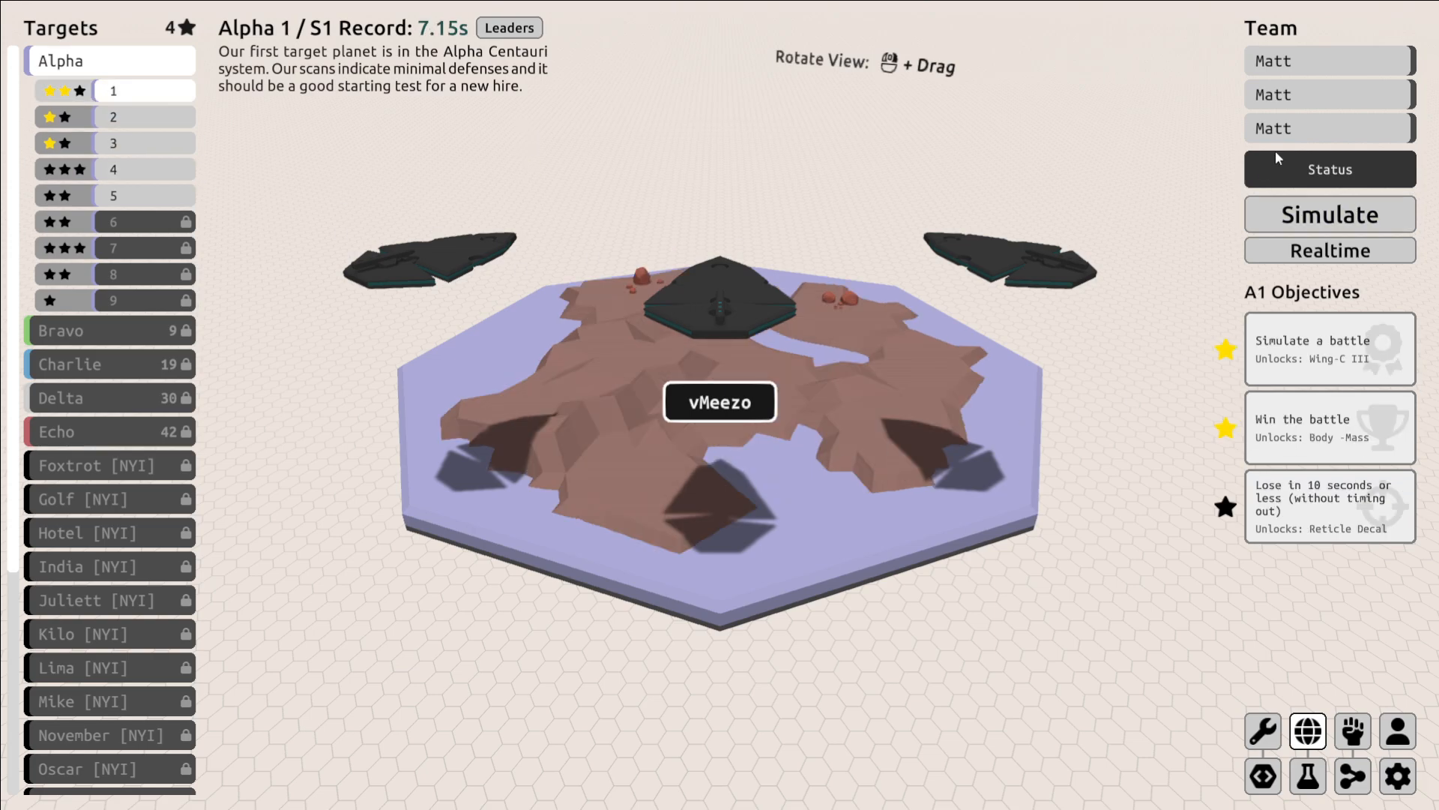
pyautogui.moveTo(1336, 516)
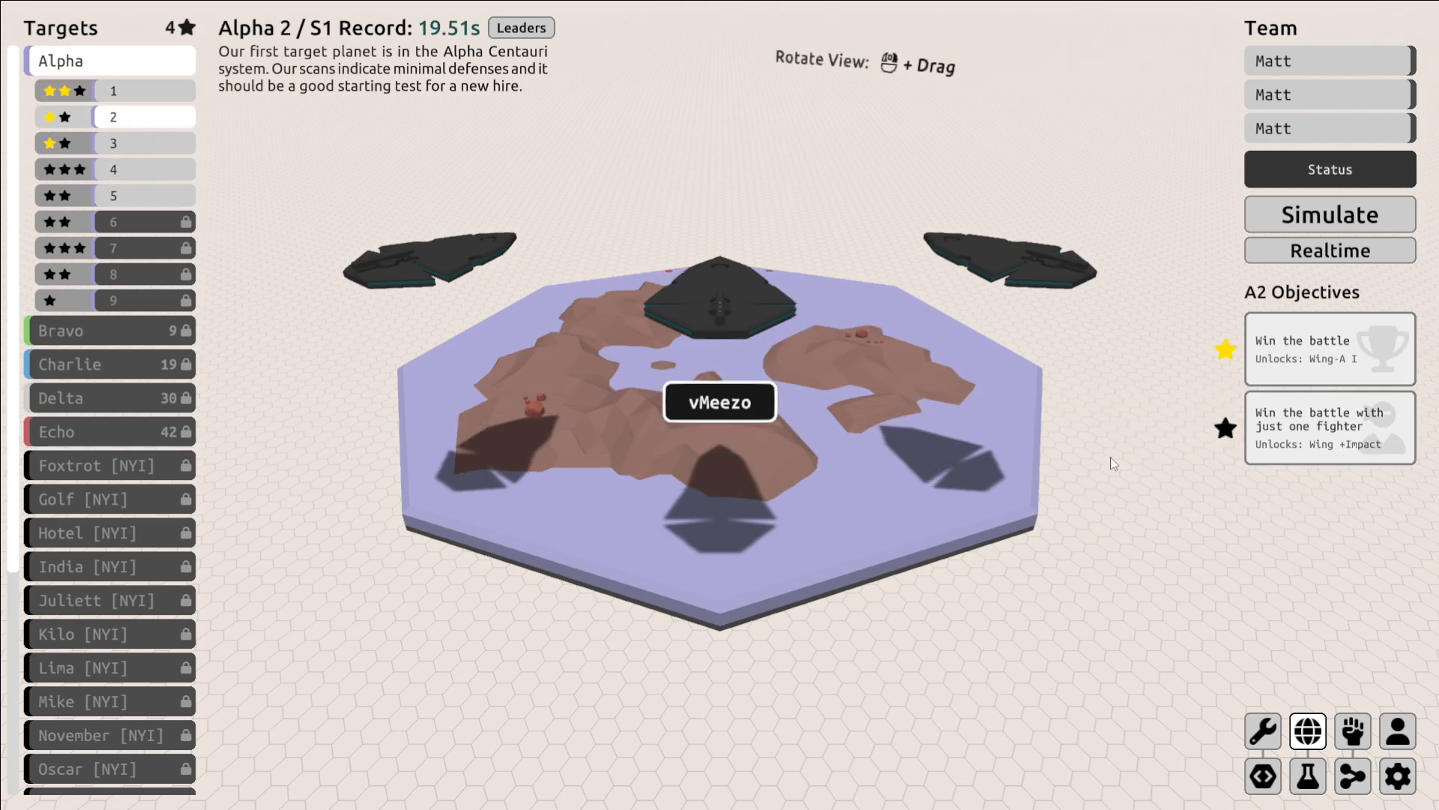
# Reduce the team to a single Matt drone and simulate the Alpha 2 battle.
pyautogui.click(1329, 95)
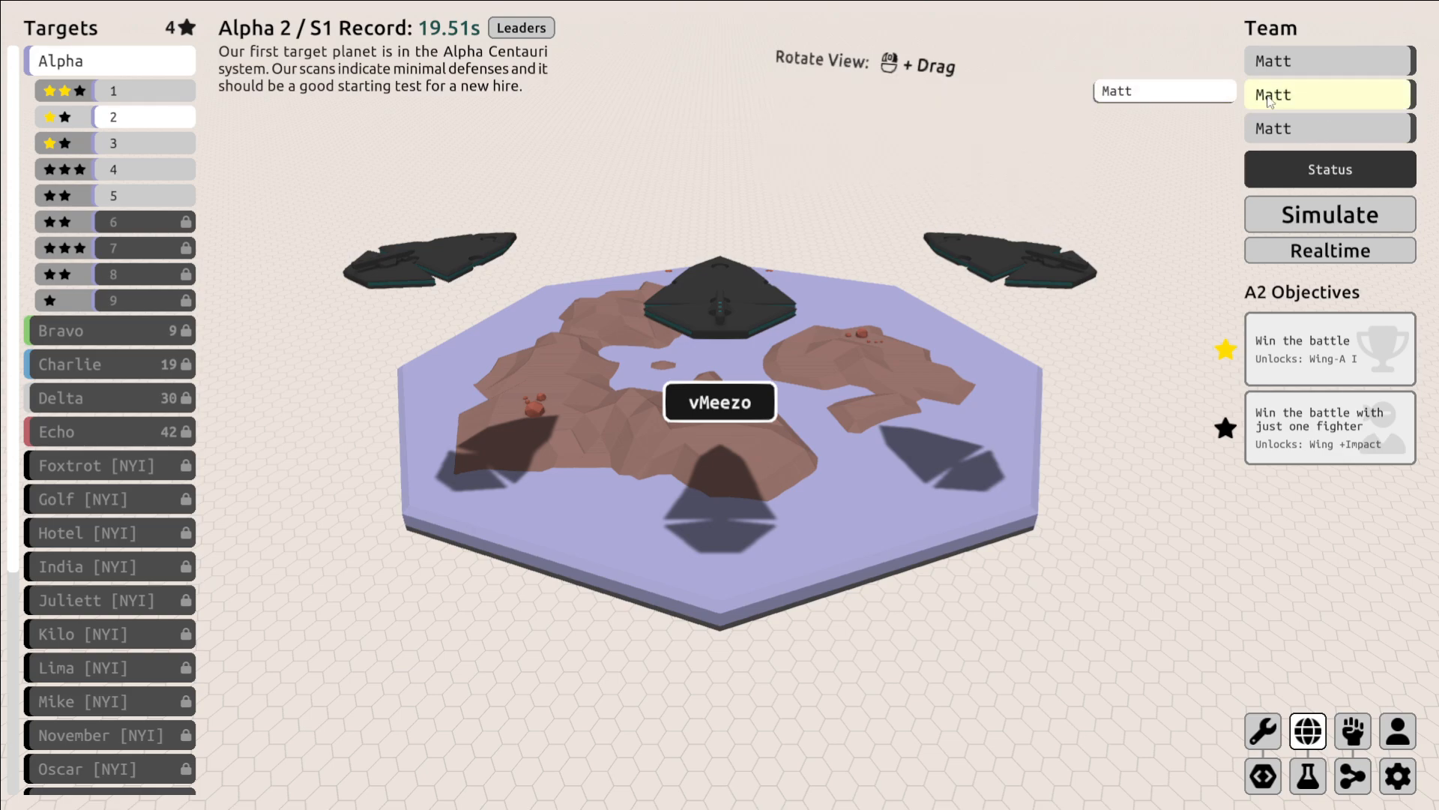
pyautogui.write('2')
pyautogui.click(1330, 127)
pyautogui.write('3')
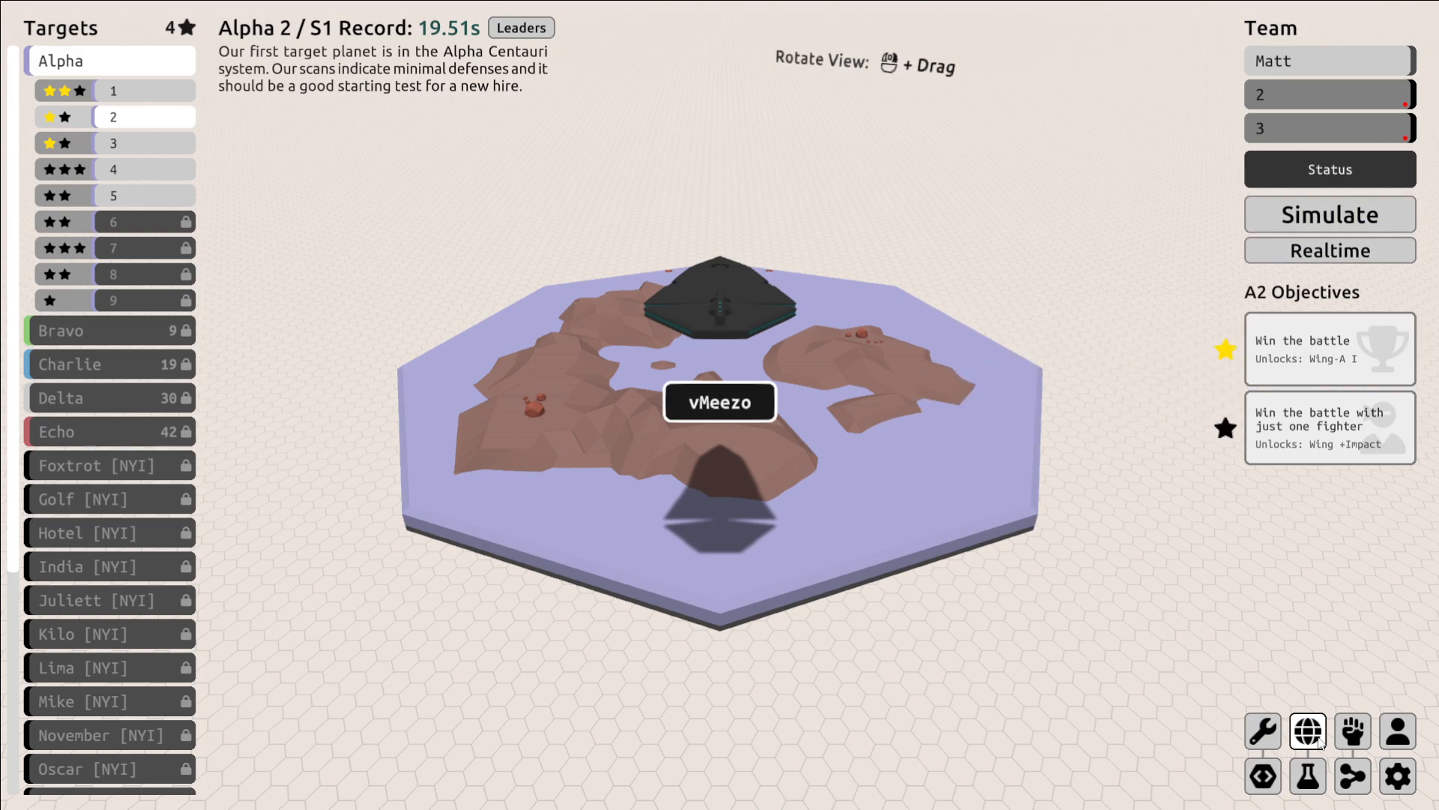
pyautogui.moveTo(1240, 211)
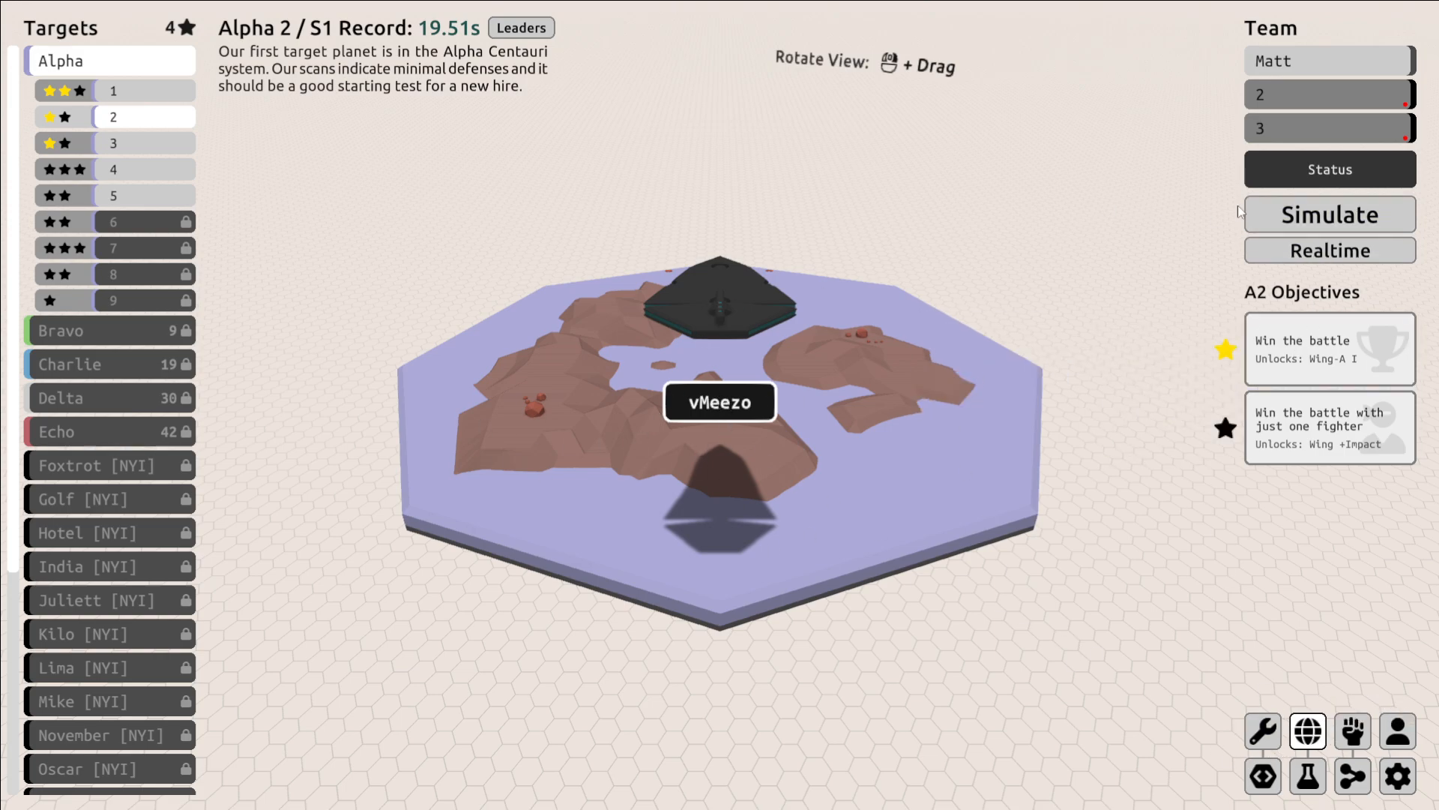
pyautogui.click(1328, 214)
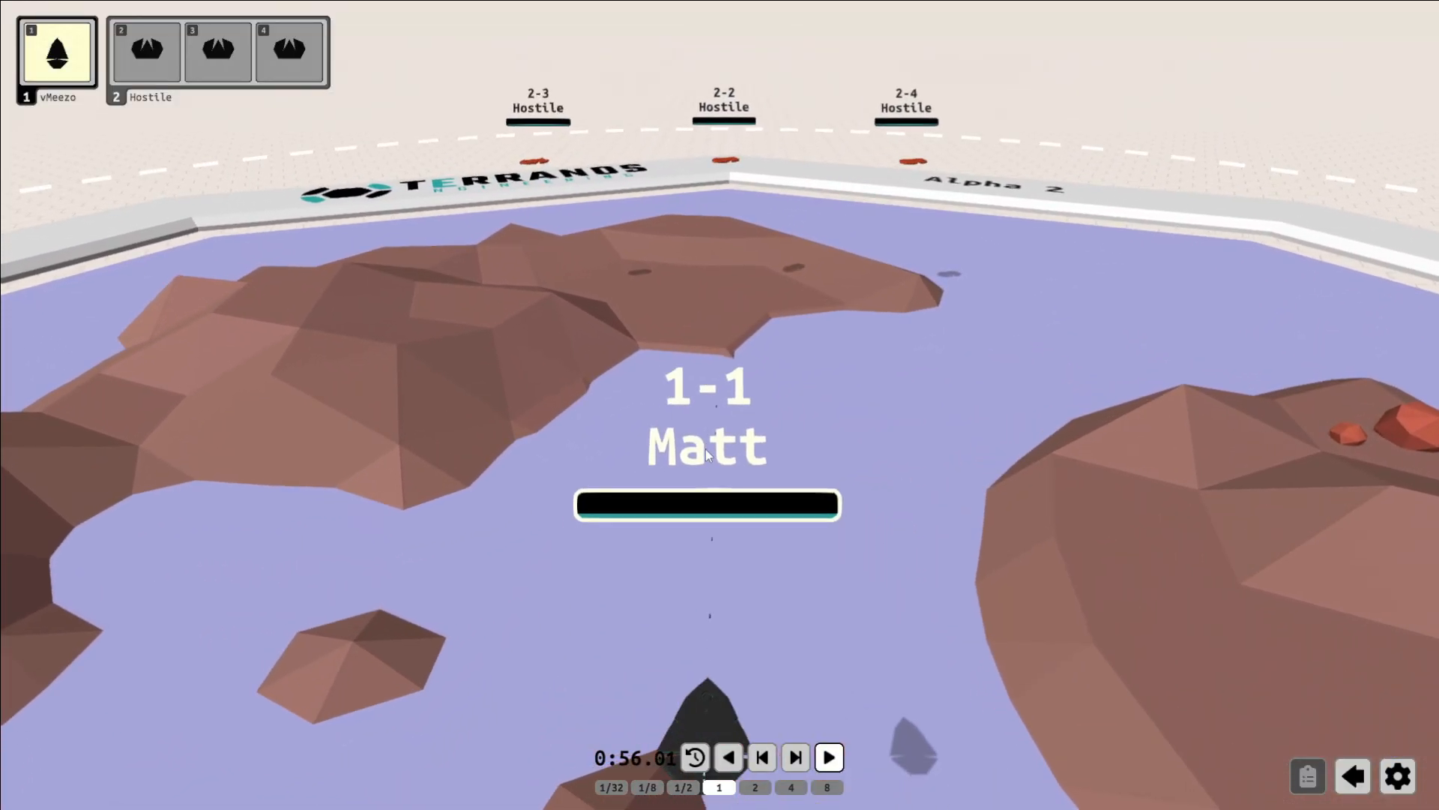
# Play the battle through to its 60s defeat and dismiss the Battle Summary.
pyautogui.click(826, 757)
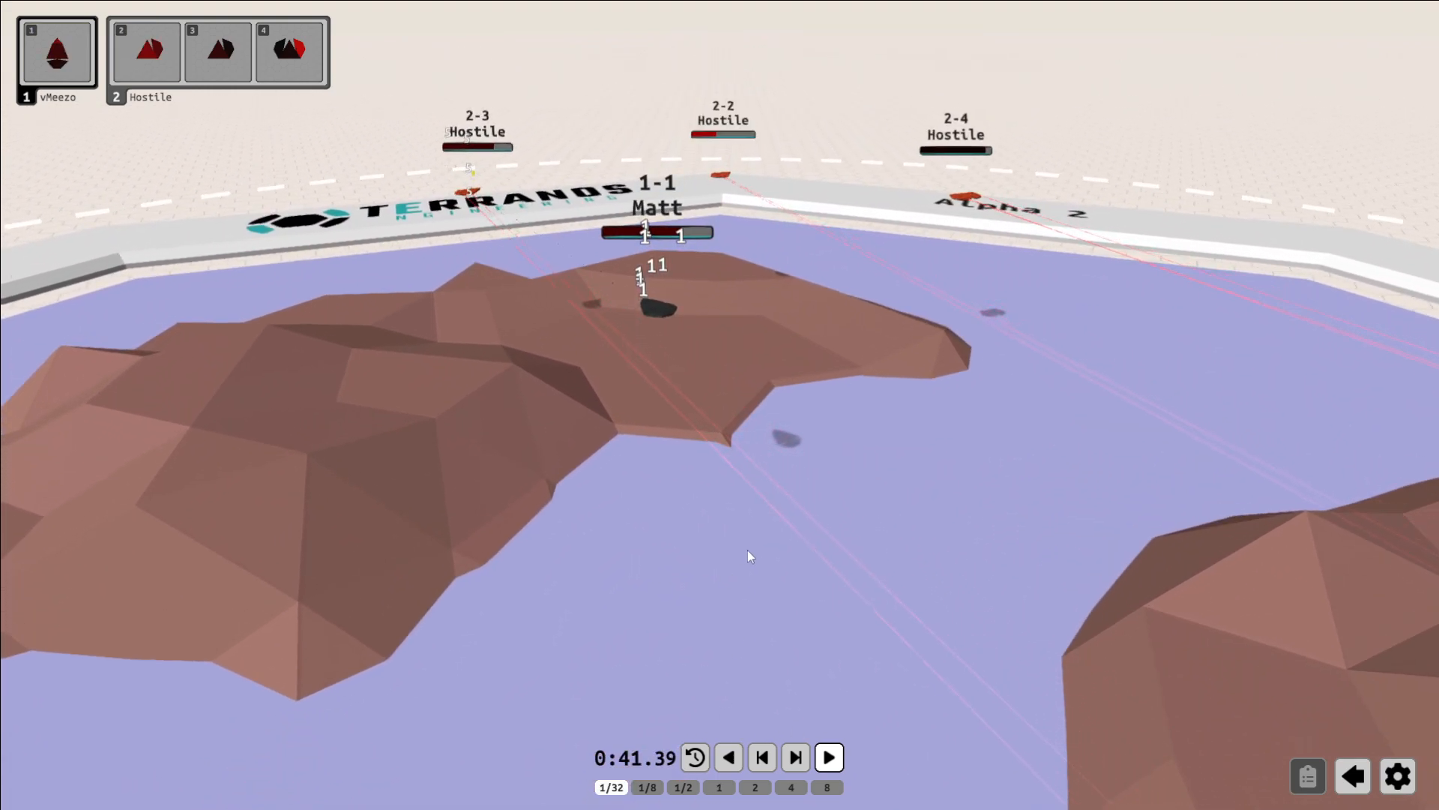
pyautogui.click(828, 757)
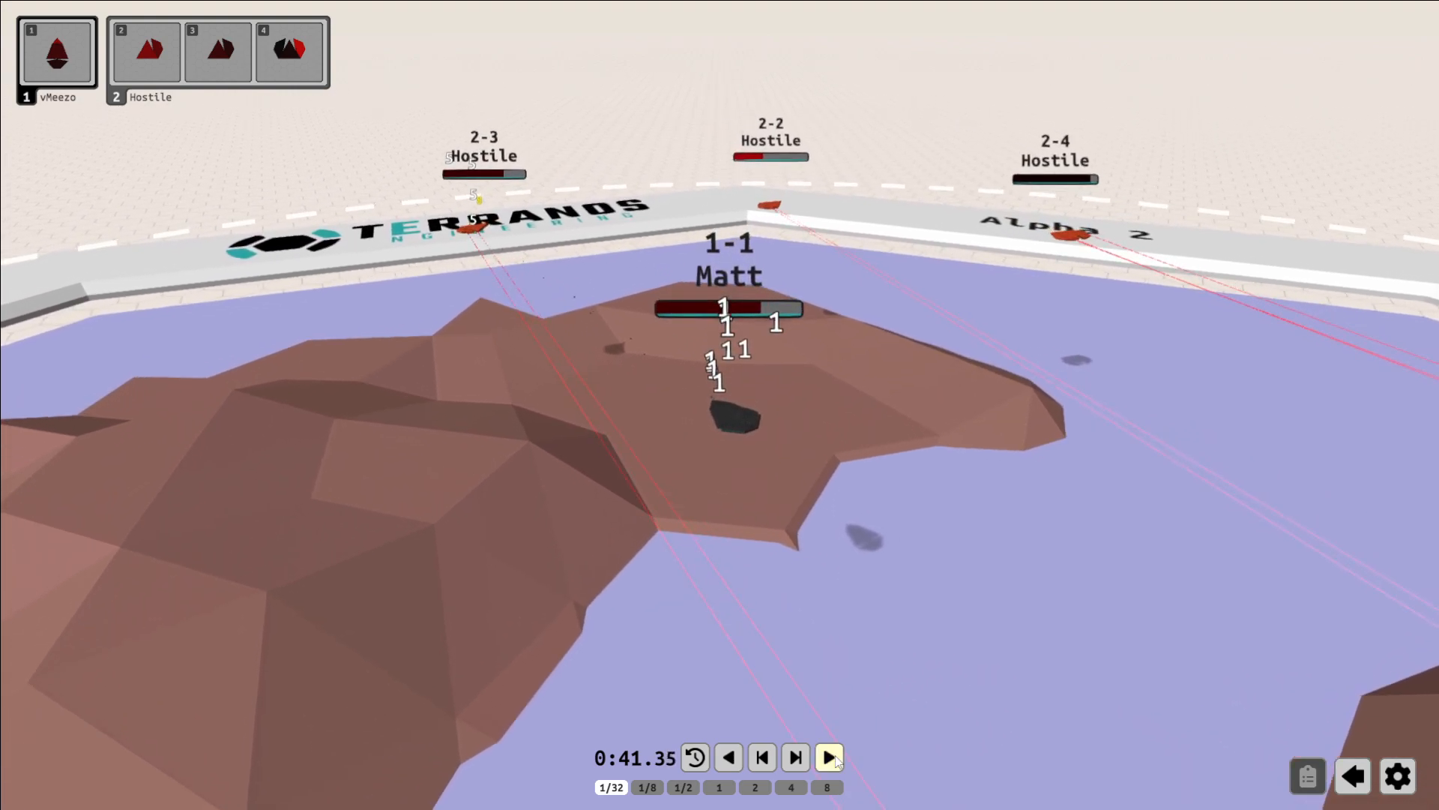
pyautogui.click(828, 757)
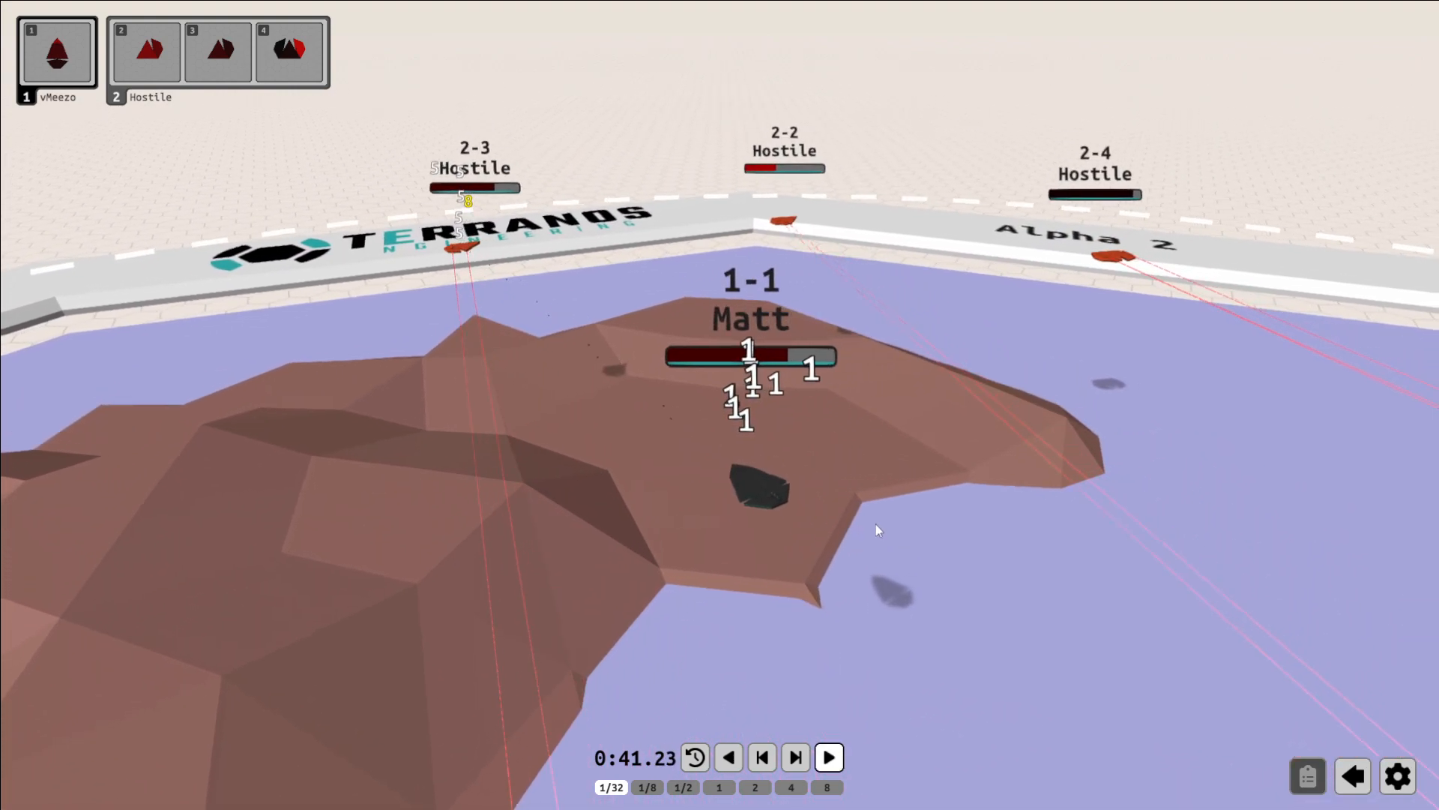
pyautogui.click(794, 755)
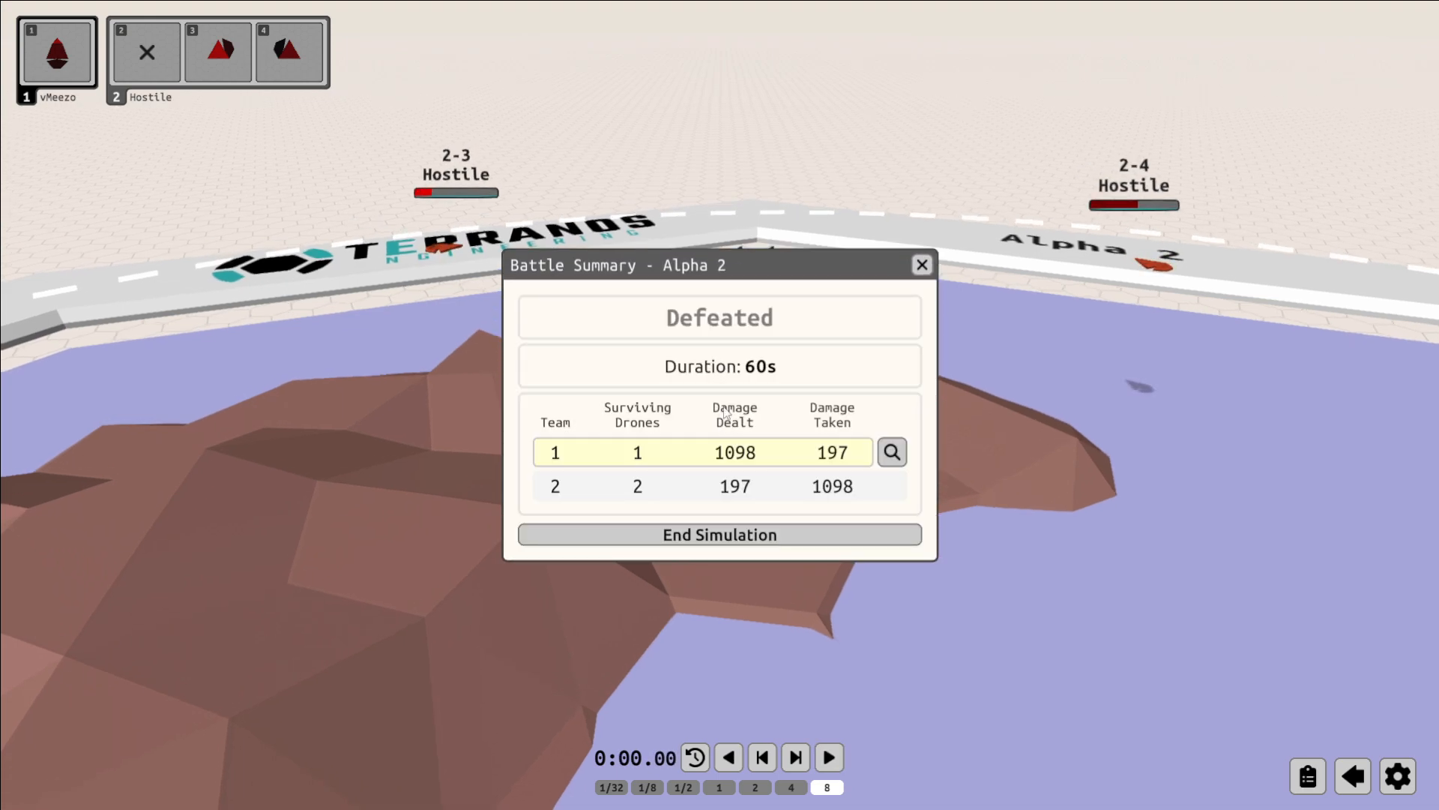
pyautogui.click(921, 263)
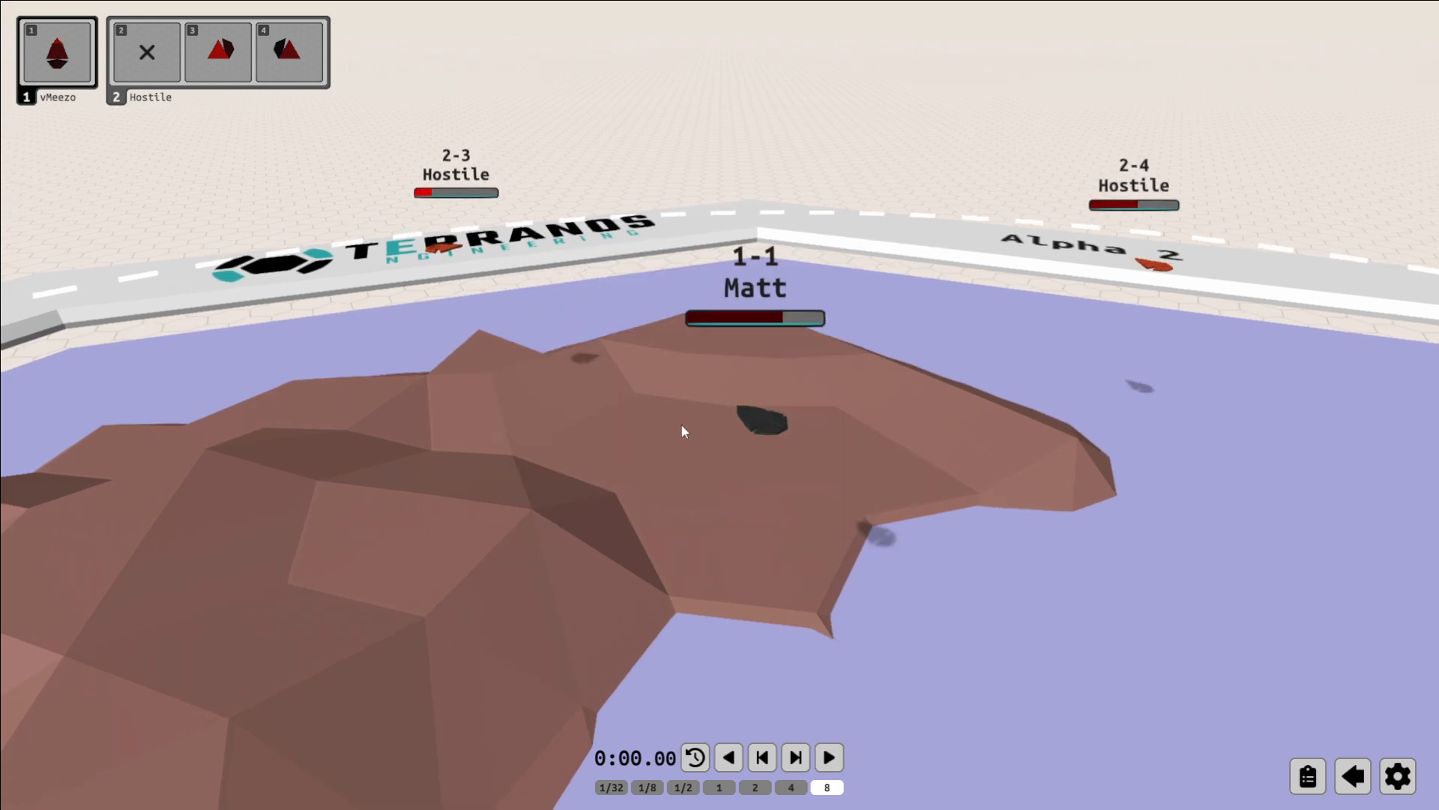
pyautogui.click(828, 757)
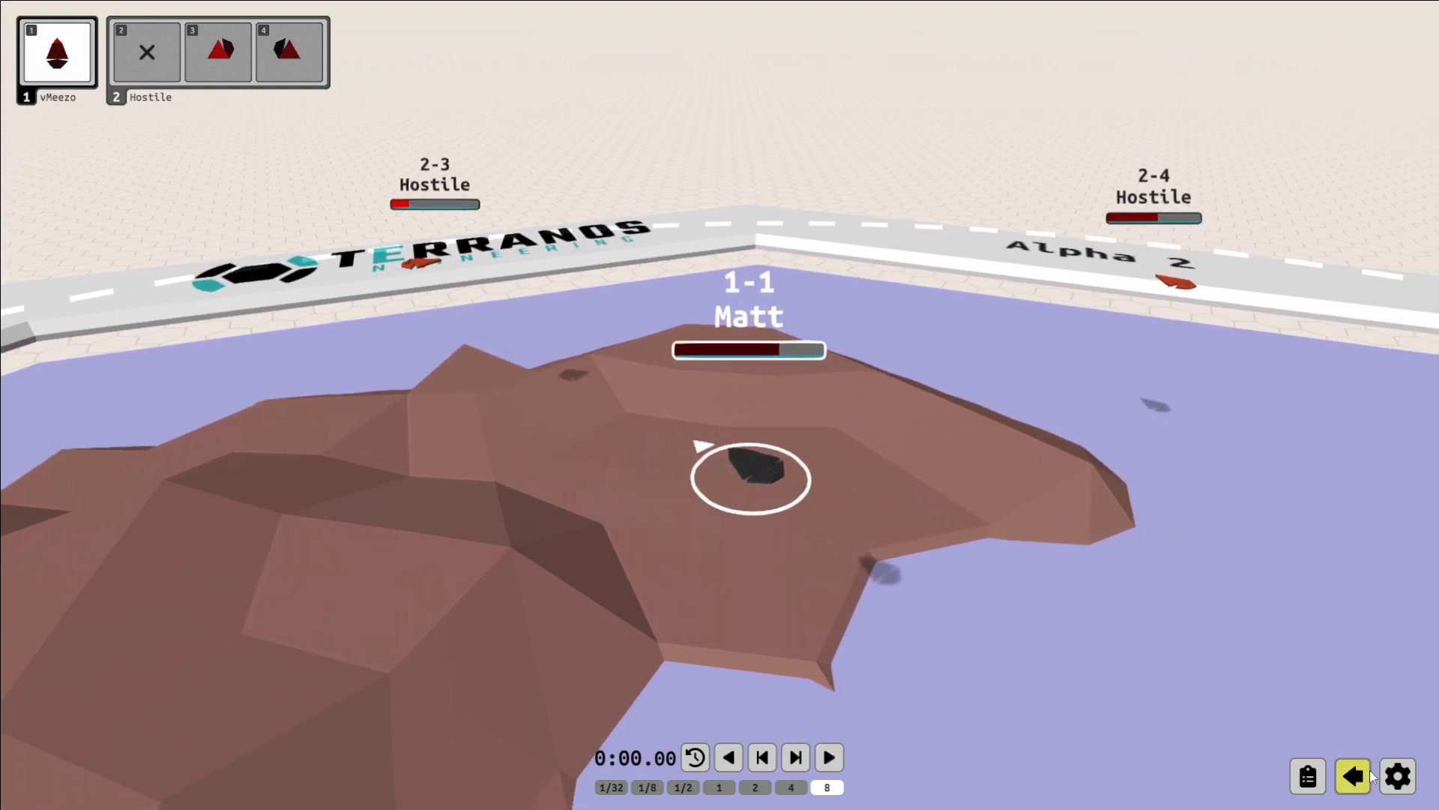
# Leave the battle, inspect the Wing-A I's Machine Gun-A I, and go to the 3 v 3 tournament page.
pyautogui.click(1351, 776)
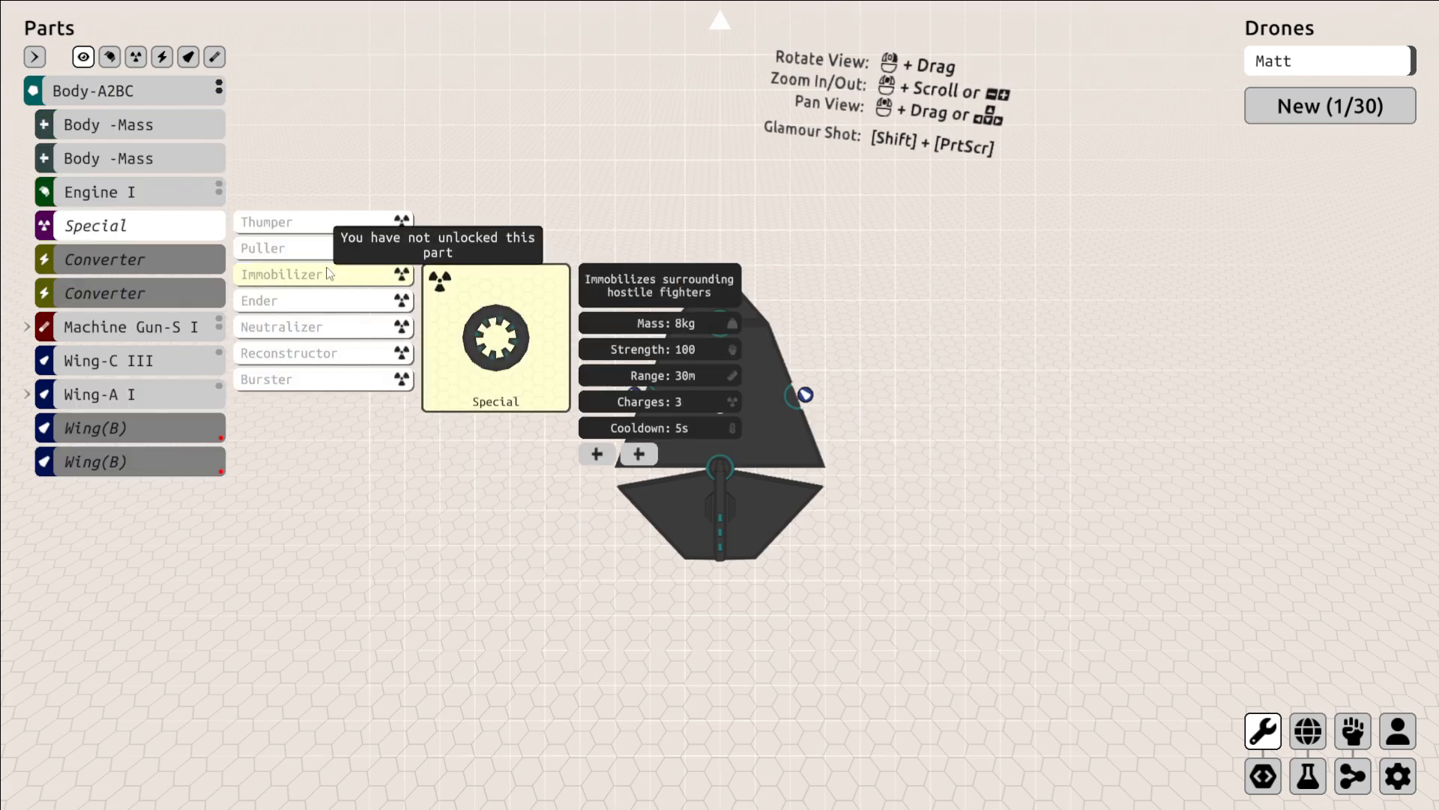
pyautogui.click(120, 88)
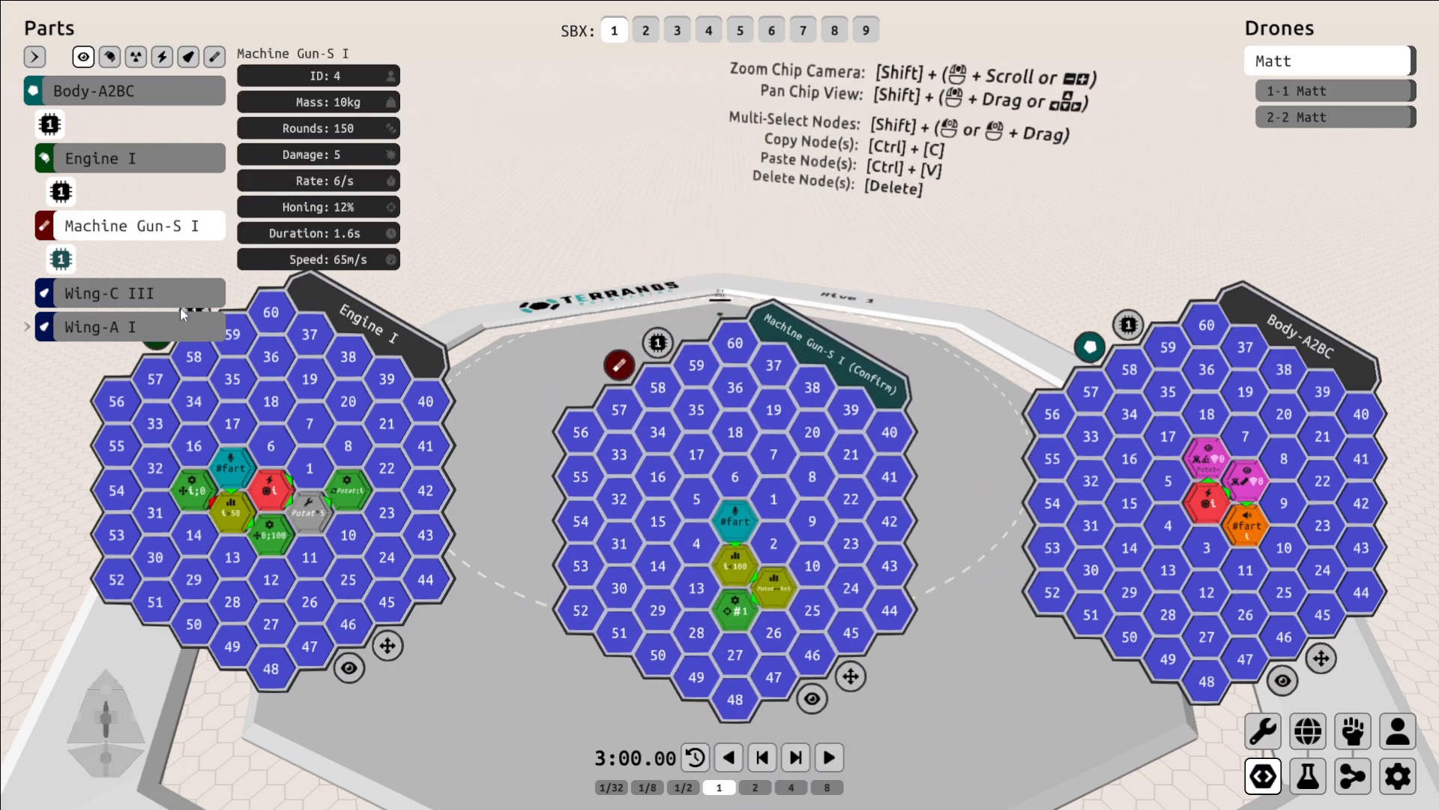
pyautogui.click(100, 327)
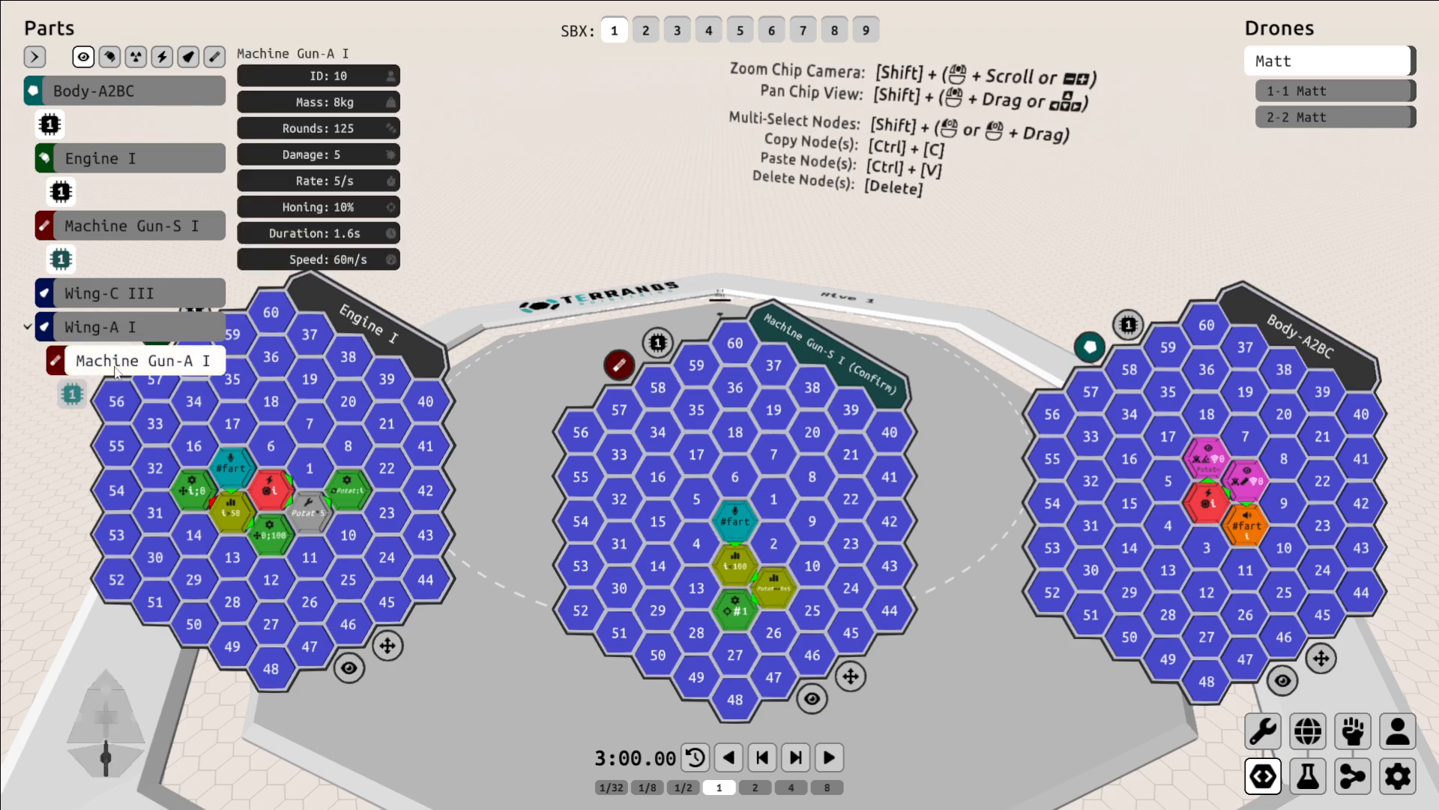
pyautogui.click(138, 360)
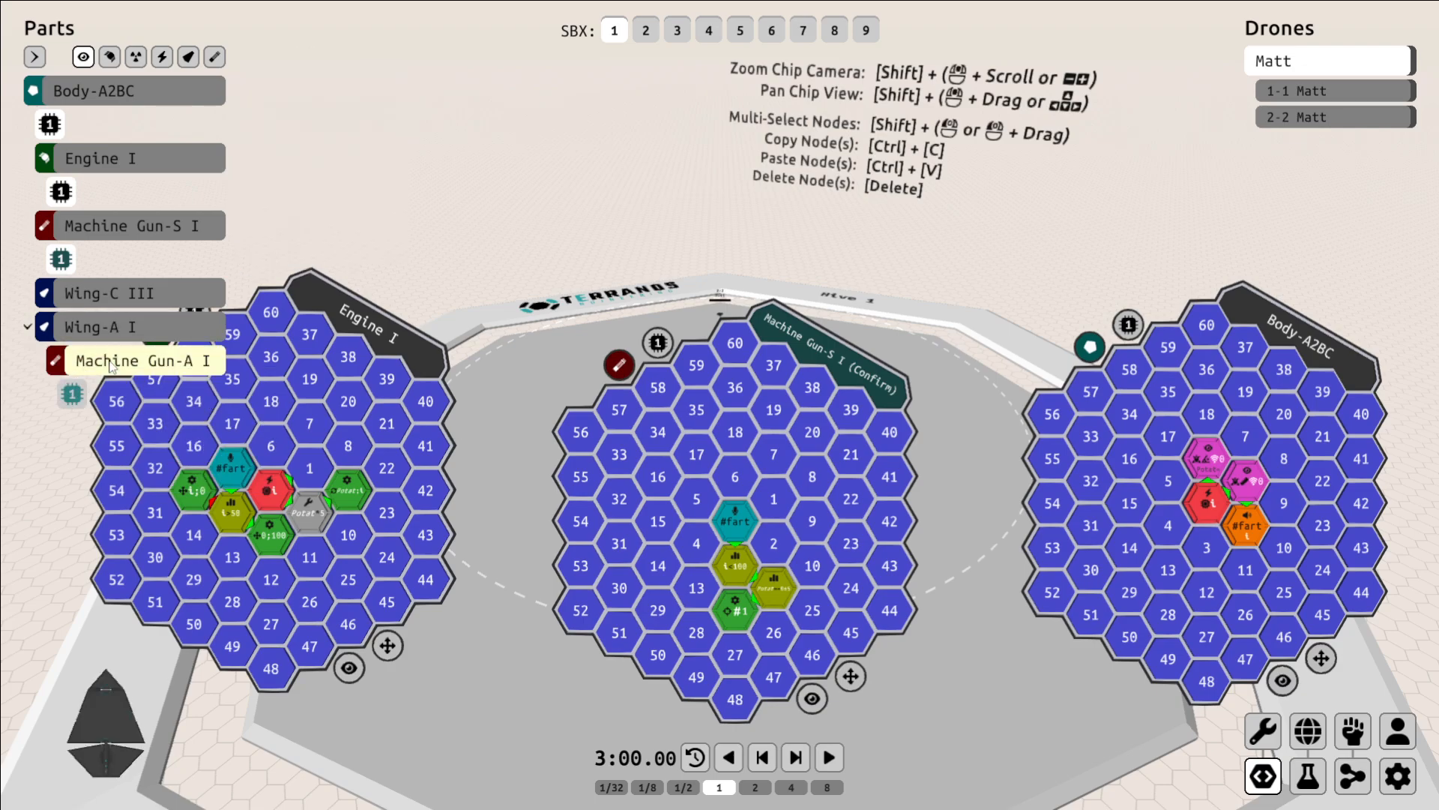
pyautogui.moveTo(73, 434)
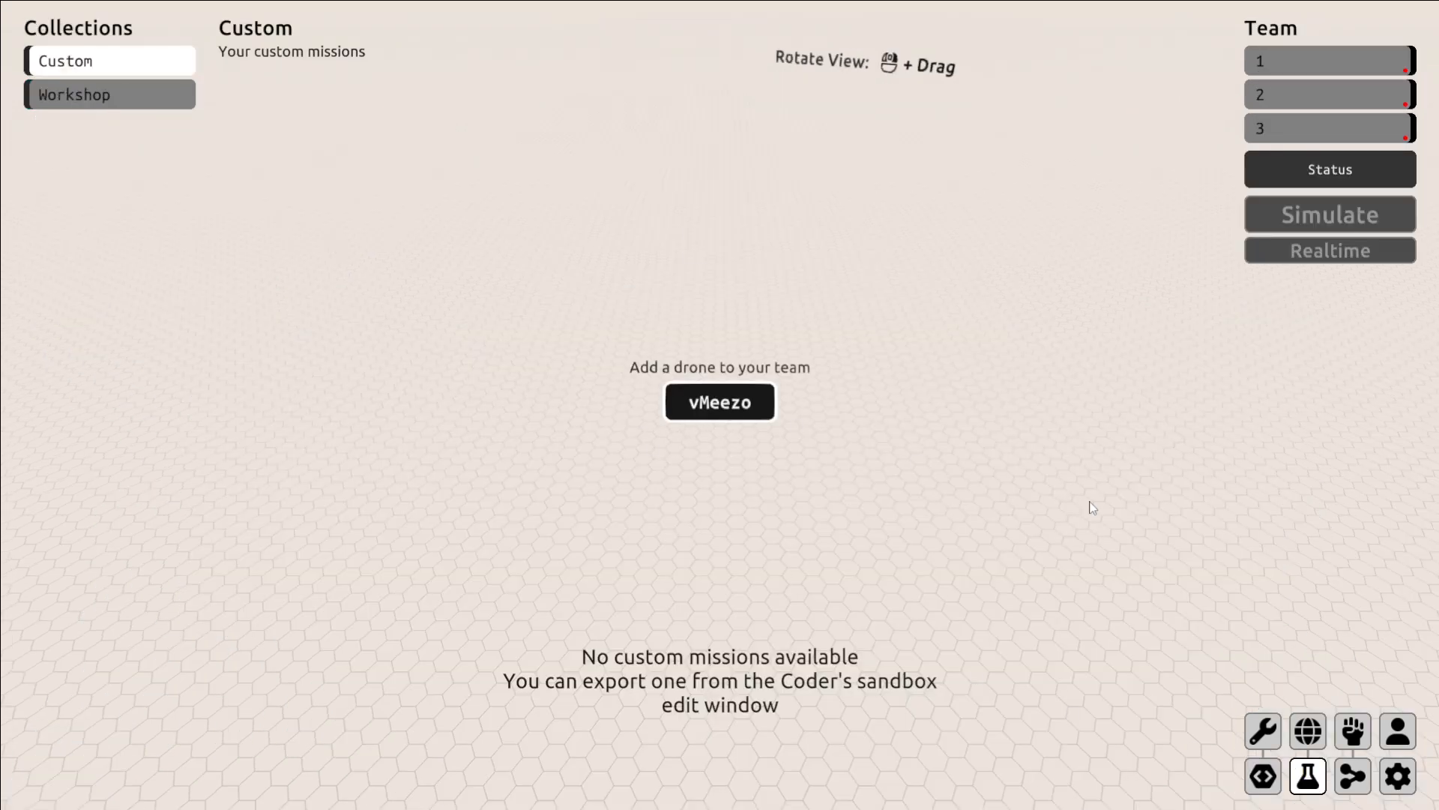
pyautogui.click(1351, 776)
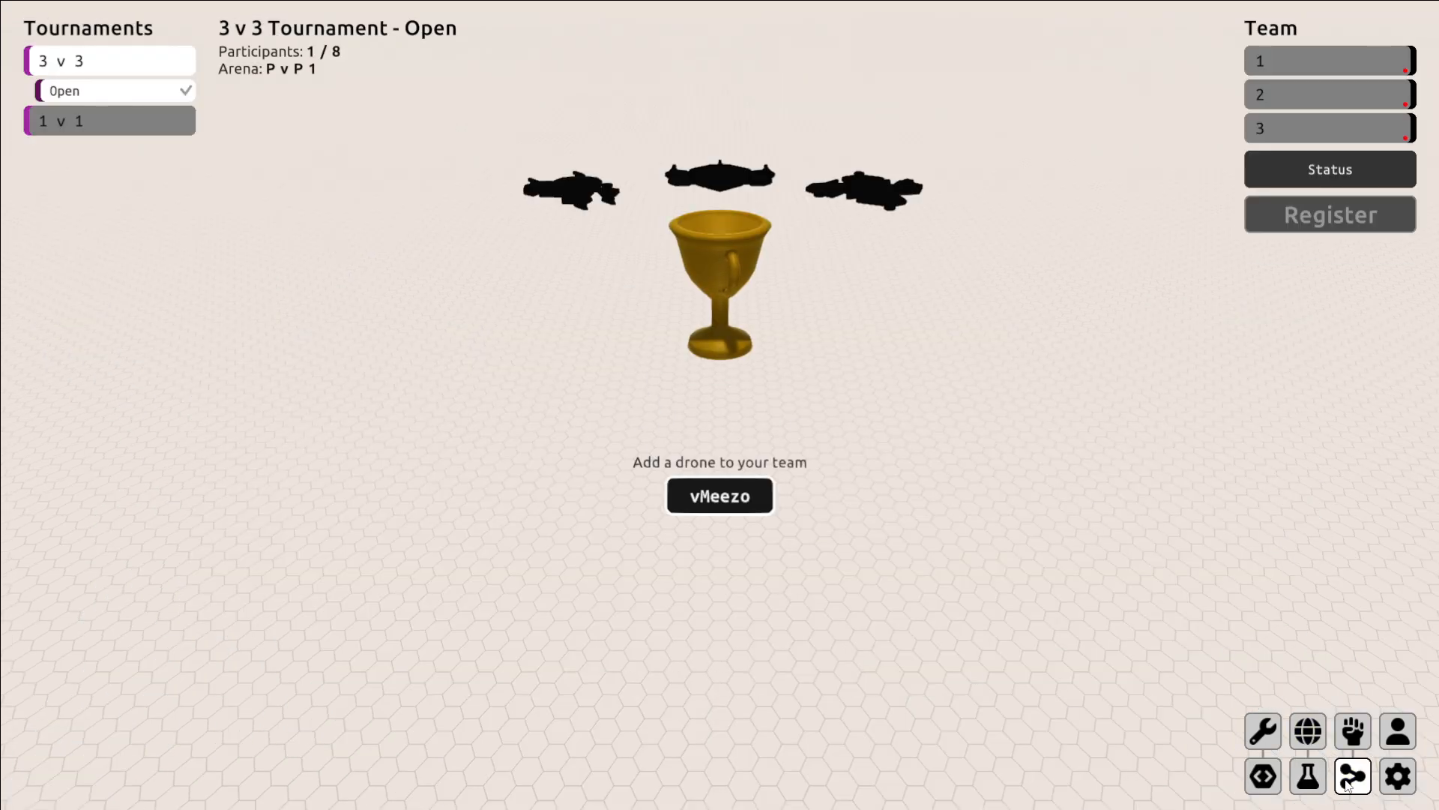
# Remove a Body -Mass mod from the body and review the engine's mod slots.
pyautogui.click(1263, 731)
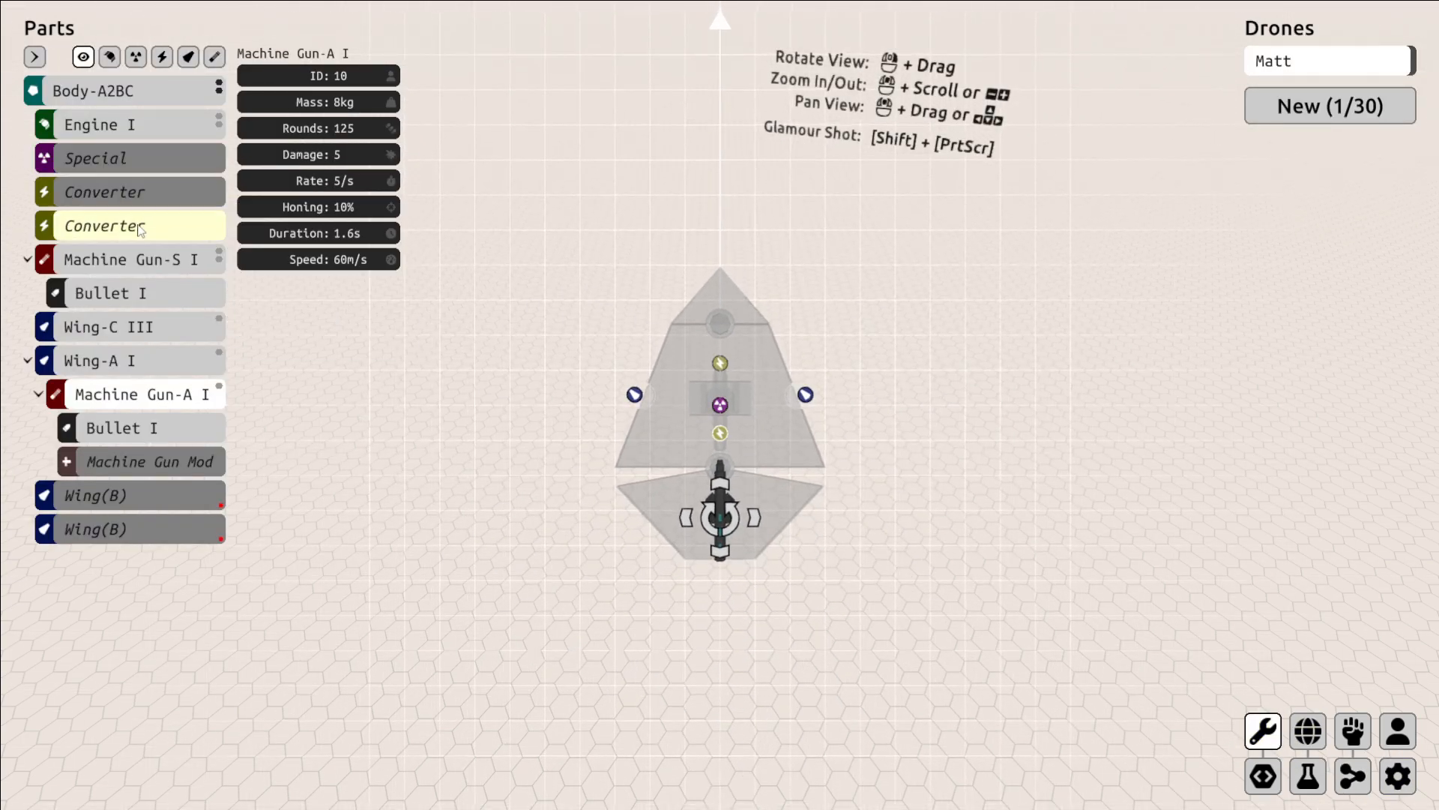
pyautogui.click(101, 124)
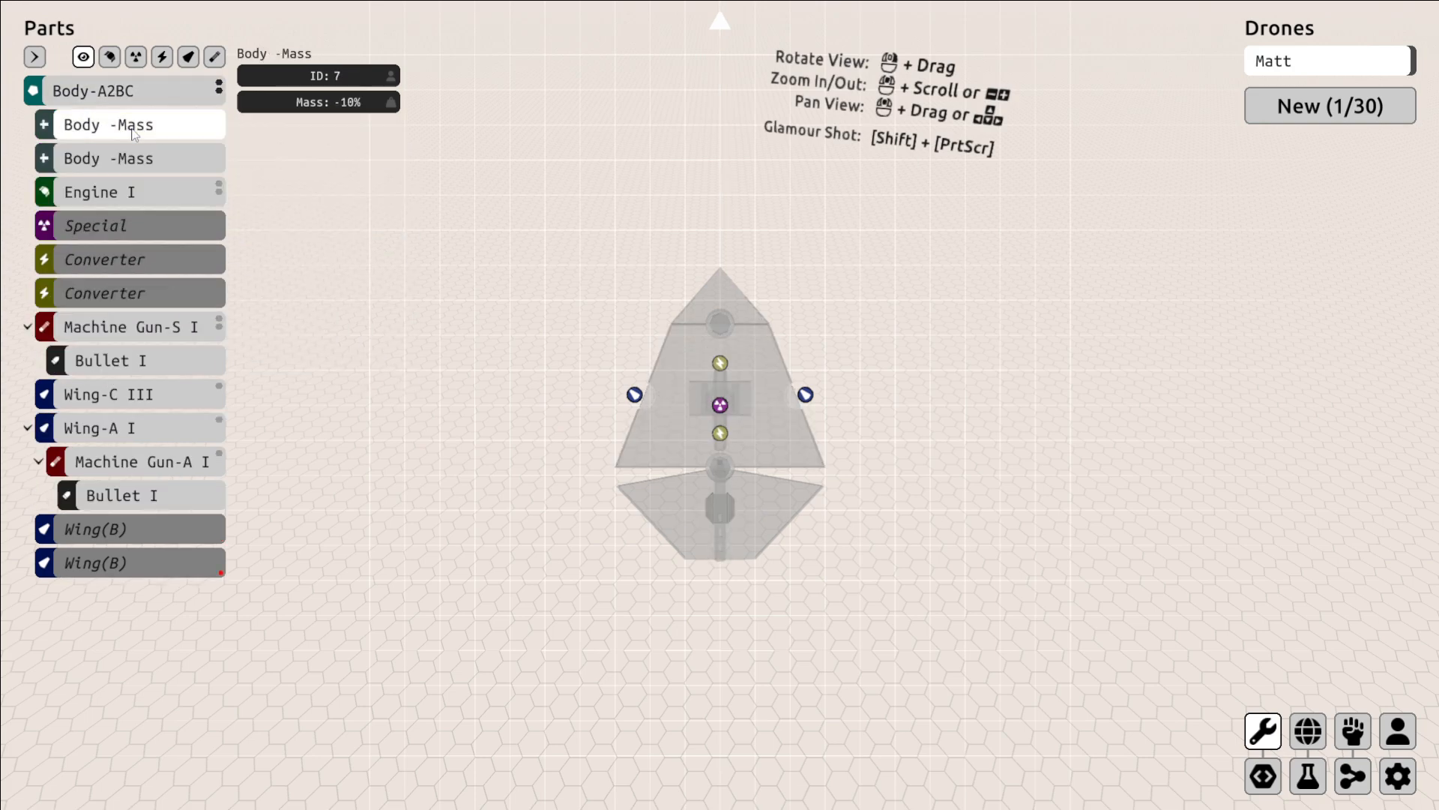
pyautogui.rightClick(108, 124)
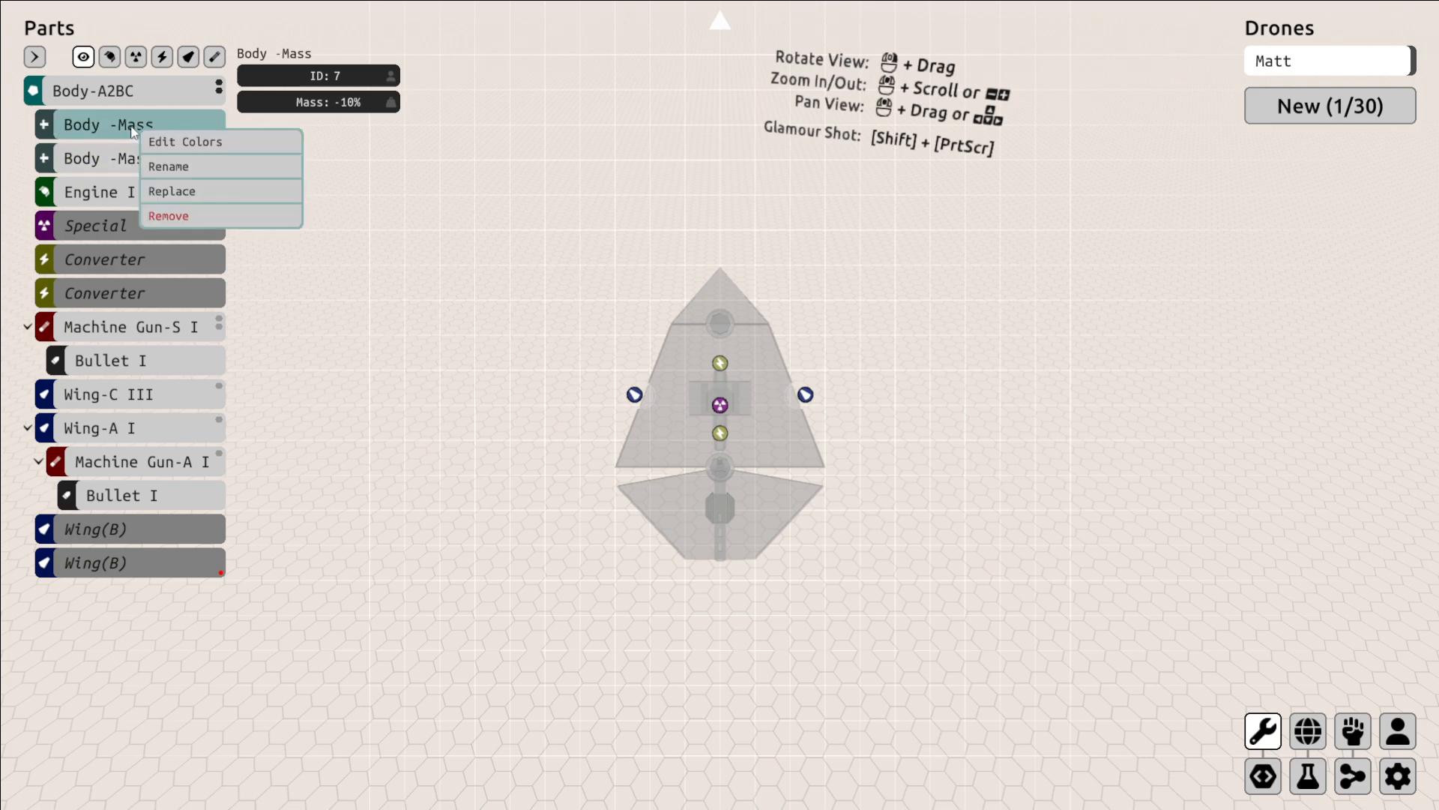
pyautogui.click(168, 216)
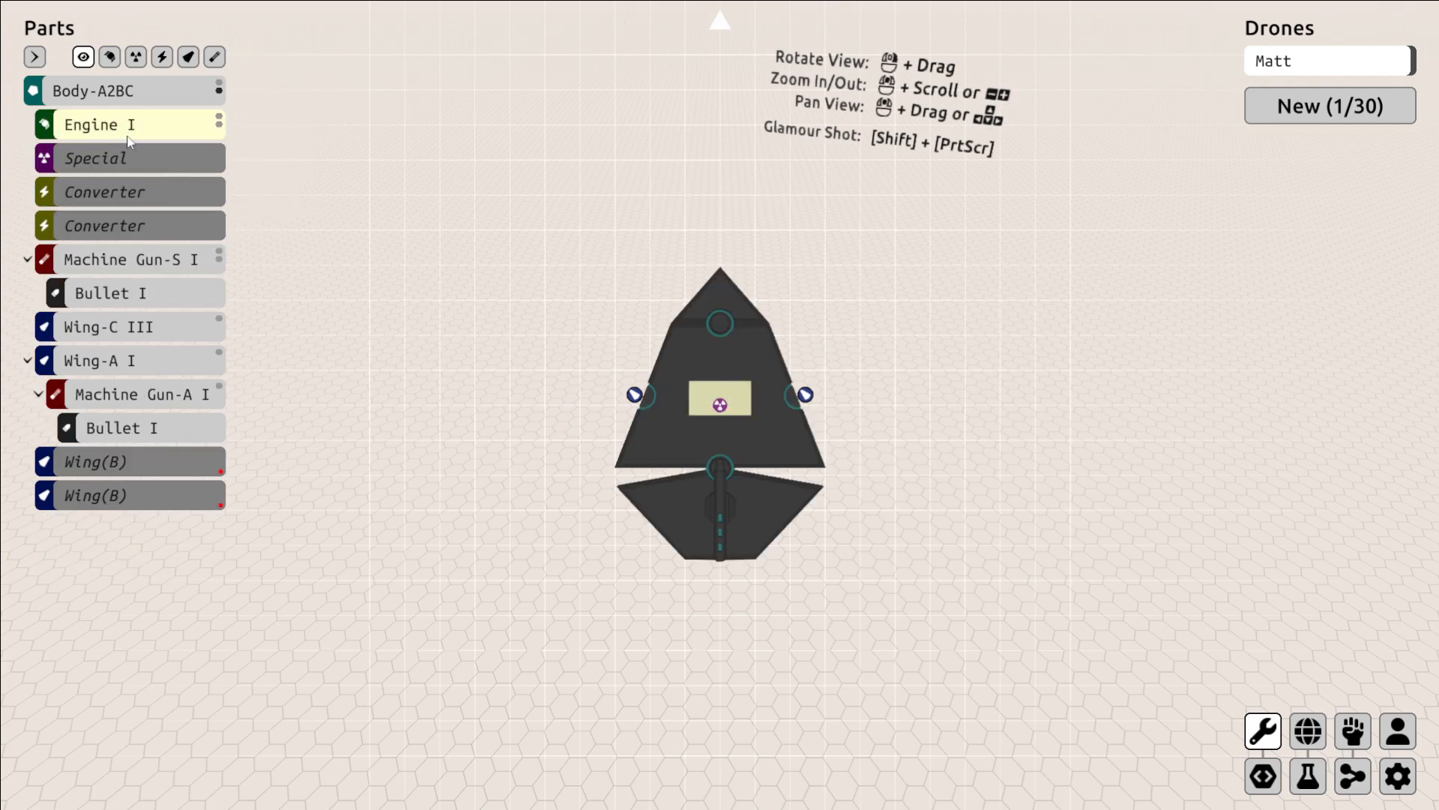
pyautogui.click(92, 90)
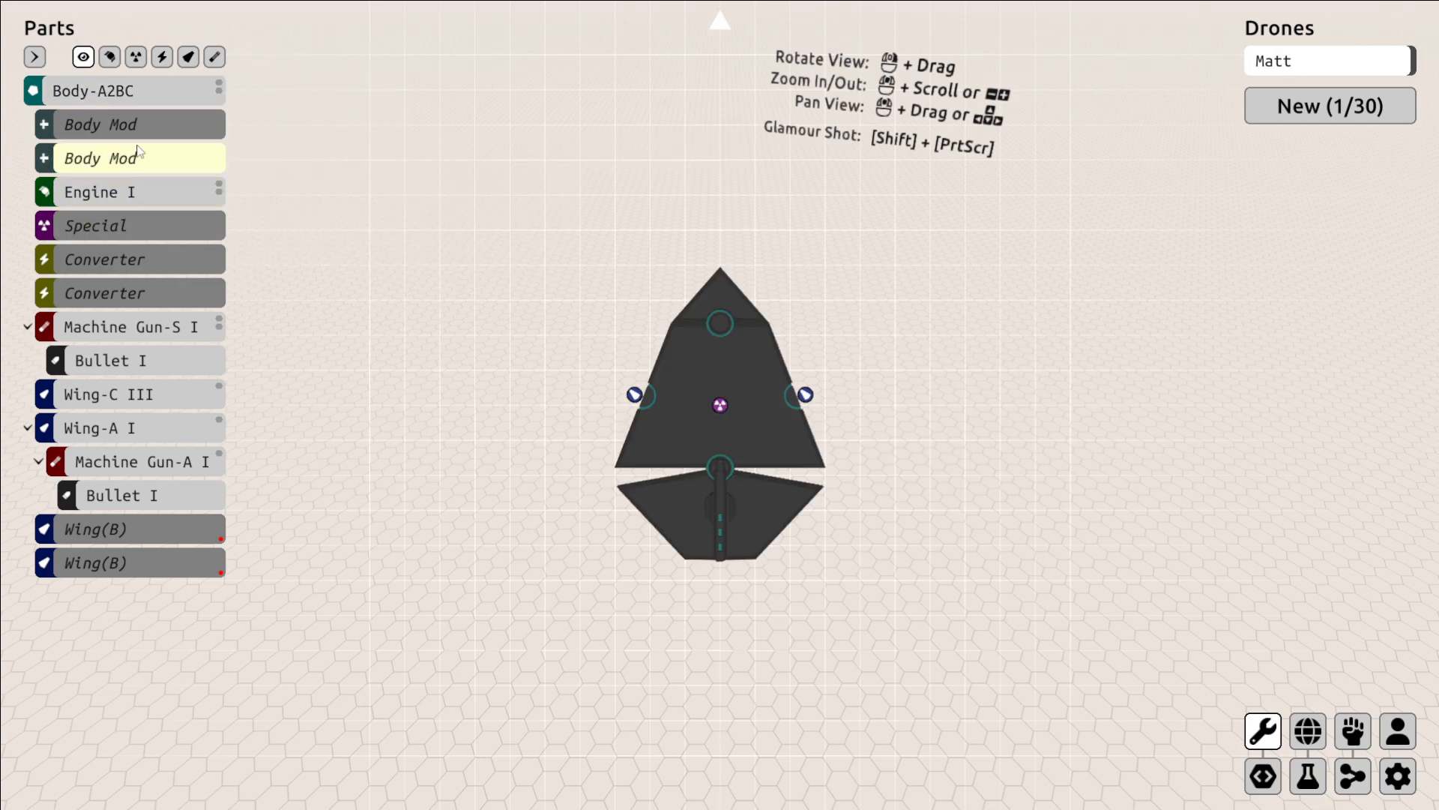
pyautogui.click(99, 191)
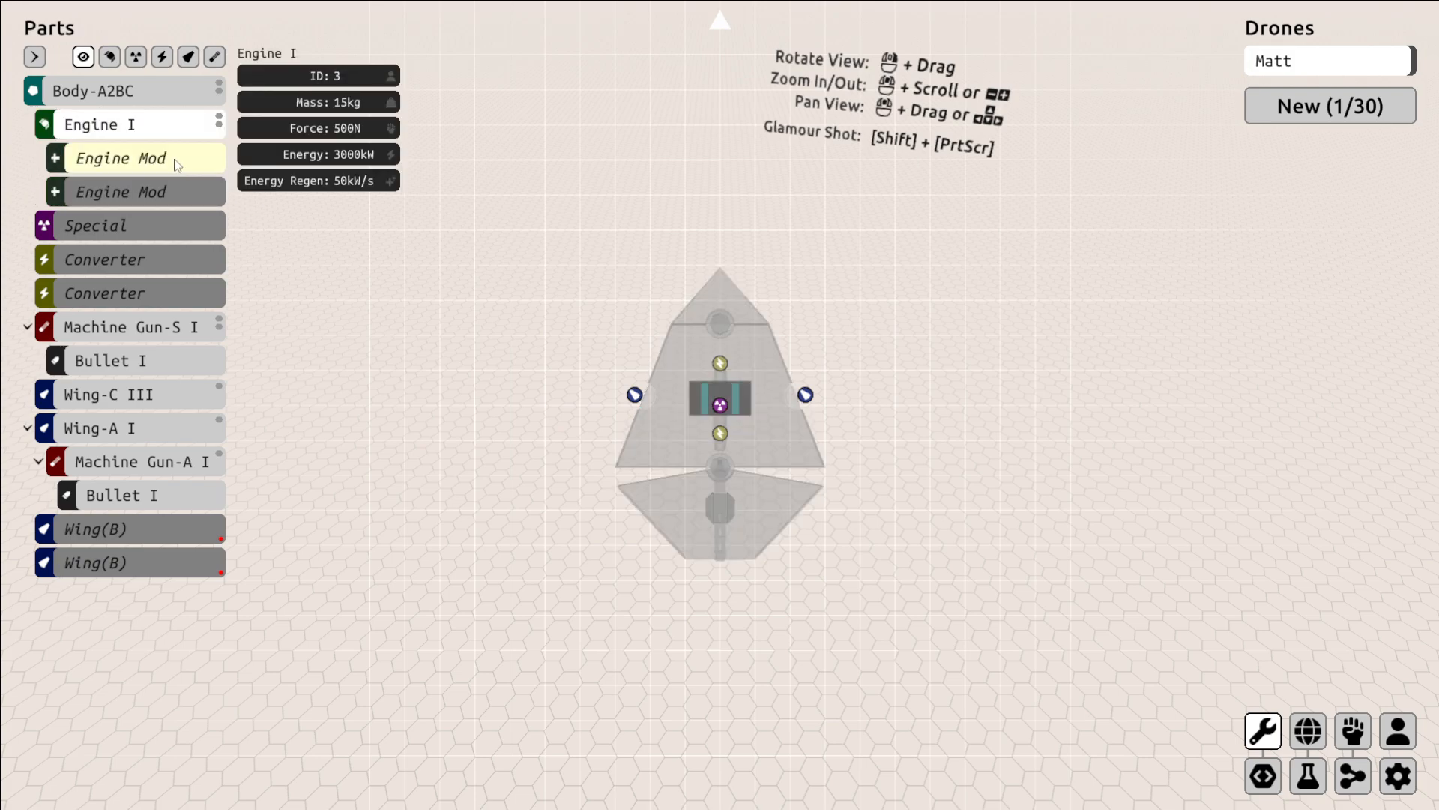
pyautogui.click(91, 90)
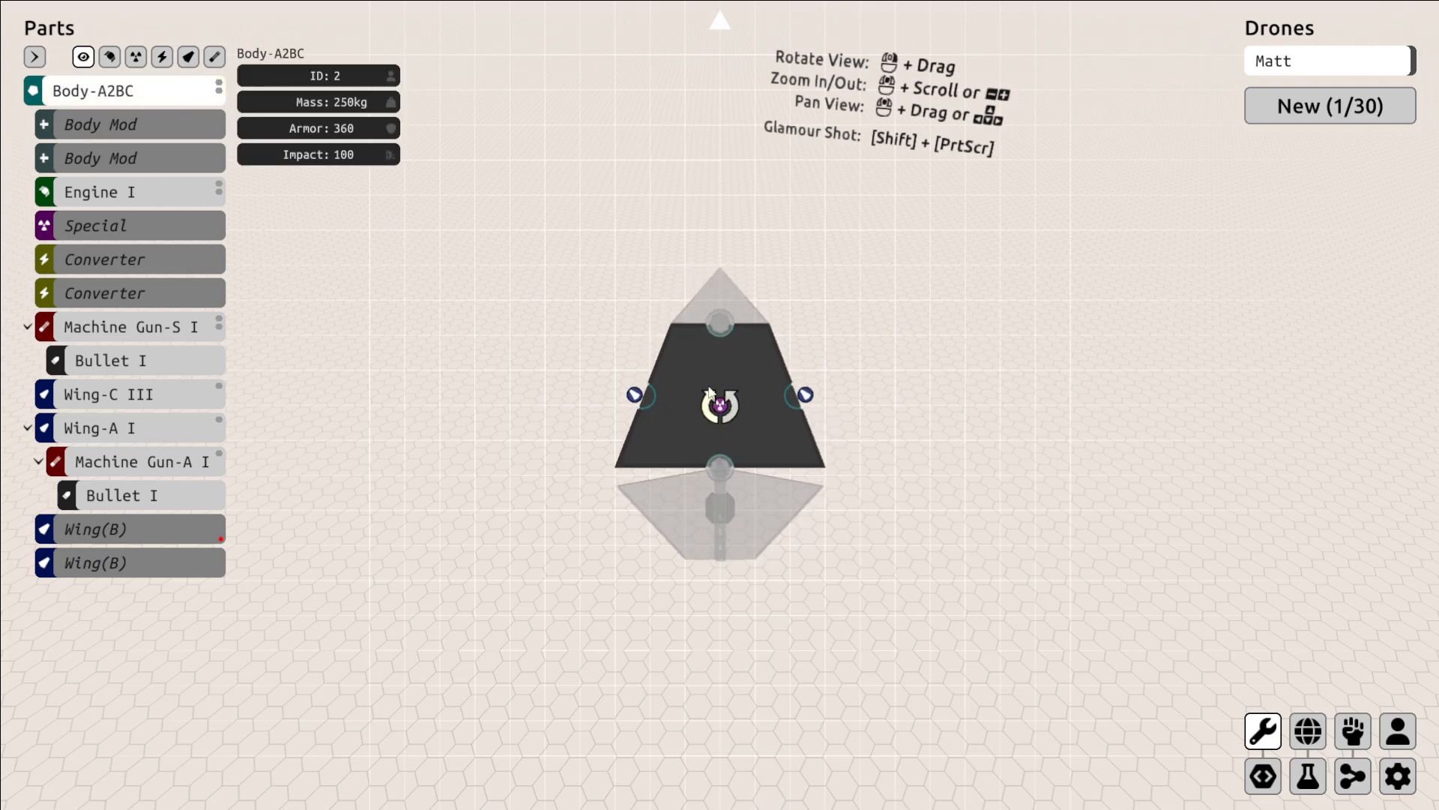
# Fit a Wing-B I into the empty wing slot with a Machine Gun-B I and its bullet slot.
pyautogui.click(108, 393)
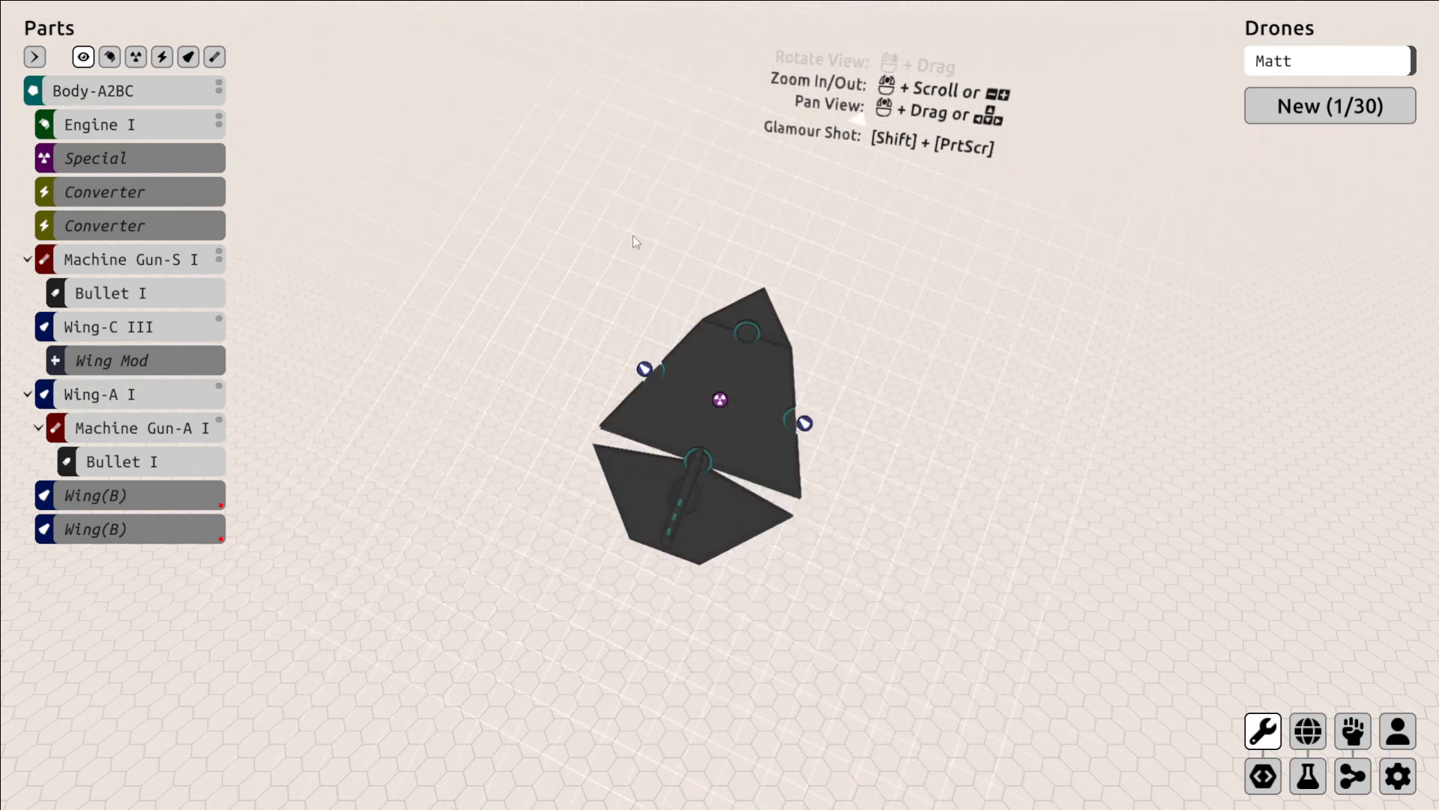
pyautogui.click(95, 528)
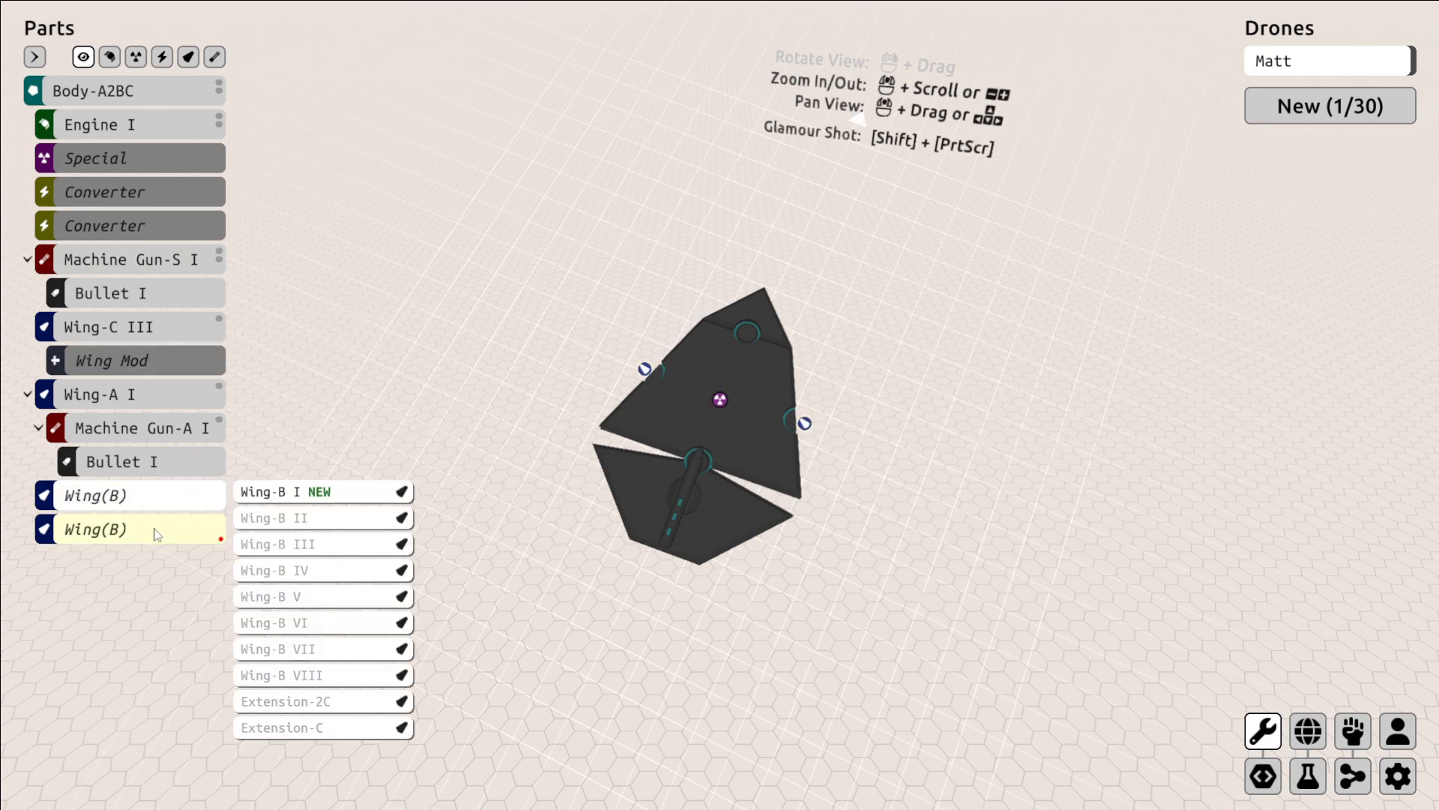
pyautogui.click(283, 492)
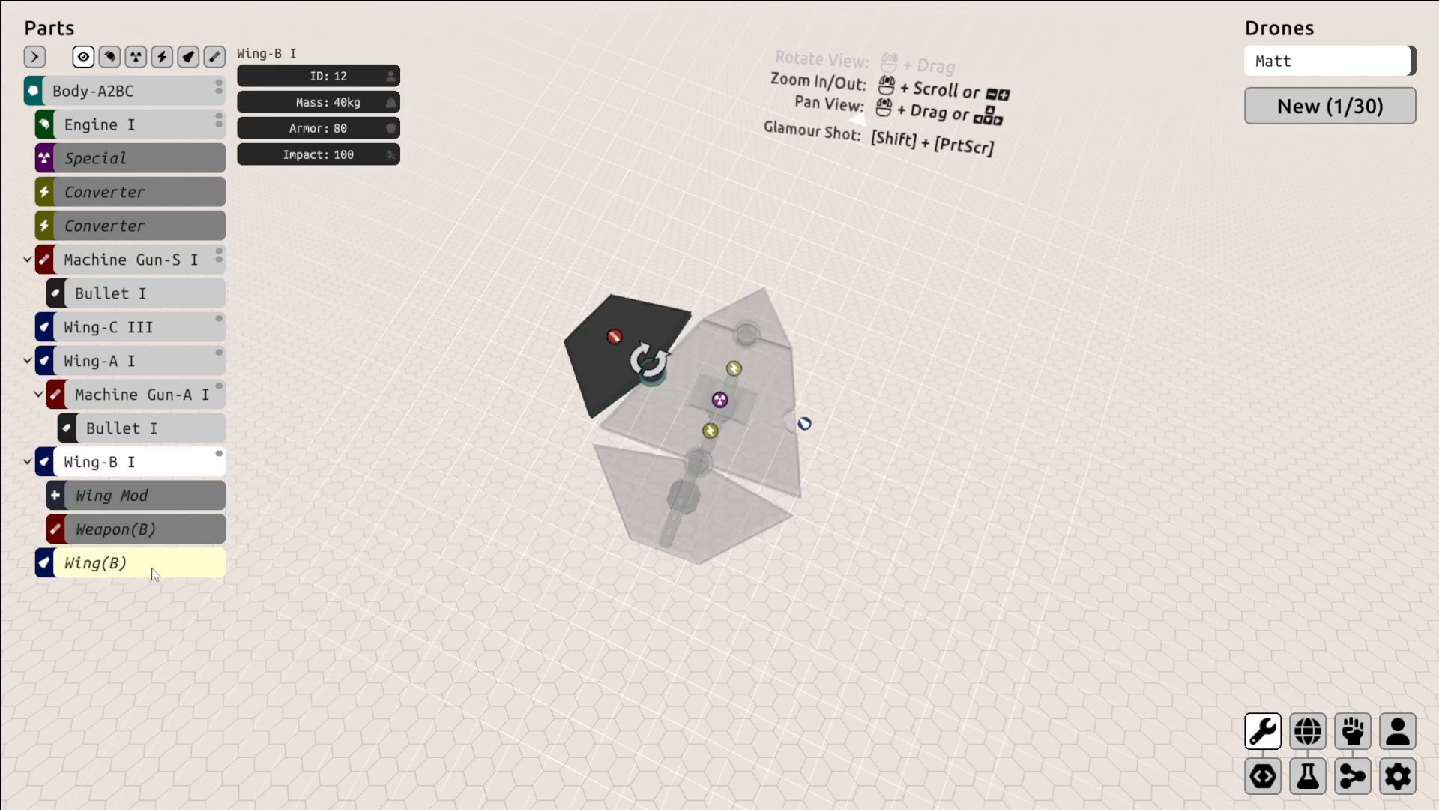
pyautogui.click(116, 529)
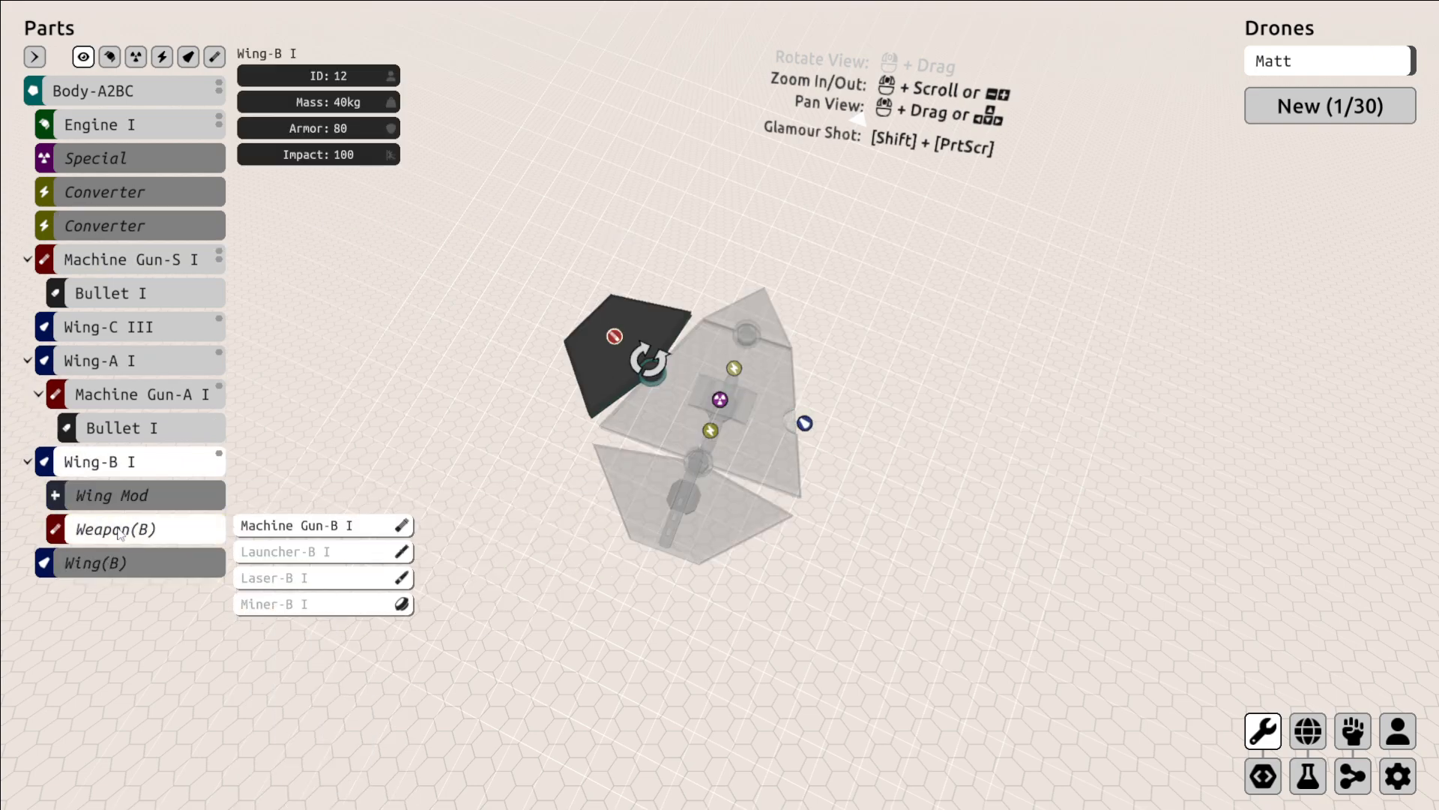
pyautogui.click(316, 524)
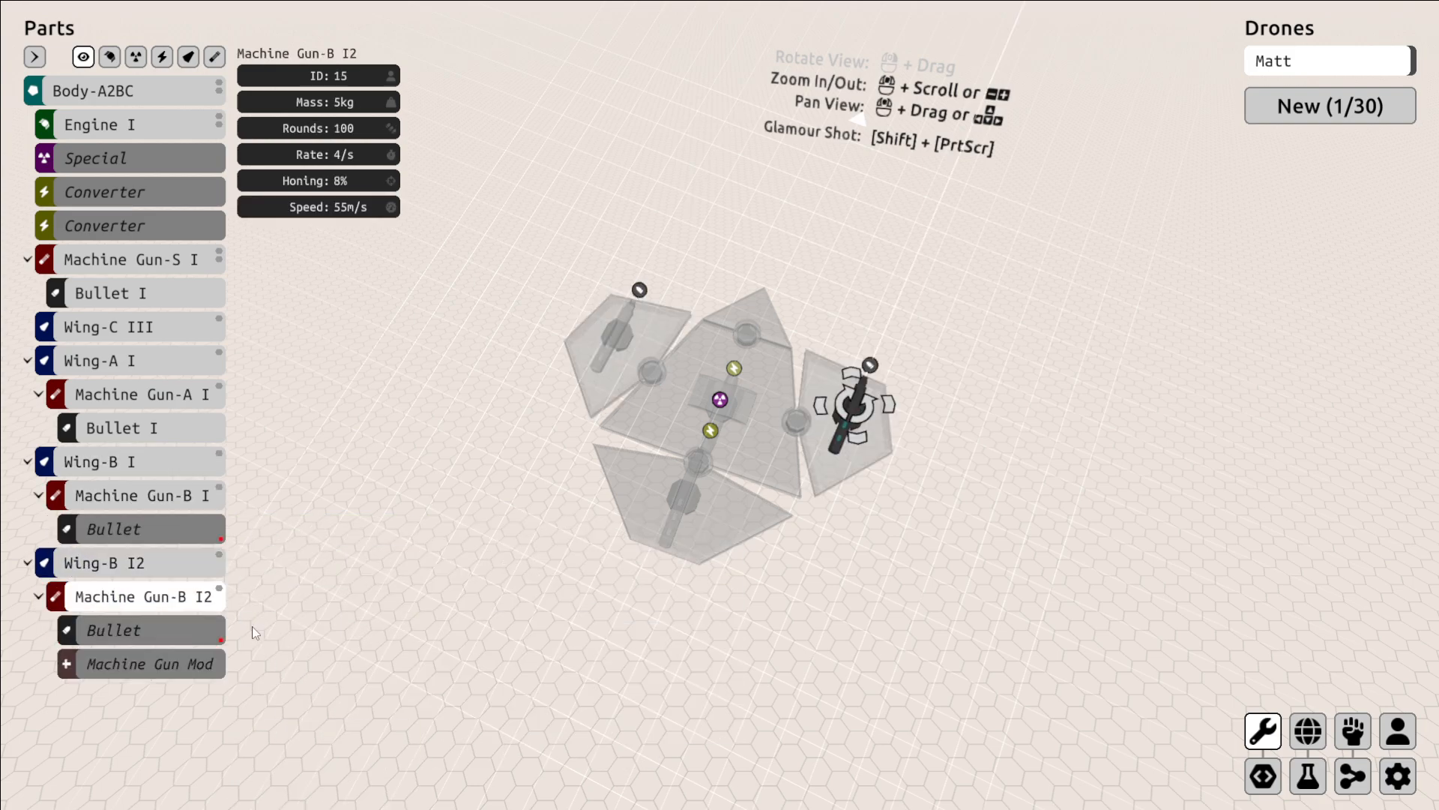
pyautogui.click(93, 90)
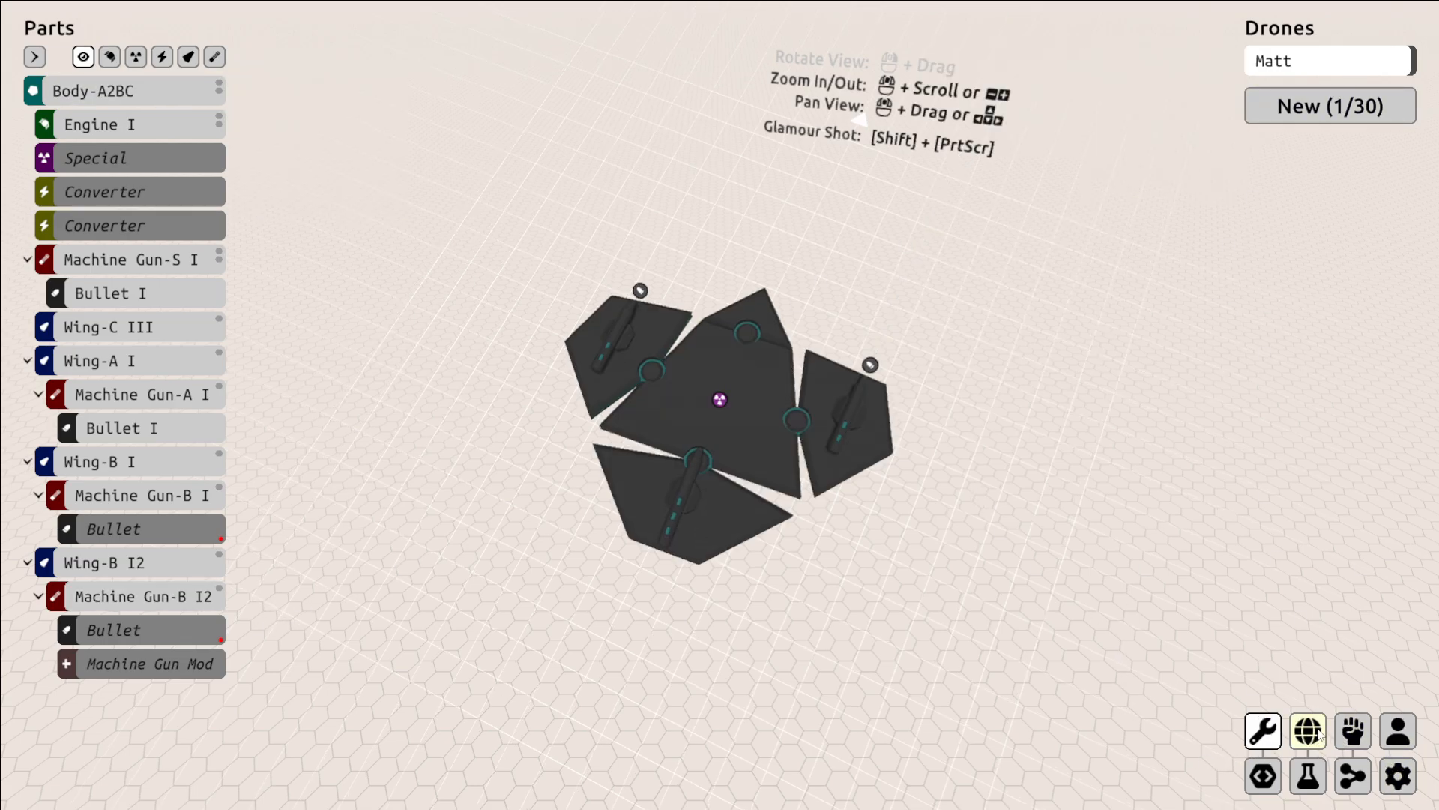
# Win the Alpha 4 battle in 29.83s, unlocking the Thumper, and close its summary.
pyautogui.click(1308, 730)
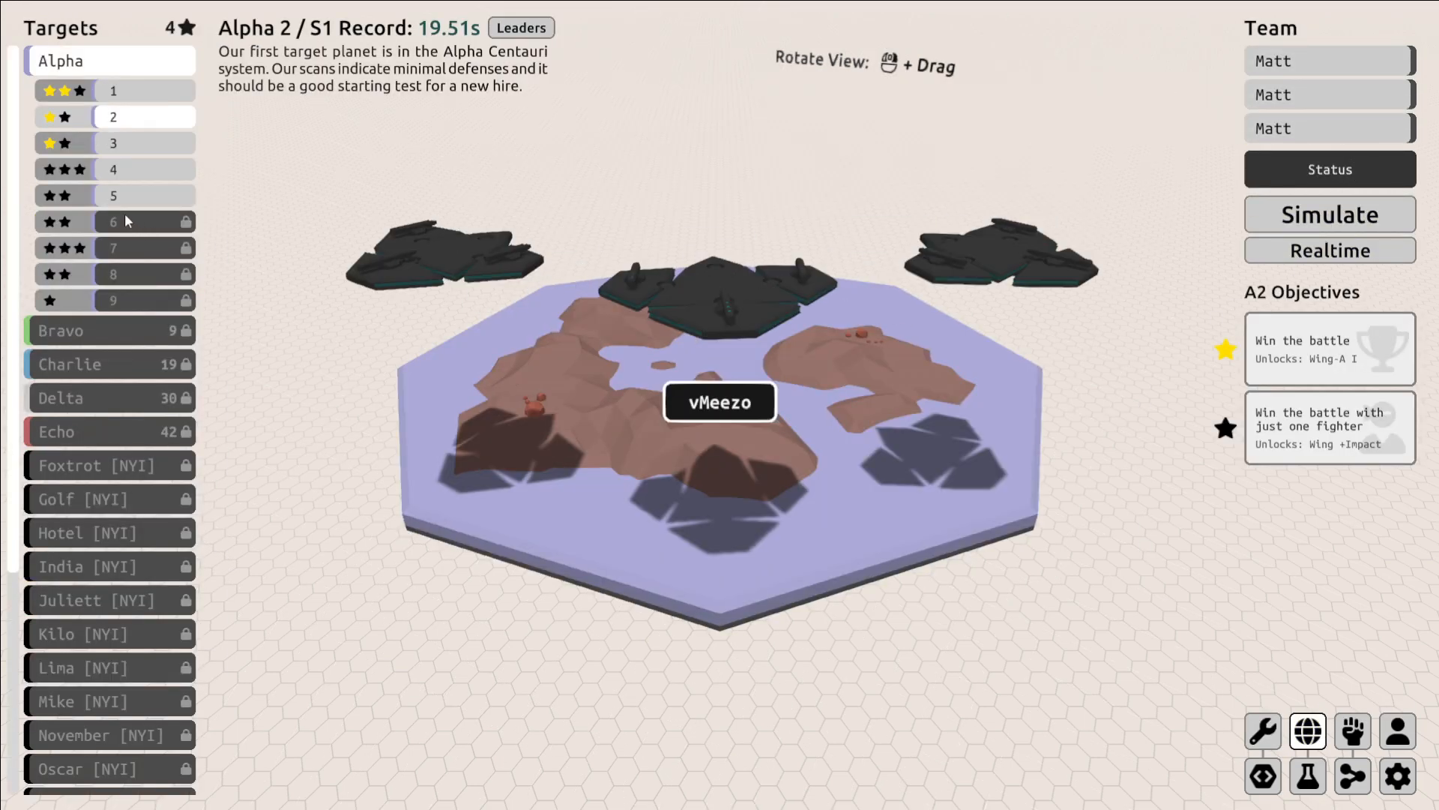
pyautogui.click(142, 169)
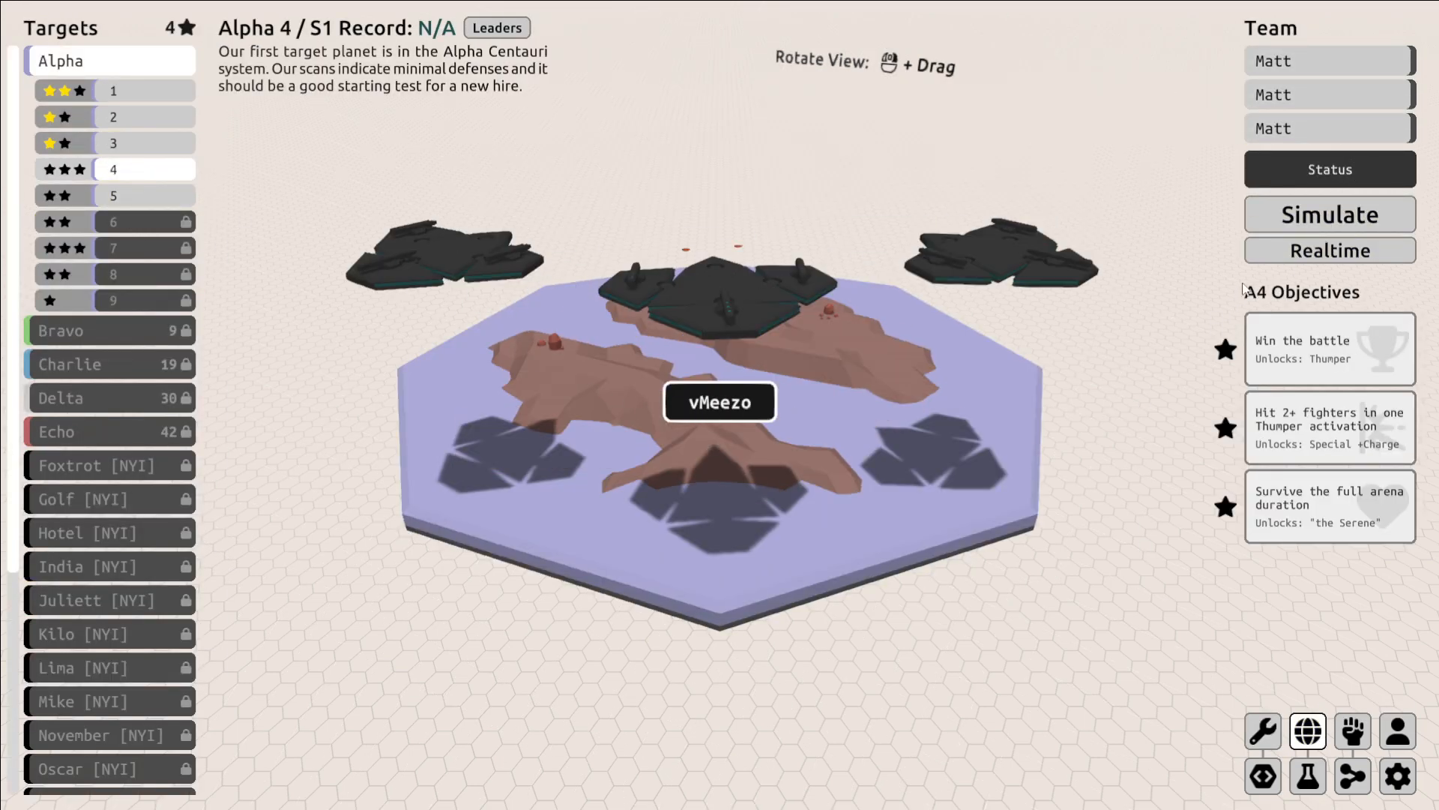
pyautogui.click(1328, 214)
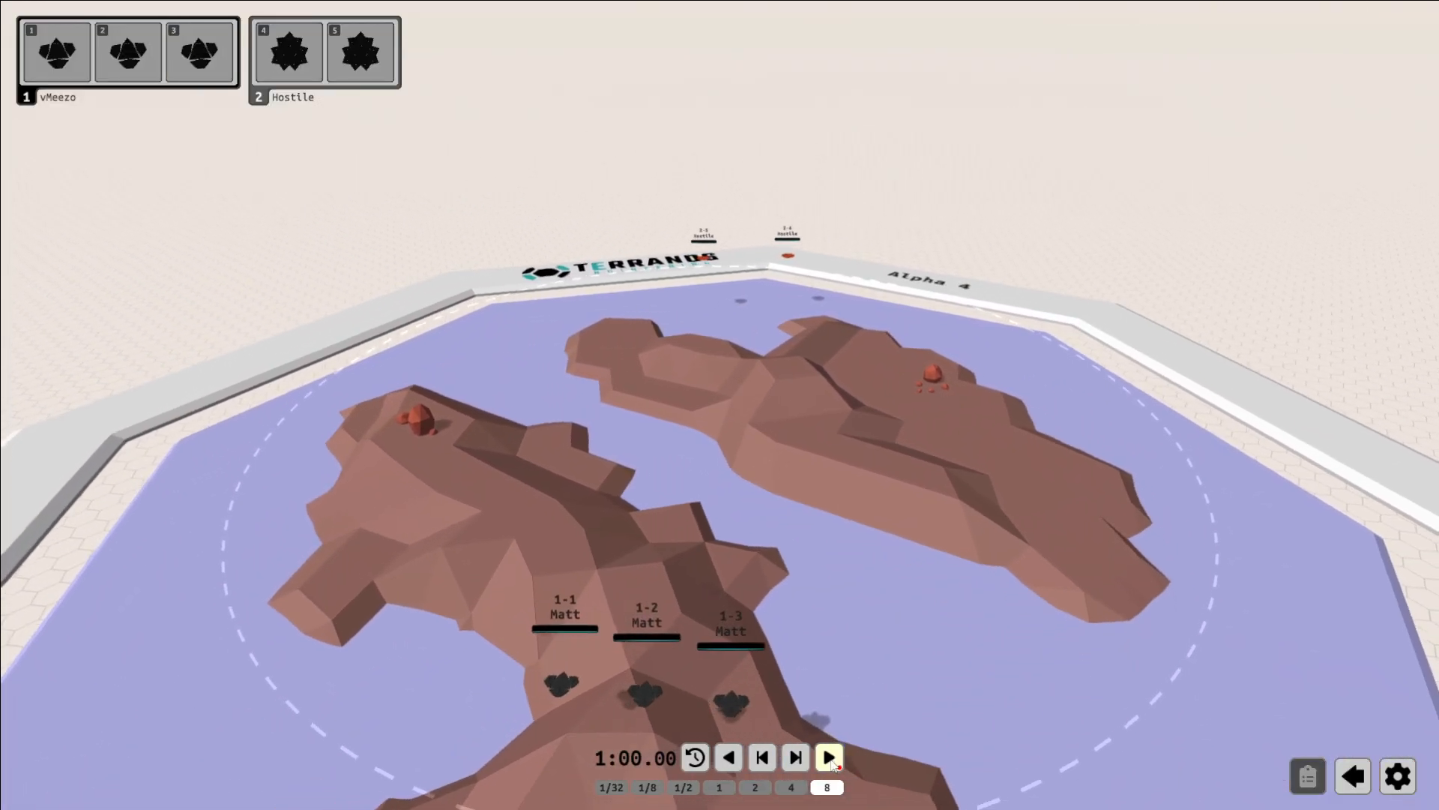
pyautogui.click(828, 757)
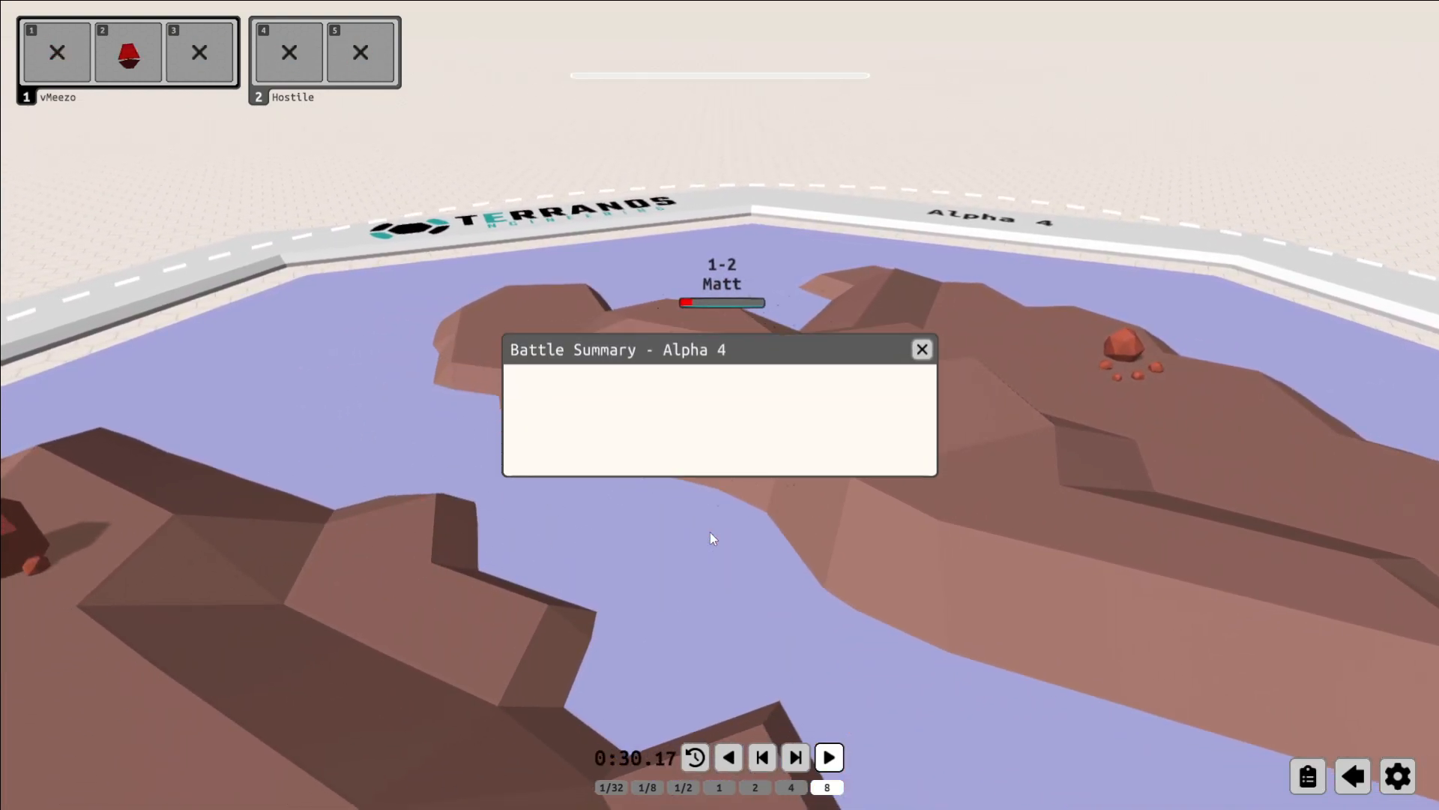
pyautogui.click(921, 350)
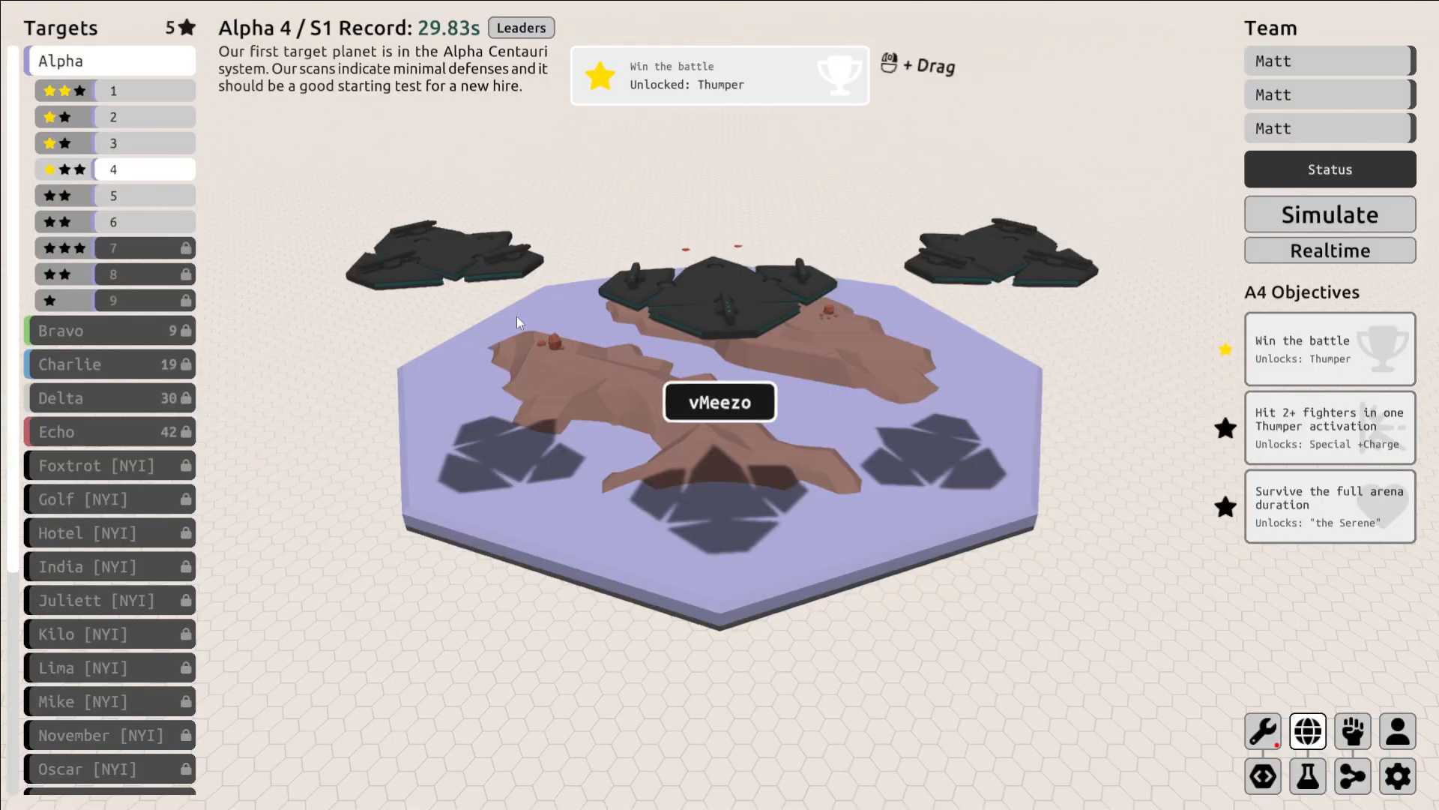
# Win the Alpha 5 battle in 20.8s, unlocking the Patcher, and move on to Alpha 6.
pyautogui.click(144, 195)
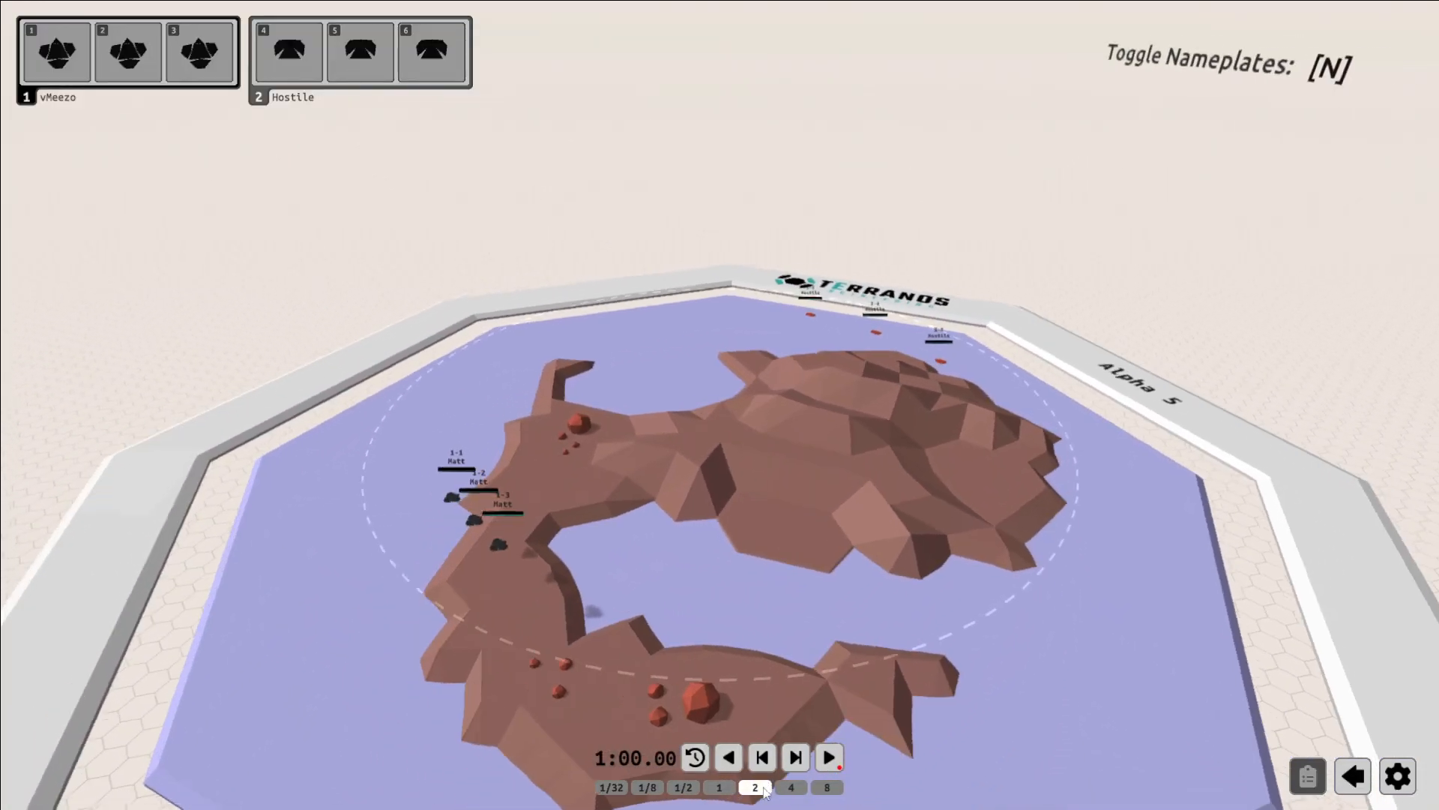
pyautogui.click(828, 757)
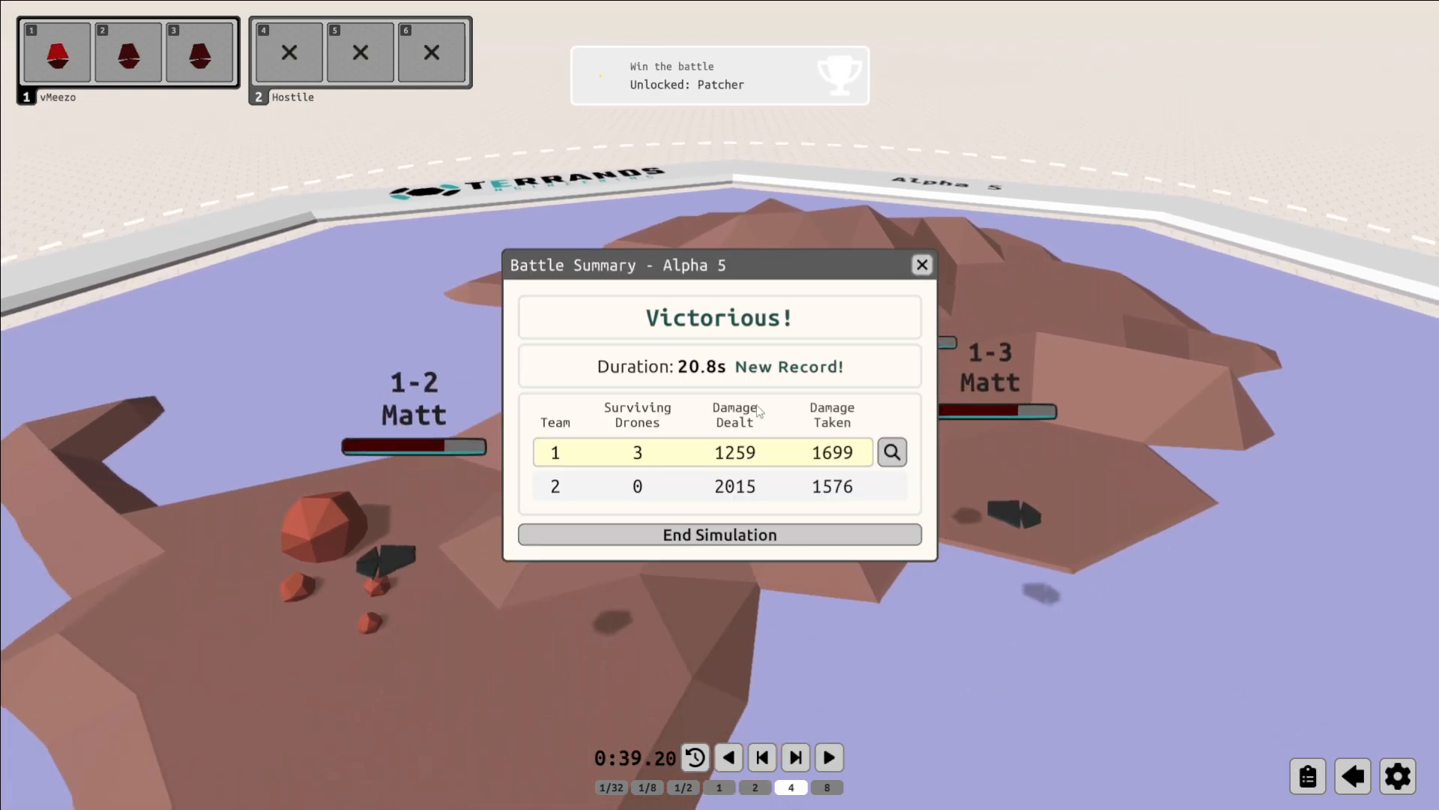
pyautogui.click(718, 534)
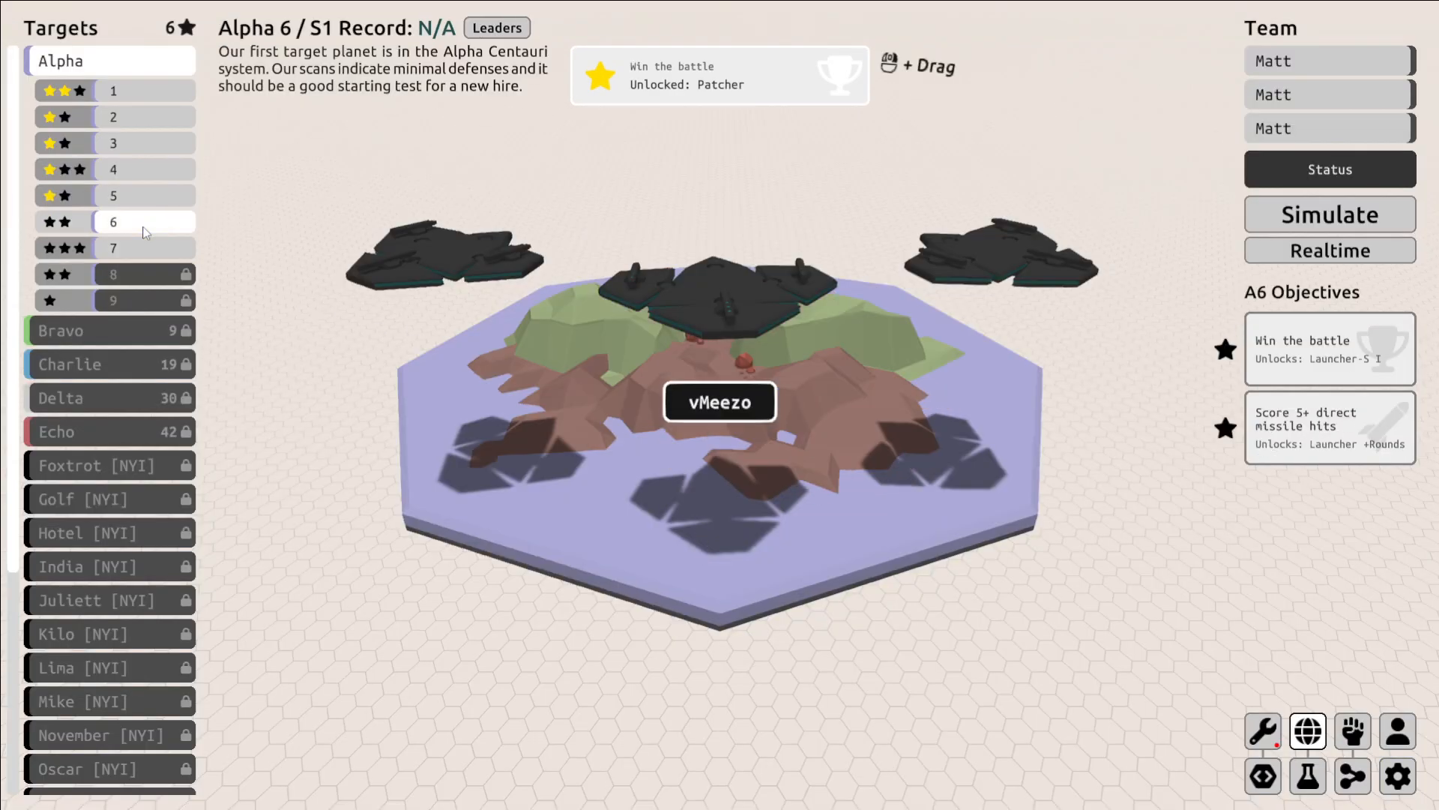
pyautogui.click(1330, 214)
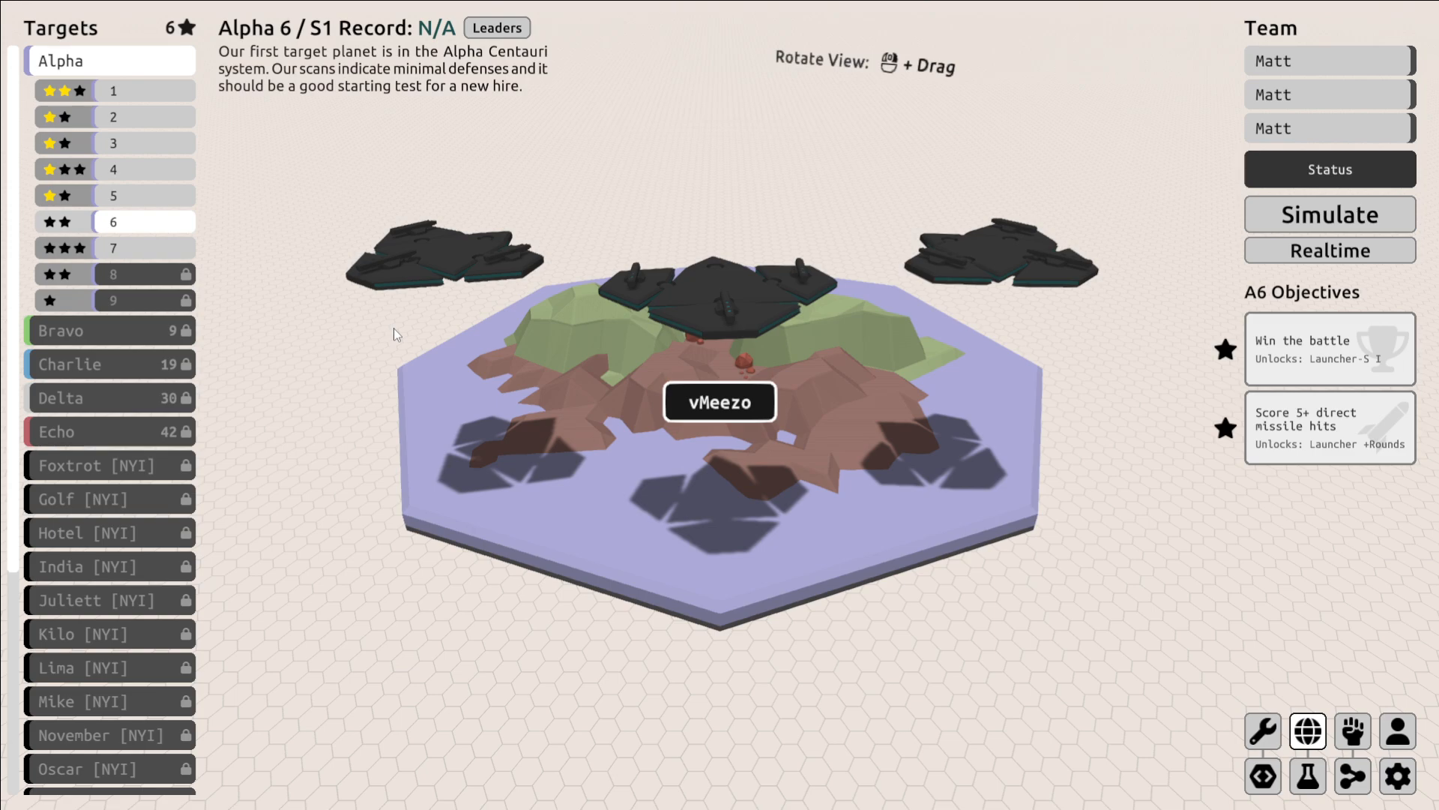
pyautogui.moveTo(801, 294)
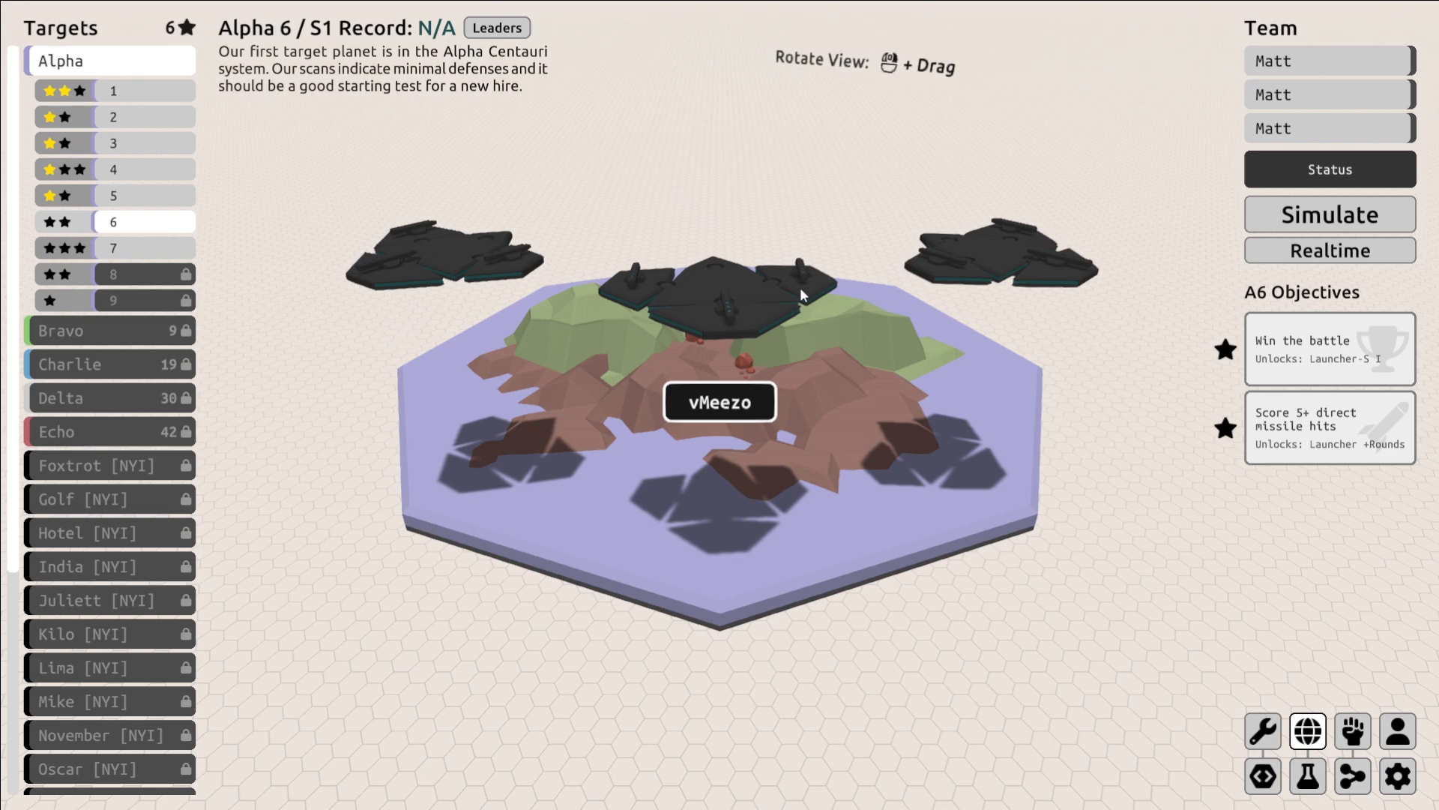
pyautogui.moveTo(1163, 409)
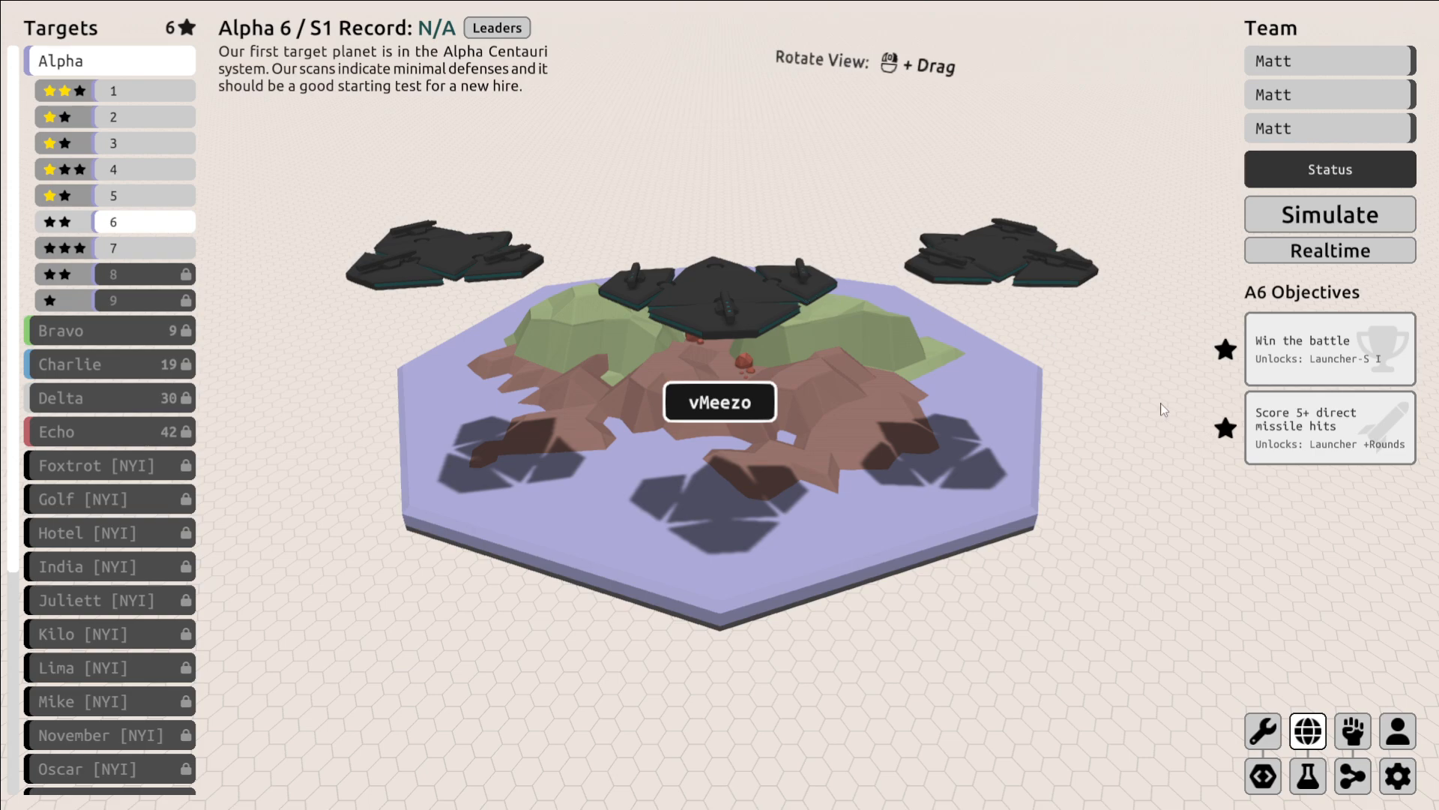
pyautogui.moveTo(637, 257)
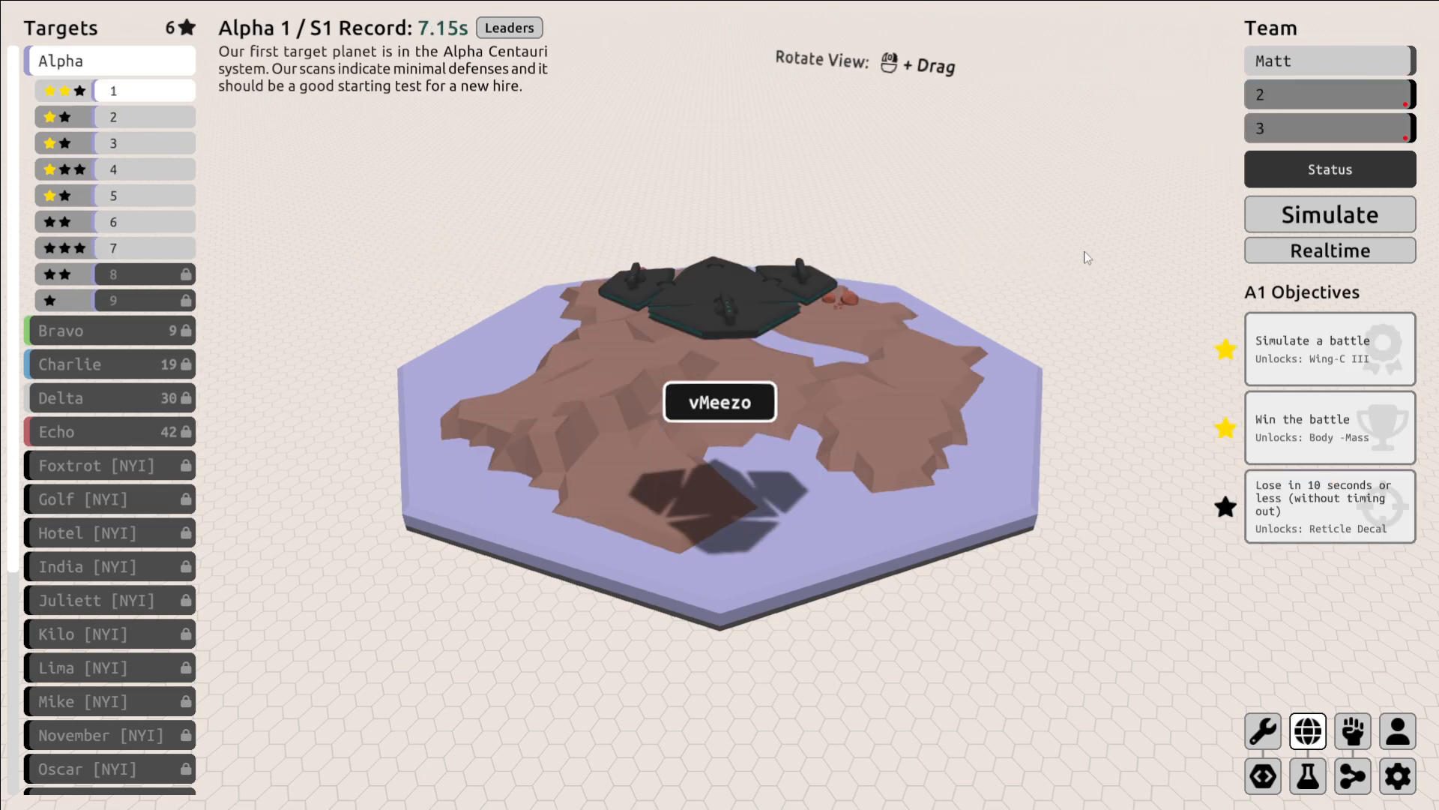
# Fight Alpha 2 with a lone Matt drone against three hostiles and play it back.
pyautogui.click(112, 117)
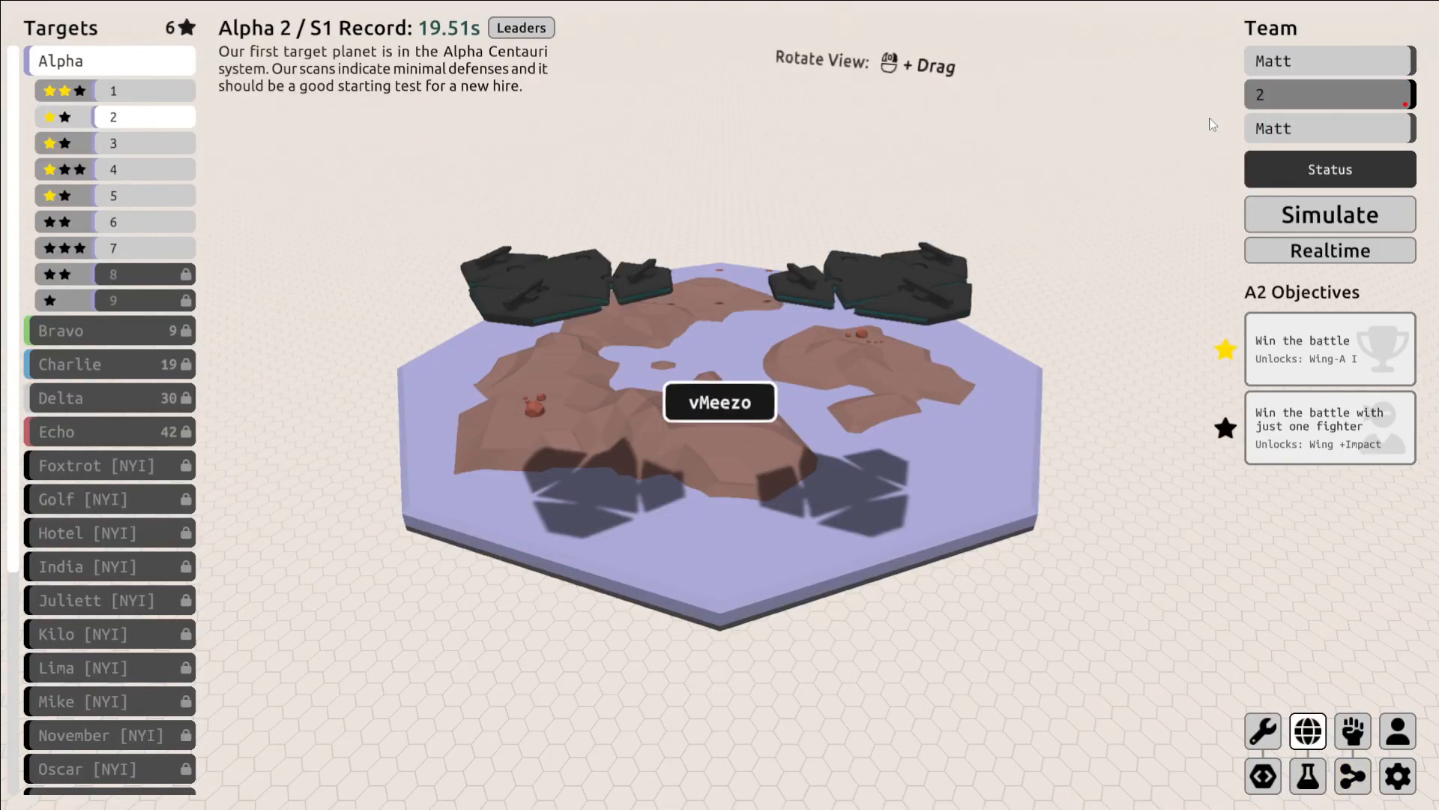
pyautogui.click(1330, 215)
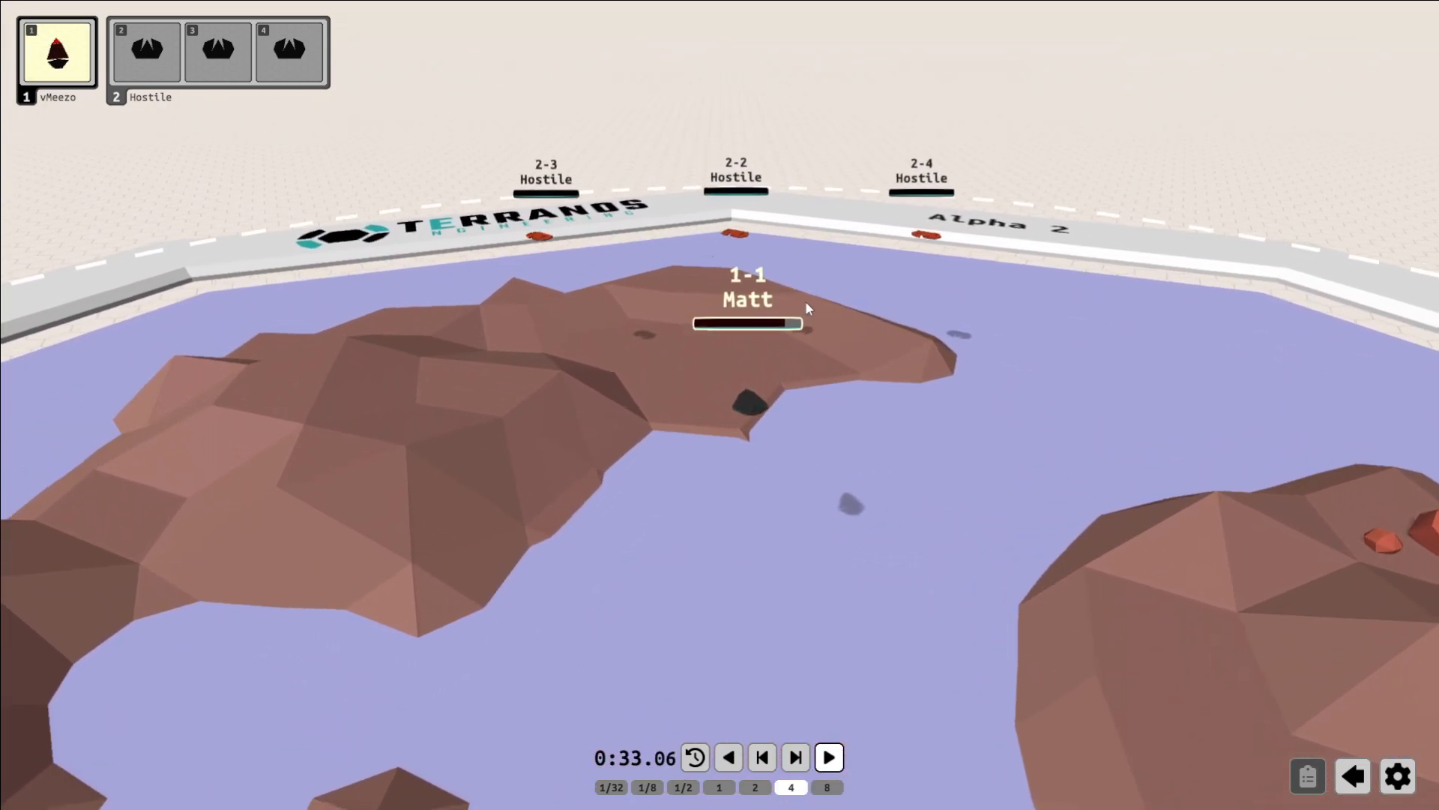
pyautogui.click(825, 787)
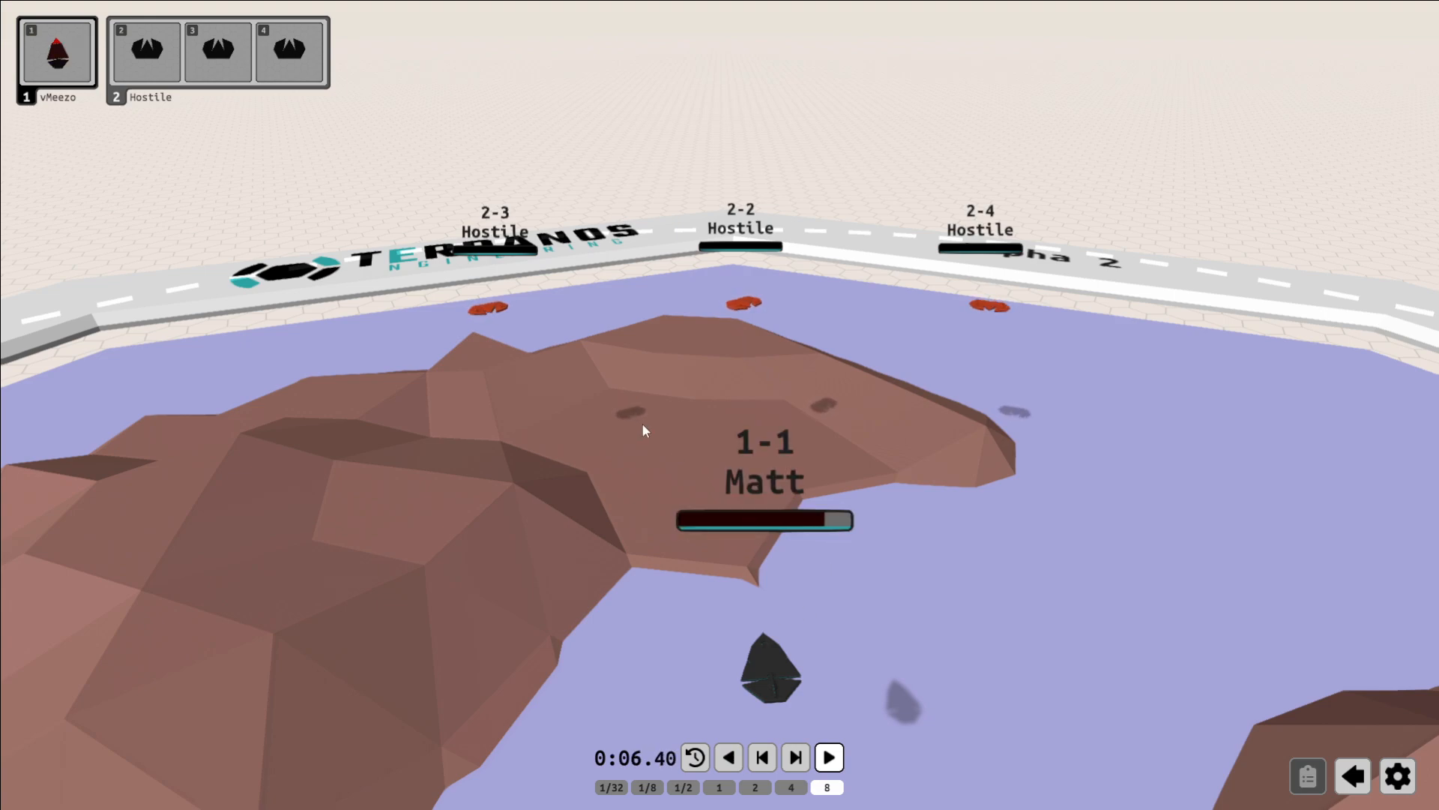
pyautogui.click(828, 757)
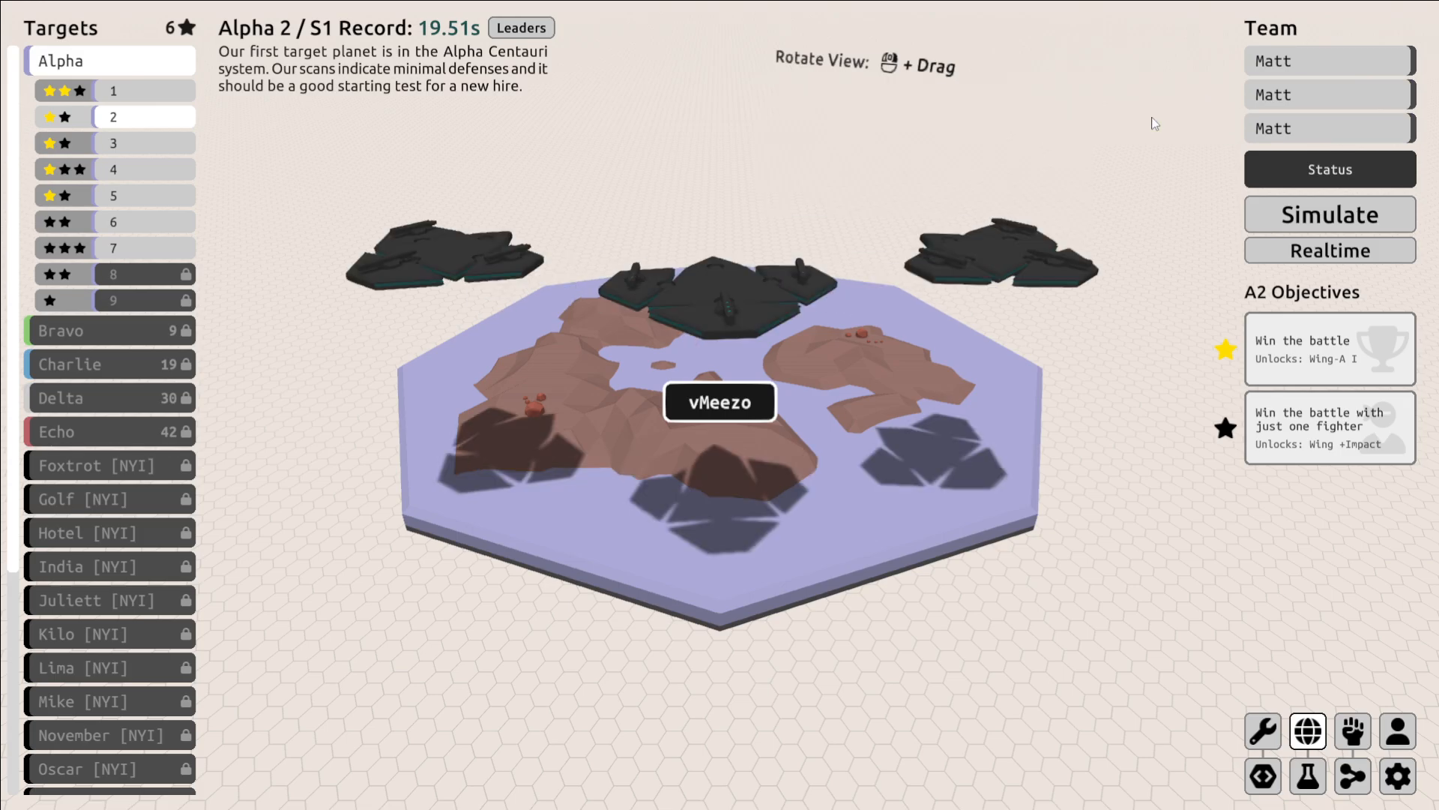
pyautogui.moveTo(954, 181)
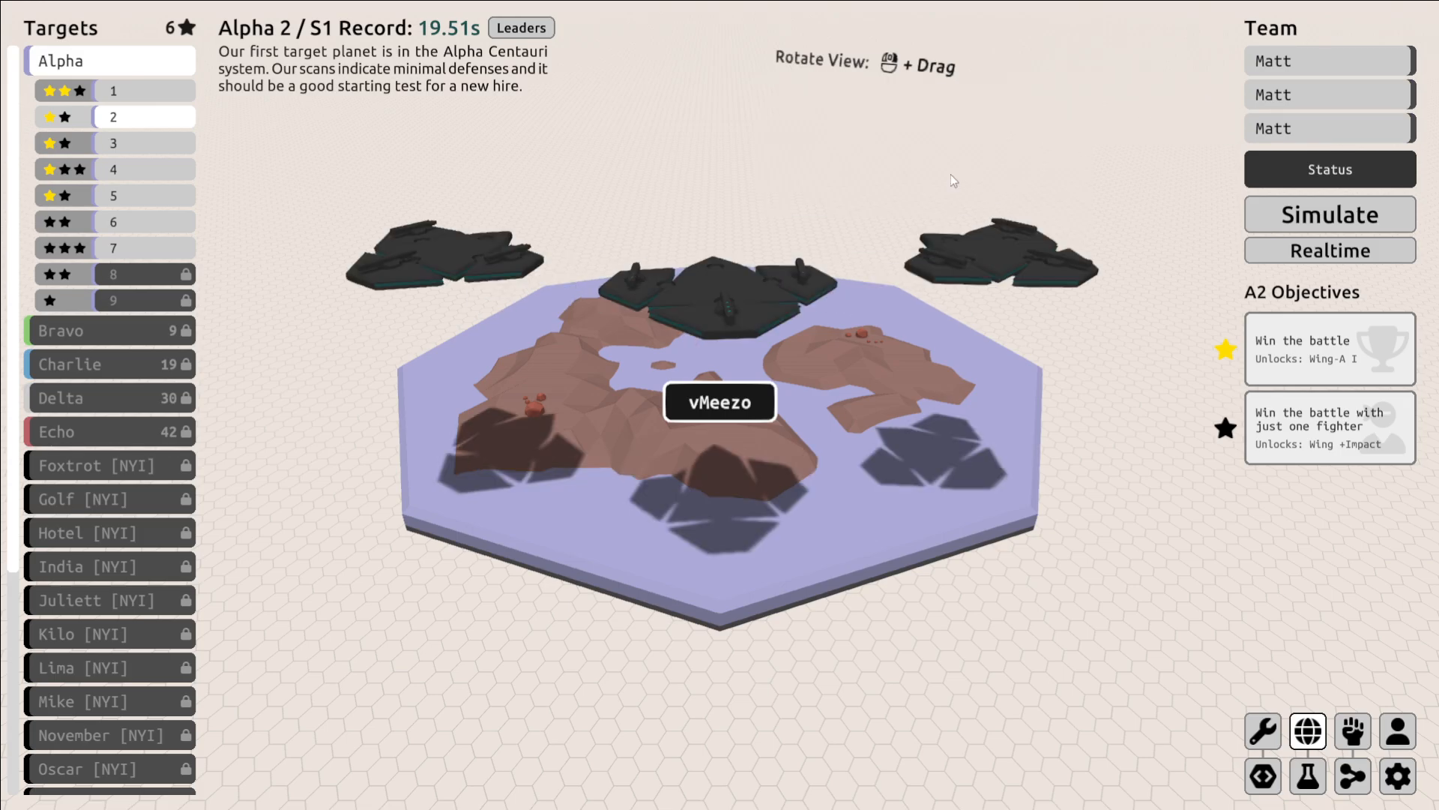
pyautogui.click(1263, 730)
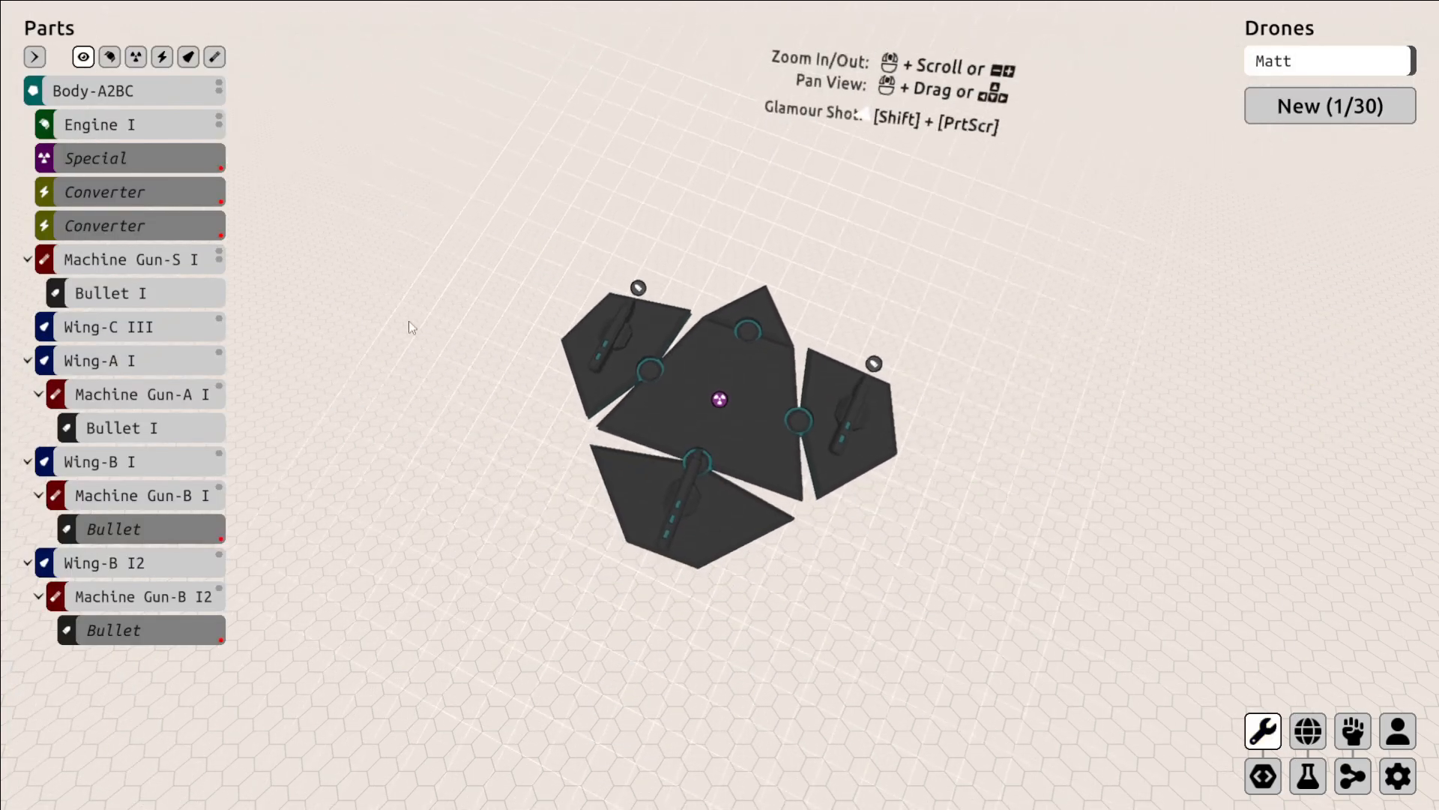
pyautogui.click(103, 190)
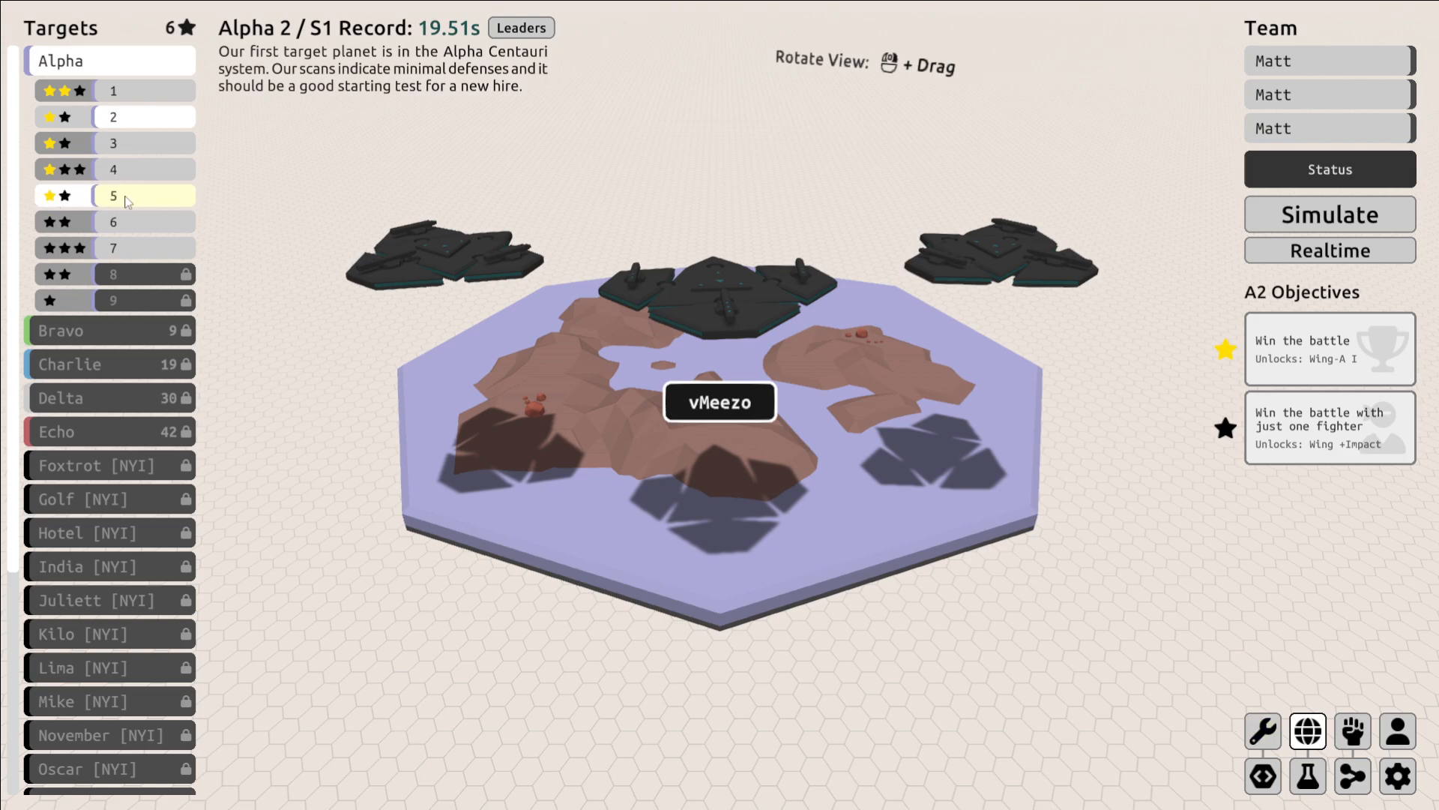
# Simulate the Alpha 6 battle and end the lost simulation.
pyautogui.click(144, 195)
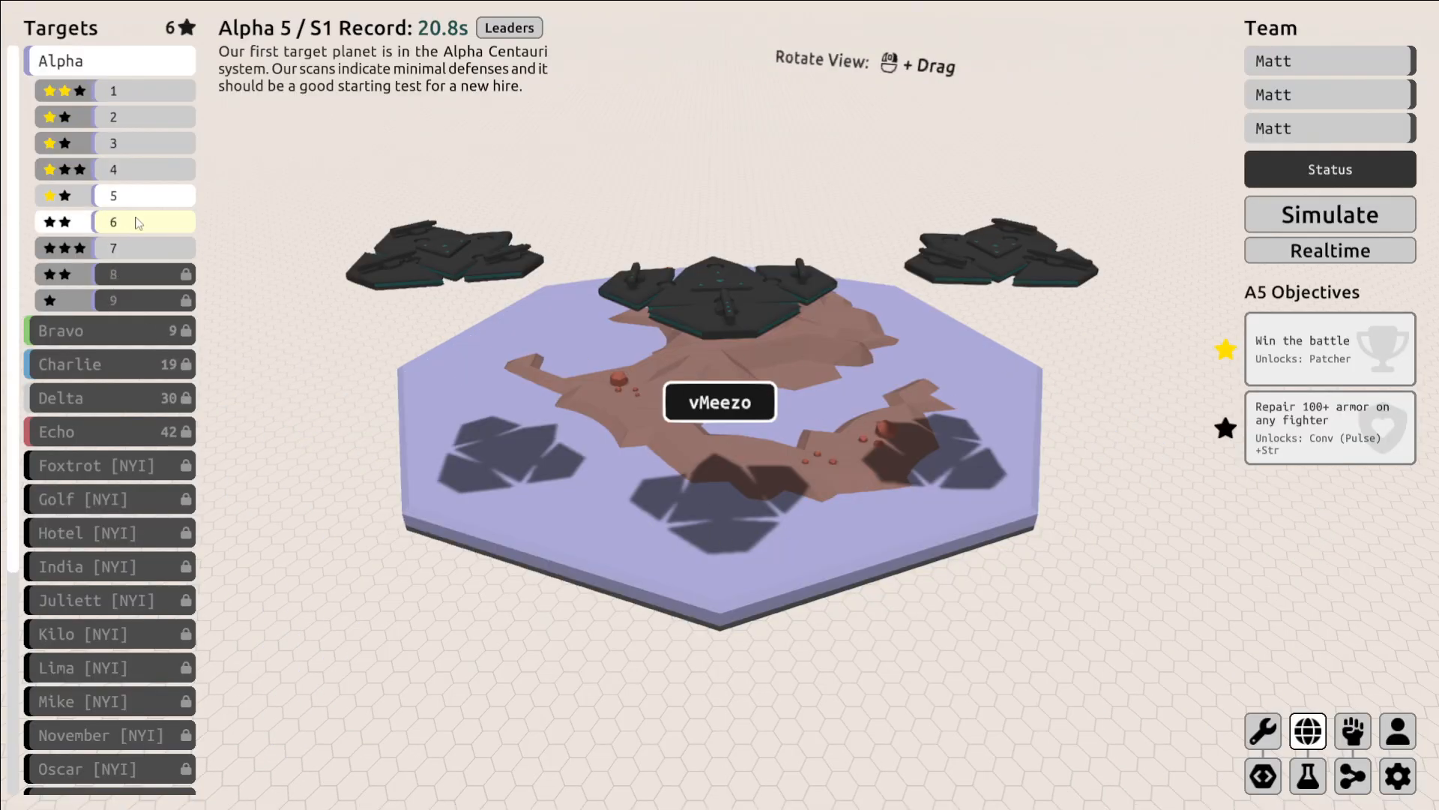
pyautogui.click(1328, 214)
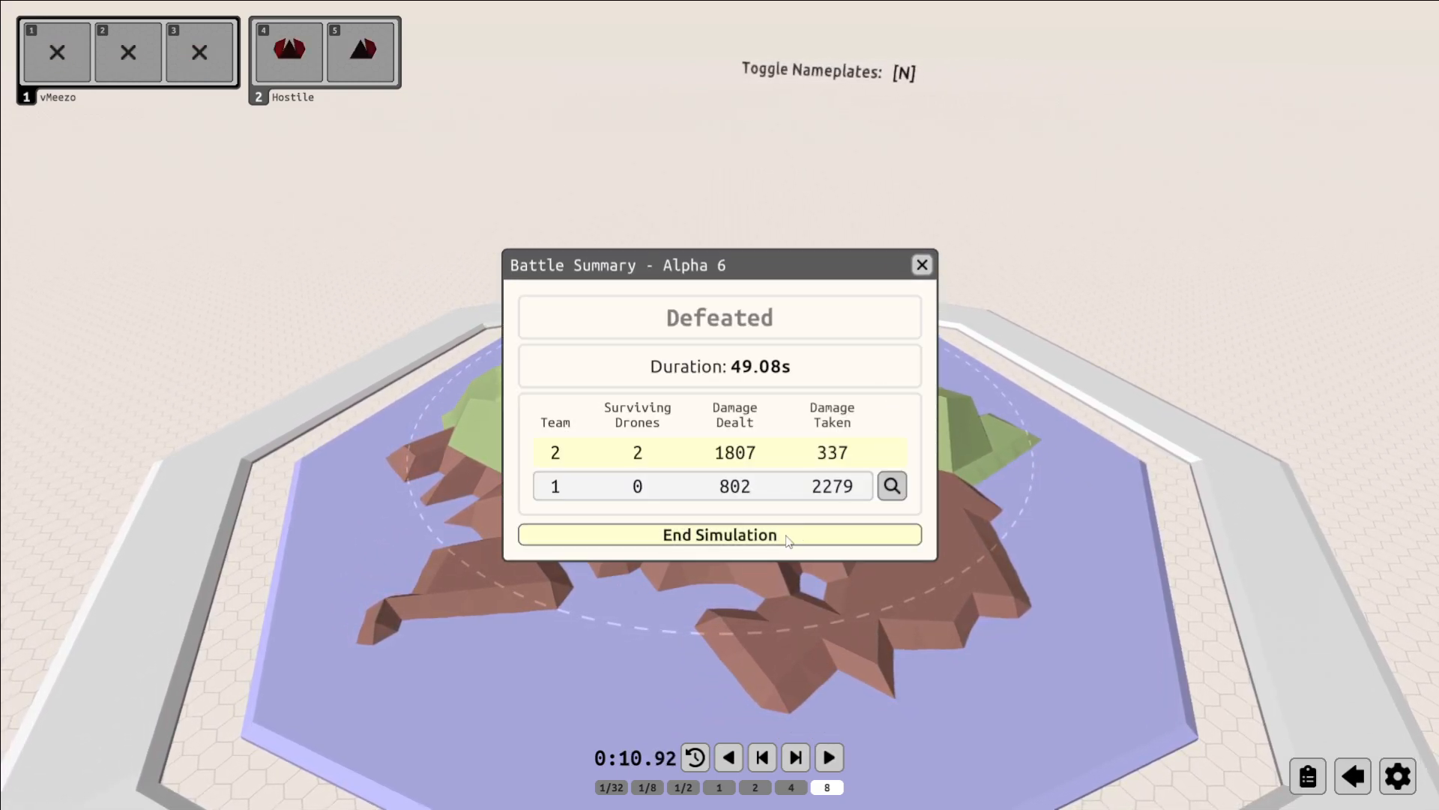
pyautogui.click(718, 534)
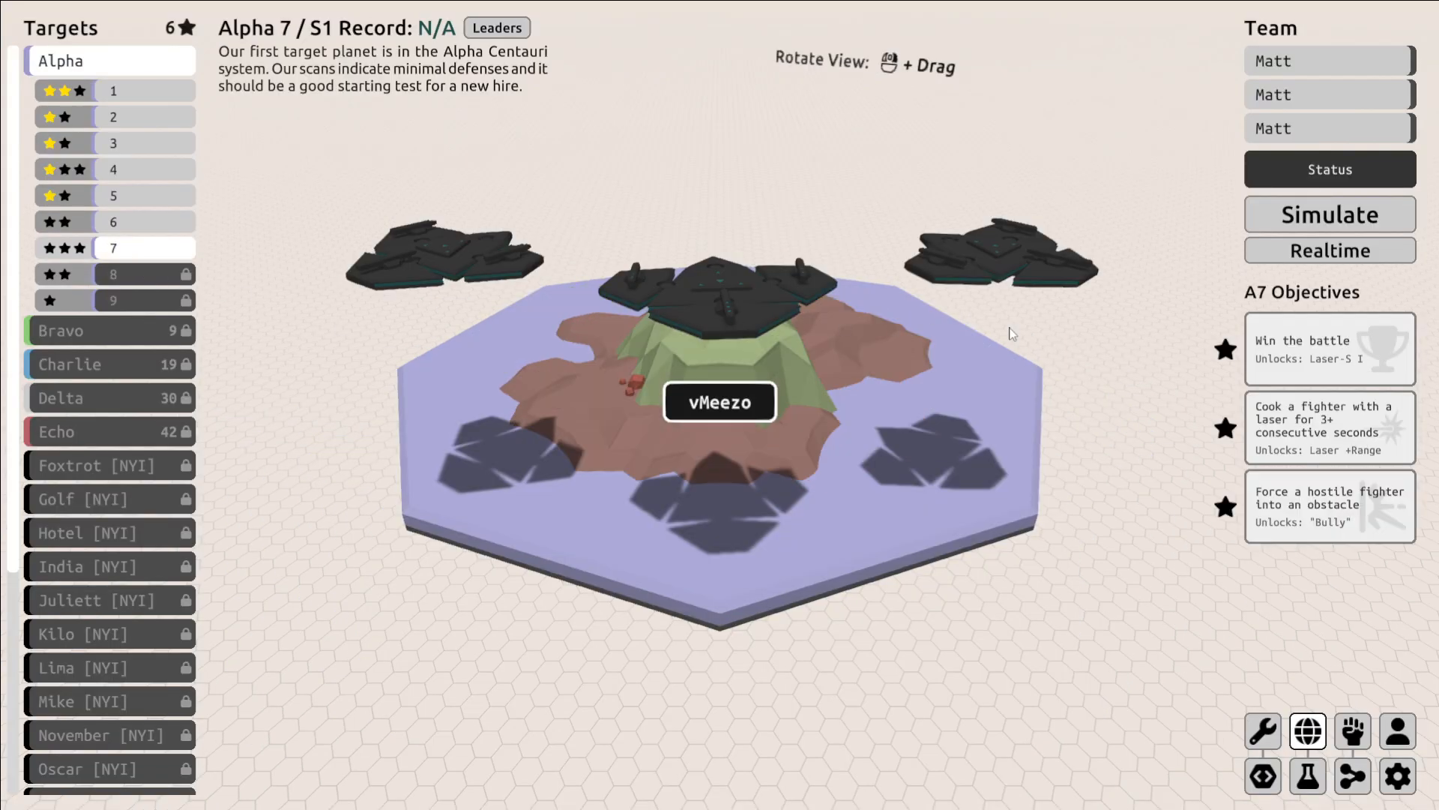
pyautogui.moveTo(1294, 292)
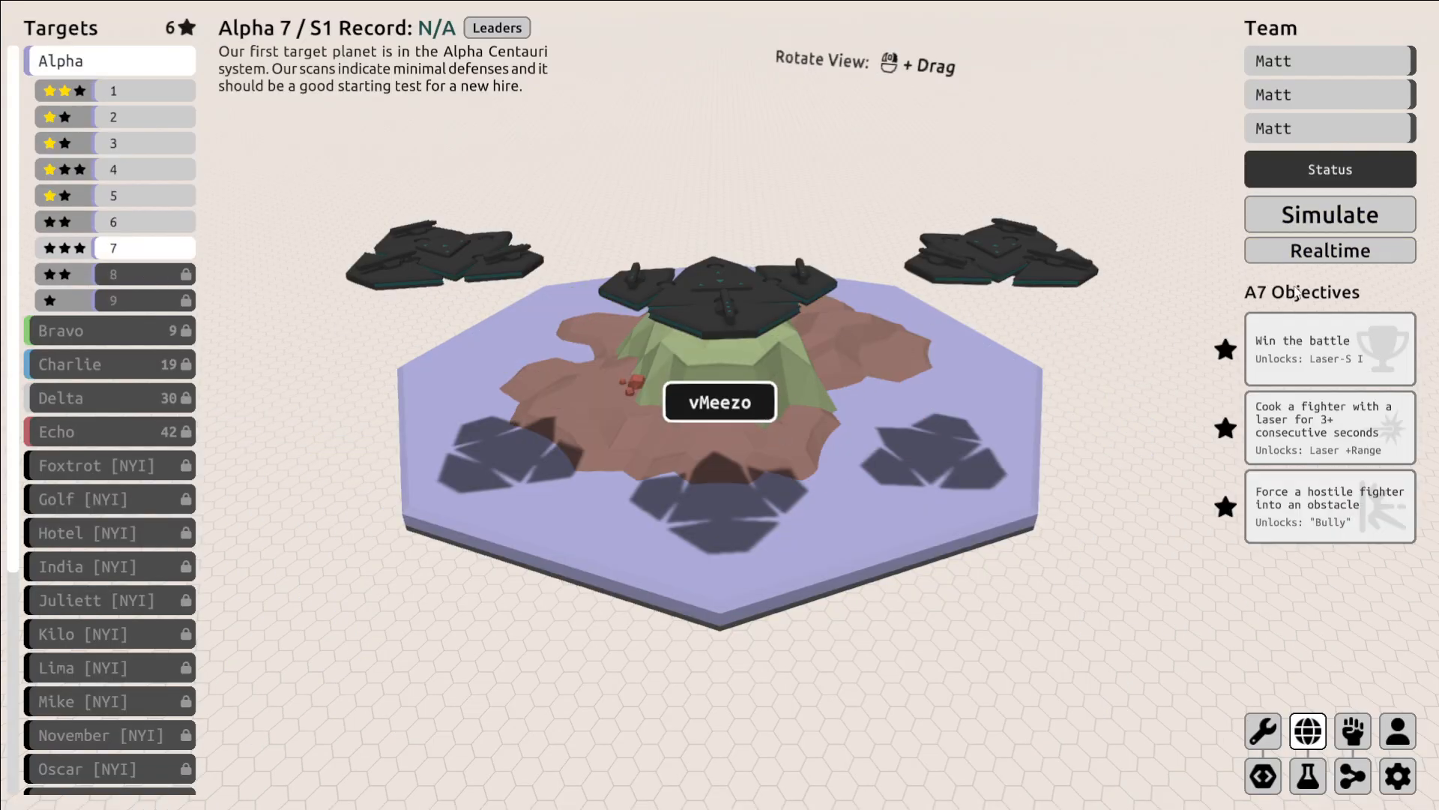
pyautogui.moveTo(1064, 230)
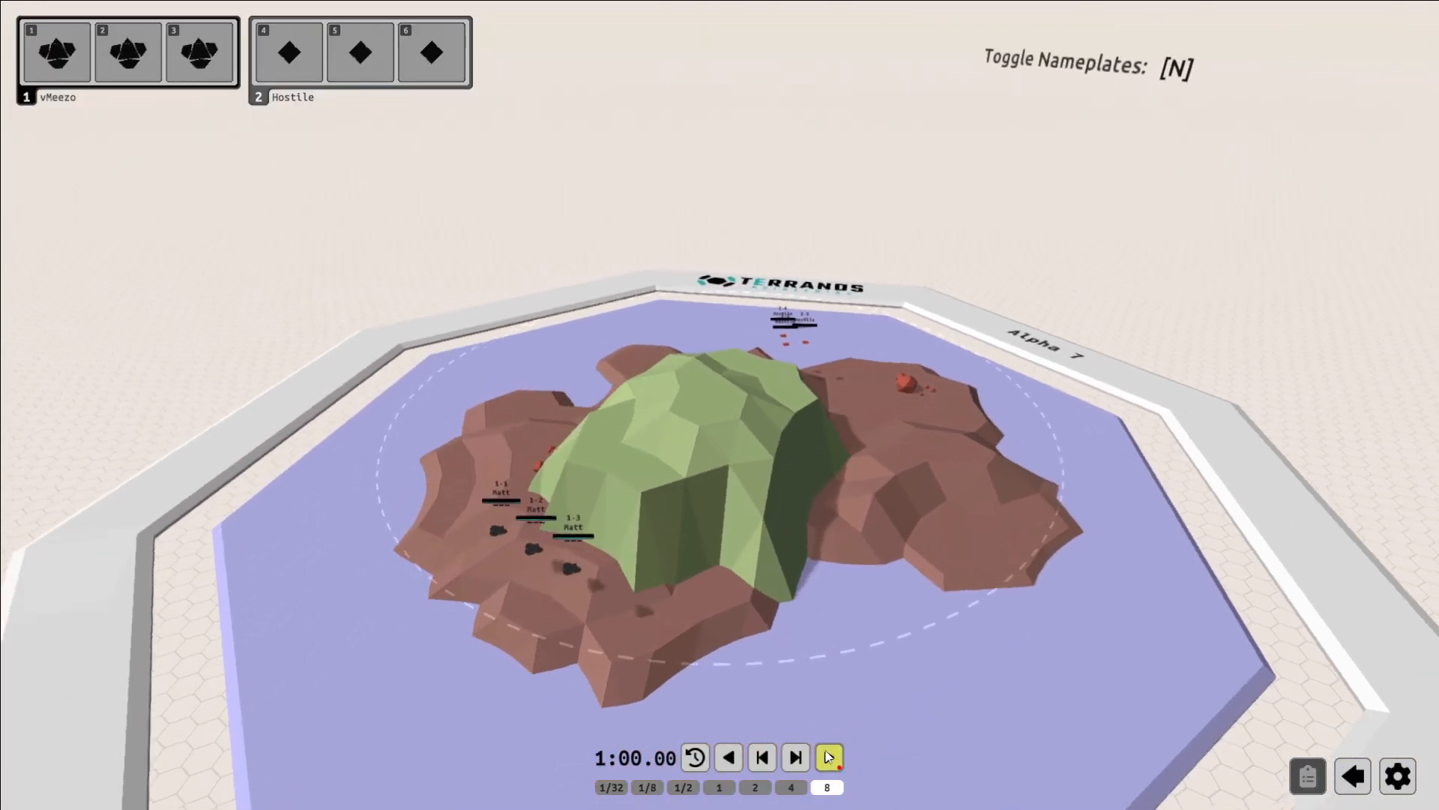
# Play the Alpha 7 battle to defeat and close its Battle Summary.
pyautogui.click(828, 755)
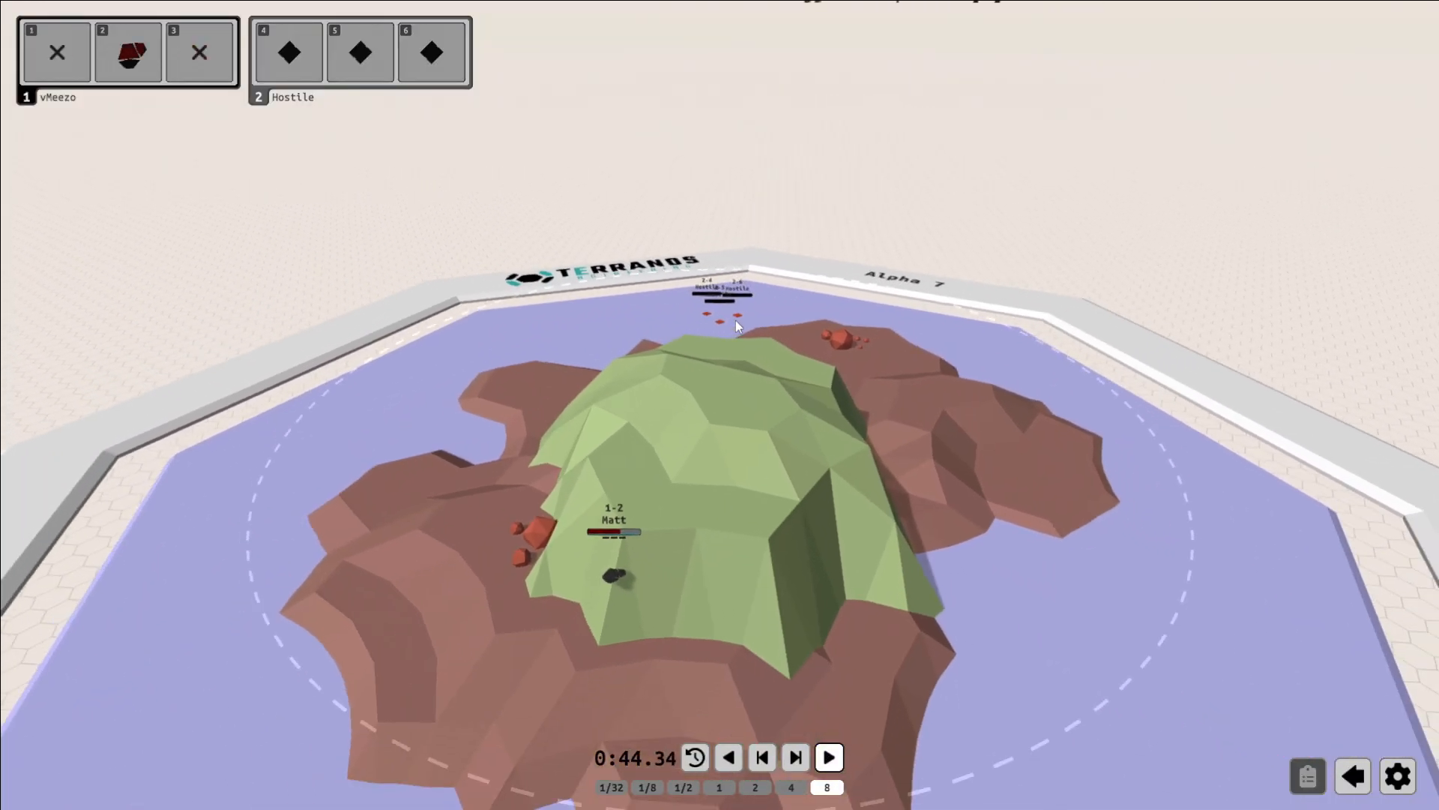
pyautogui.click(828, 755)
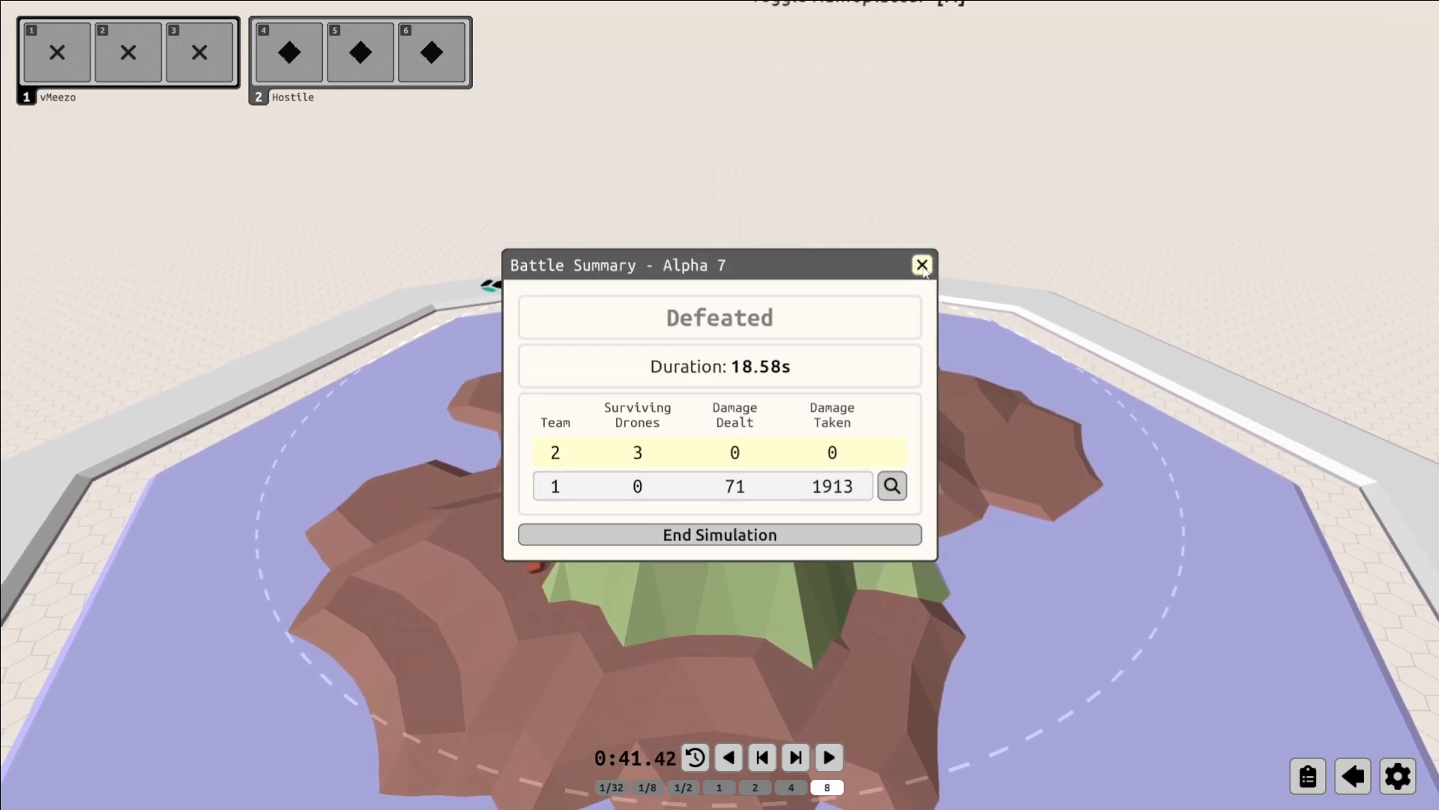
pyautogui.click(922, 266)
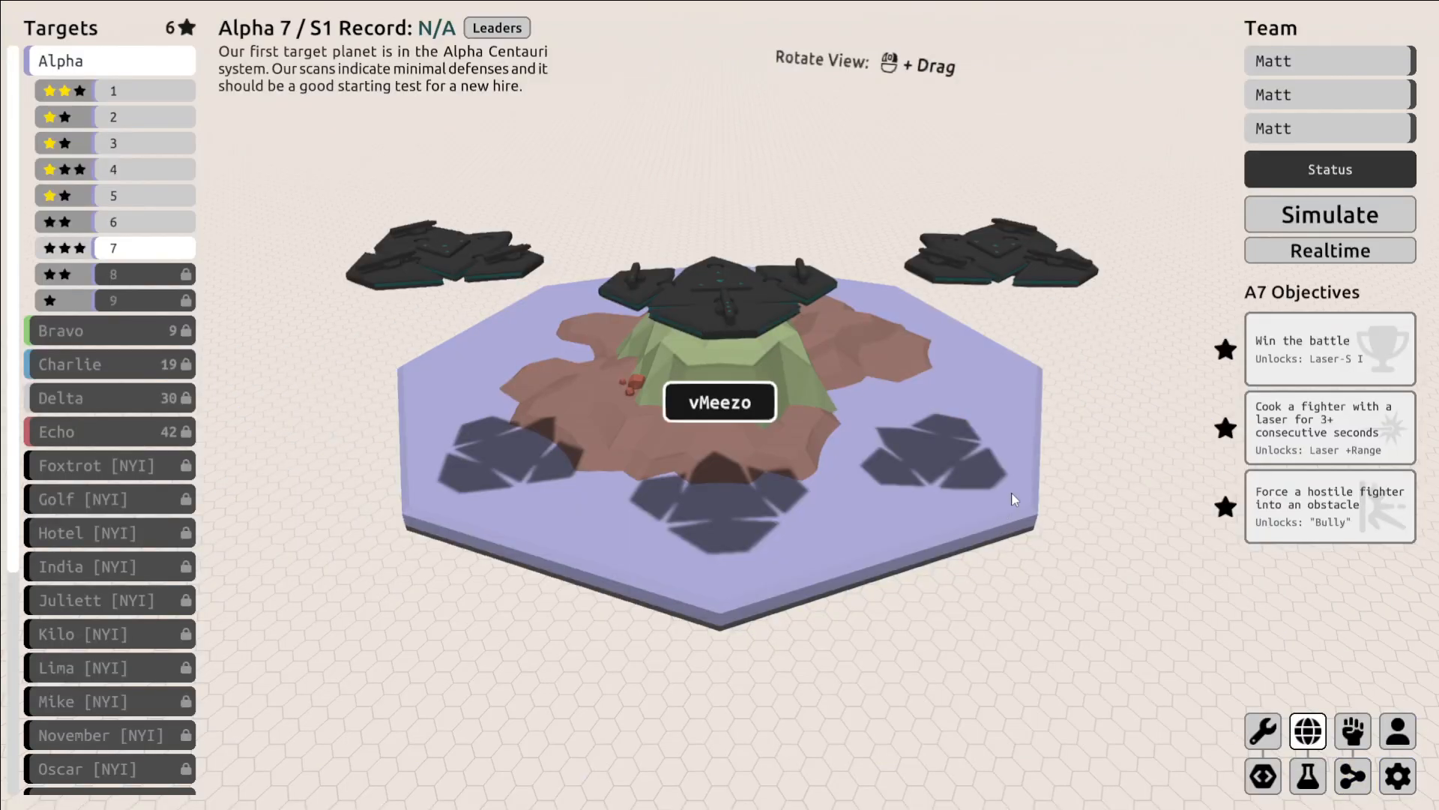
pyautogui.moveTo(579, 369)
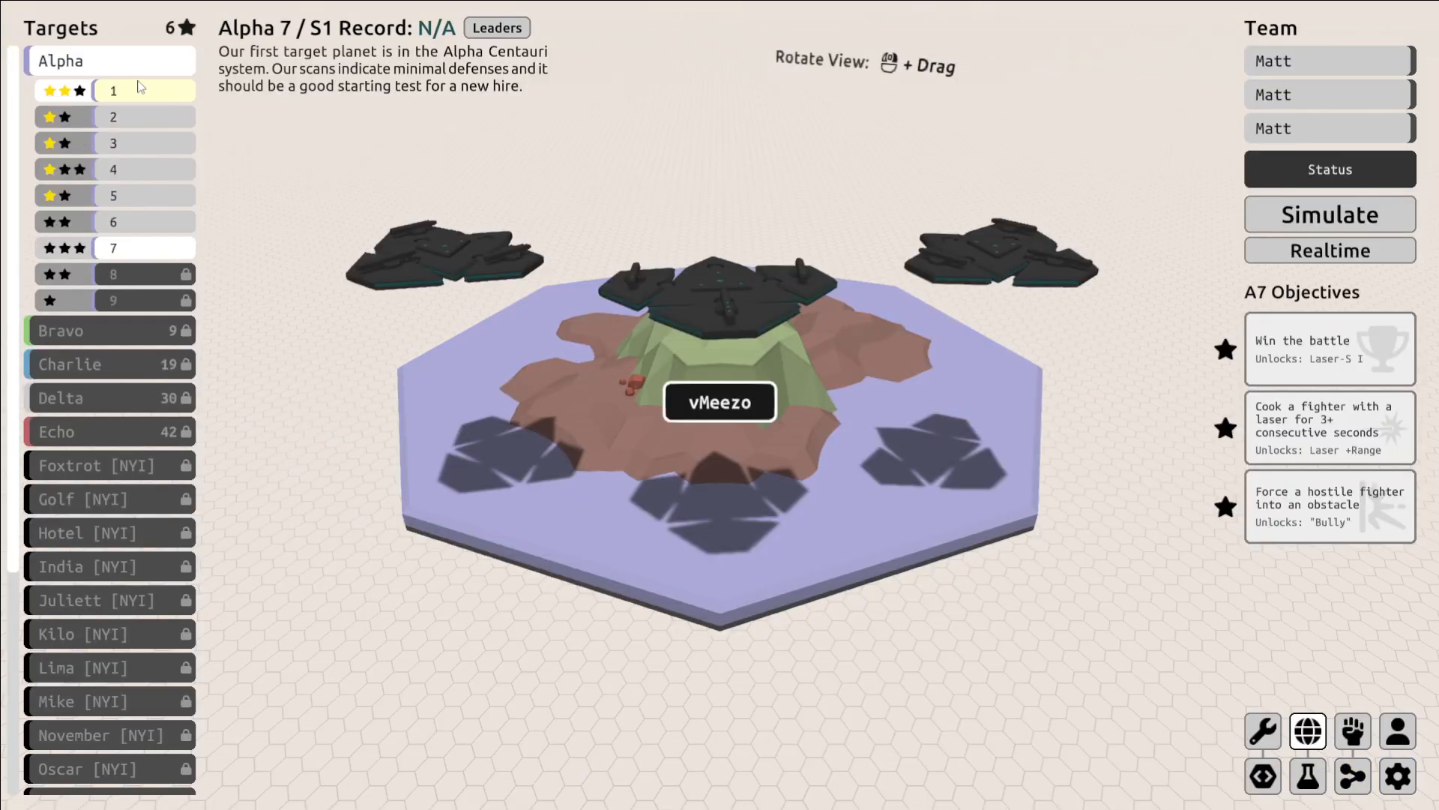
# View Alpha targets 1, 3 and 4, ending on target 4's Thumper-unlock objectives.
pyautogui.click(112, 90)
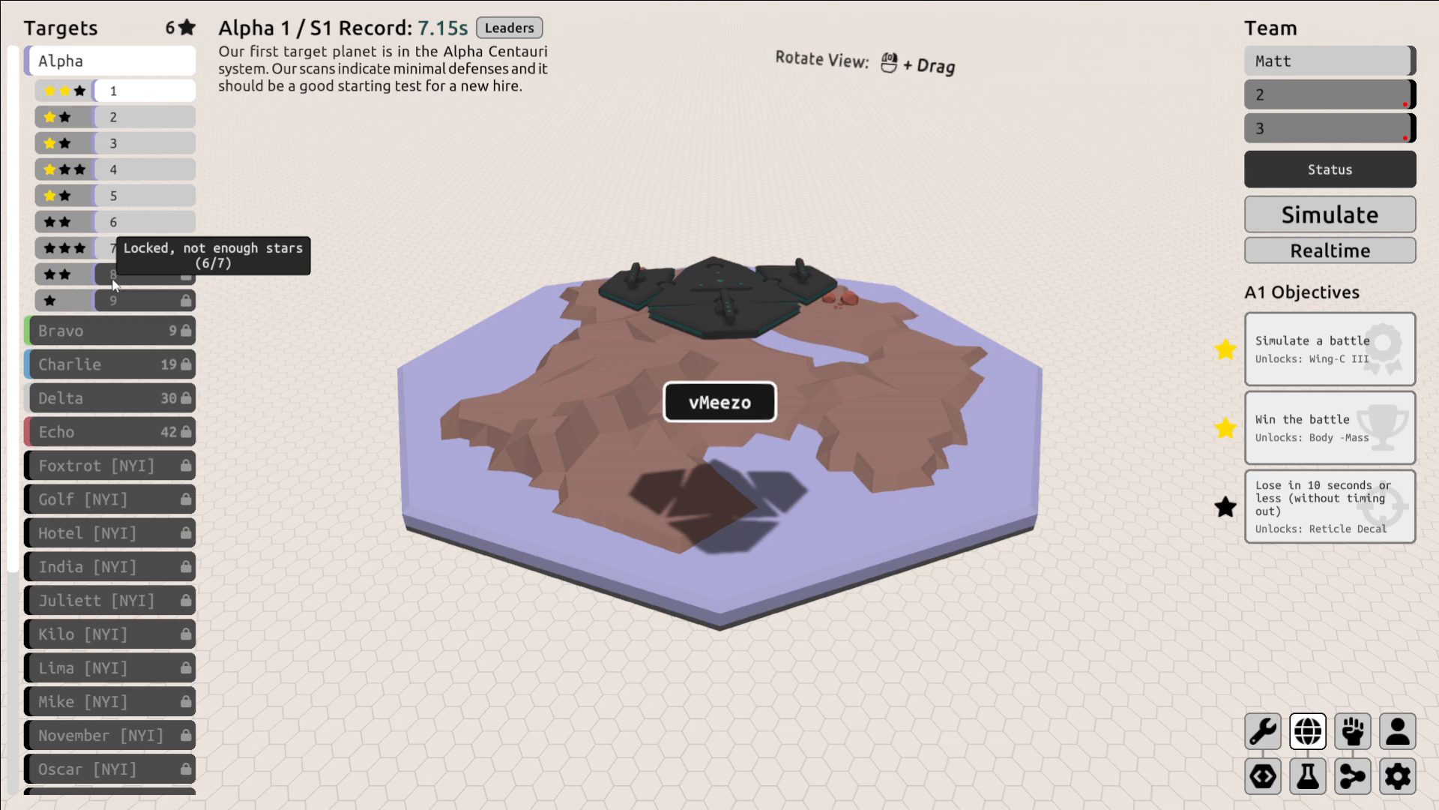
pyautogui.moveTo(437, 304)
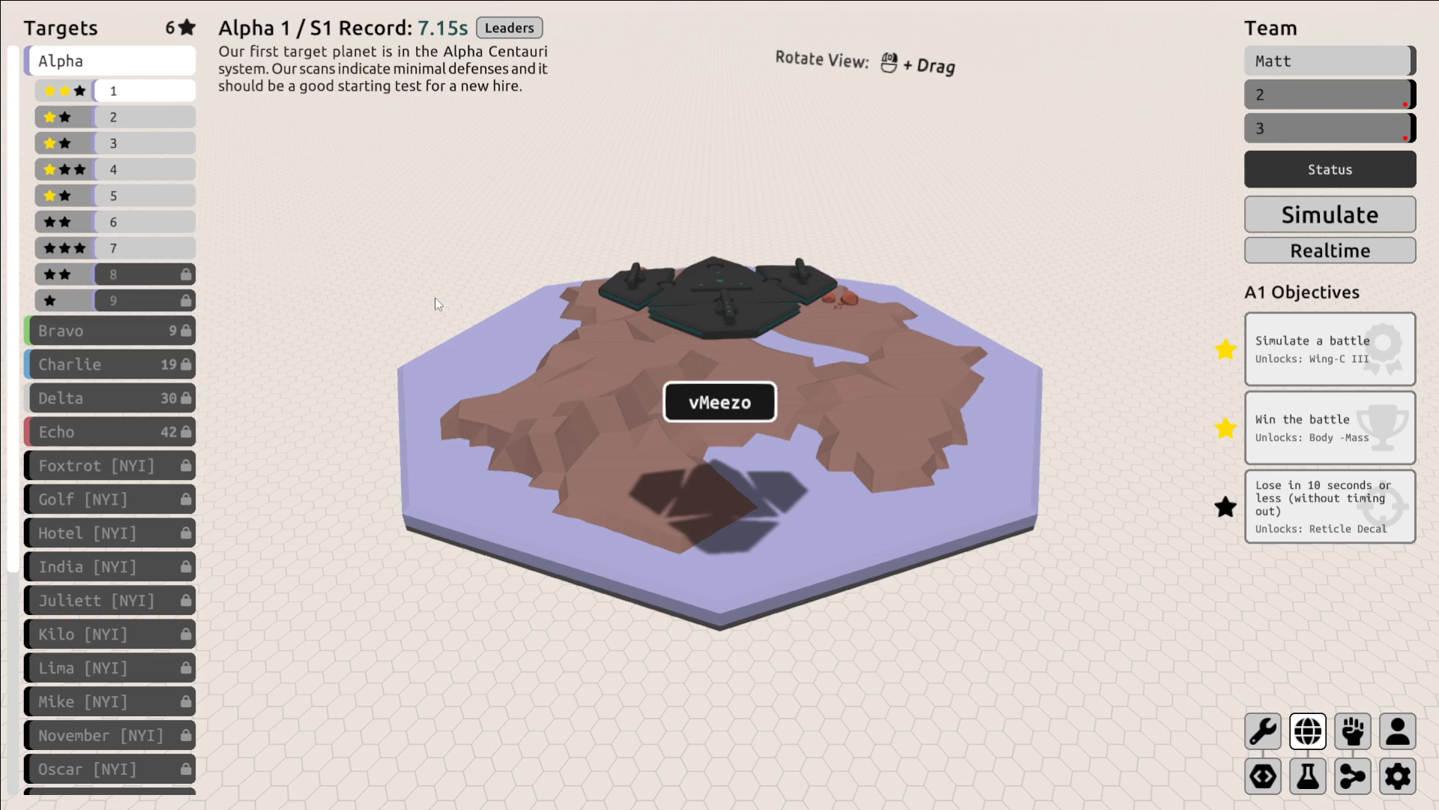
pyautogui.moveTo(938, 190)
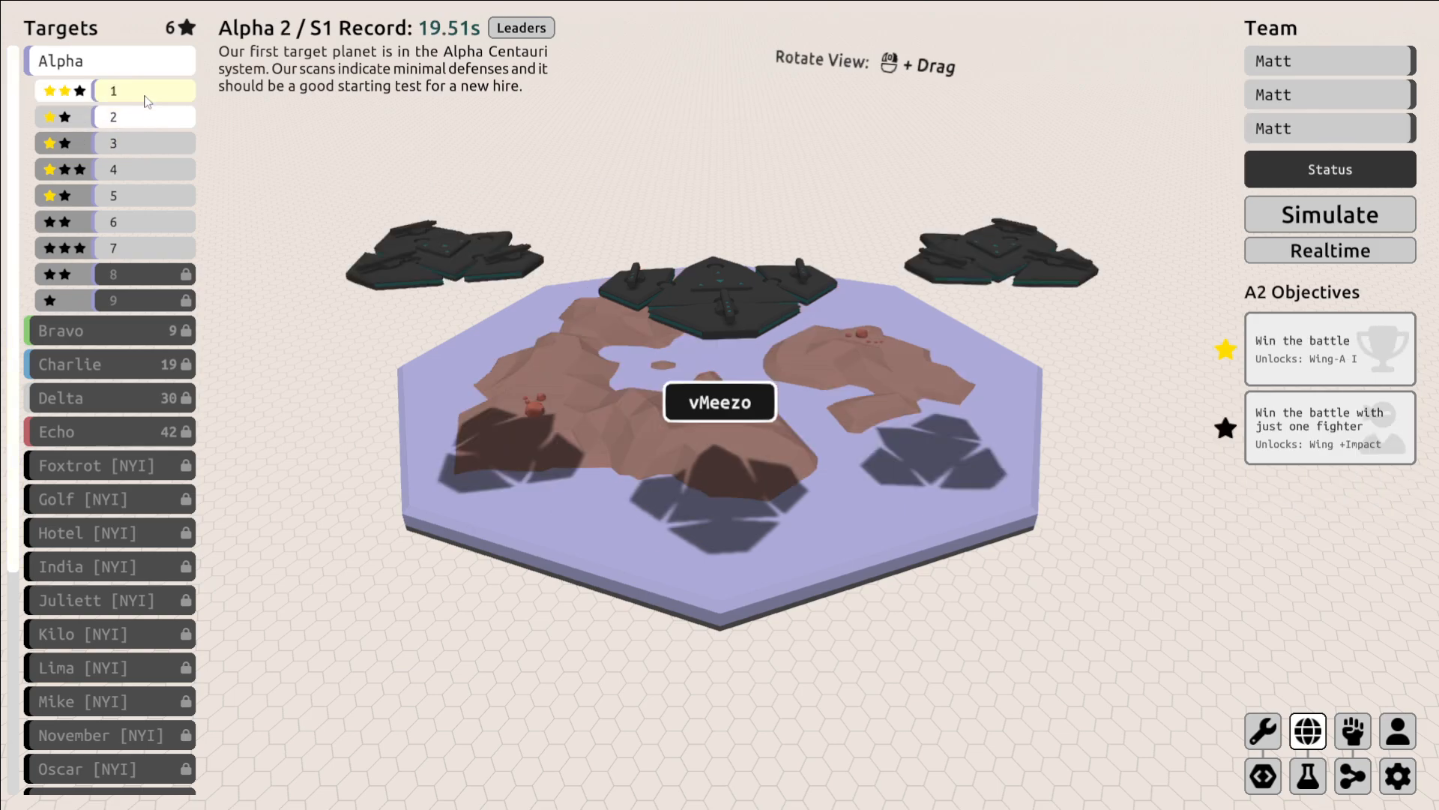
pyautogui.click(112, 89)
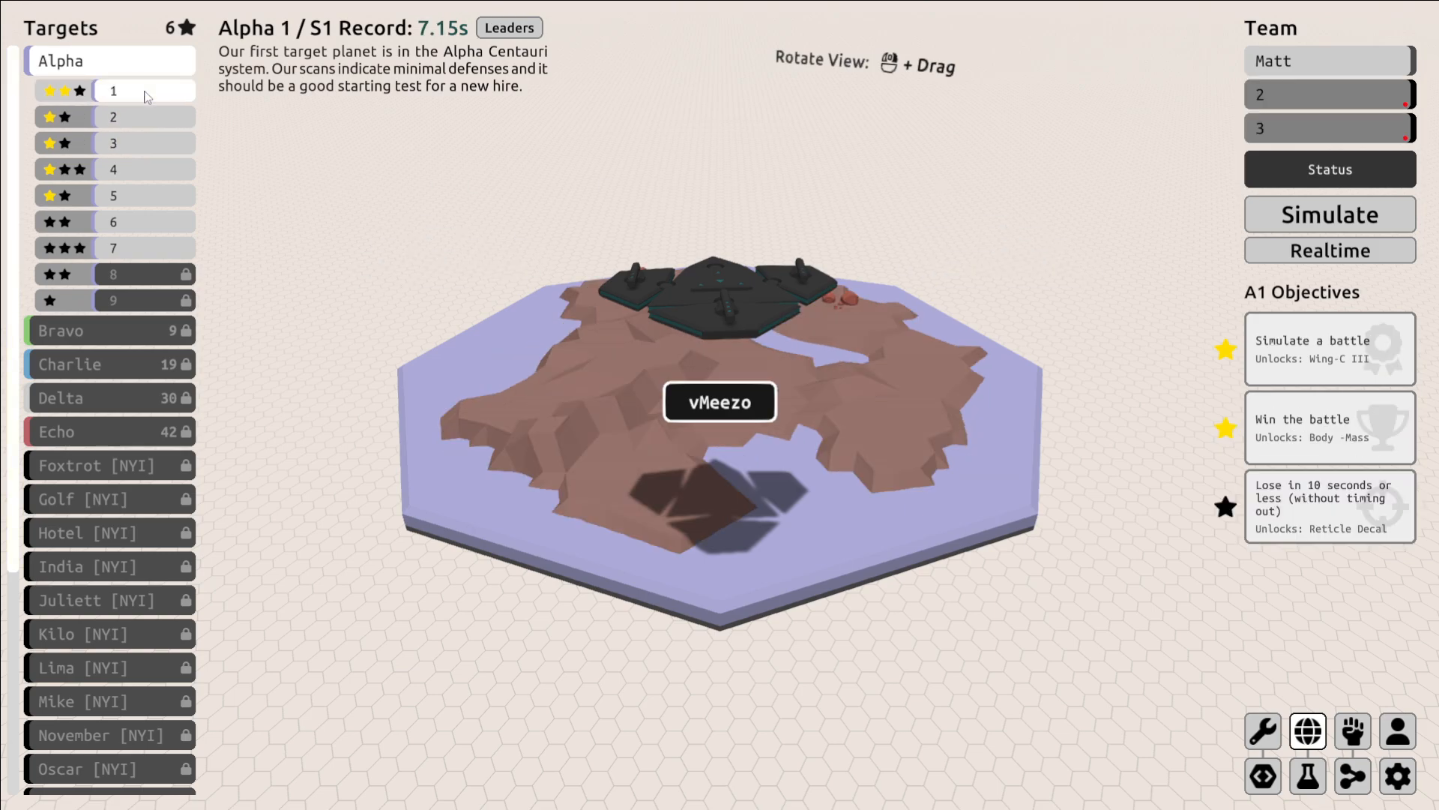
pyautogui.click(113, 169)
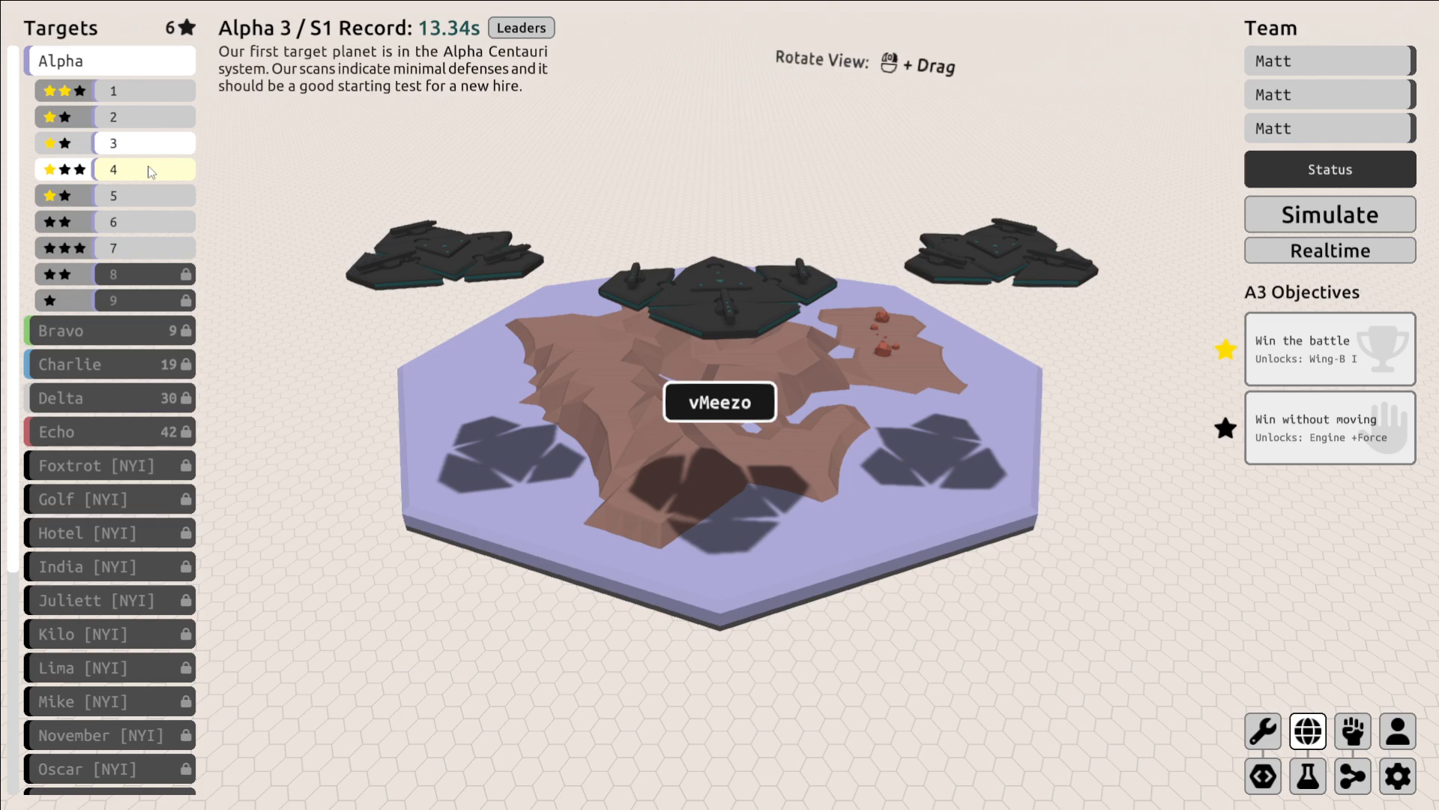
pyautogui.click(109, 170)
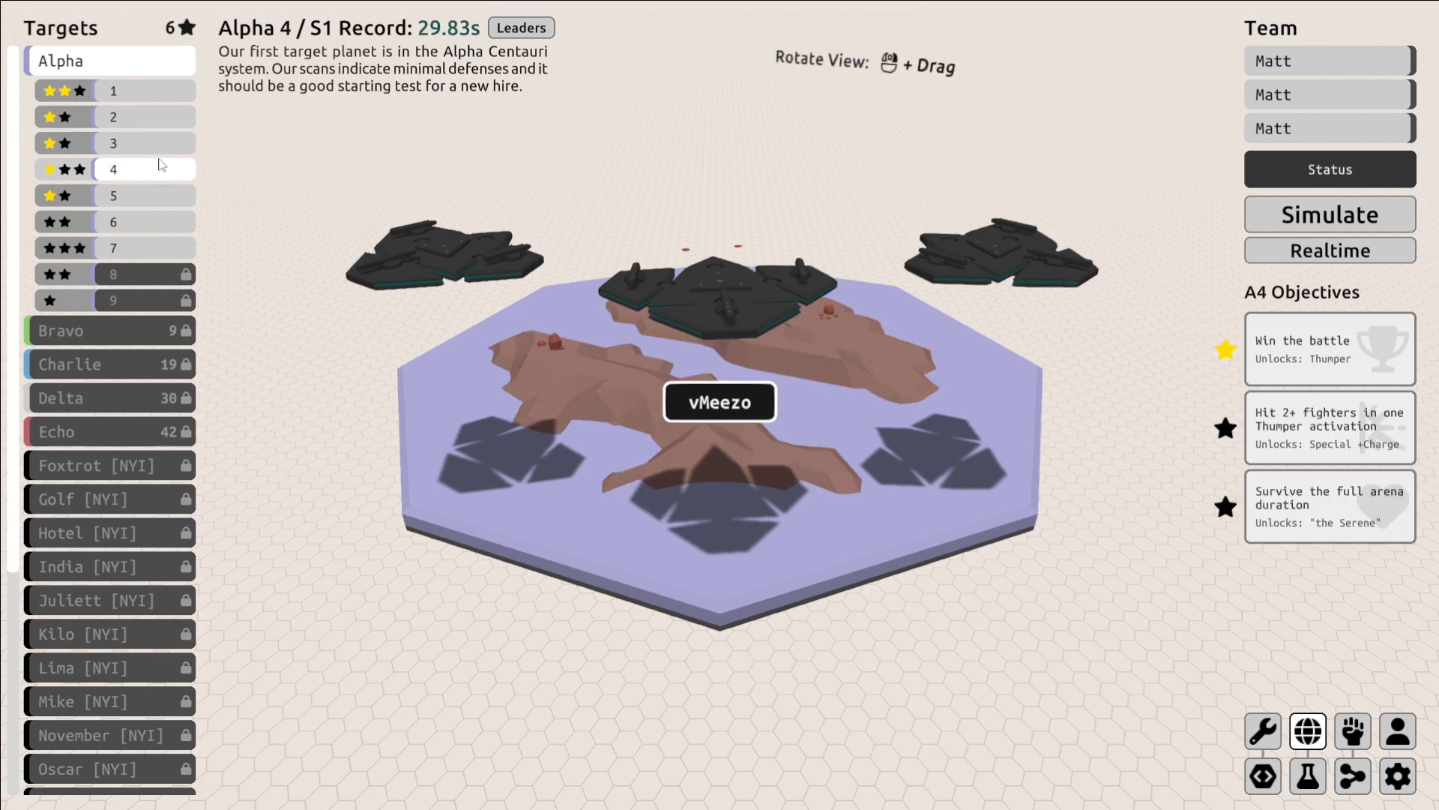
pyautogui.moveTo(163, 165)
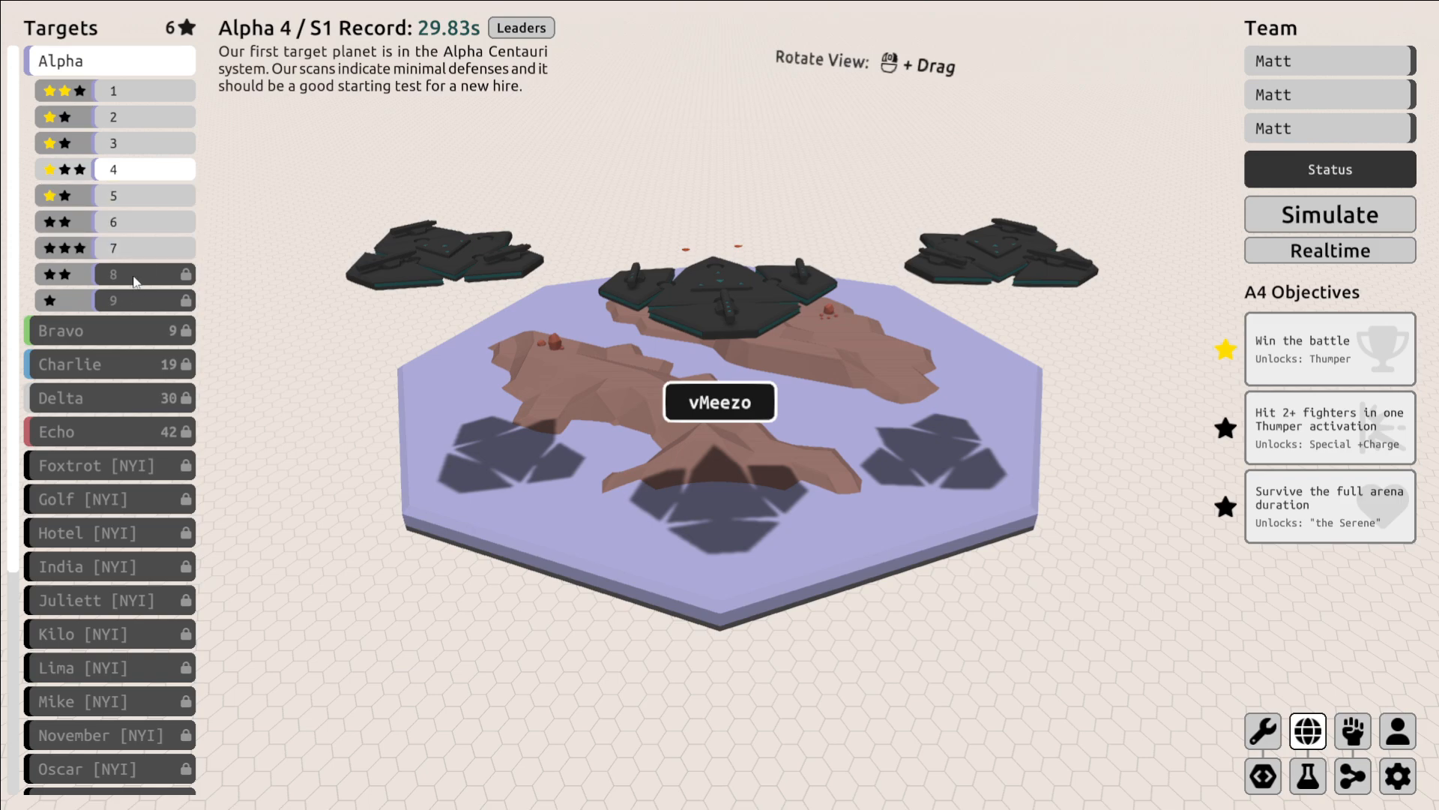
pyautogui.moveTo(451, 302)
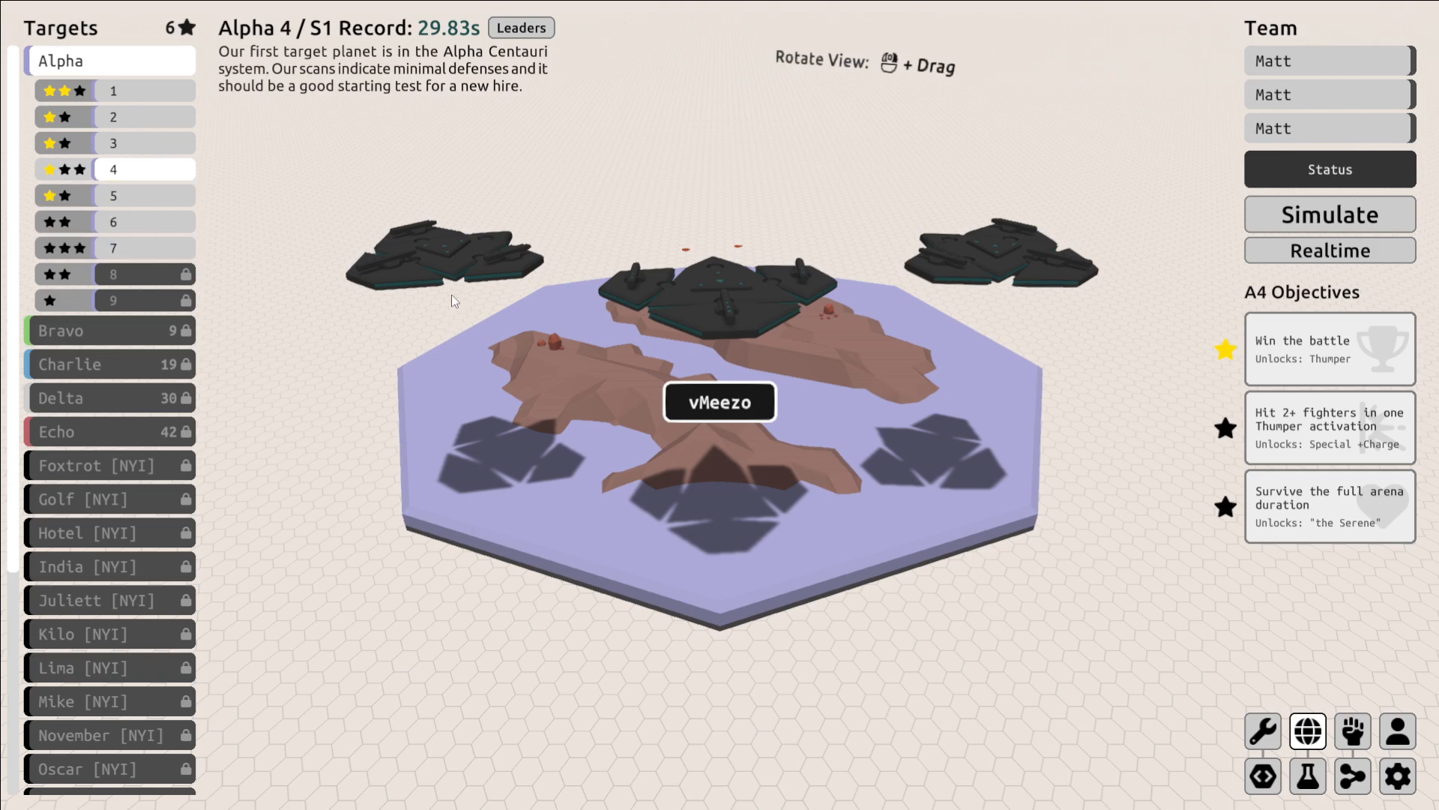
pyautogui.moveTo(444, 300)
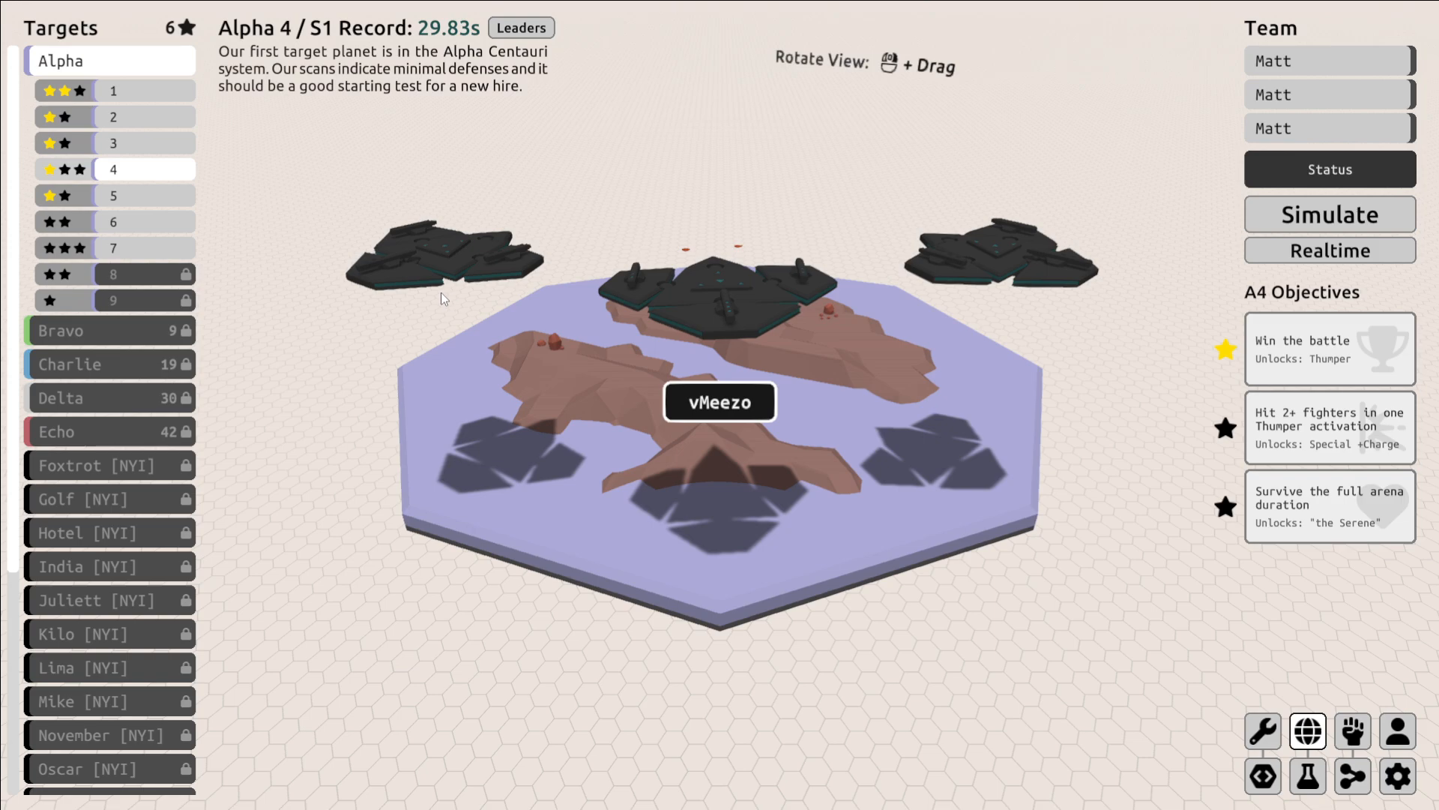
pyautogui.moveTo(682, 300)
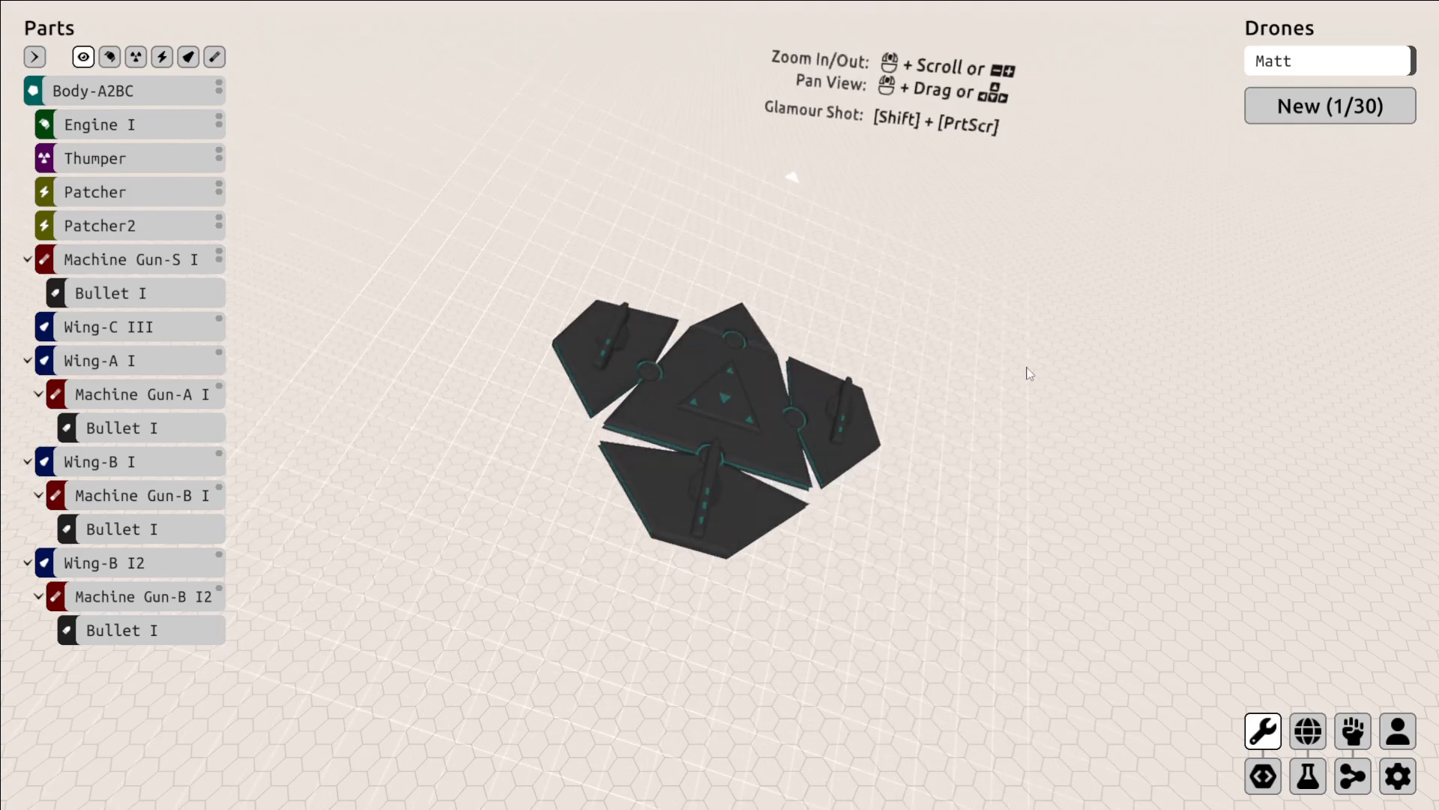
pyautogui.moveTo(1037, 357)
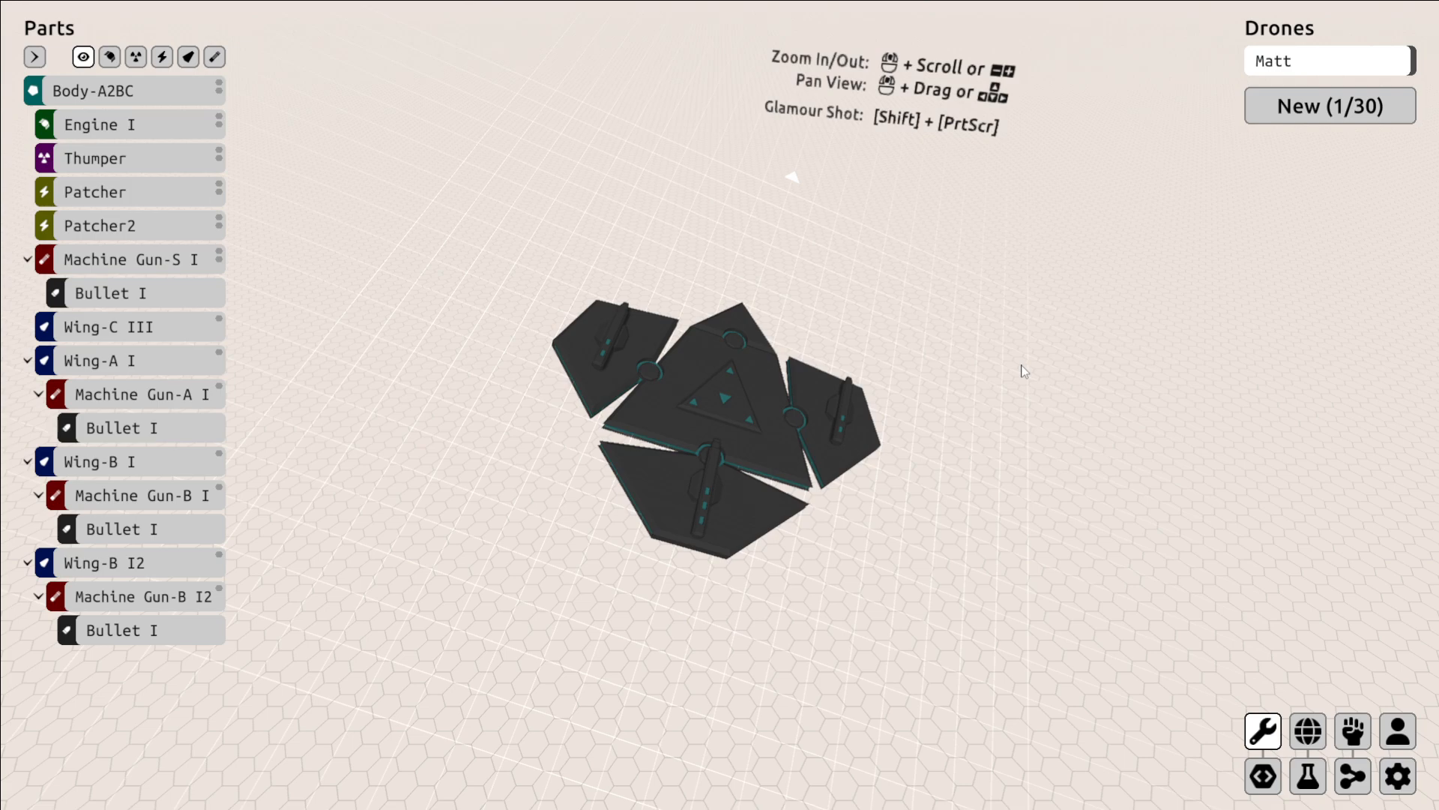
pyautogui.moveTo(1073, 284)
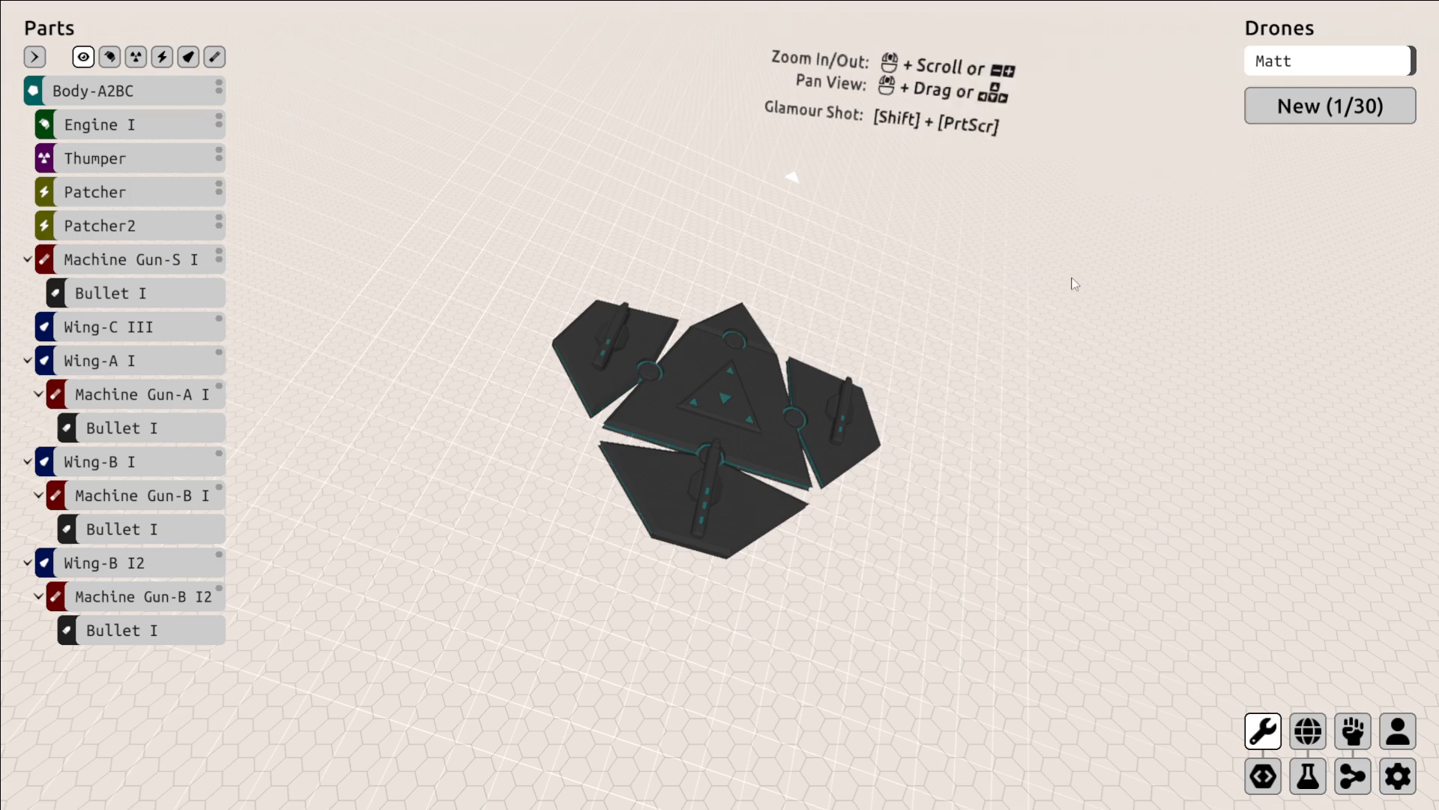
# Expand the Engine I and Thumper mod slots, then bring up the wing part's options.
pyautogui.click(101, 461)
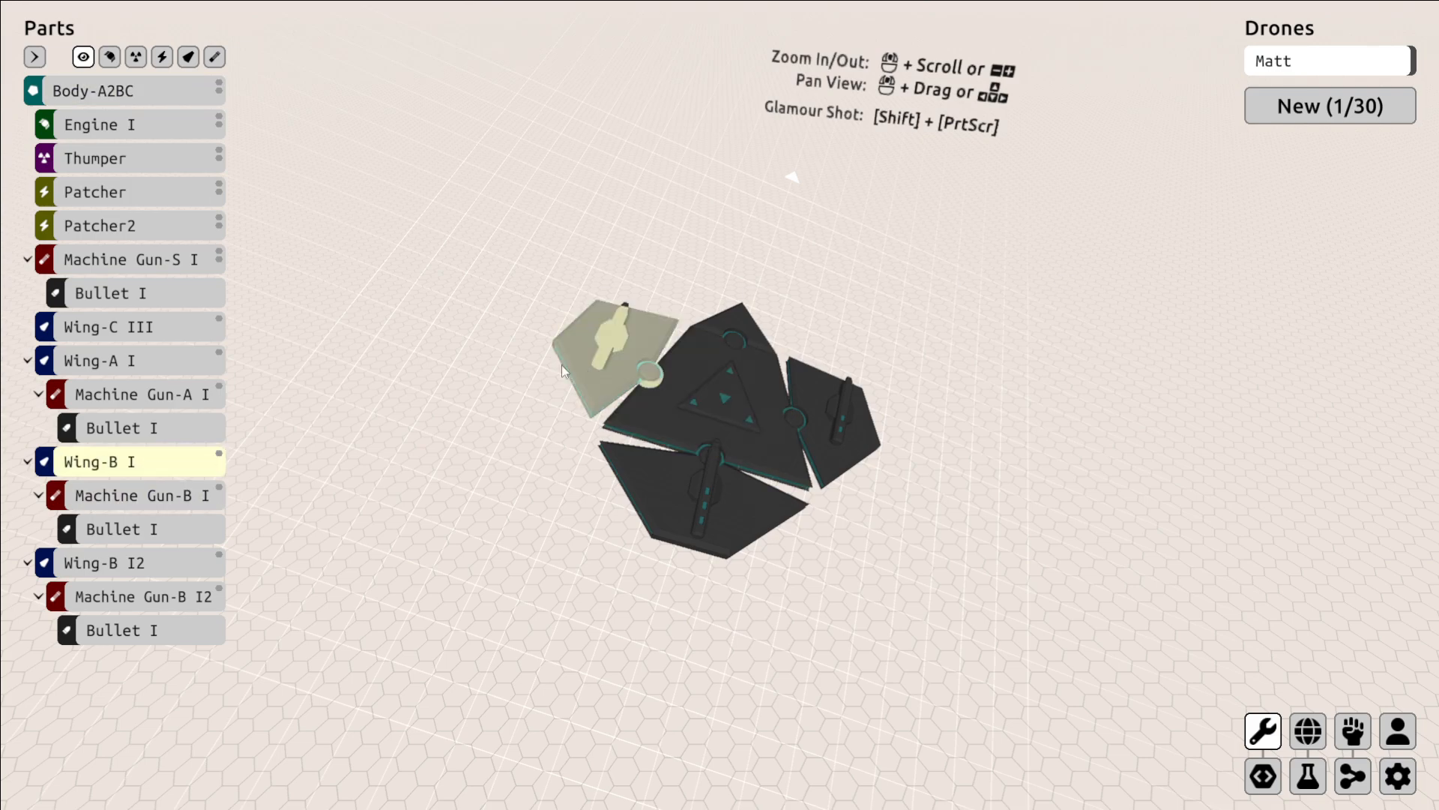
pyautogui.click(110, 124)
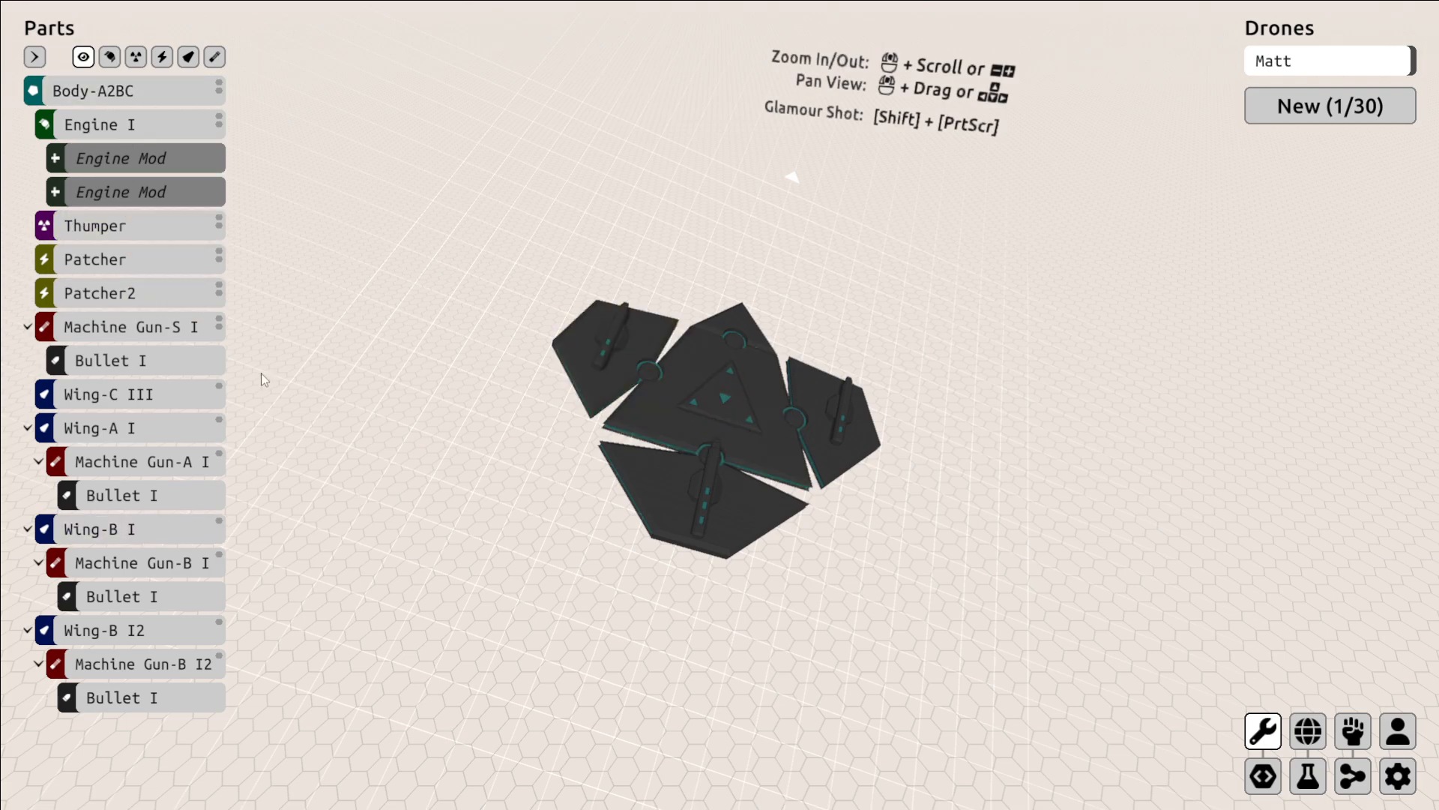
pyautogui.click(95, 224)
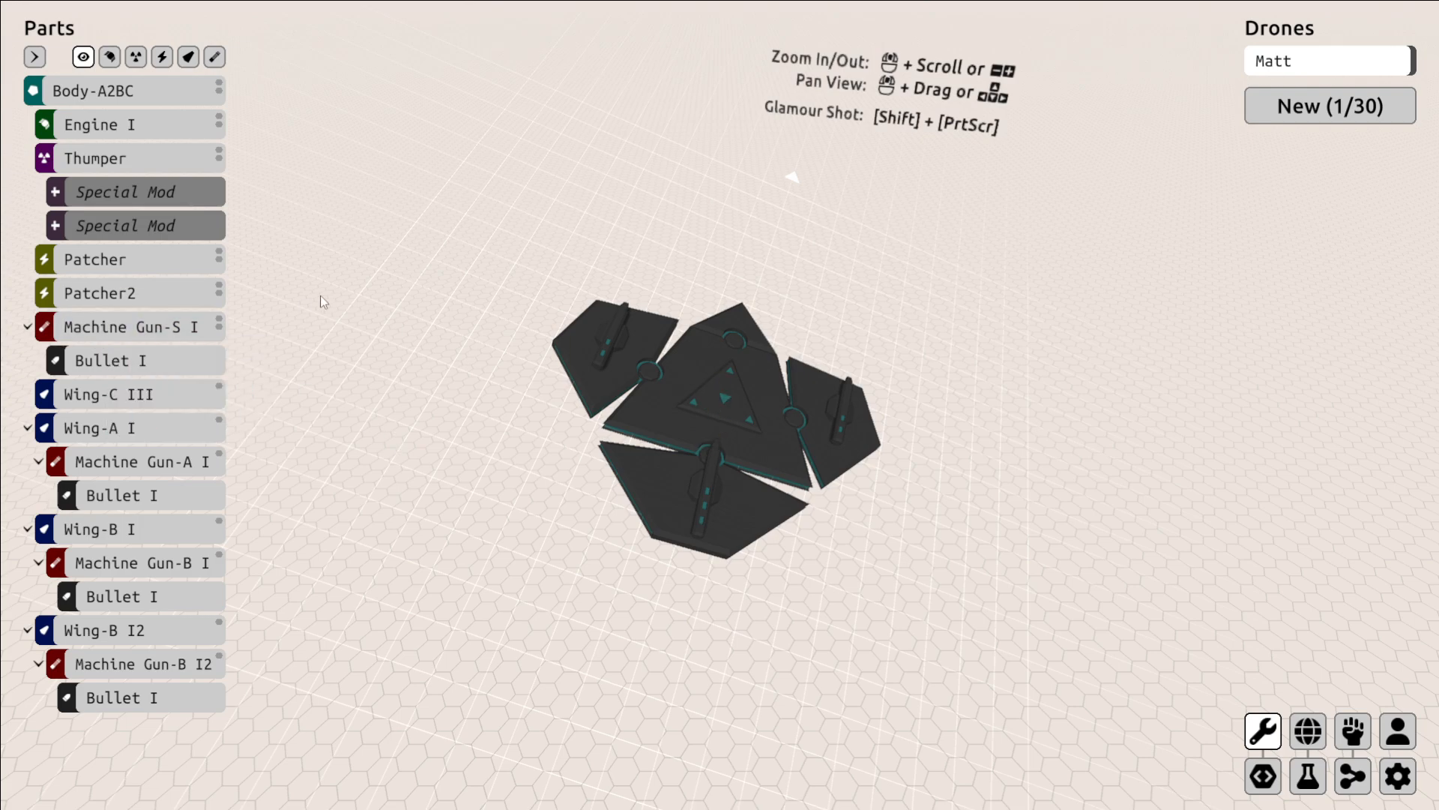
pyautogui.moveTo(469, 285)
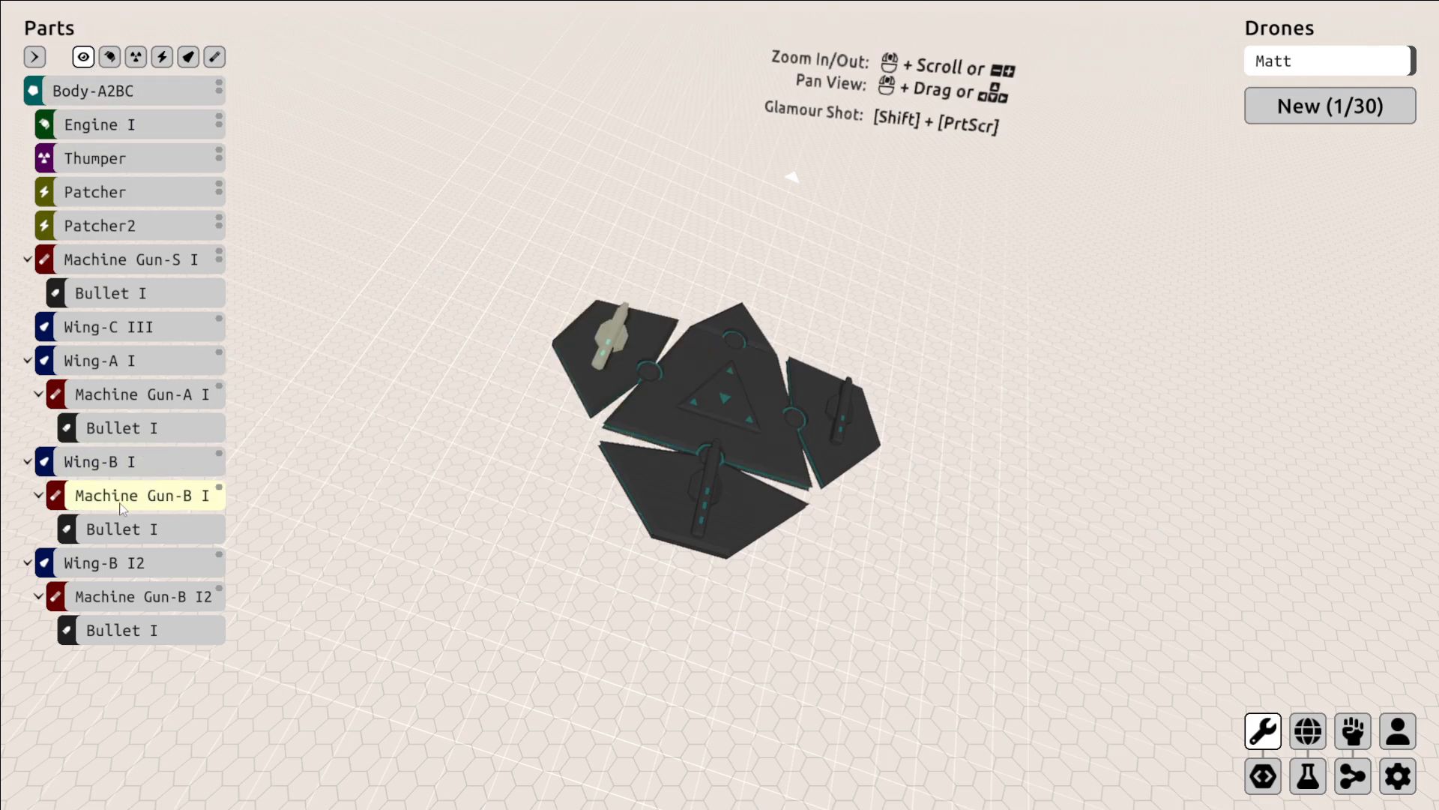
pyautogui.rightClick(99, 460)
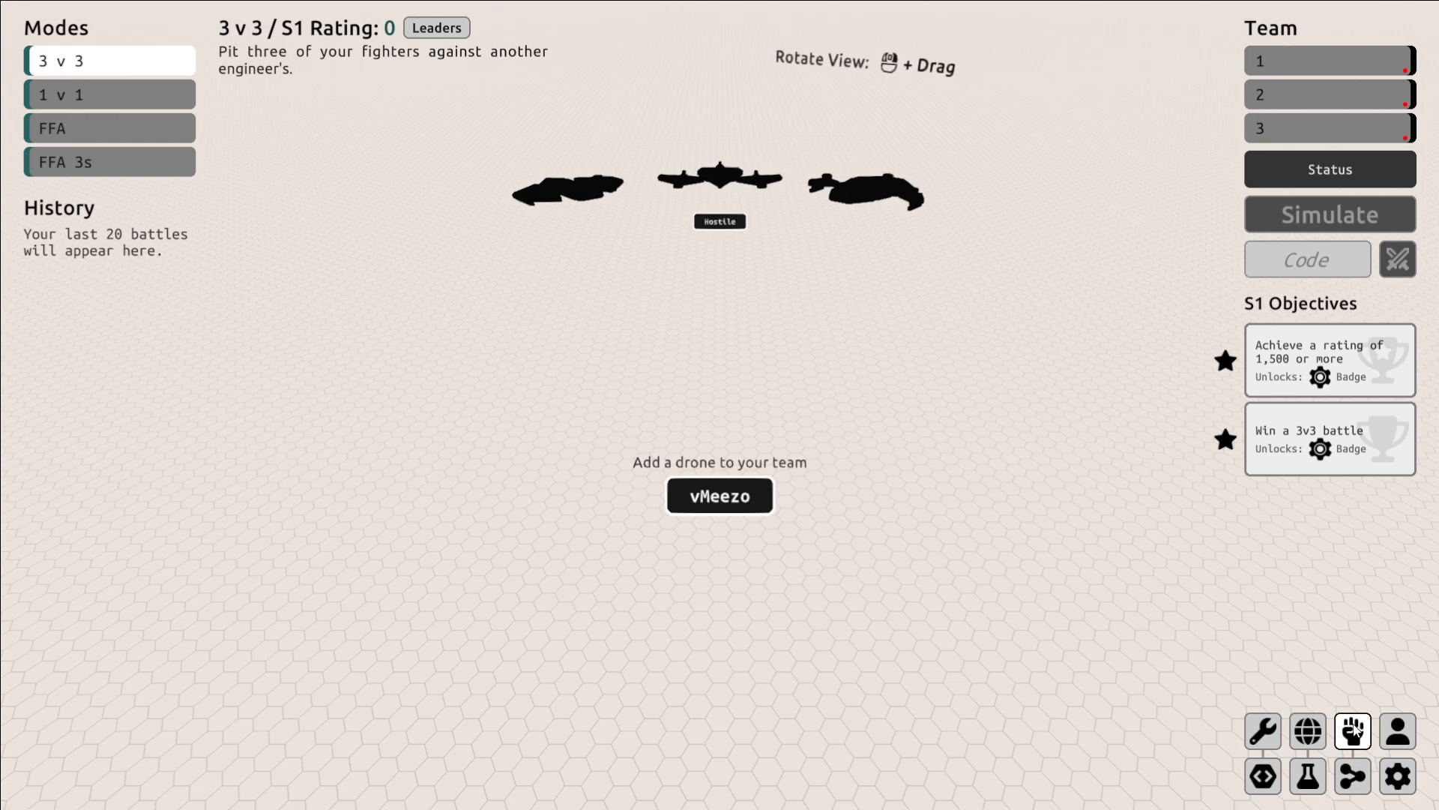
# Edit Wing-A I's main colour sliders (red 151, green 170, blue adjusted) but keep it black.
pyautogui.click(1396, 731)
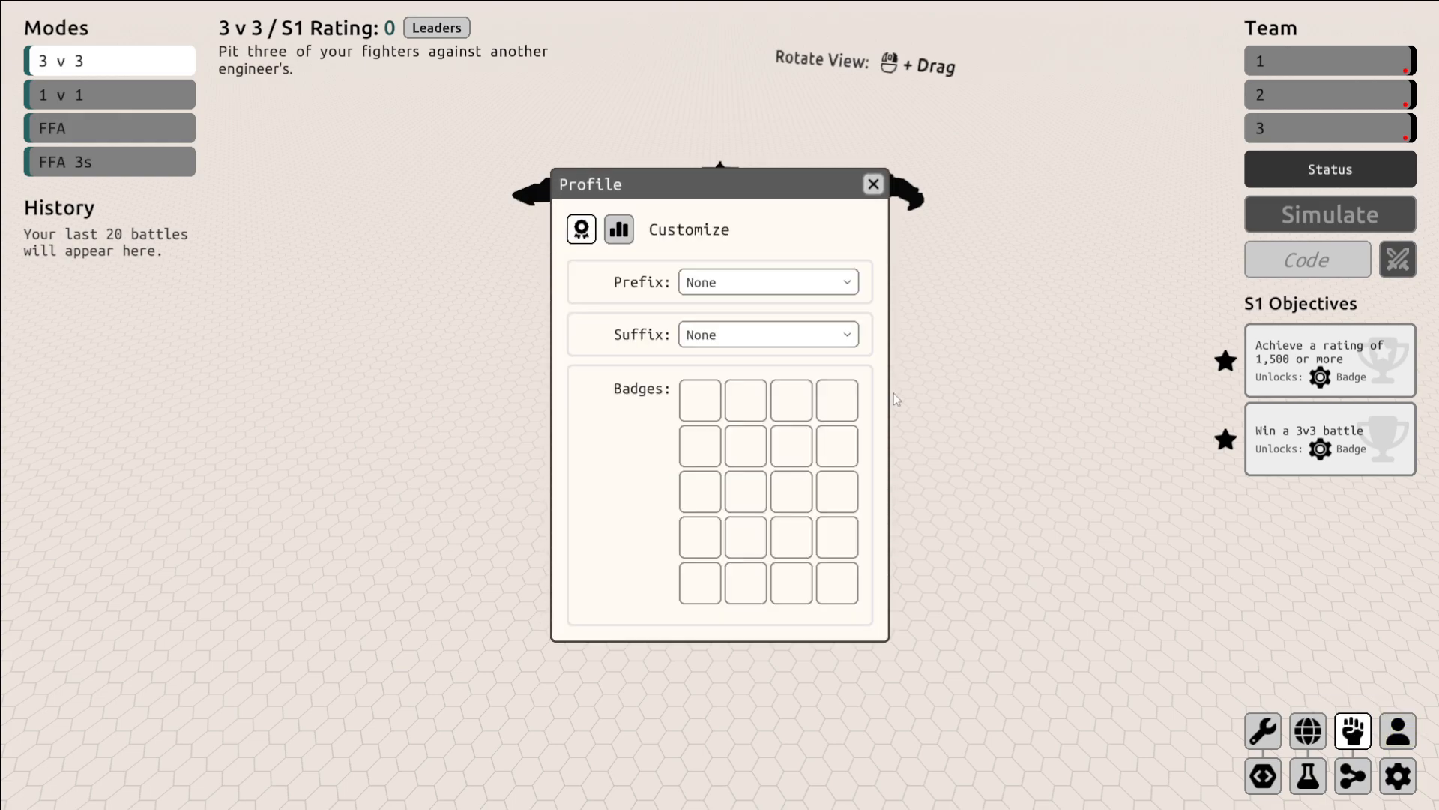
pyautogui.click(1263, 731)
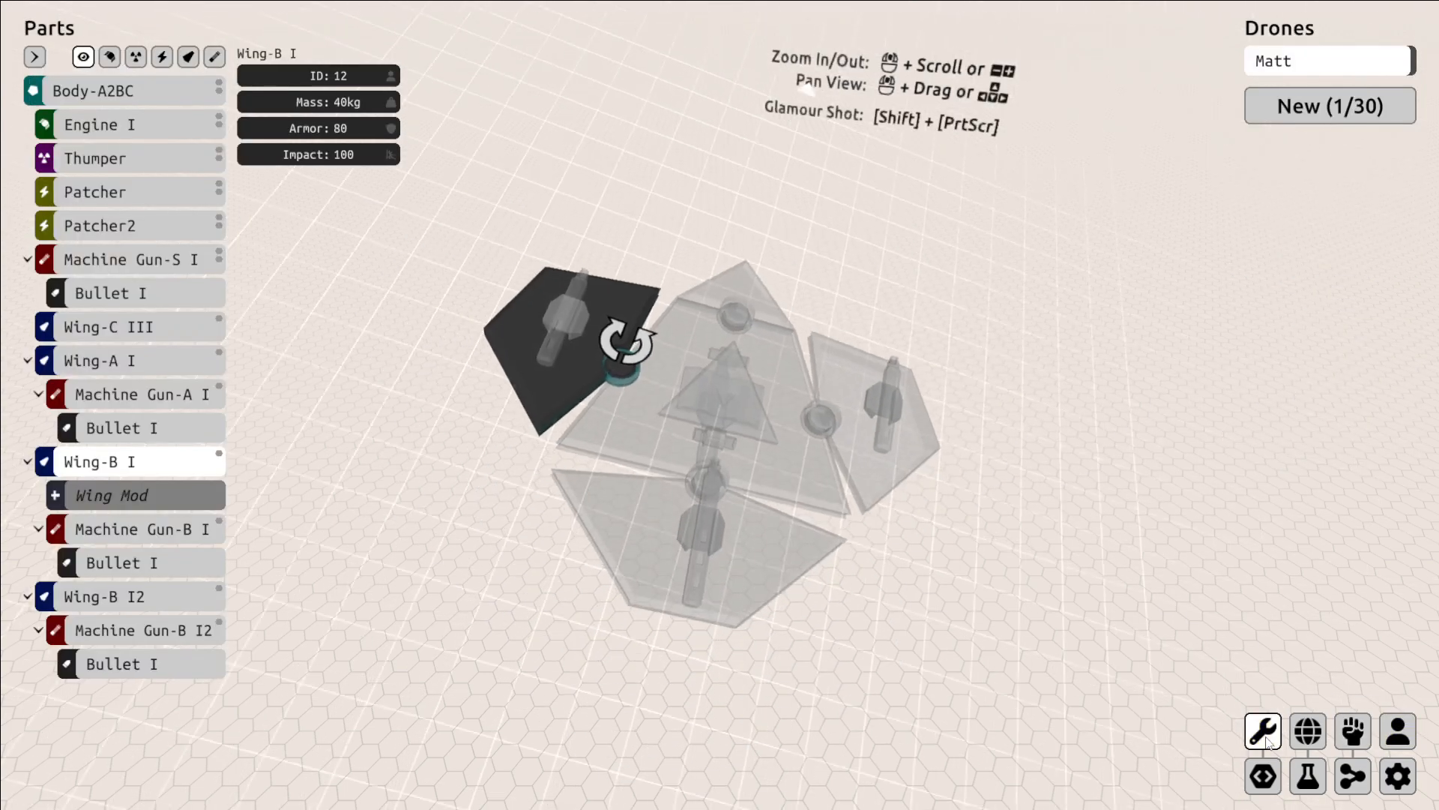
pyautogui.rightClick(99, 360)
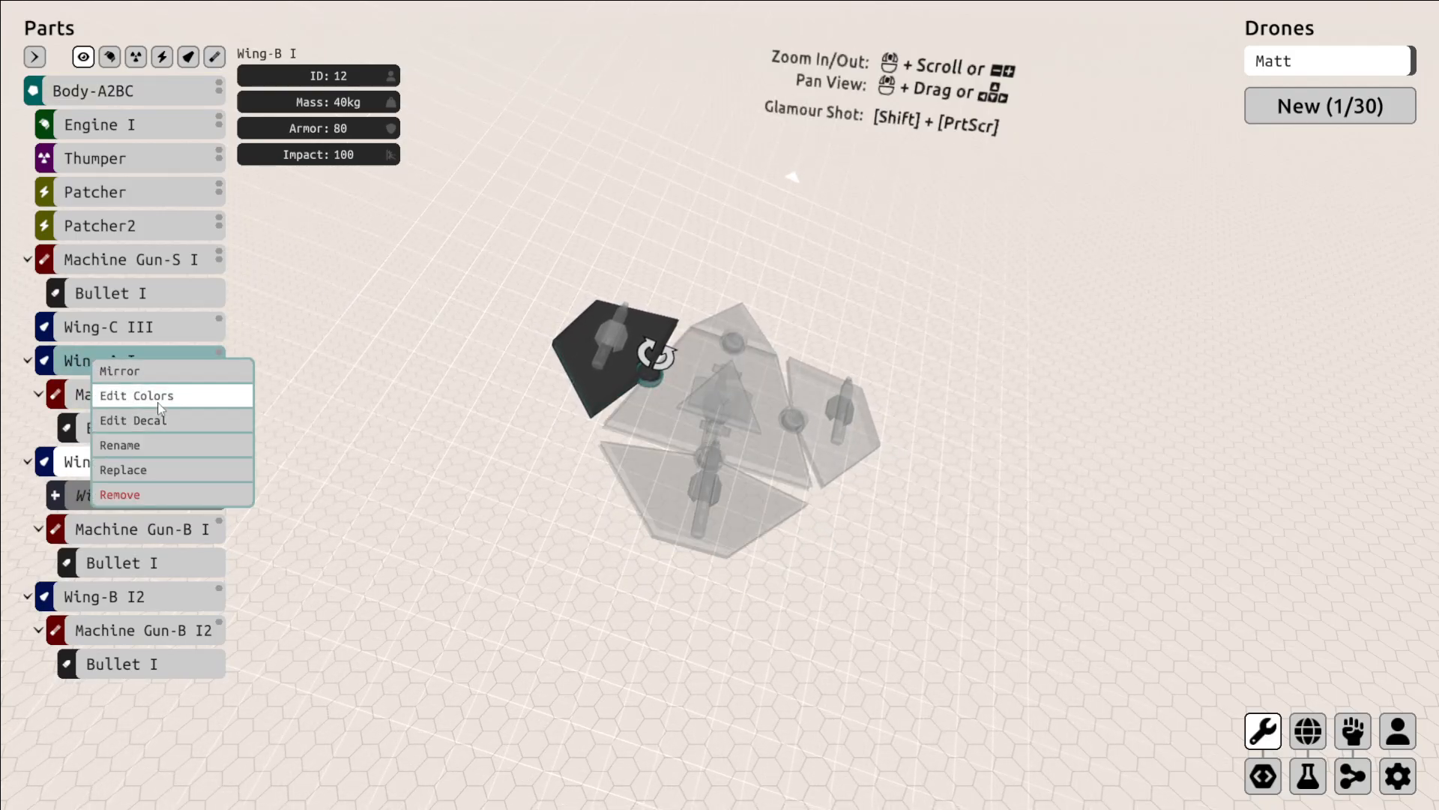
pyautogui.click(136, 394)
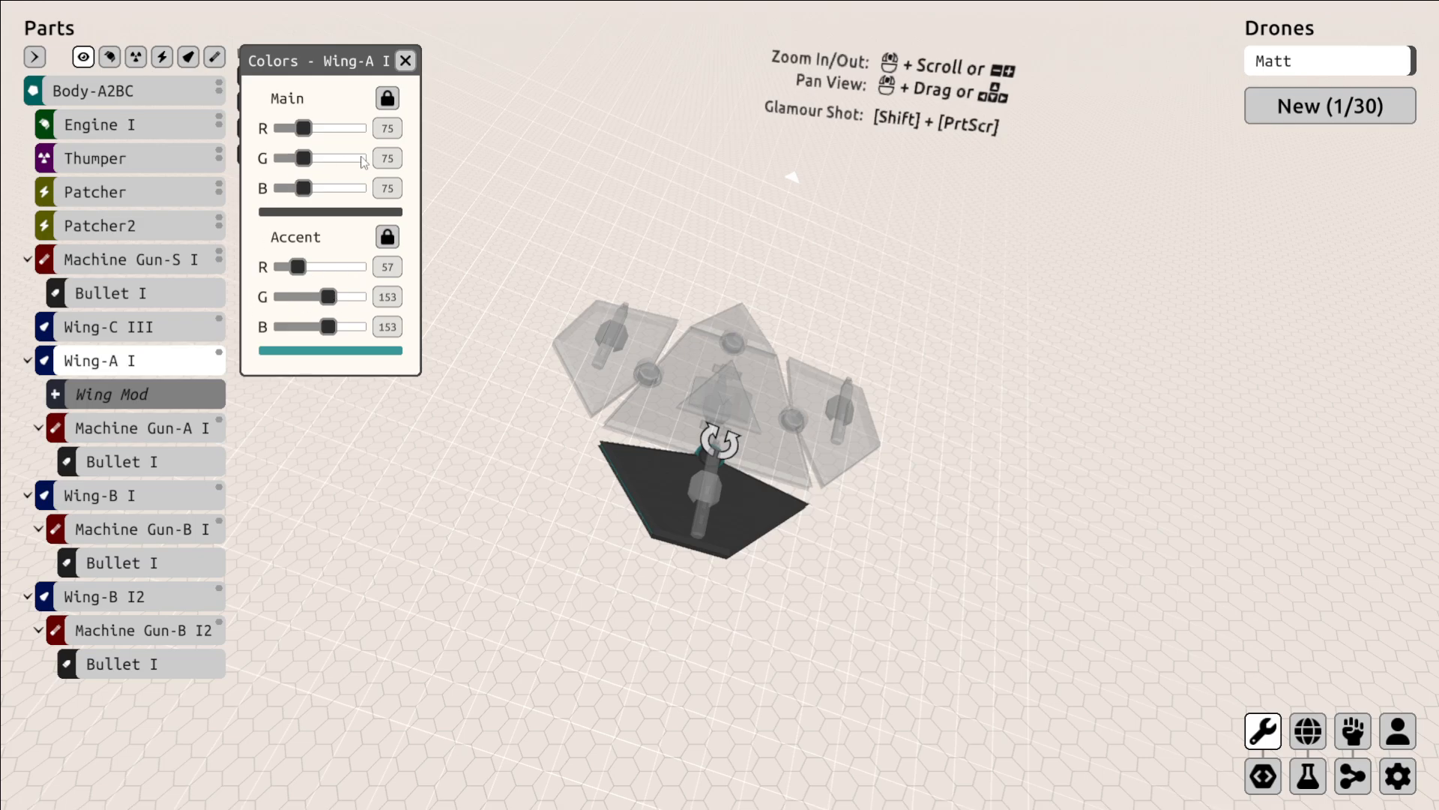
pyautogui.moveTo(304, 128); pyautogui.dragTo(328, 128)
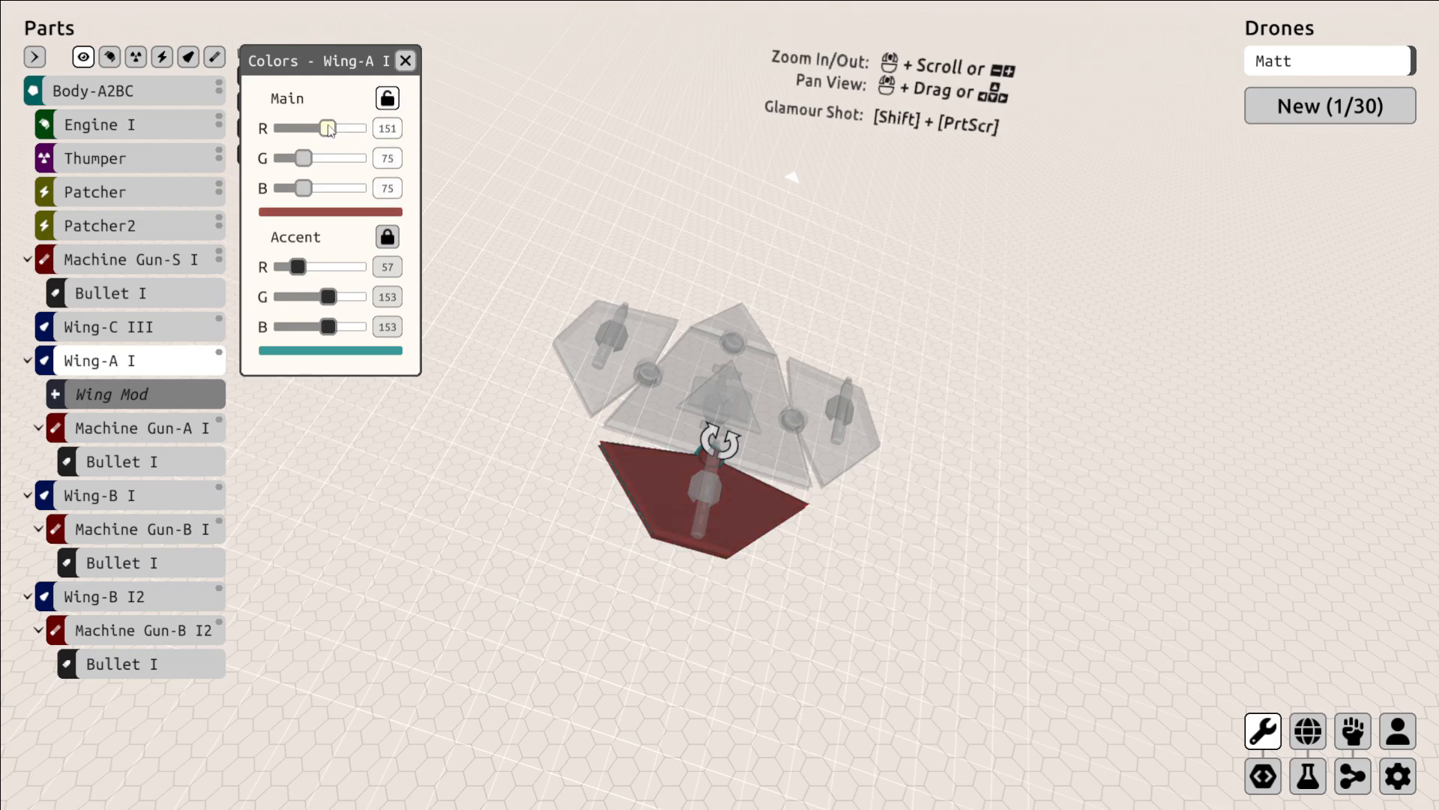
pyautogui.moveTo(303, 158); pyautogui.dragTo(333, 158)
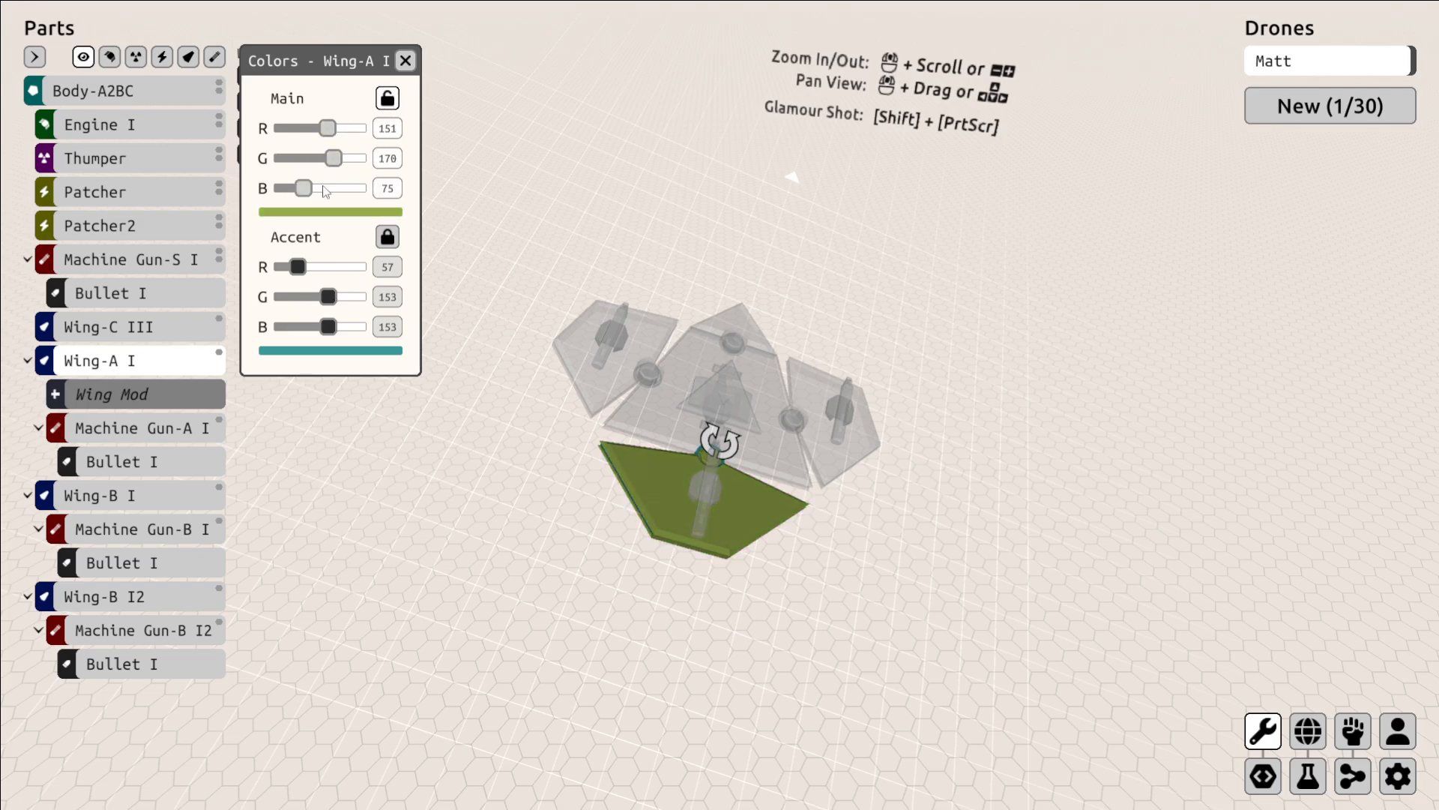
pyautogui.moveTo(304, 188); pyautogui.dragTo(366, 189)
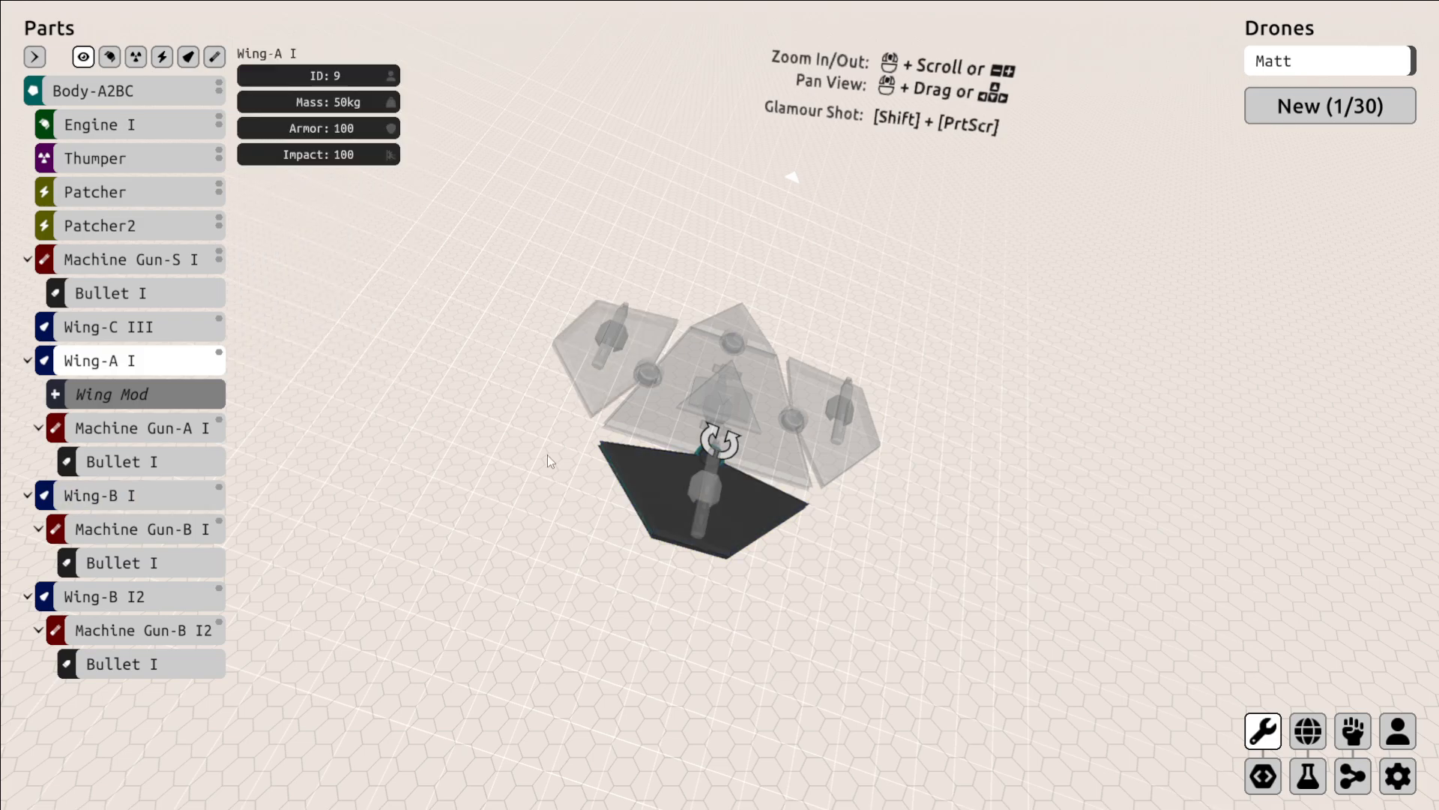
# Check the Machine Gun-A I mod slot, then bring up the Engine I and Thumper part options.
pyautogui.click(121, 460)
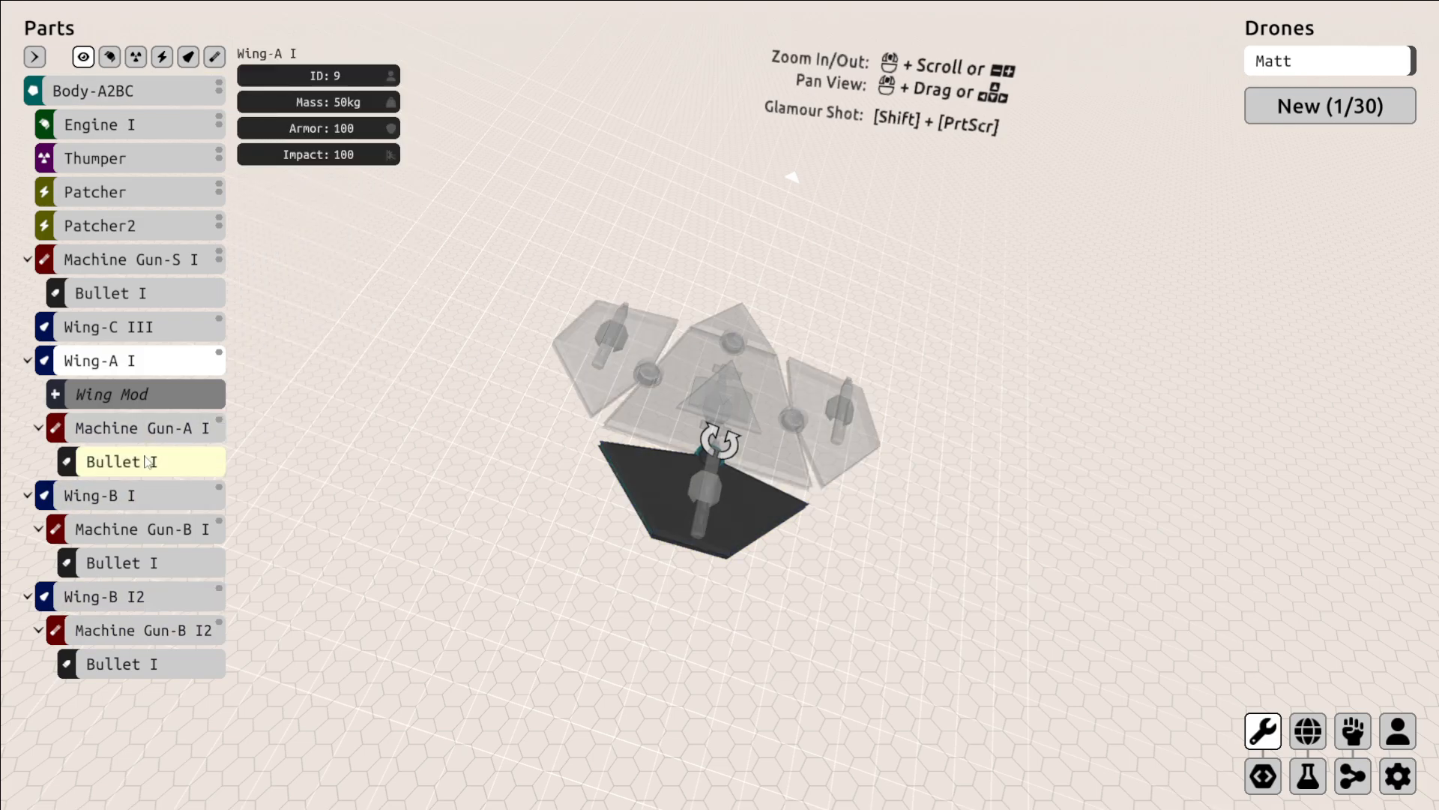
pyautogui.rightClick(142, 427)
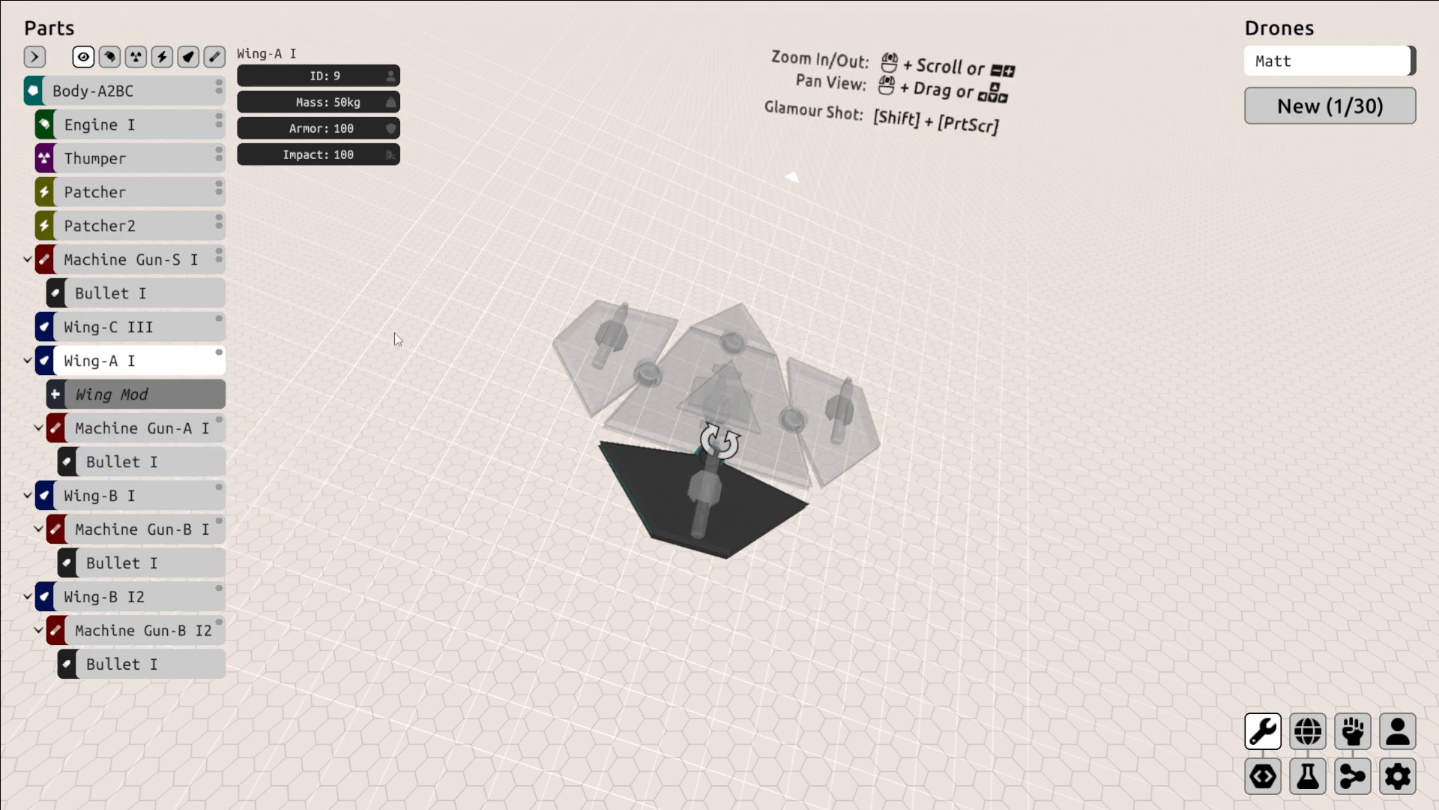
pyautogui.click(93, 90)
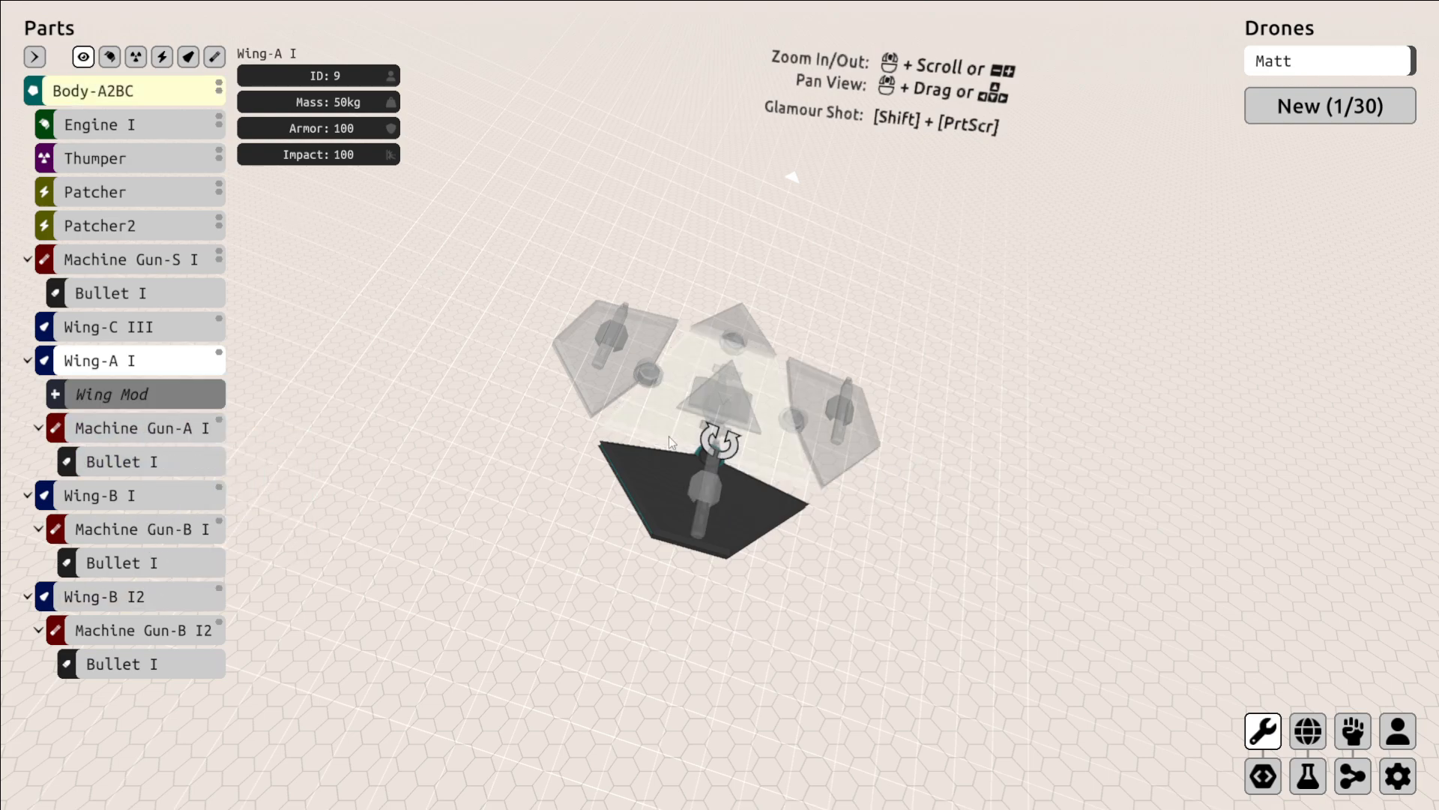
pyautogui.click(142, 427)
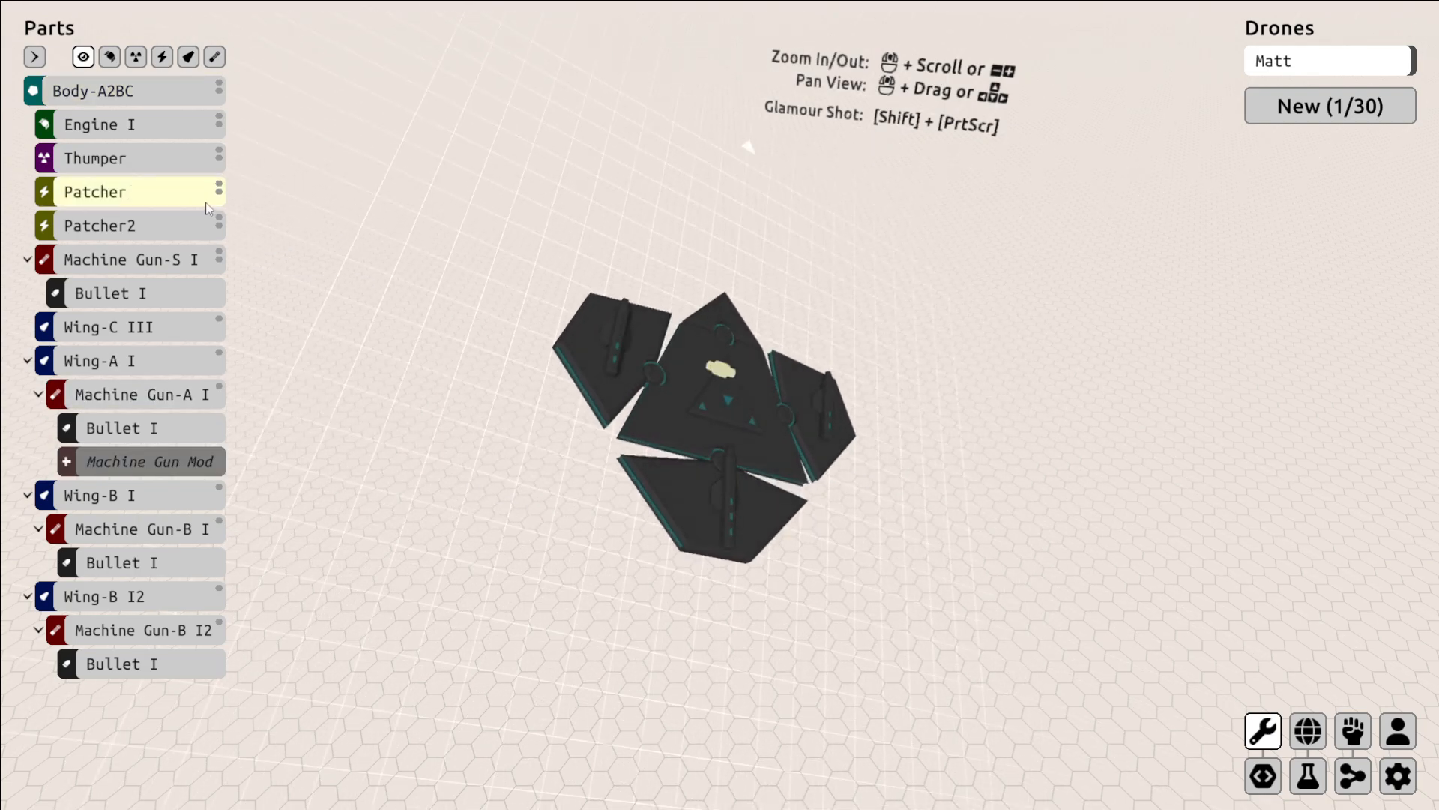
pyautogui.rightClick(100, 124)
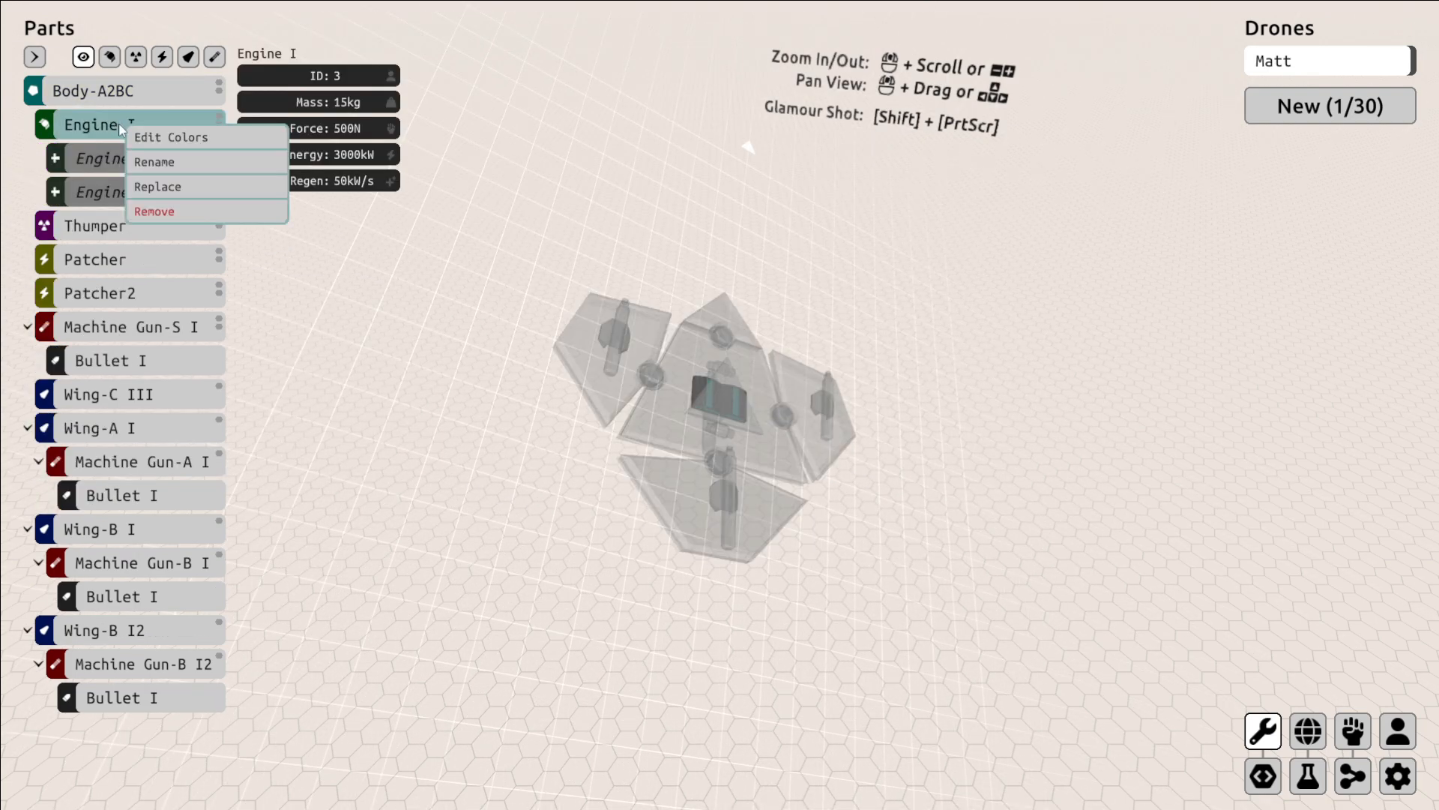
pyautogui.rightClick(93, 227)
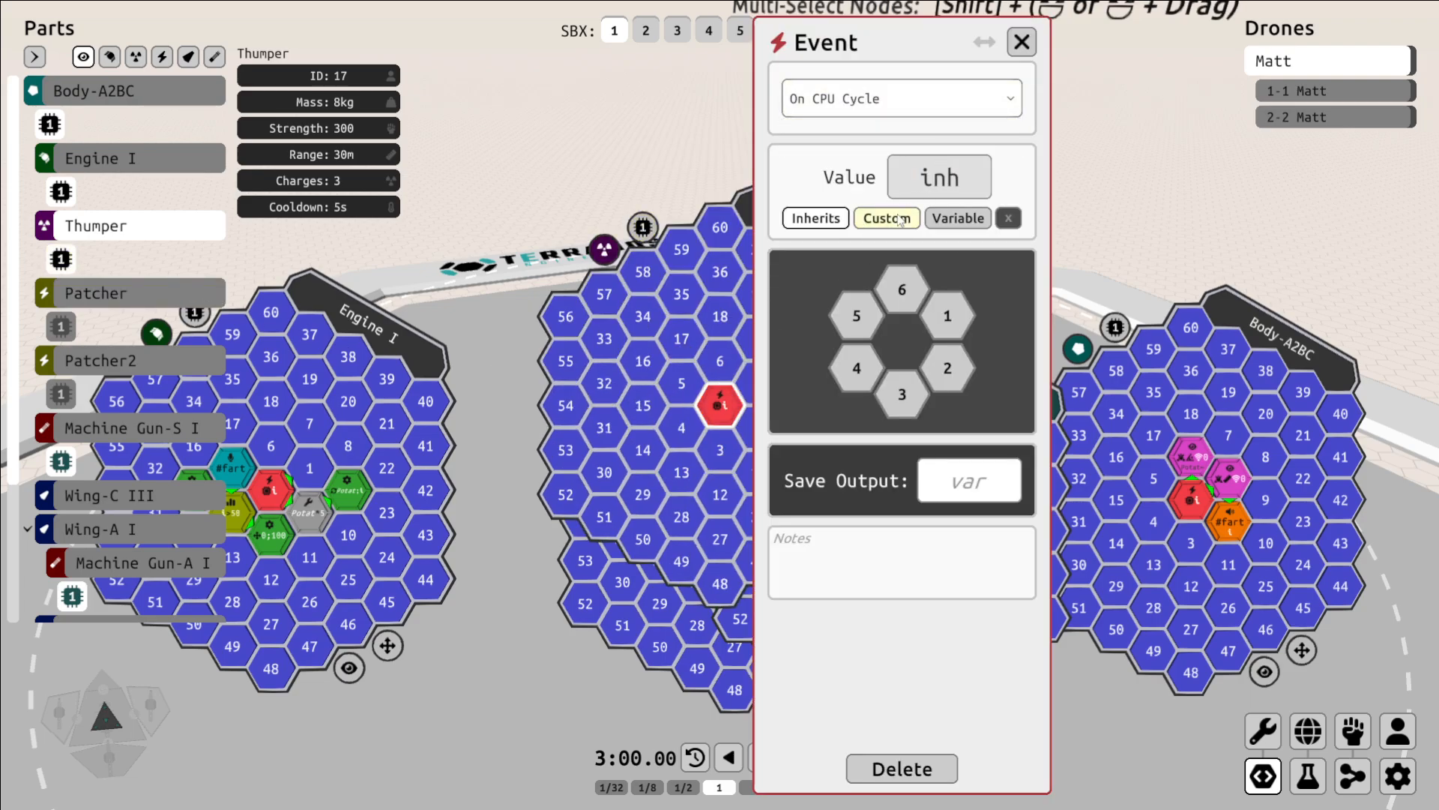
# Route the Thumper event's output out of side 6 and add an Action node pointing upward.
pyautogui.click(901, 288)
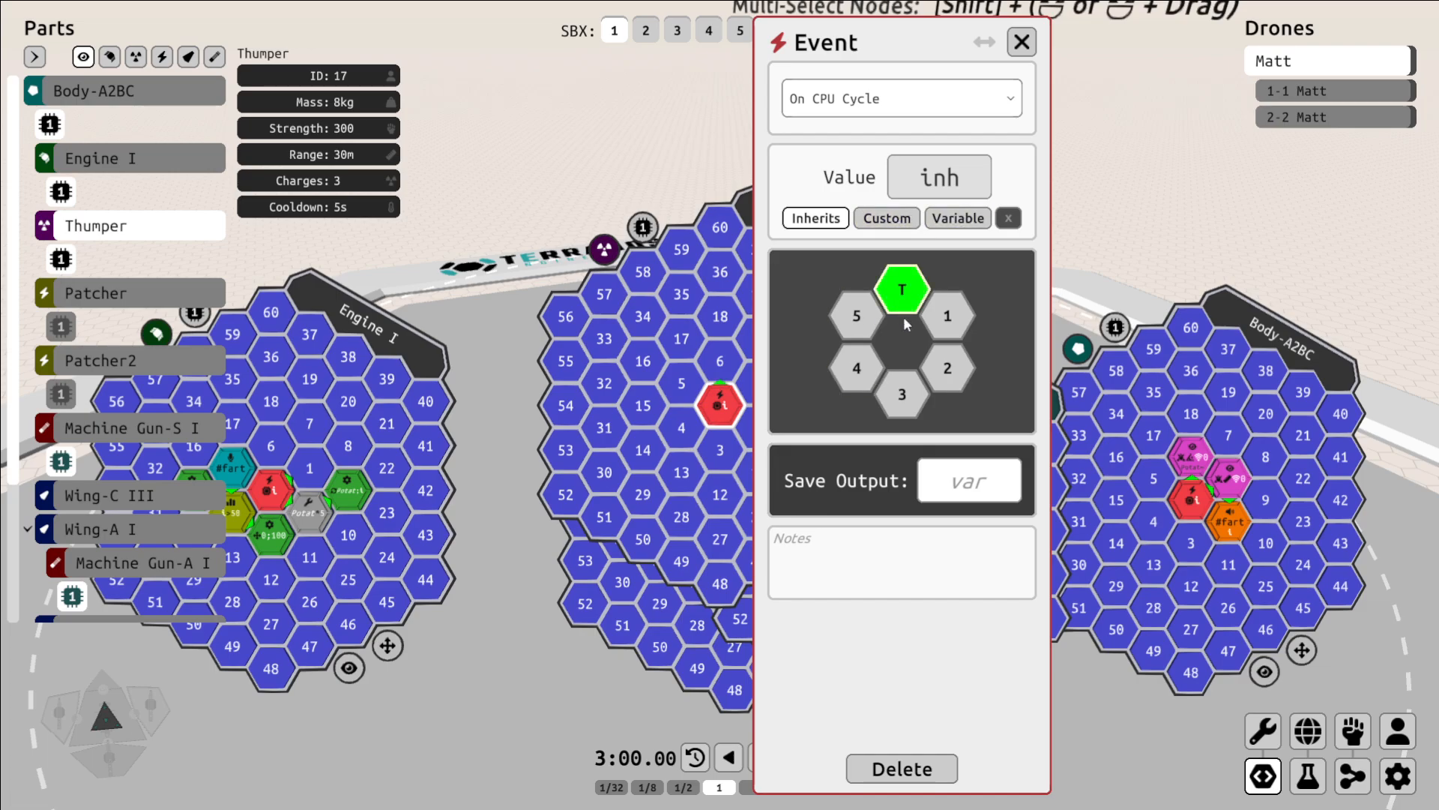
pyautogui.click(1021, 42)
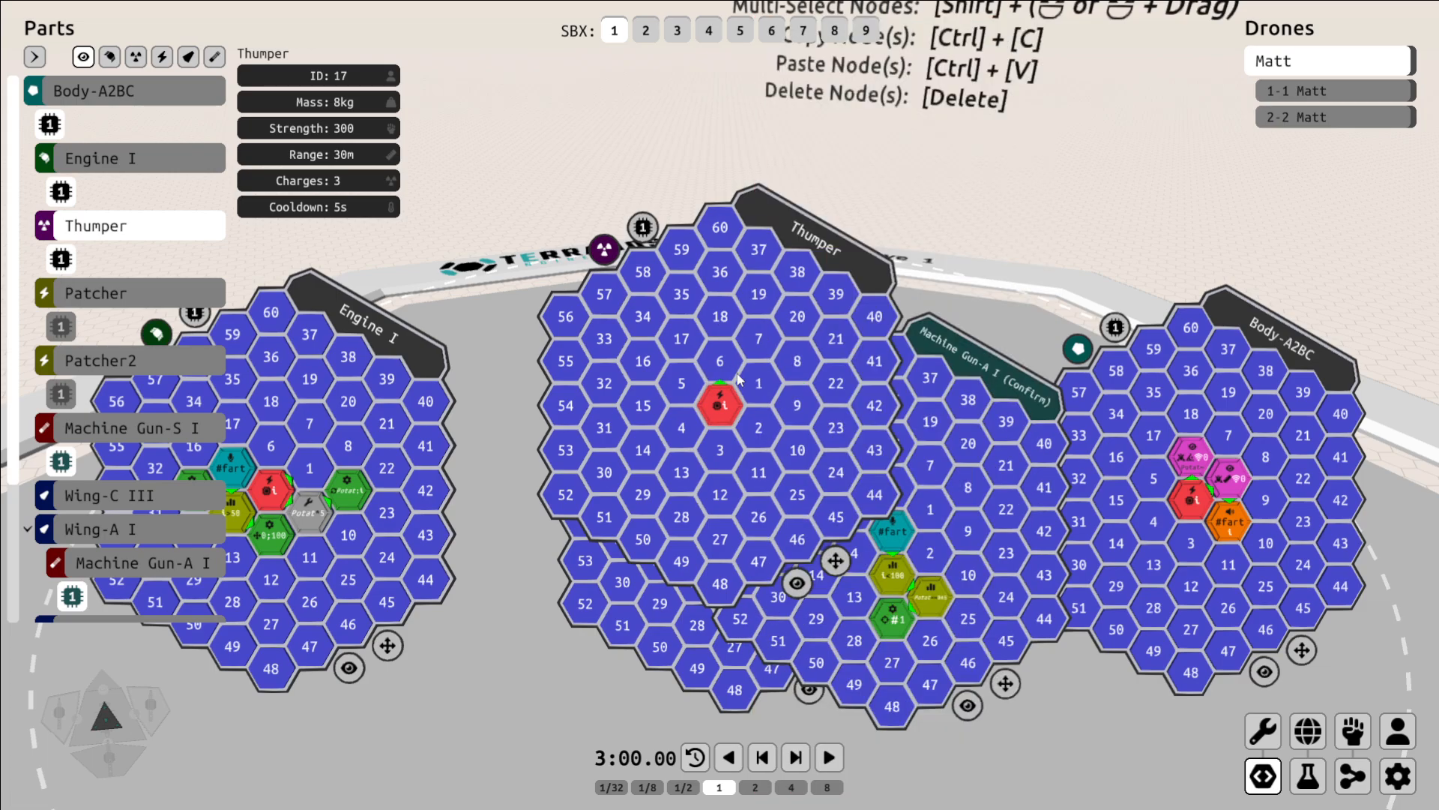
pyautogui.click(722, 404)
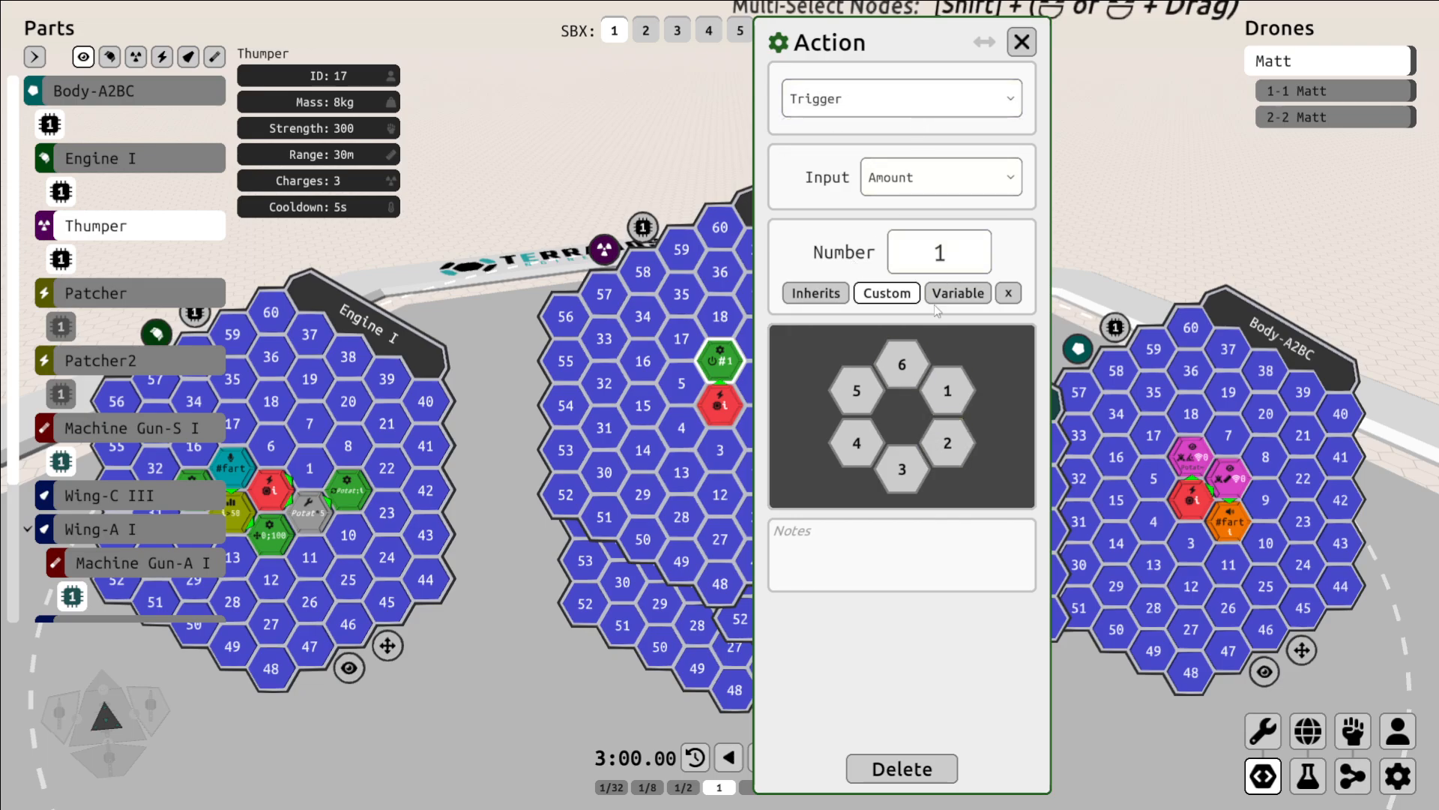
pyautogui.click(855, 390)
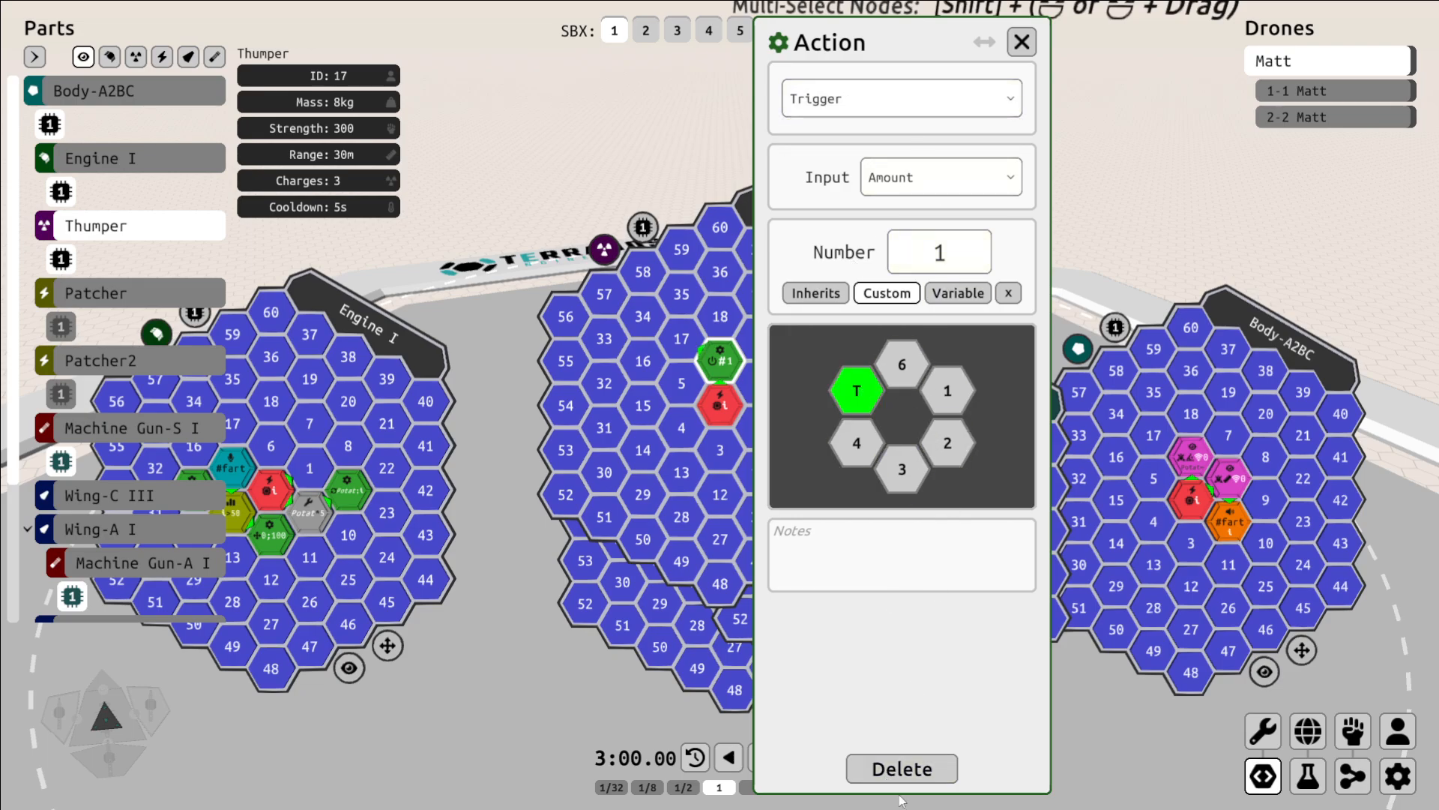
pyautogui.click(1019, 42)
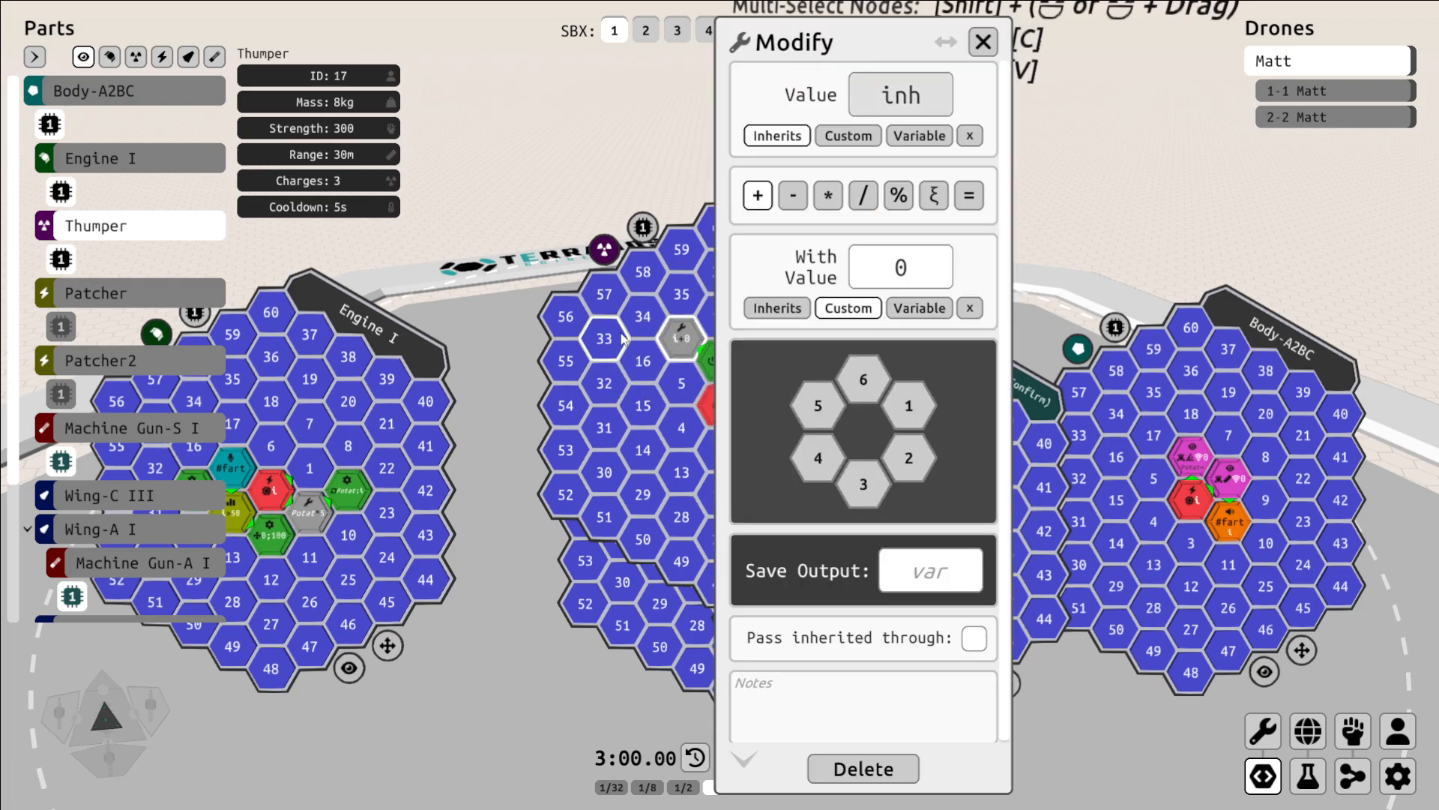
# Add an On CPU Cycle event node to the Thumper grid, then move to the Patcher's grid.
pyautogui.click(980, 42)
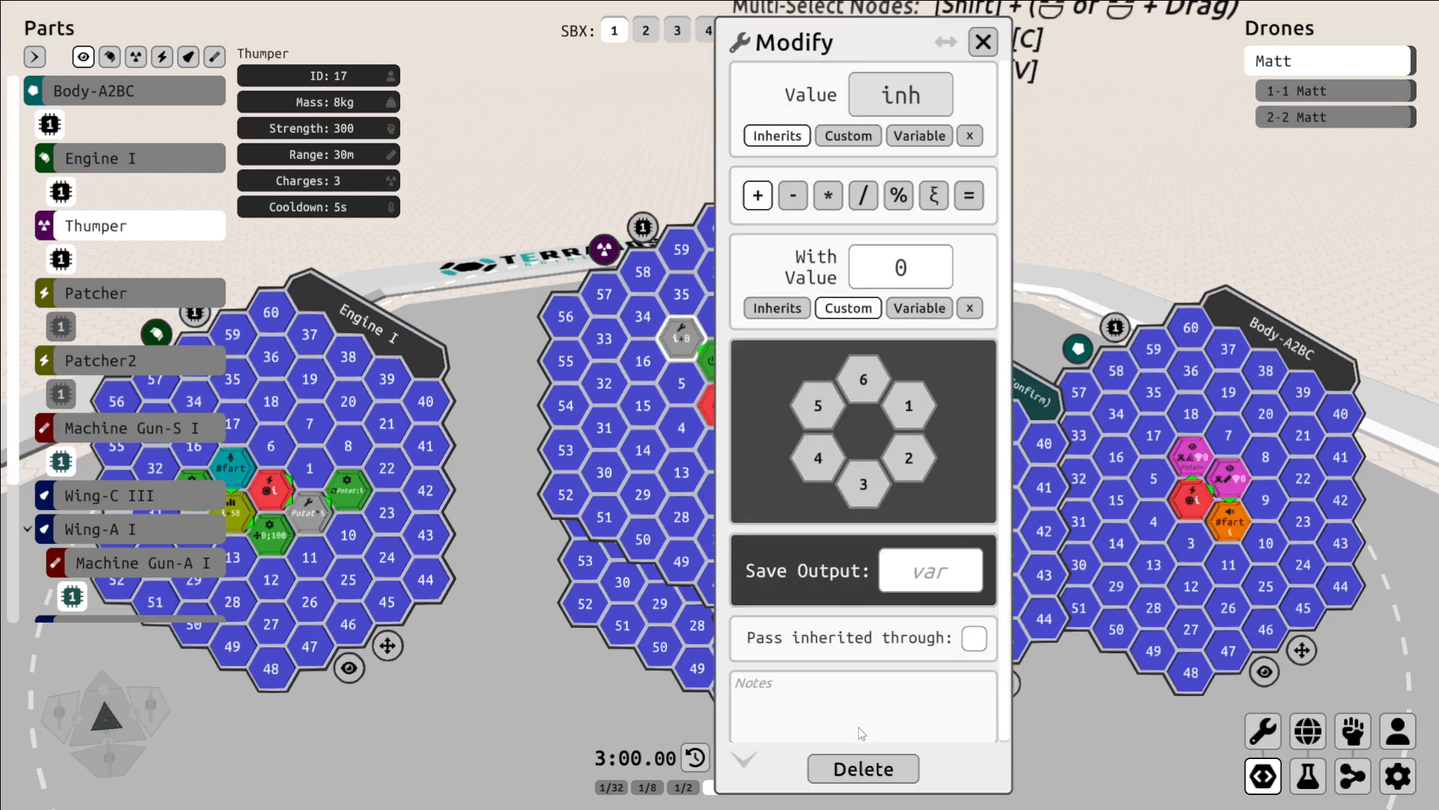
pyautogui.click(980, 42)
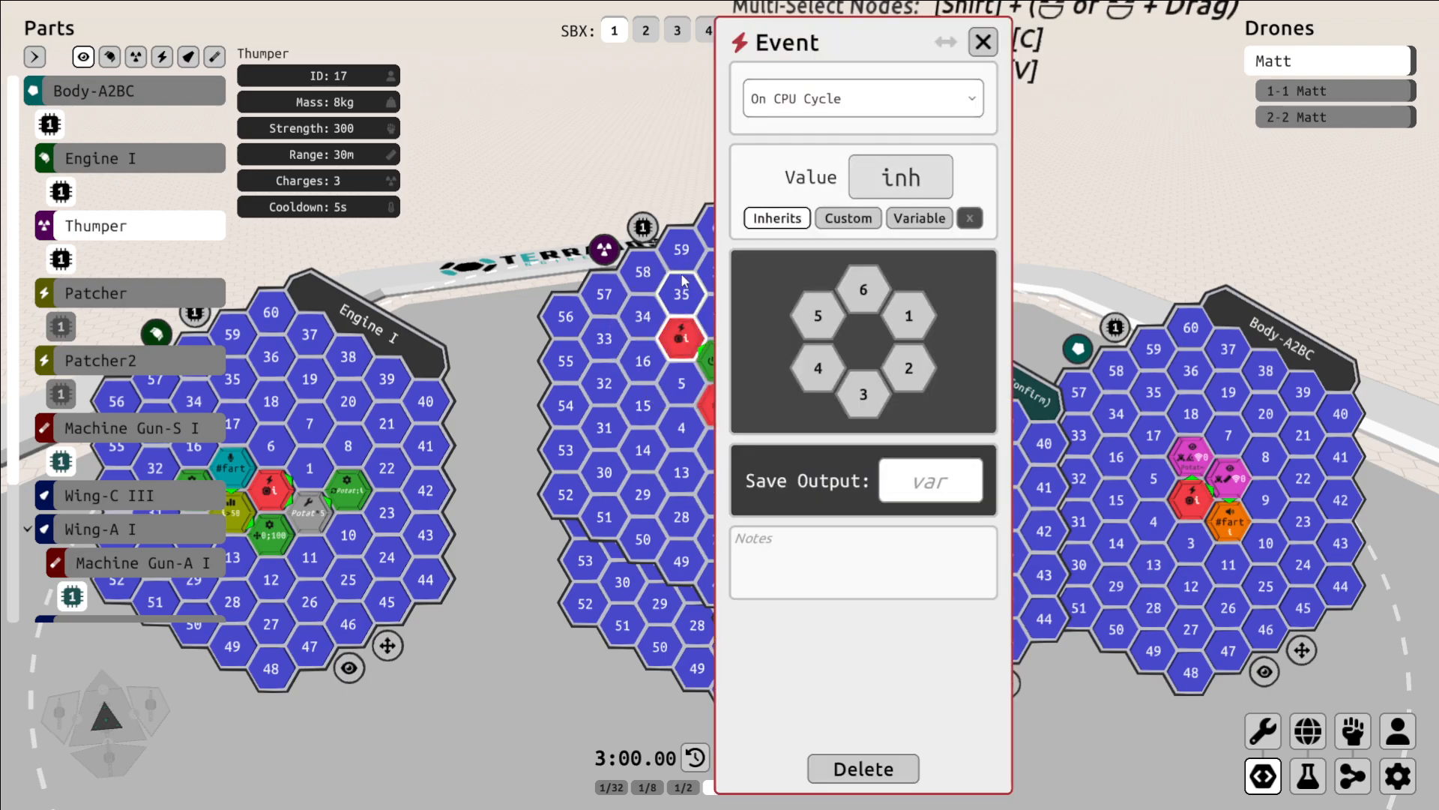
pyautogui.moveTo(1000, 39)
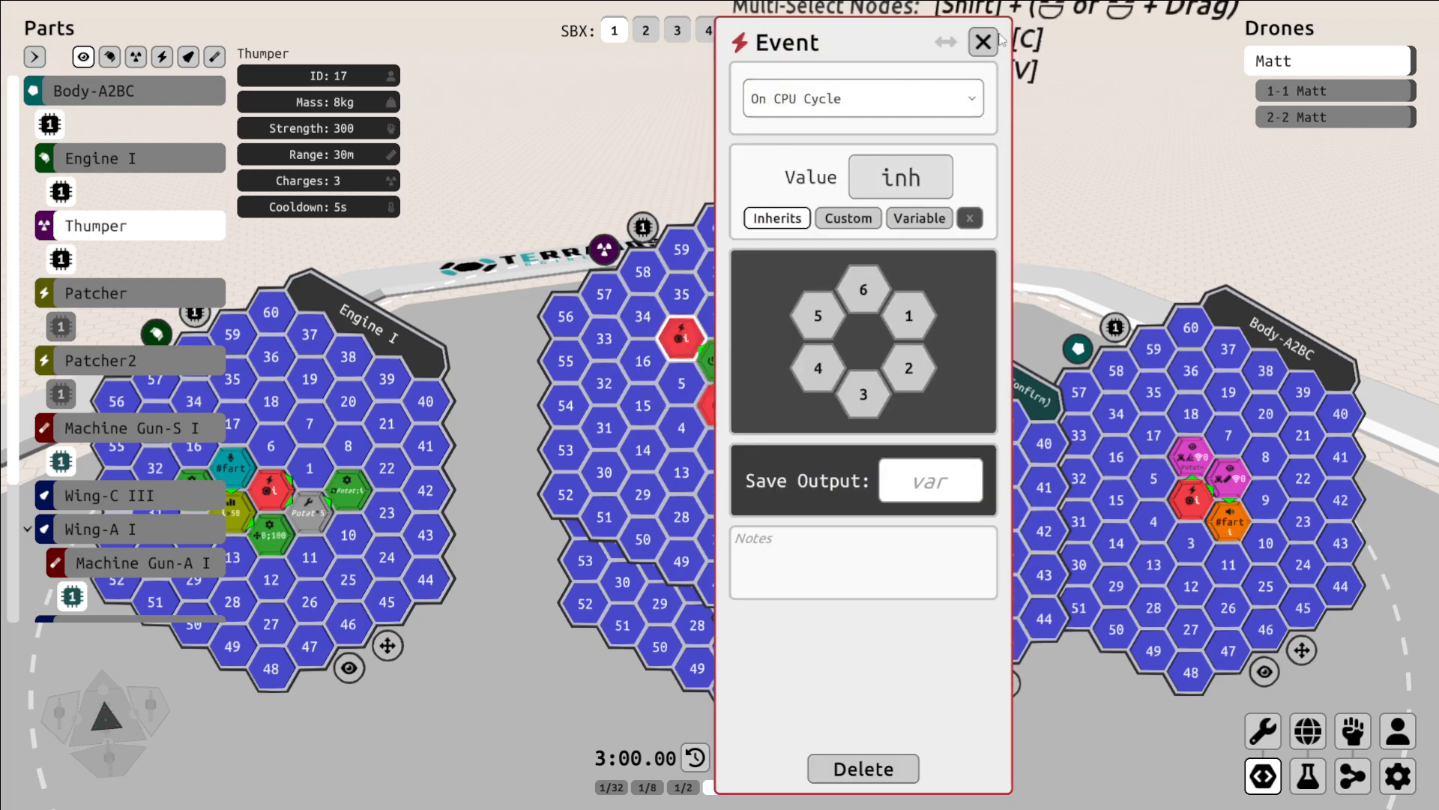
pyautogui.click(980, 42)
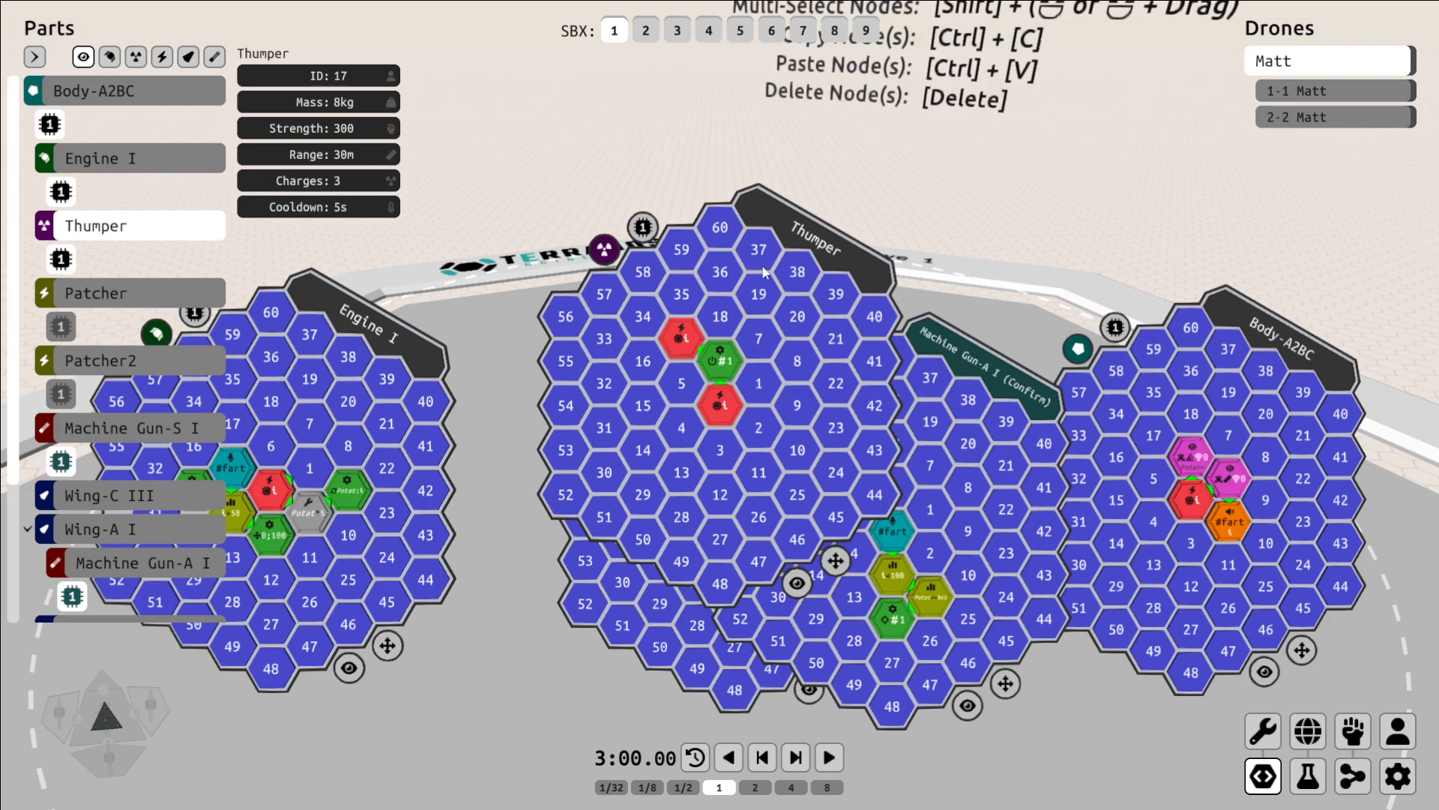
pyautogui.click(678, 30)
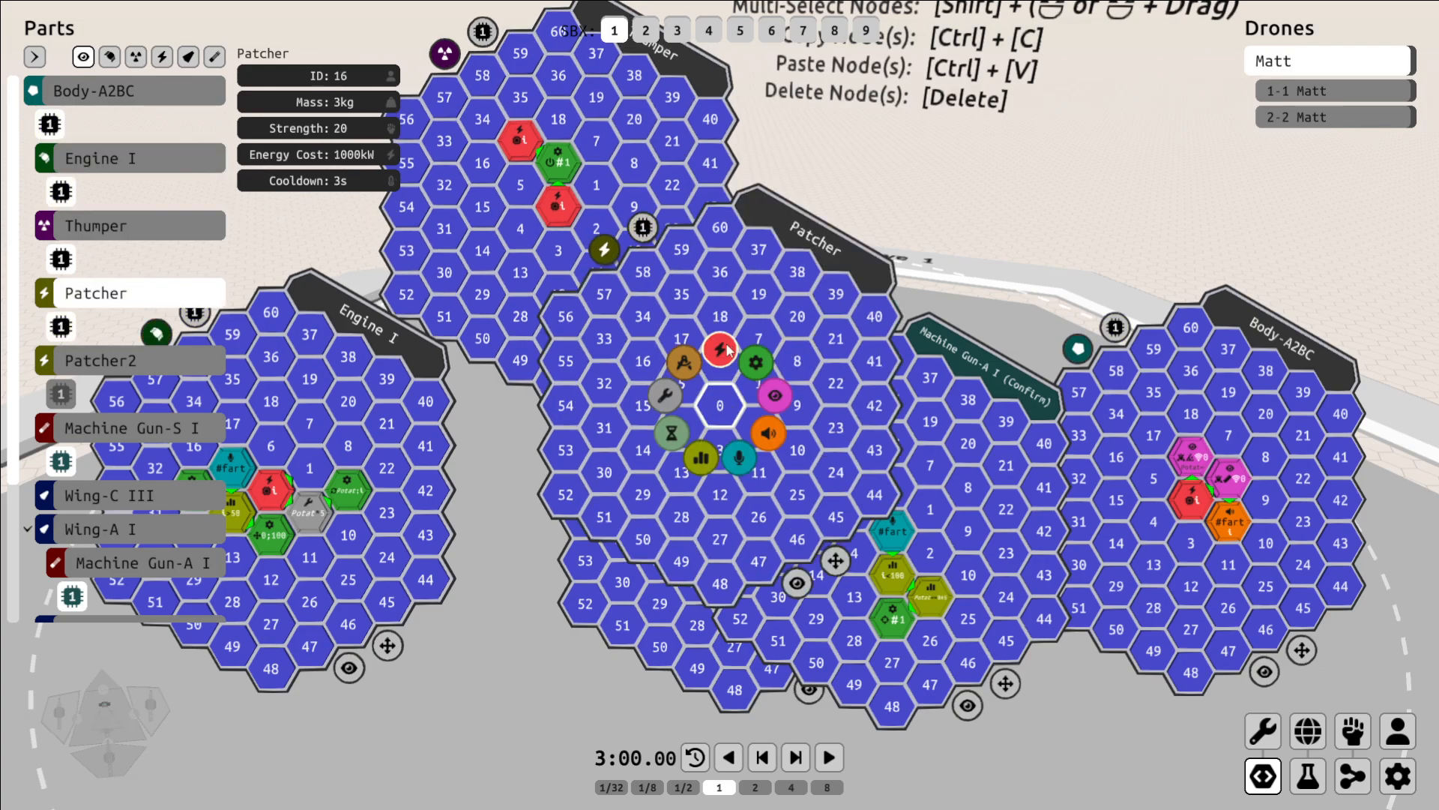
# Add an event node to the Patcher grid with a link node outputting to the cell above.
pyautogui.click(721, 346)
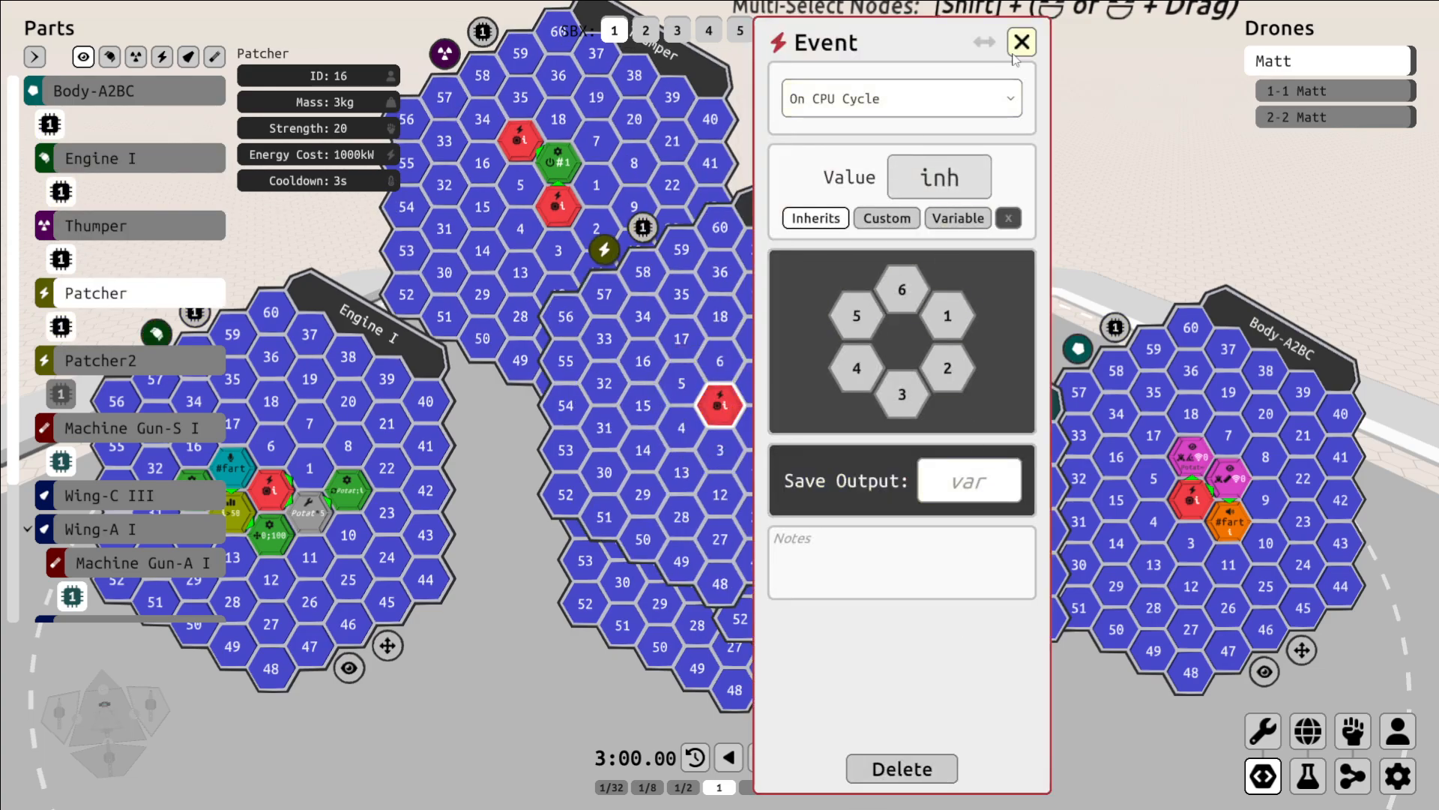
pyautogui.click(1021, 42)
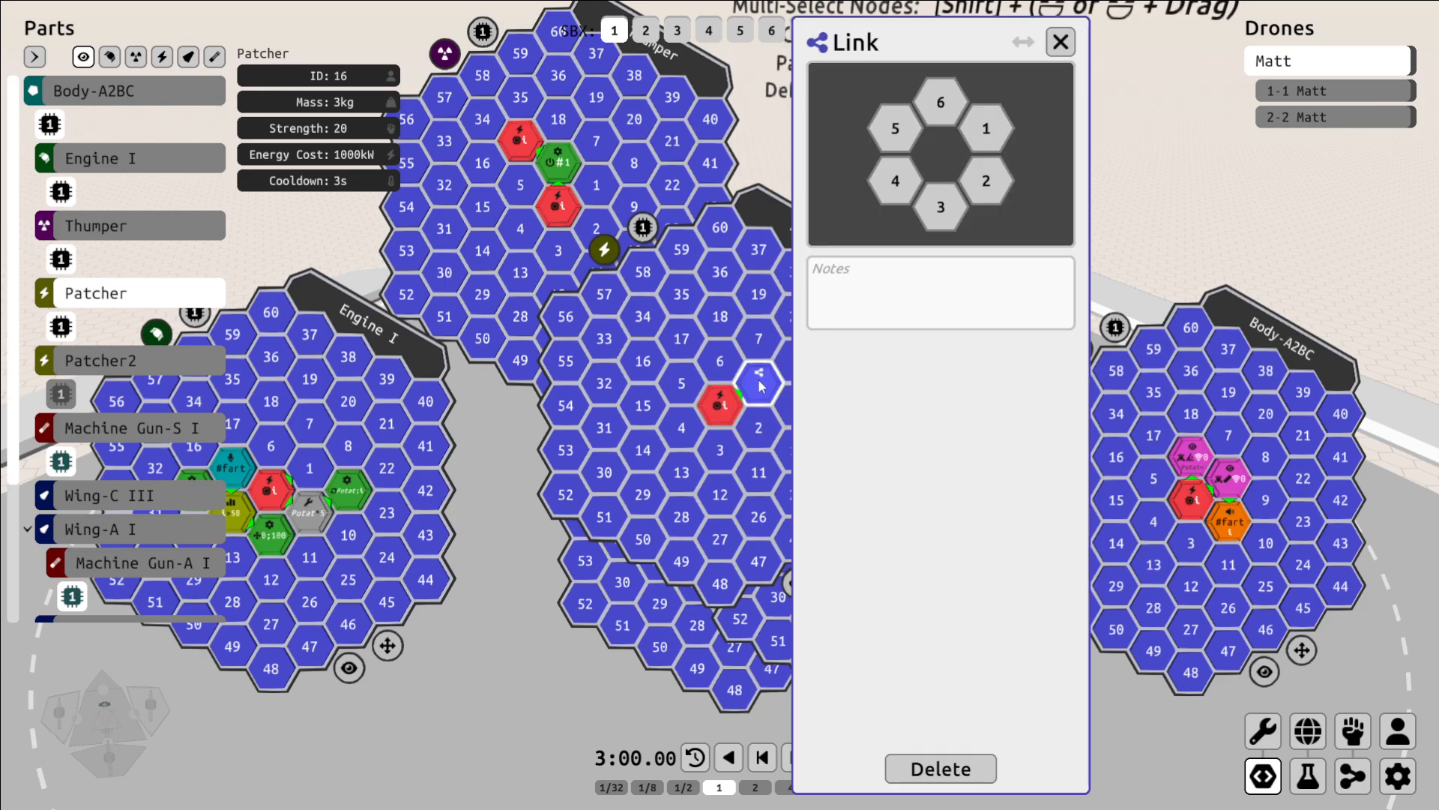
pyautogui.click(1060, 42)
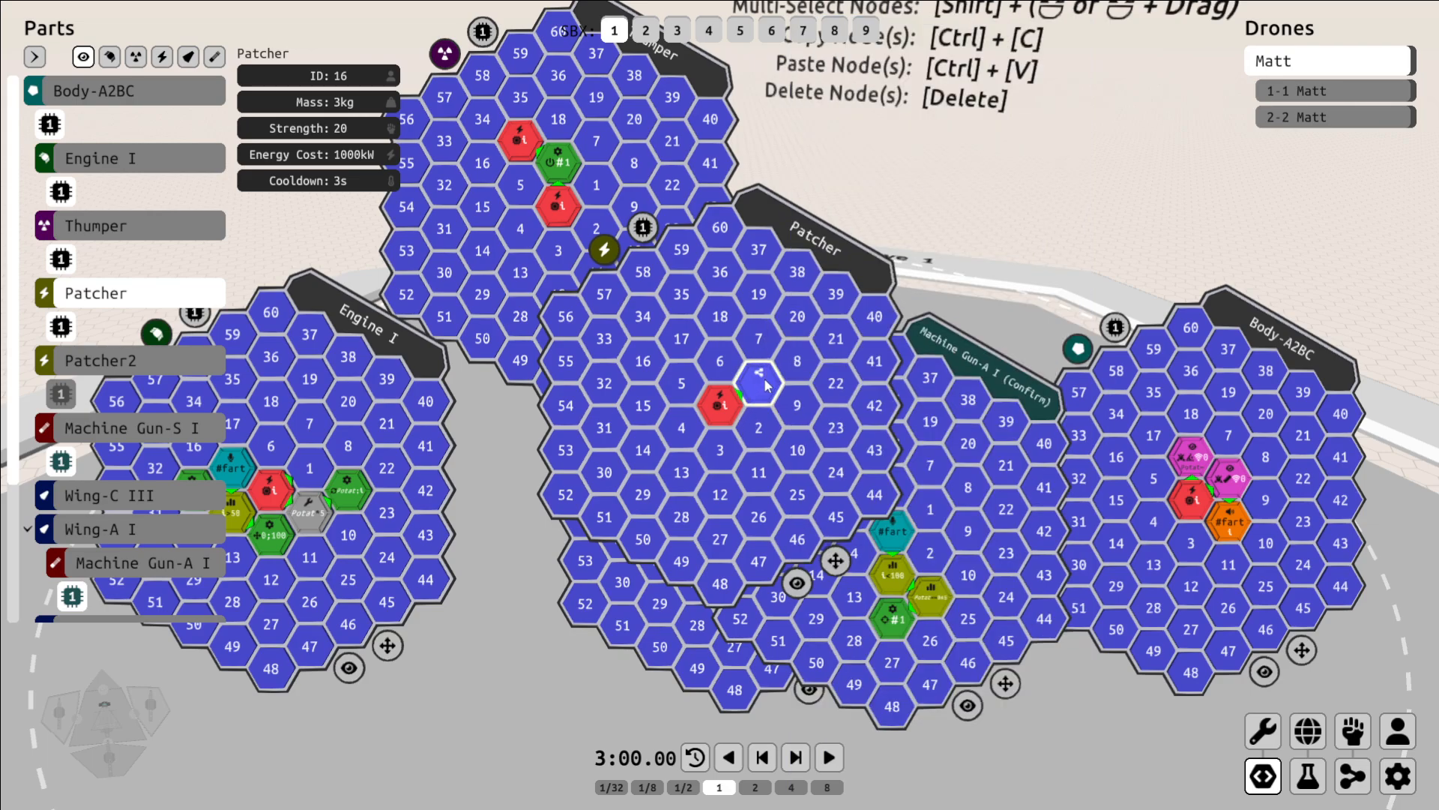
pyautogui.click(760, 374)
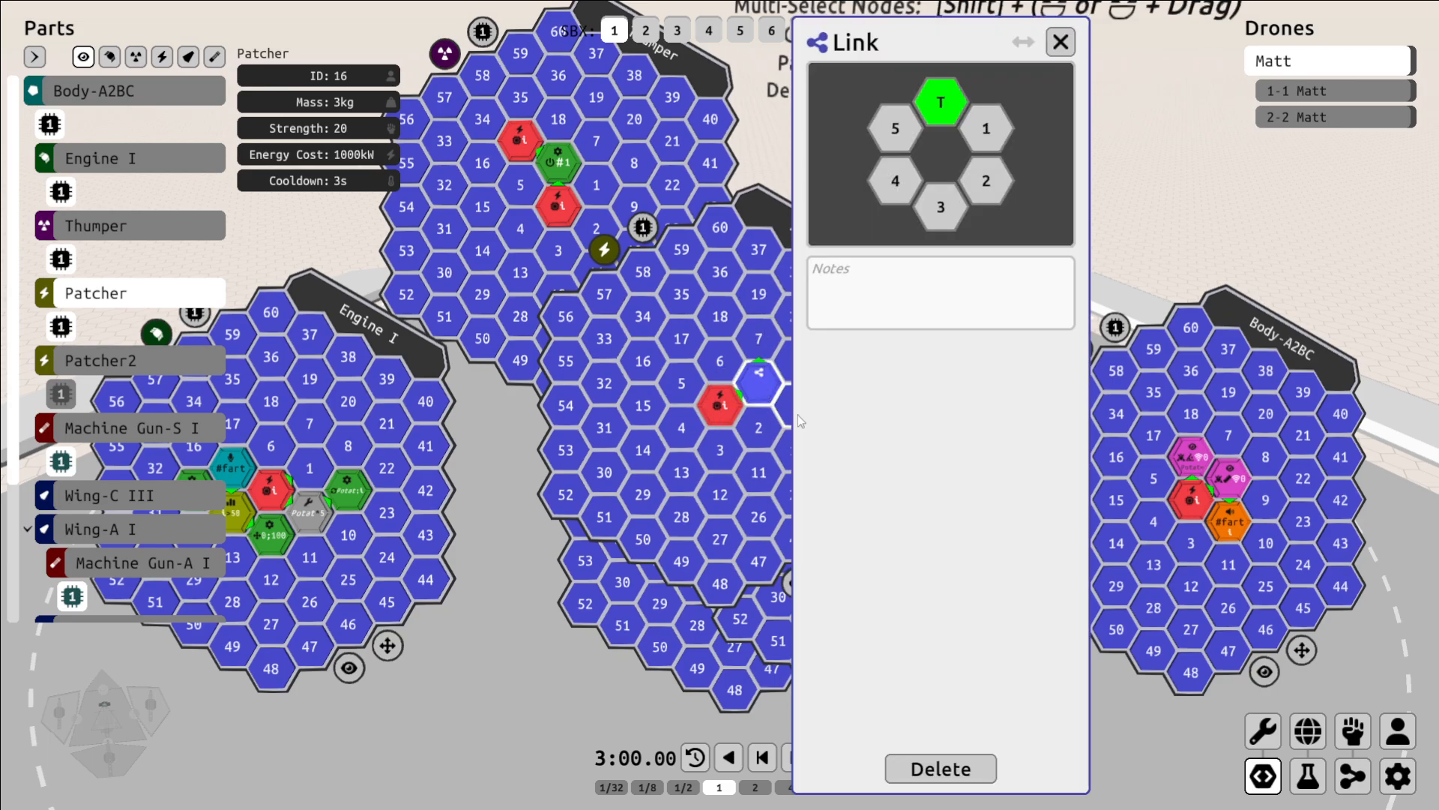
# Add an Activate action node outputting upward plus Read and Modify nodes on the Patcher grid.
pyautogui.click(1060, 42)
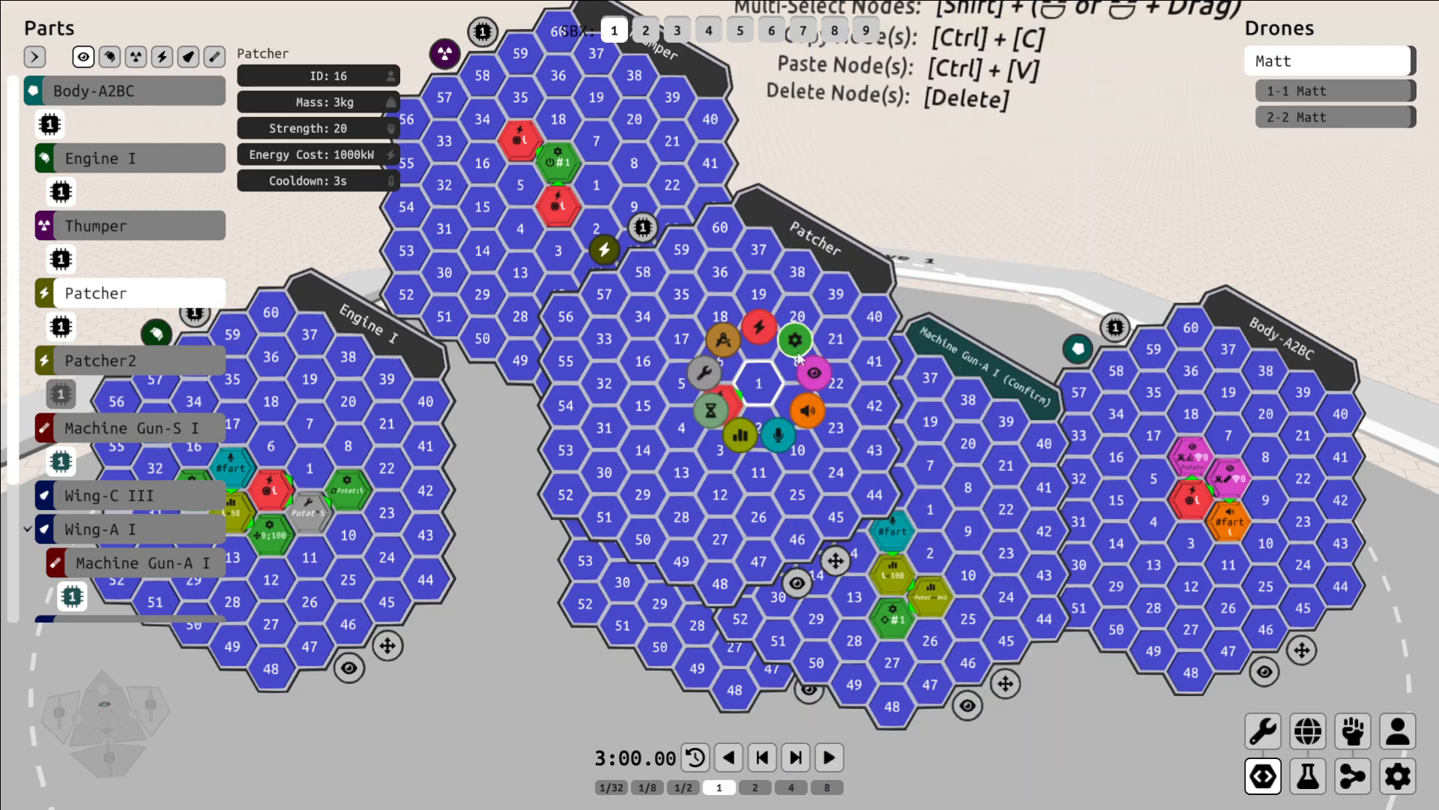
pyautogui.click(795, 340)
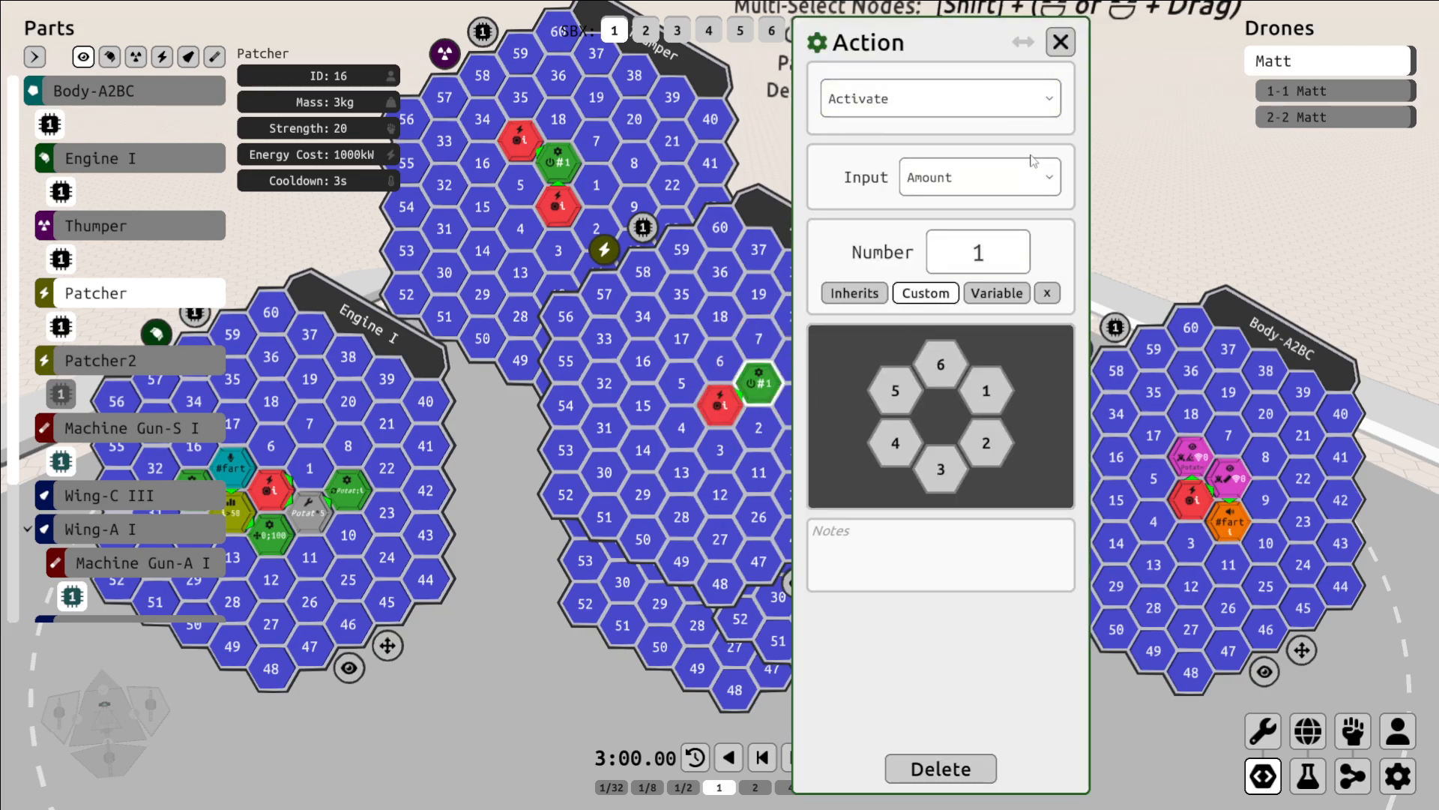
pyautogui.click(939, 363)
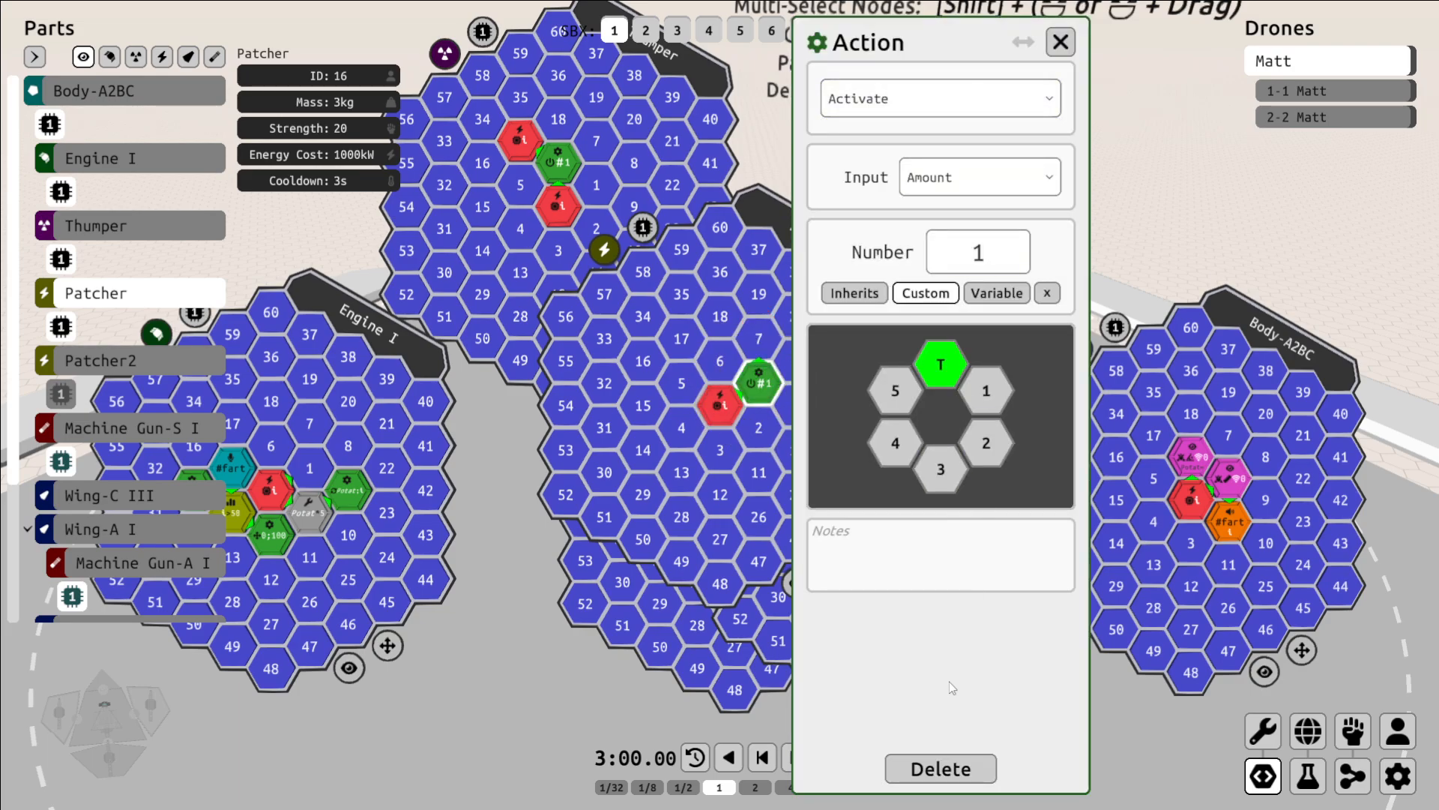
pyautogui.click(1060, 42)
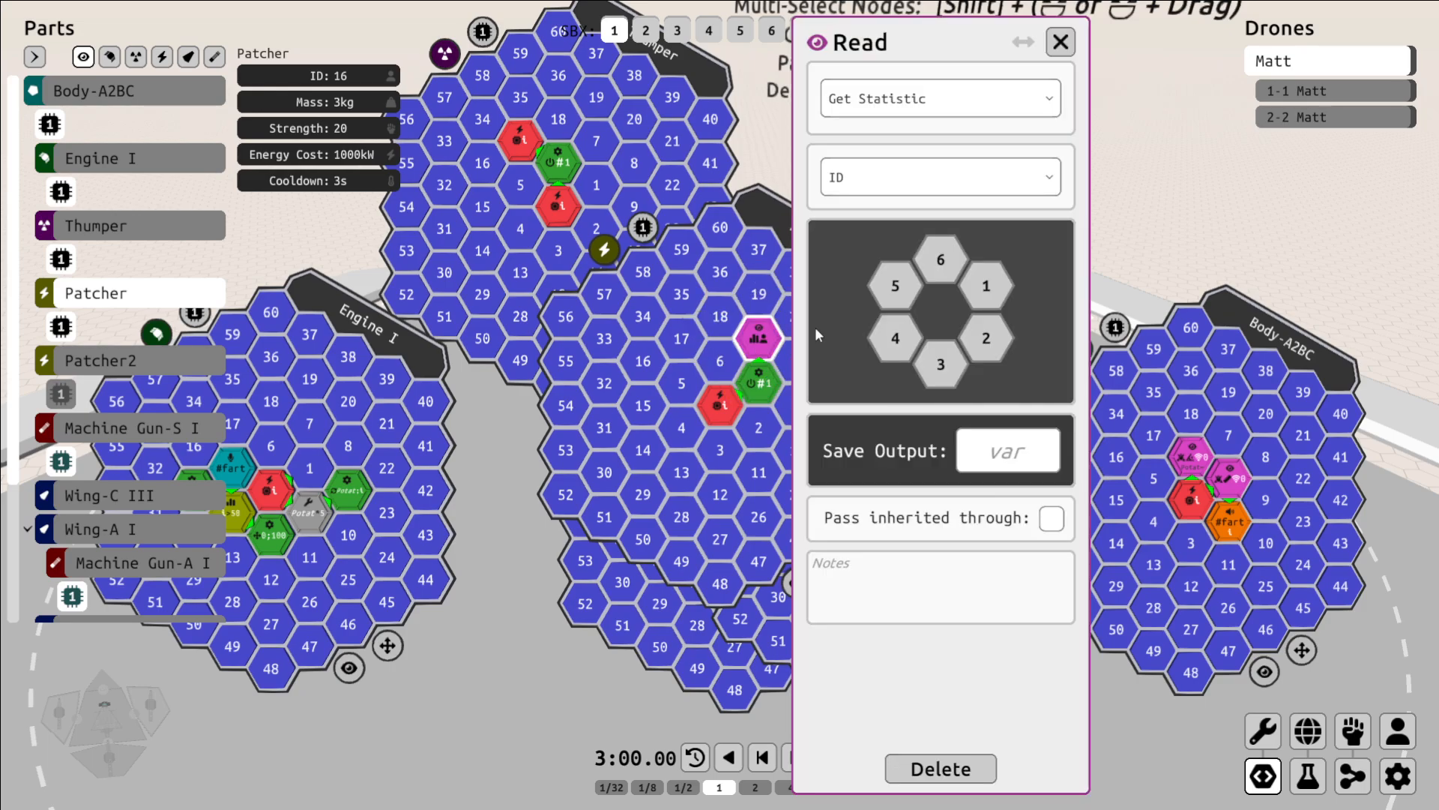
pyautogui.click(1060, 42)
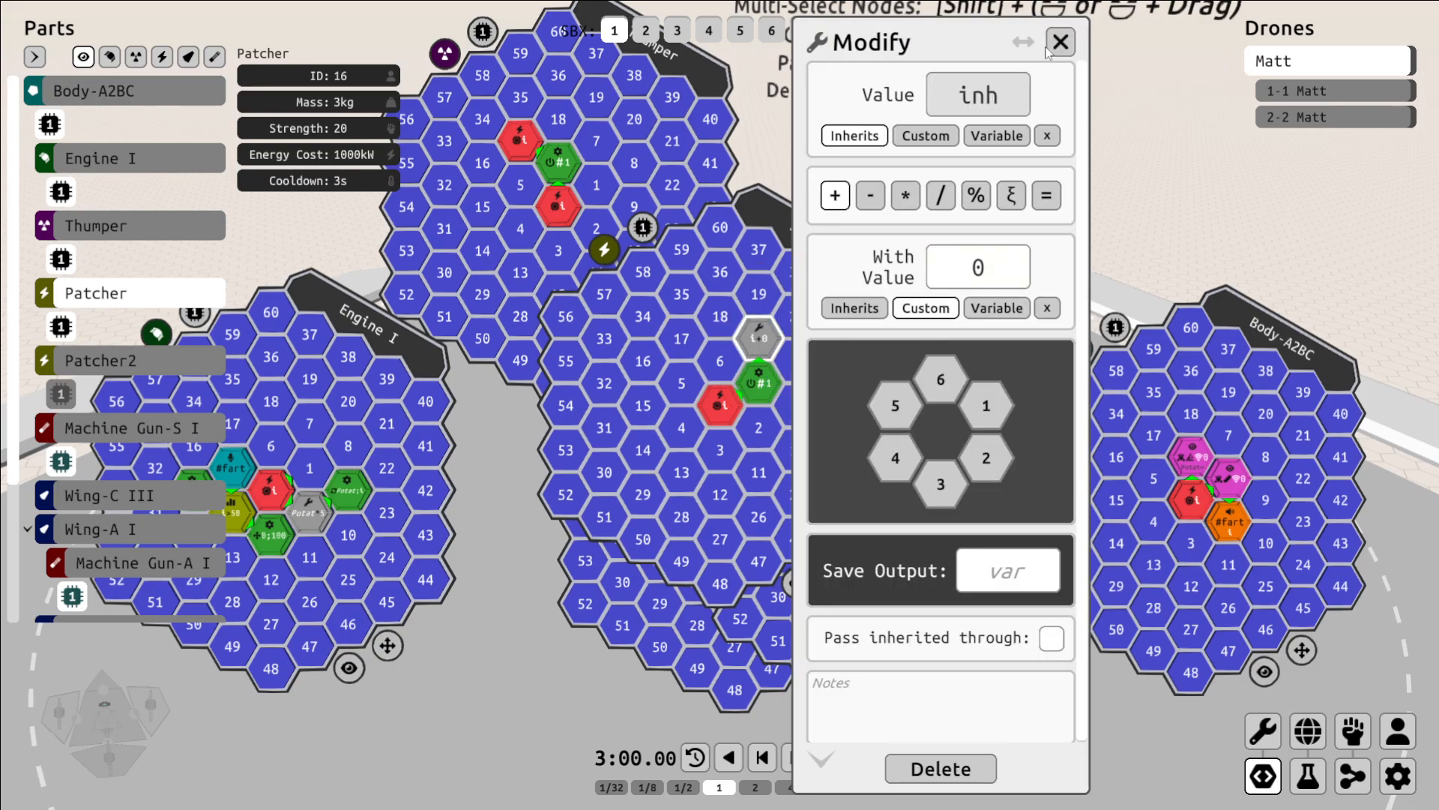
pyautogui.click(1060, 42)
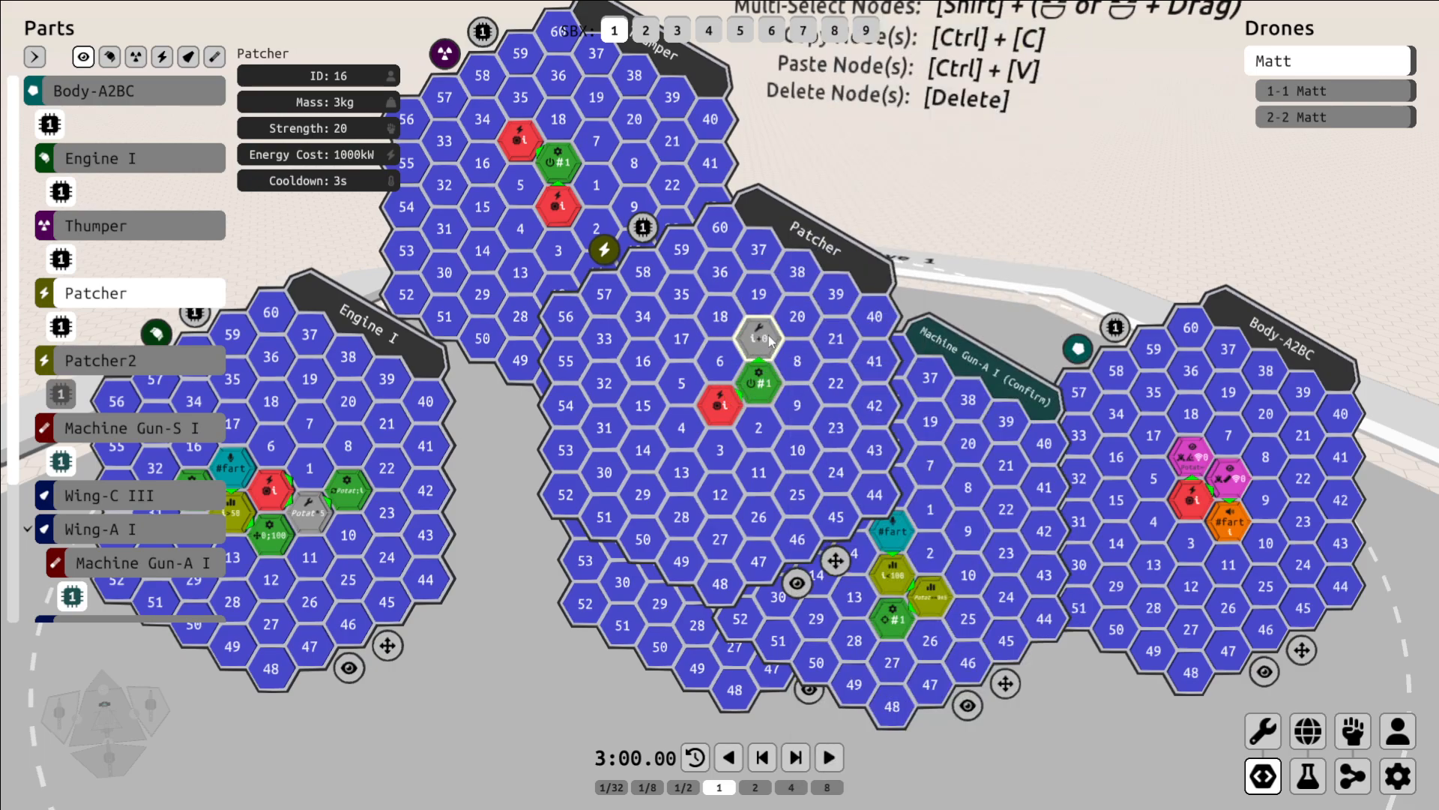
pyautogui.moveTo(870, 303)
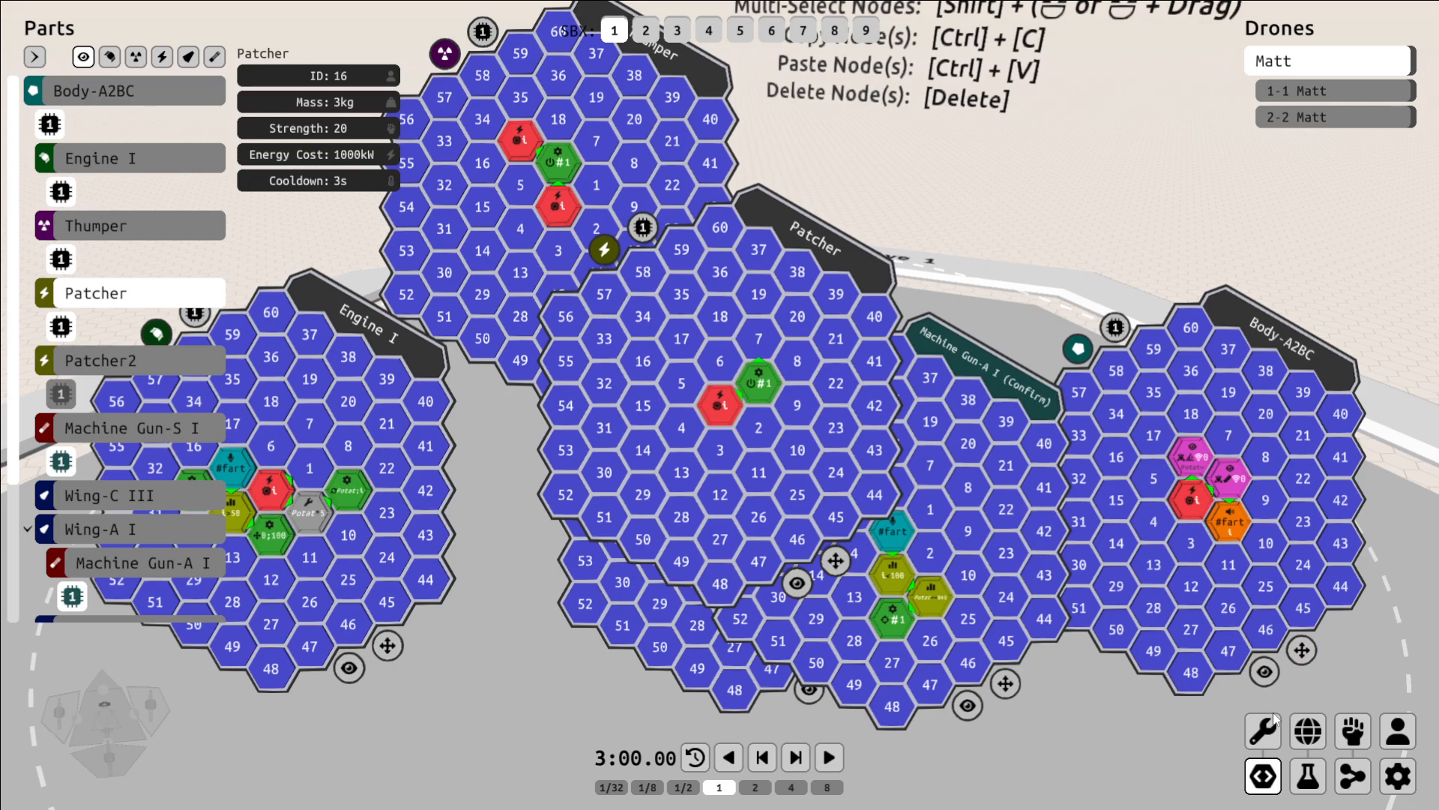
# Return to the 3D drone builder and highlight the Body-A2BC part.
pyautogui.click(1263, 730)
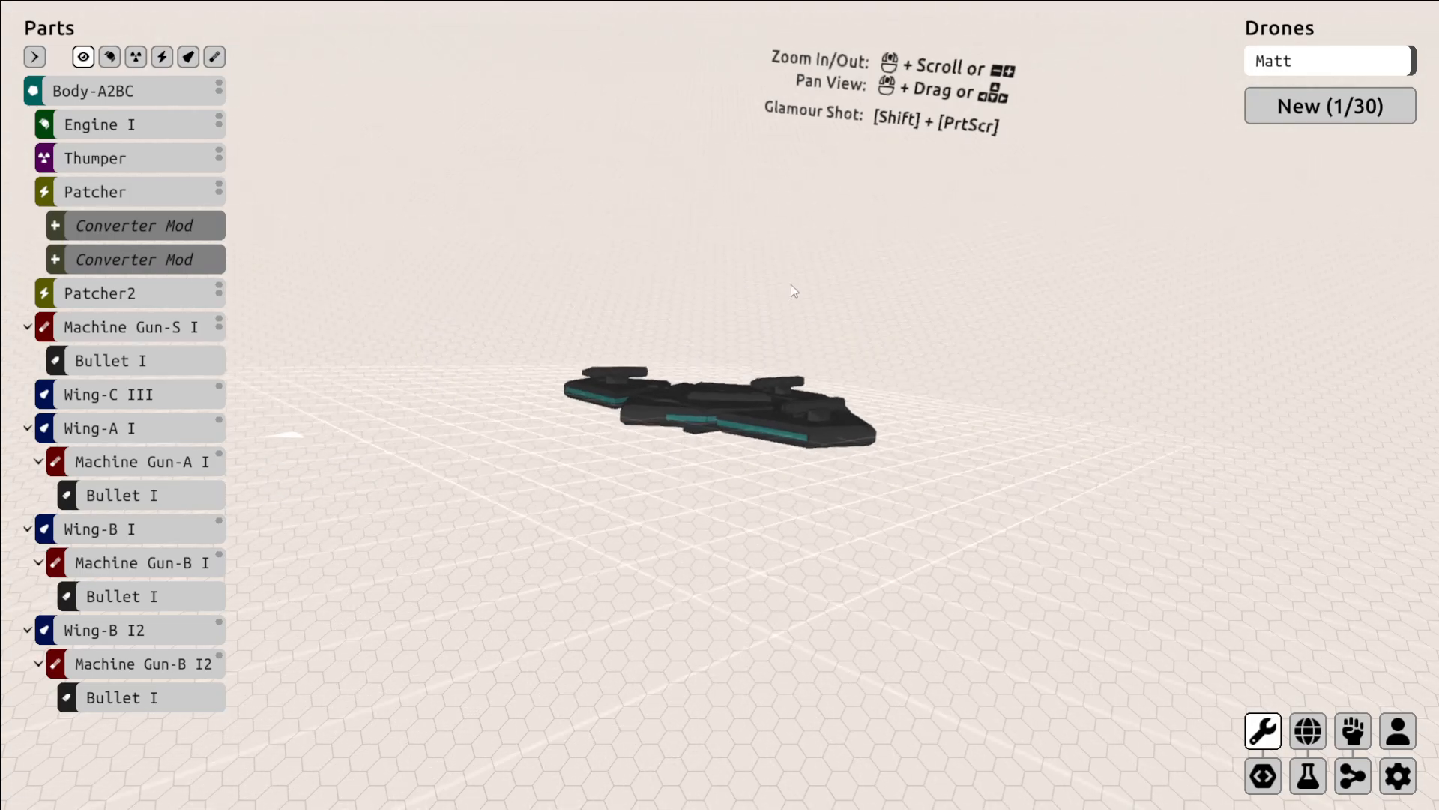
pyautogui.click(93, 90)
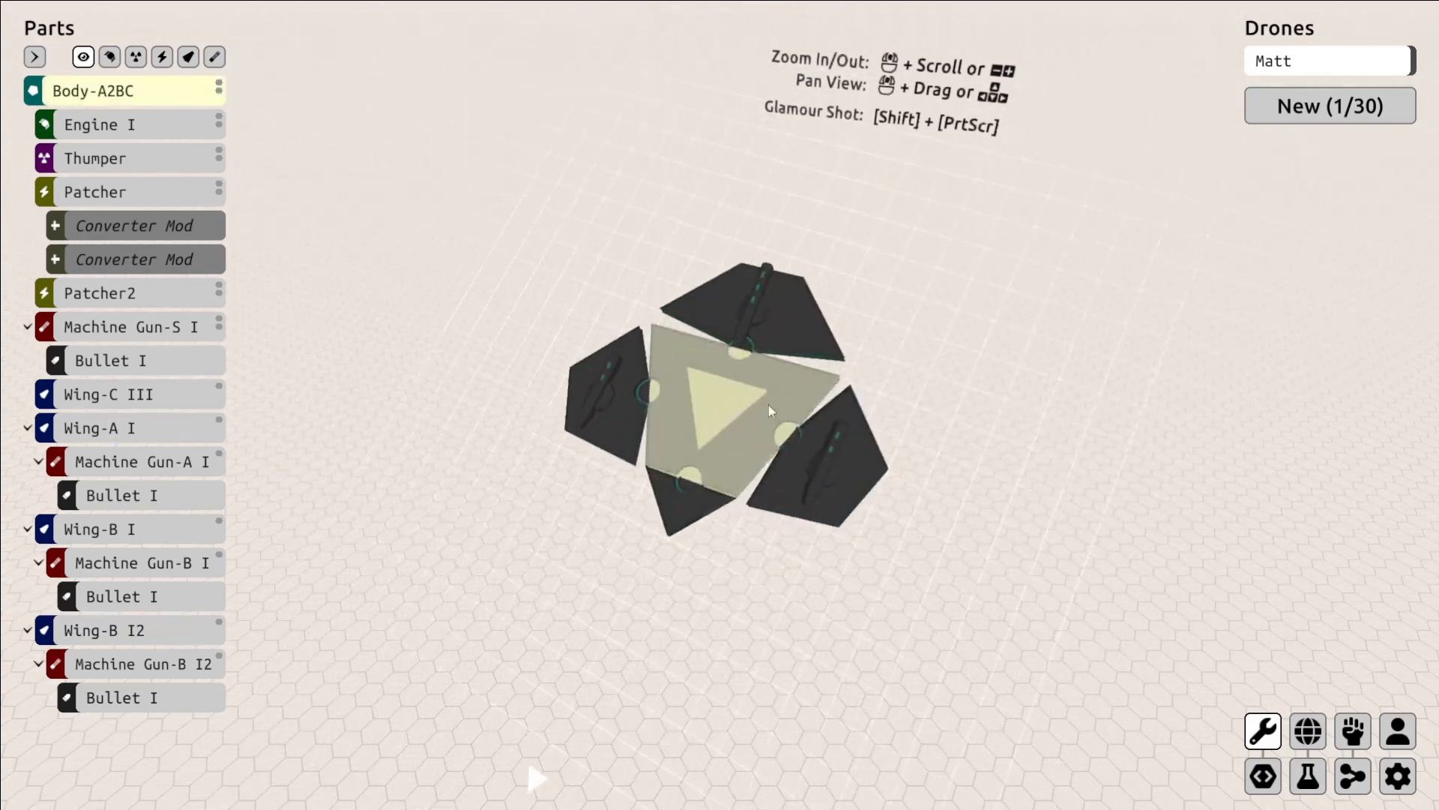